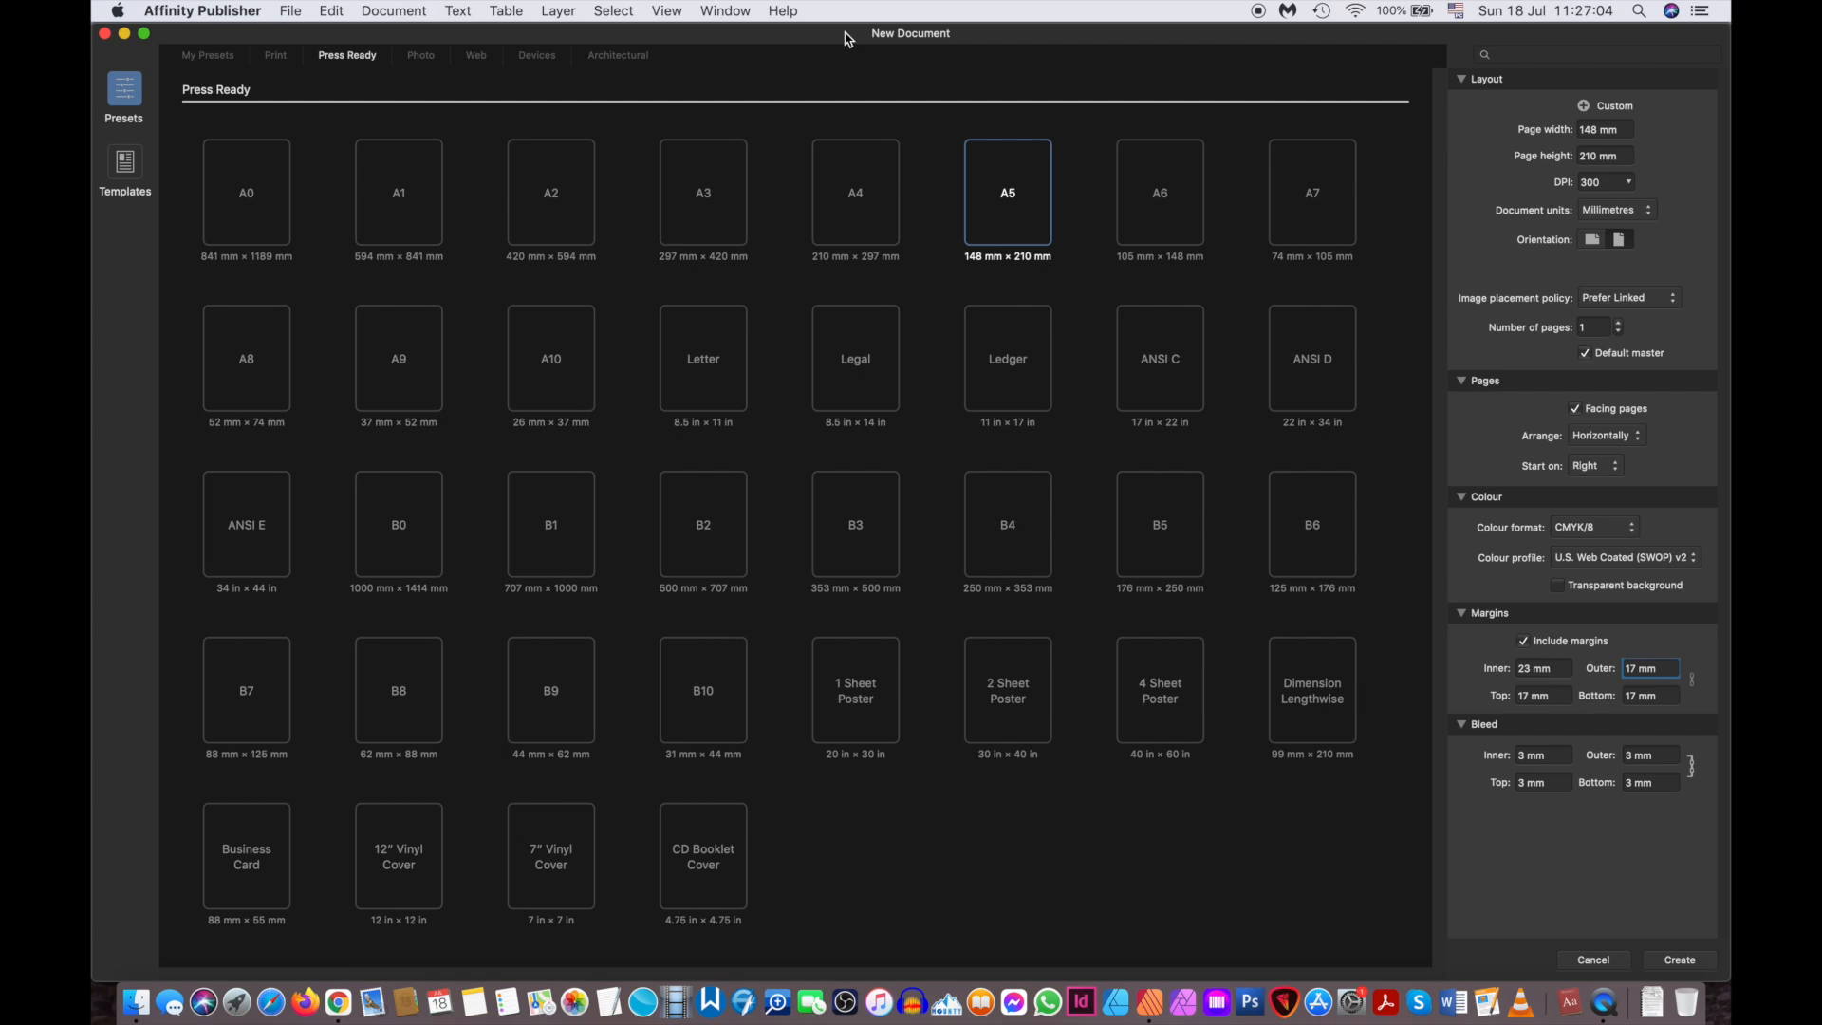
mouse_move(852, 27)
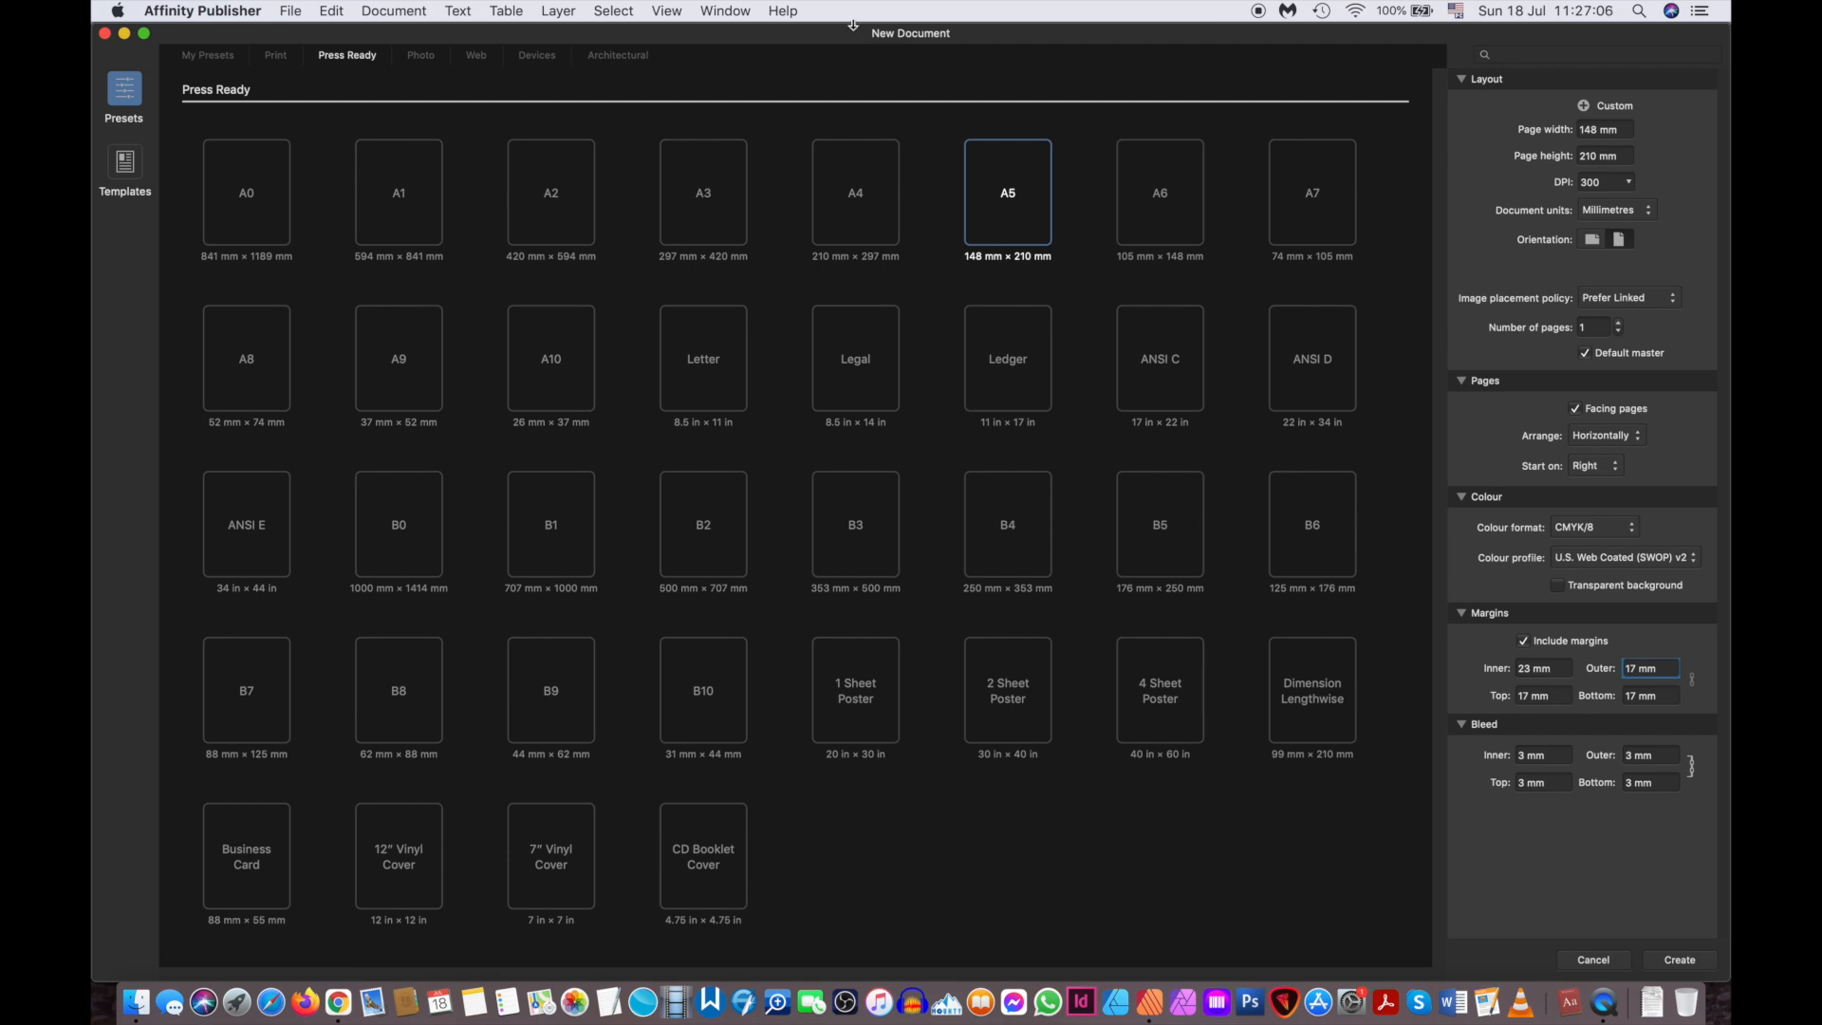
mouse_move(1029, 202)
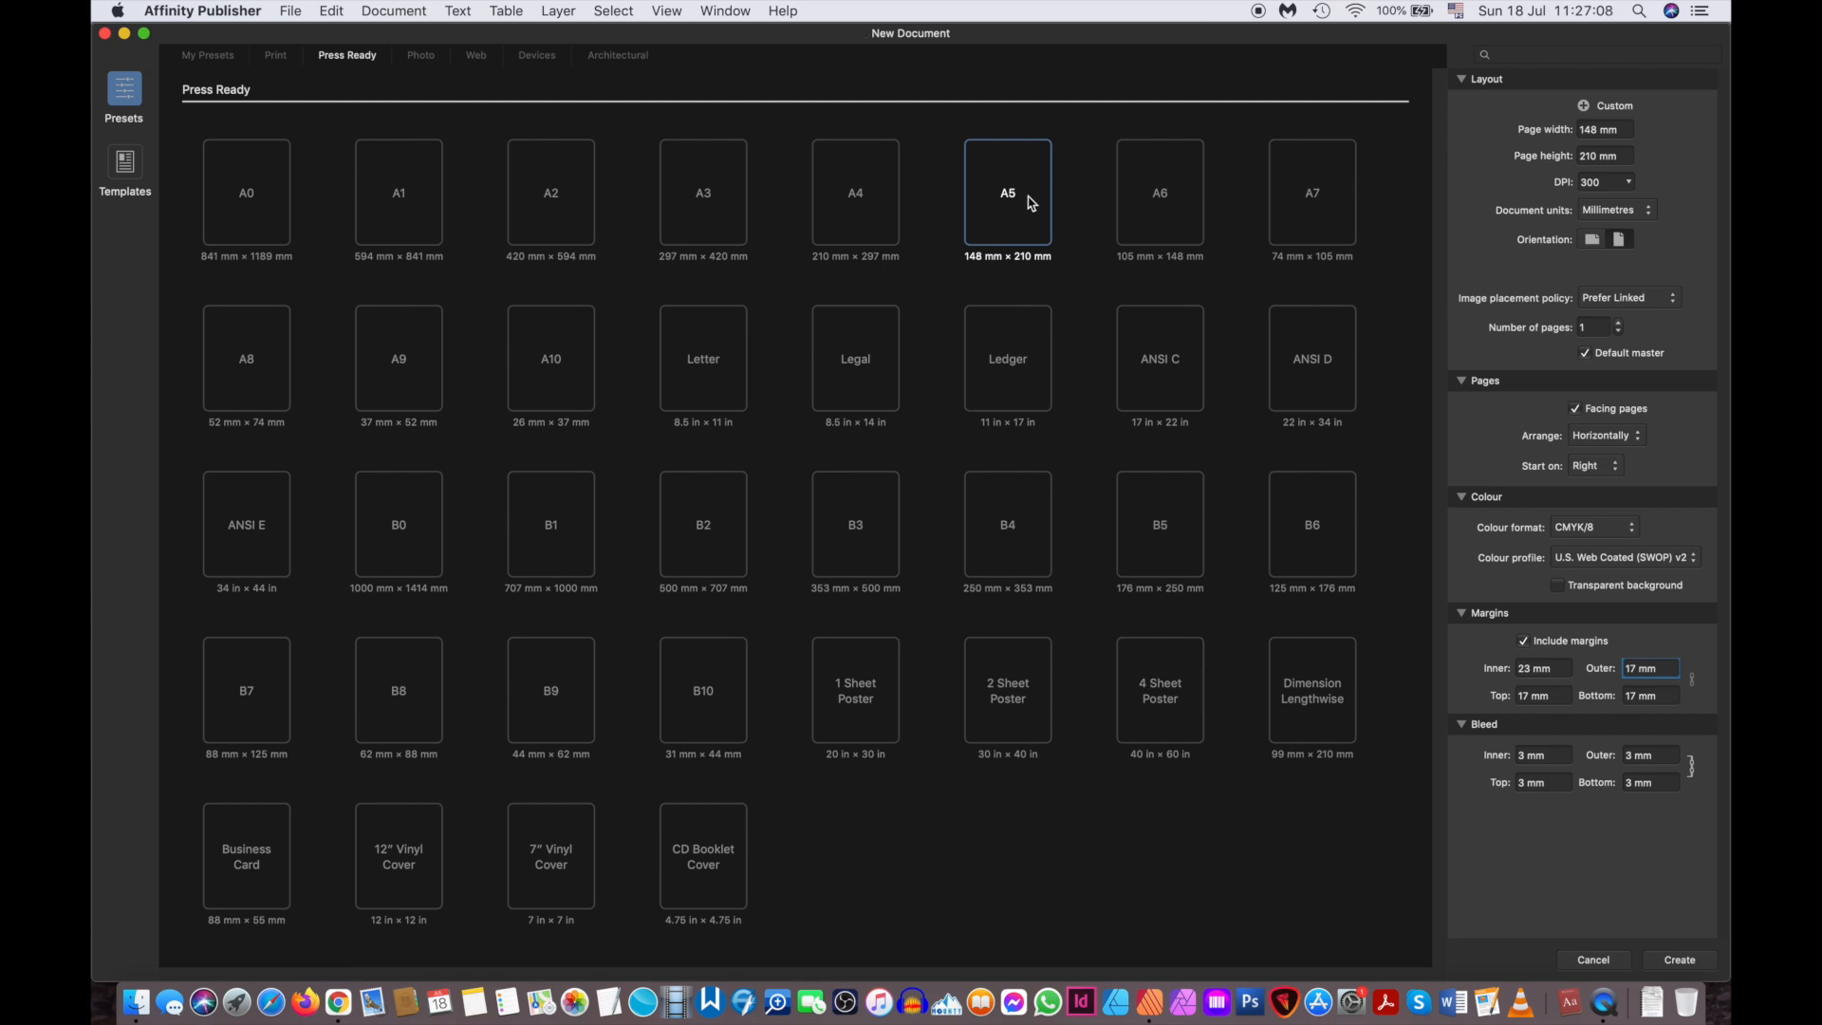
mouse_move(1006, 197)
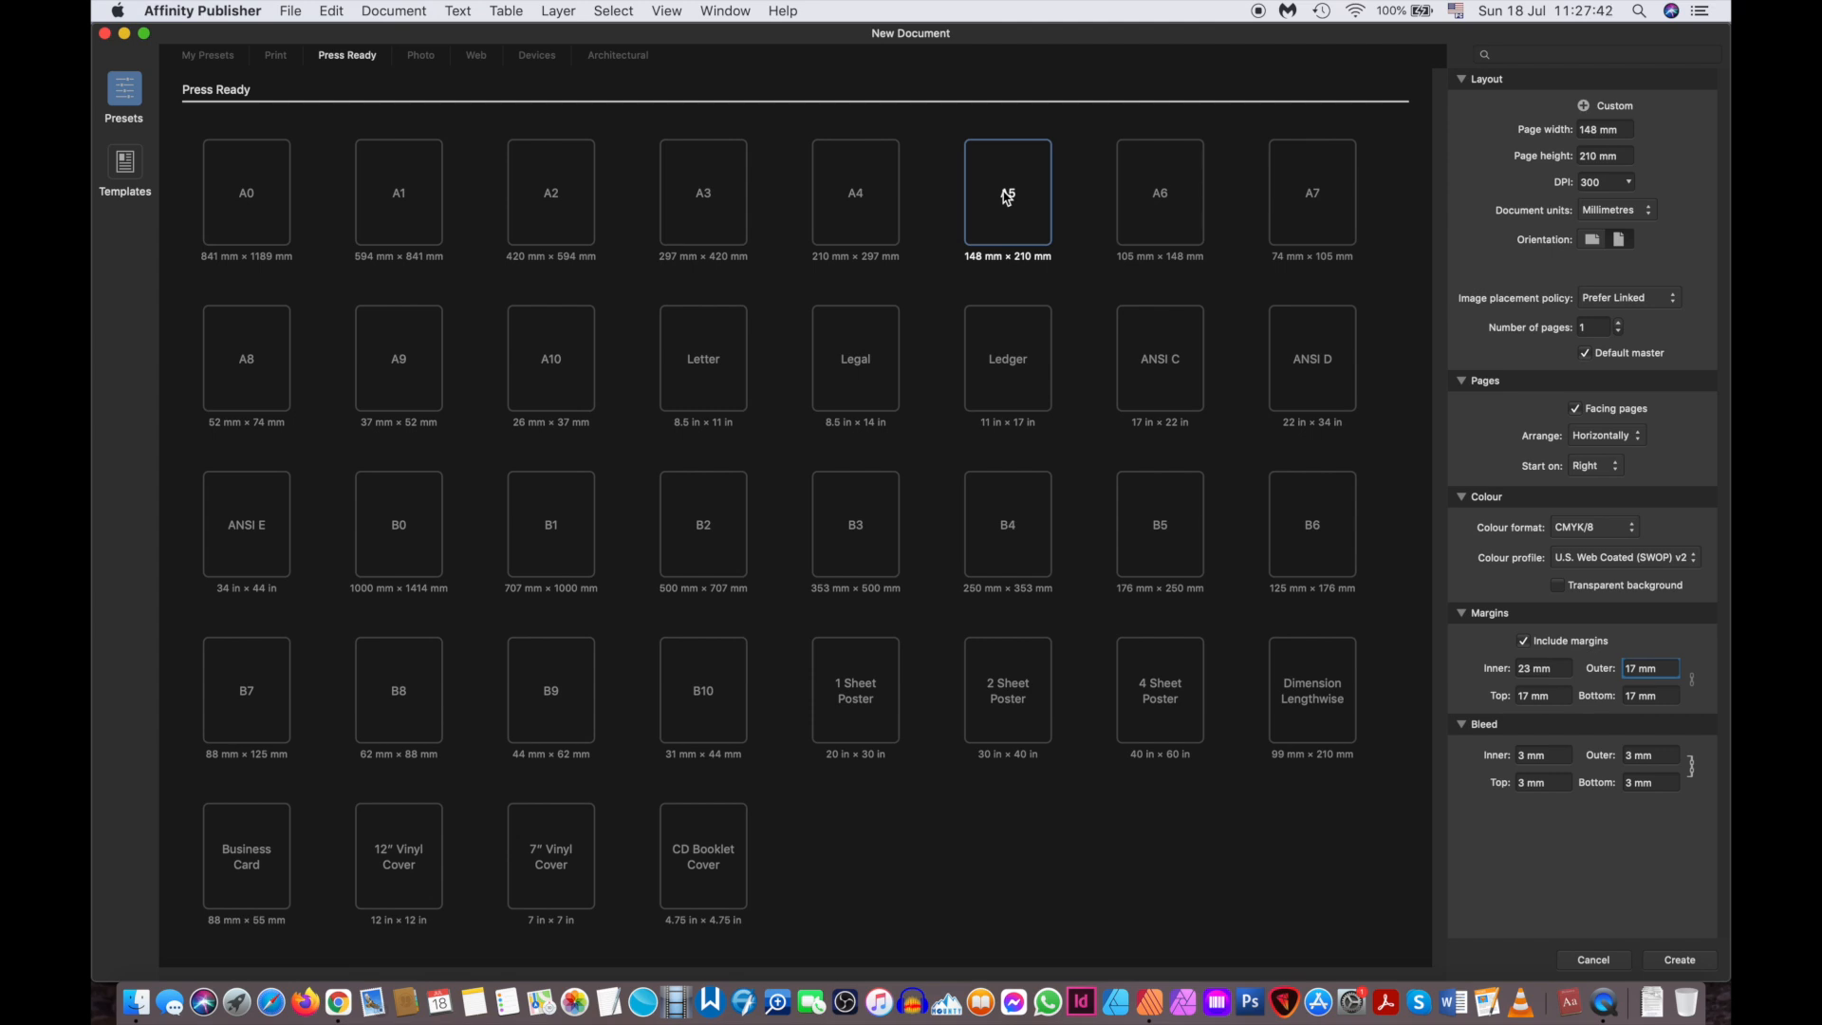
mouse_move(1027, 209)
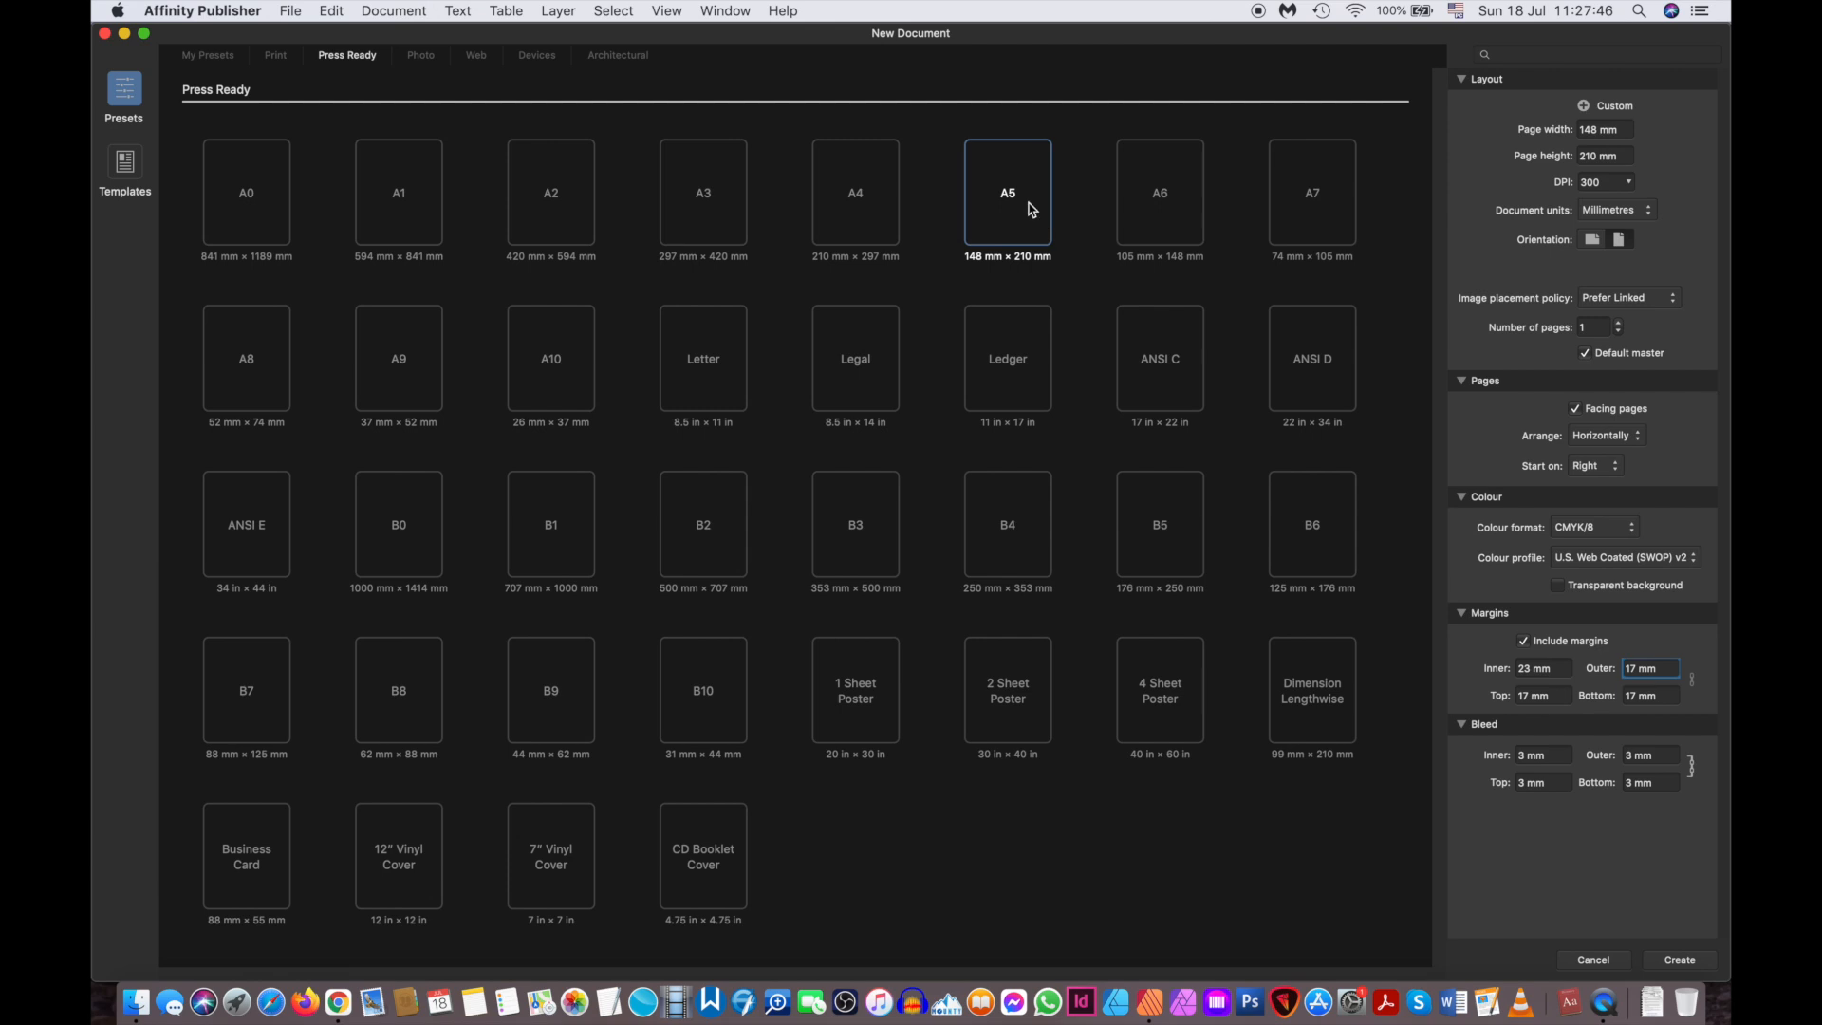
mouse_move(1005, 188)
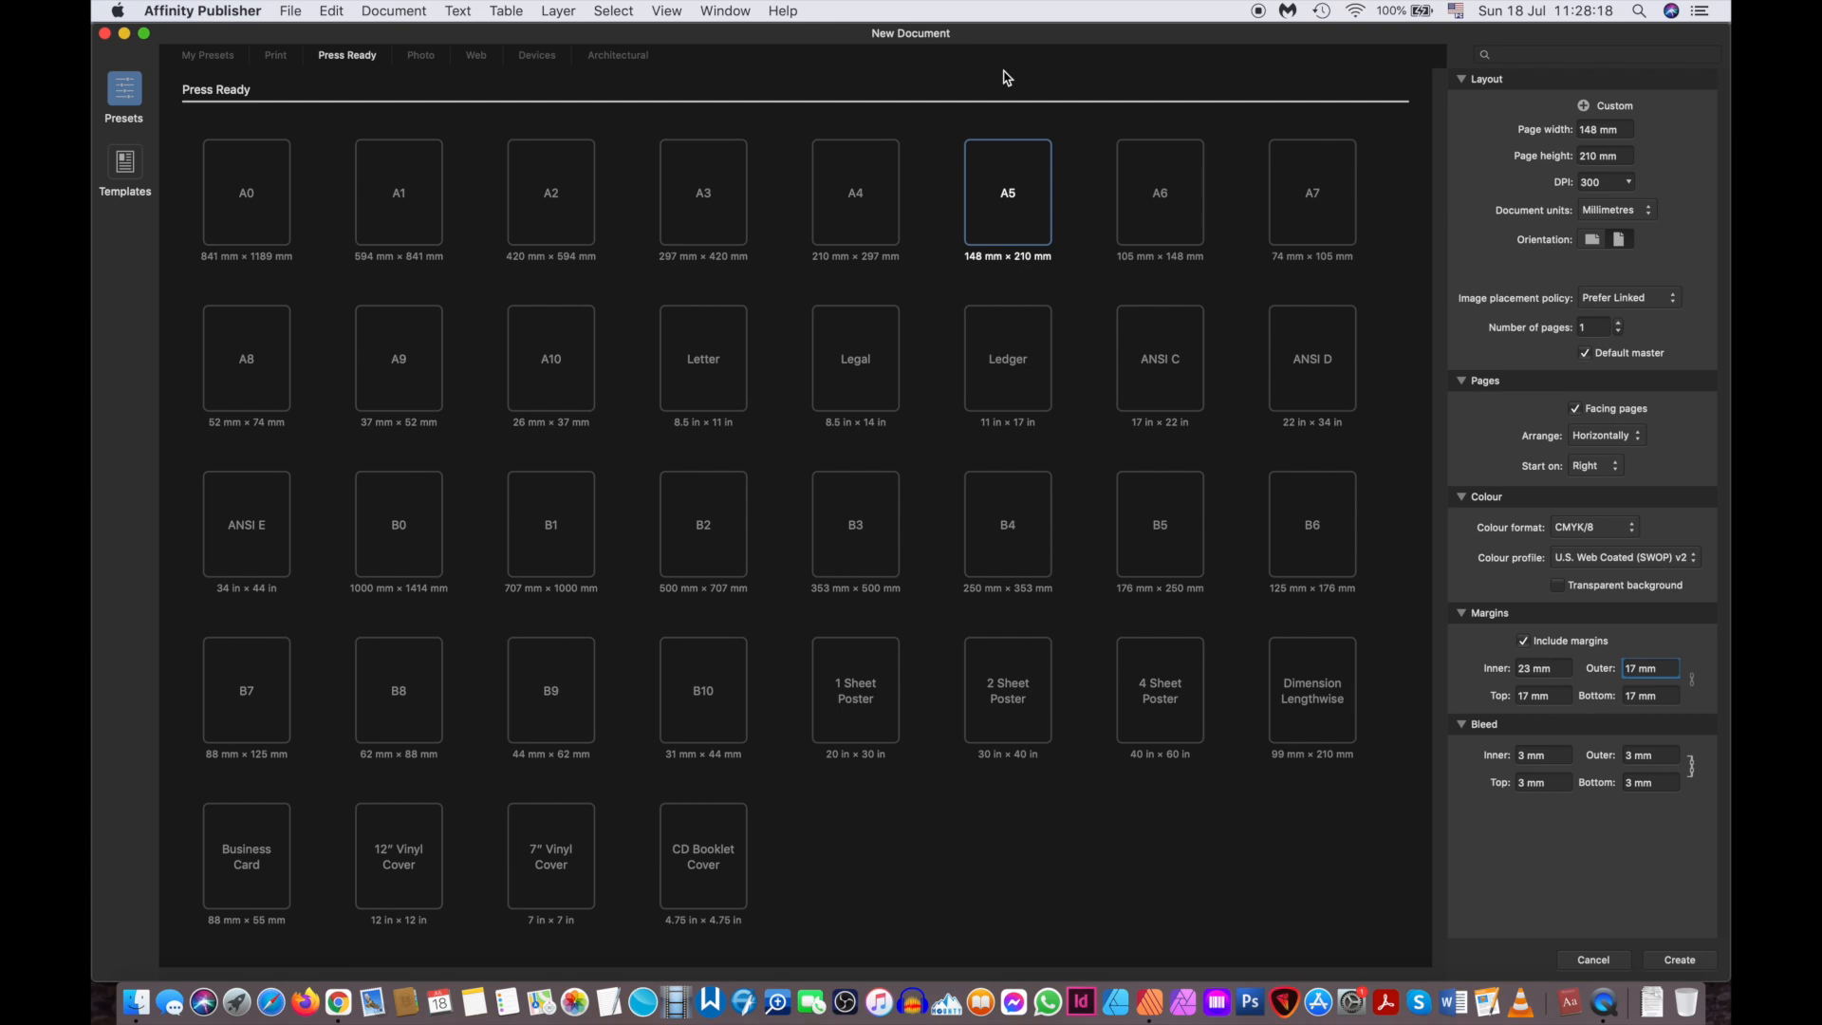
mouse_move(841, 79)
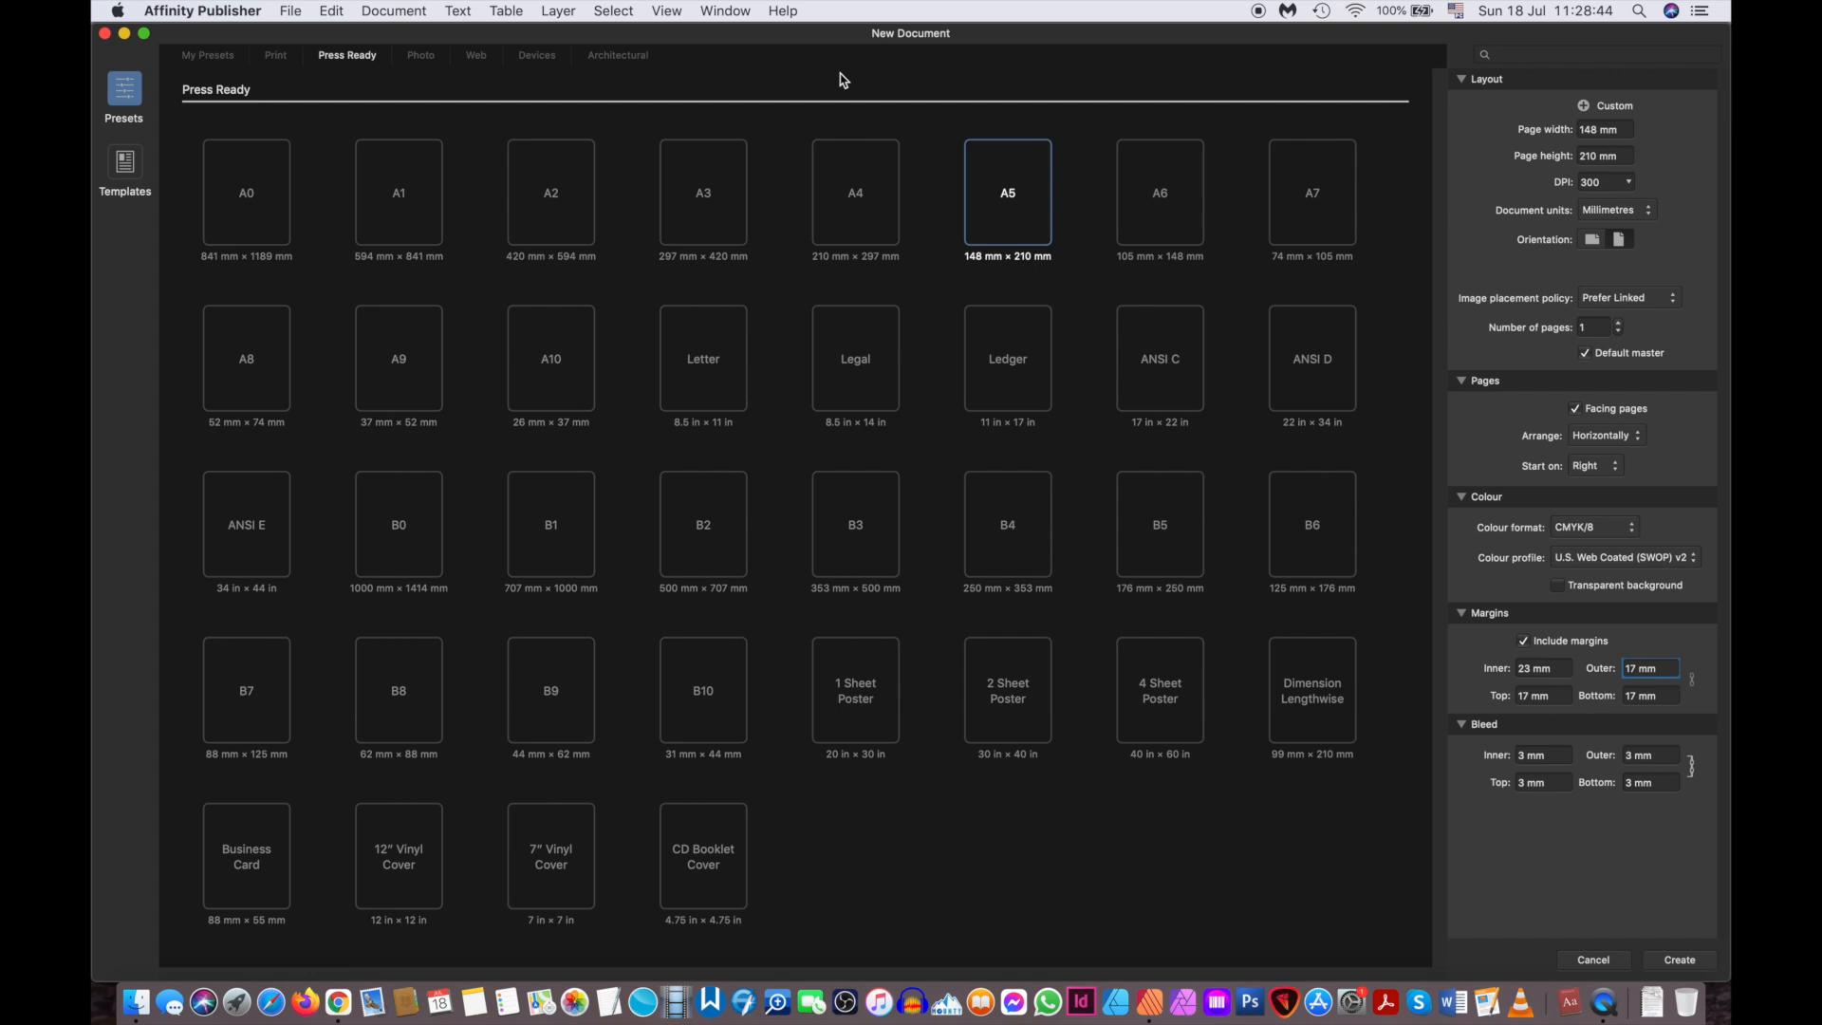
mouse_move(483, 95)
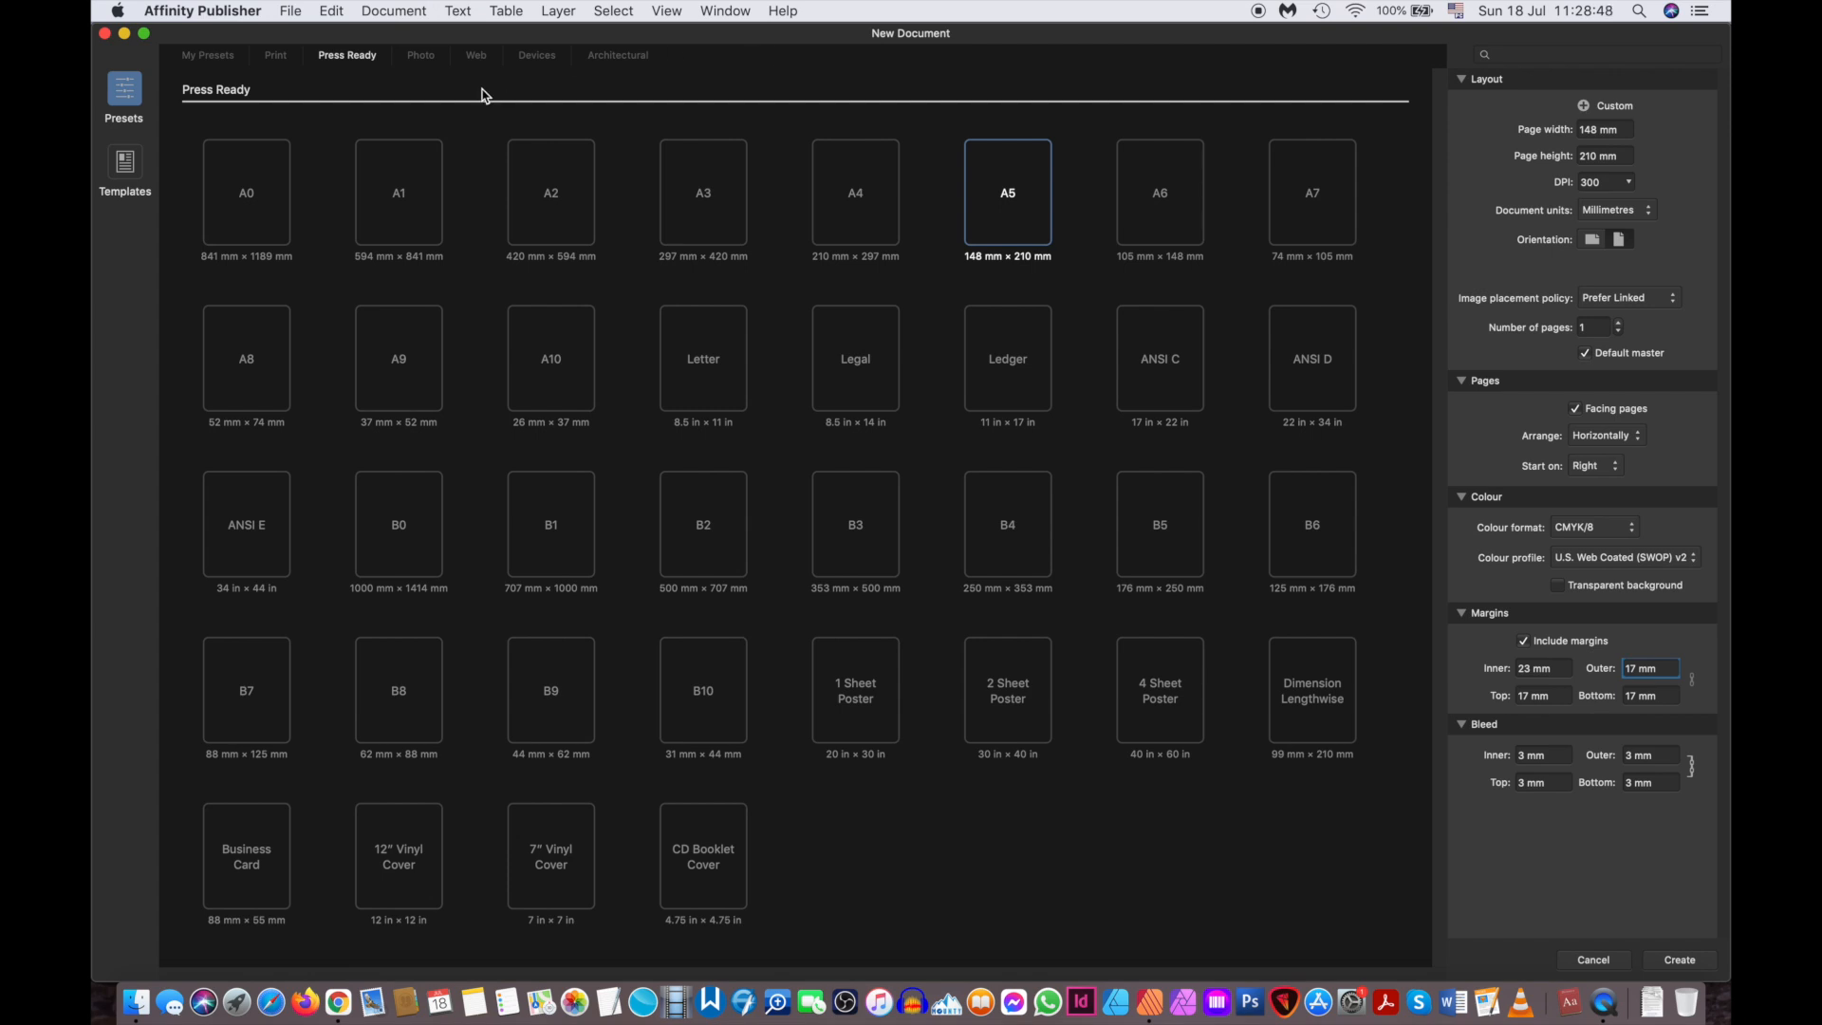
mouse_move(485, 95)
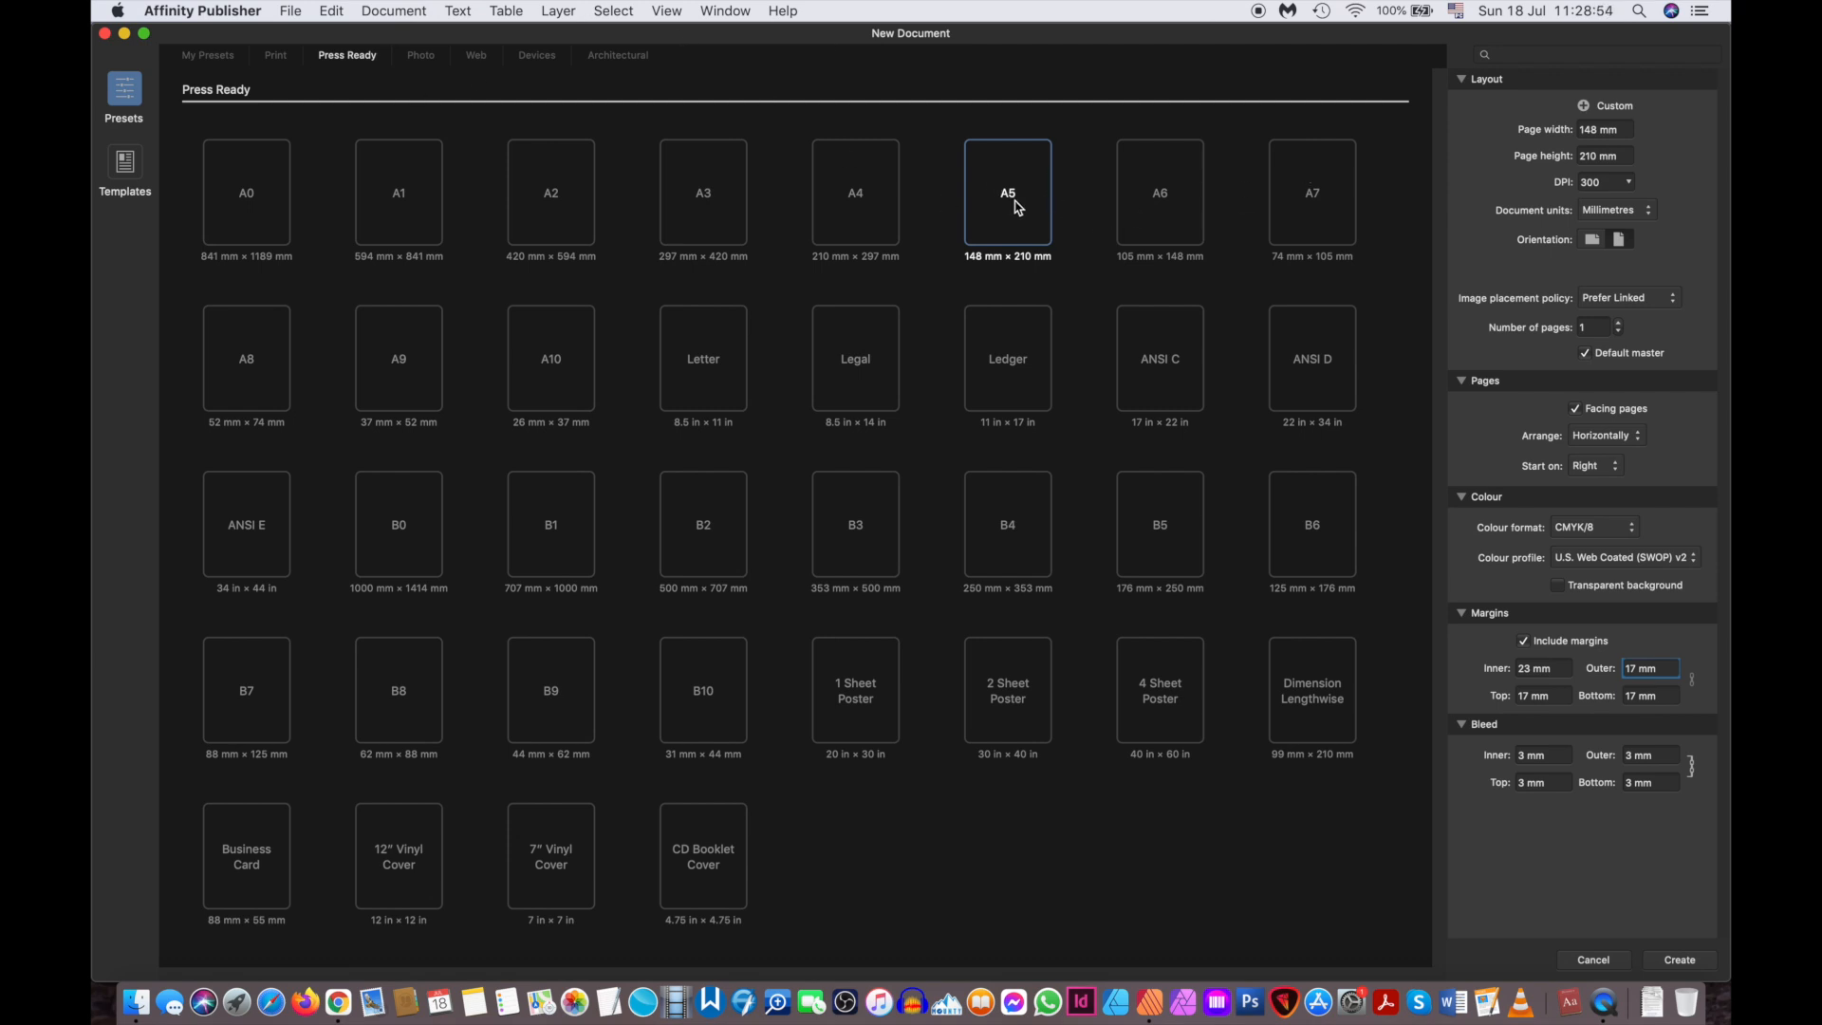
mouse_move(1667, 289)
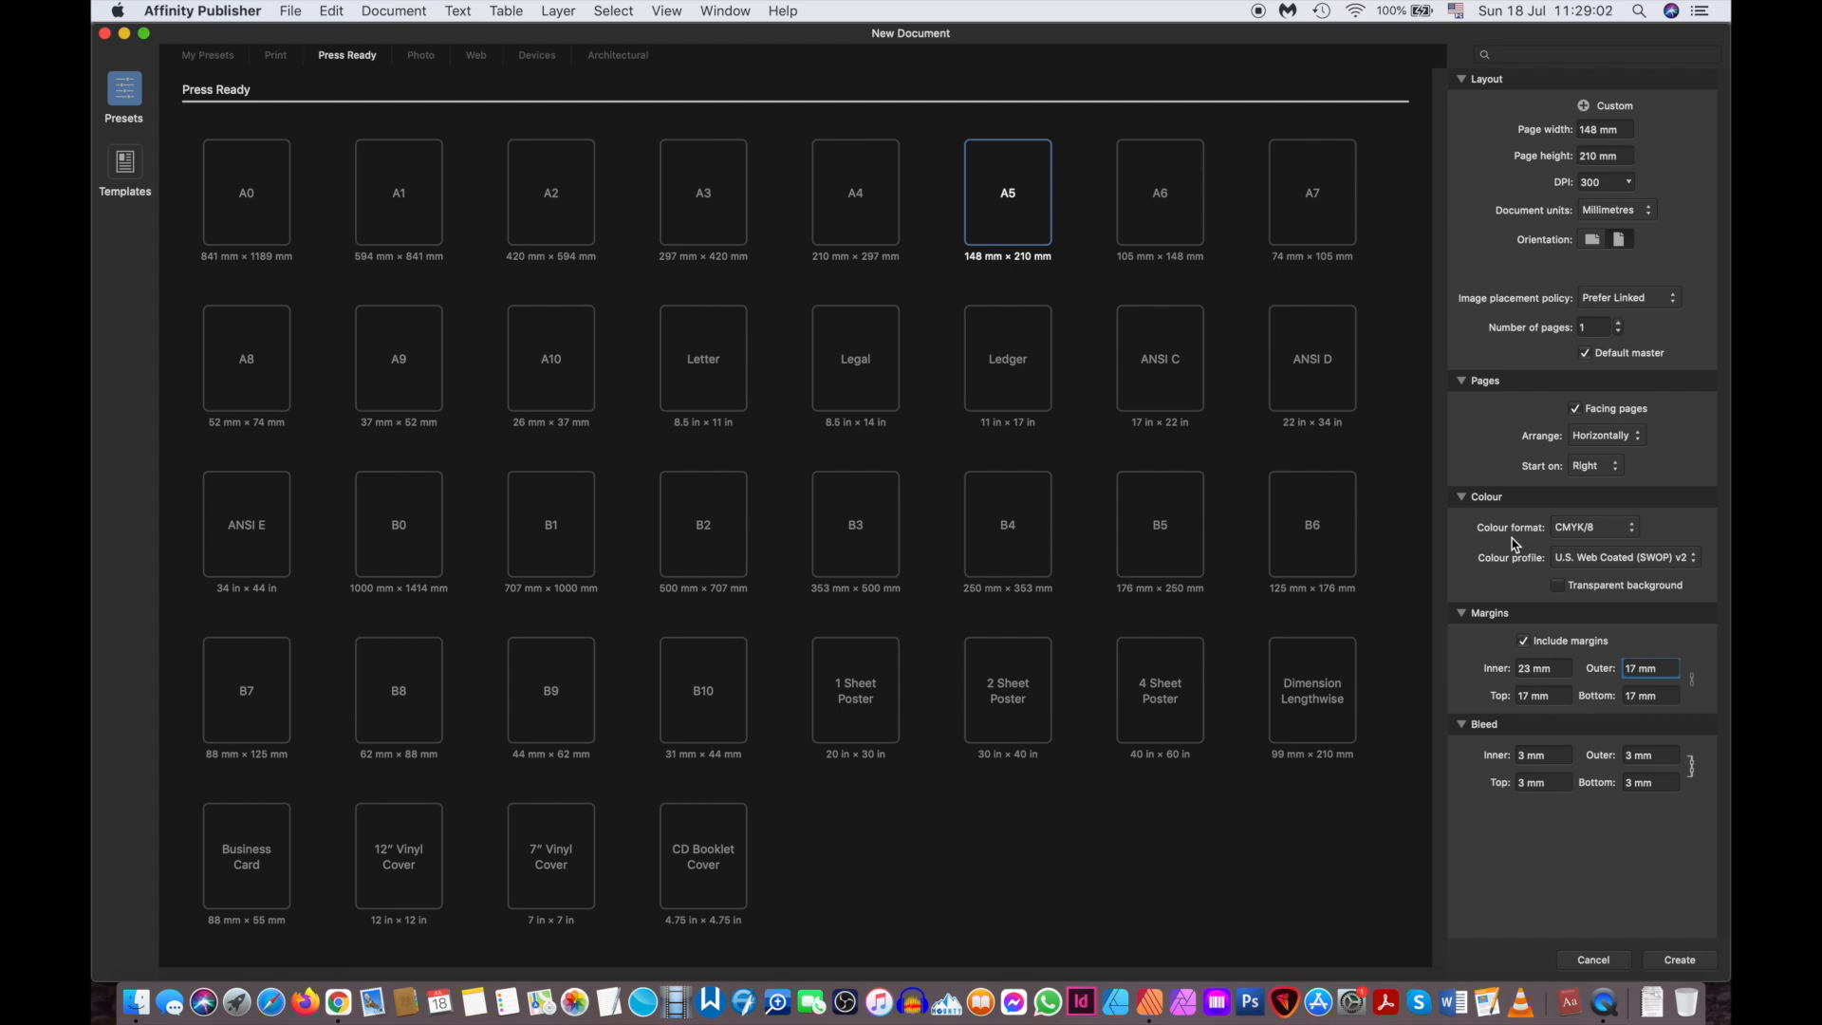
mouse_move(1642, 694)
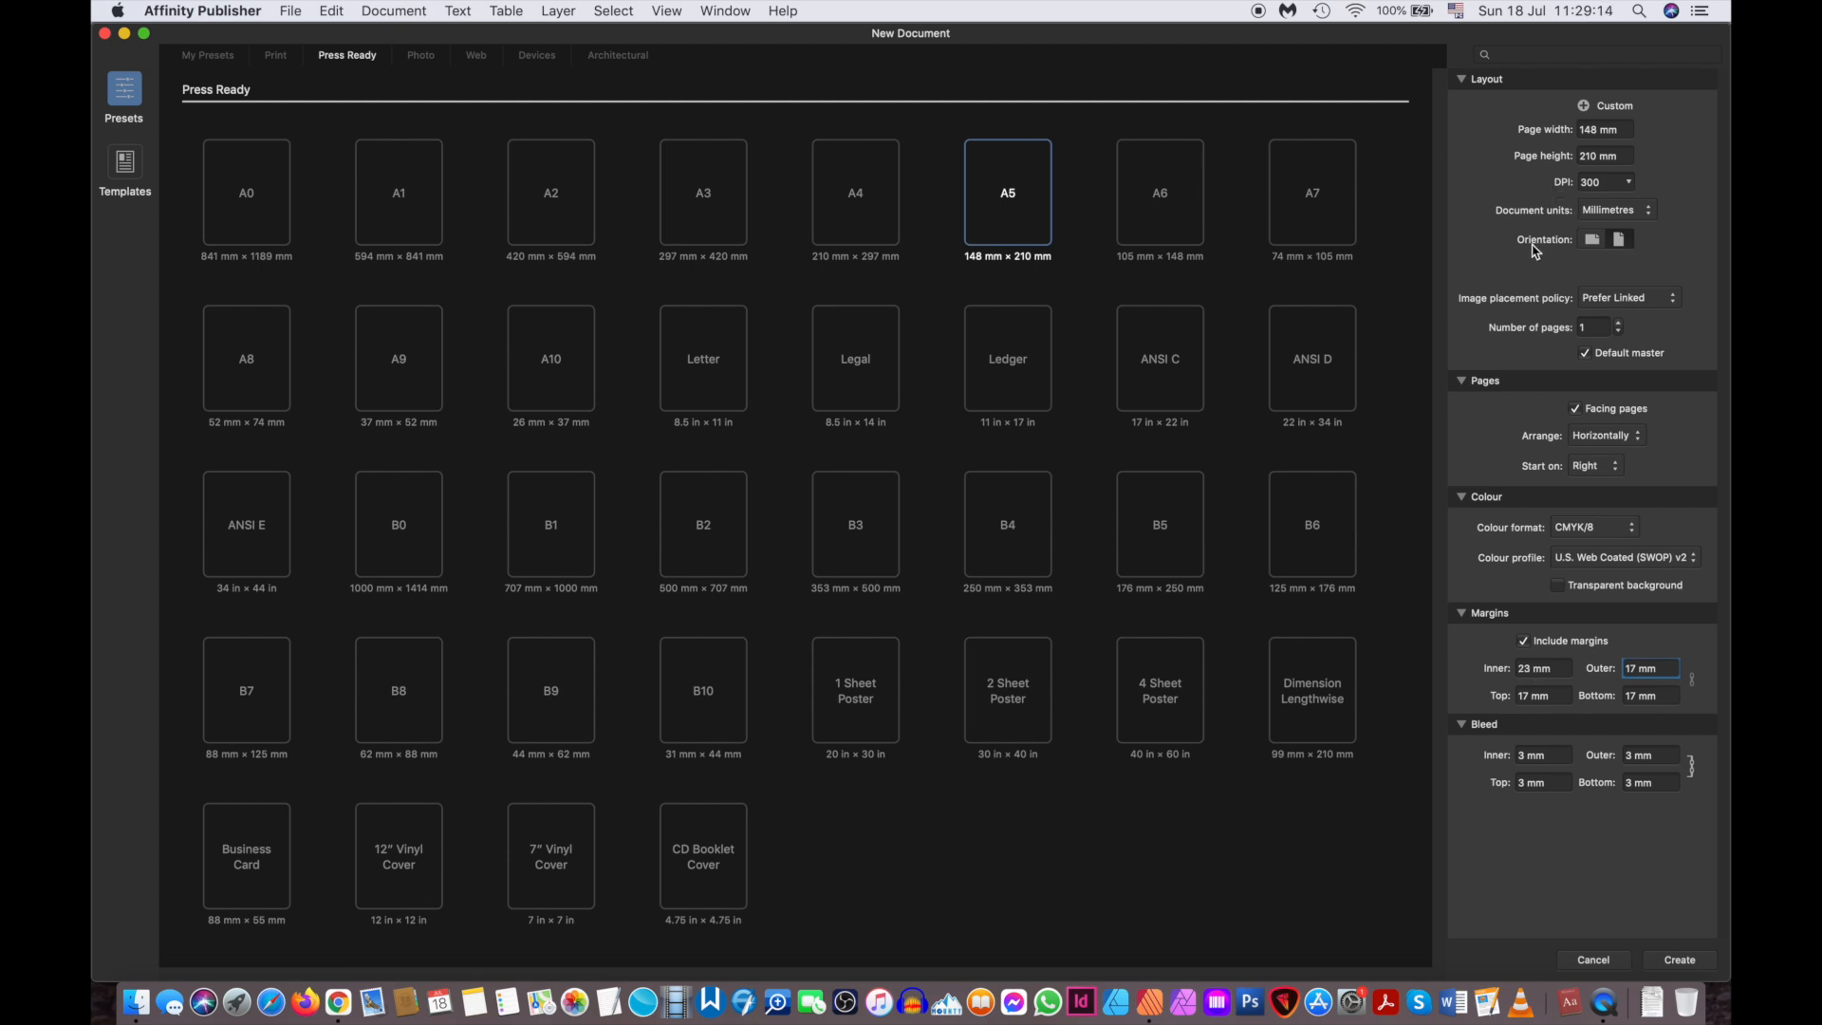
mouse_move(1619, 238)
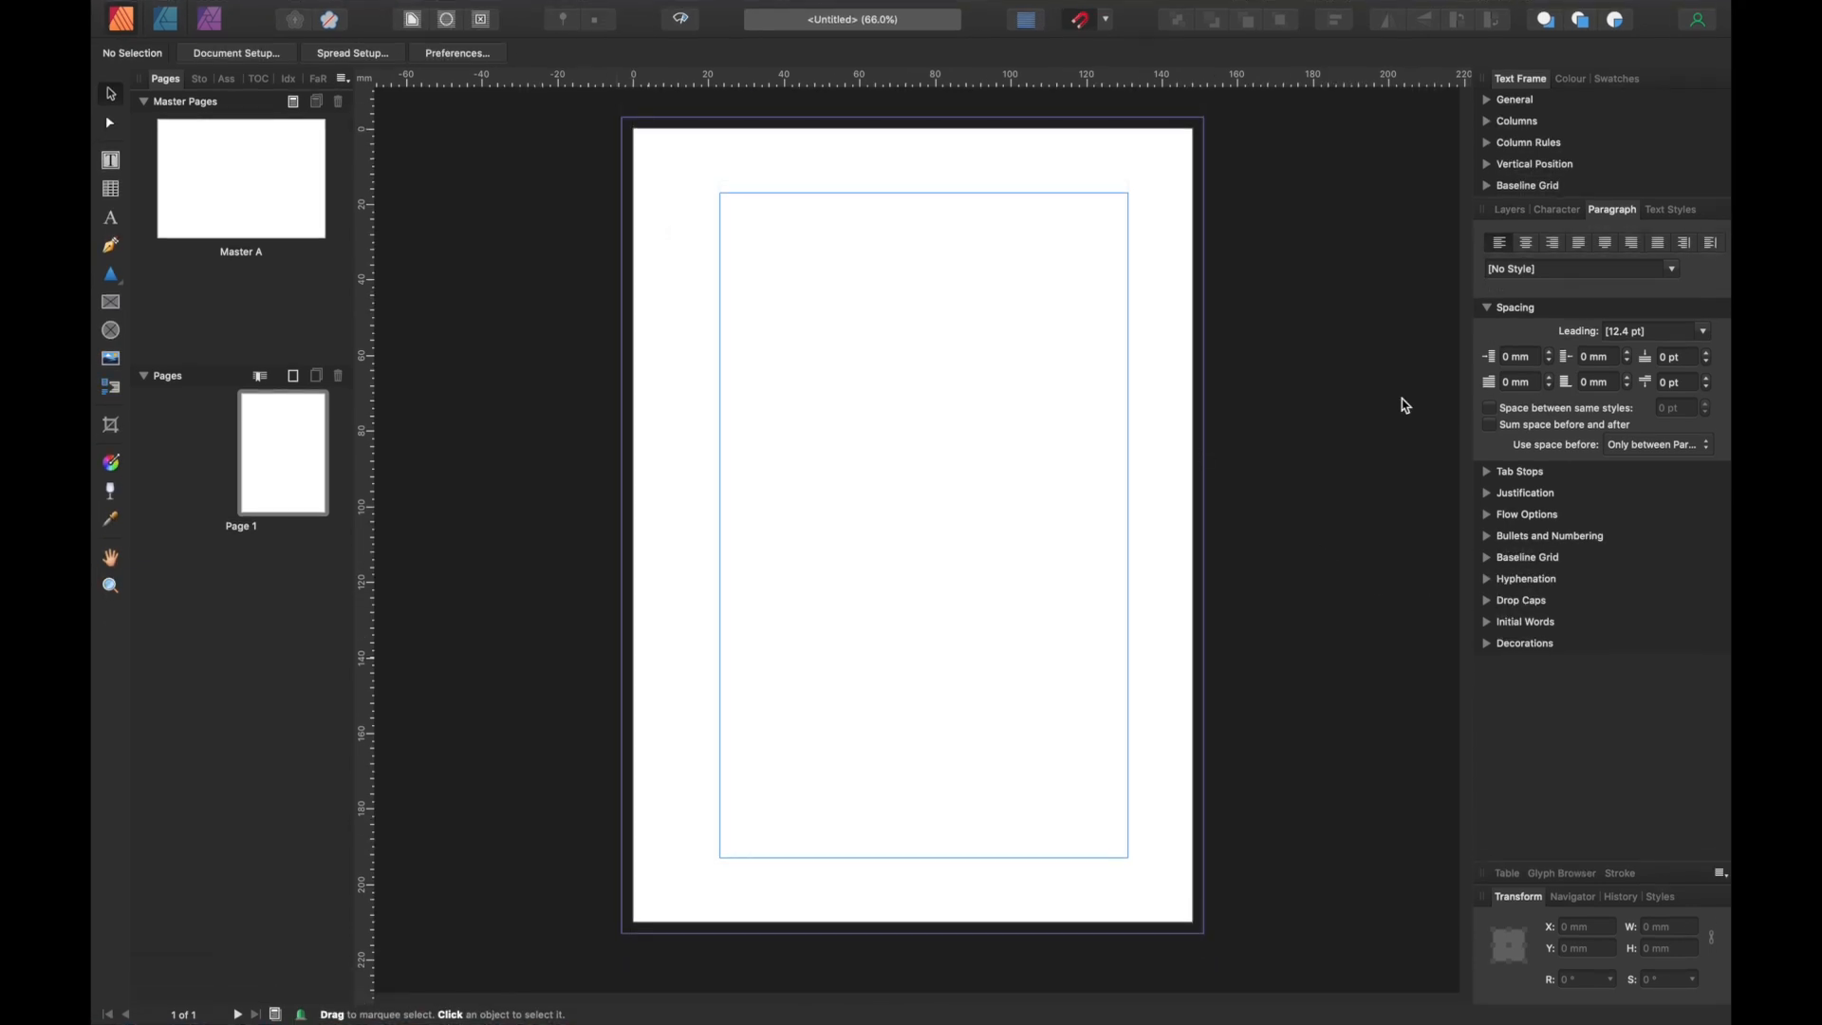
- Detach and delete all preset text styles, leaving only the [No Style] entries
click(1671, 209)
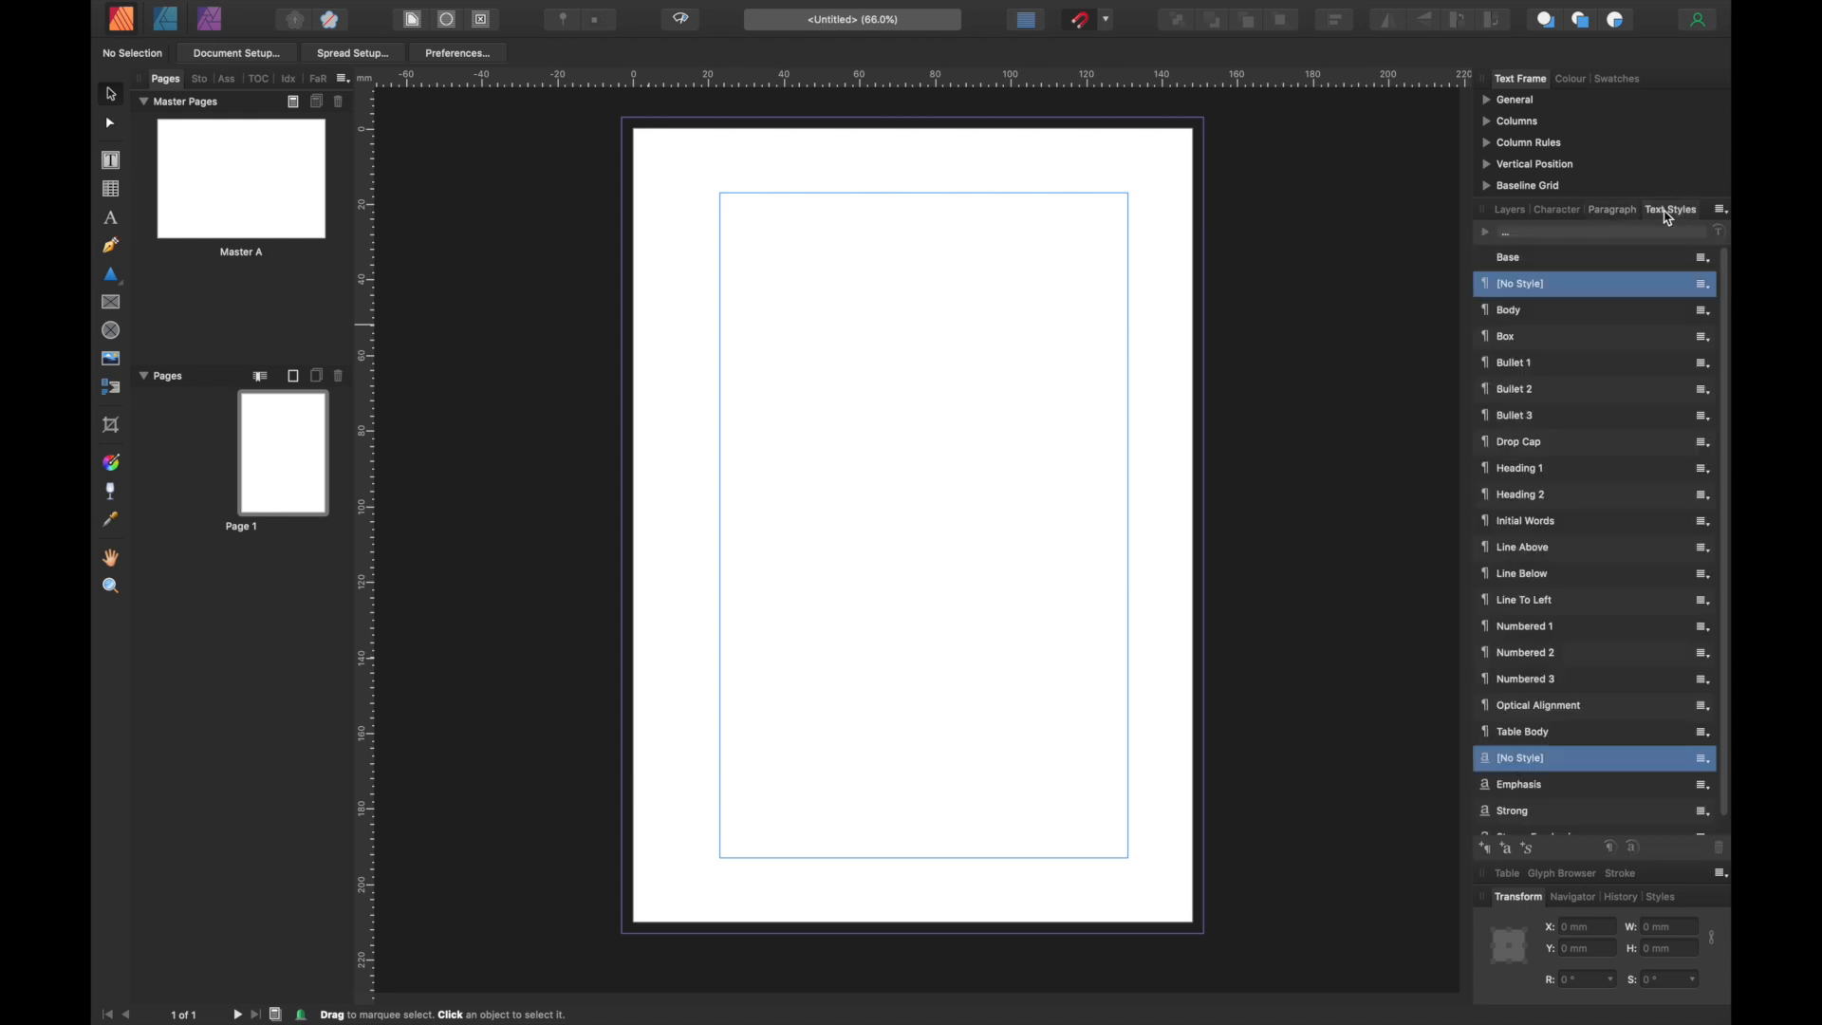
mouse_move(1503, 709)
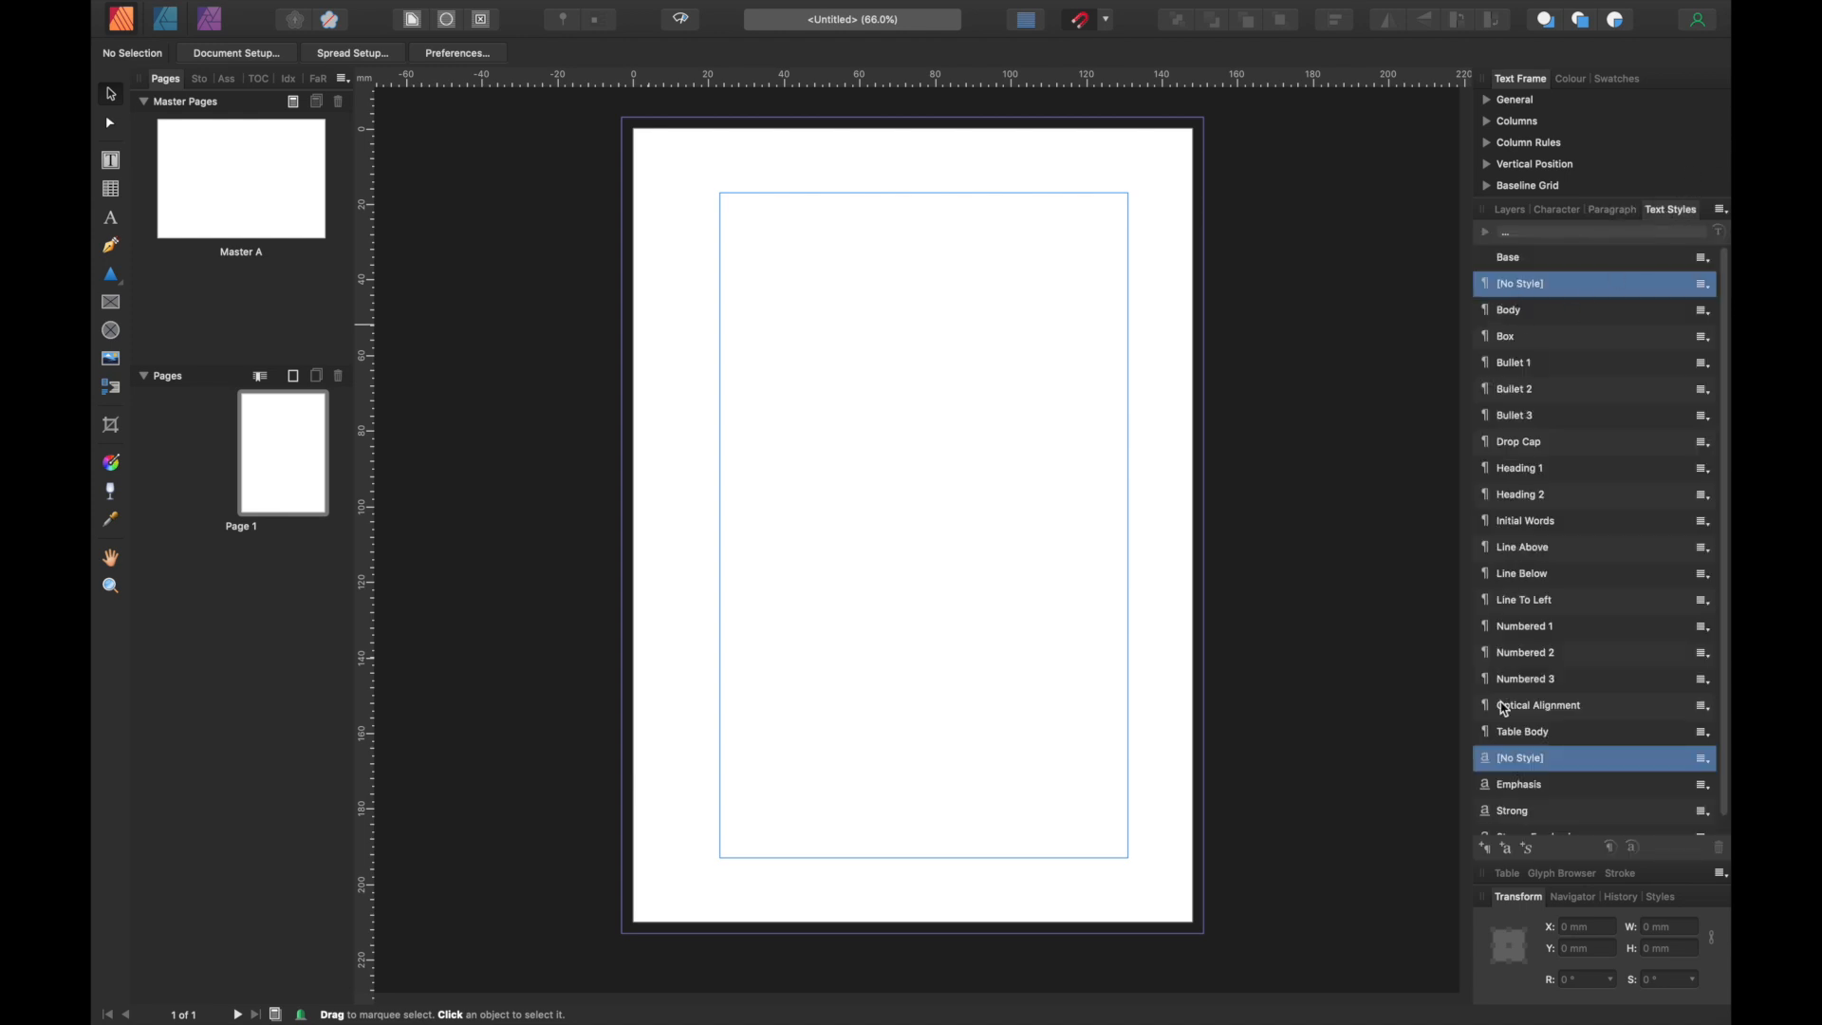
mouse_move(1583, 502)
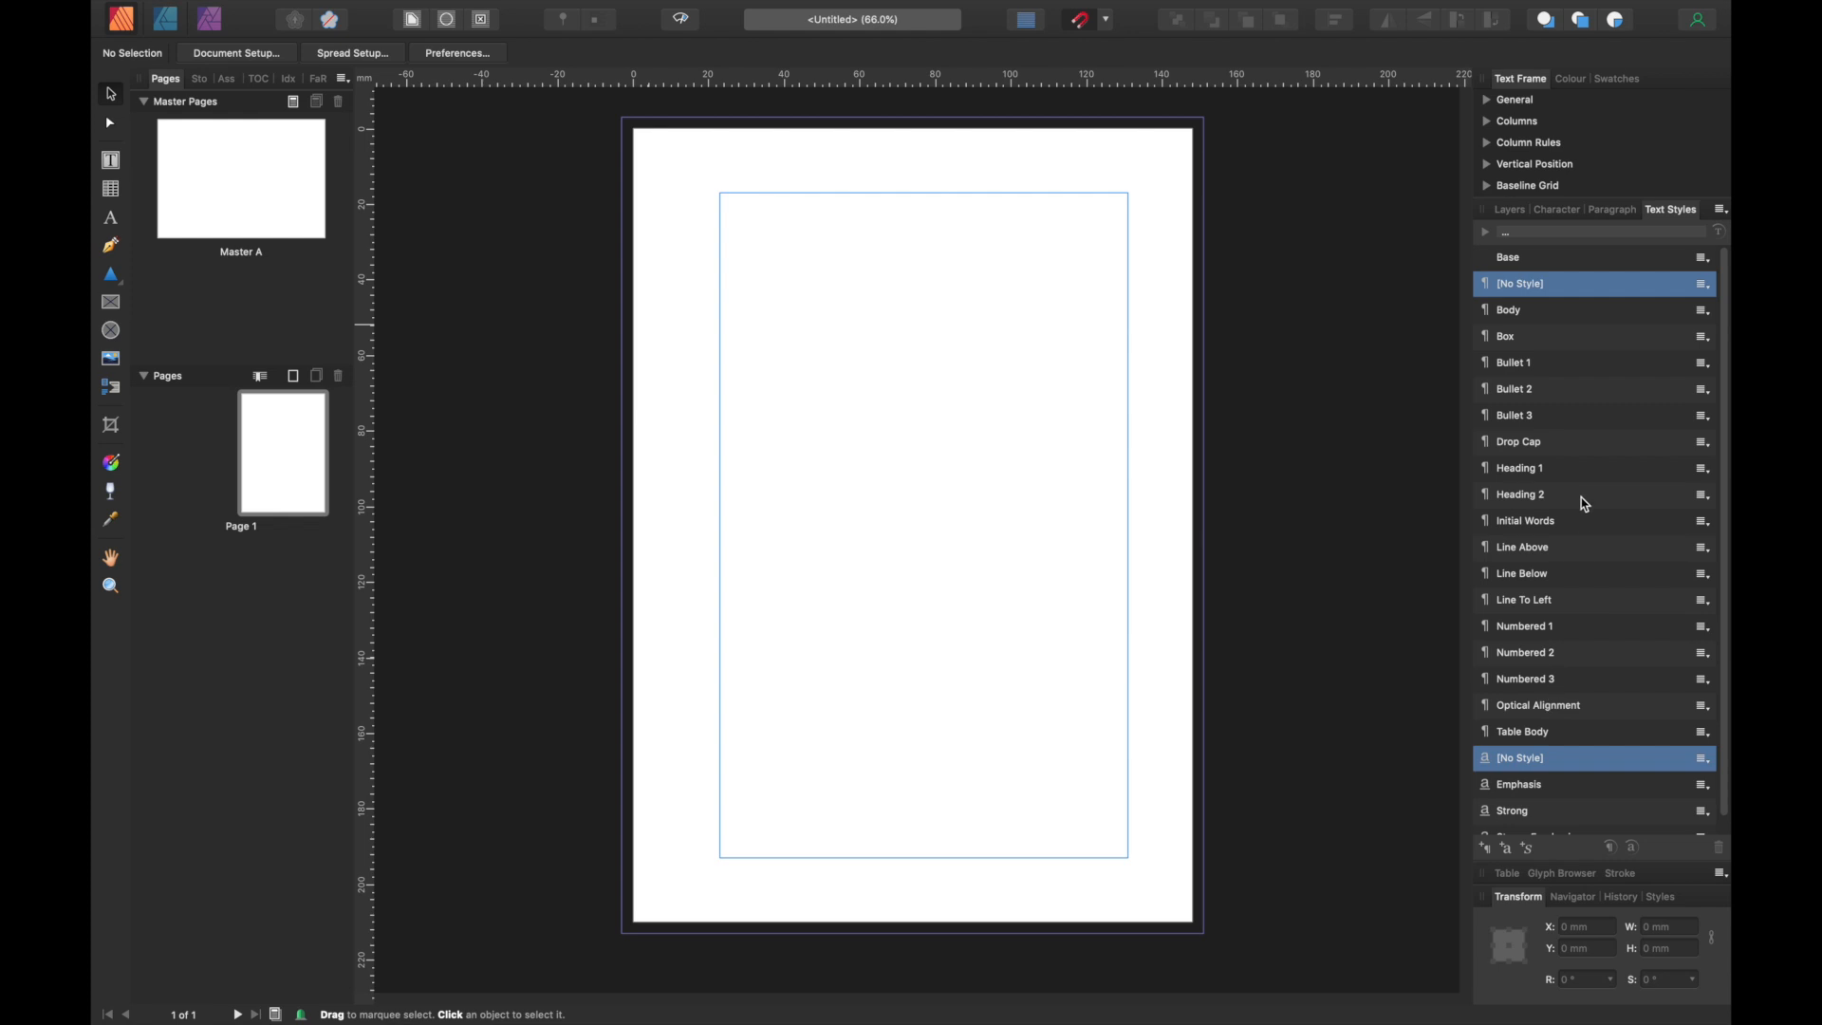
click(1719, 211)
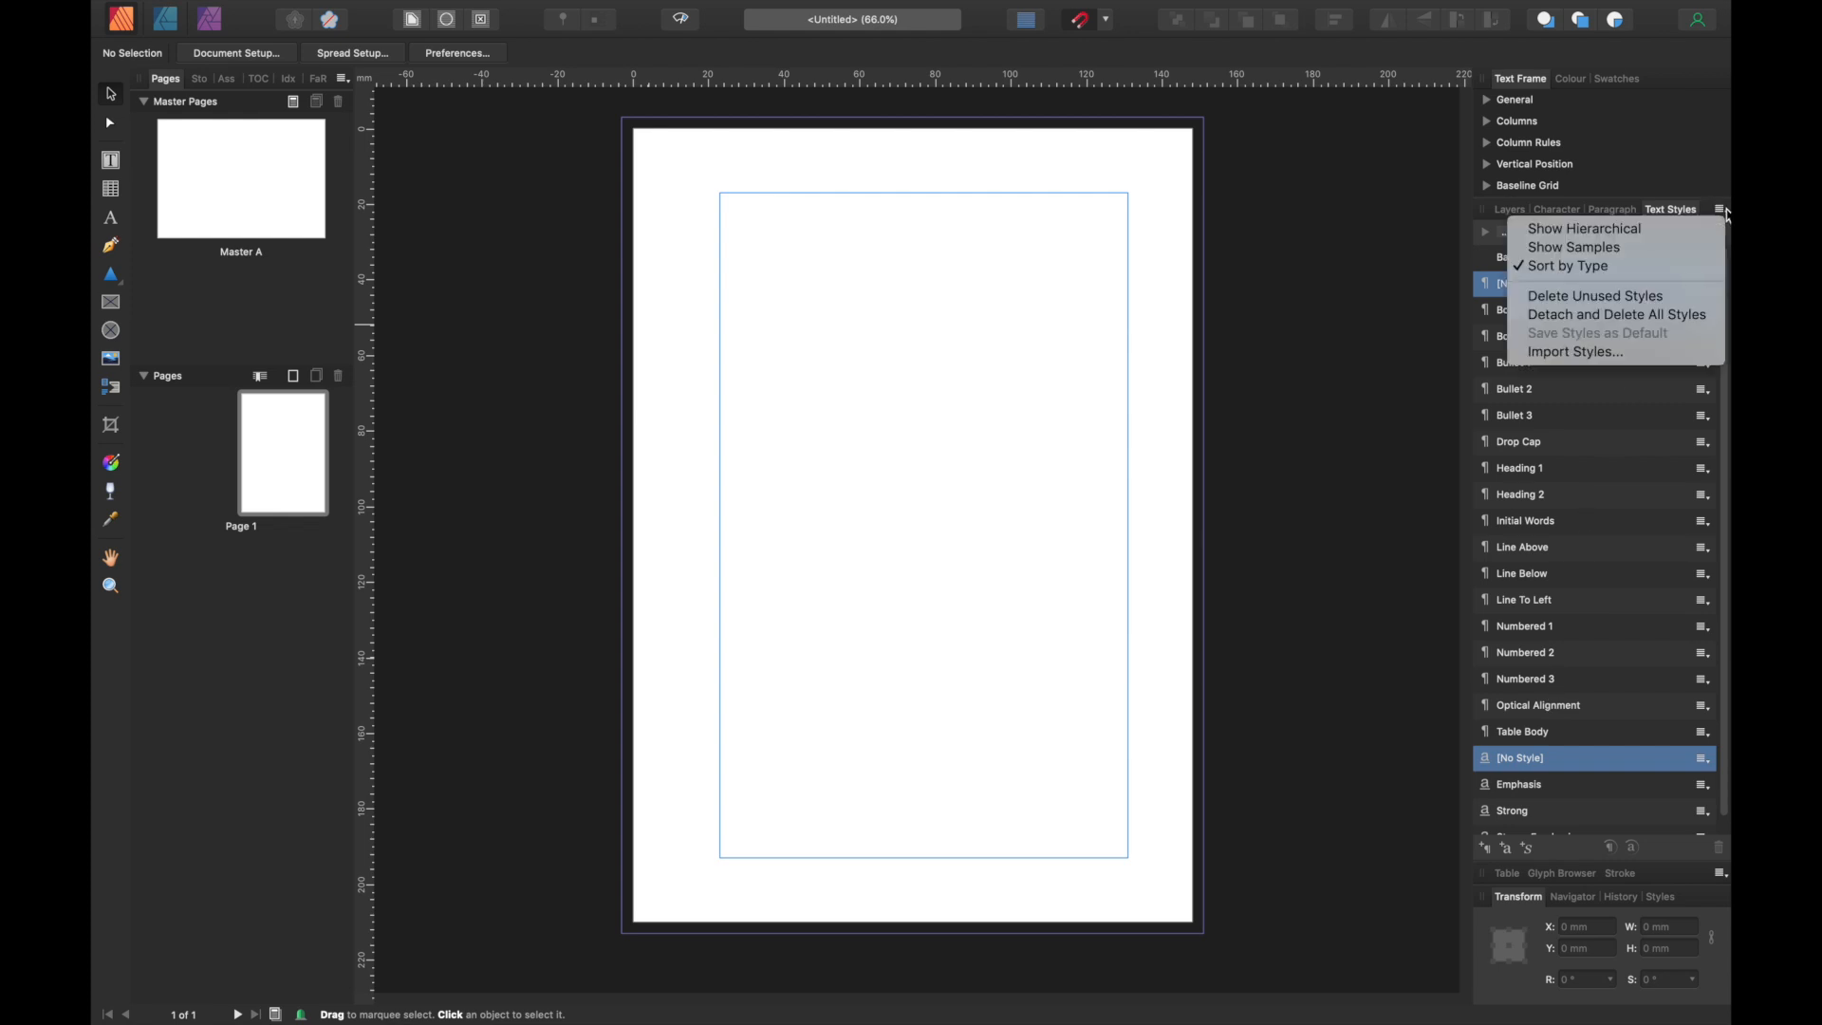
mouse_move(1615, 314)
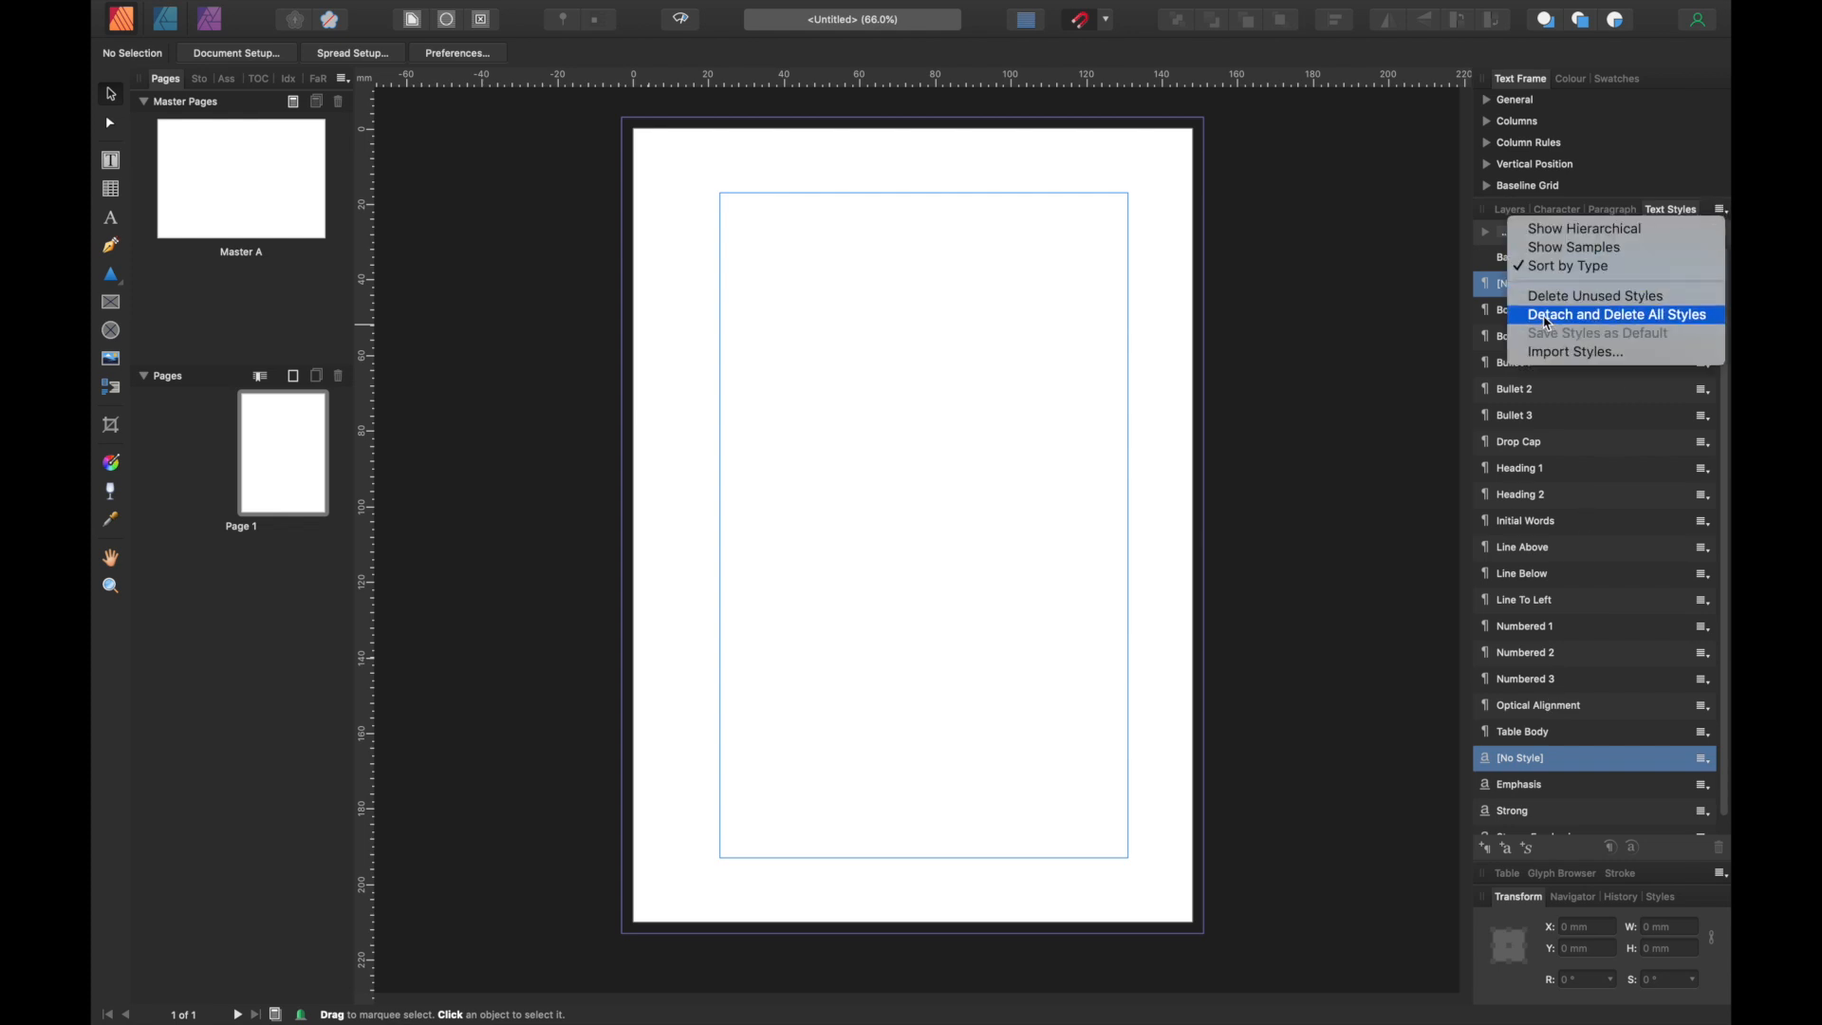
mouse_move(1615, 228)
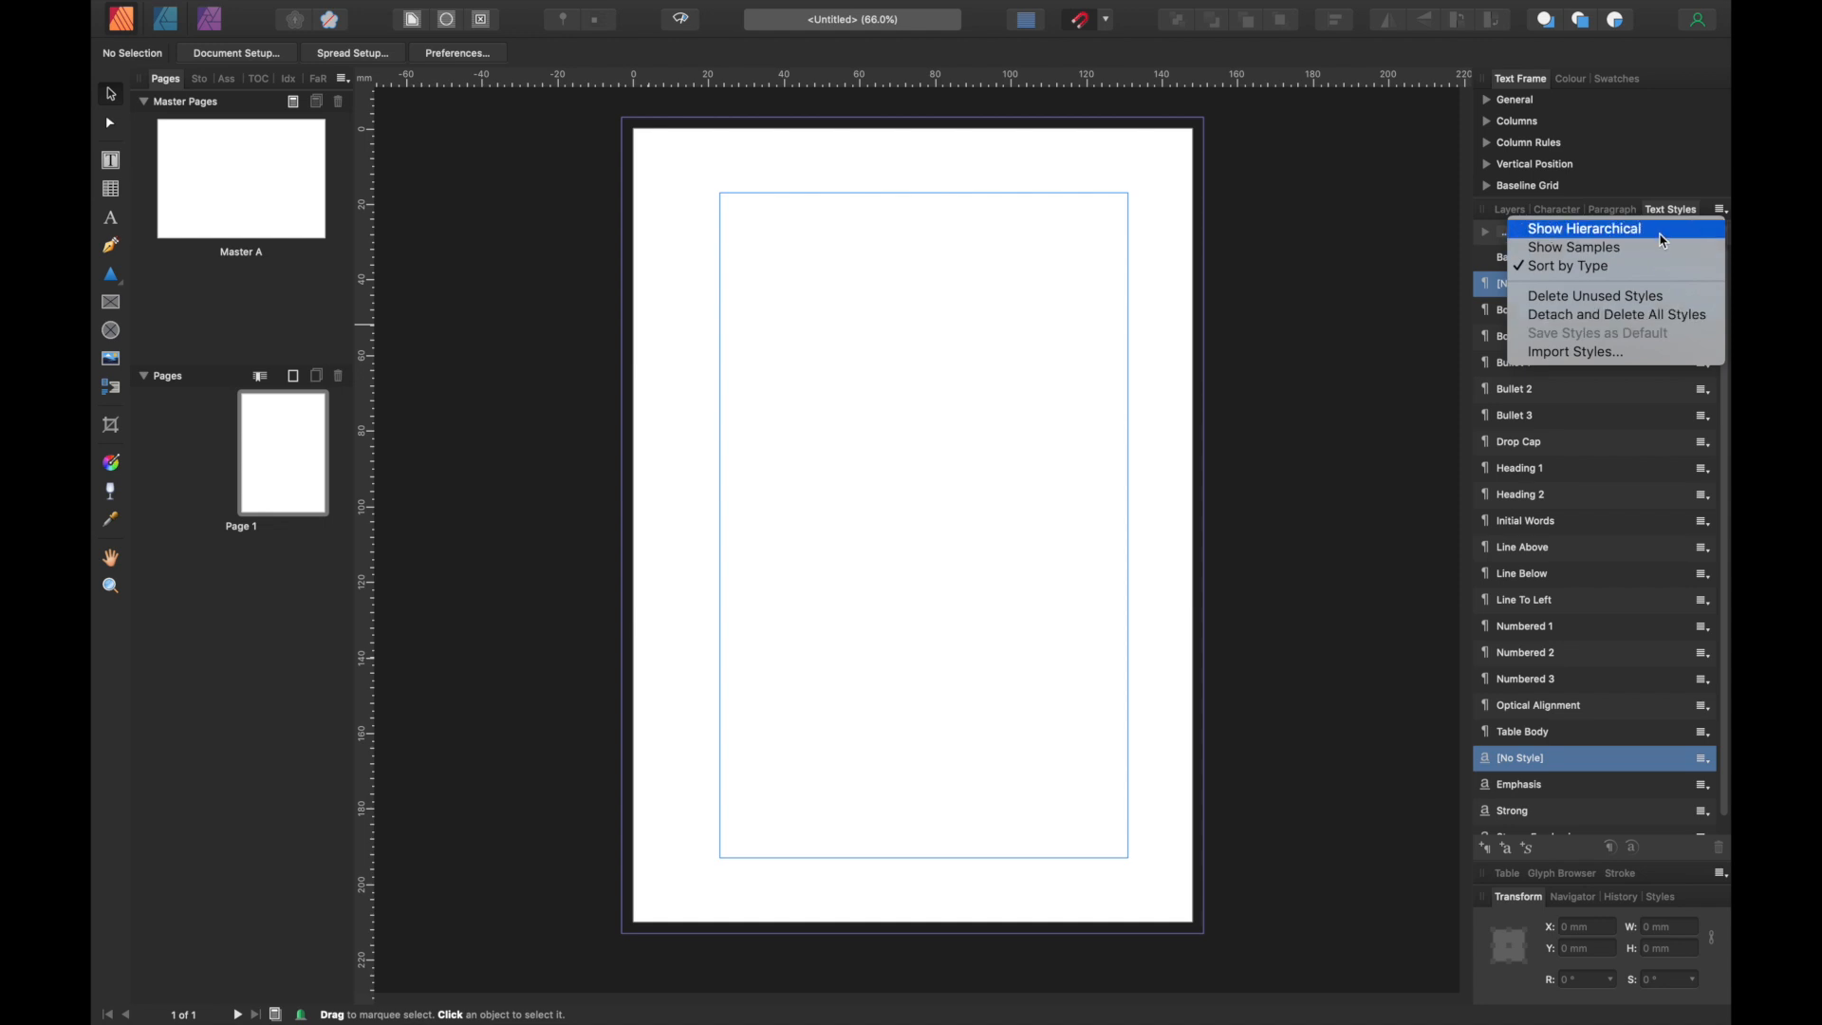
mouse_move(1615, 314)
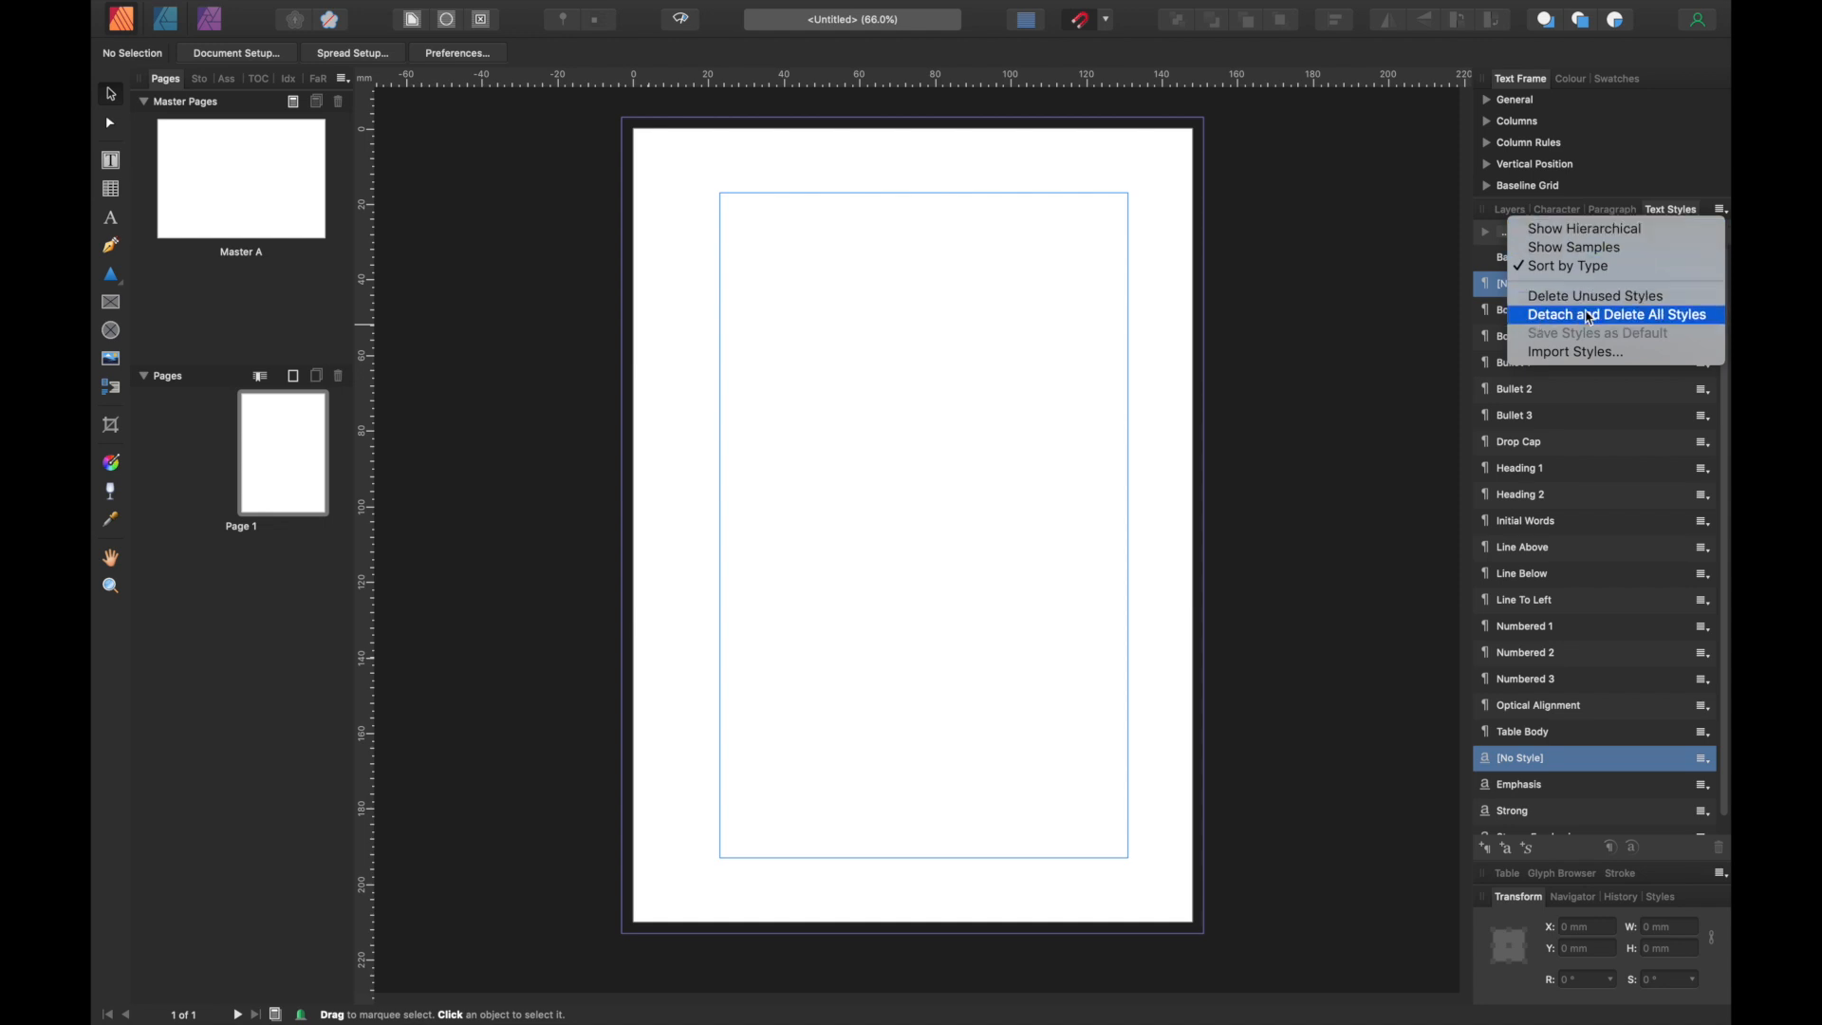
click(1616, 314)
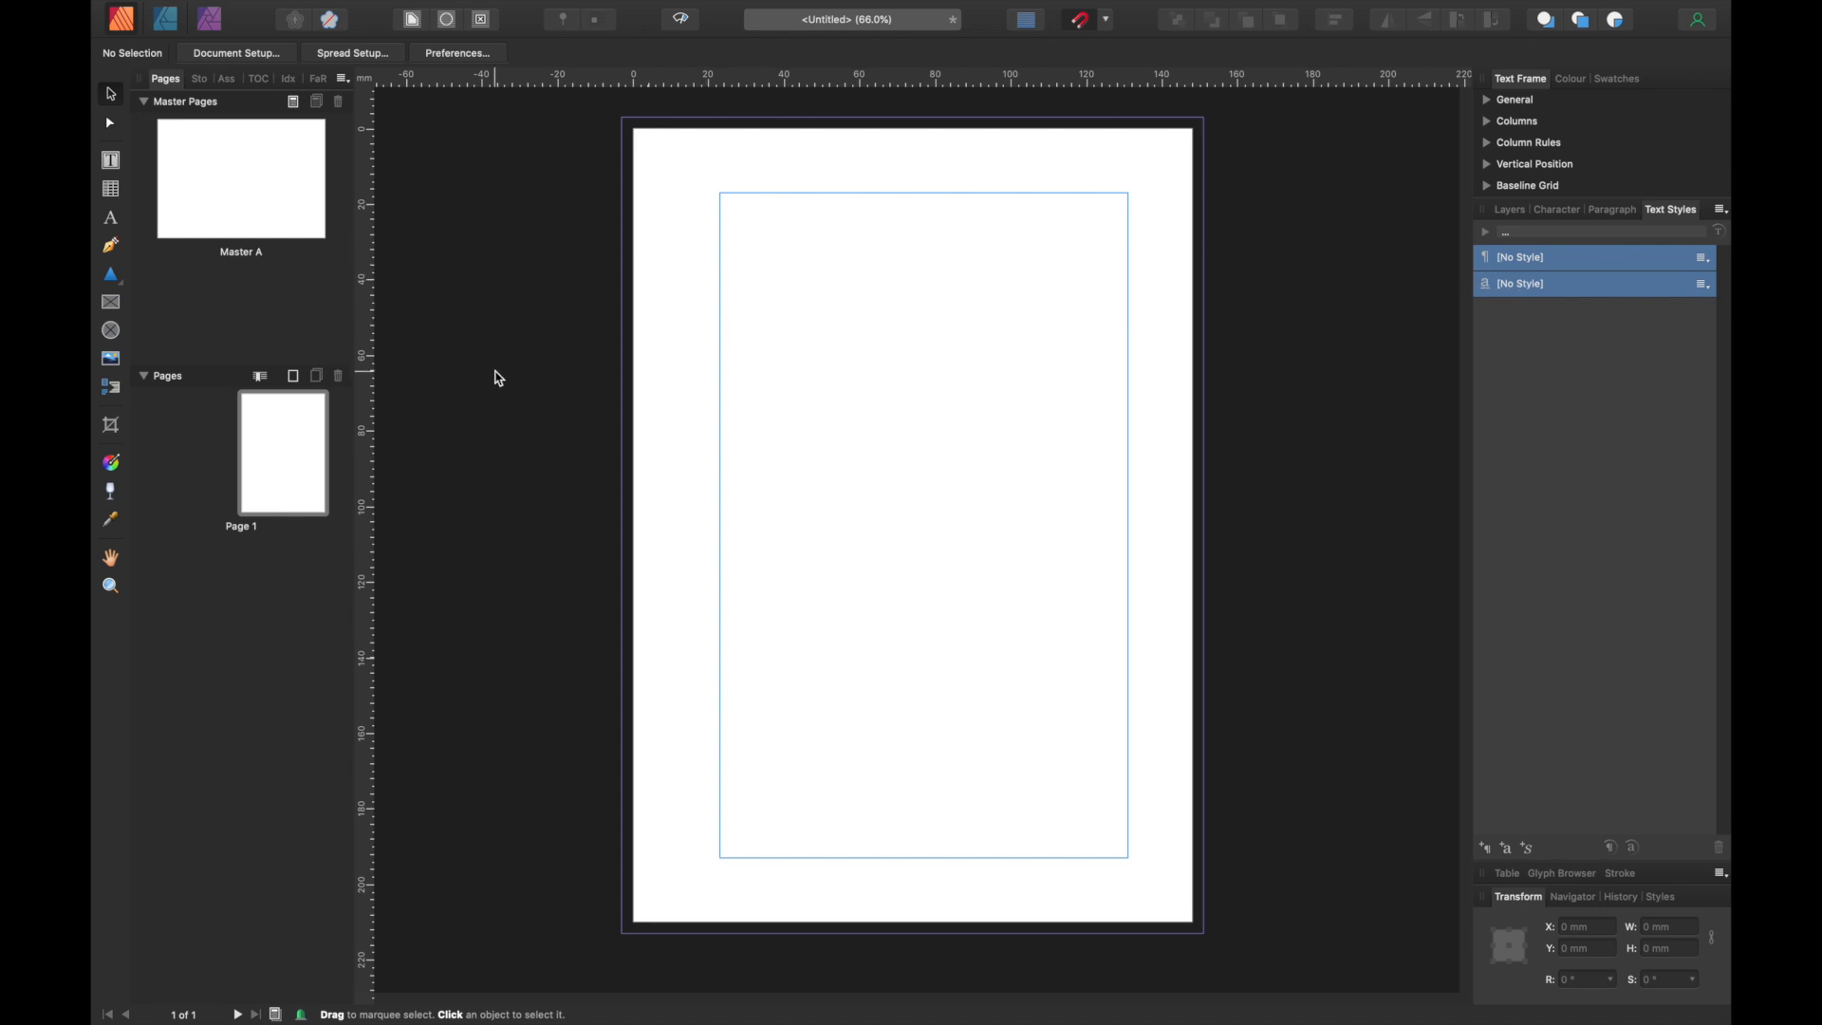
mouse_move(232, 182)
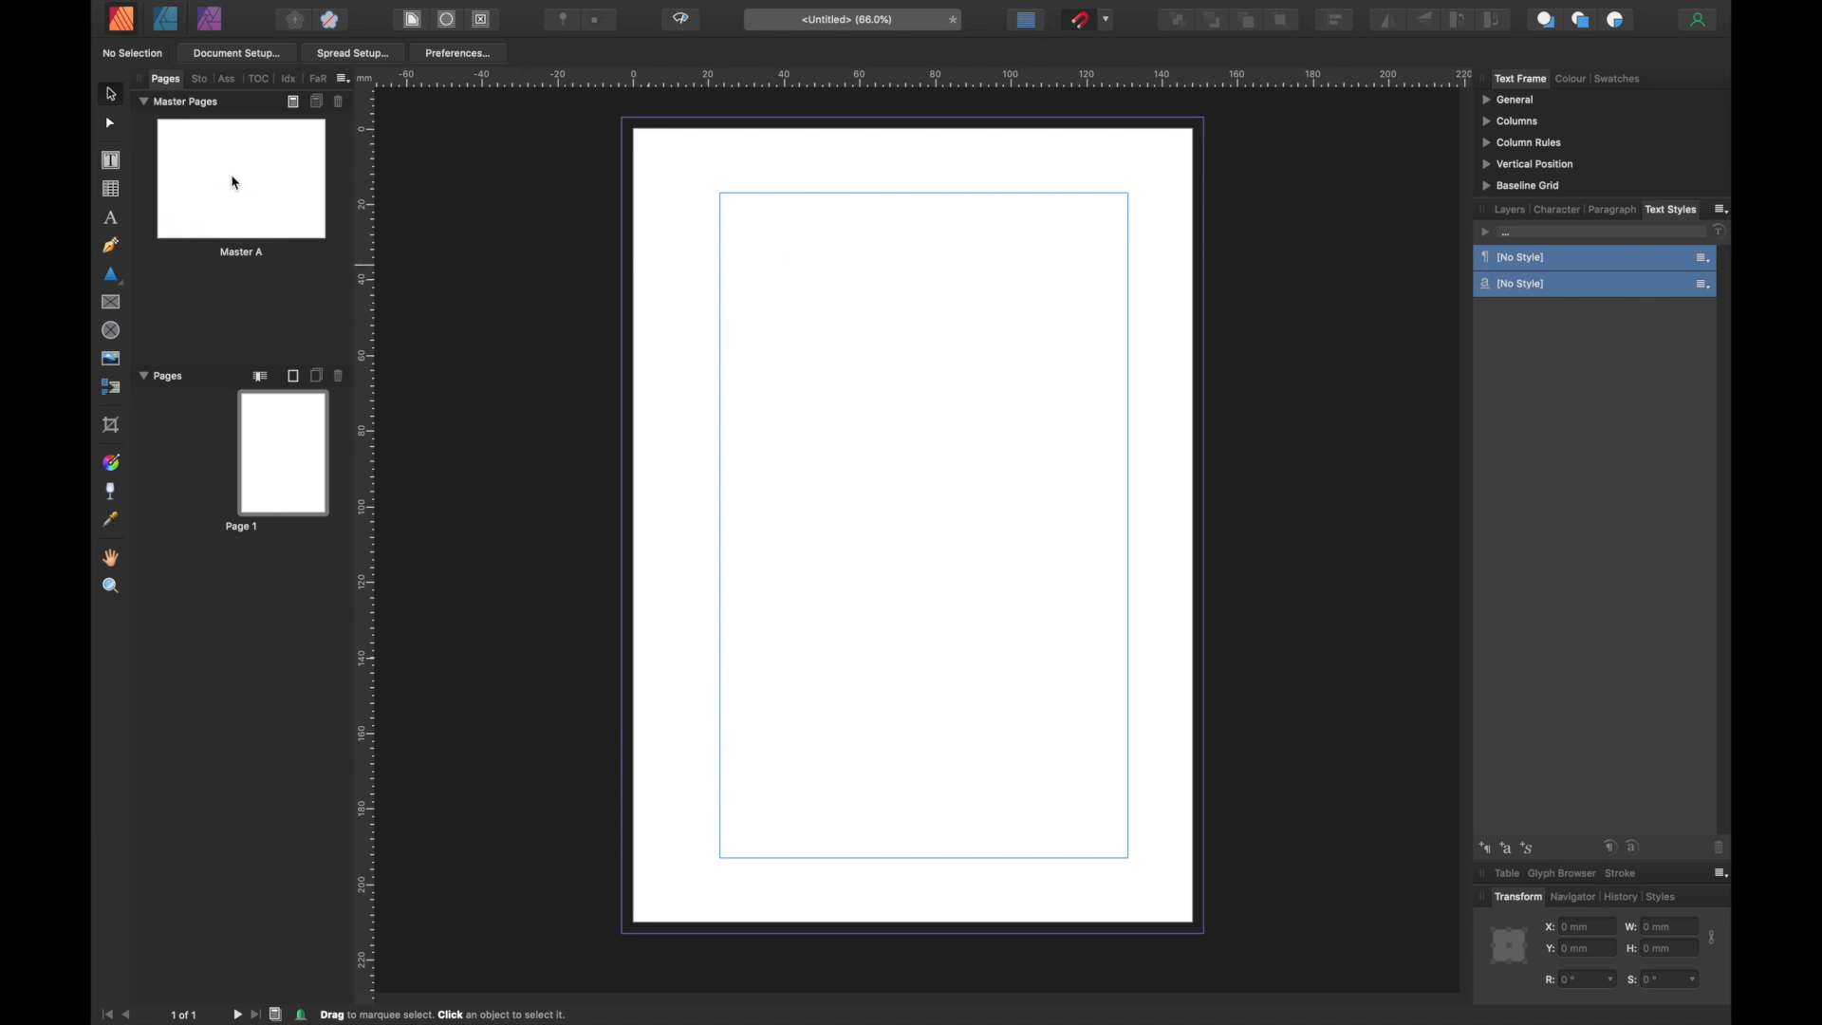
mouse_move(260, 173)
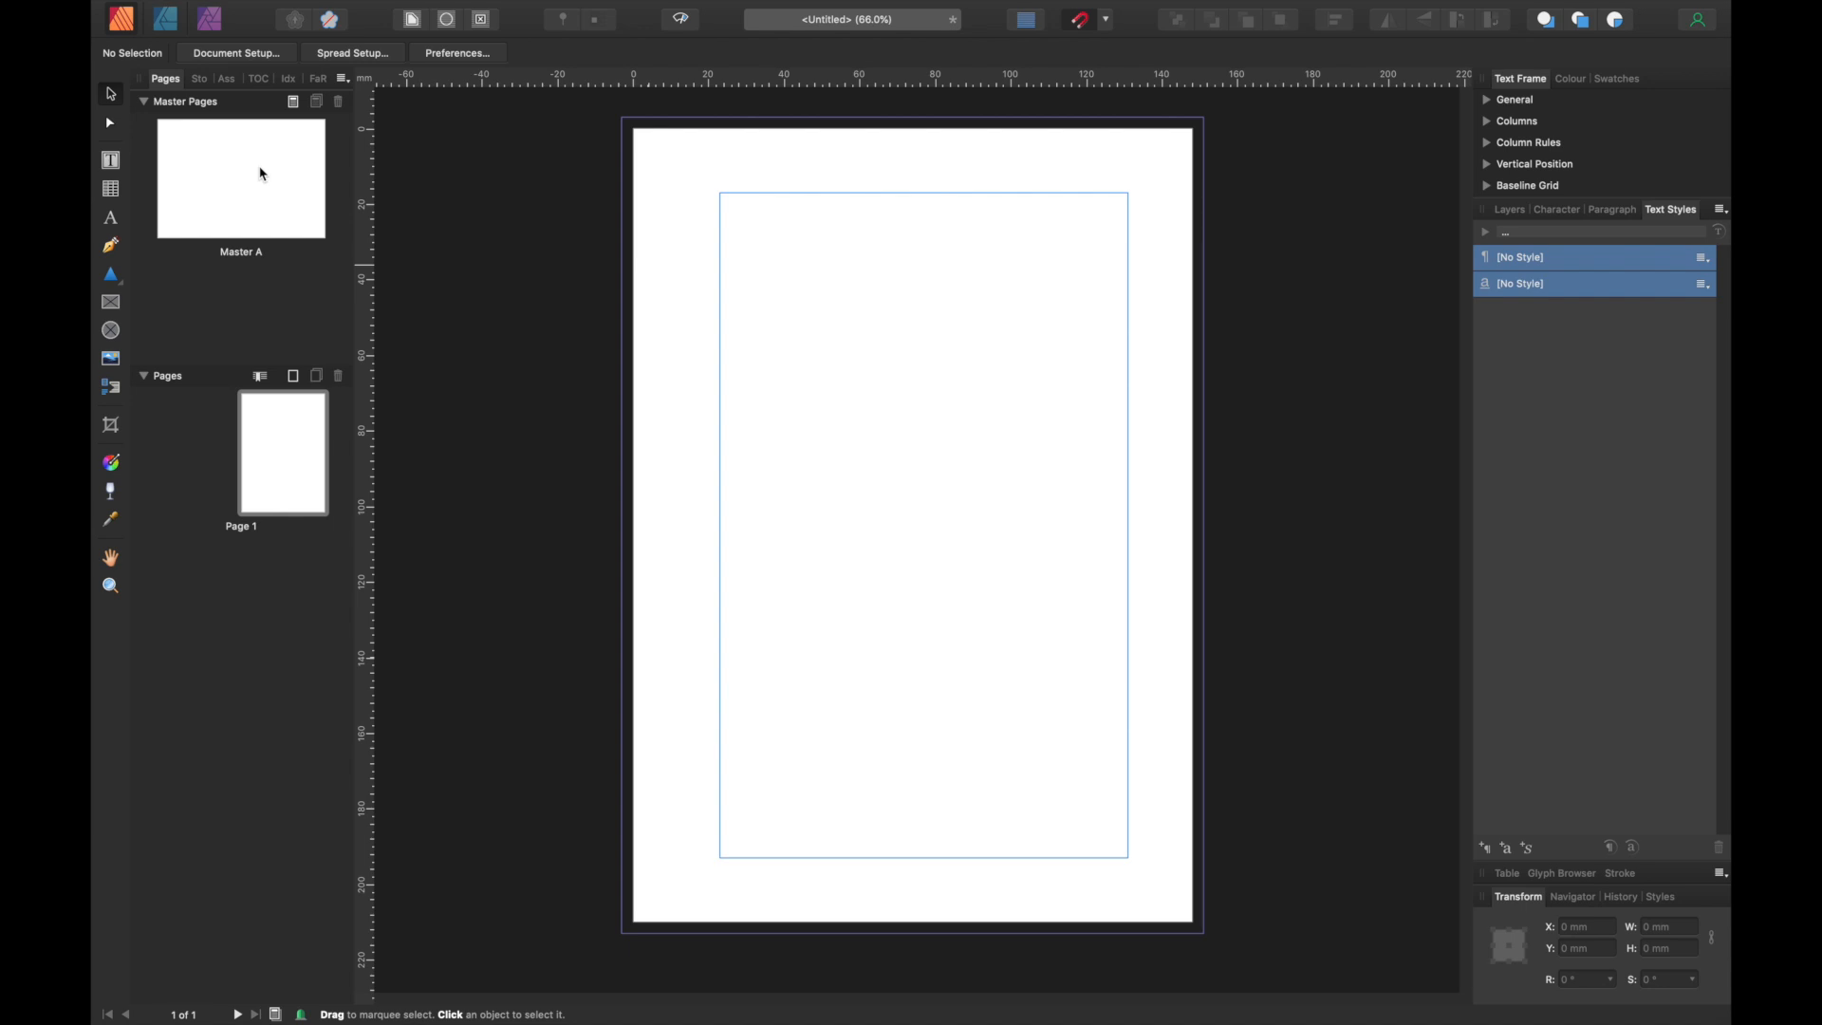
mouse_move(162, 119)
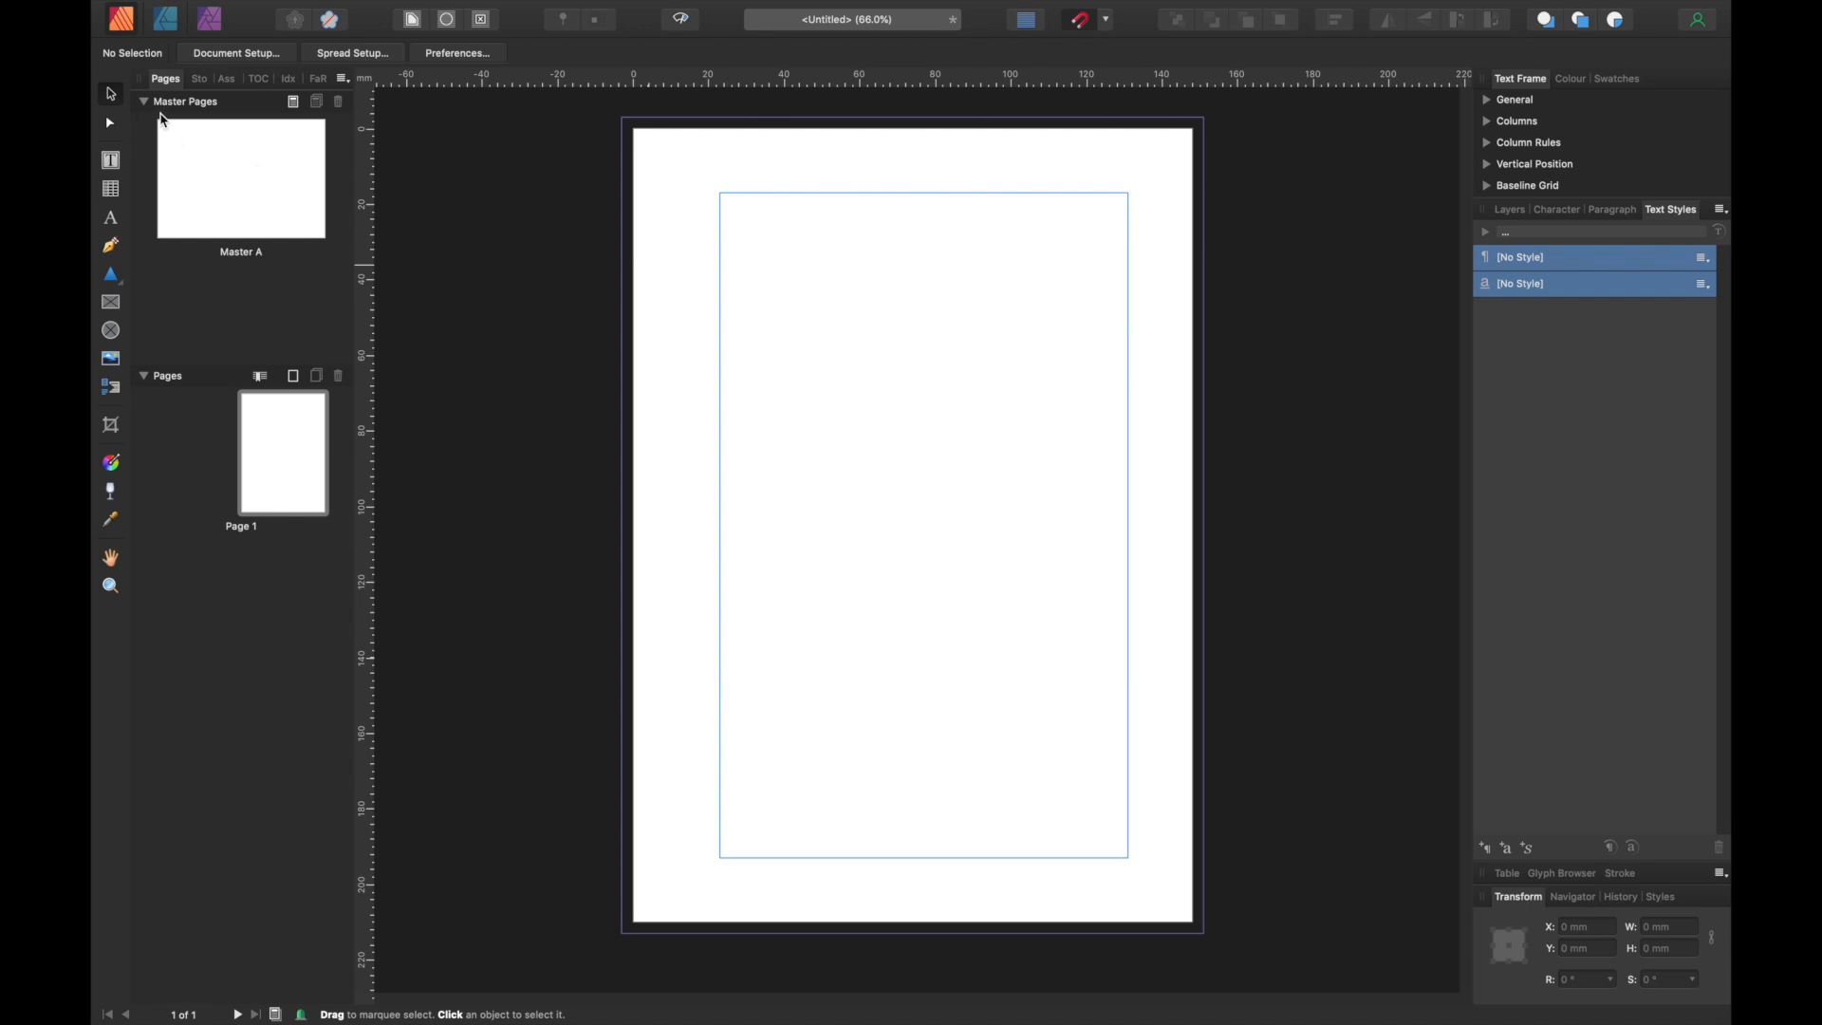
mouse_move(218, 167)
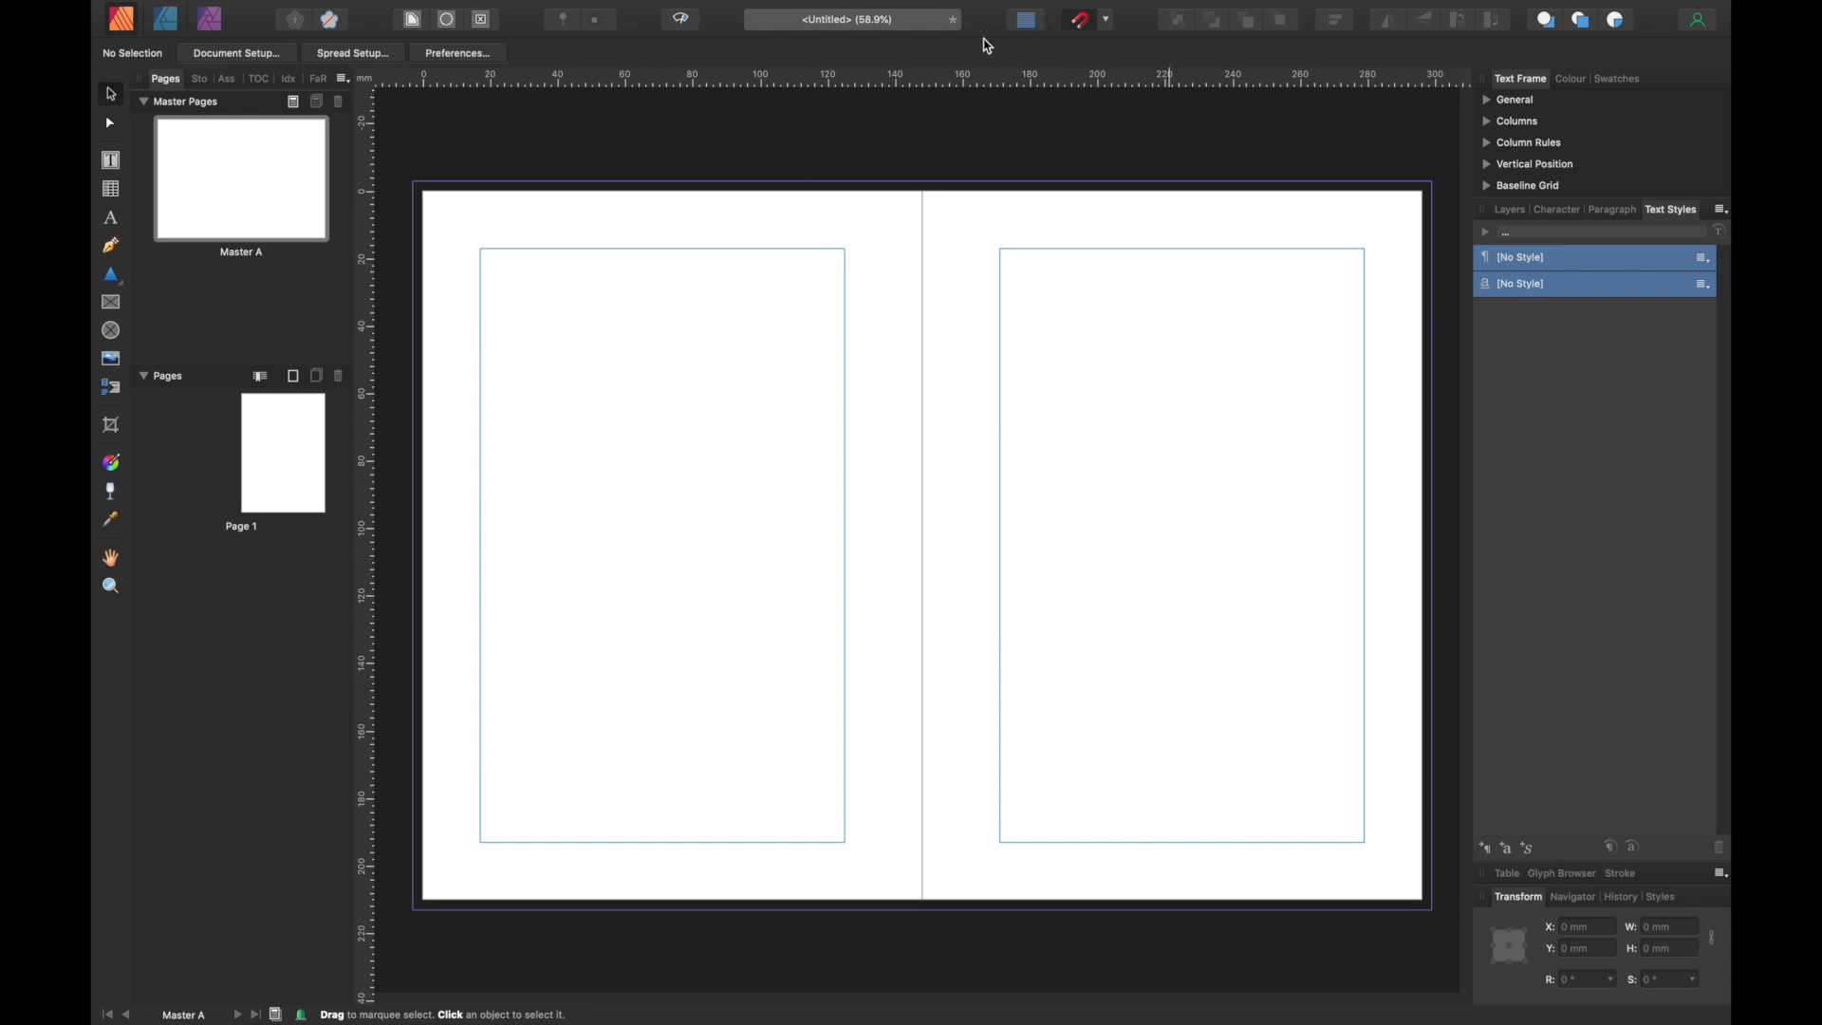
- Add horizontal ruler guides near the top and bottom of the Master A spread
drag(929, 74, 933, 224)
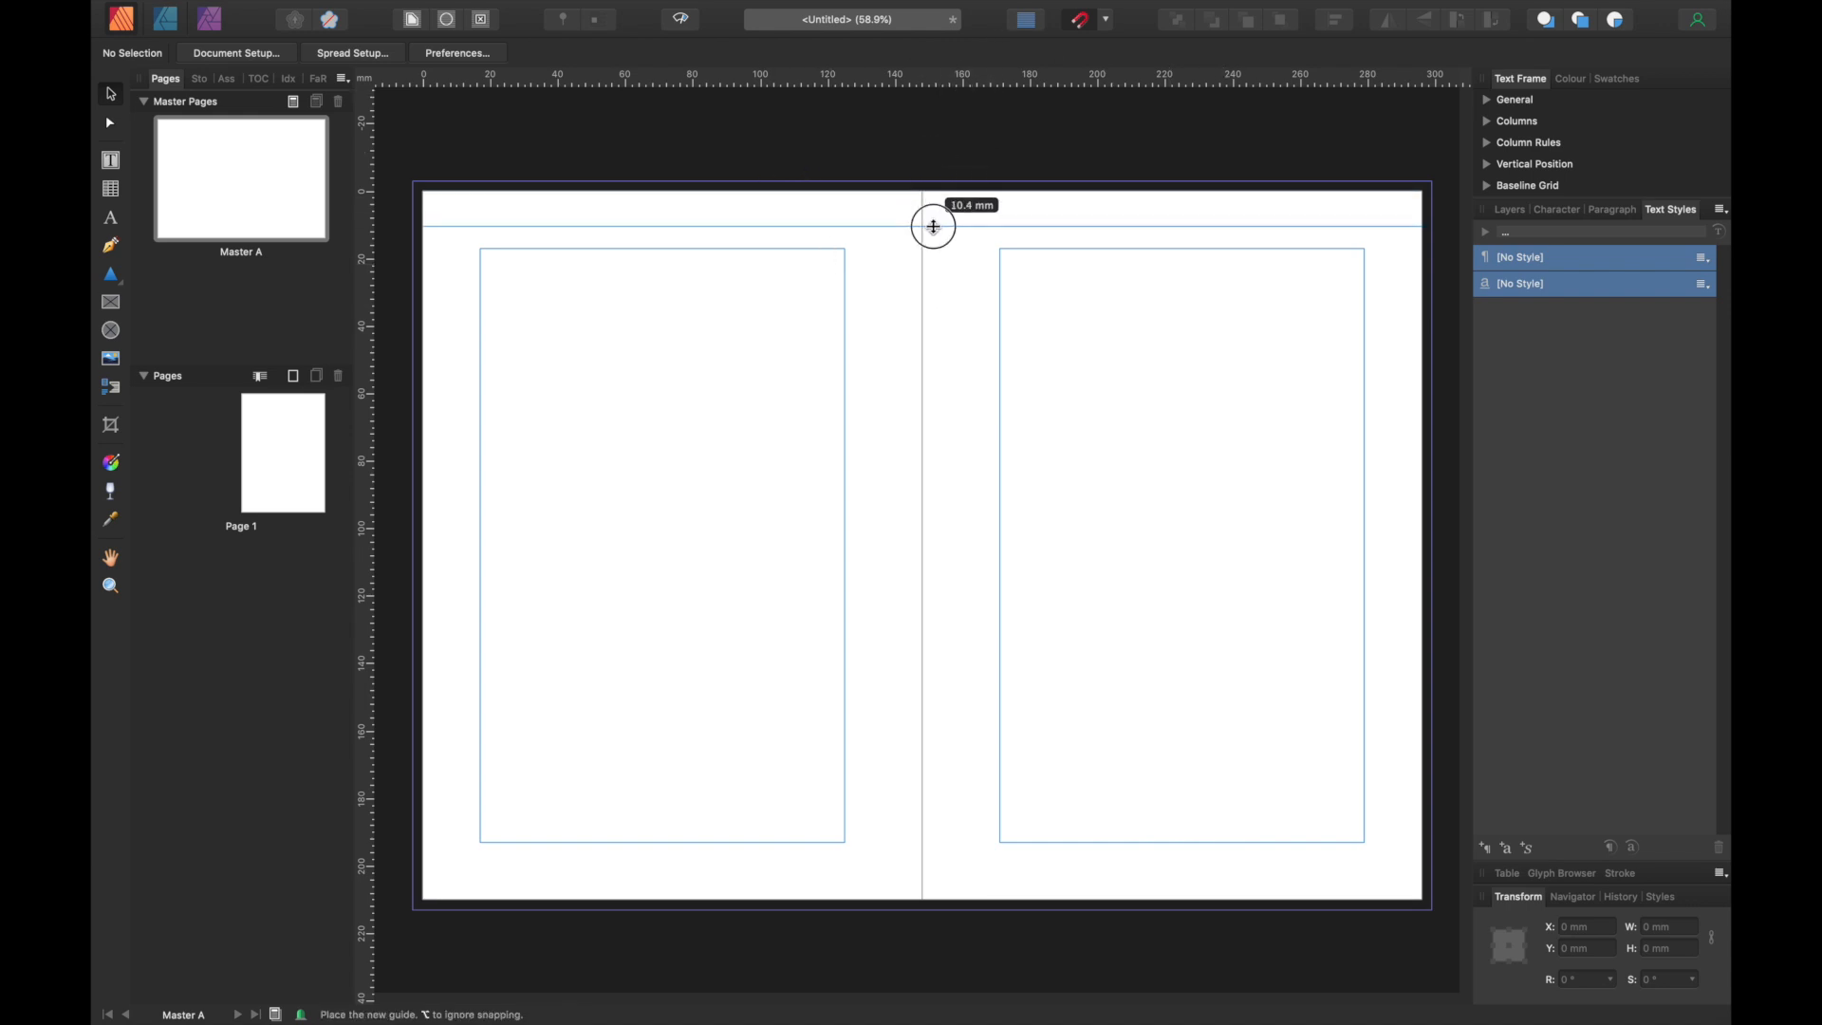
drag(933, 224, 933, 230)
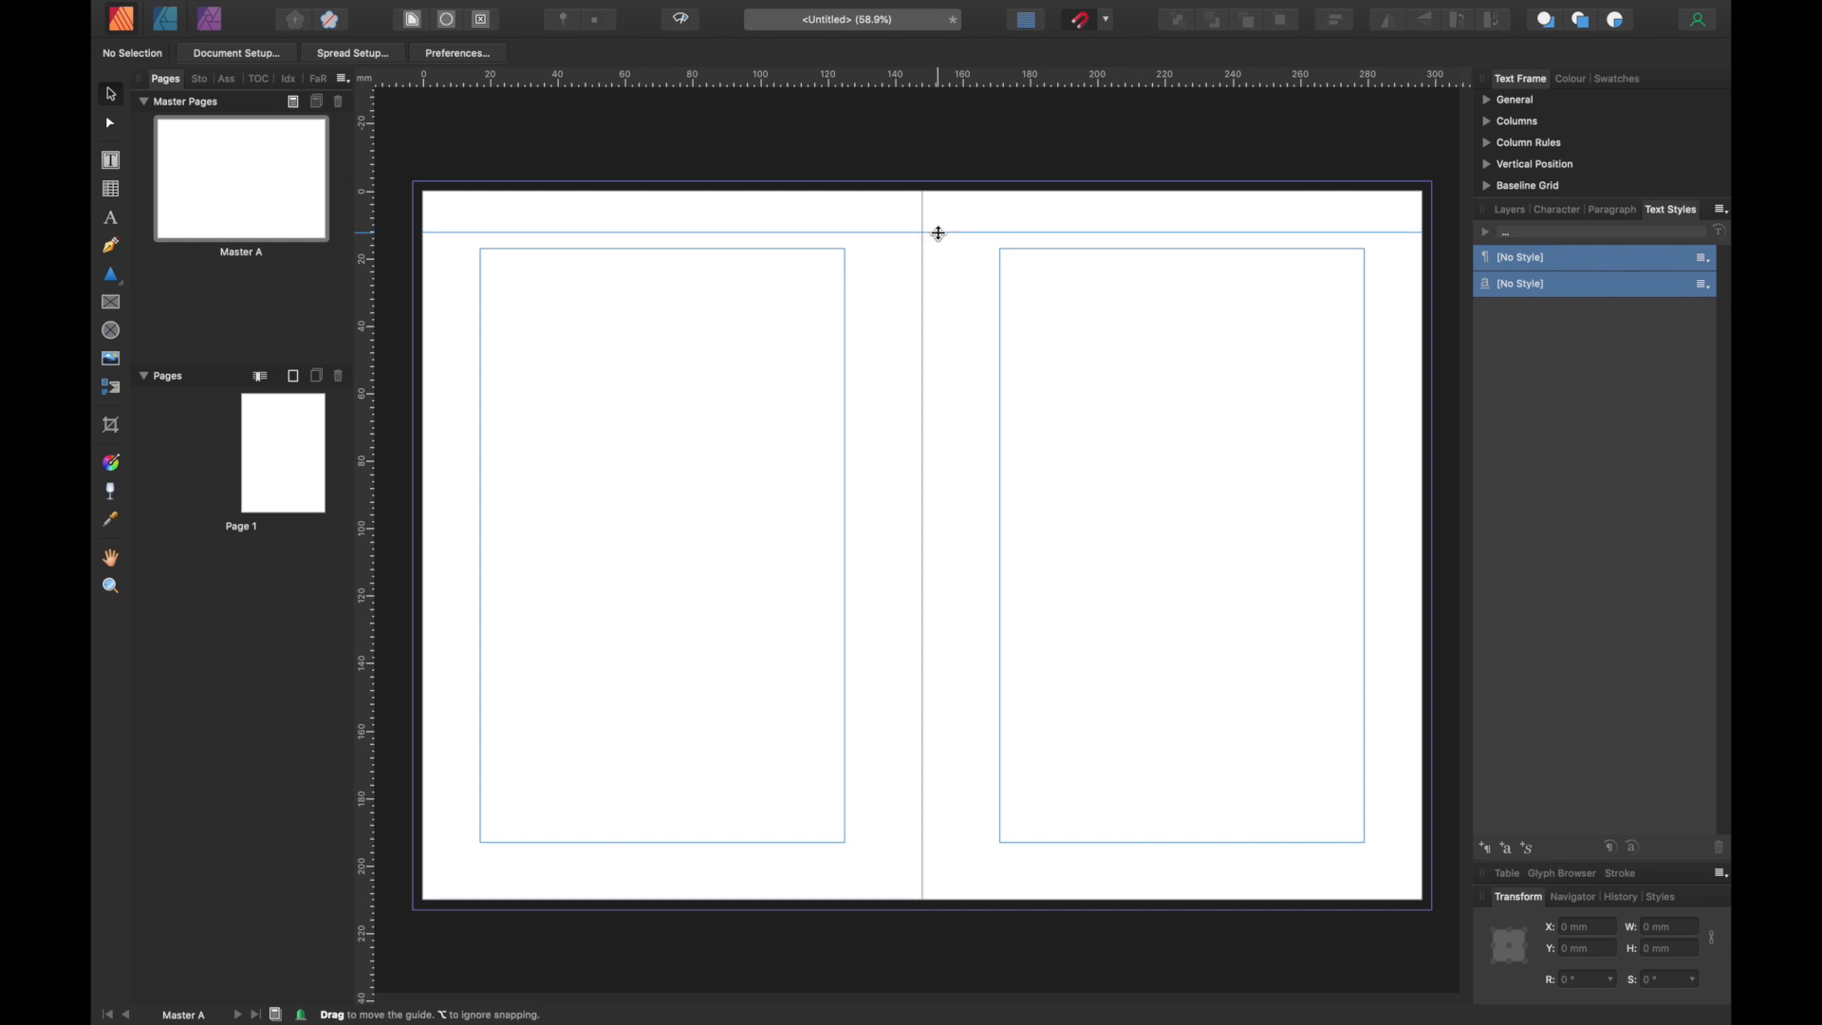
drag(937, 232, 948, 776)
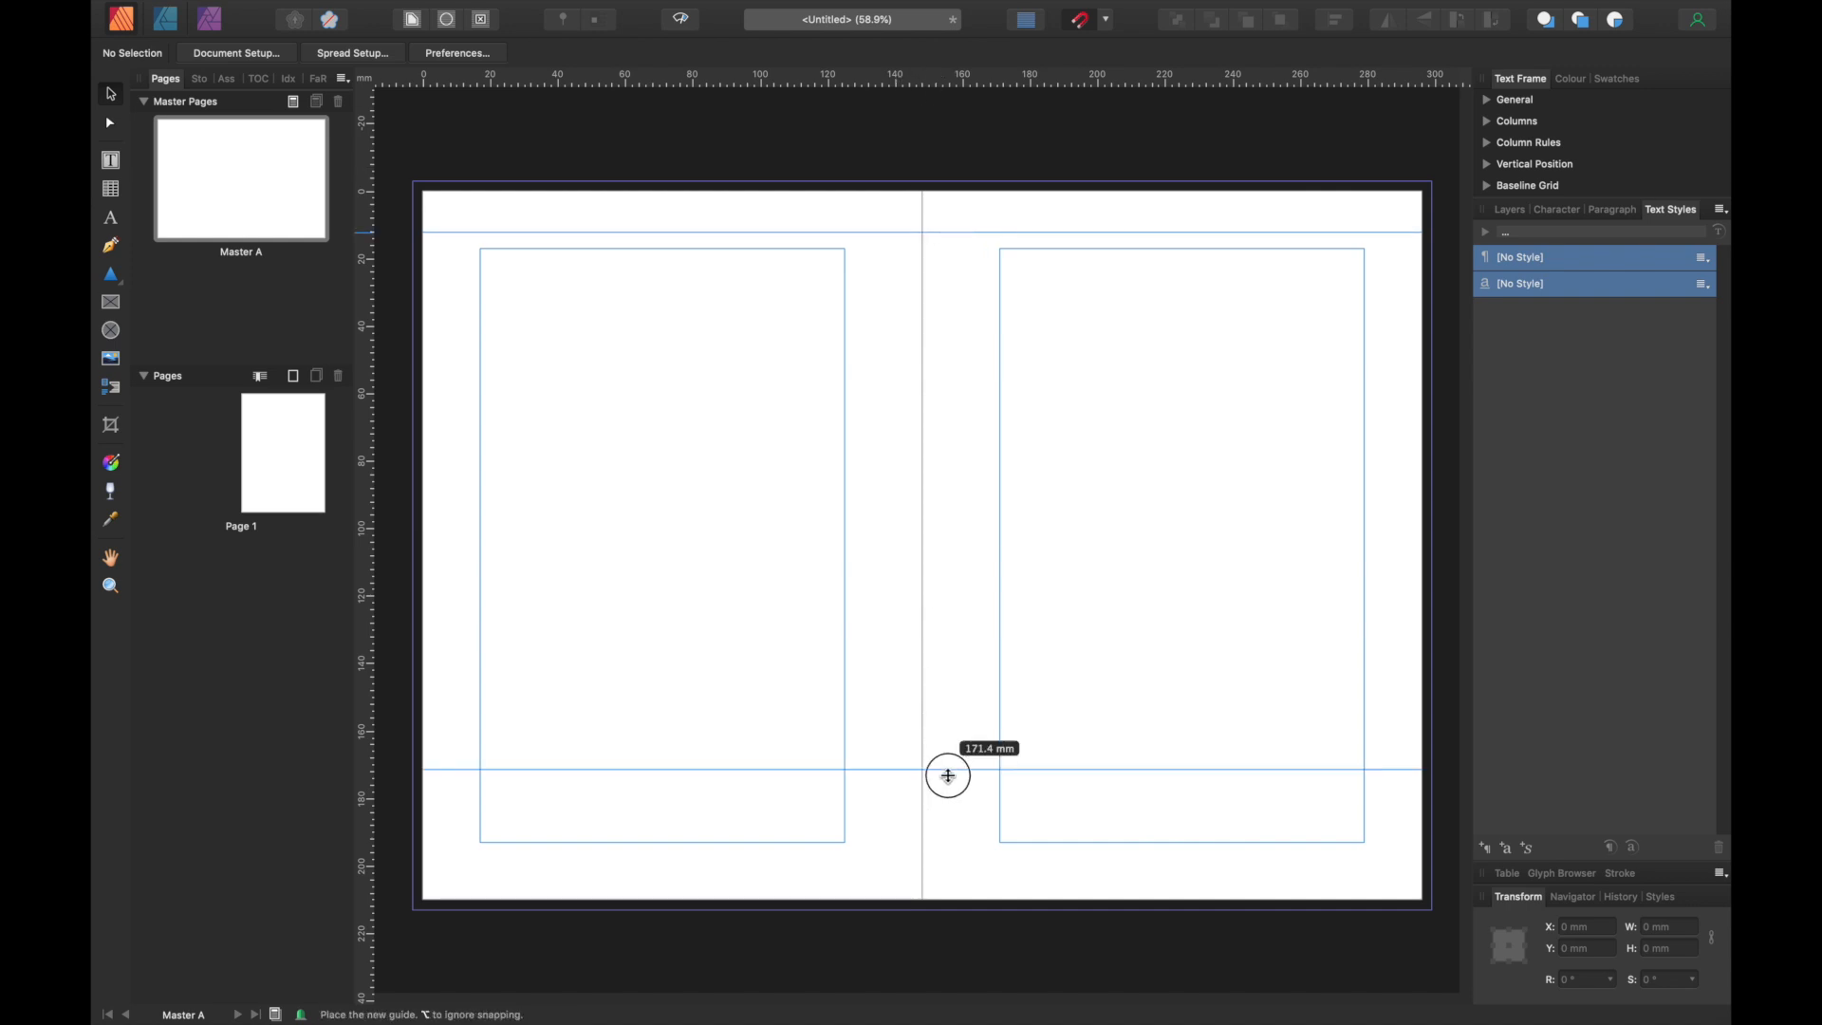
drag(947, 775, 968, 859)
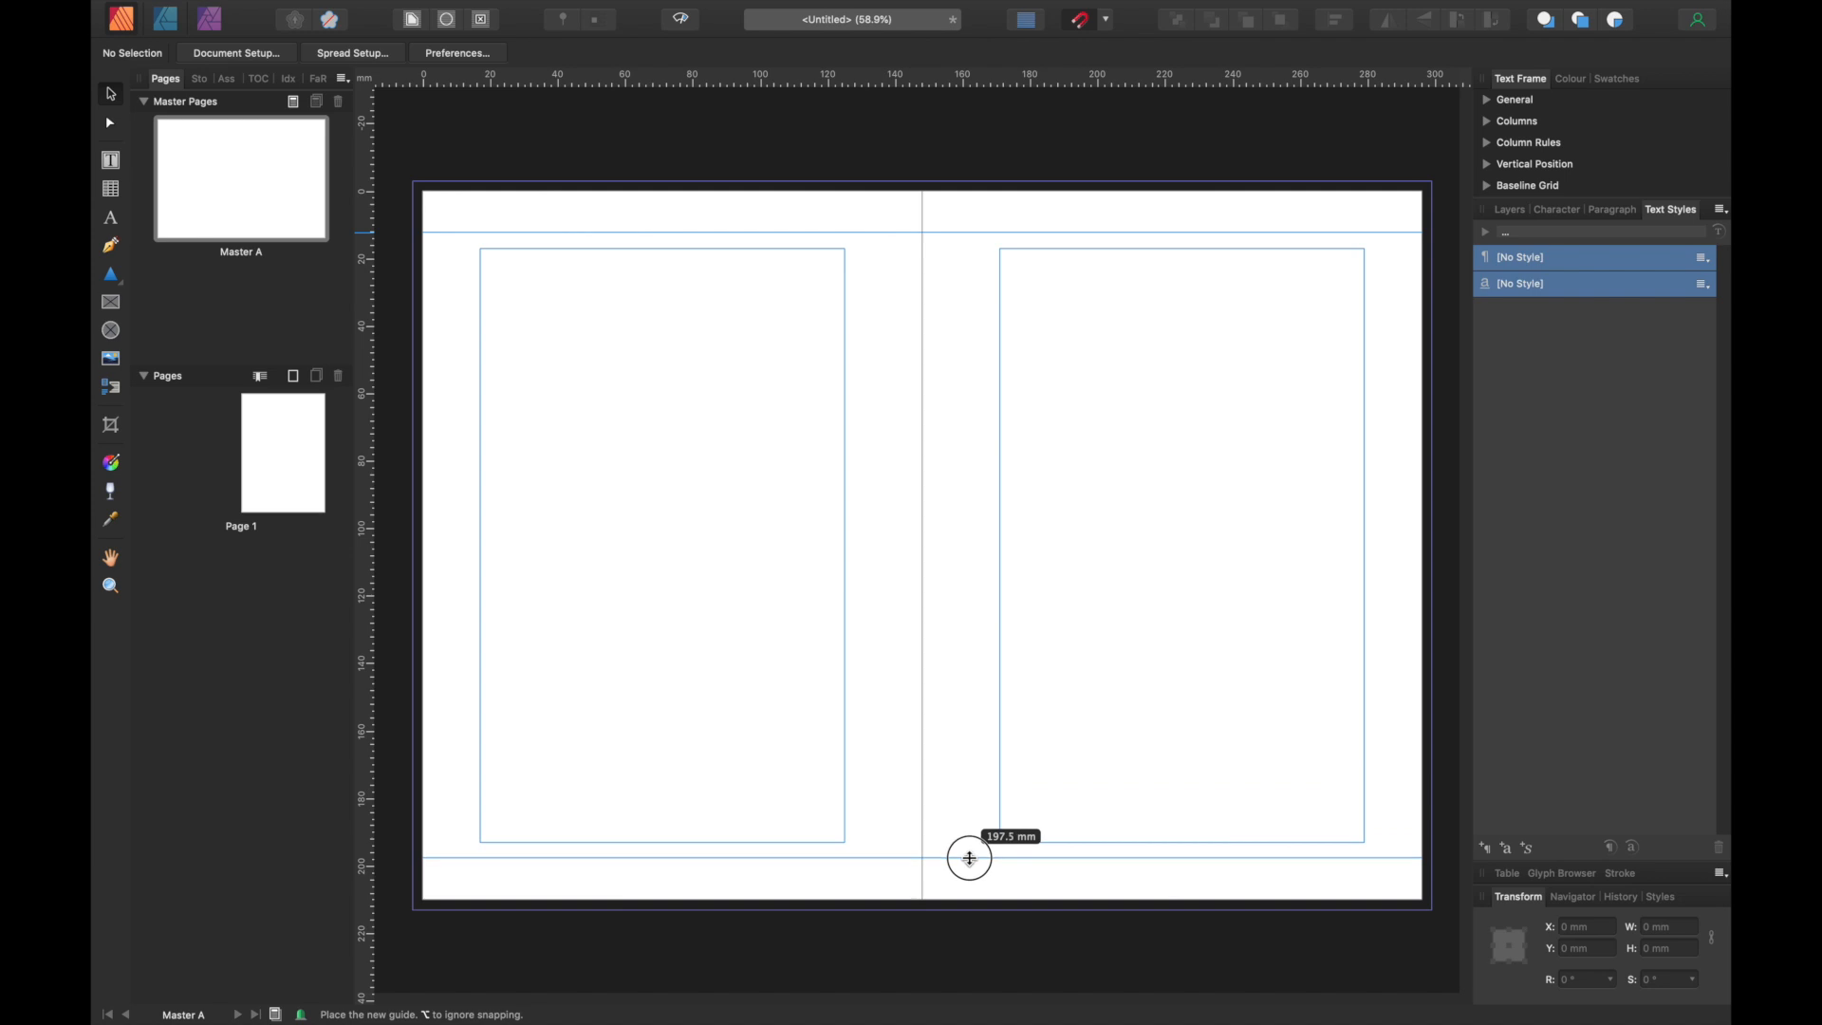
drag(970, 855, 970, 860)
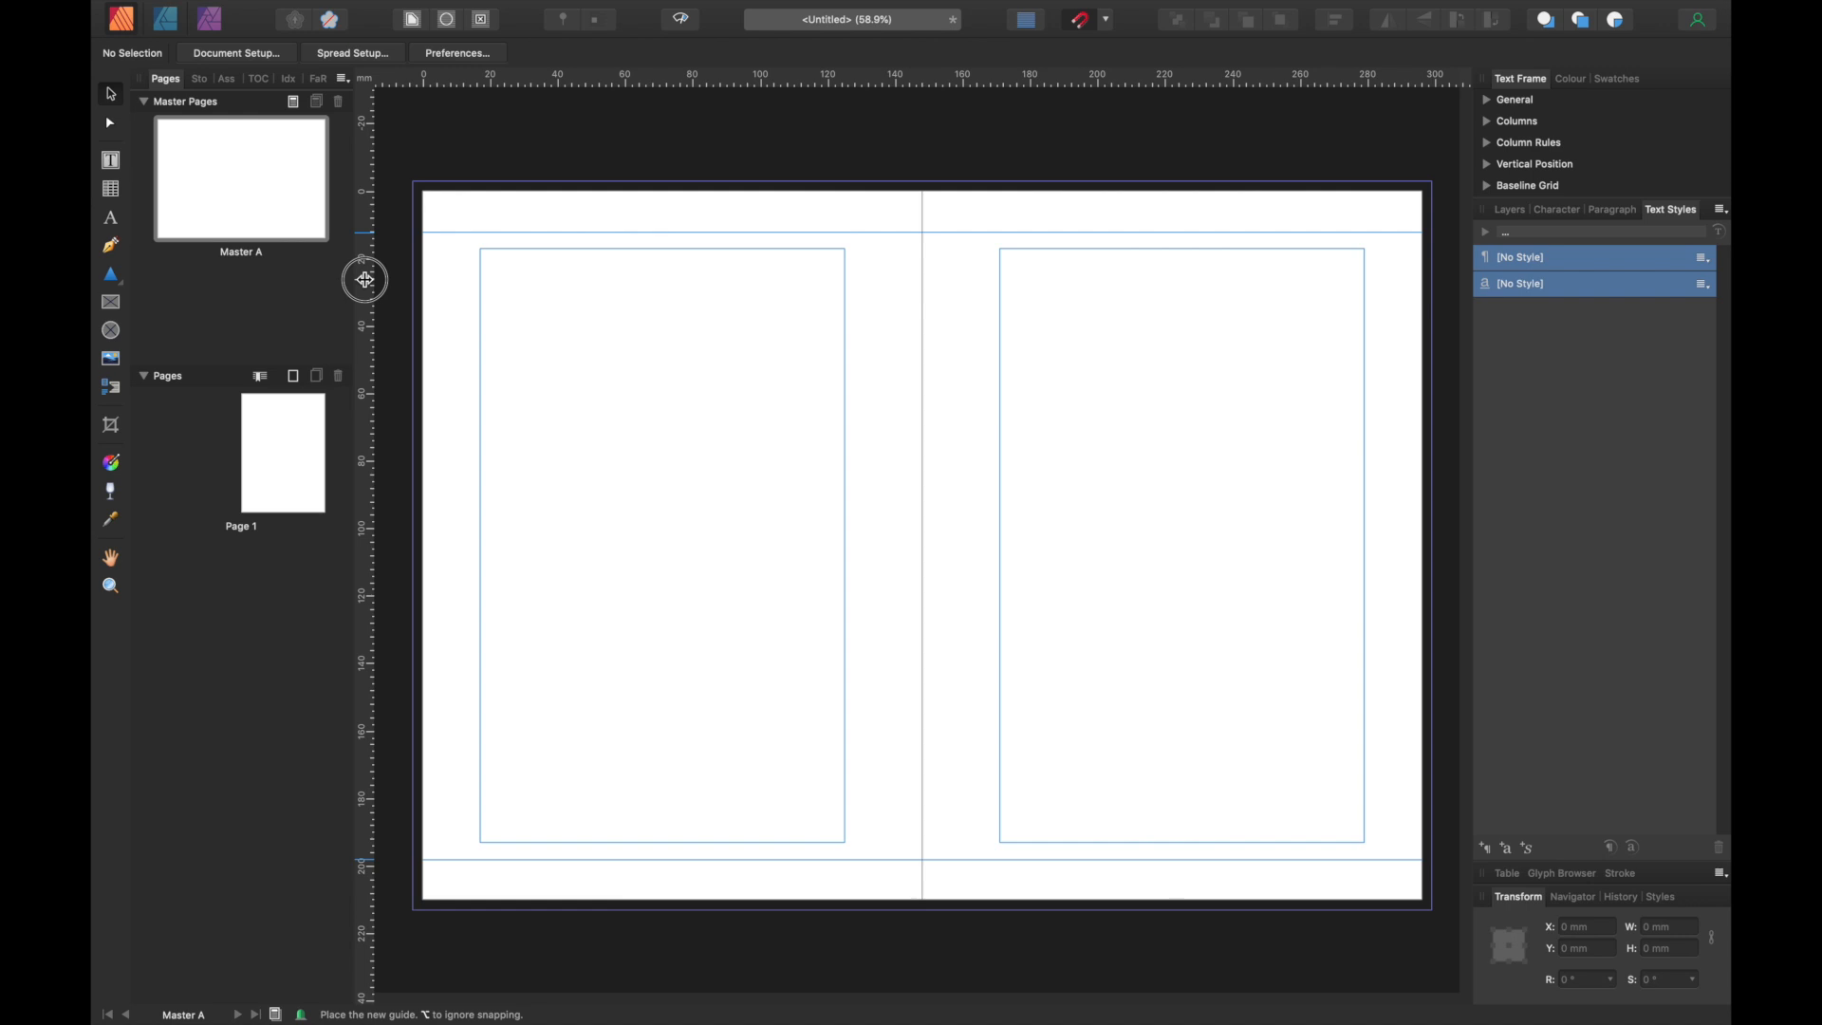
- Add vertical guides along the outer and inner margins of both master pages
drag(364, 279, 477, 312)
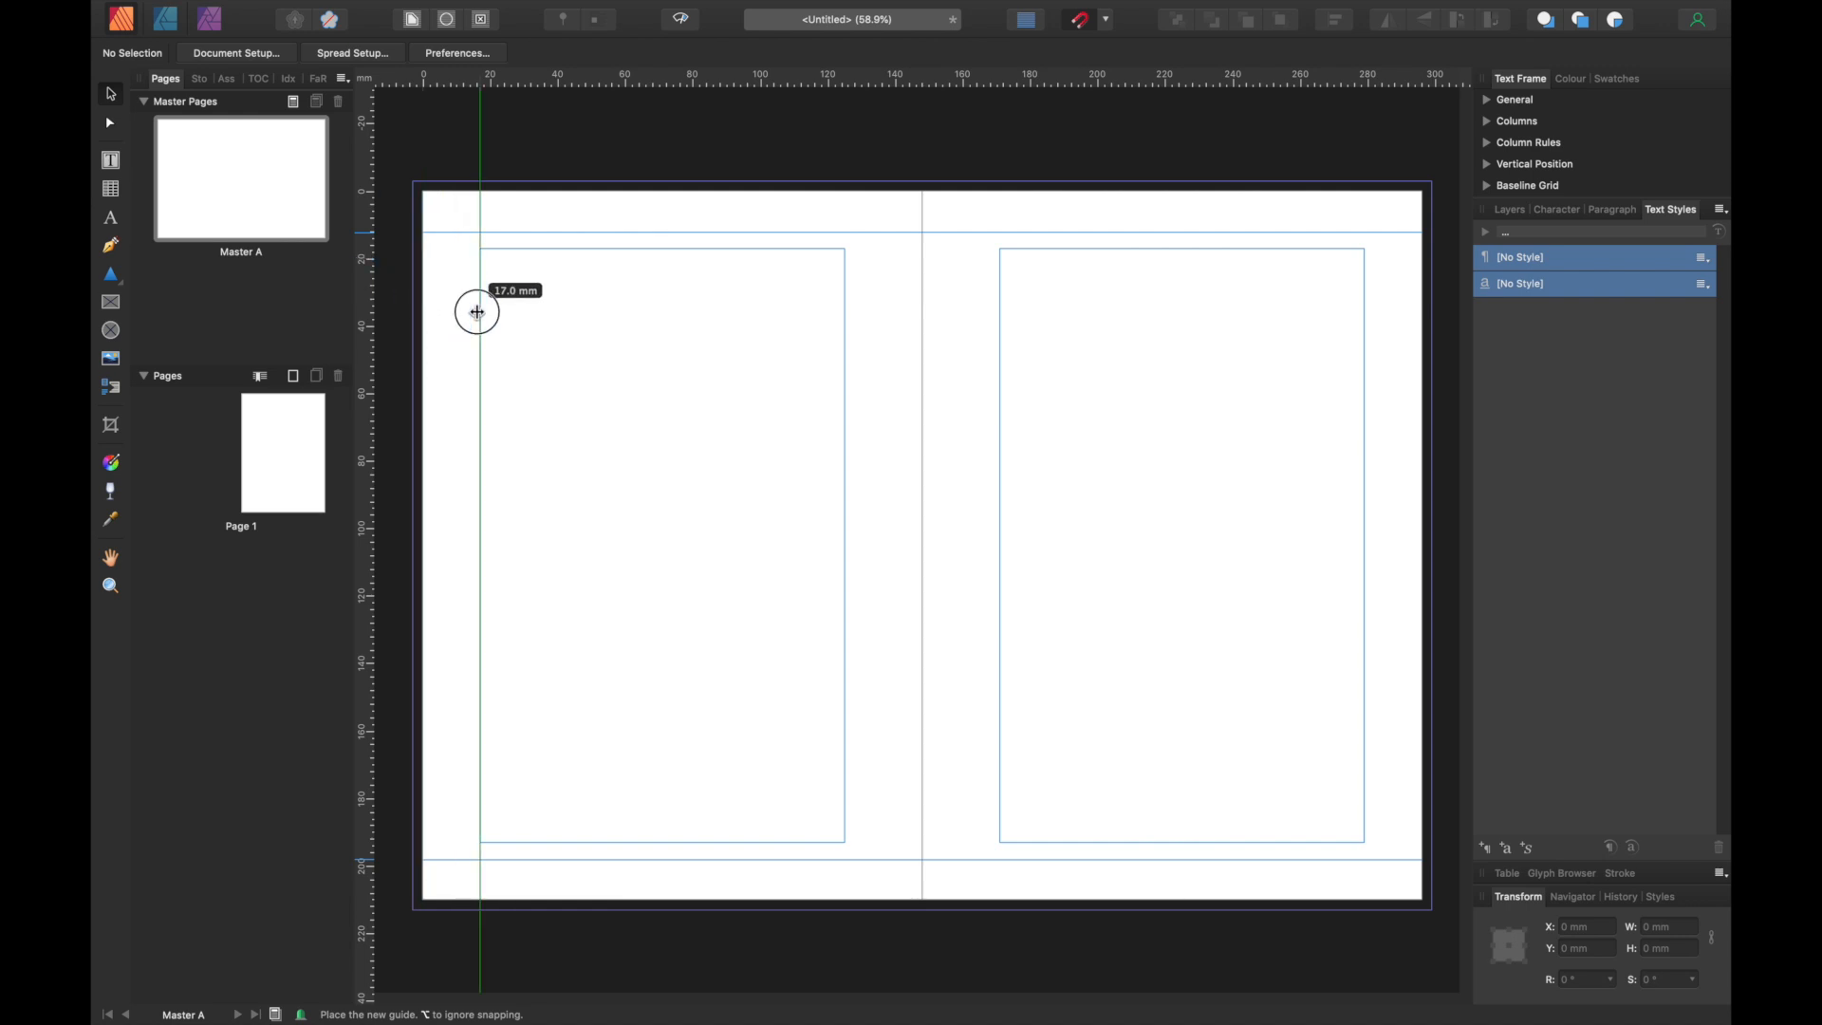
drag(477, 311, 834, 363)
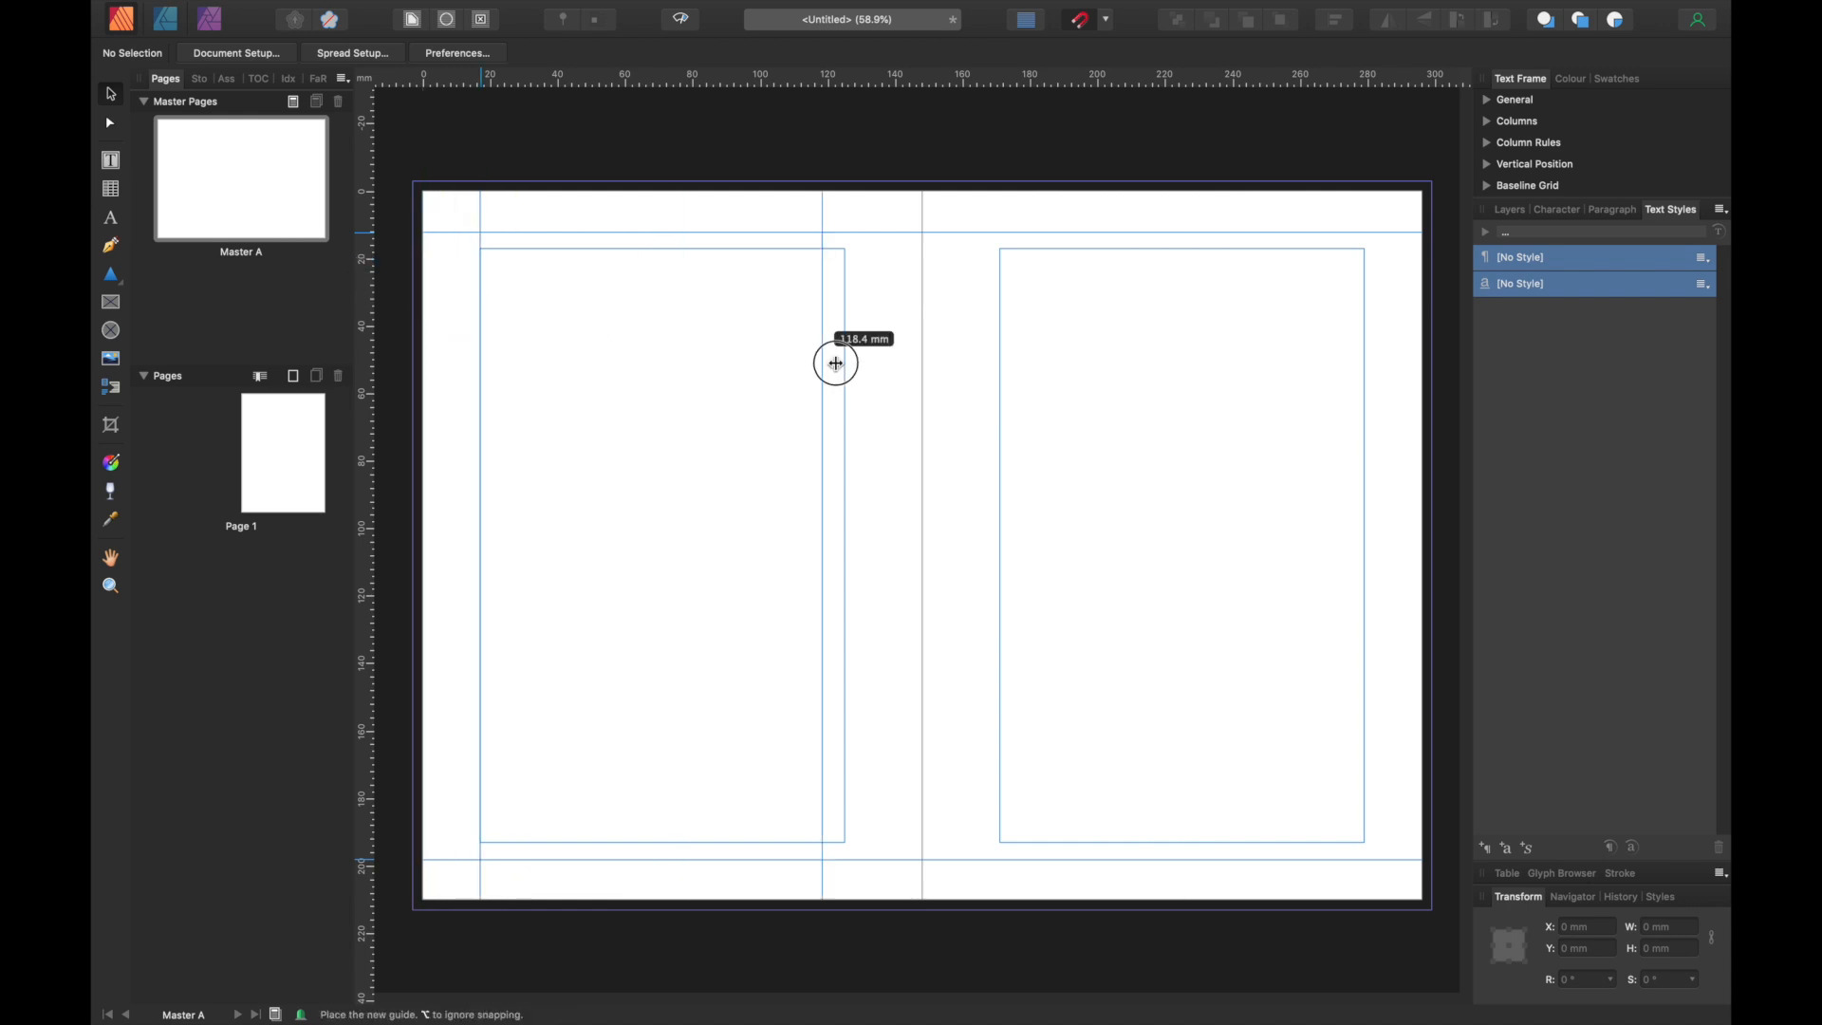
drag(834, 362, 842, 382)
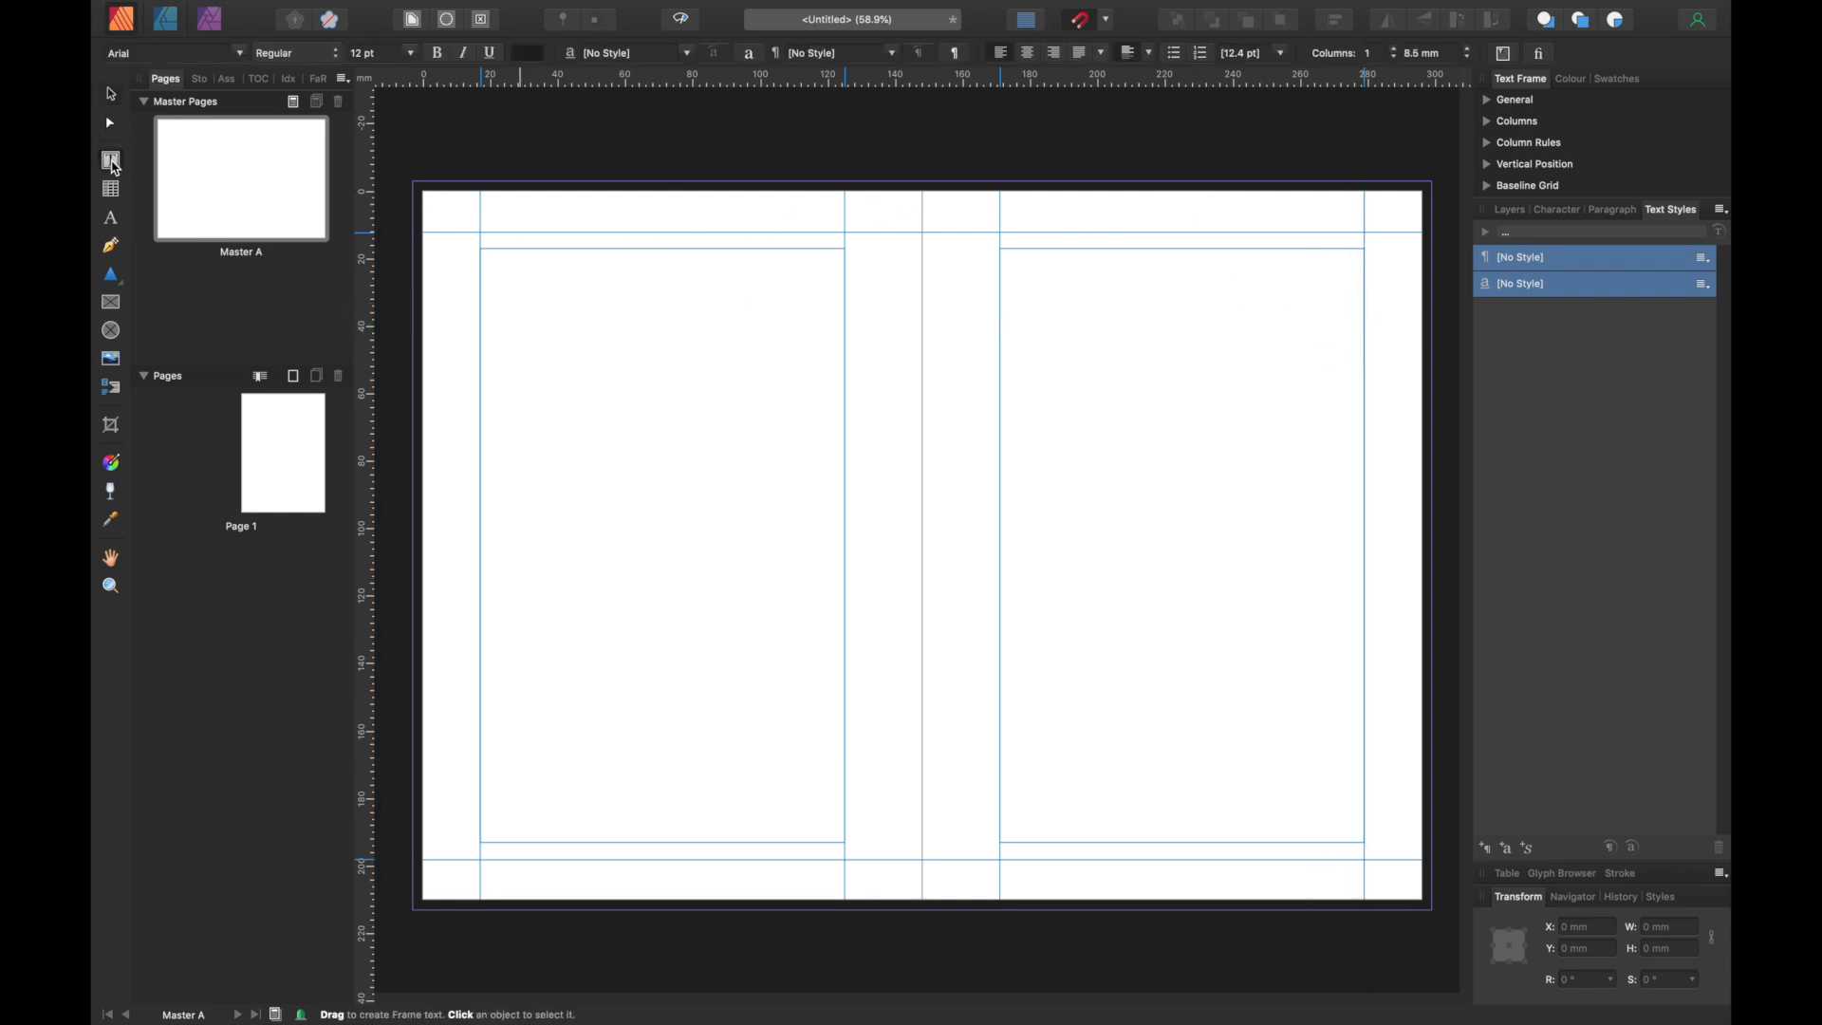
- Draw a header text frame across the top of the left master page
click(109, 160)
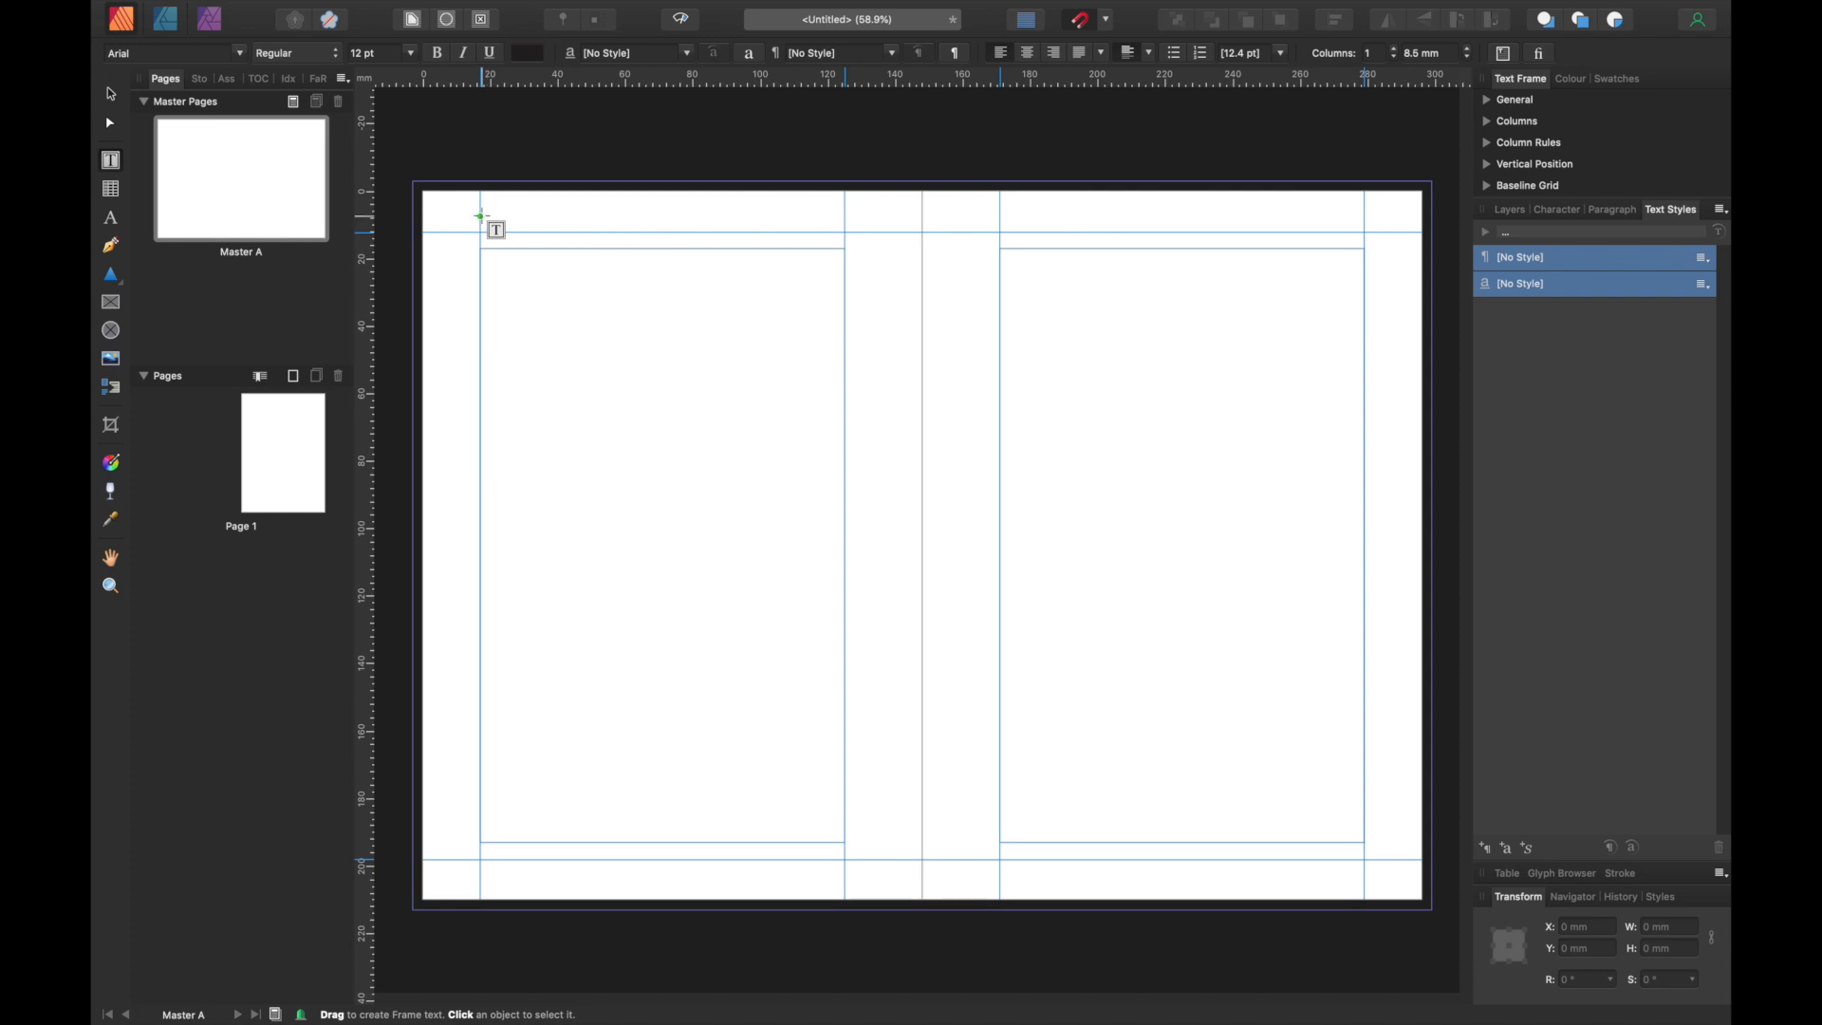
drag(480, 219, 693, 224)
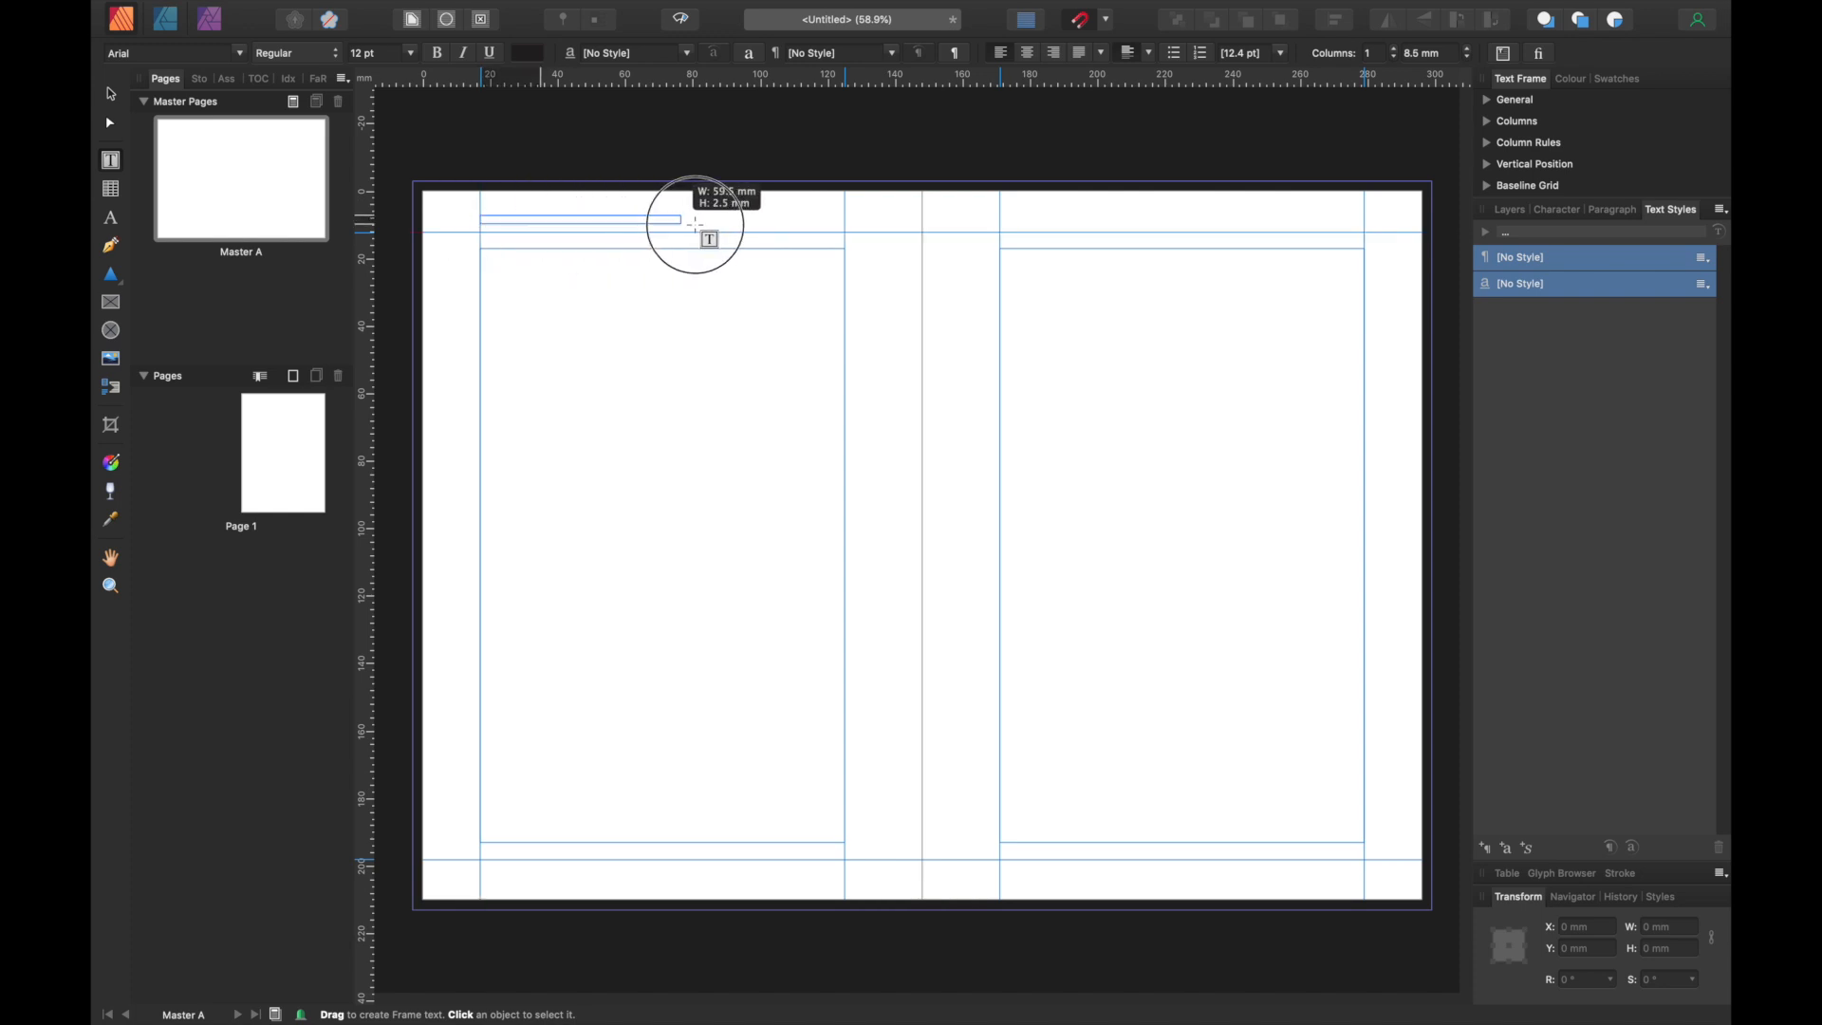
drag(694, 238, 845, 240)
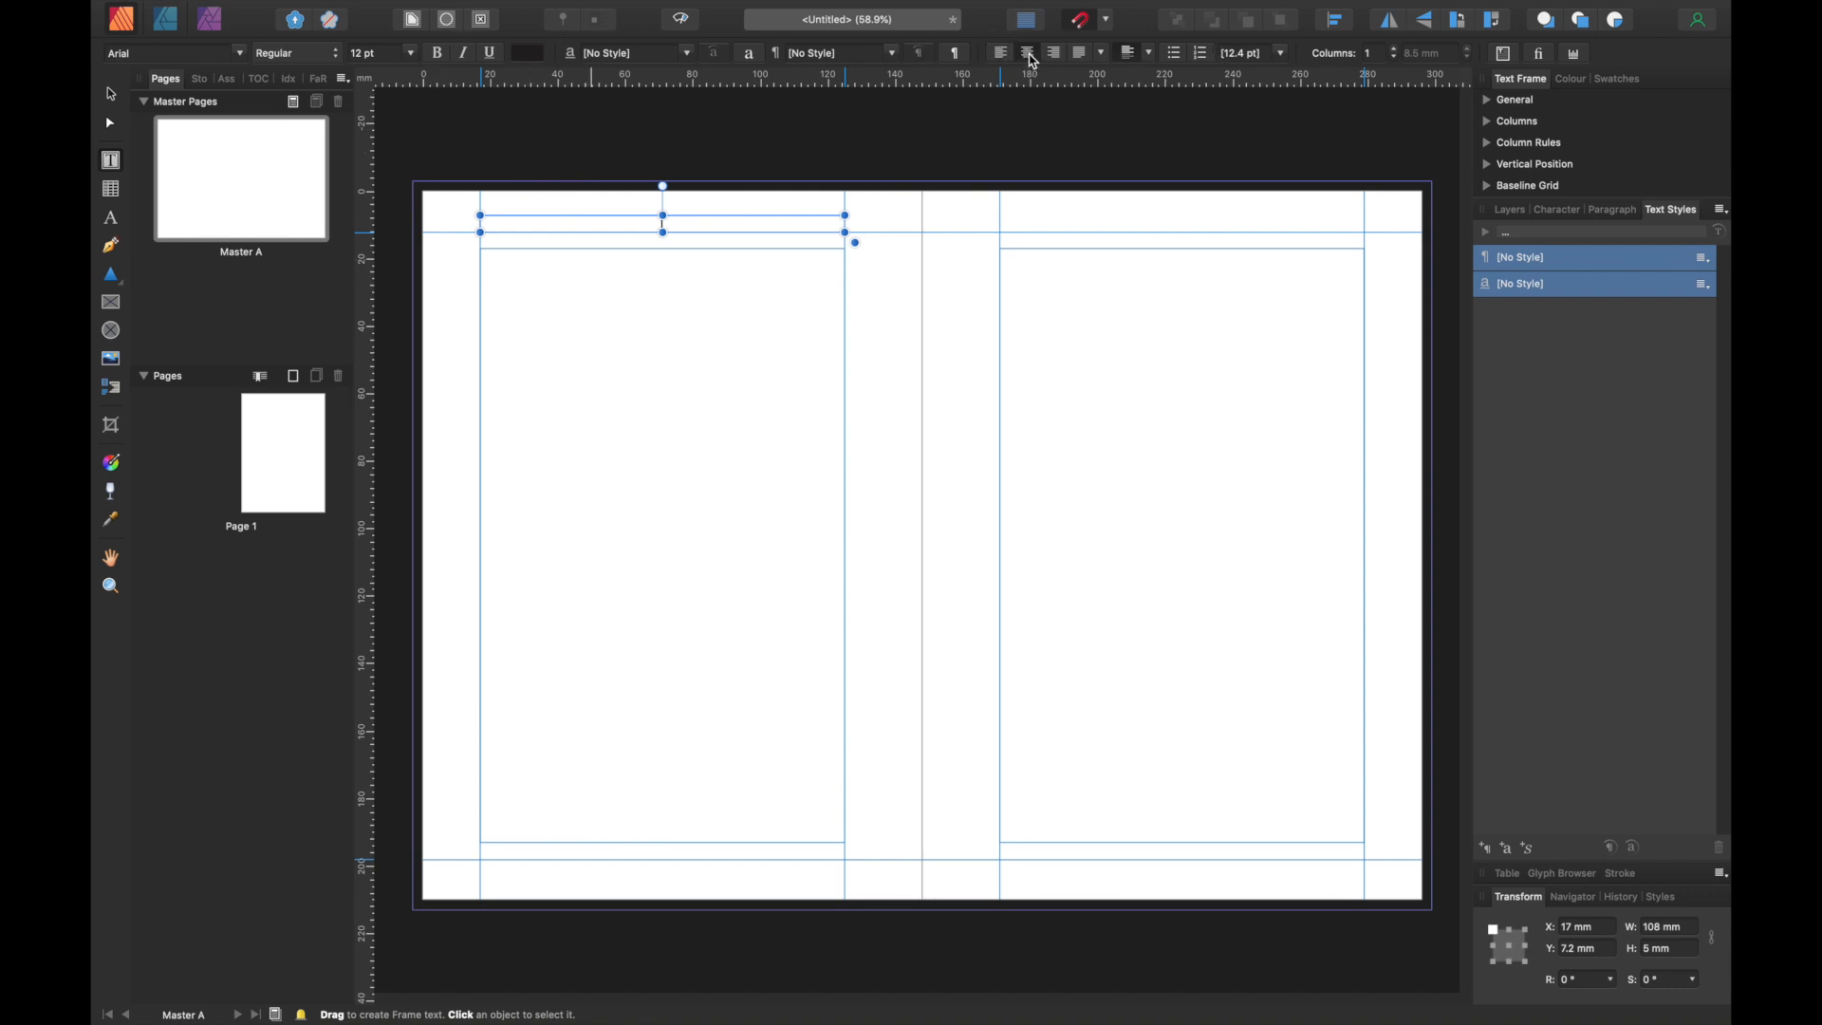
mouse_move(1027, 52)
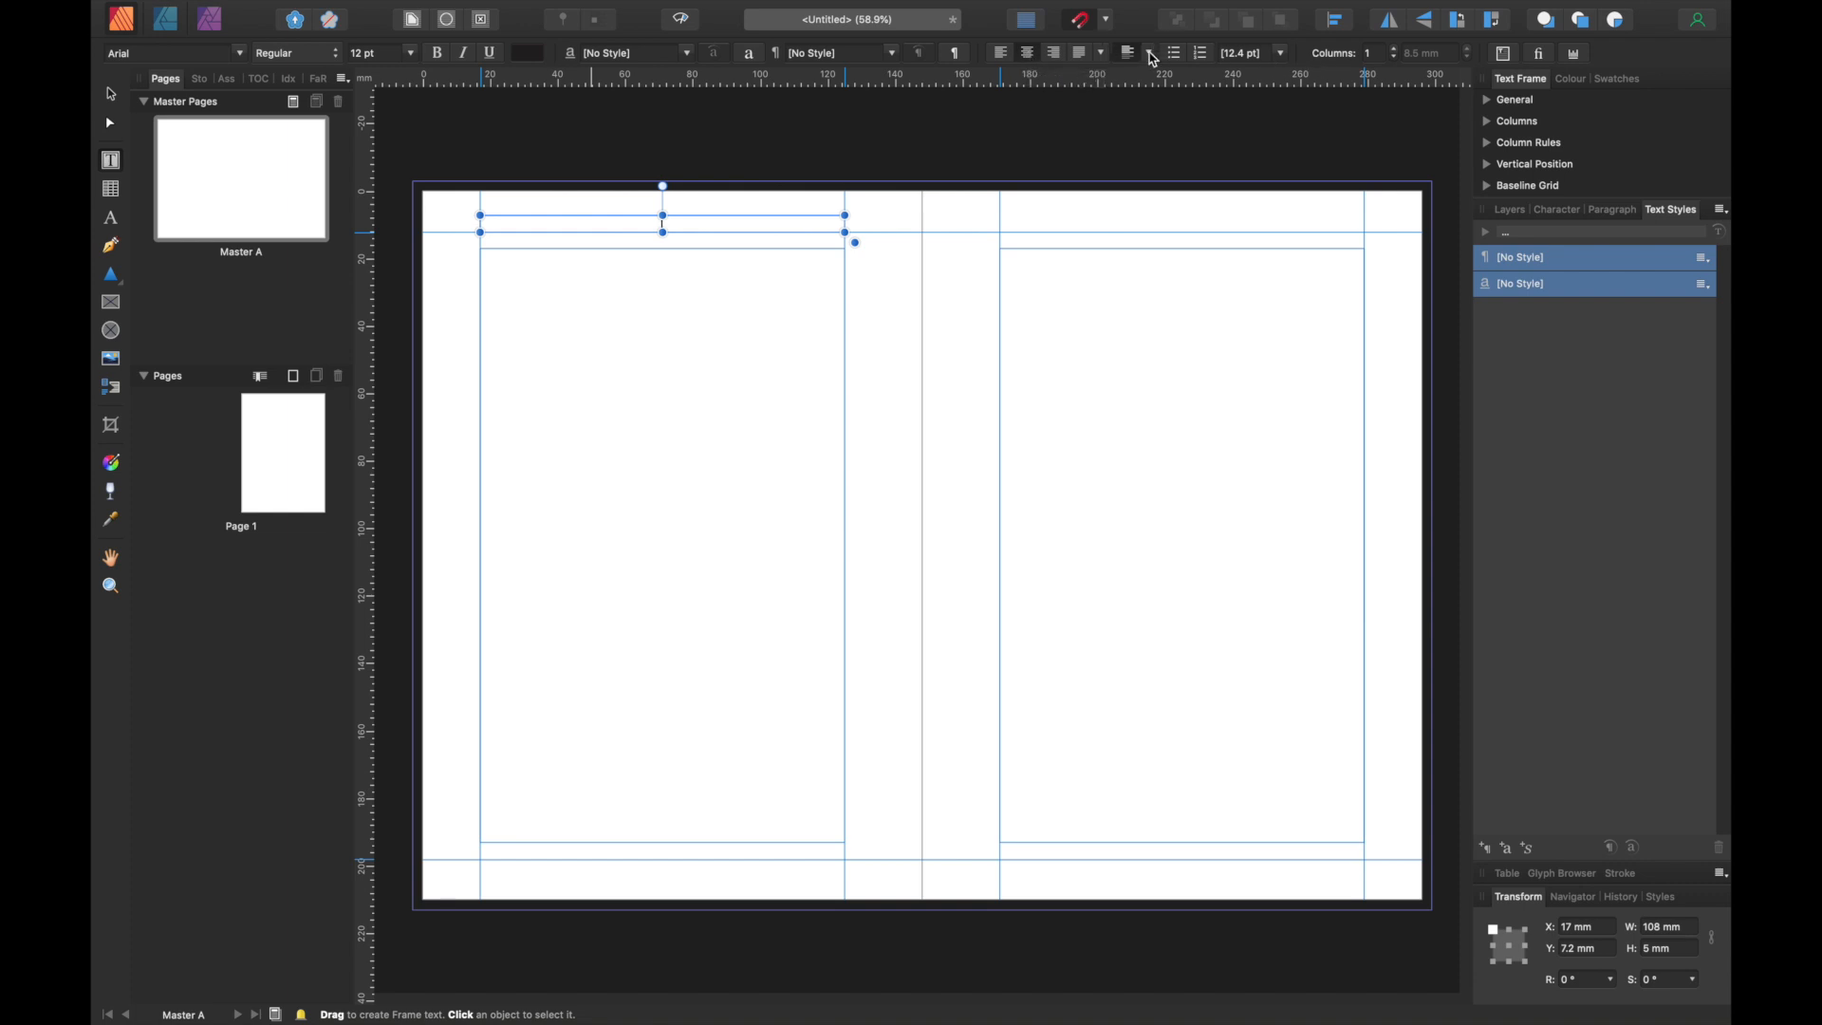
- Centre the header text and set it in Adobe Caslon Pro Semibold
click(1128, 53)
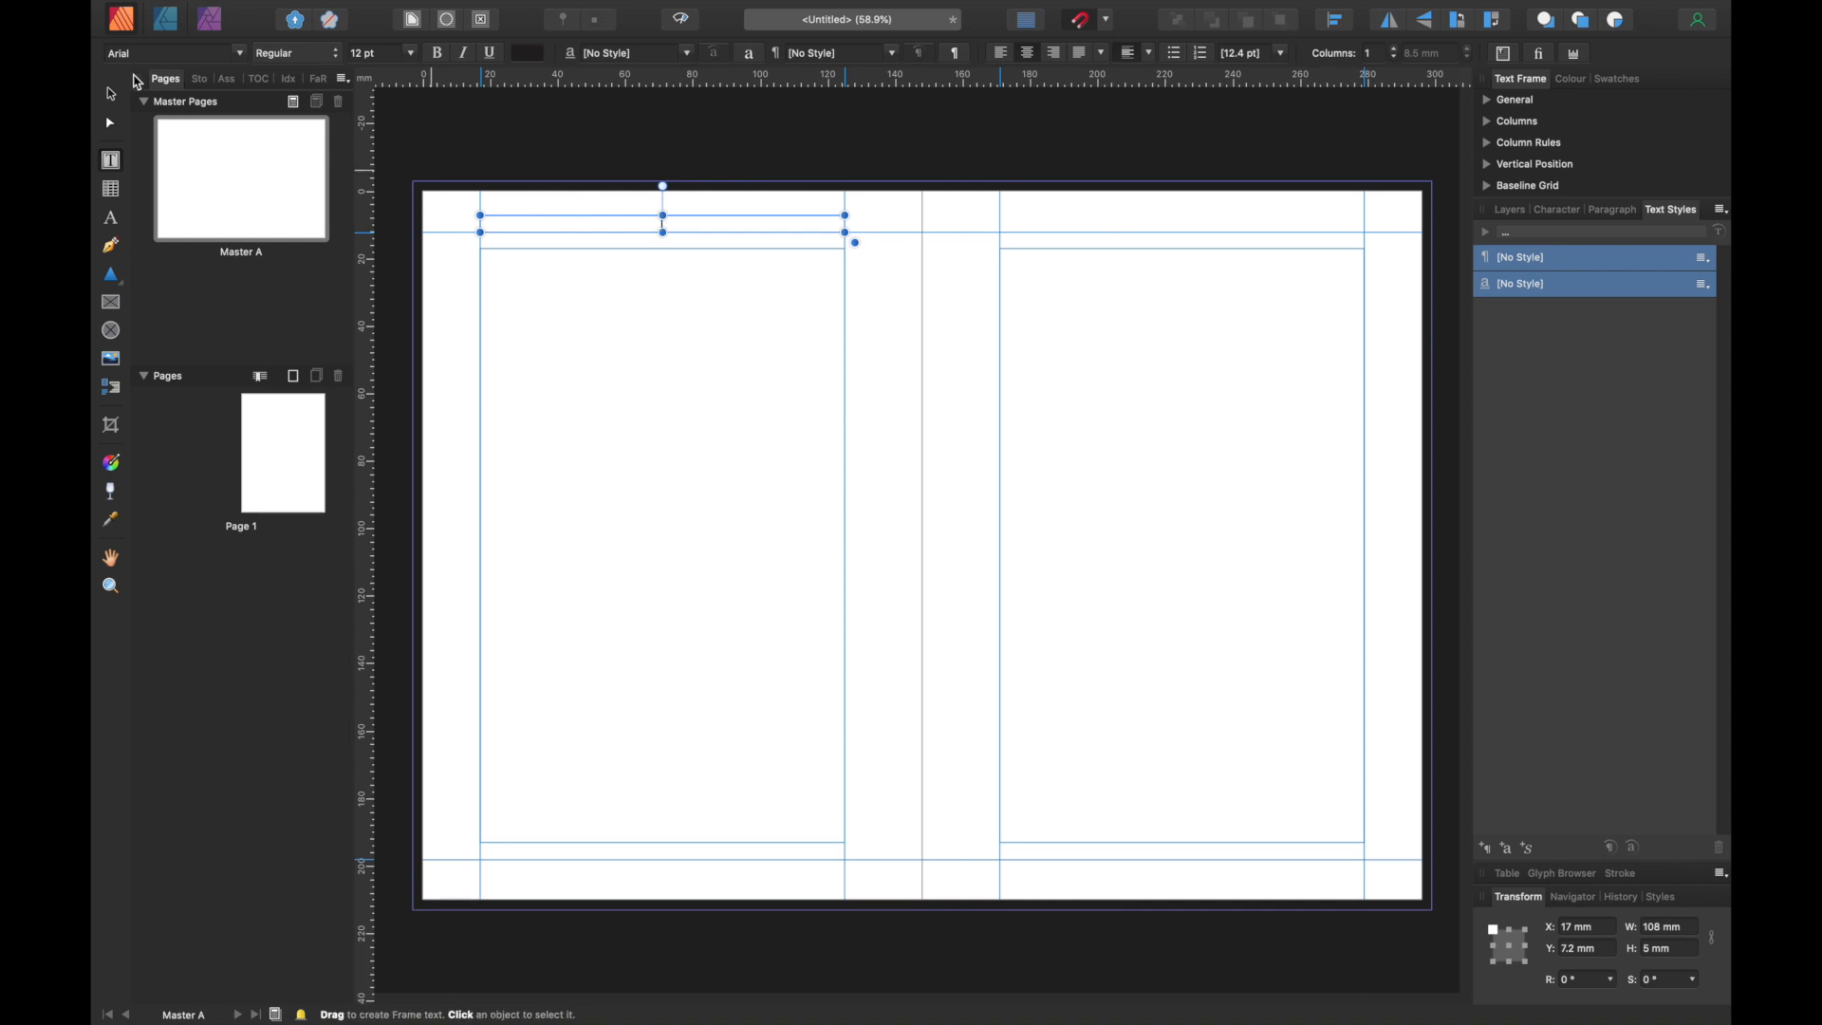
mouse_move(244, 58)
text(Adobe Caslon Pro)
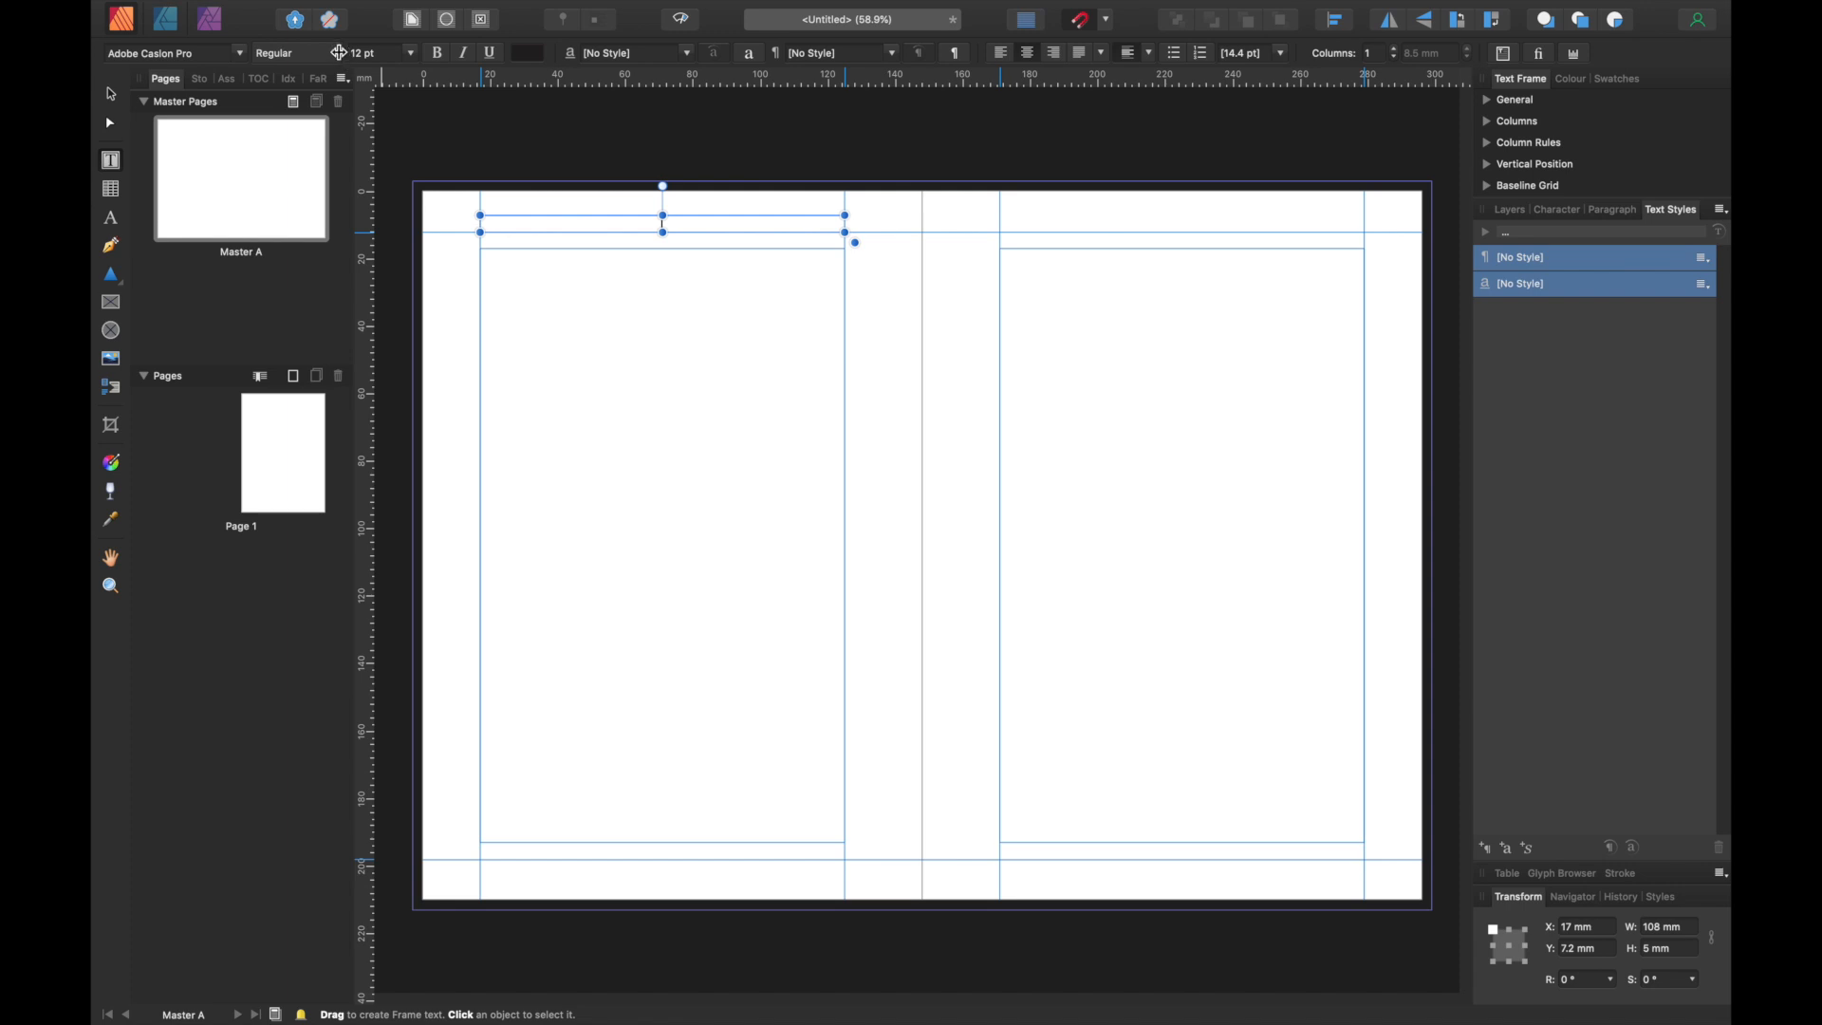
click(273, 53)
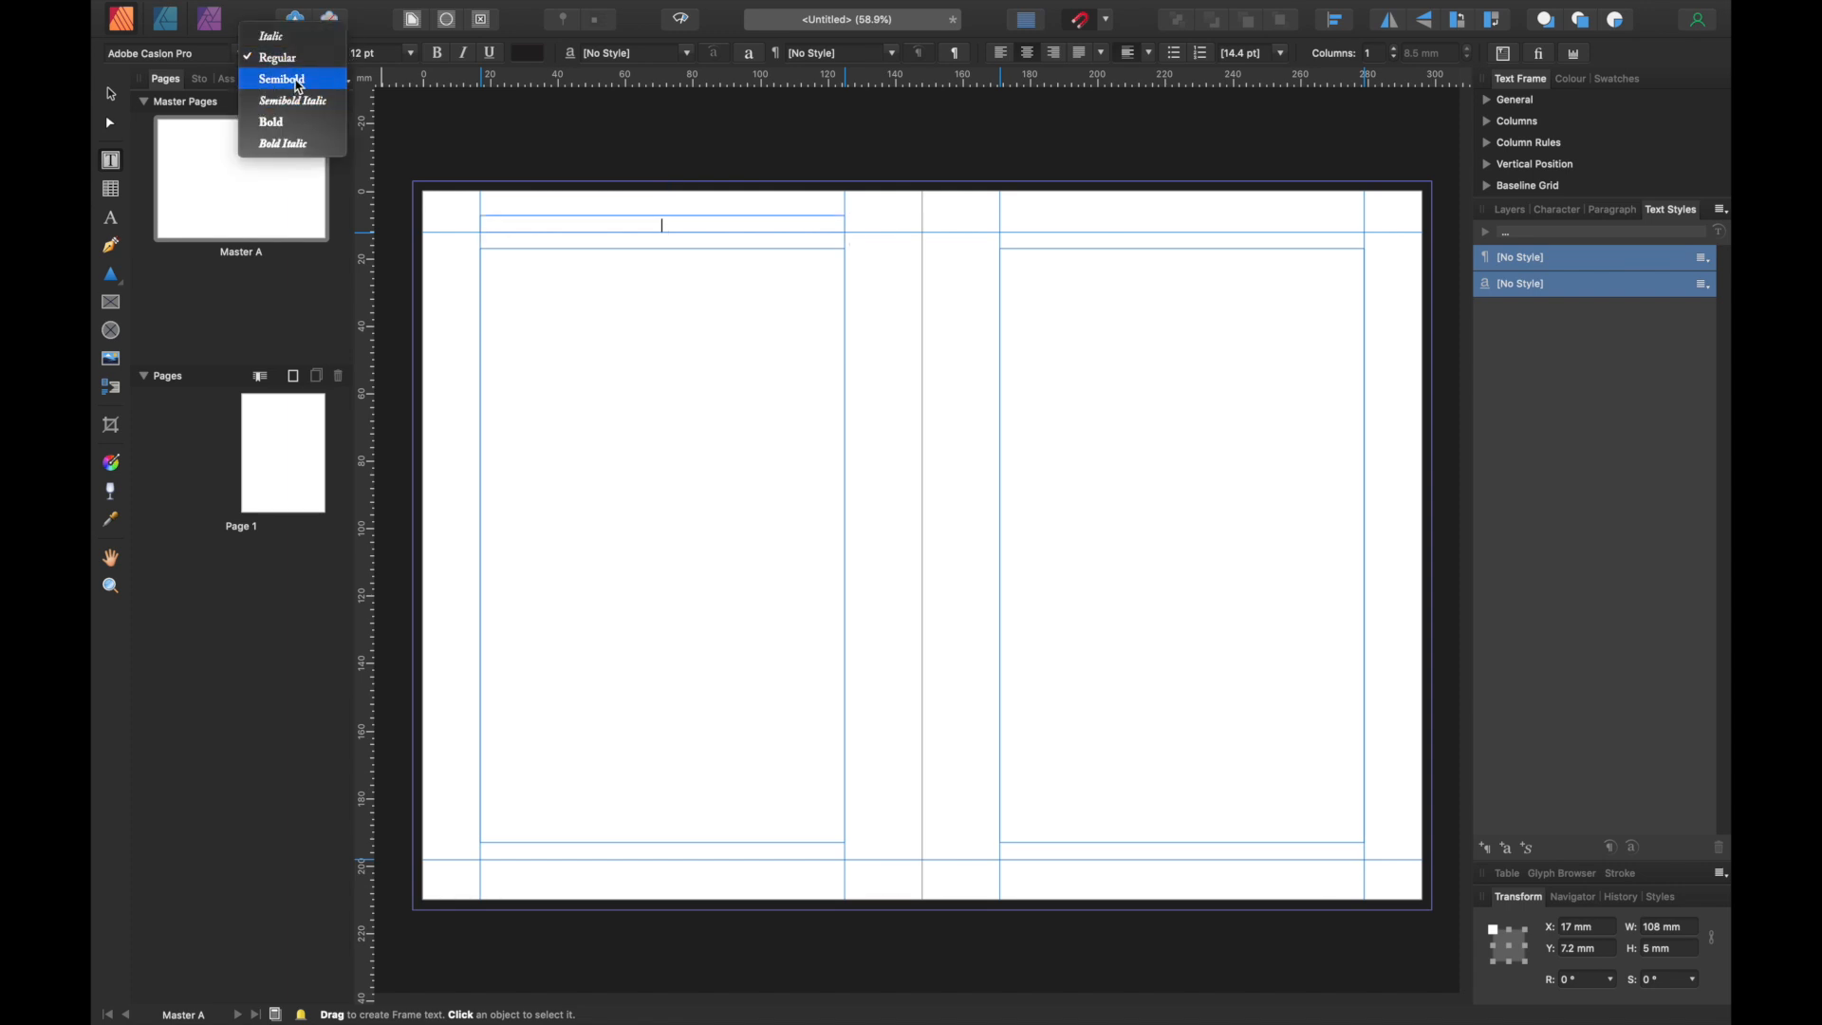
click(281, 79)
text(A)
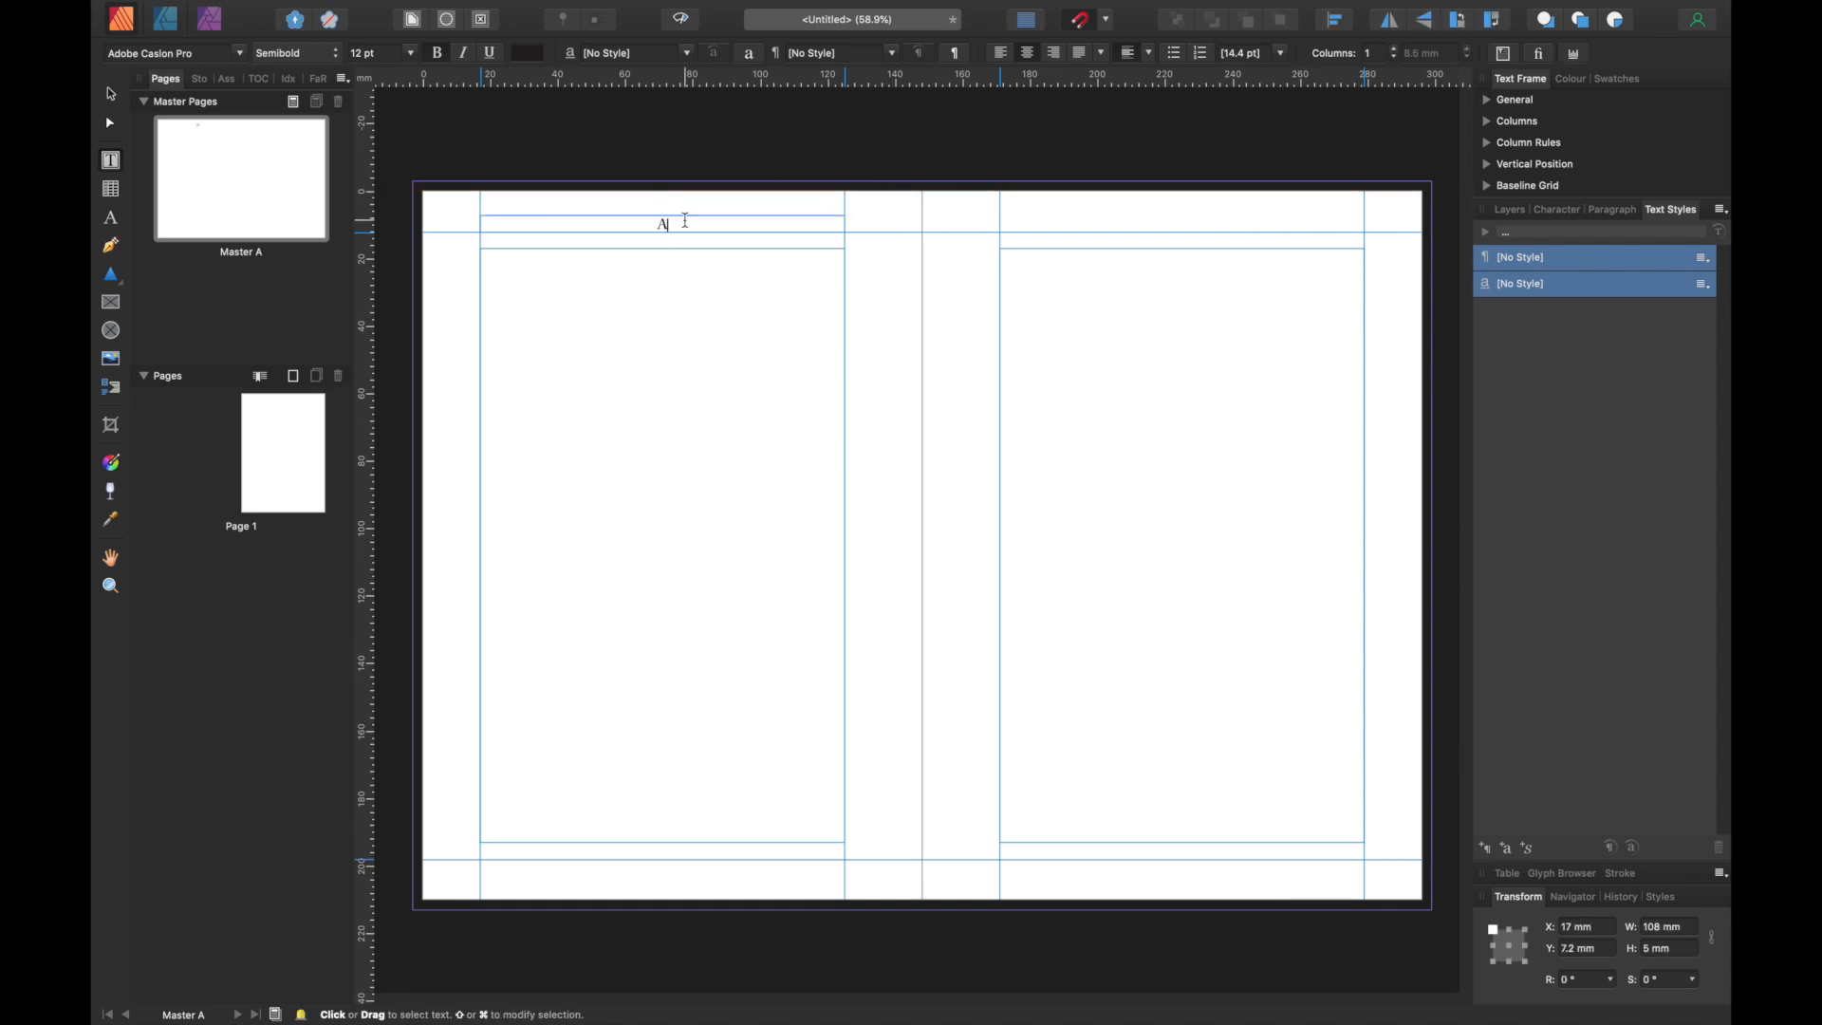
- Type the header title 'Alice's Adventures In Wonderland'
text(lic)
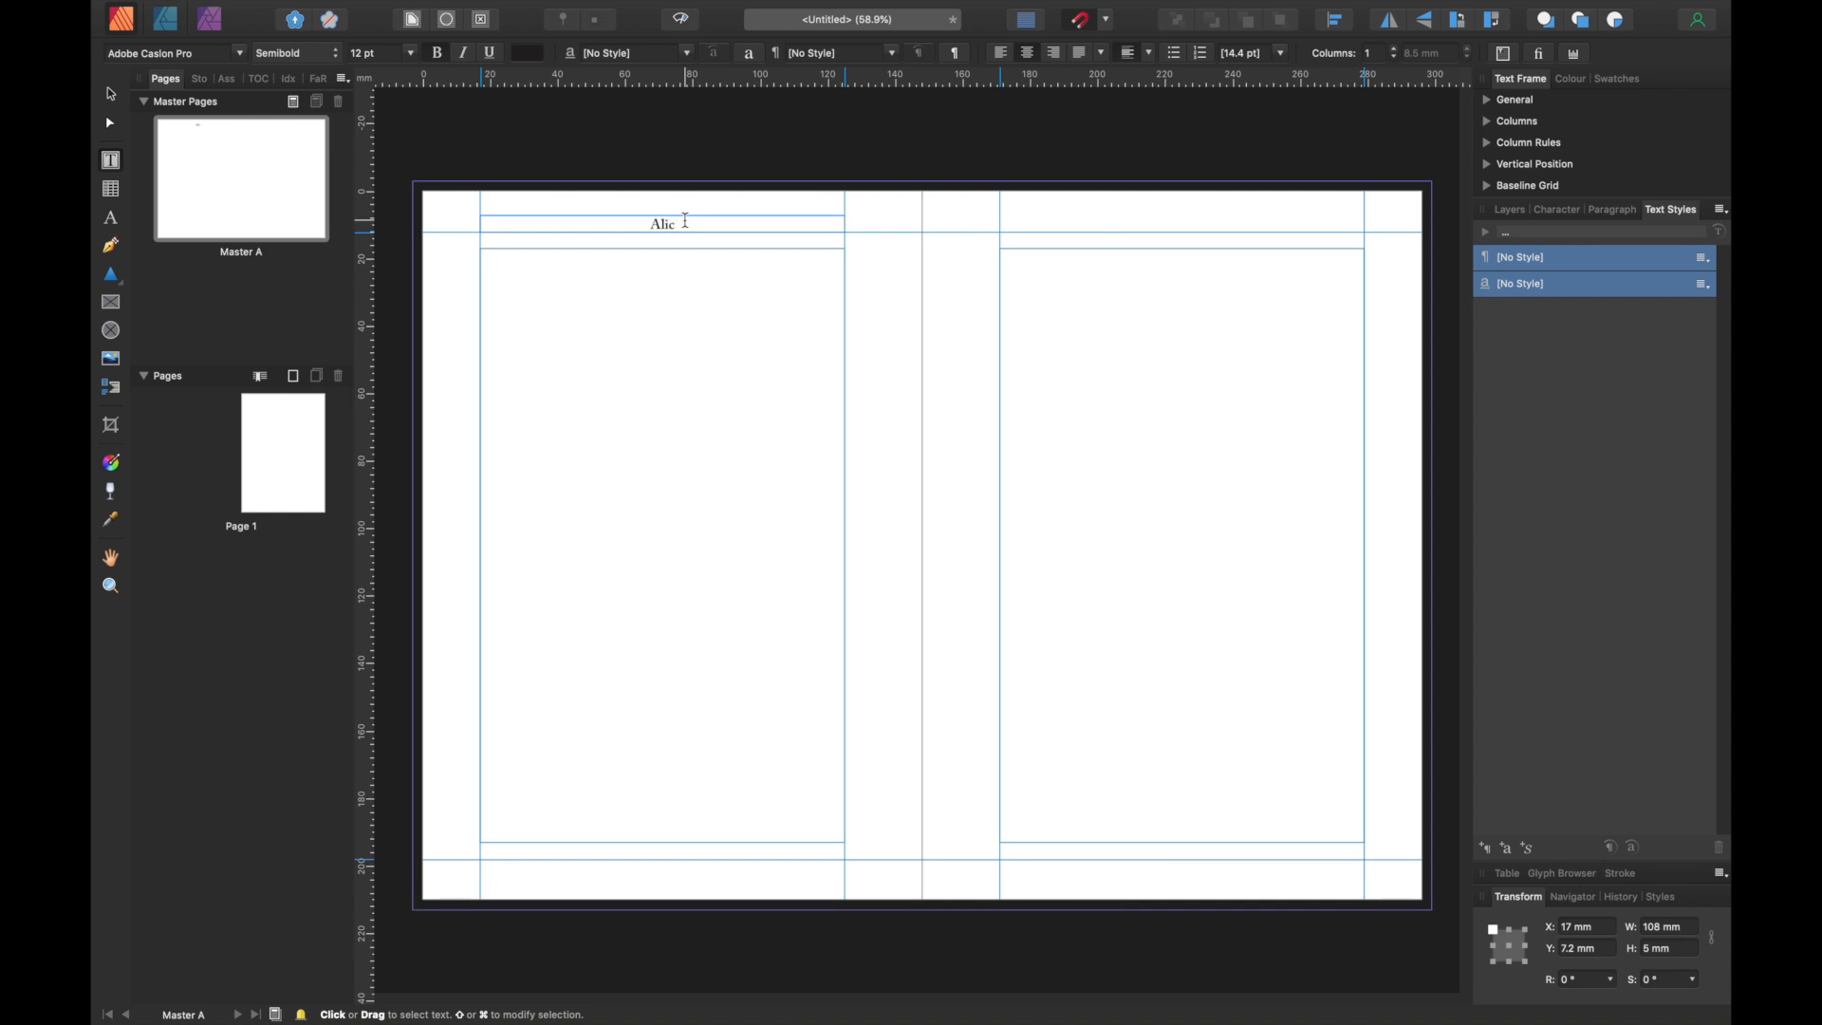
text(e)
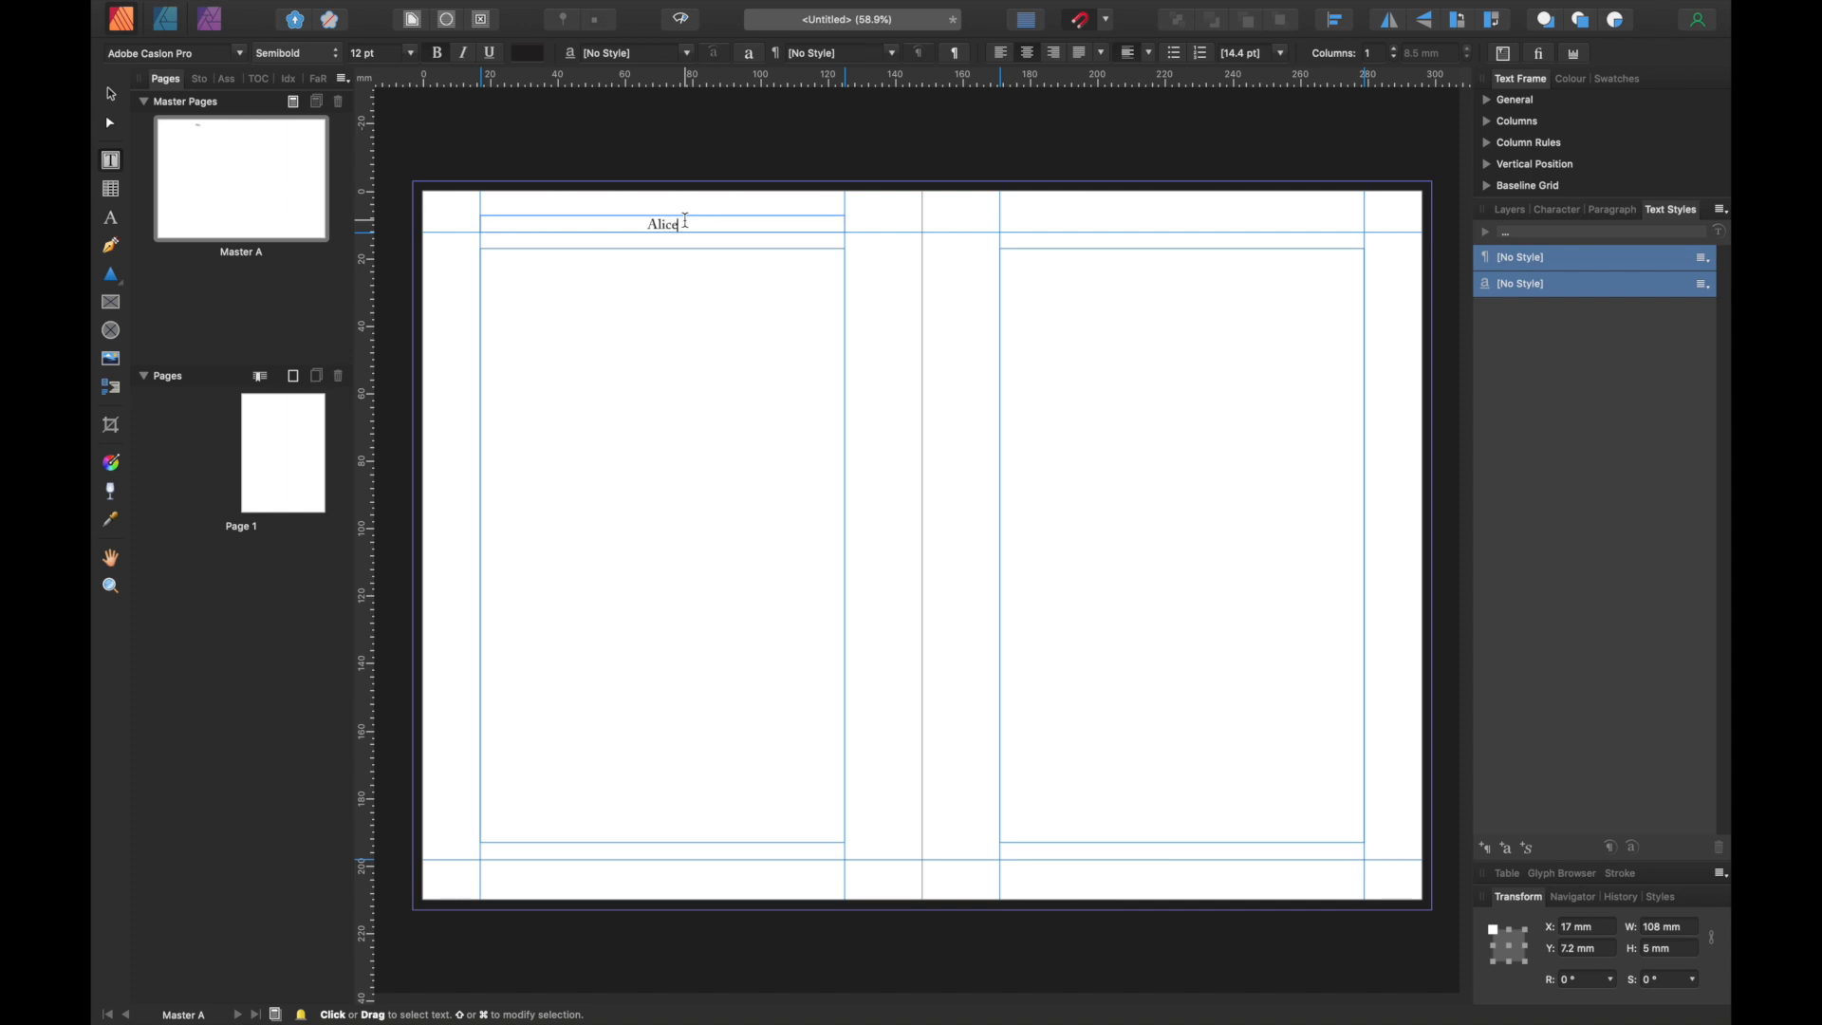
text('s)
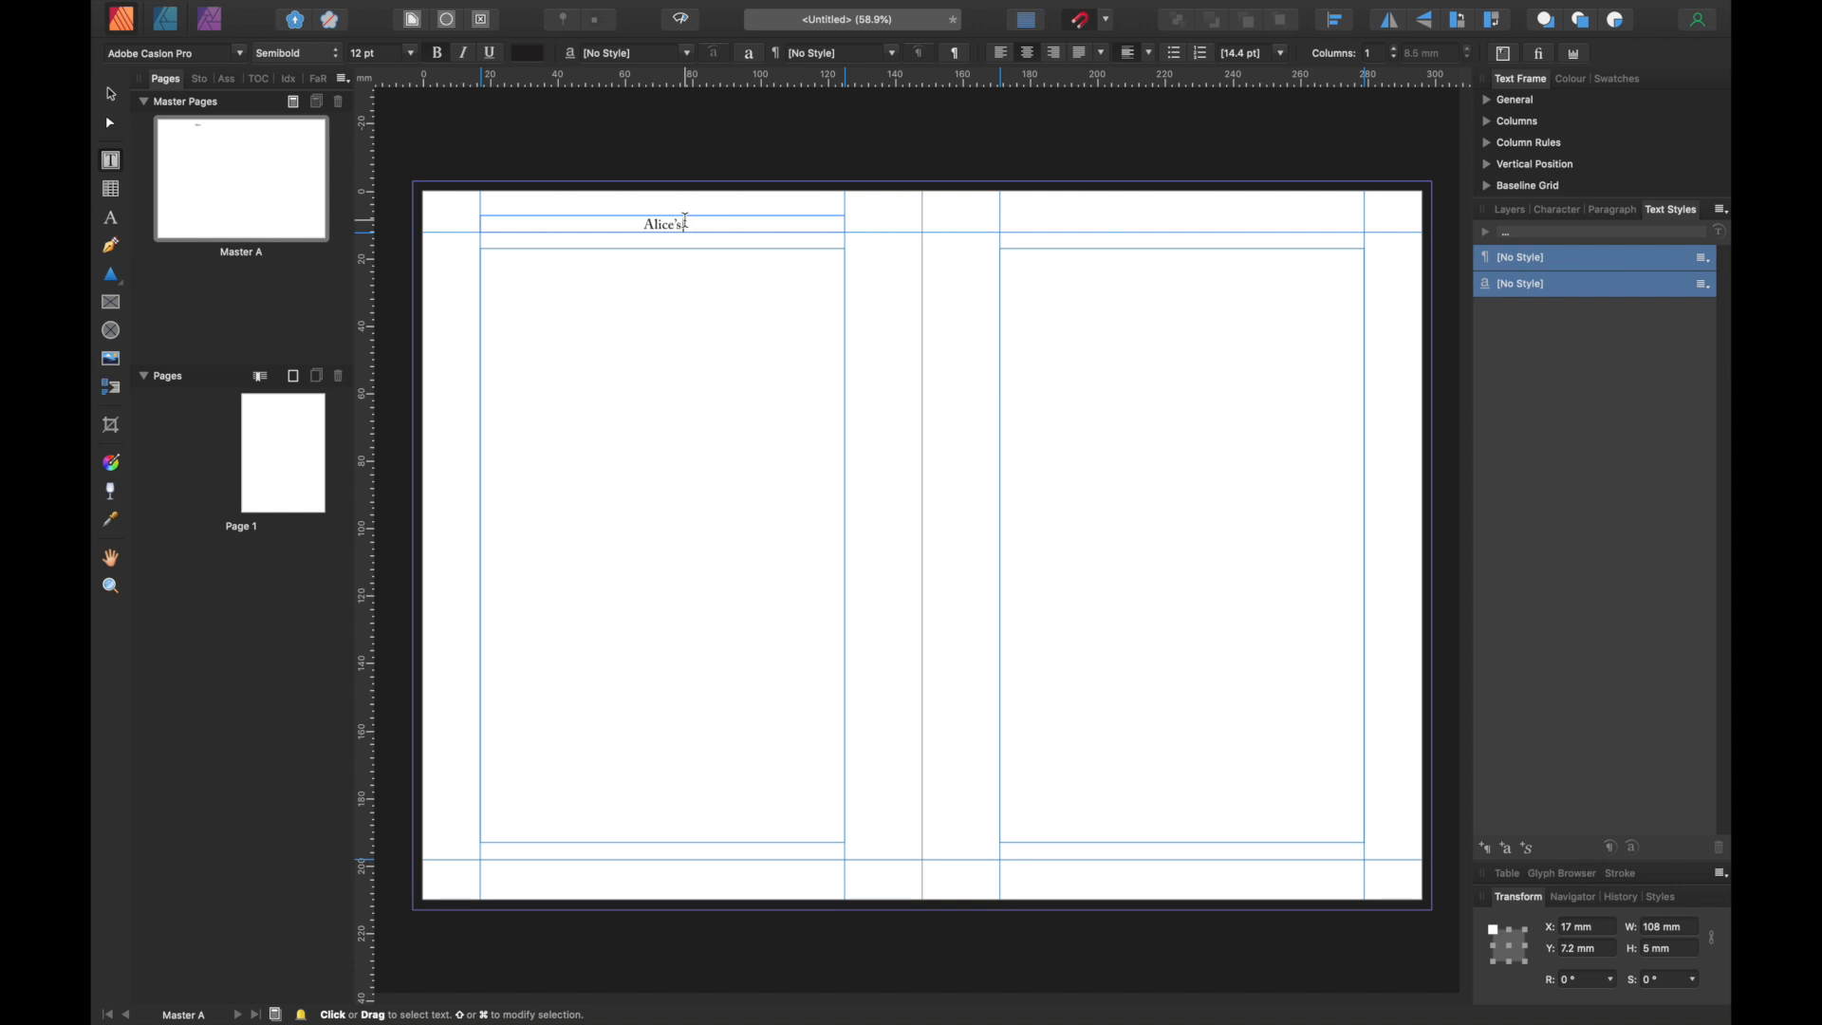
text(Advent)
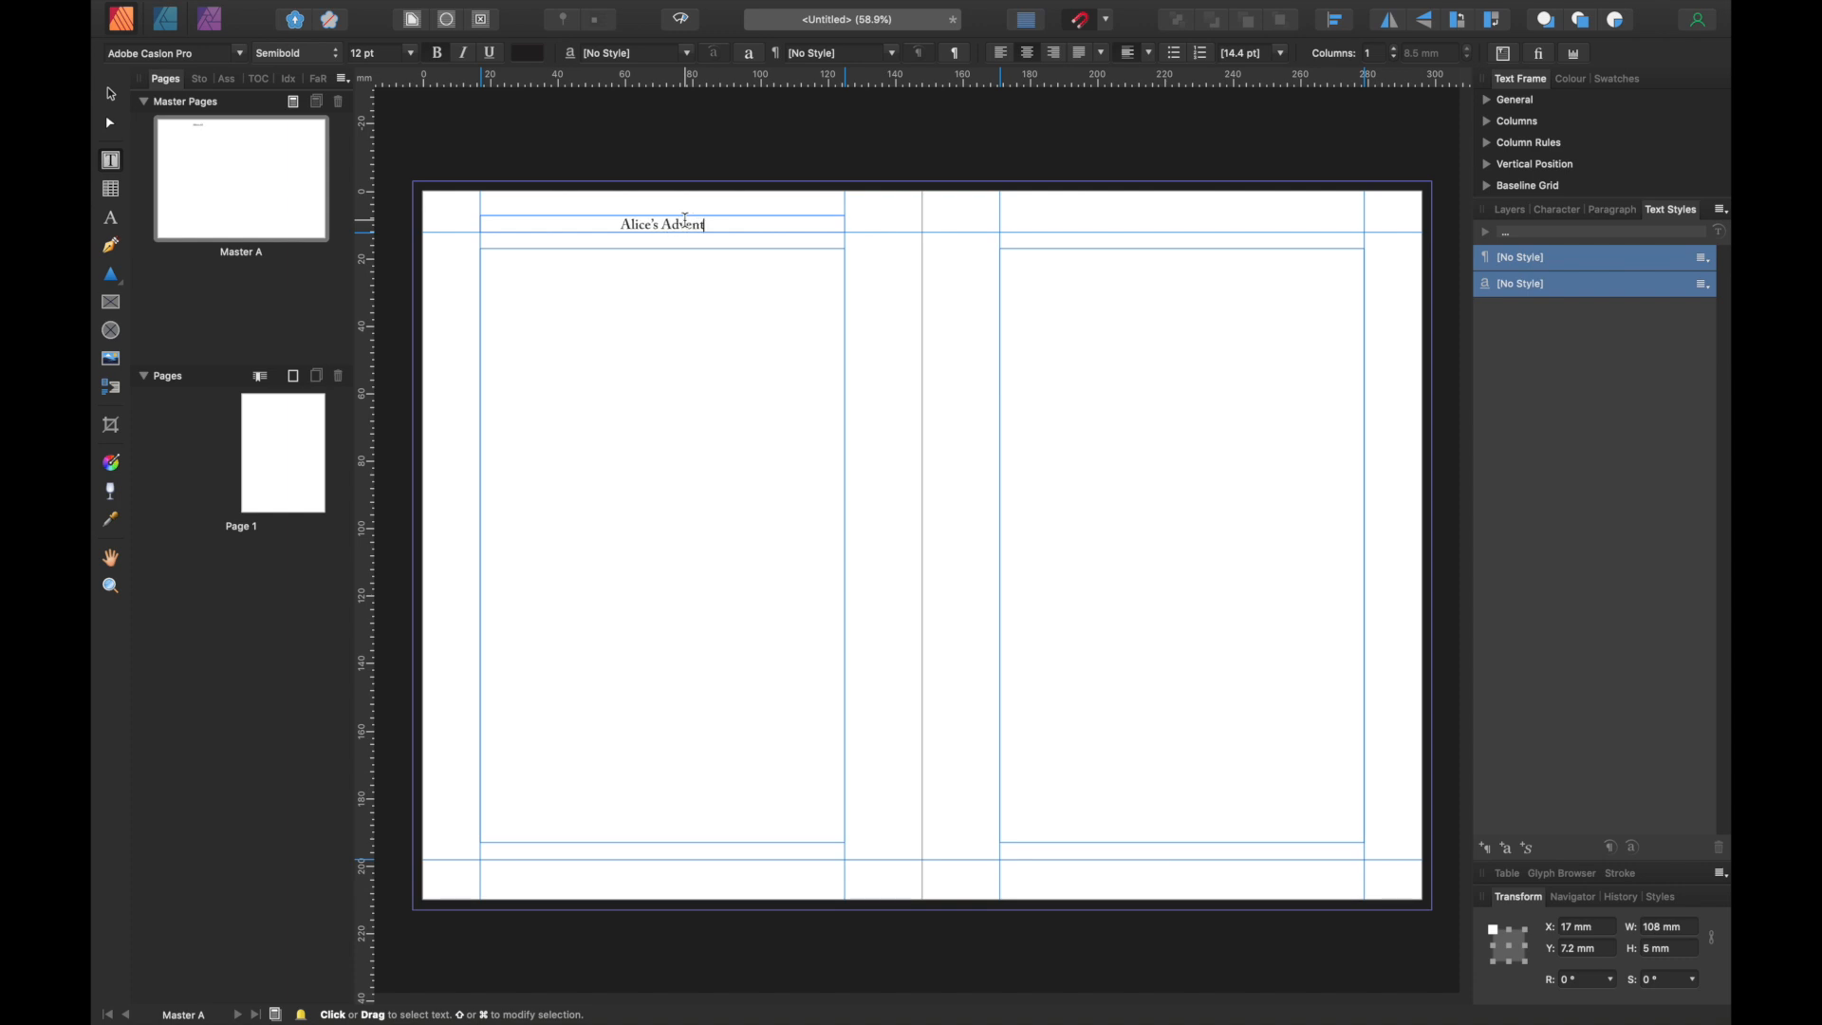
text(ures)
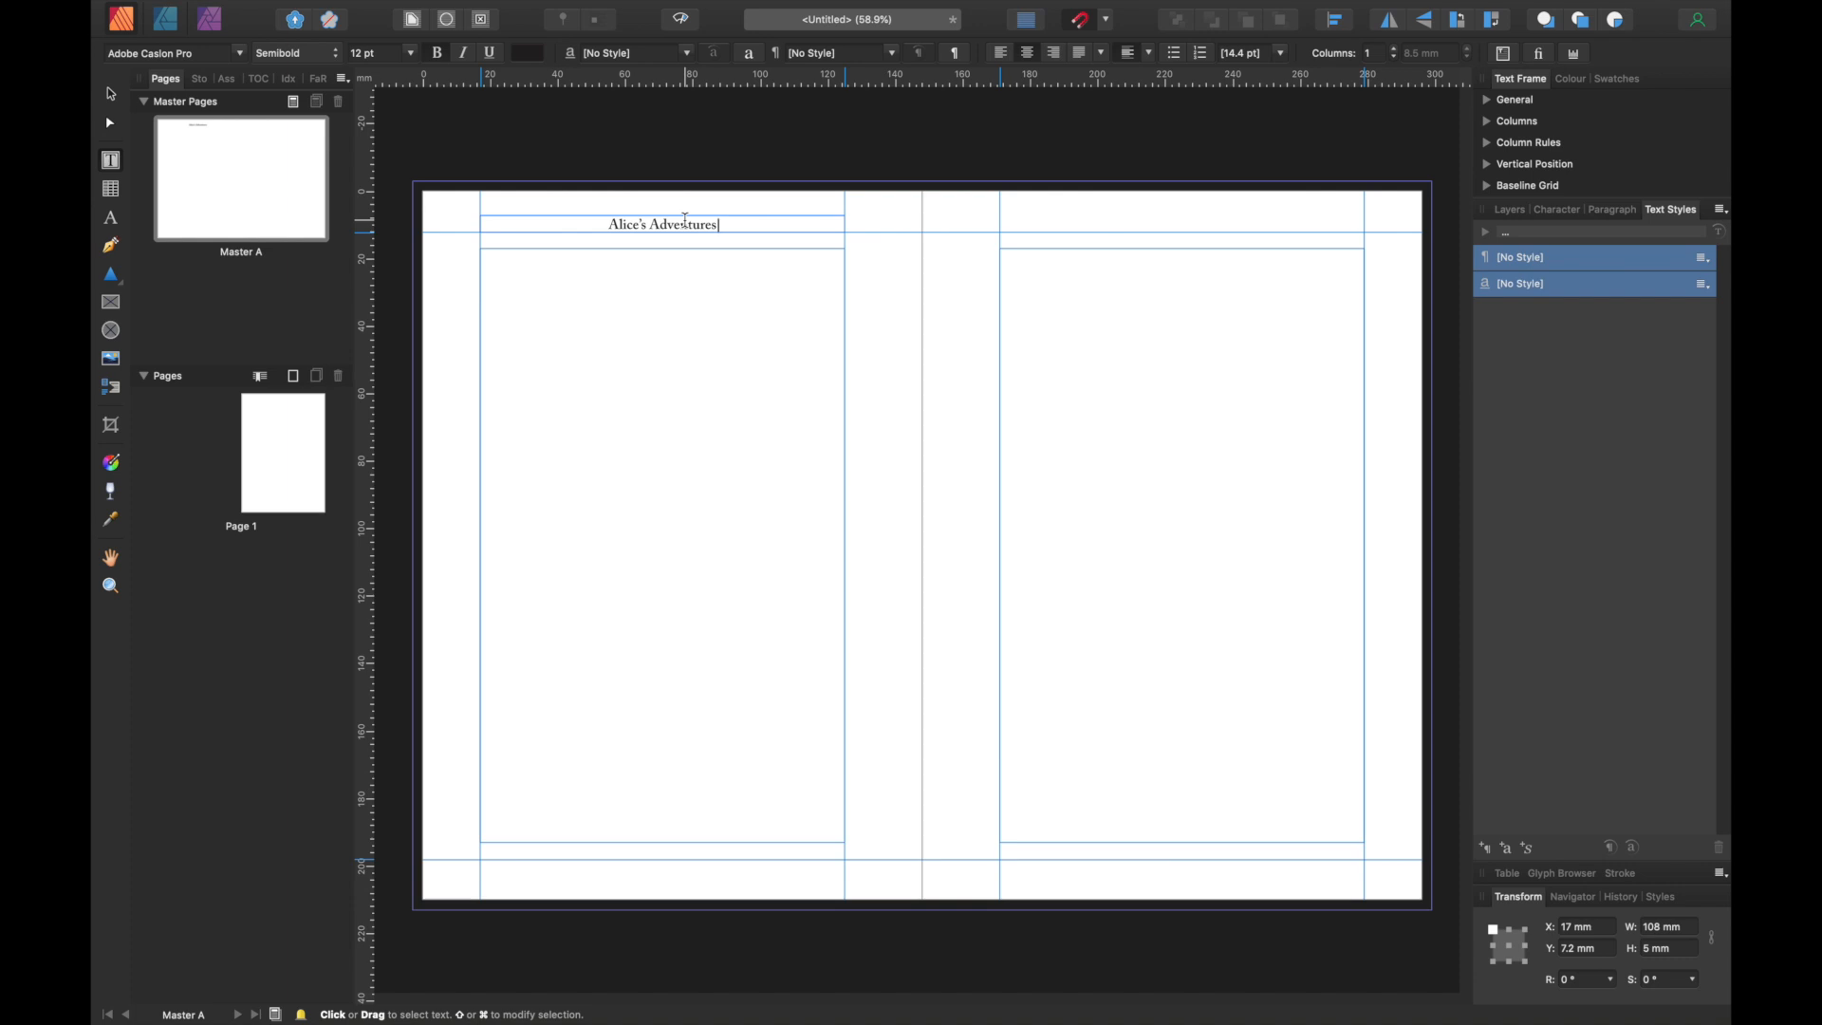
text(In)
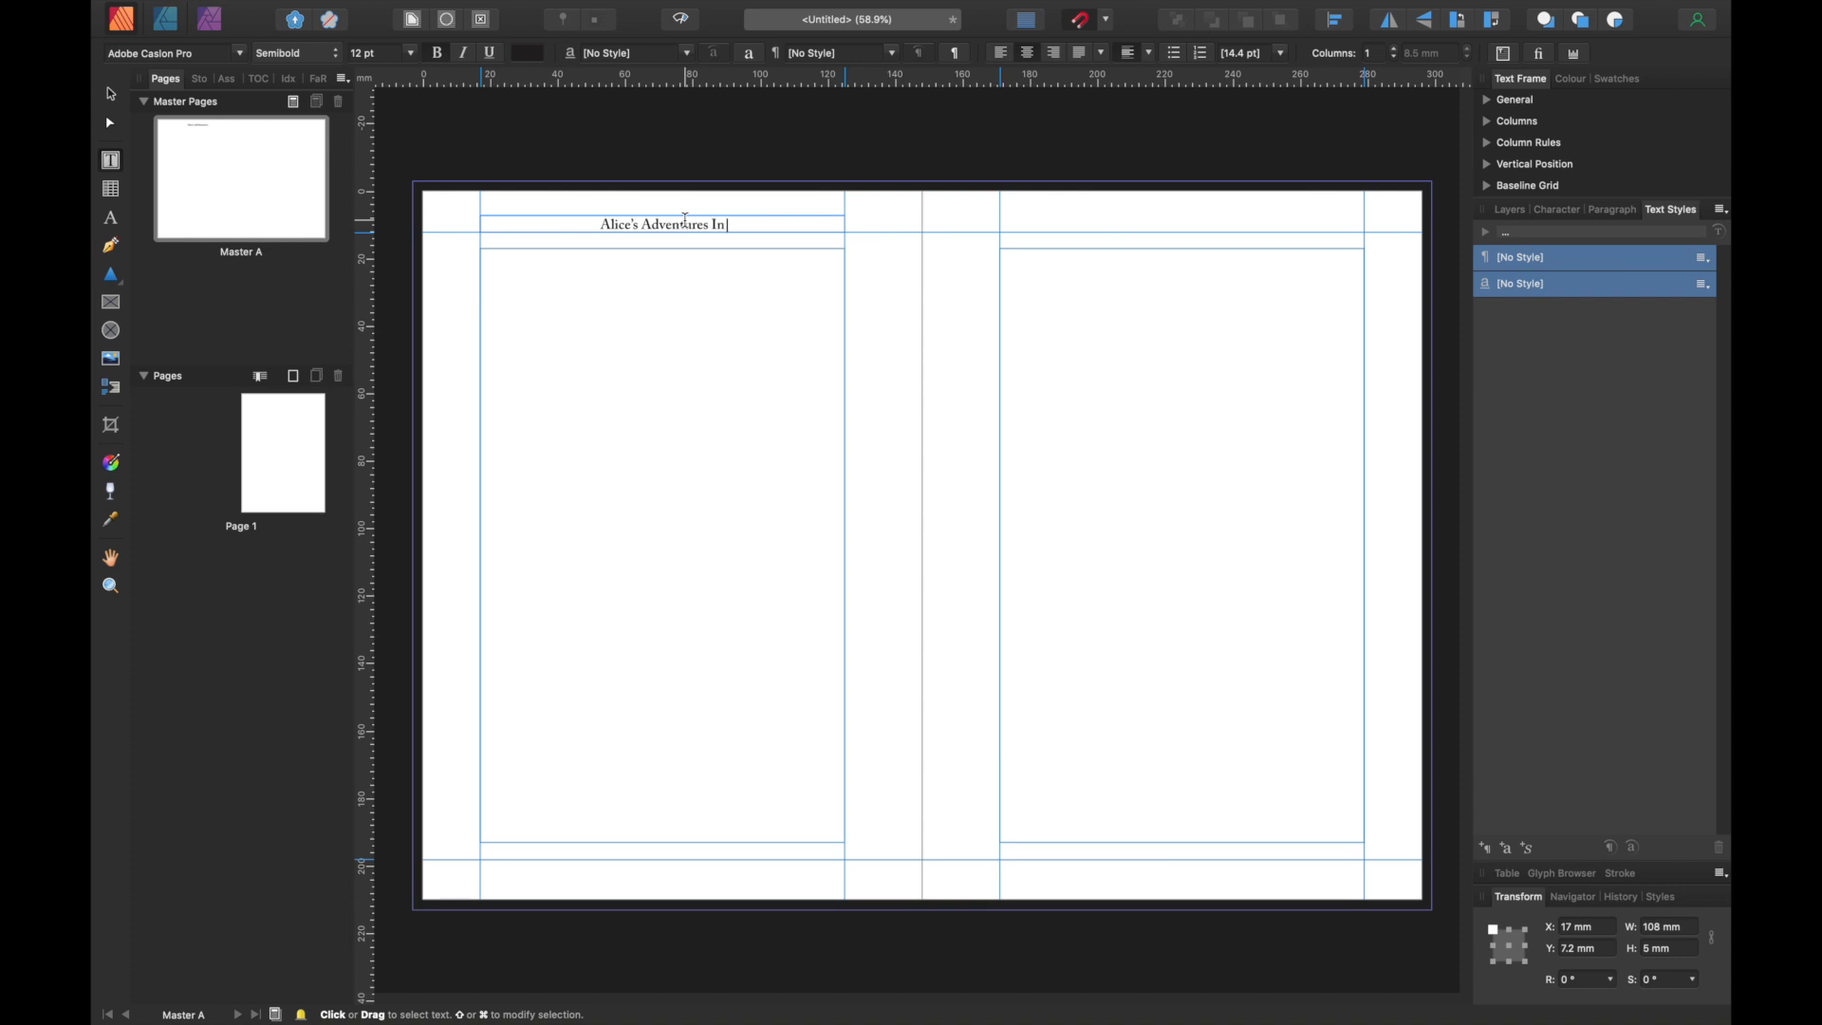
text(Wonderland)
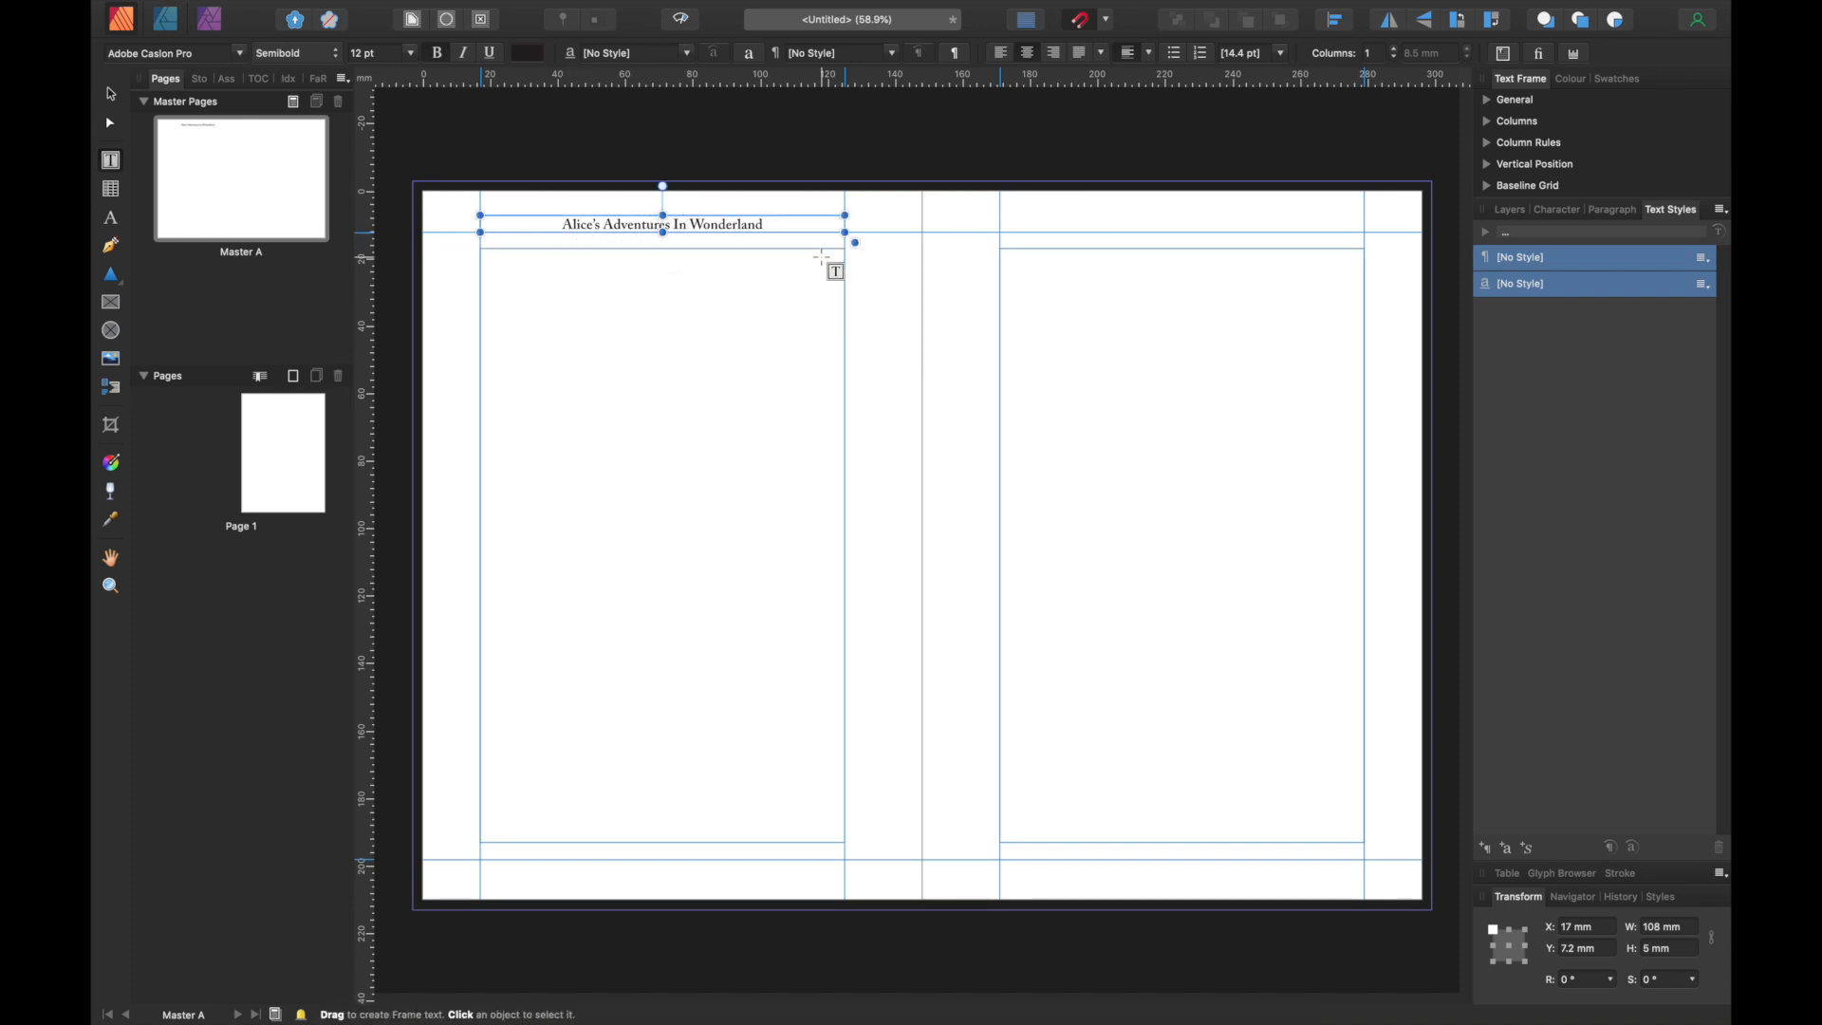
- Insert a Section Name field into the italic right-page header frame
click(661, 223)
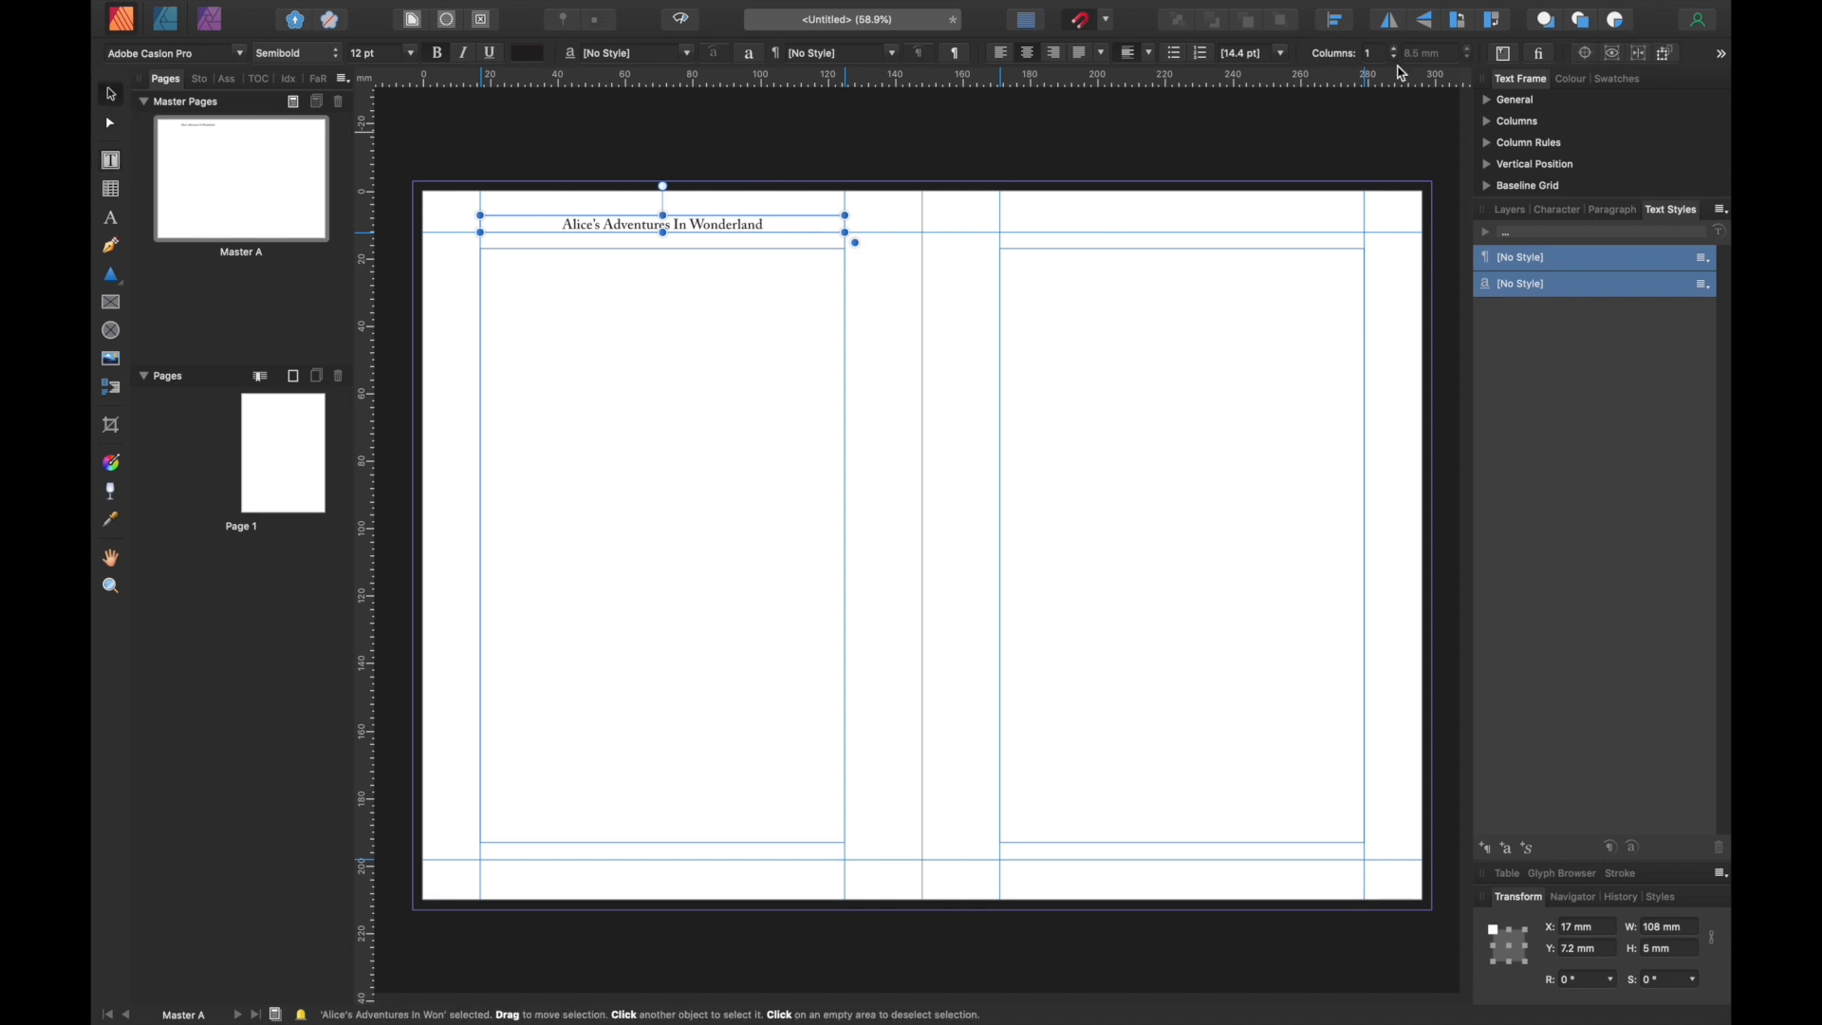
mouse_move(112, 94)
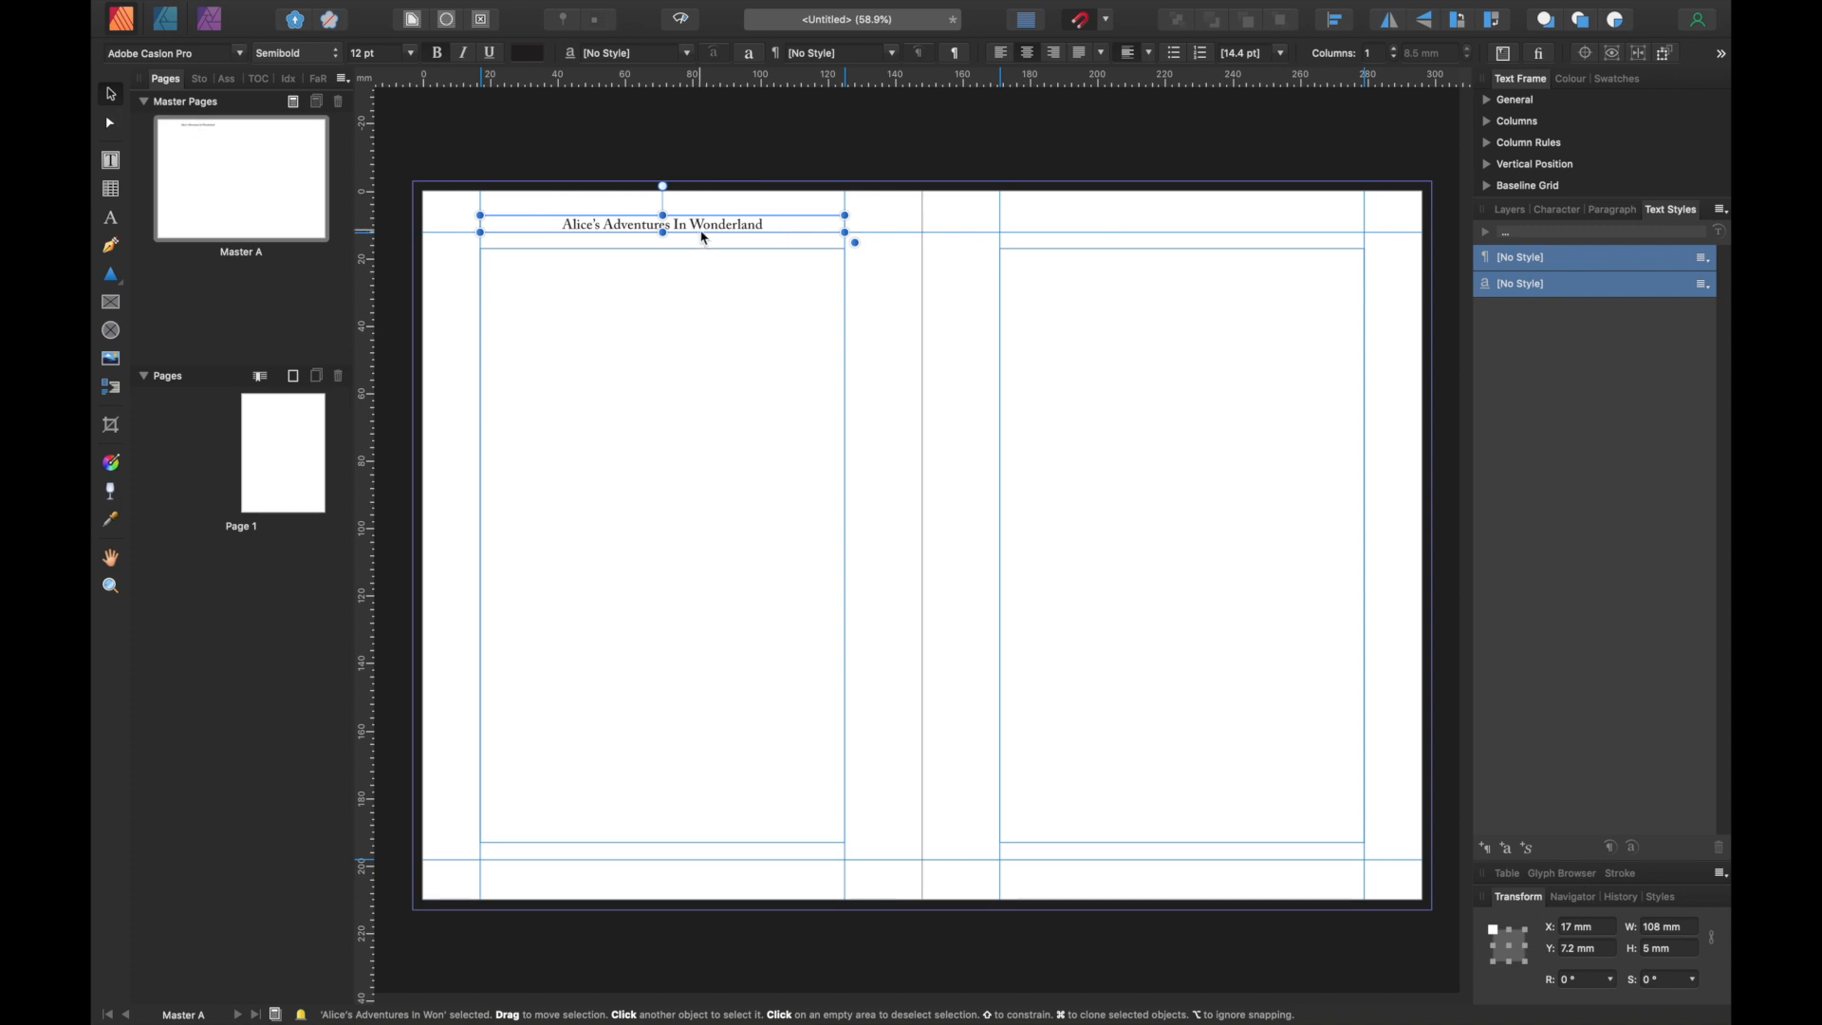
mouse_move(787, 228)
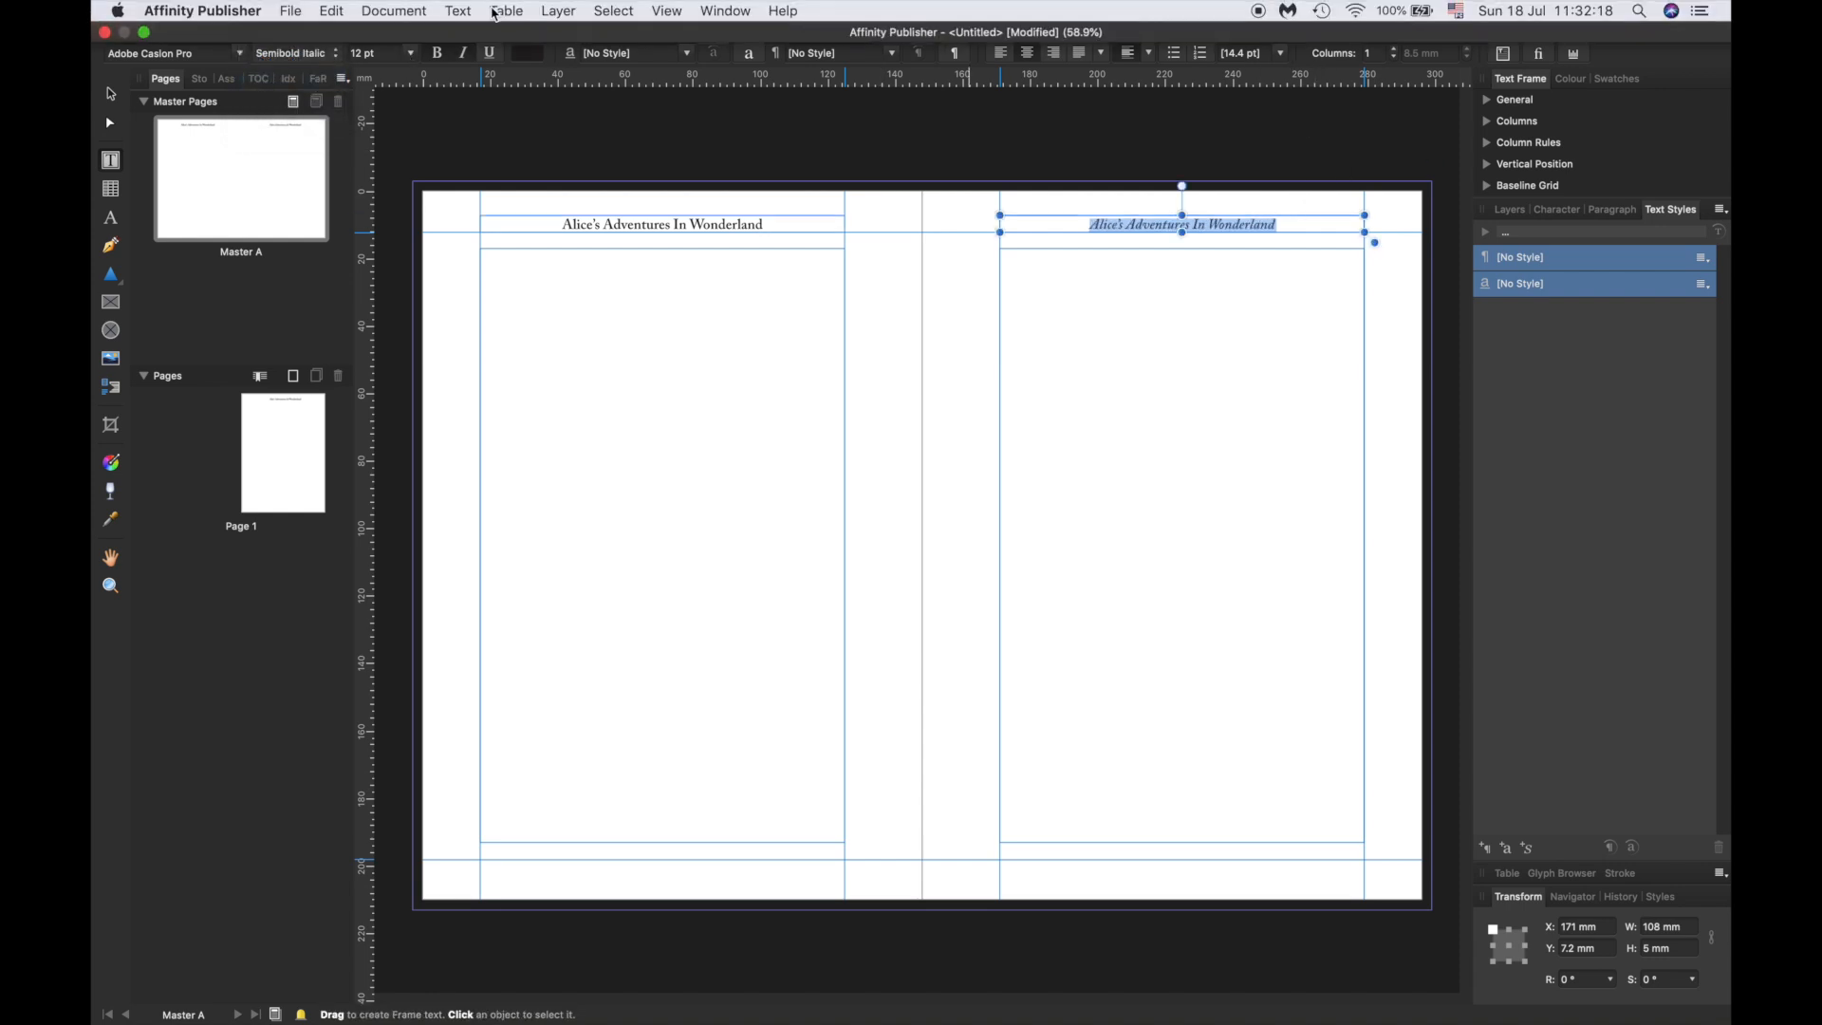
click(456, 11)
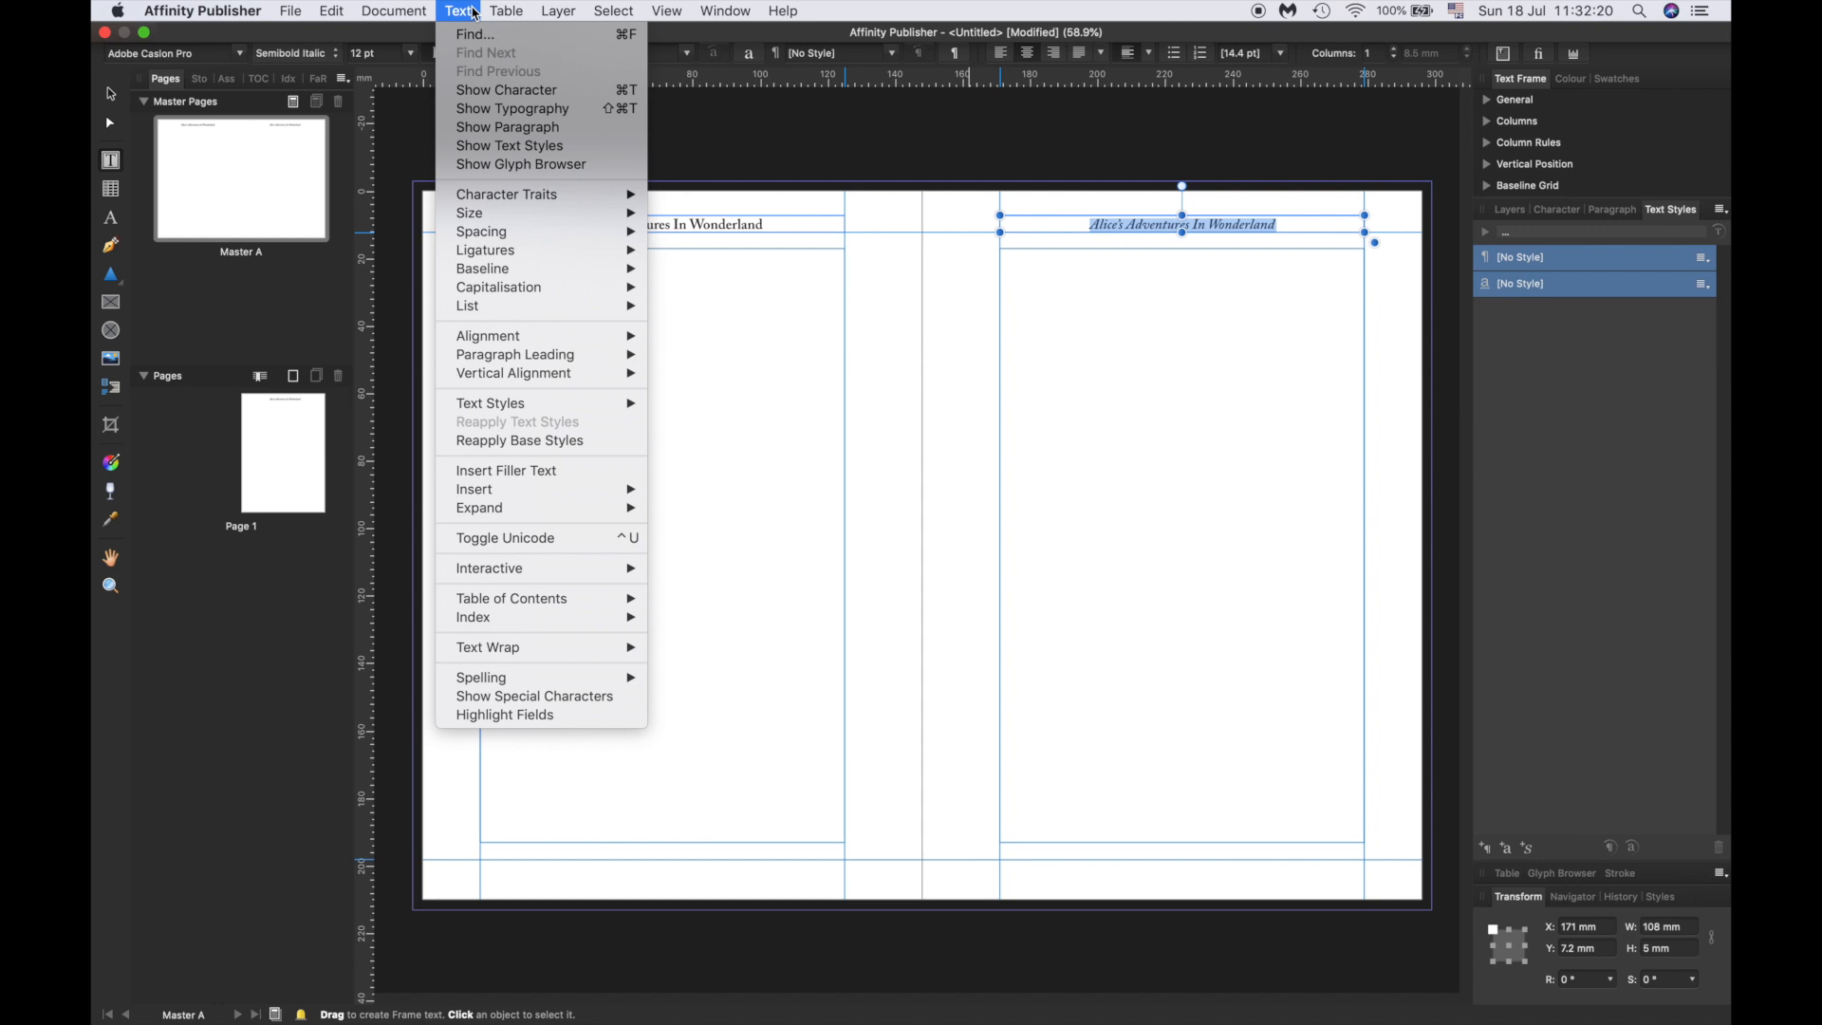
mouse_move(687, 488)
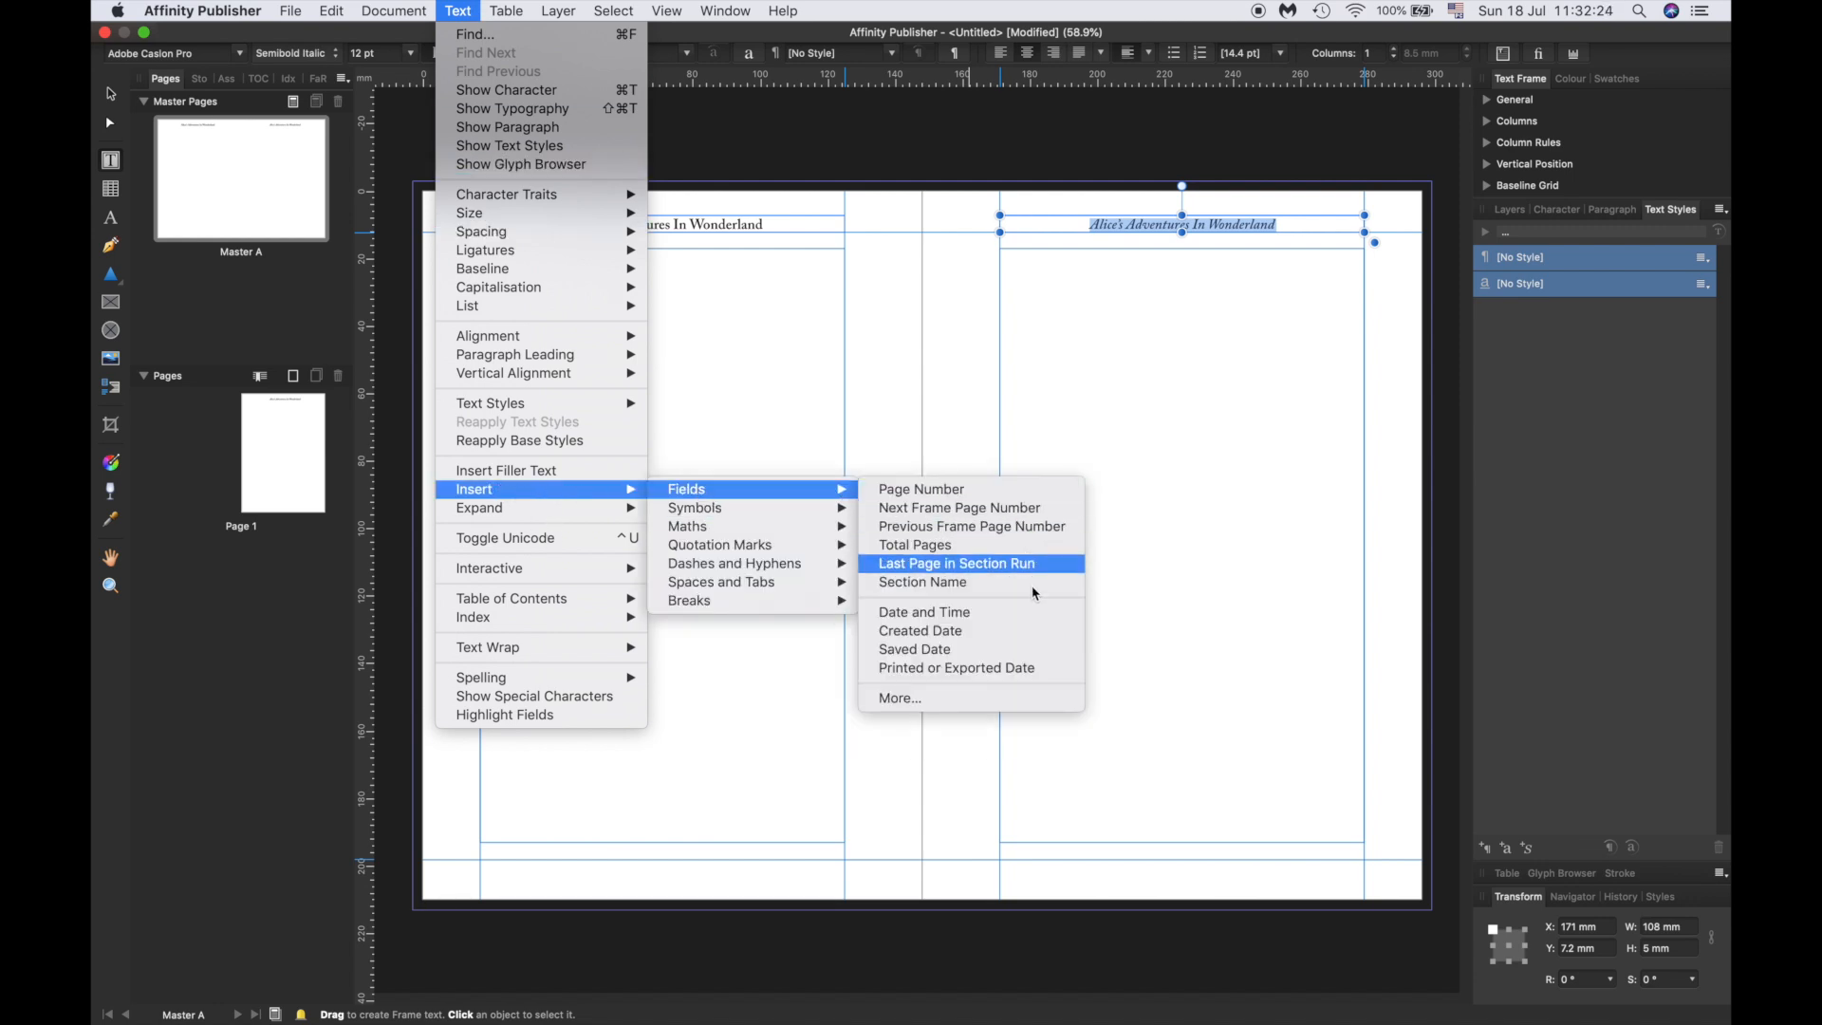
click(922, 580)
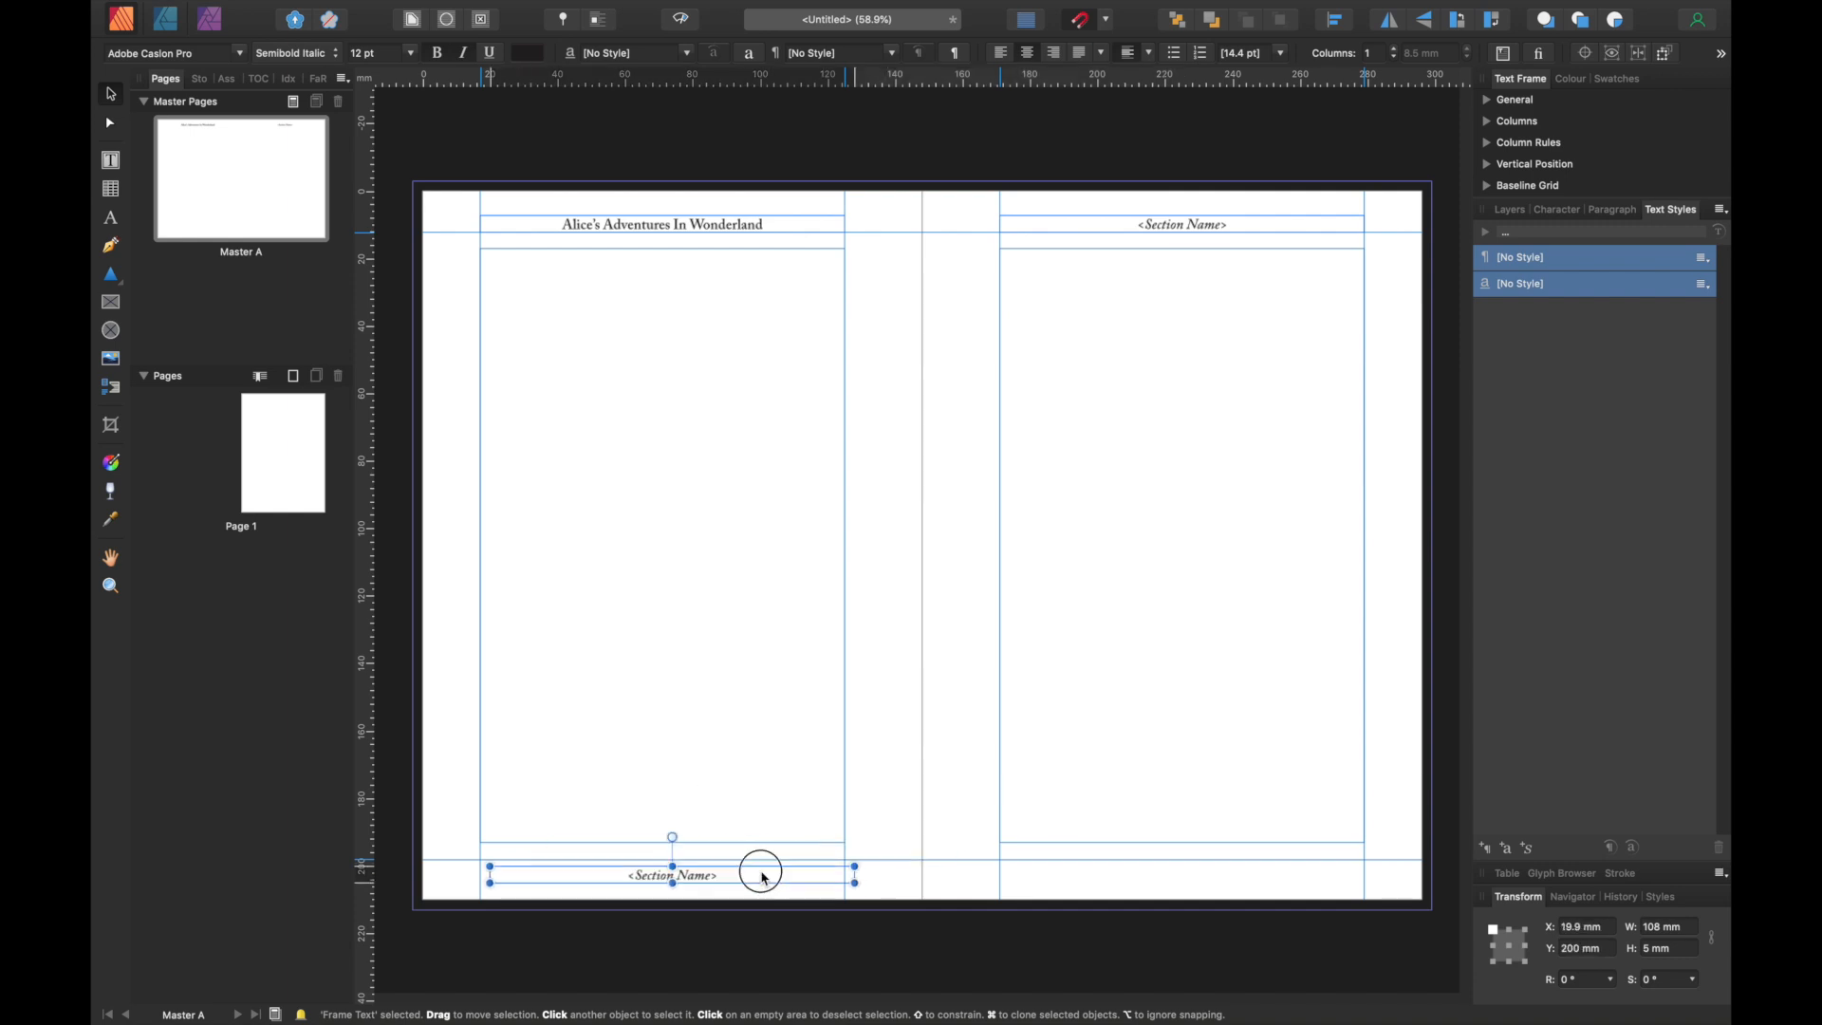
- Put a Page Number field in the left footer and copy it to the right page
drag(761, 874, 756, 869)
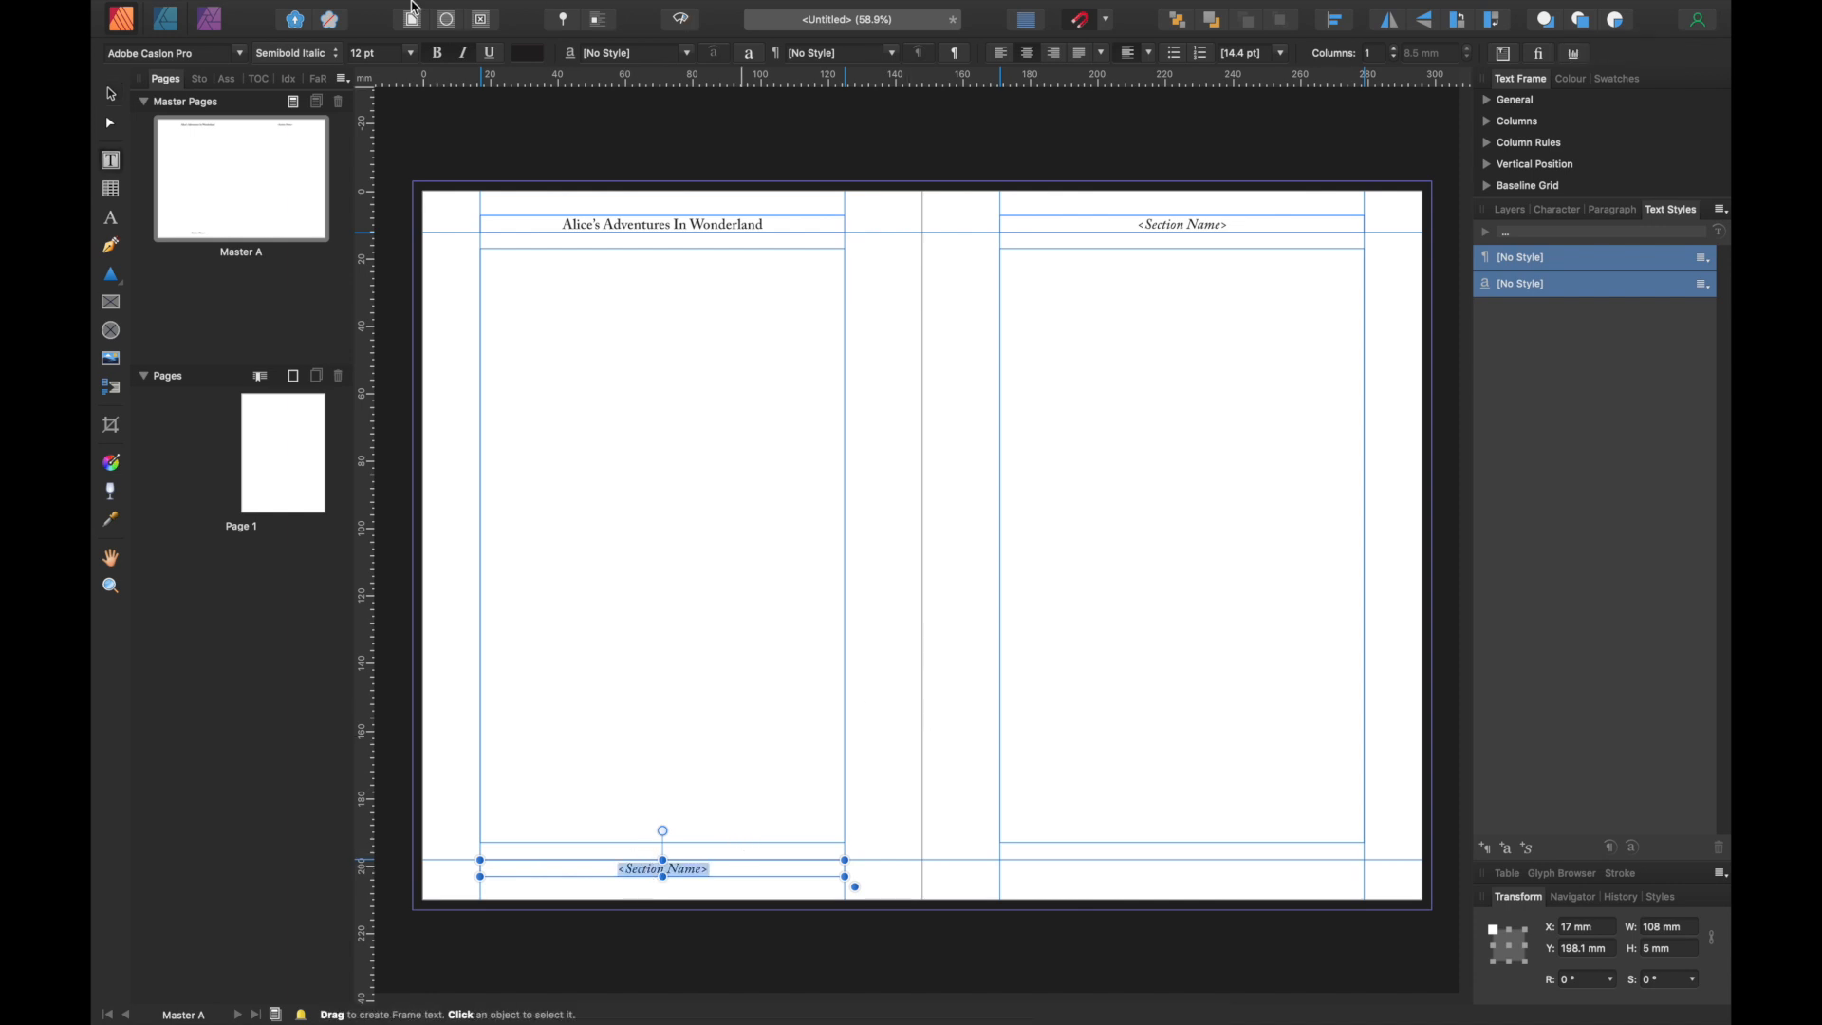
click(456, 10)
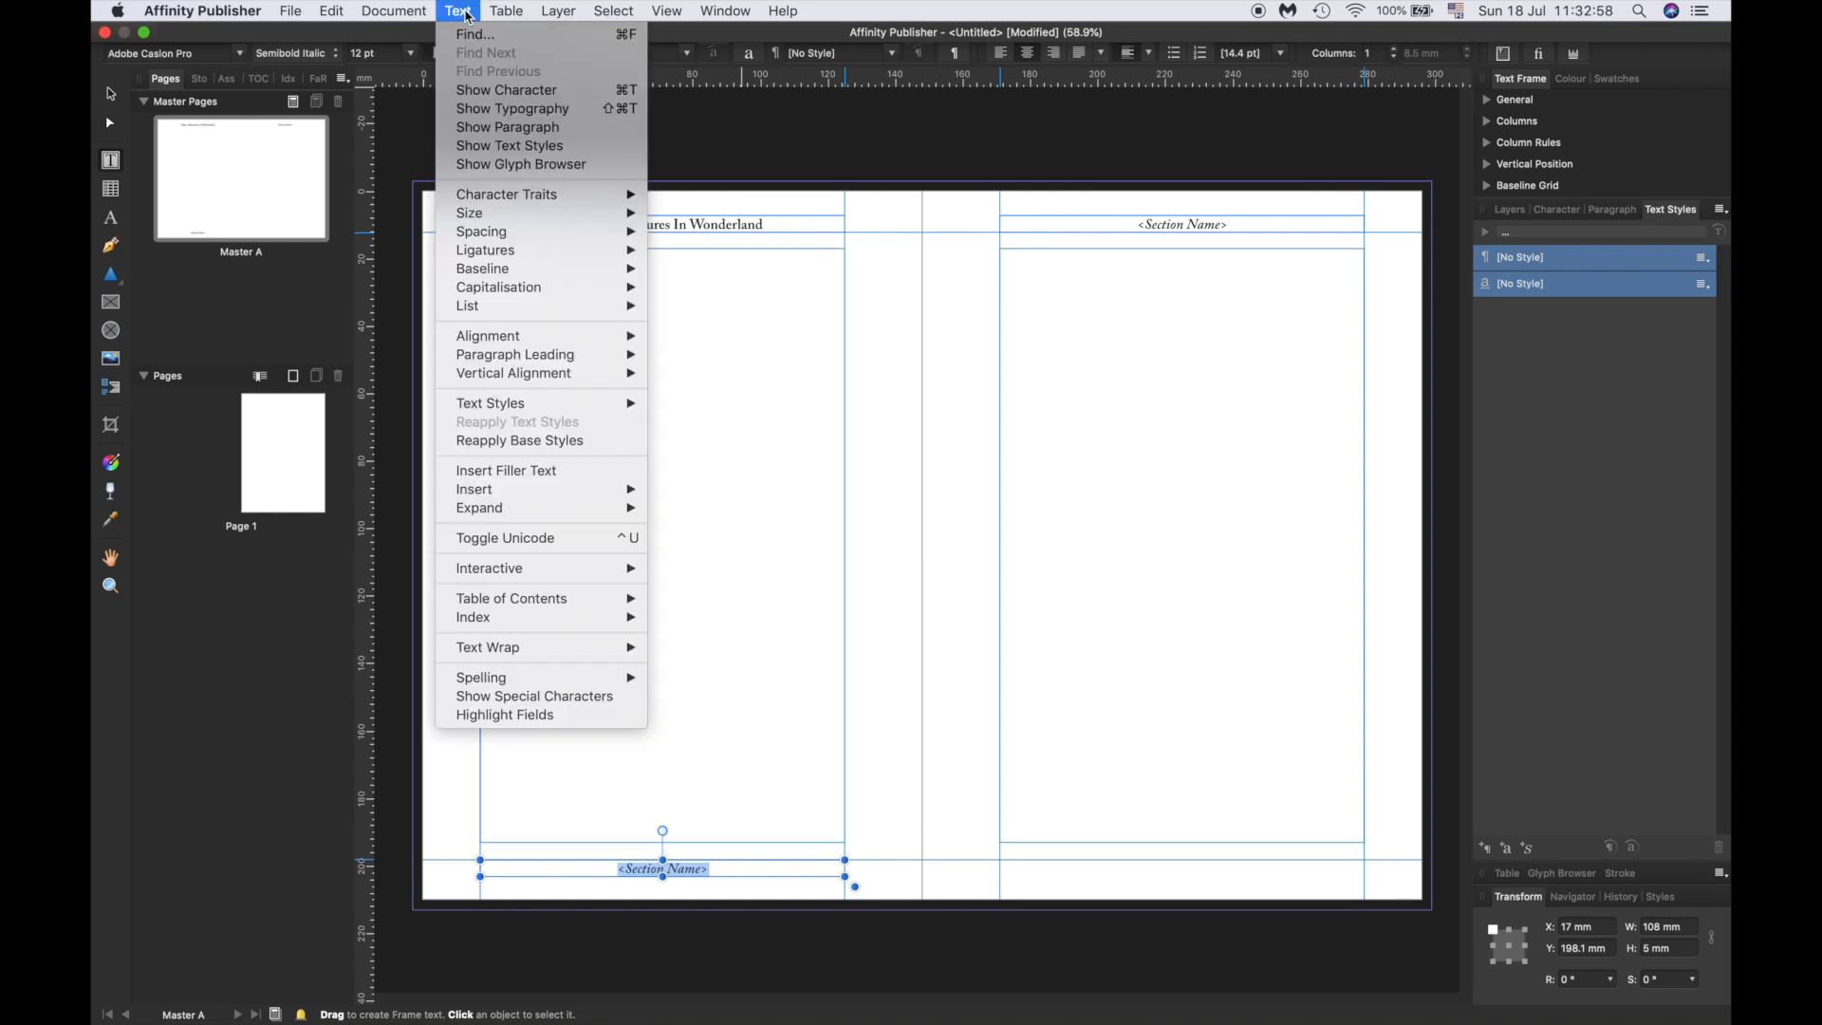
mouse_move(475, 488)
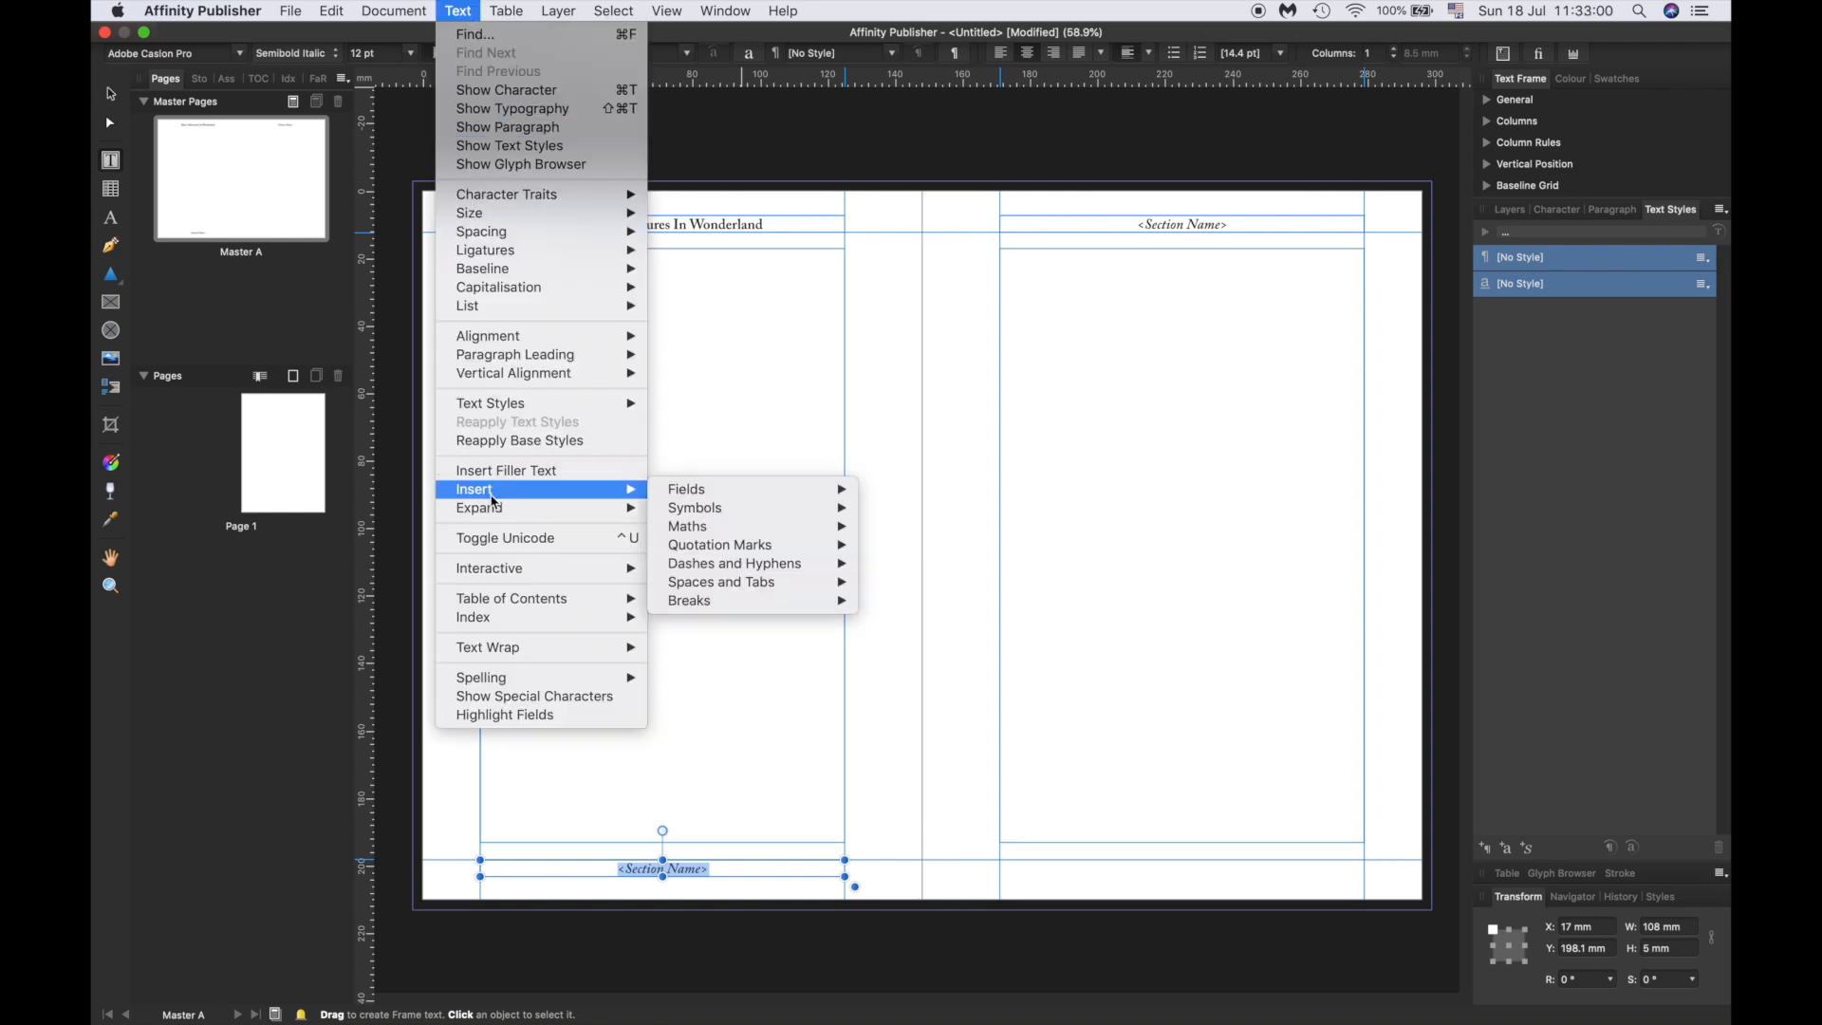
mouse_move(685, 487)
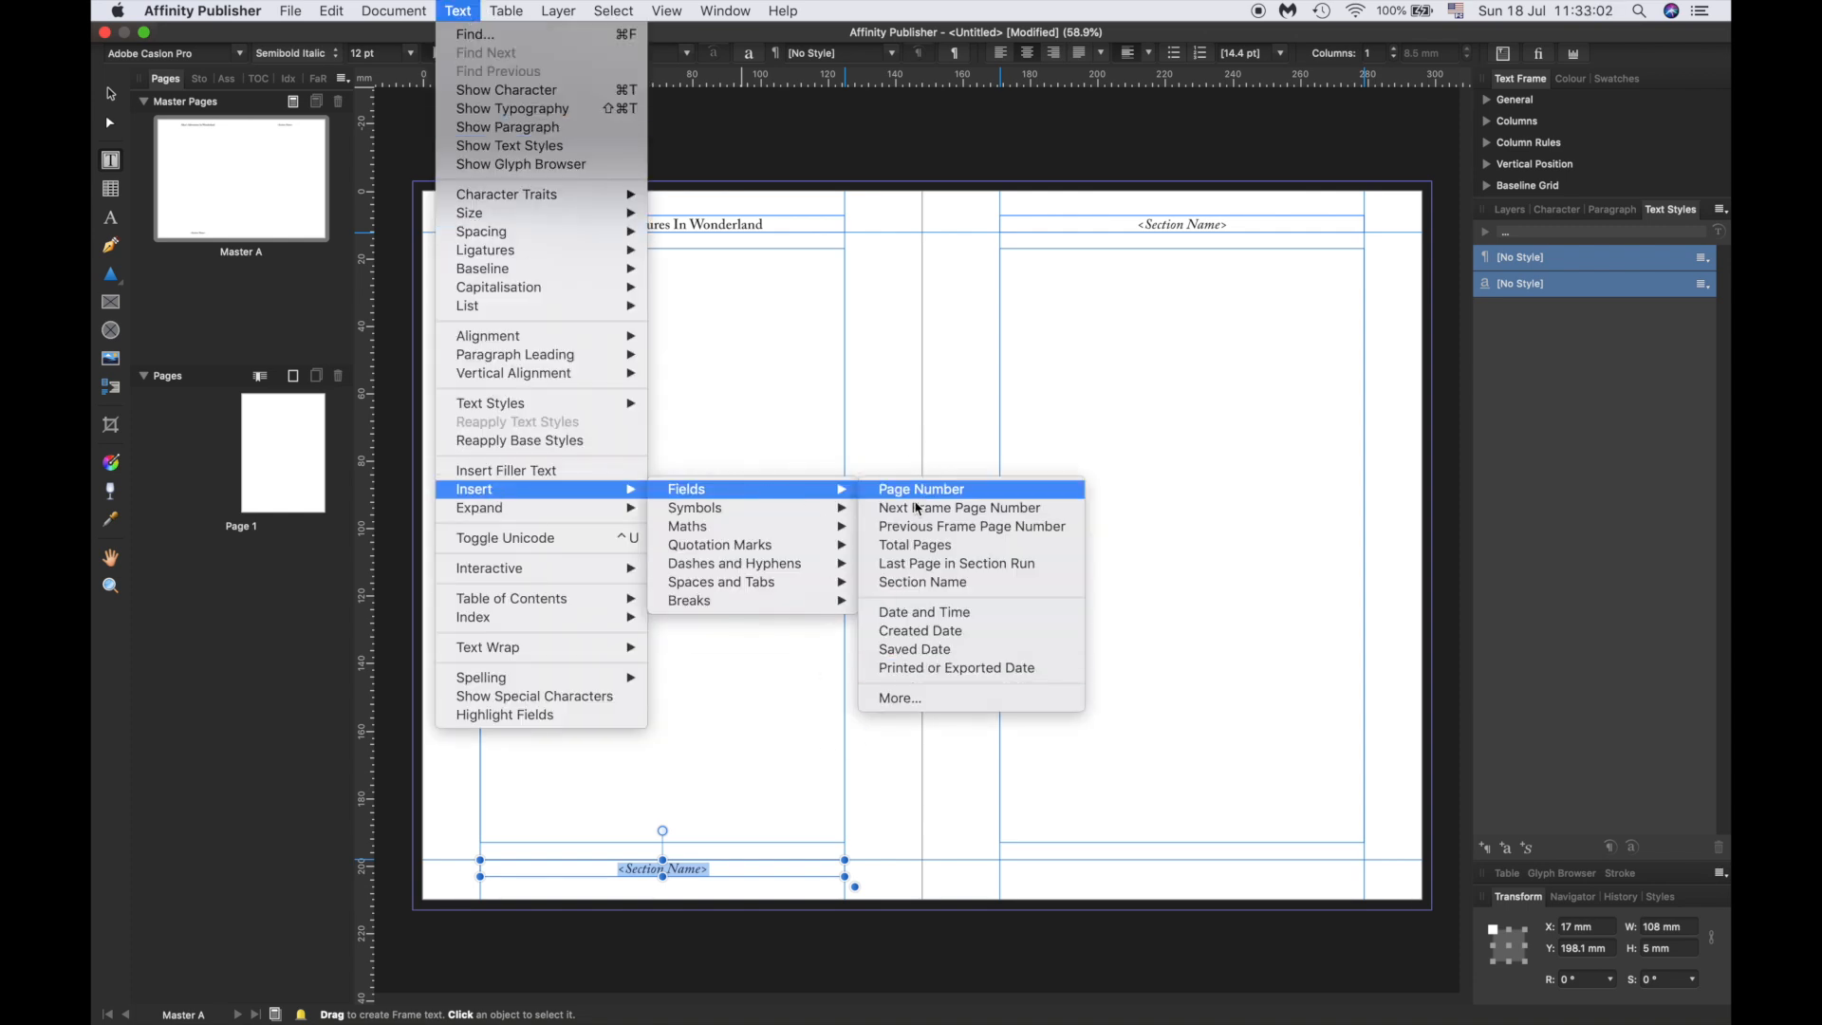
click(920, 487)
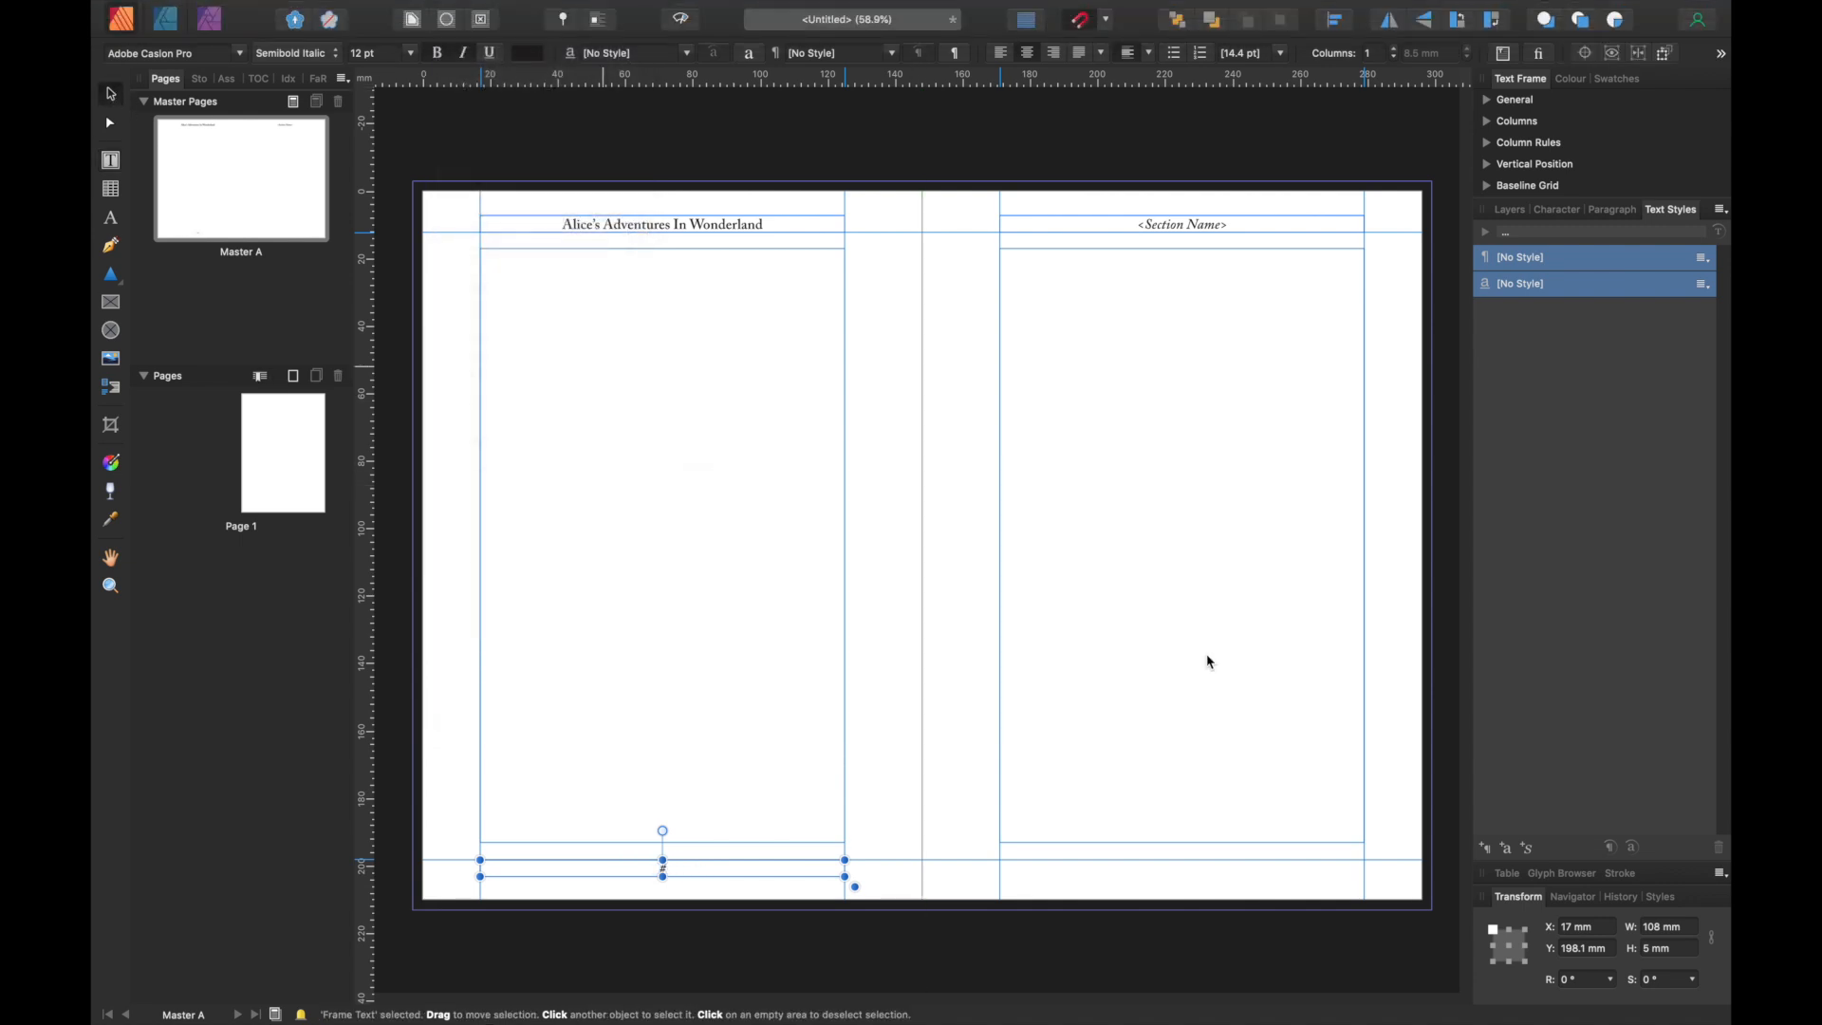
mouse_move(712, 874)
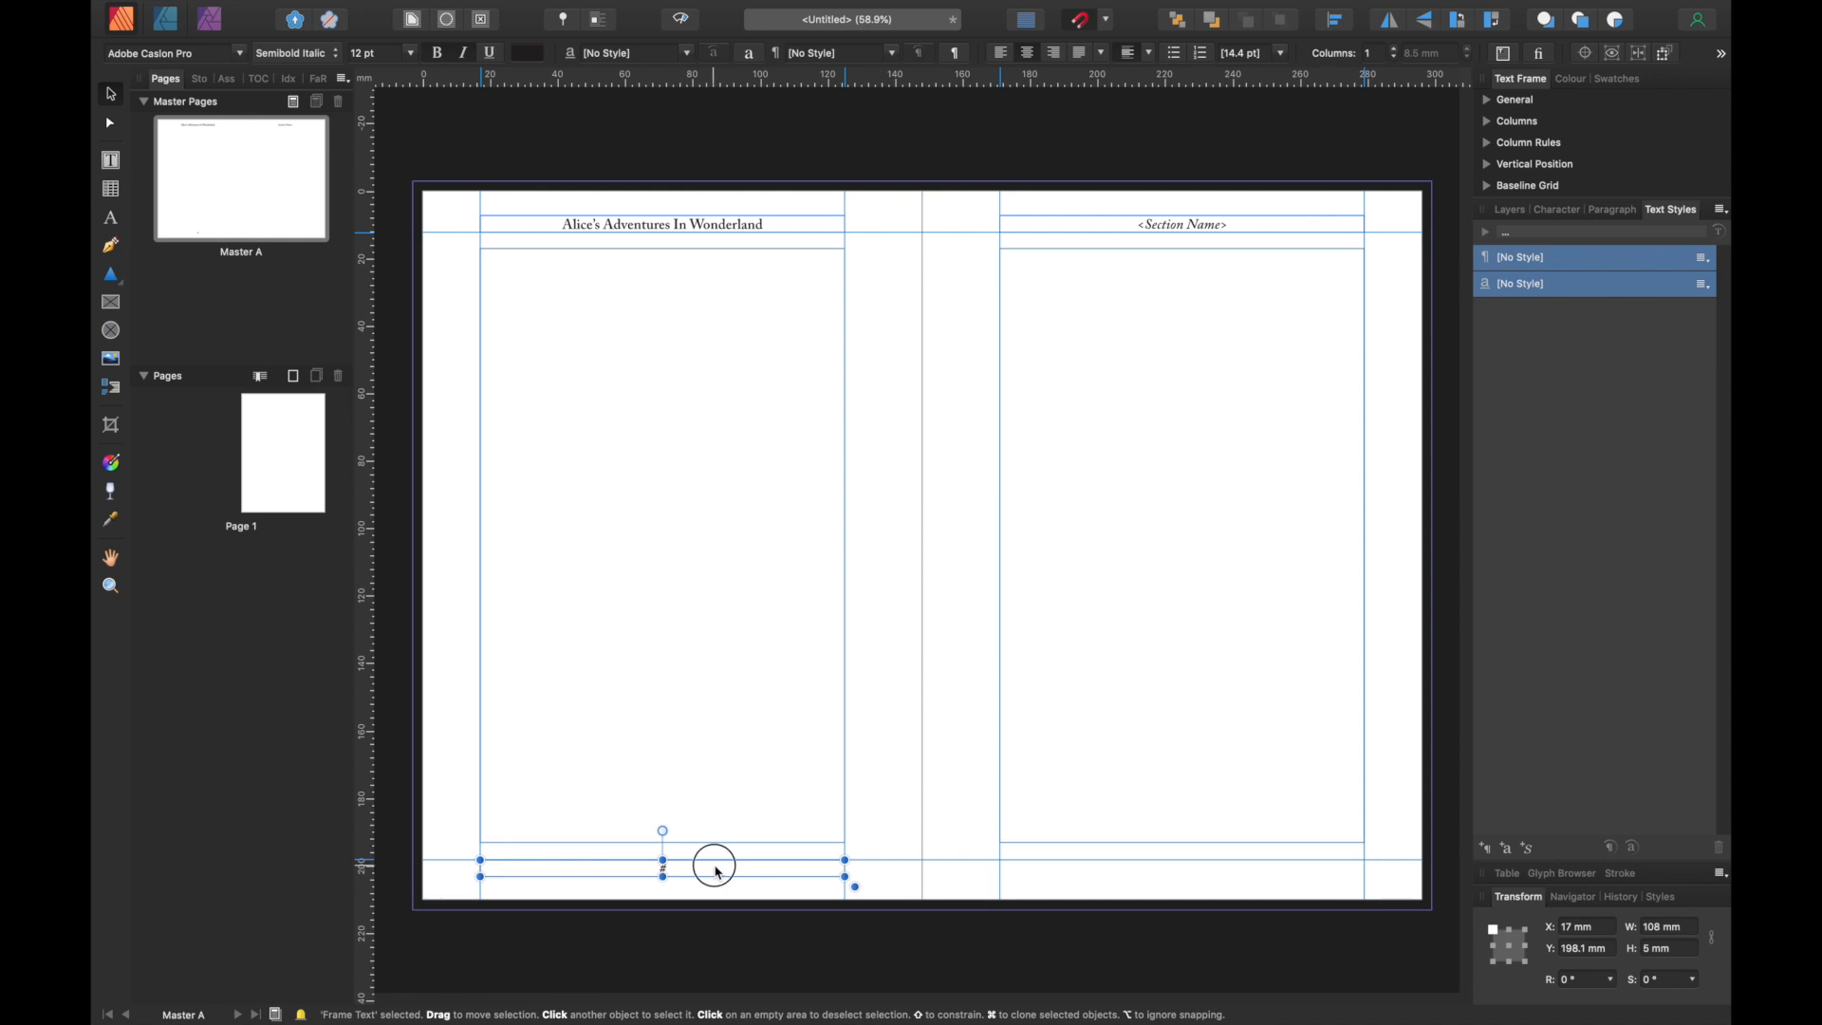
drag(713, 869, 1235, 866)
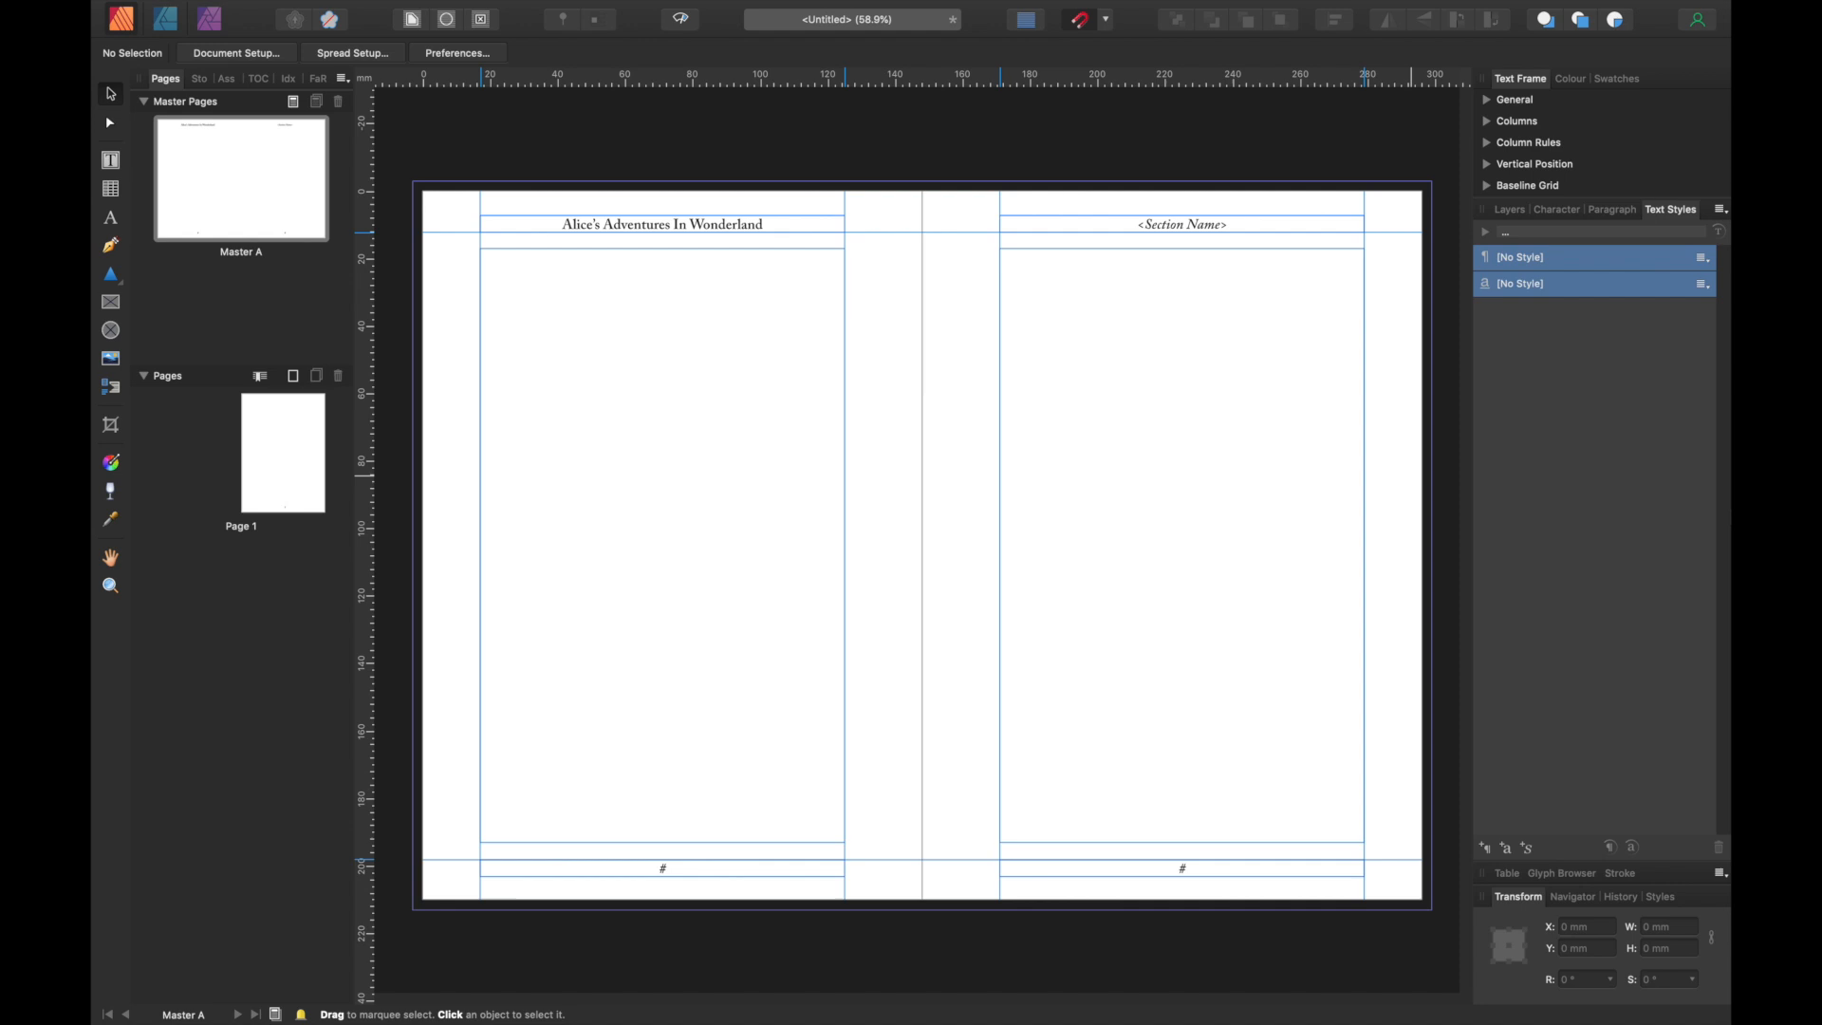
mouse_move(392, 440)
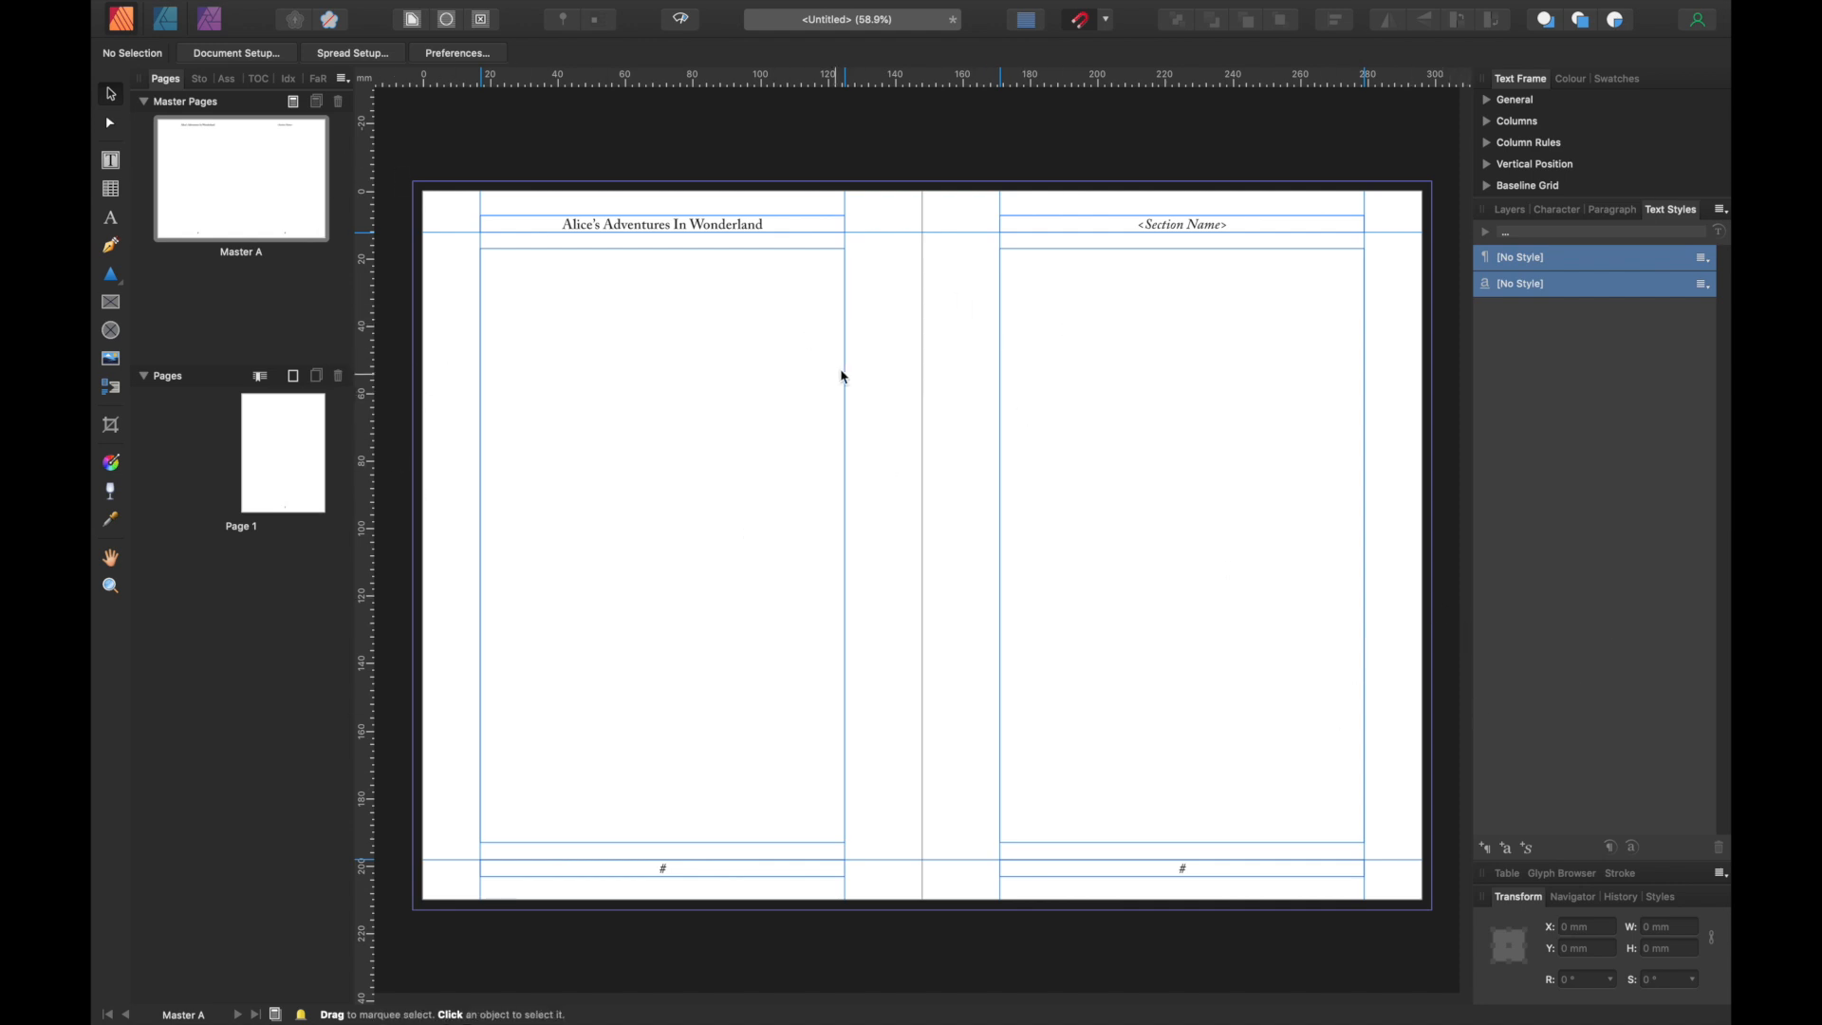
mouse_move(280, 444)
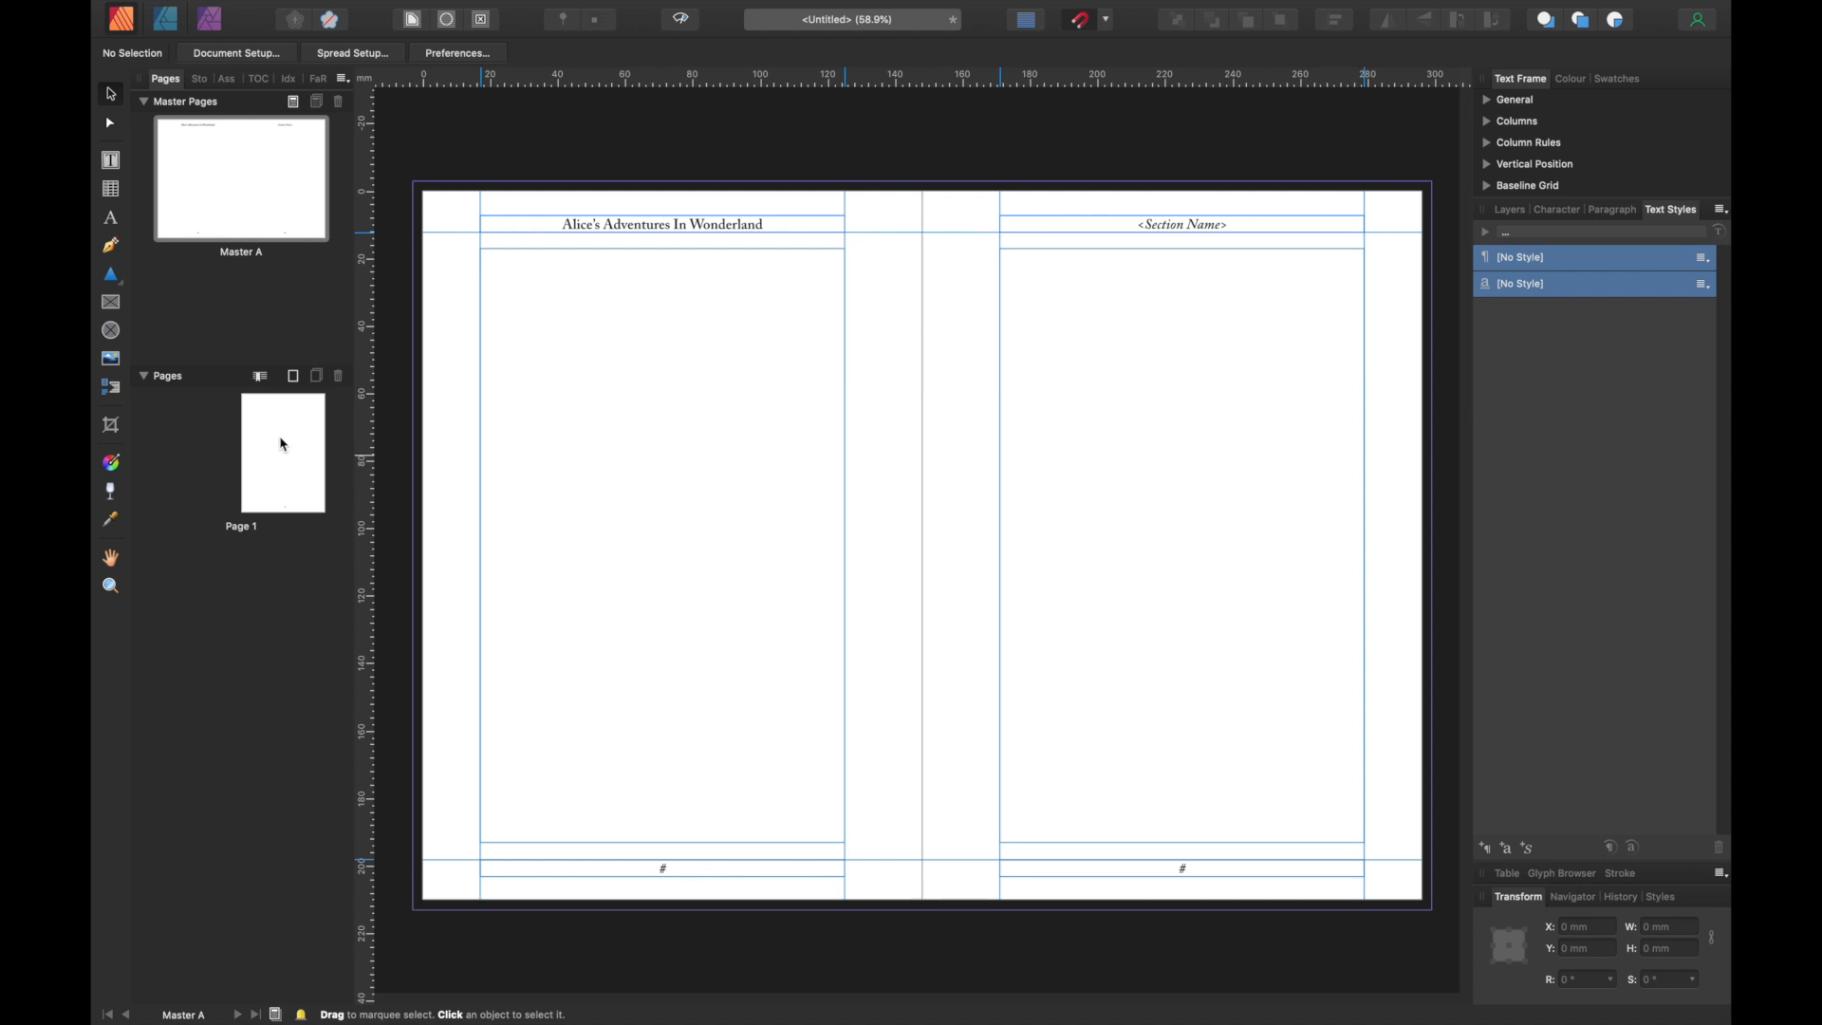
- On page 1, draw a body text frame between the header and footer
click(281, 452)
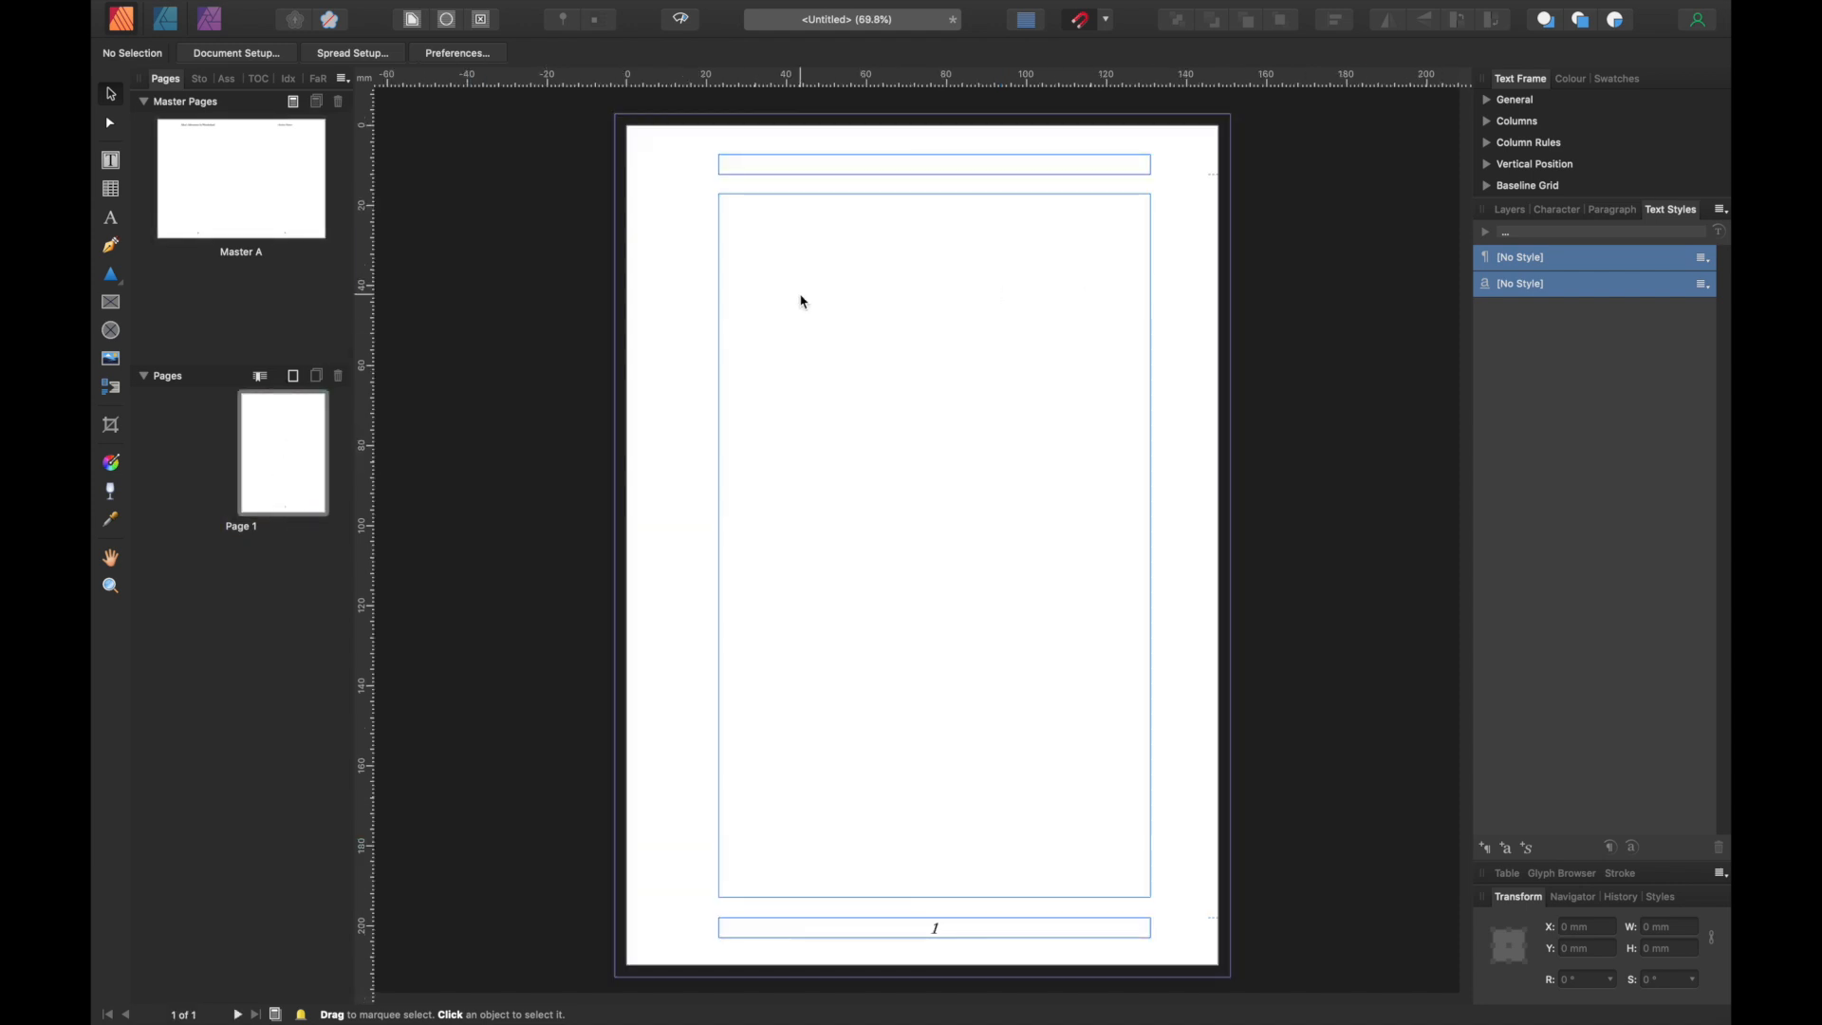
click(110, 161)
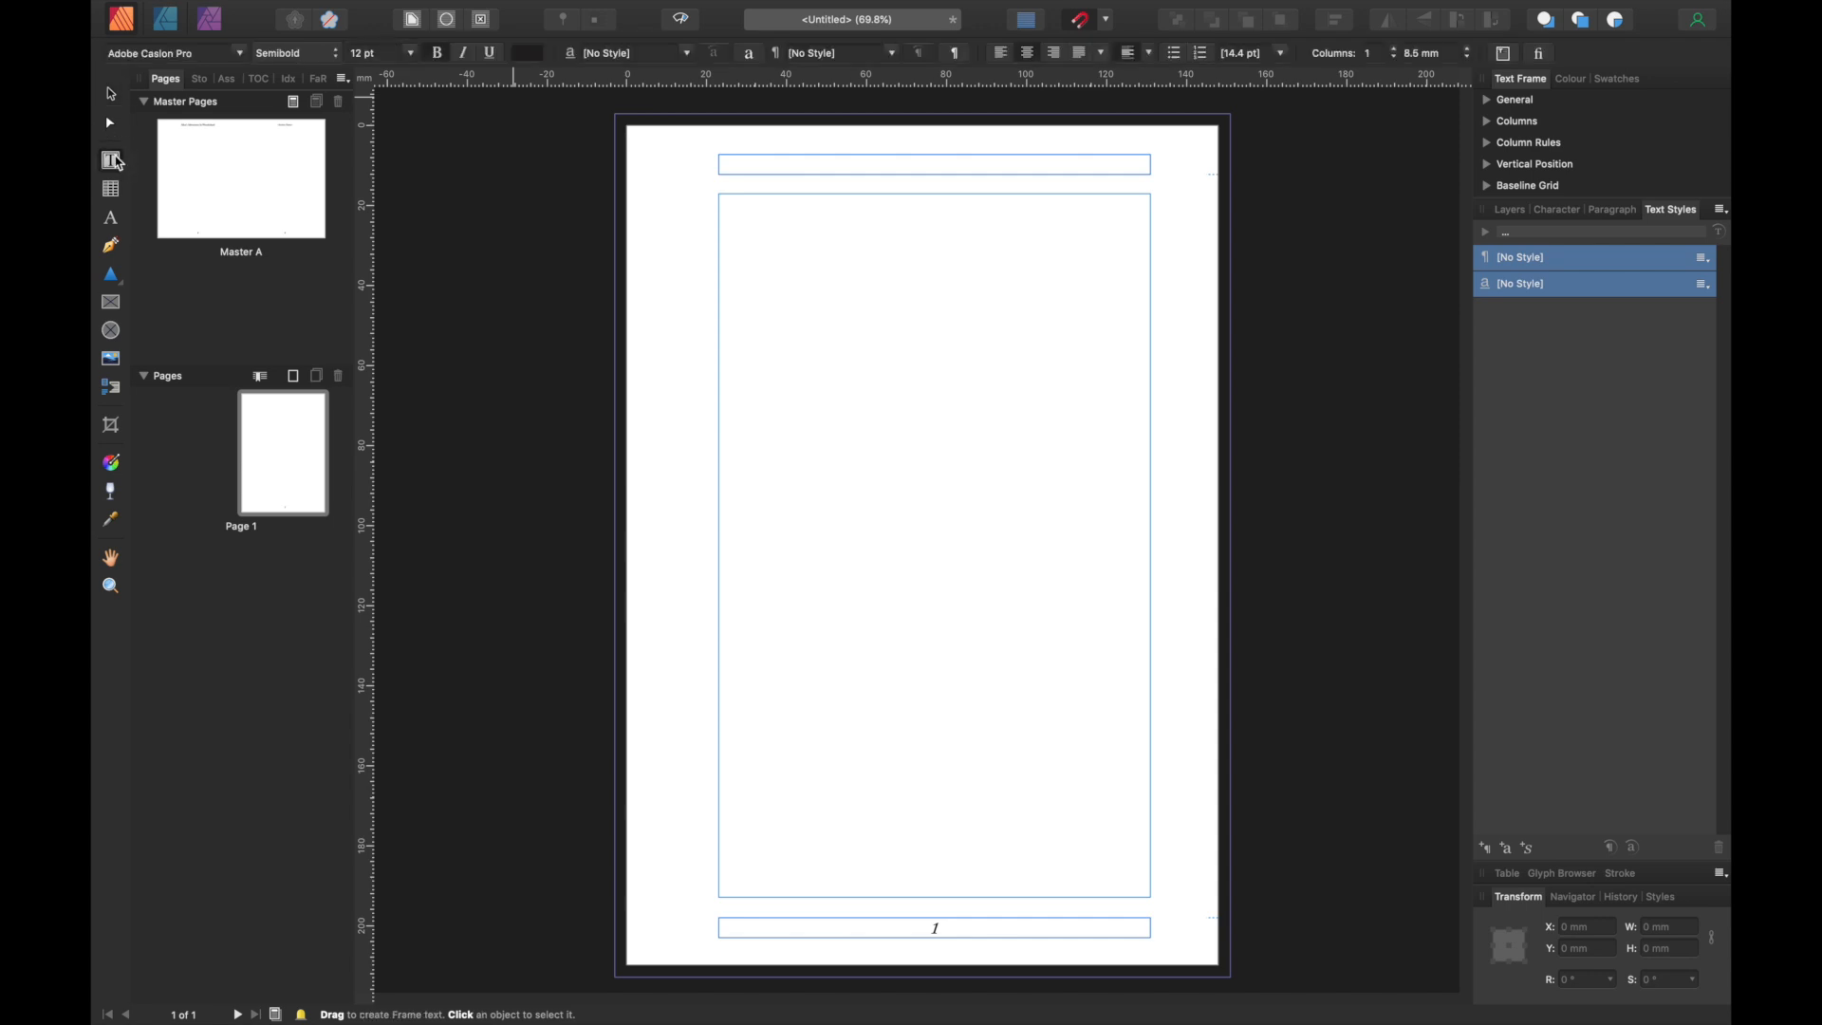
mouse_move(109, 161)
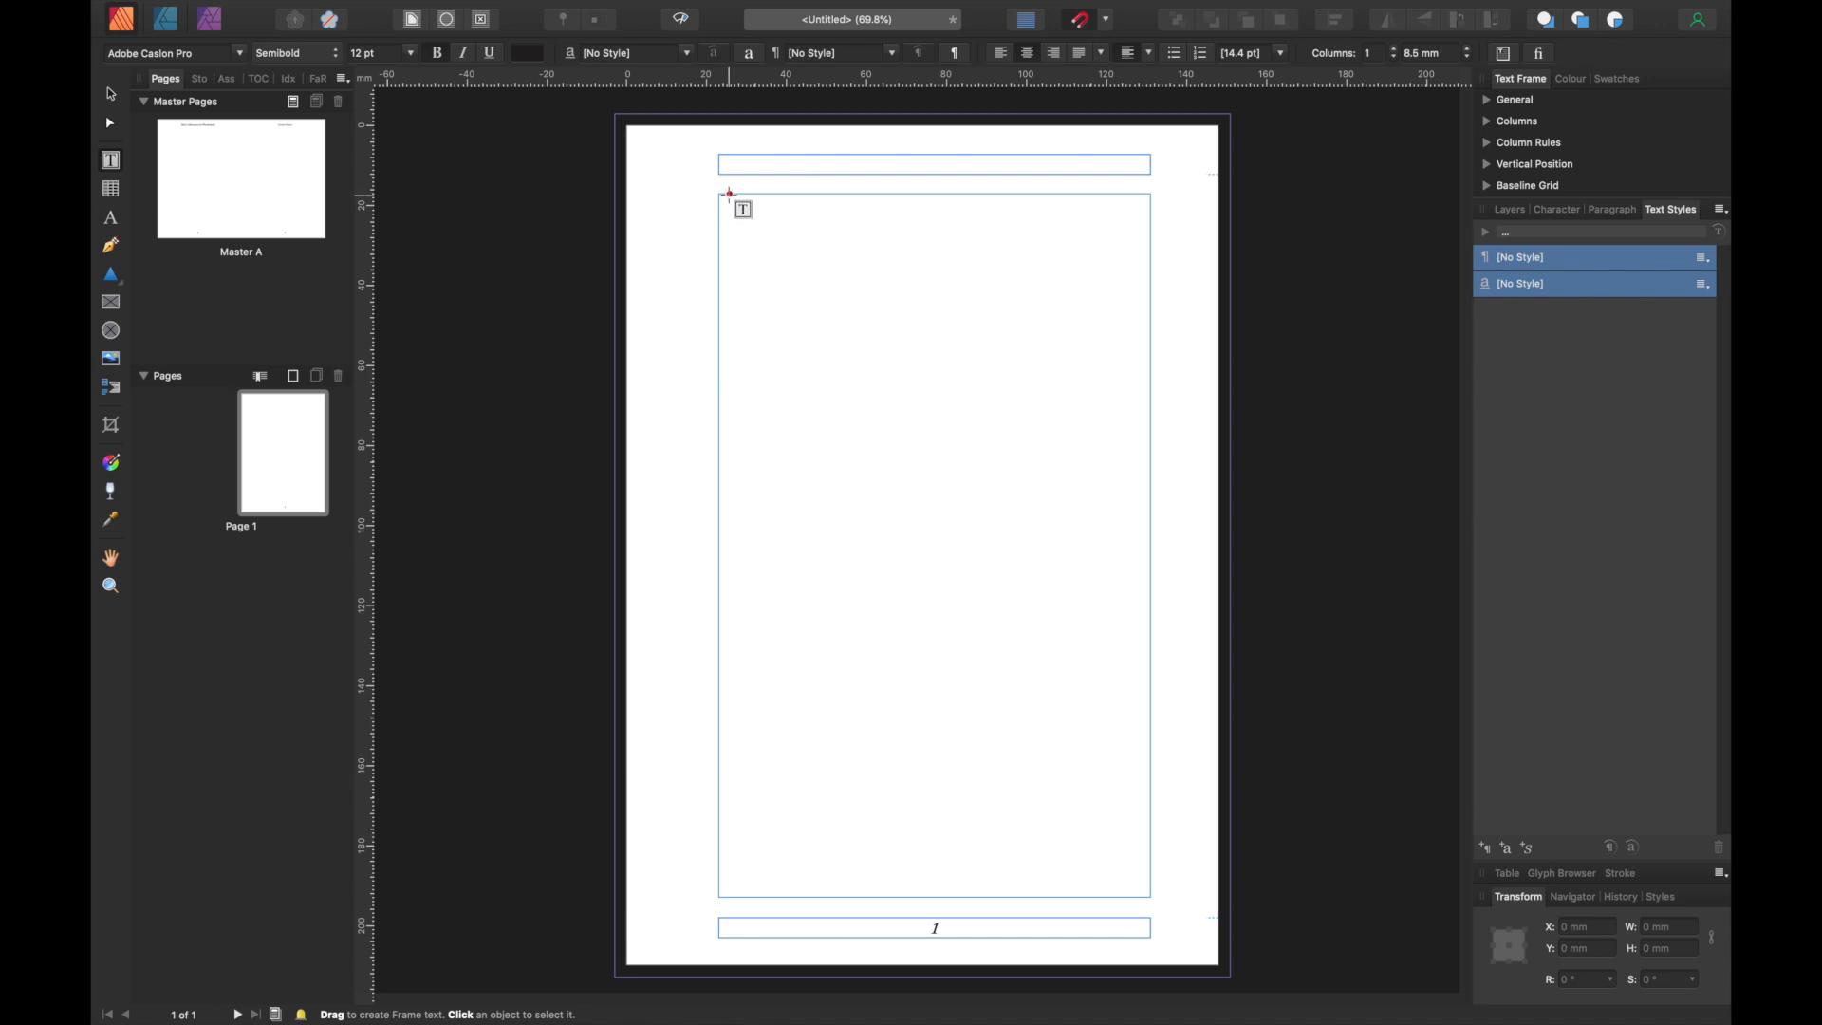
drag(729, 194, 1150, 831)
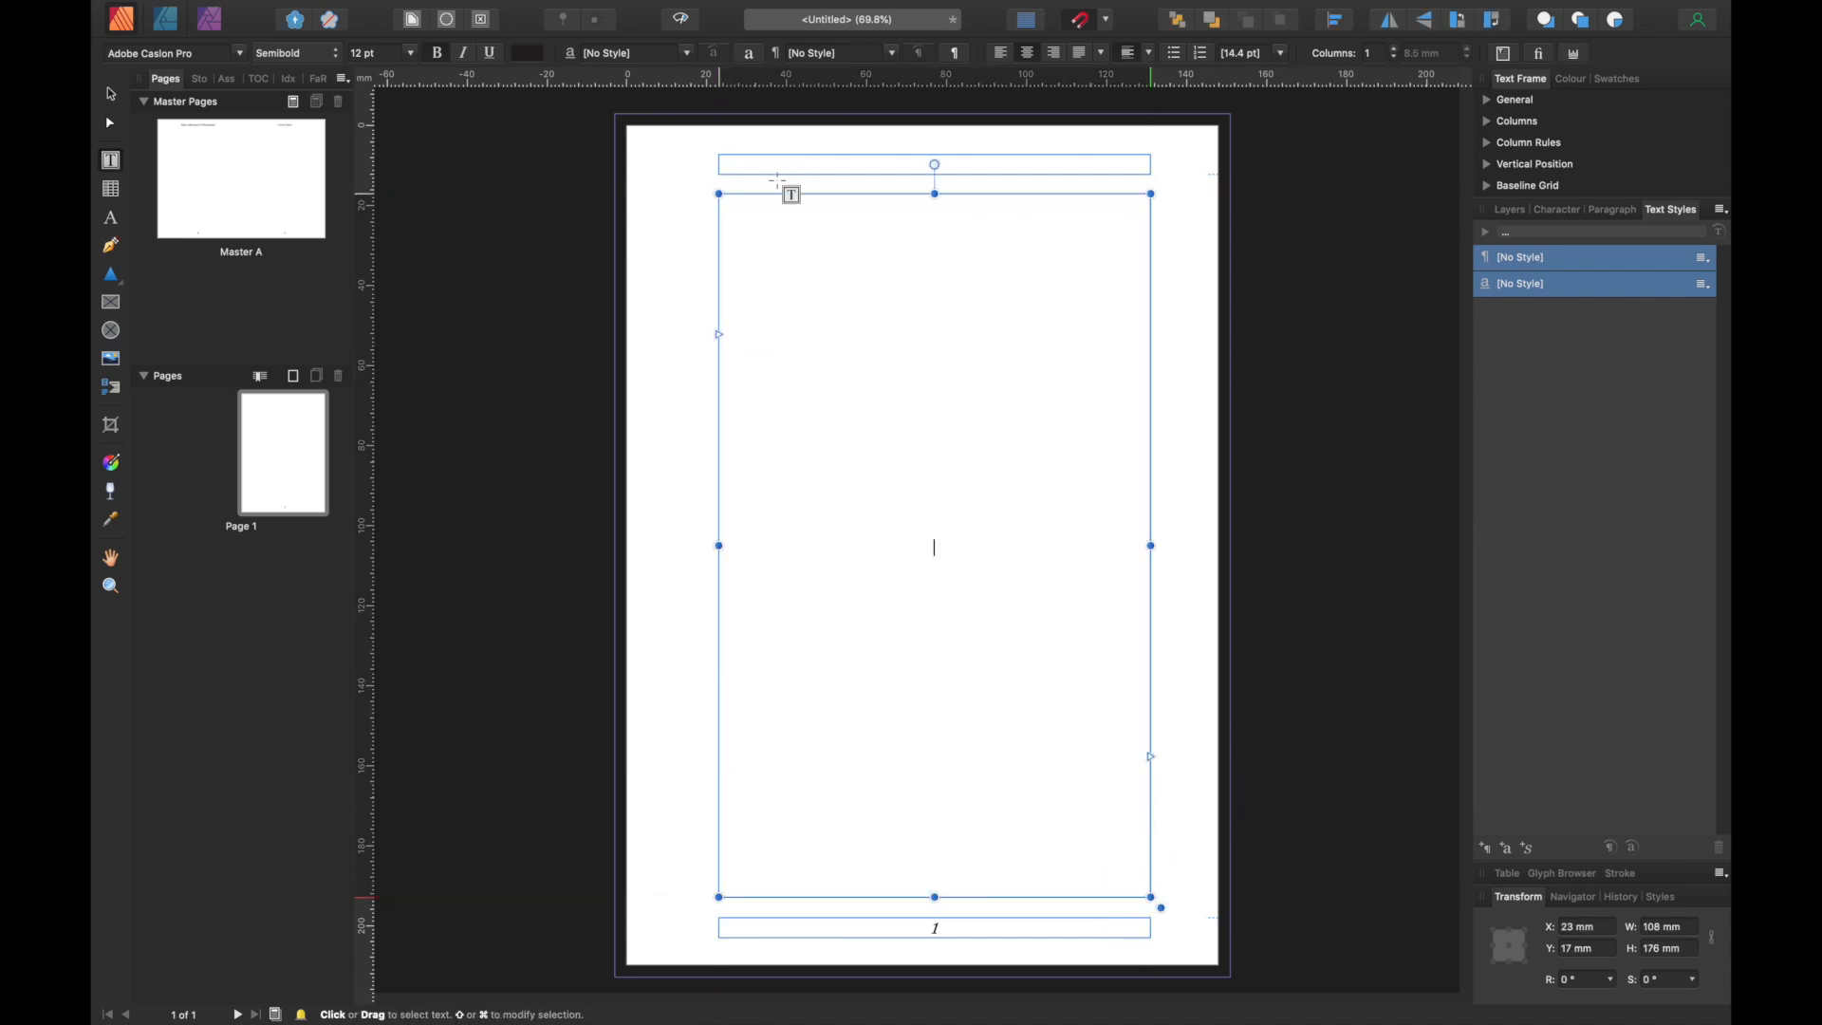
mouse_move(575, 606)
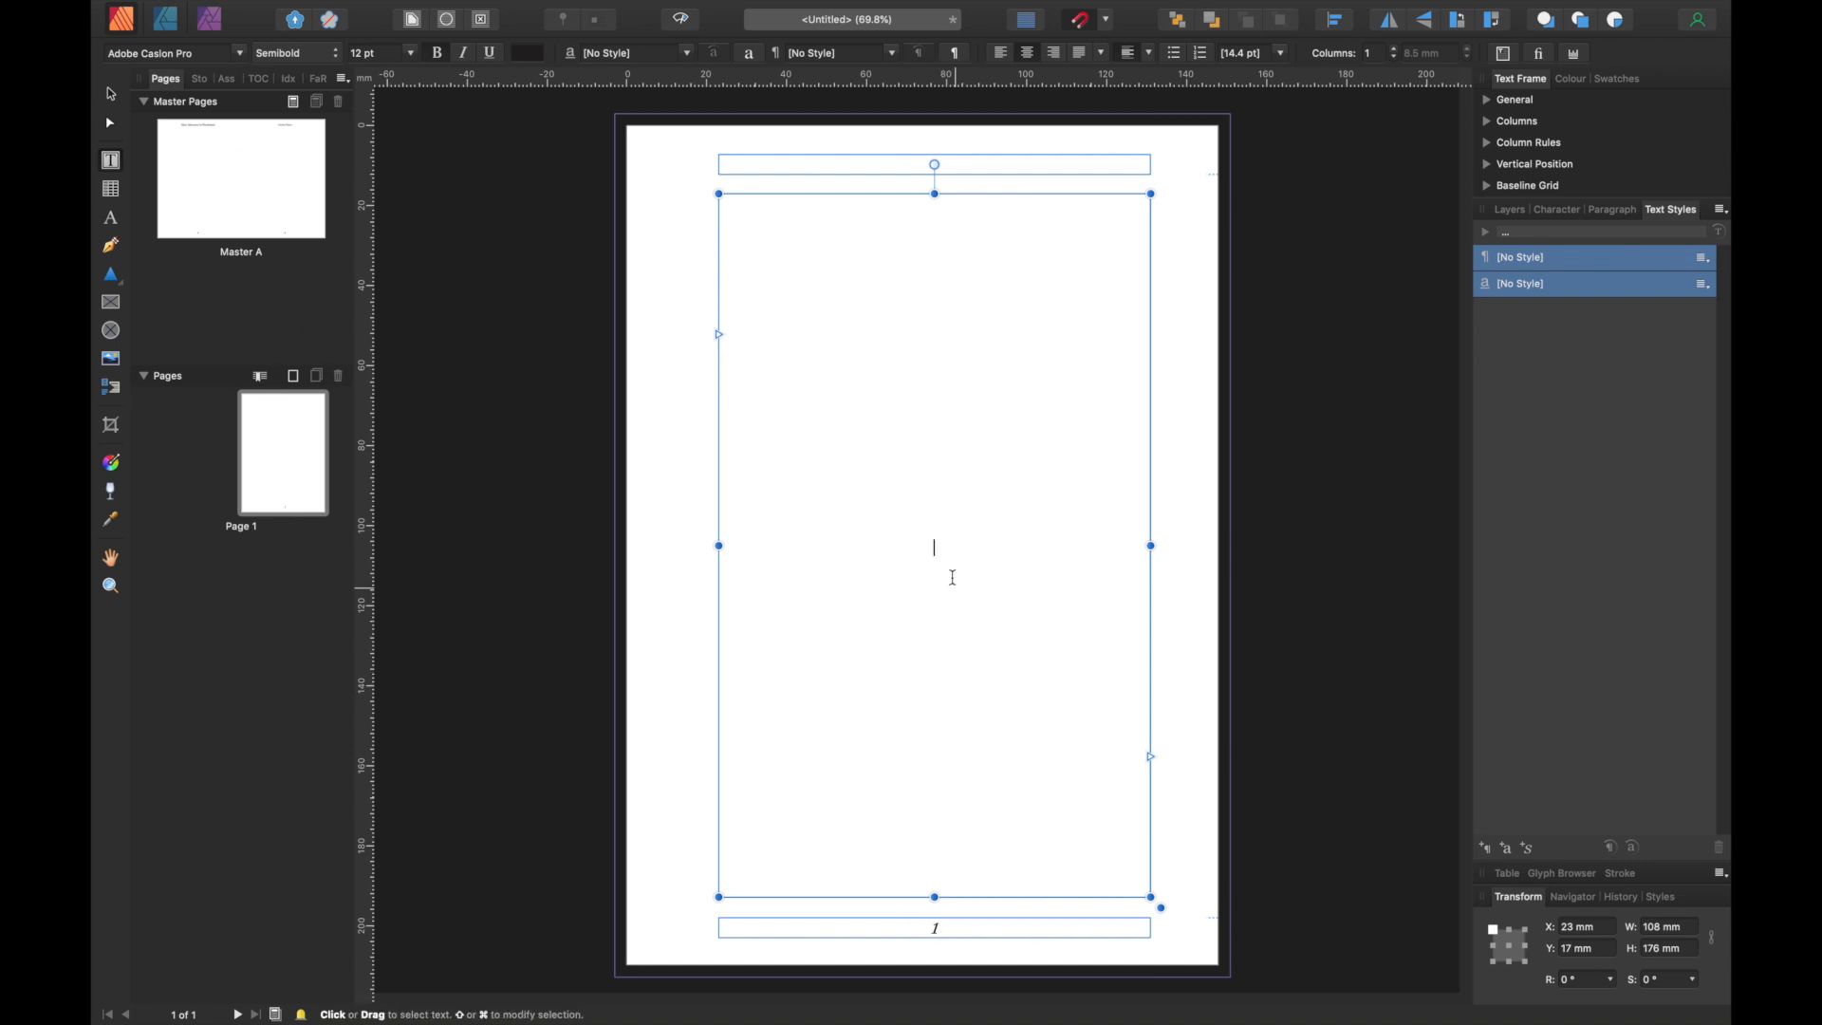
mouse_move(1000, 581)
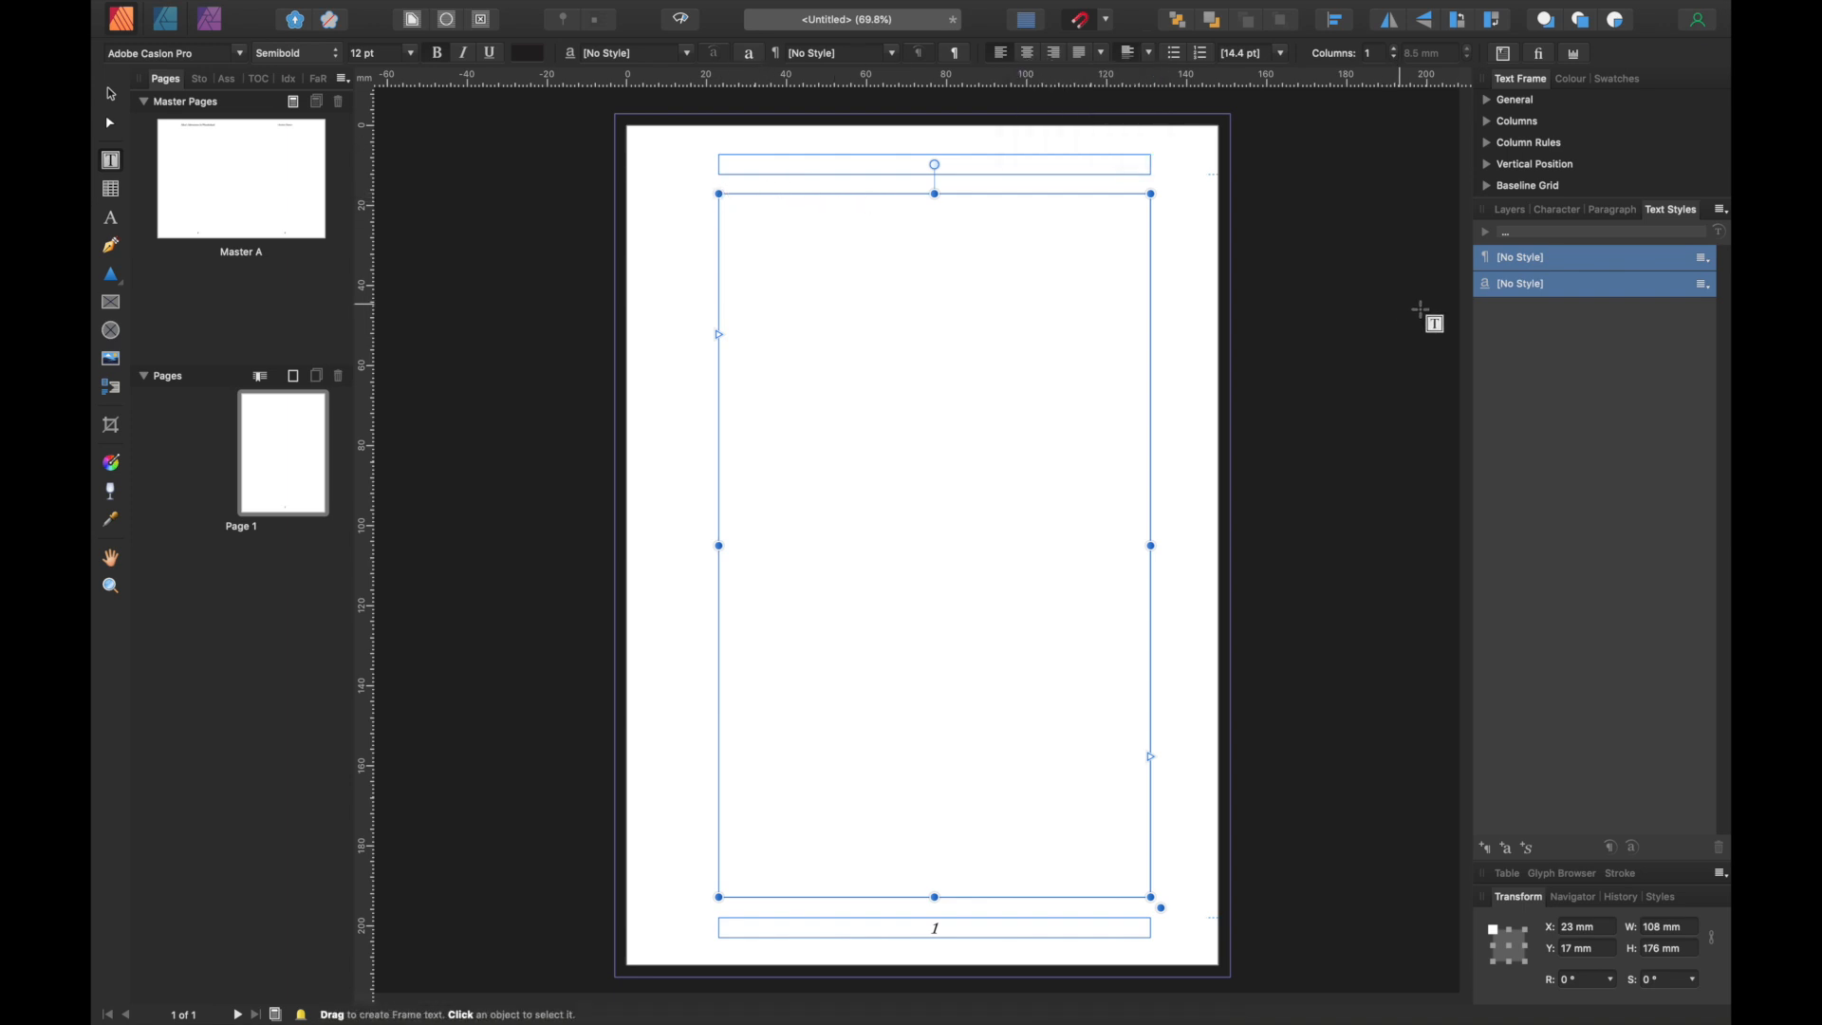
mouse_move(653, 511)
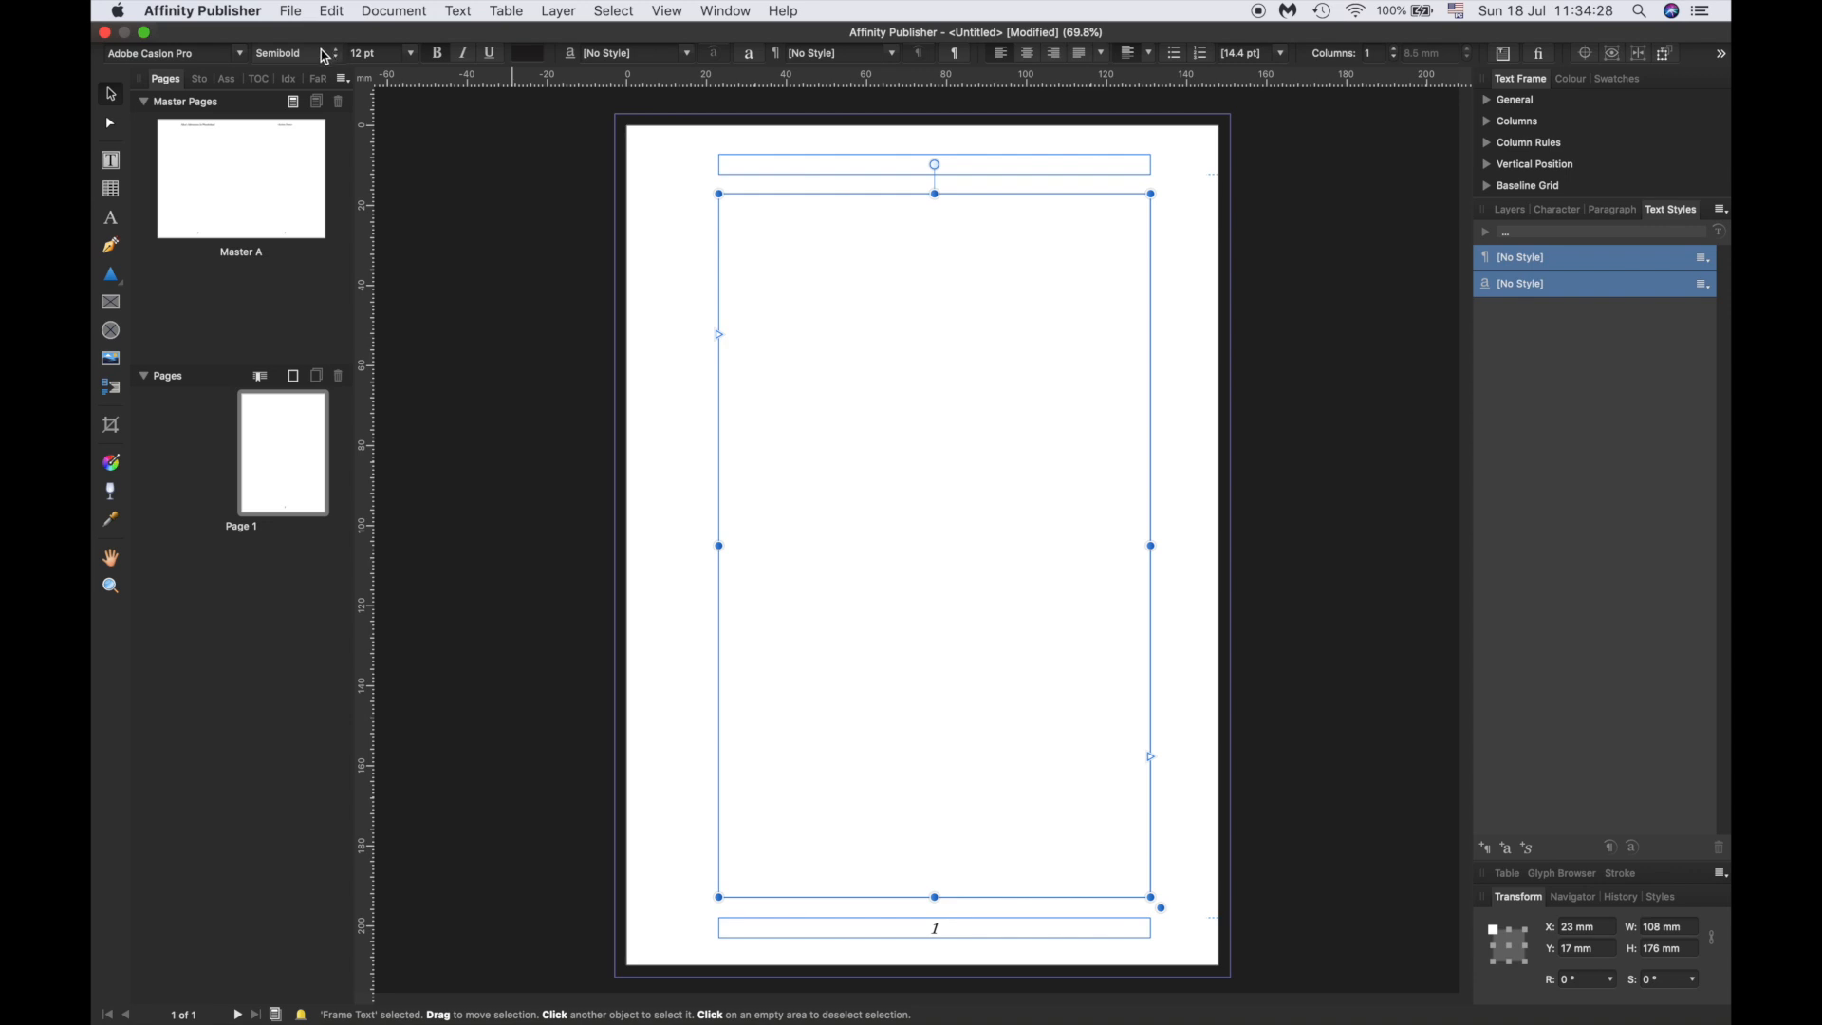
mouse_move(290, 10)
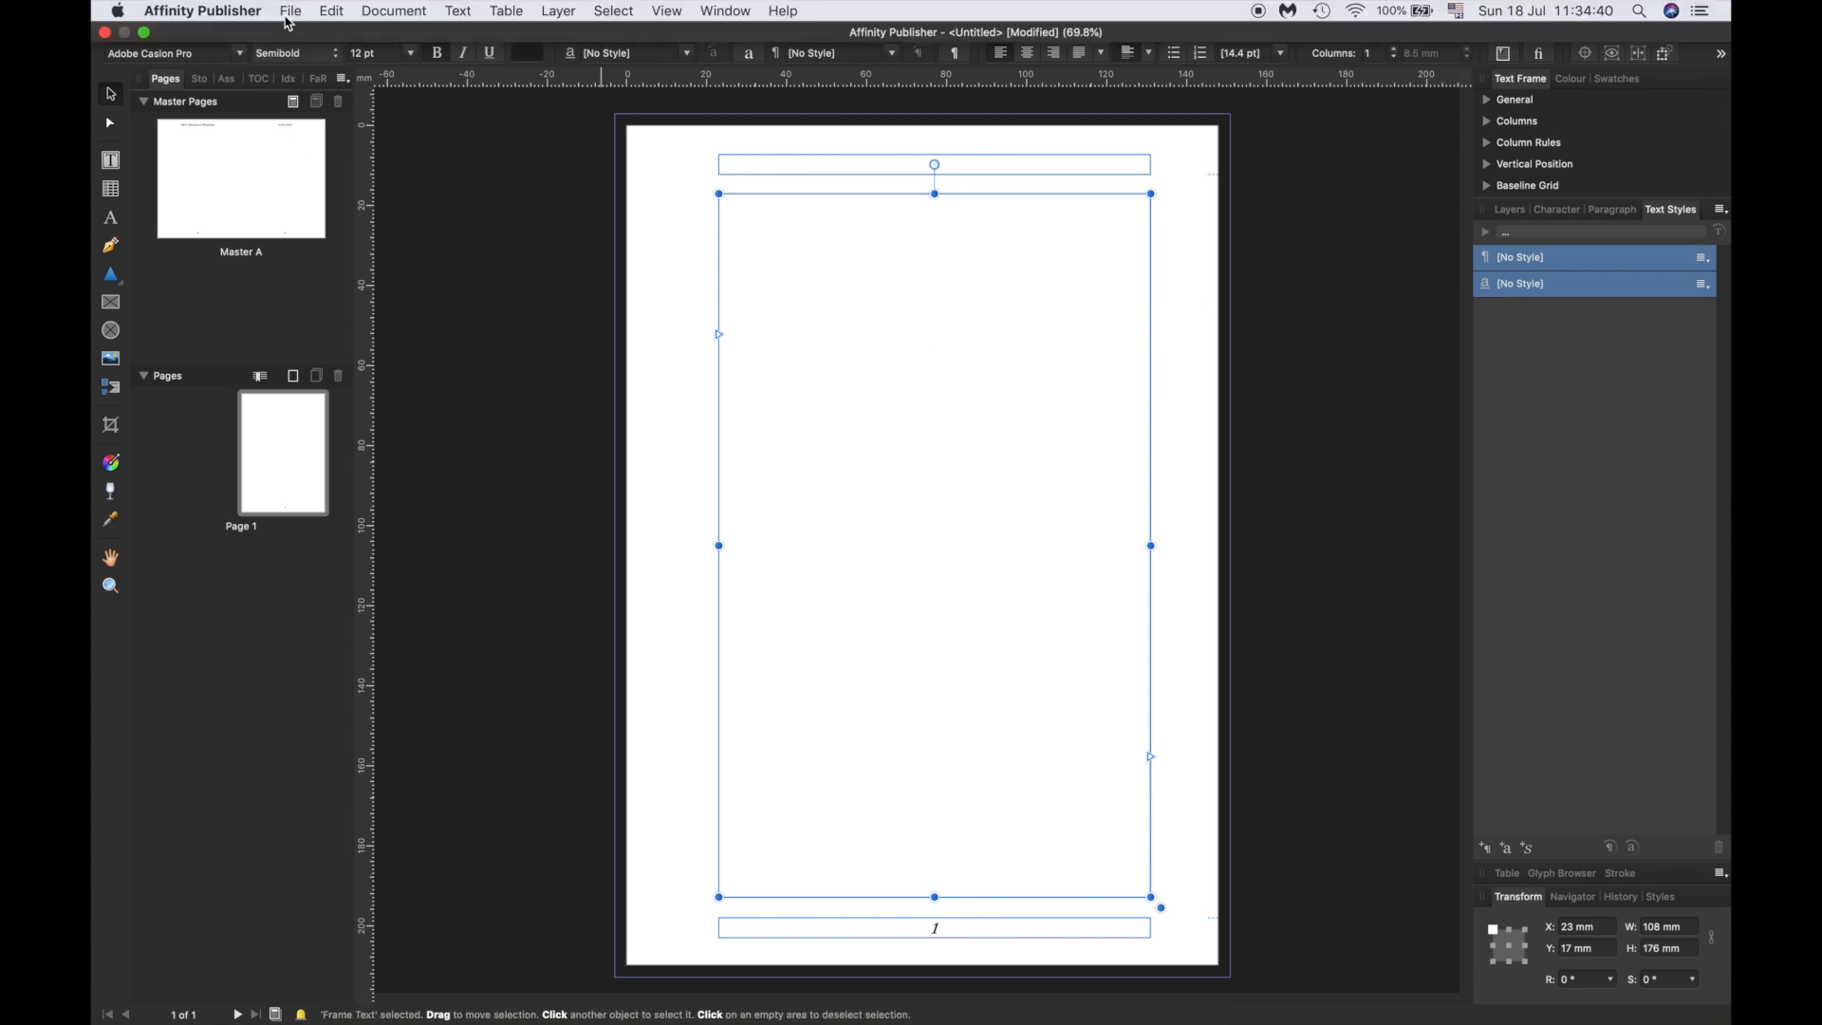
- Place 'Alices Adventures in Wonderland.docx' from Desktop > YouTube Tutorial into the frame
click(290, 11)
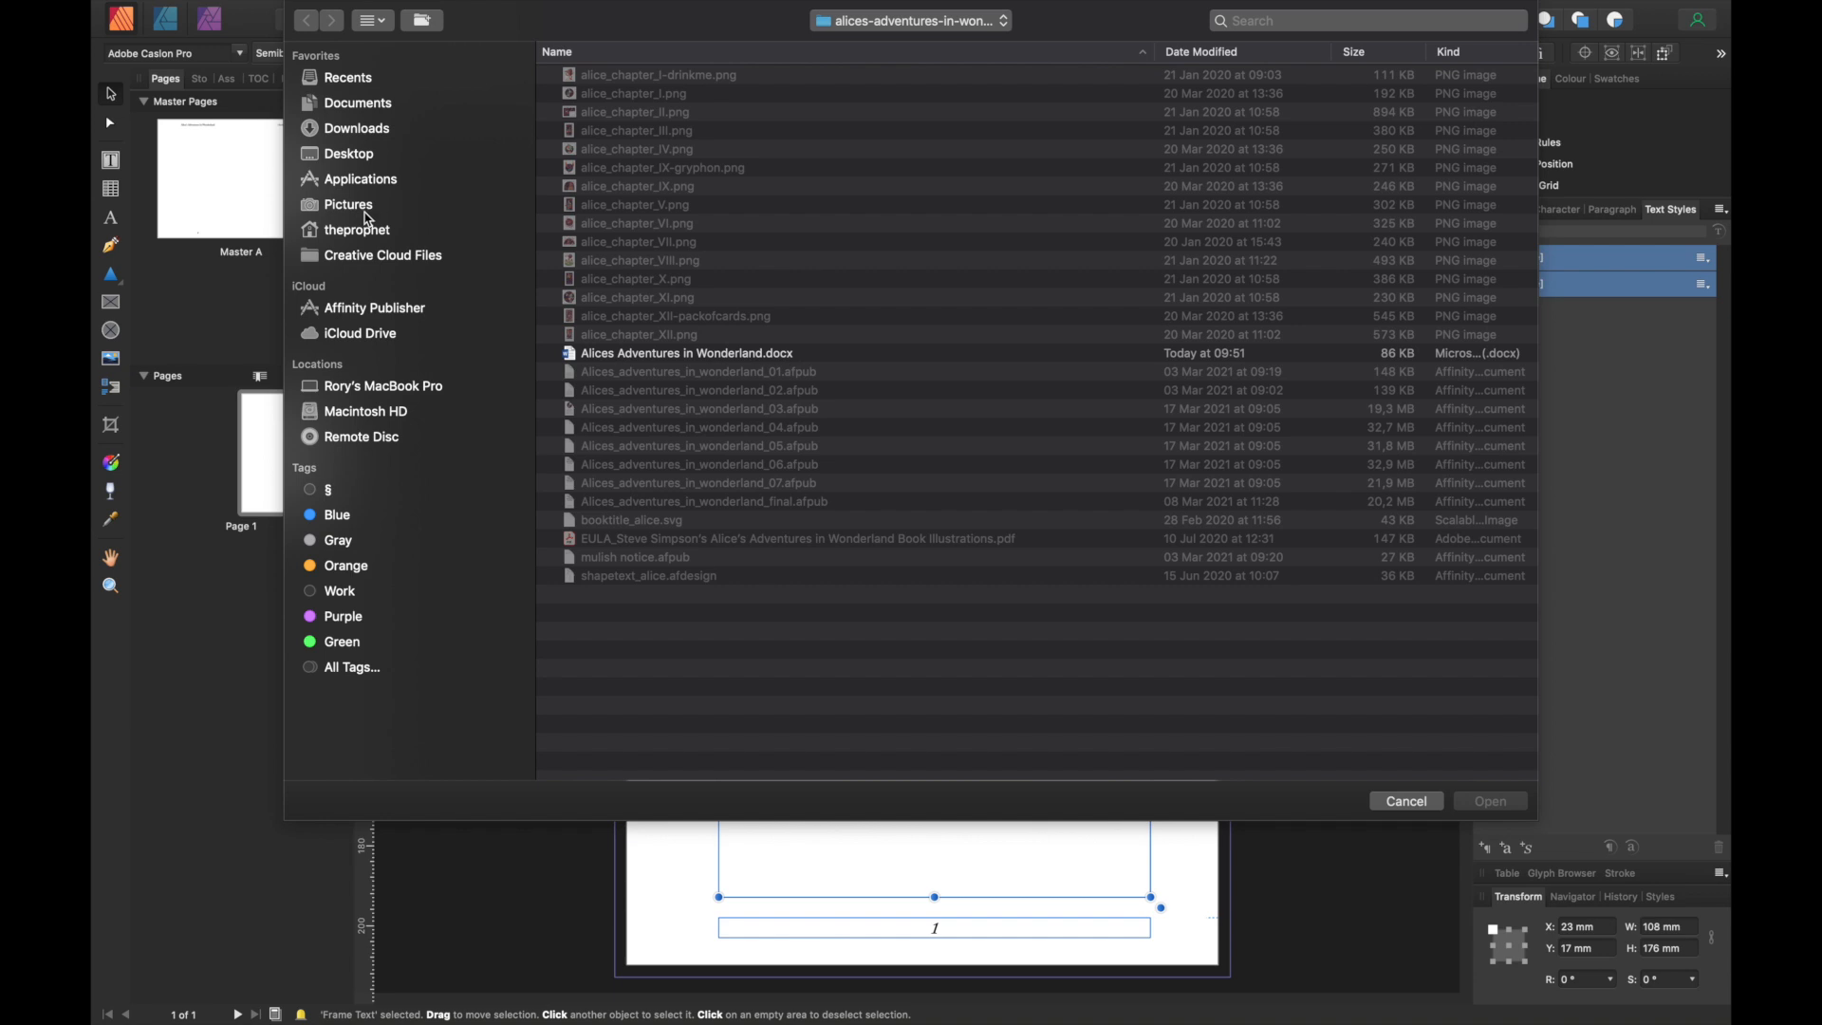
mouse_move(363, 155)
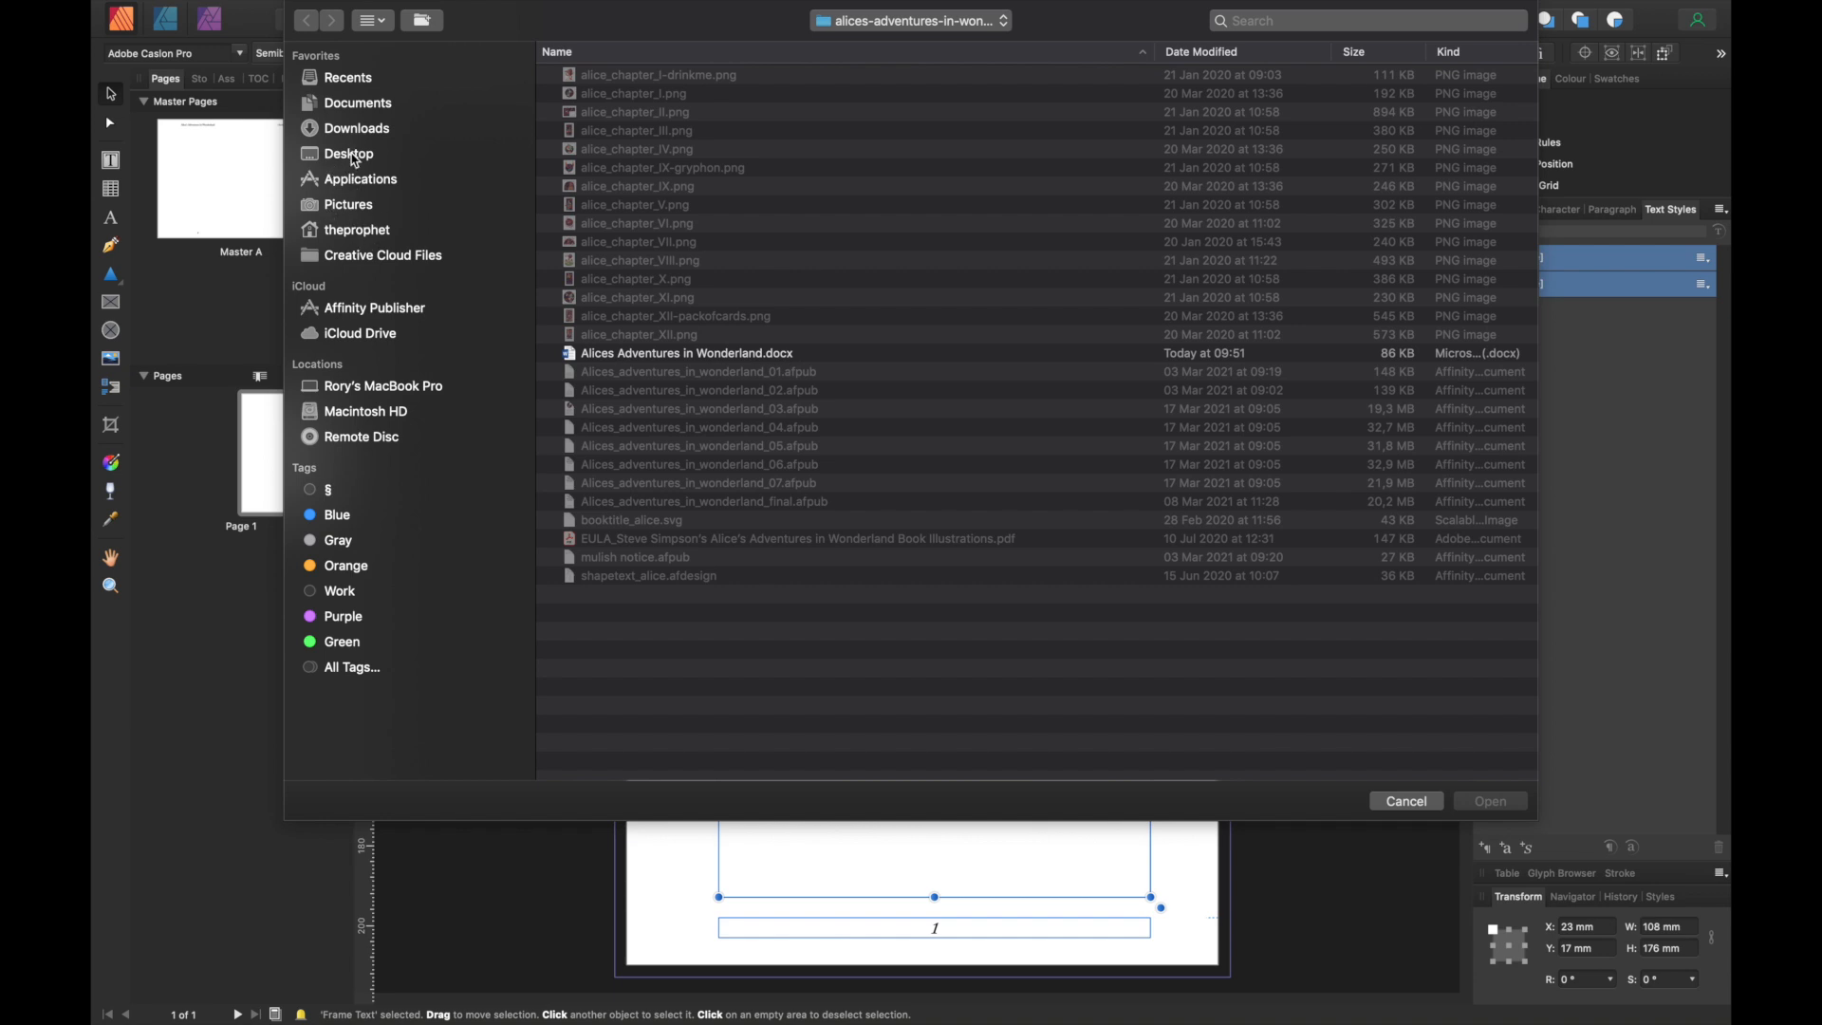
click(348, 152)
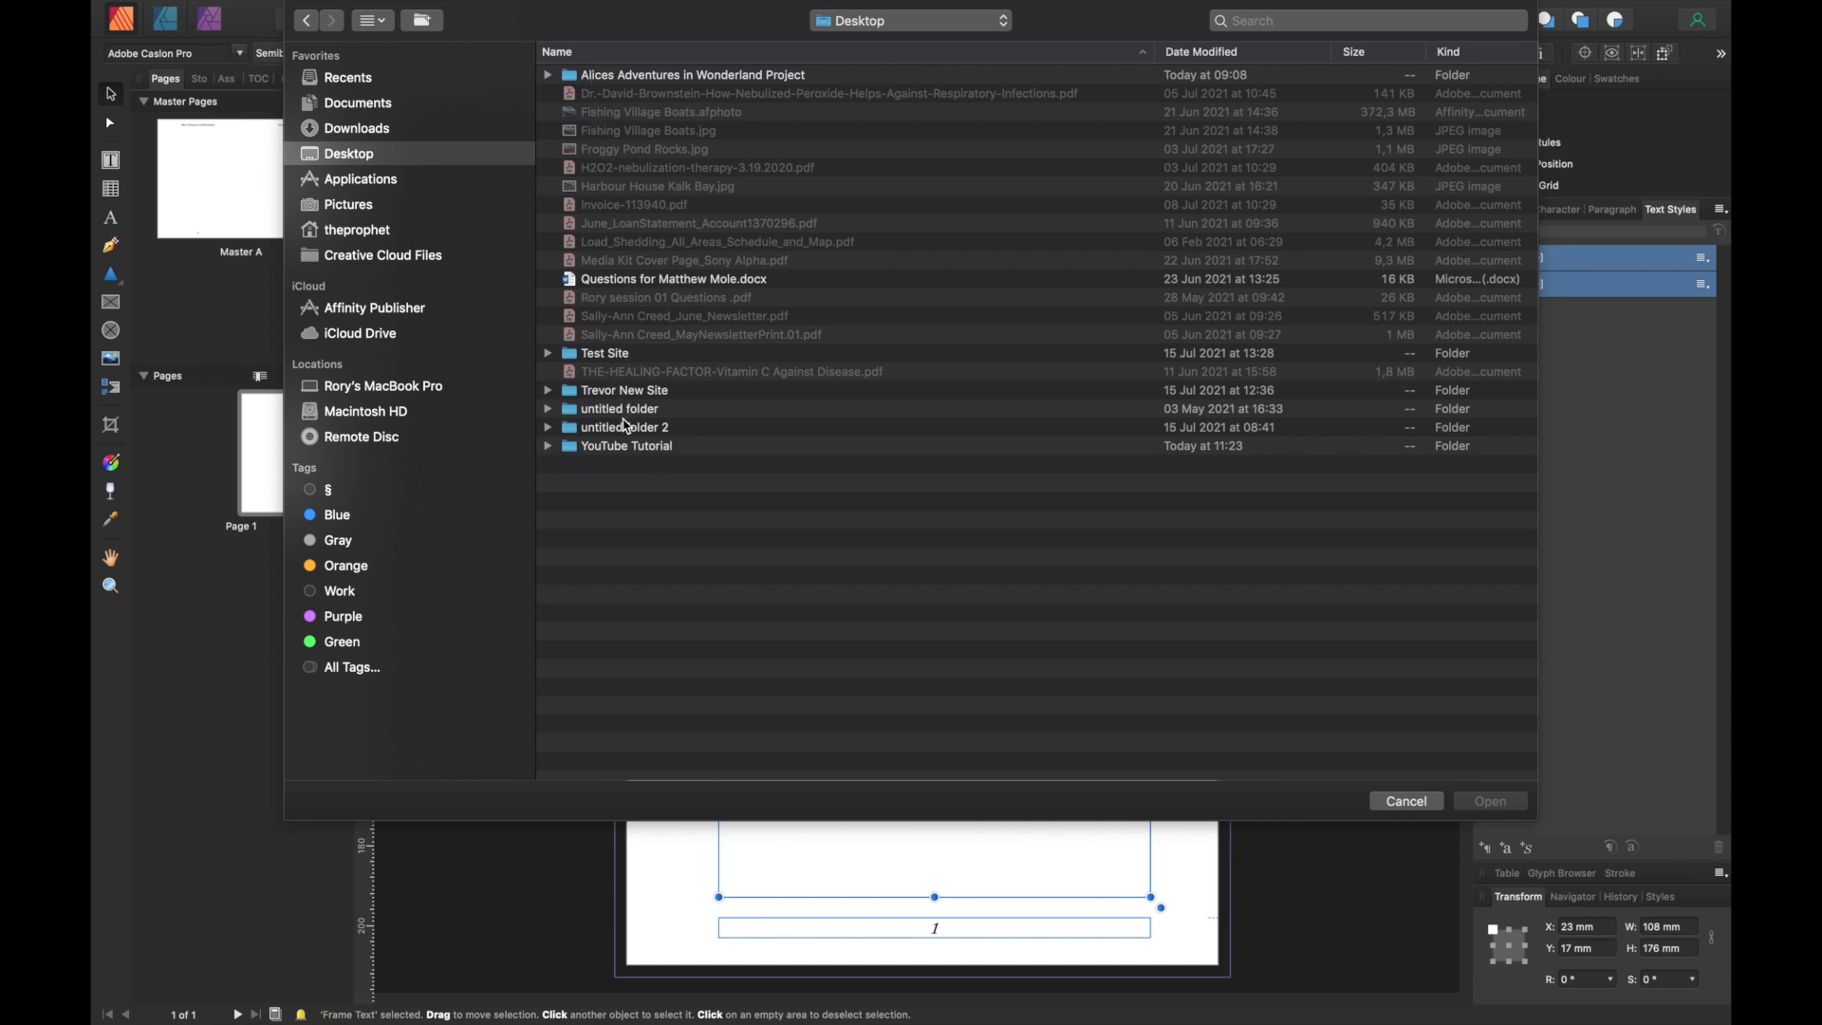
click(625, 445)
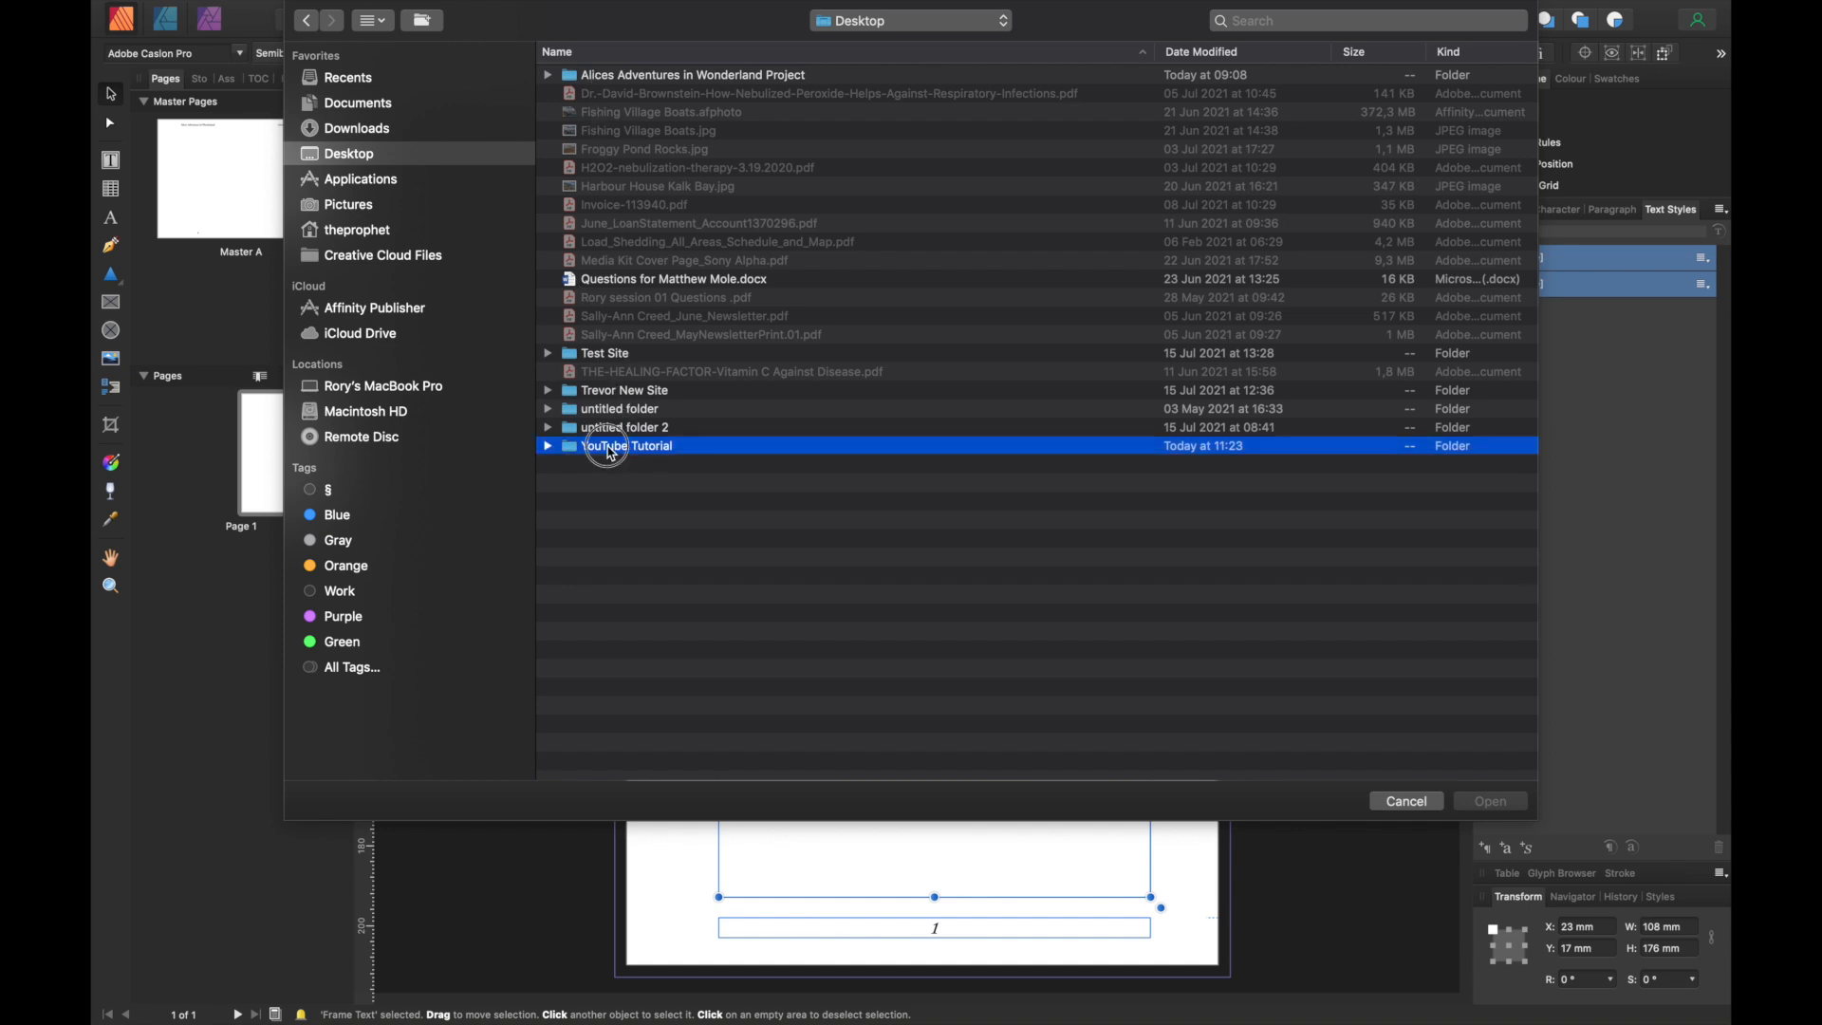
double_click(626, 445)
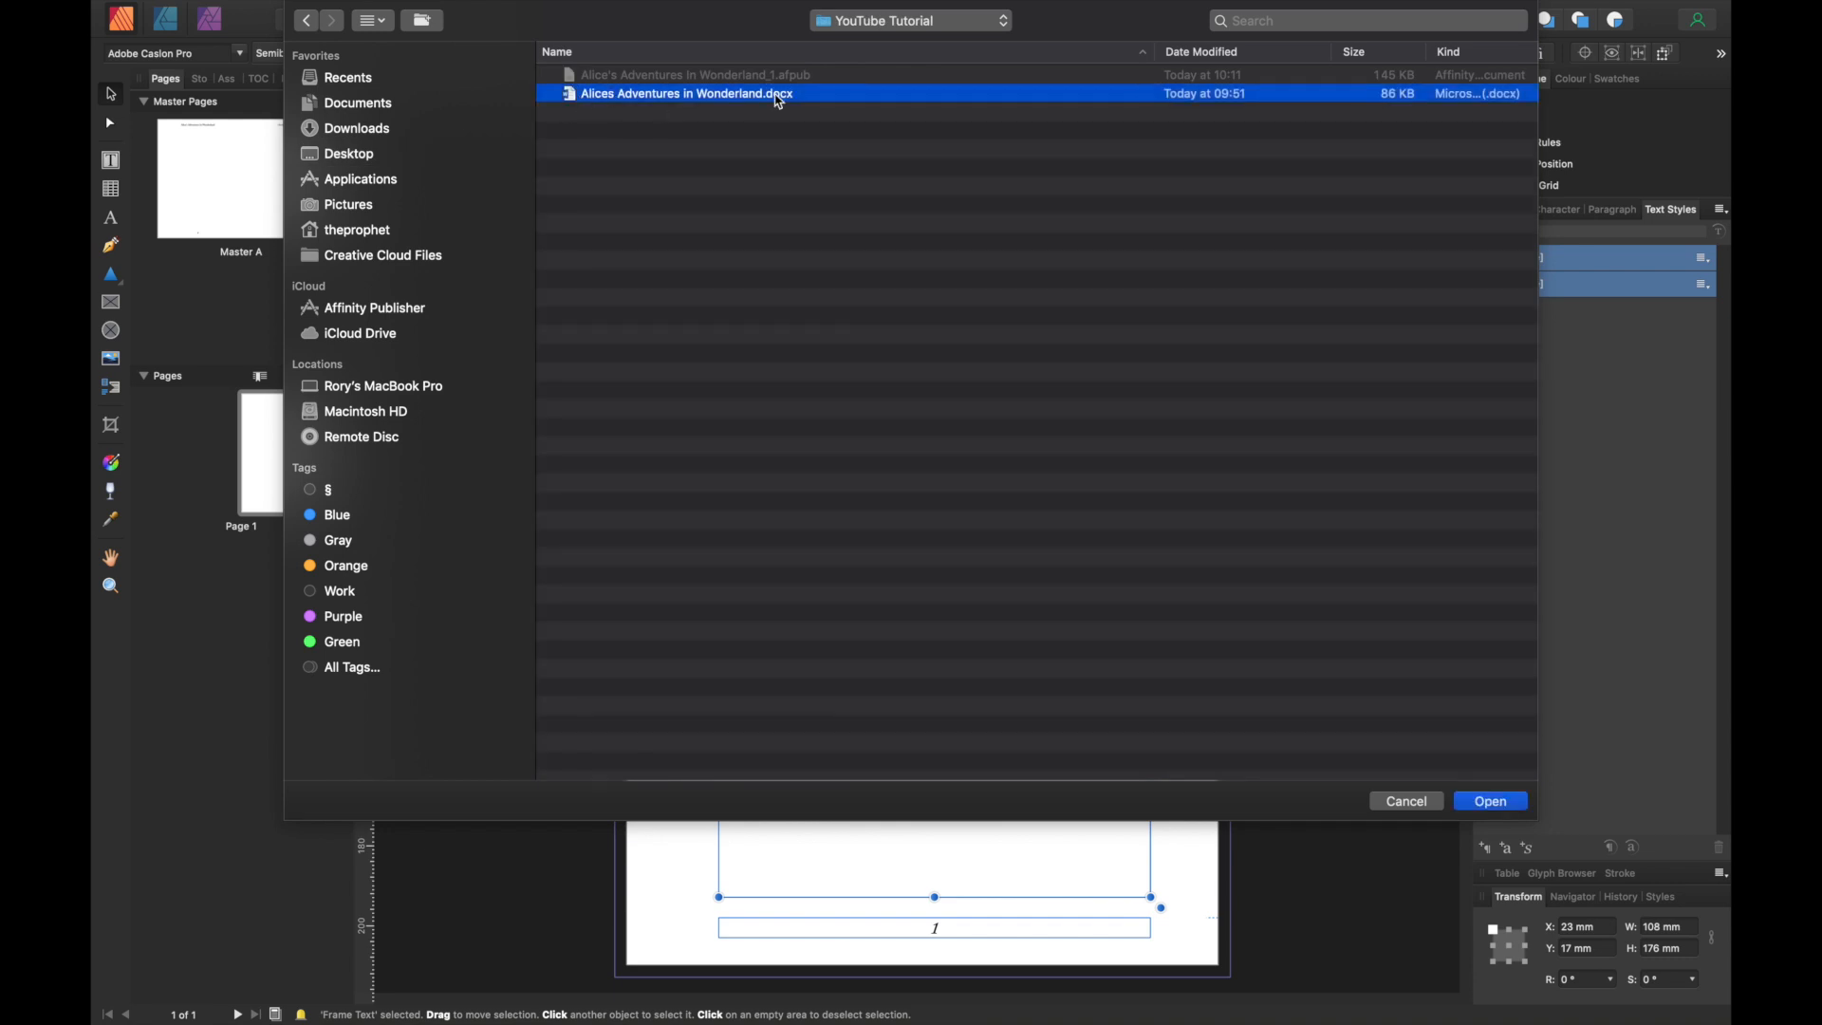
mouse_move(770, 104)
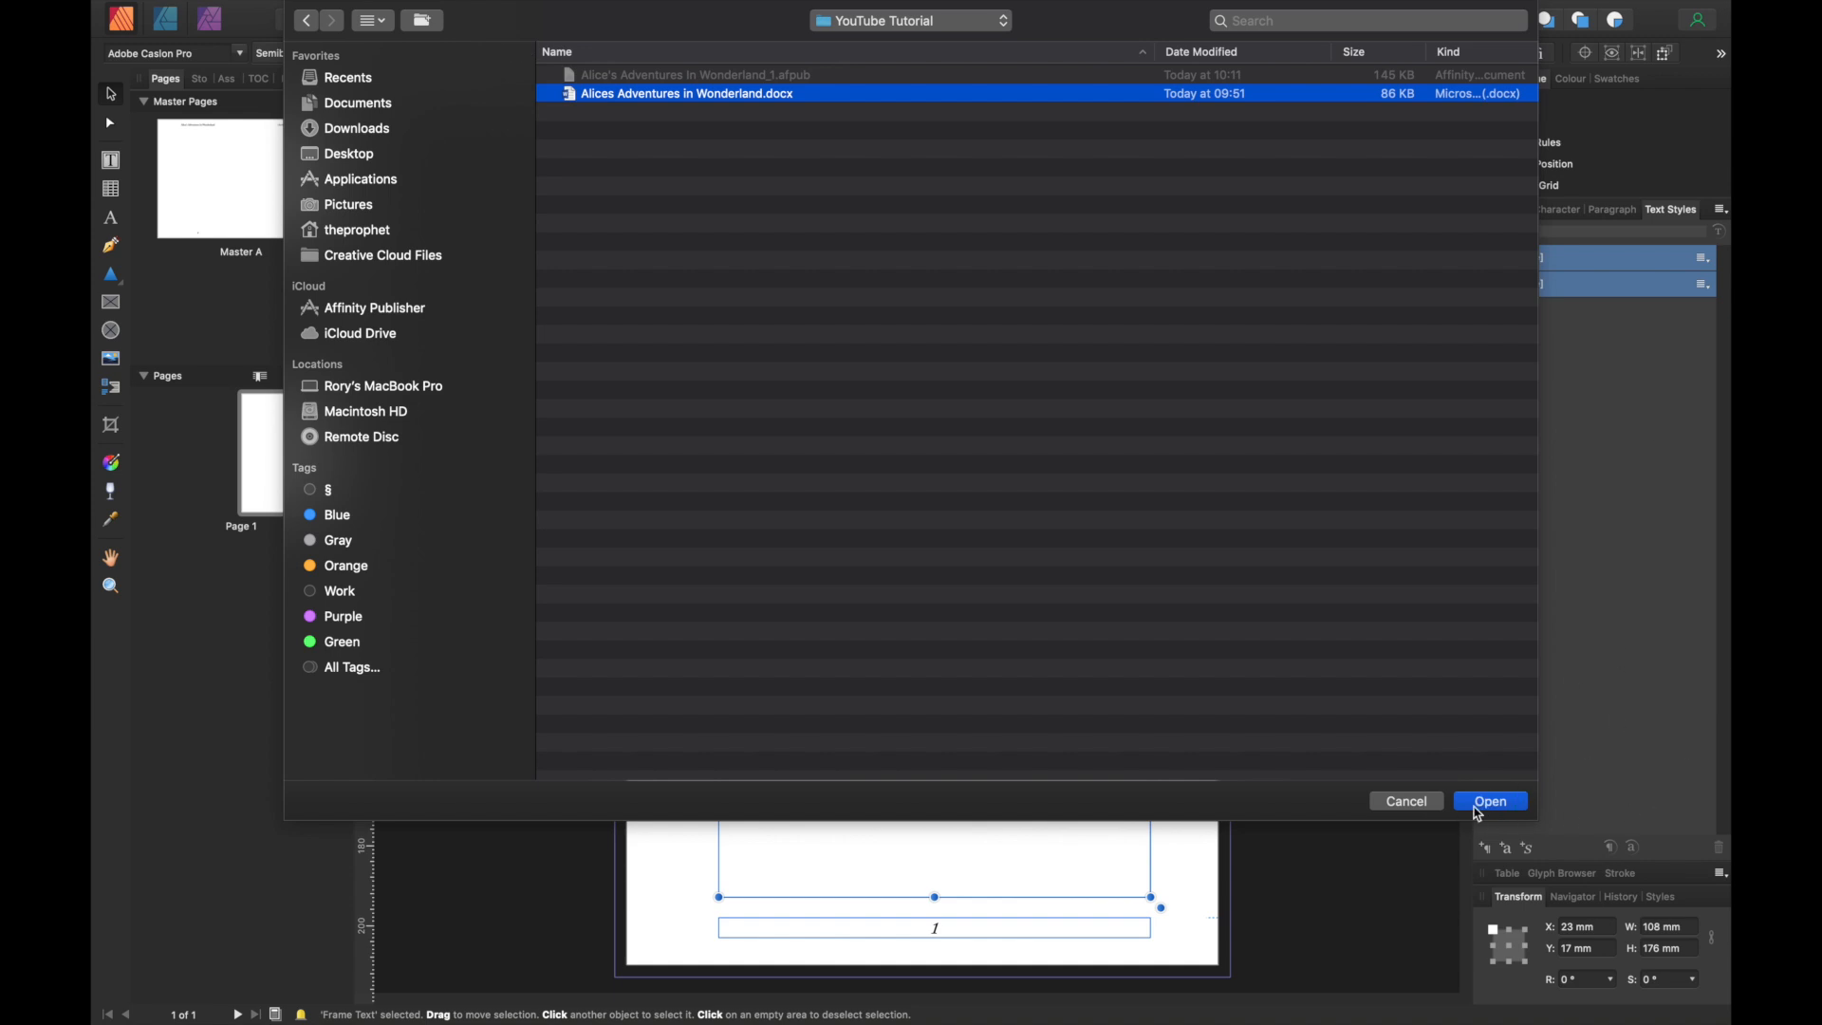
click(1491, 801)
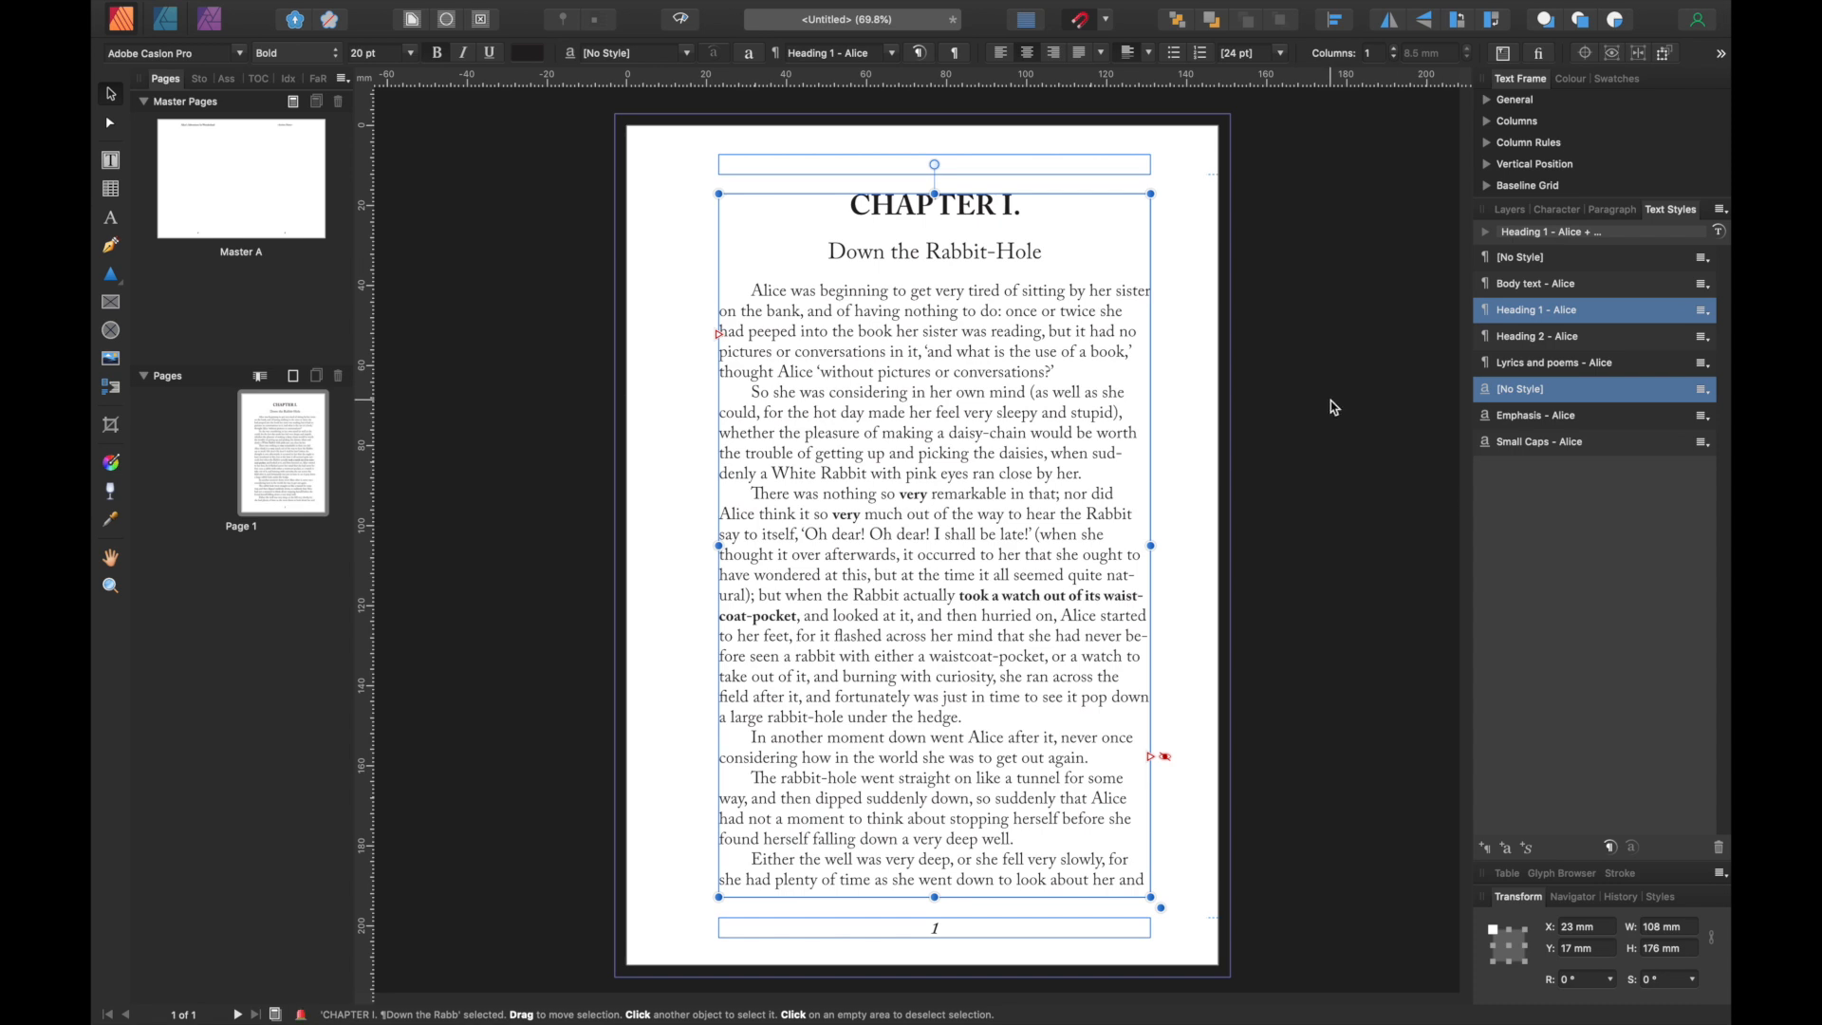
mouse_move(799, 274)
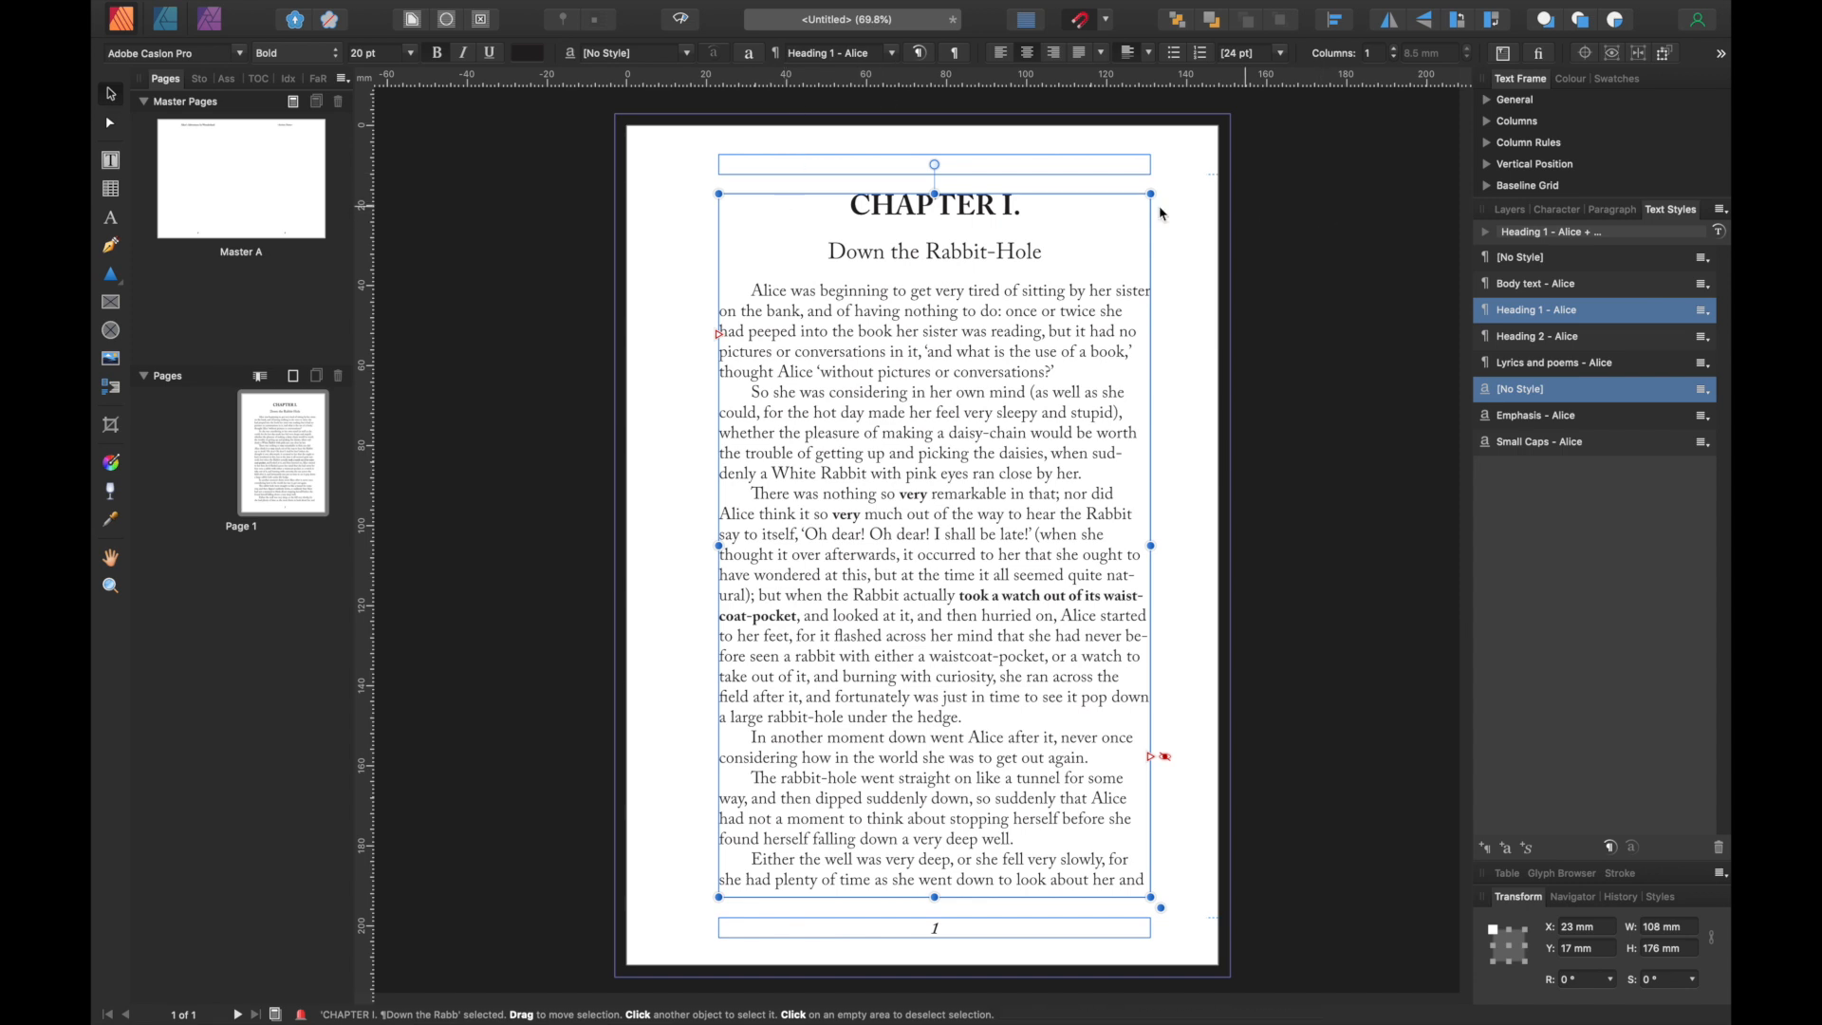
mouse_move(1220, 190)
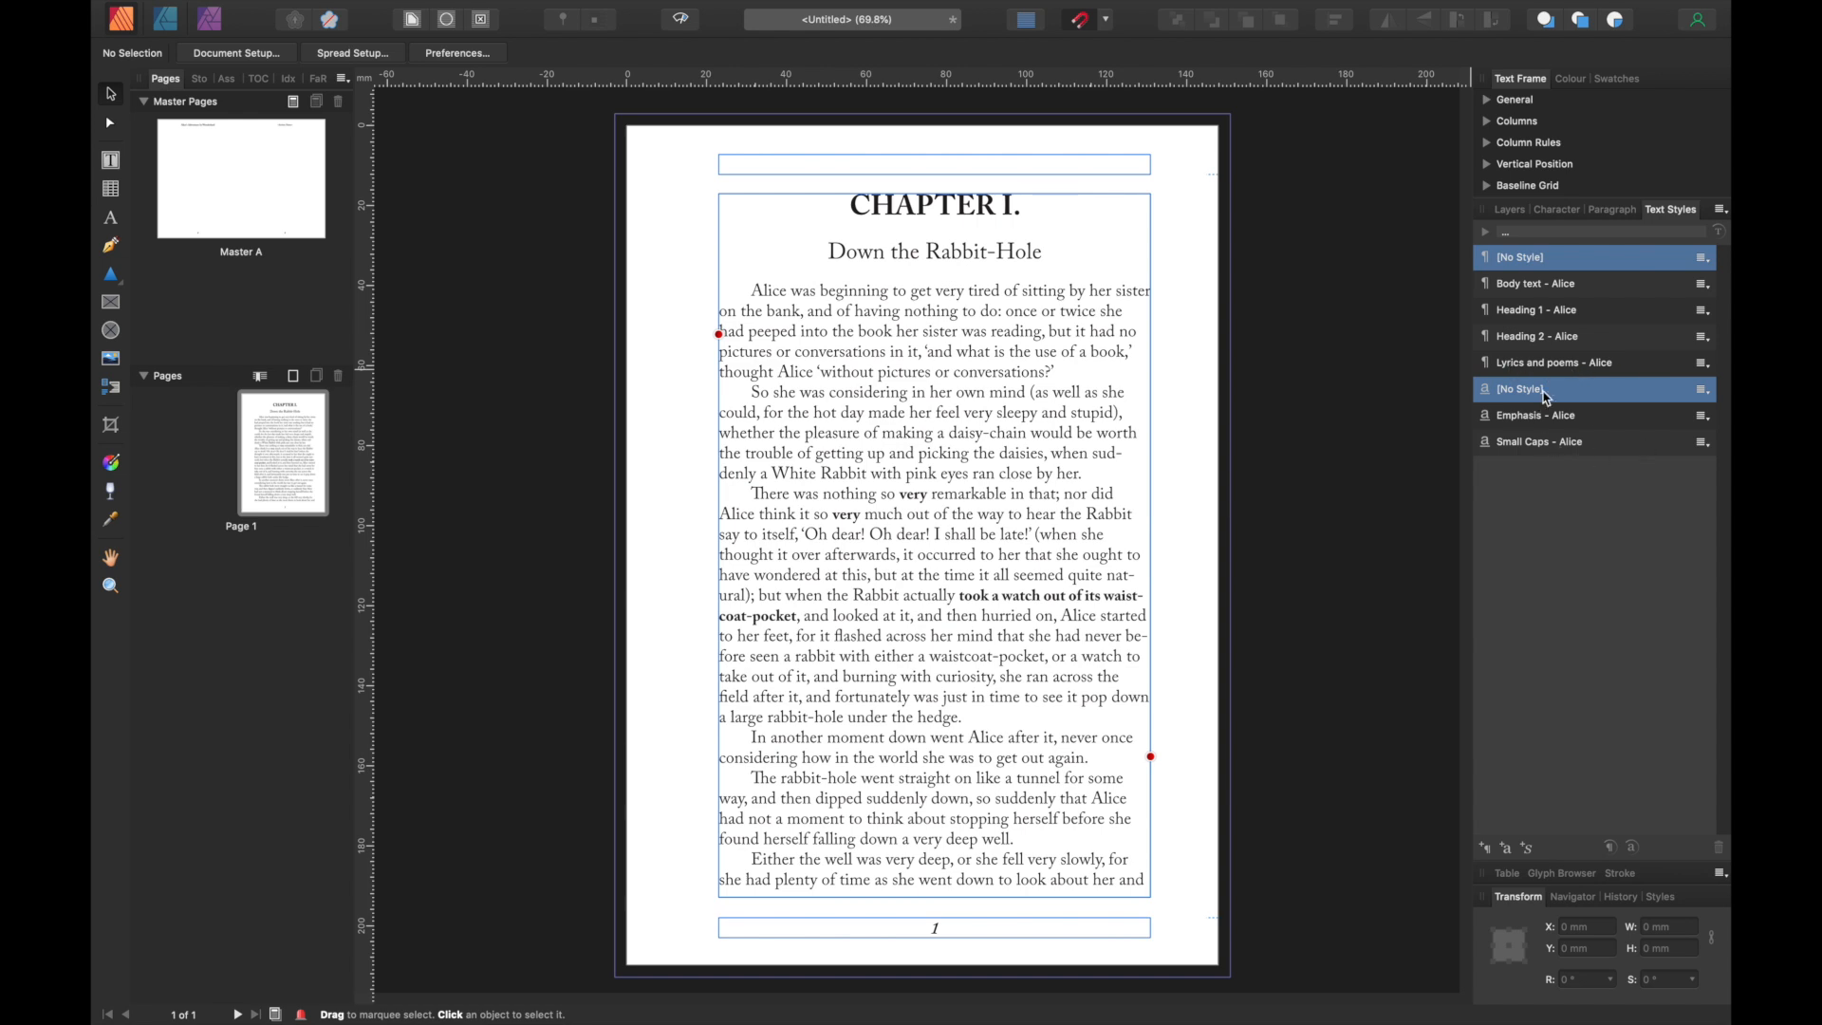
mouse_move(1522, 366)
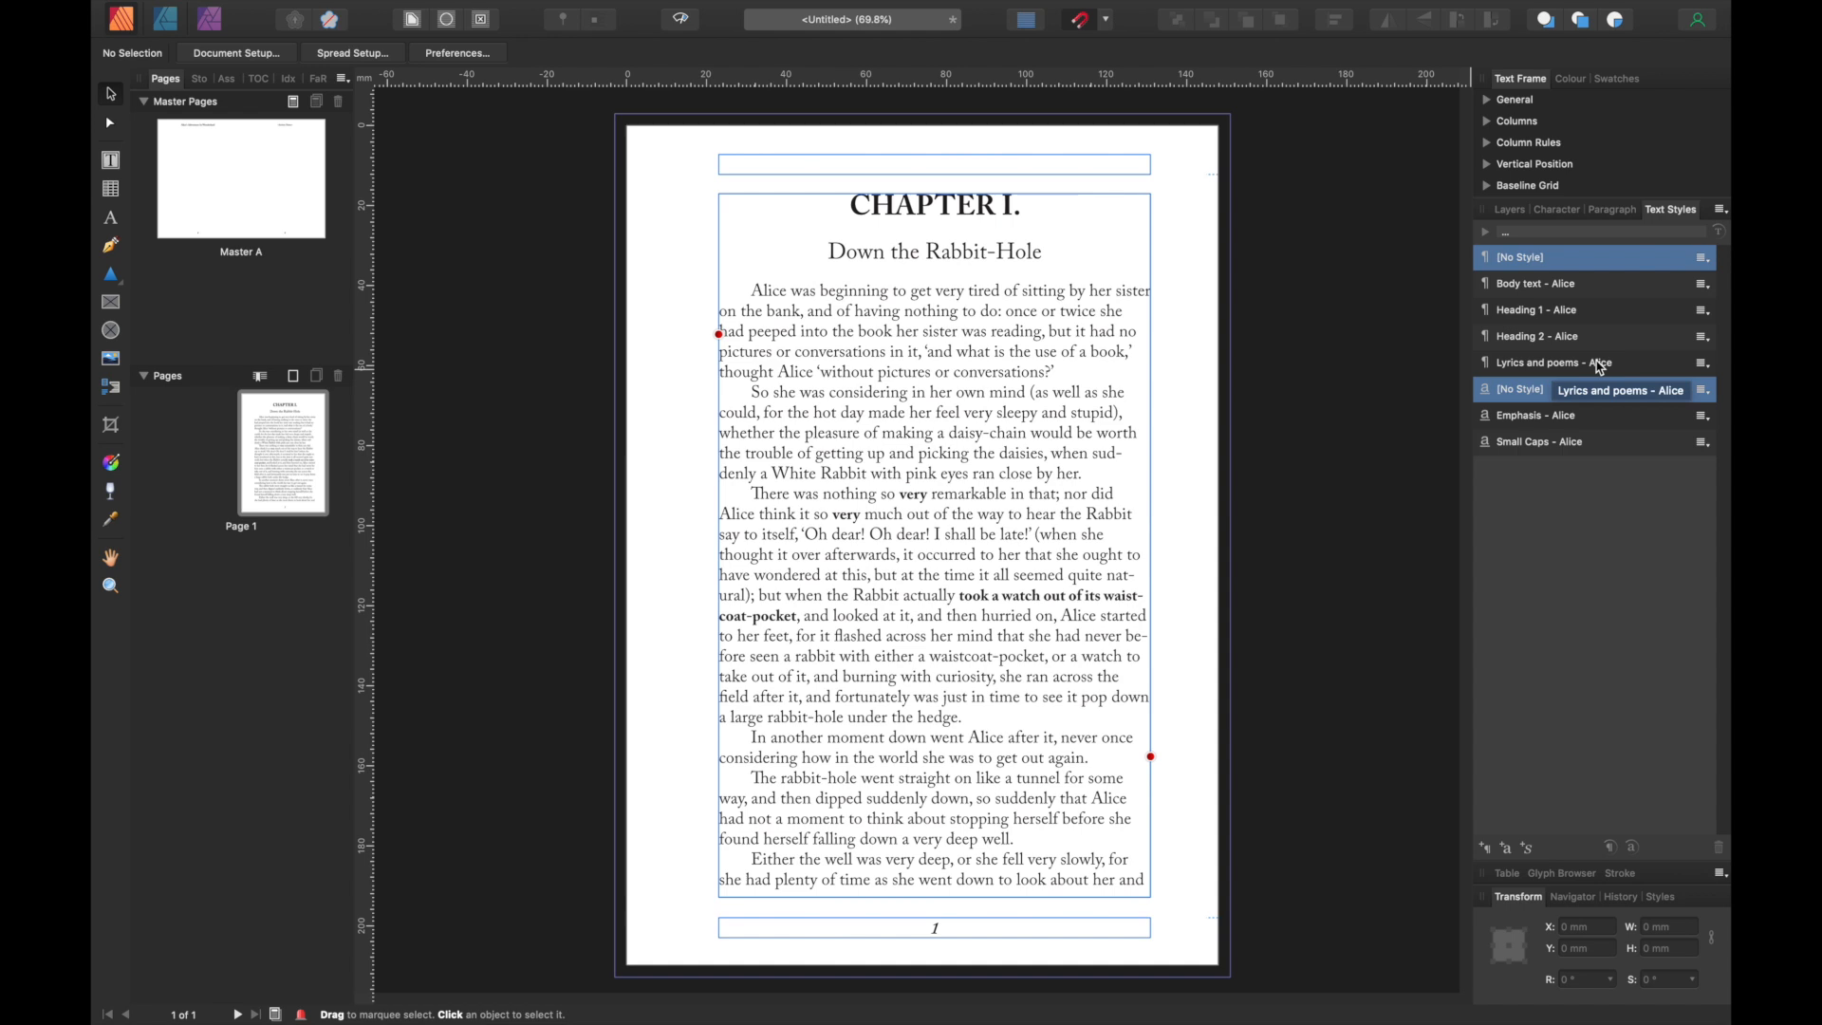
- Edit the Lyrics and poems - Alice style to use centre paragraph alignment
click(1557, 363)
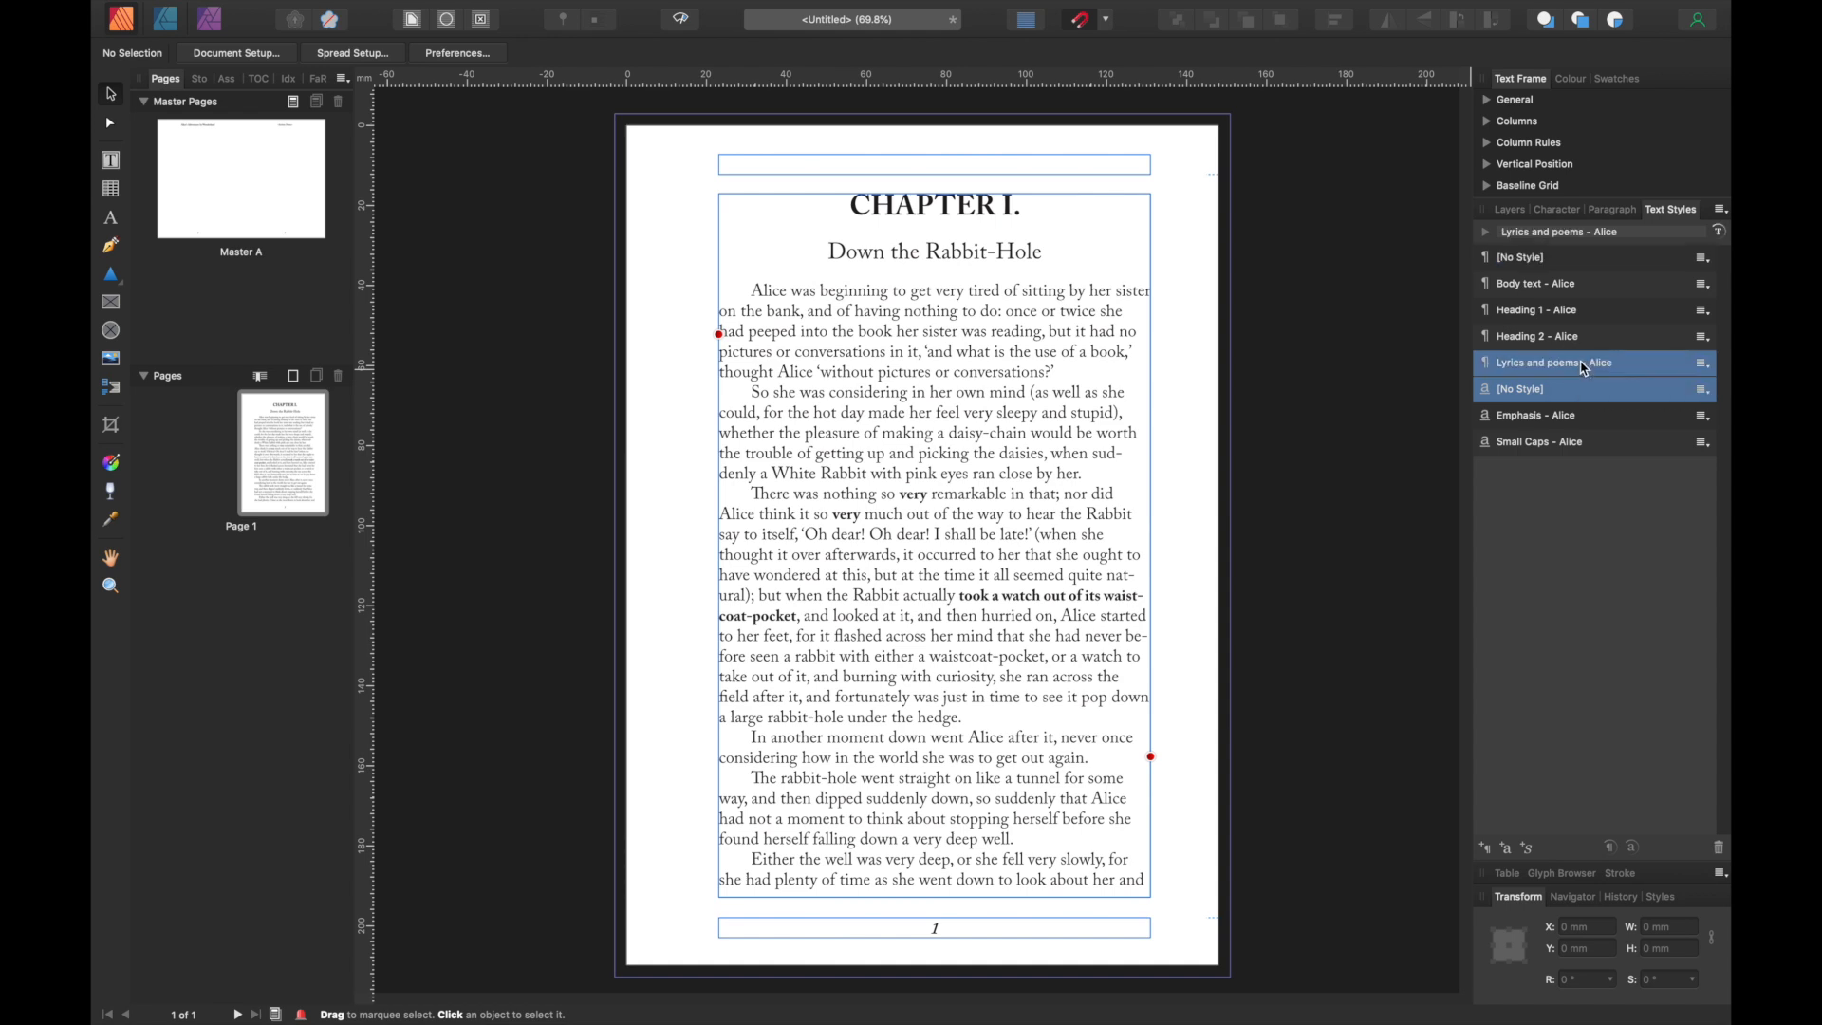
double_click(1560, 362)
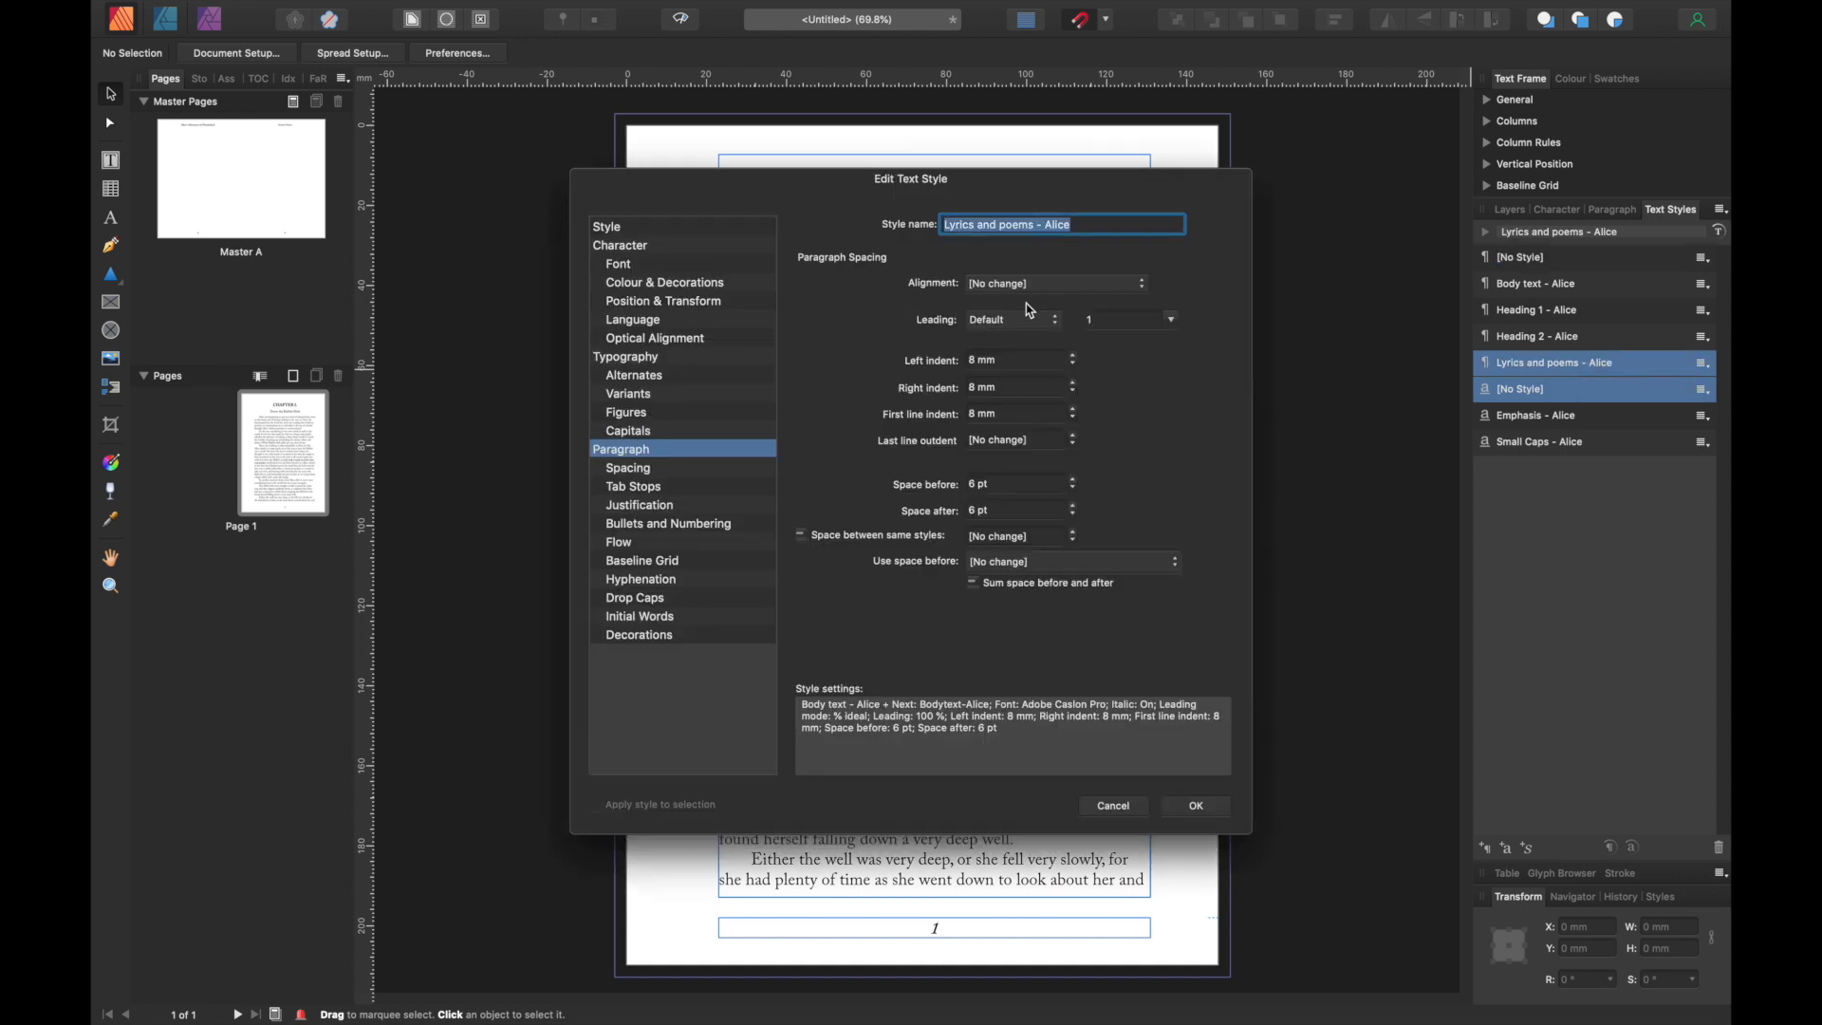
click(618, 264)
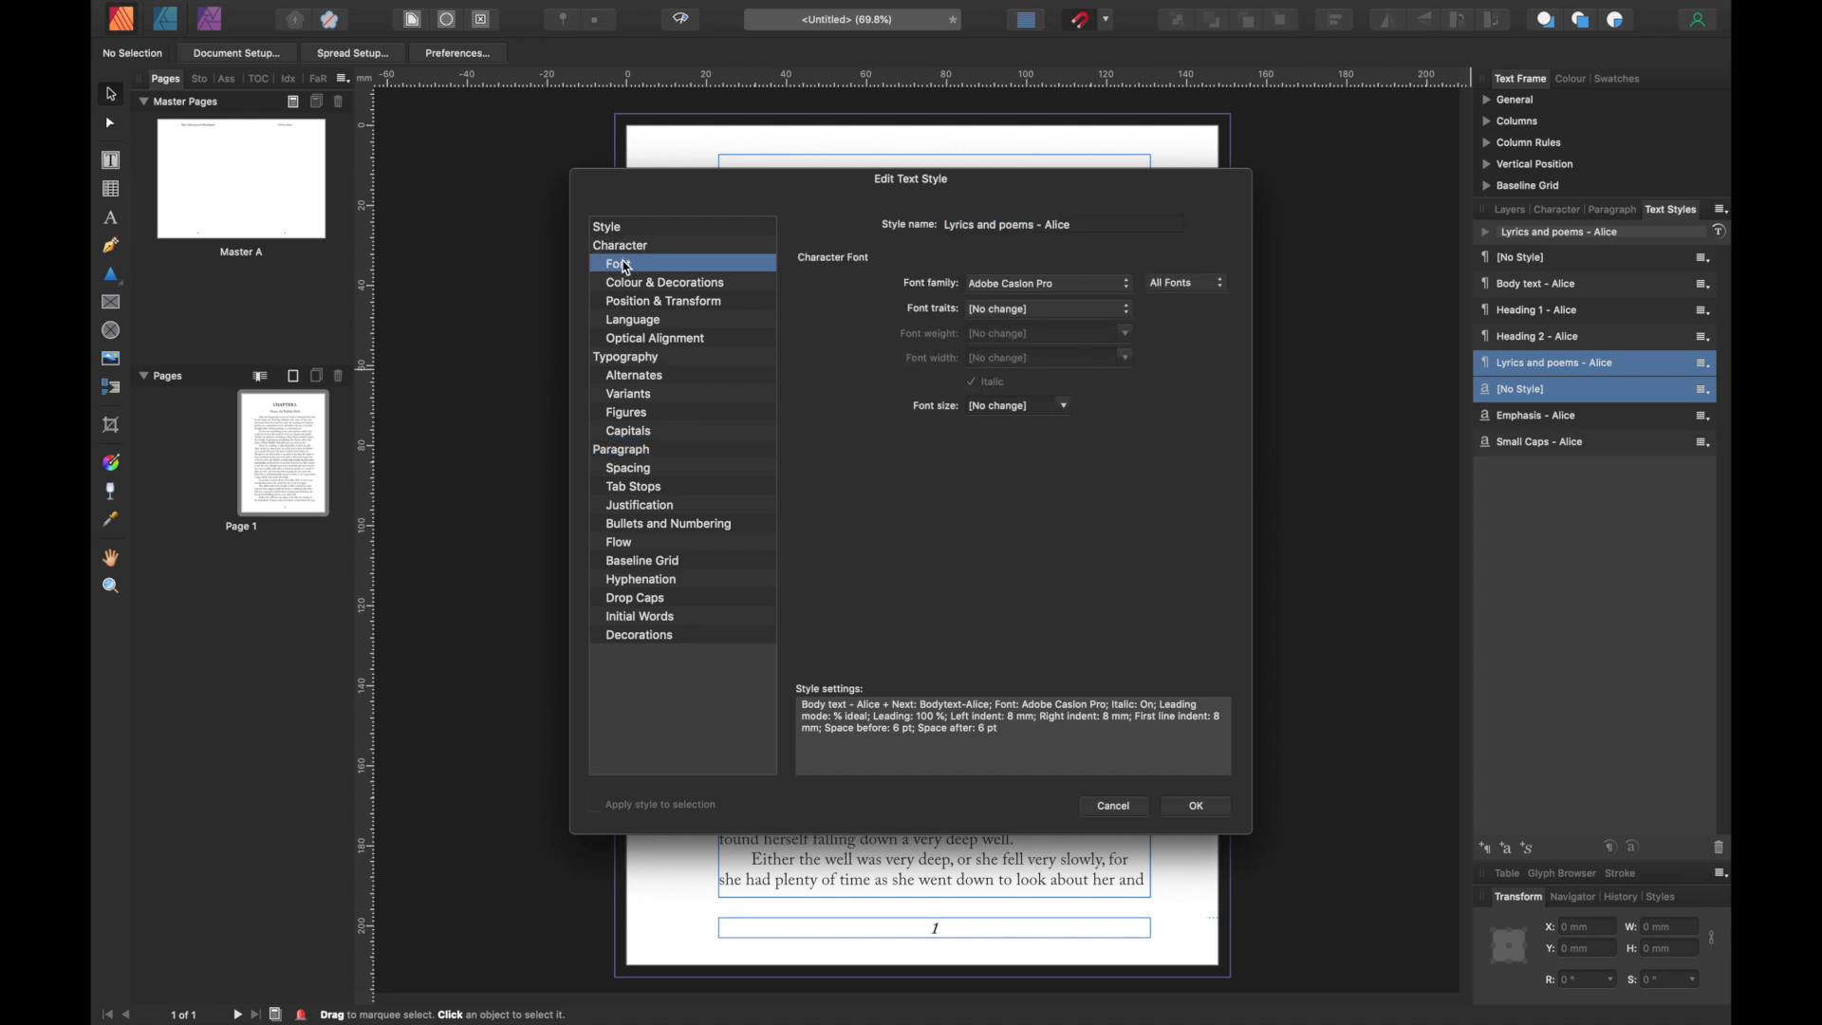
mouse_move(1104, 289)
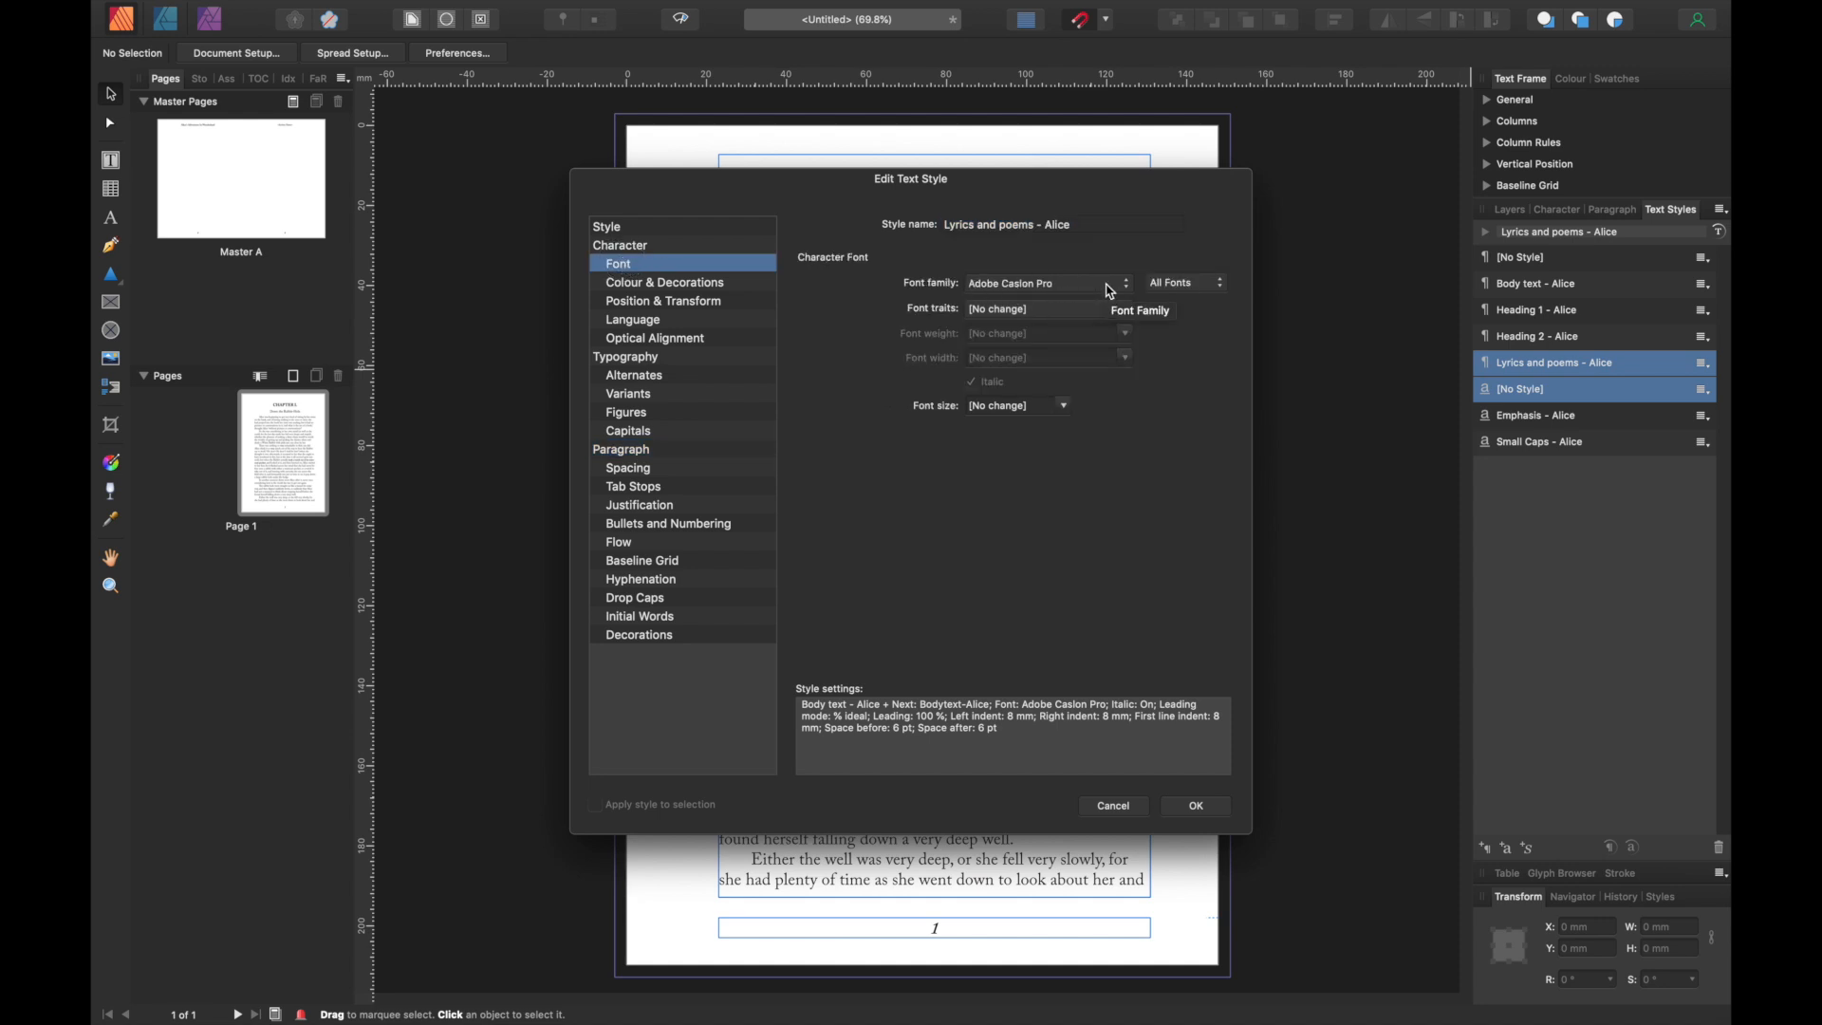
mouse_move(624, 249)
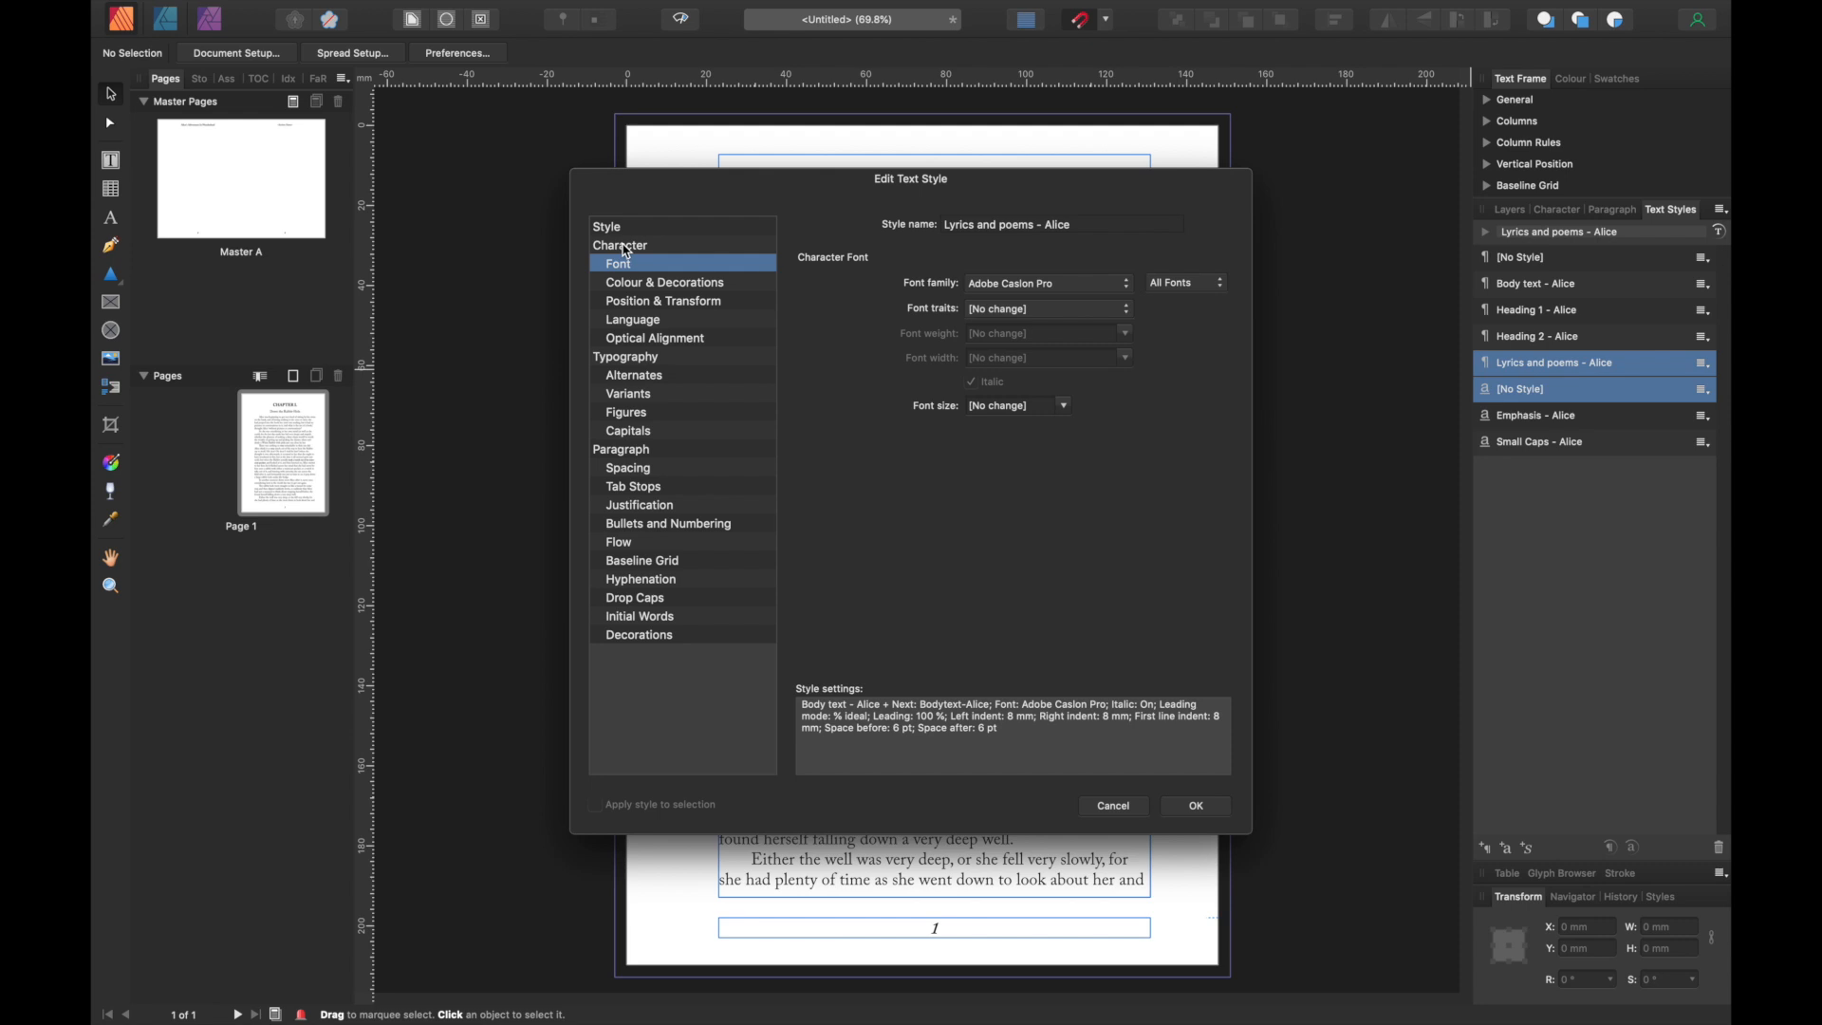
click(620, 245)
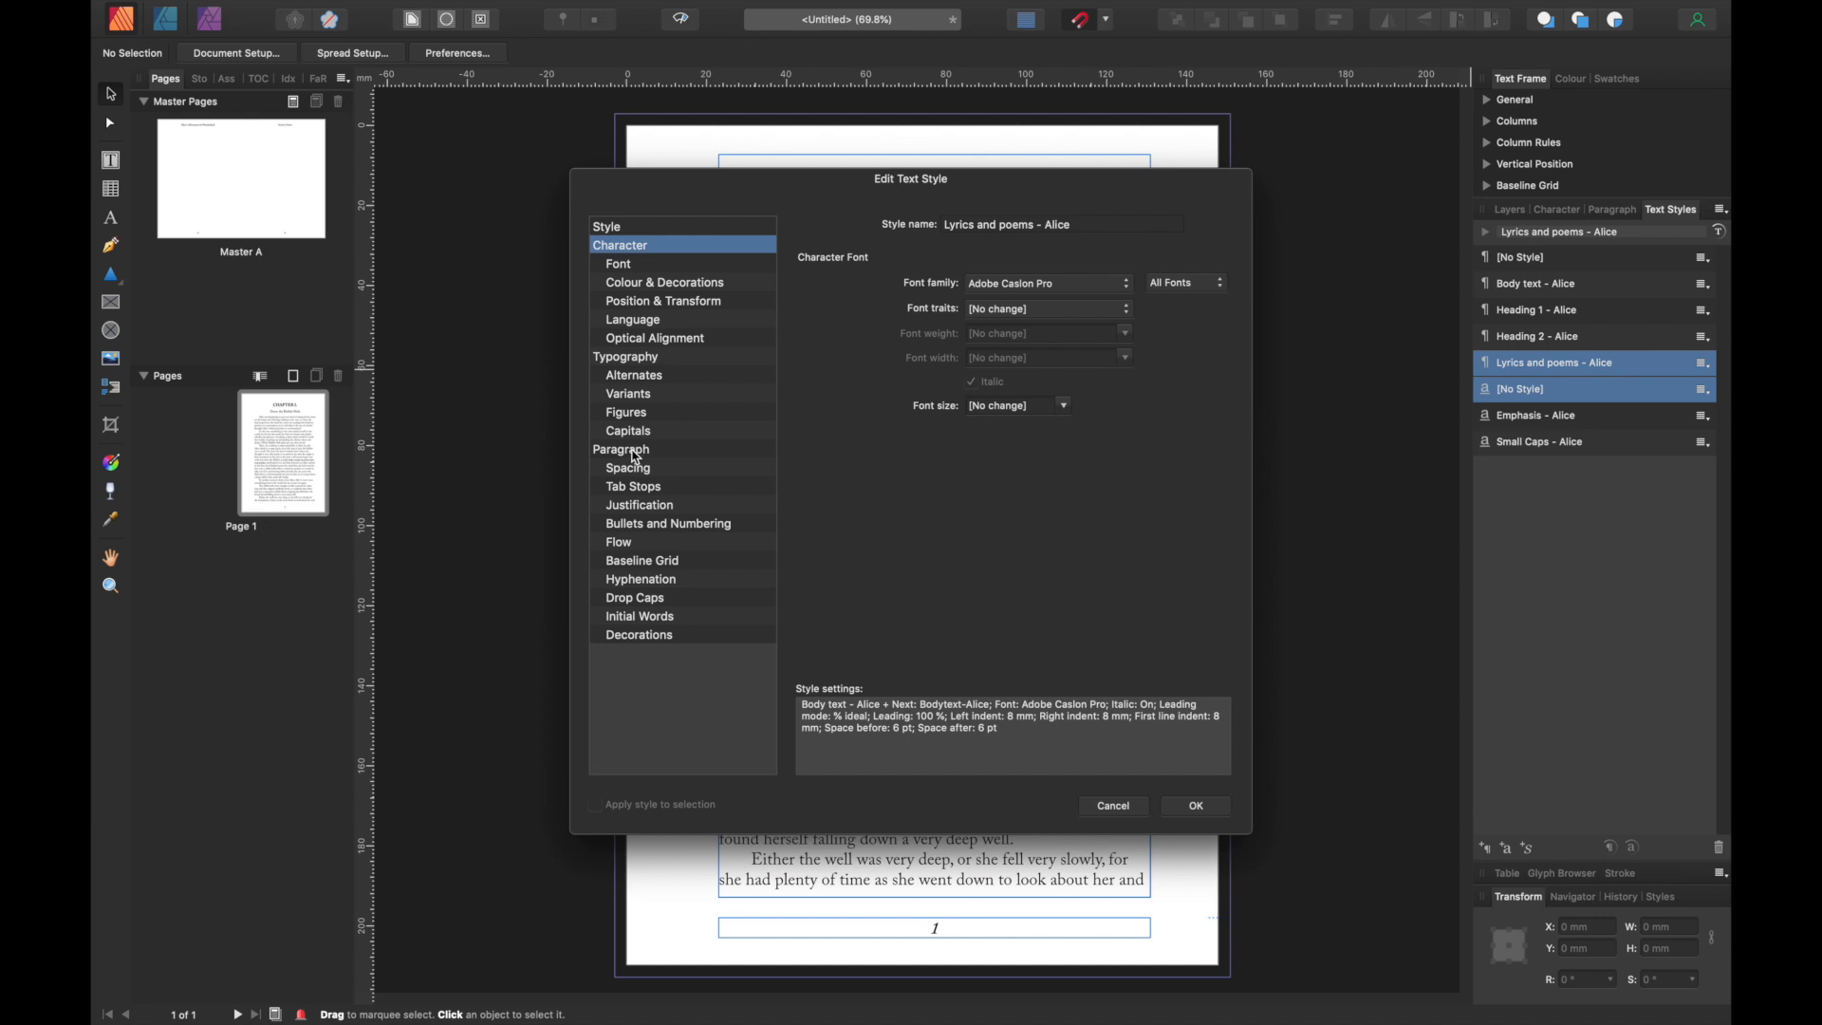
click(621, 449)
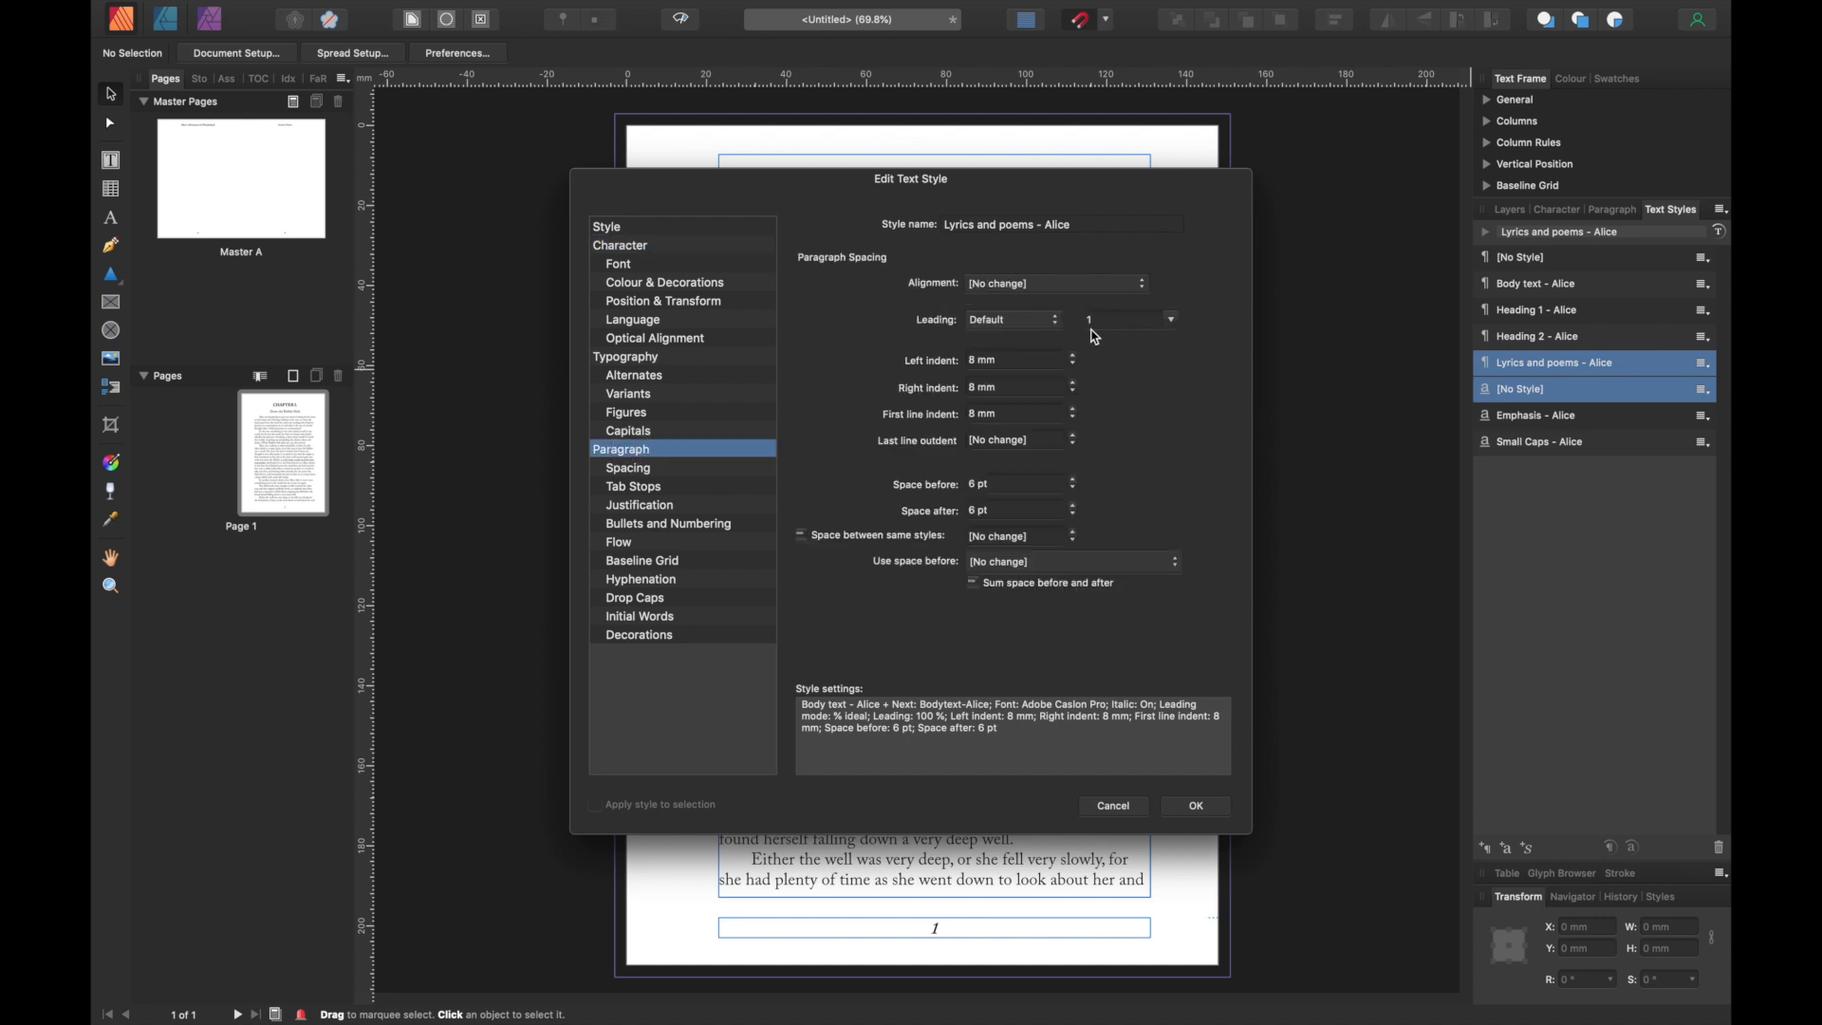
click(1052, 283)
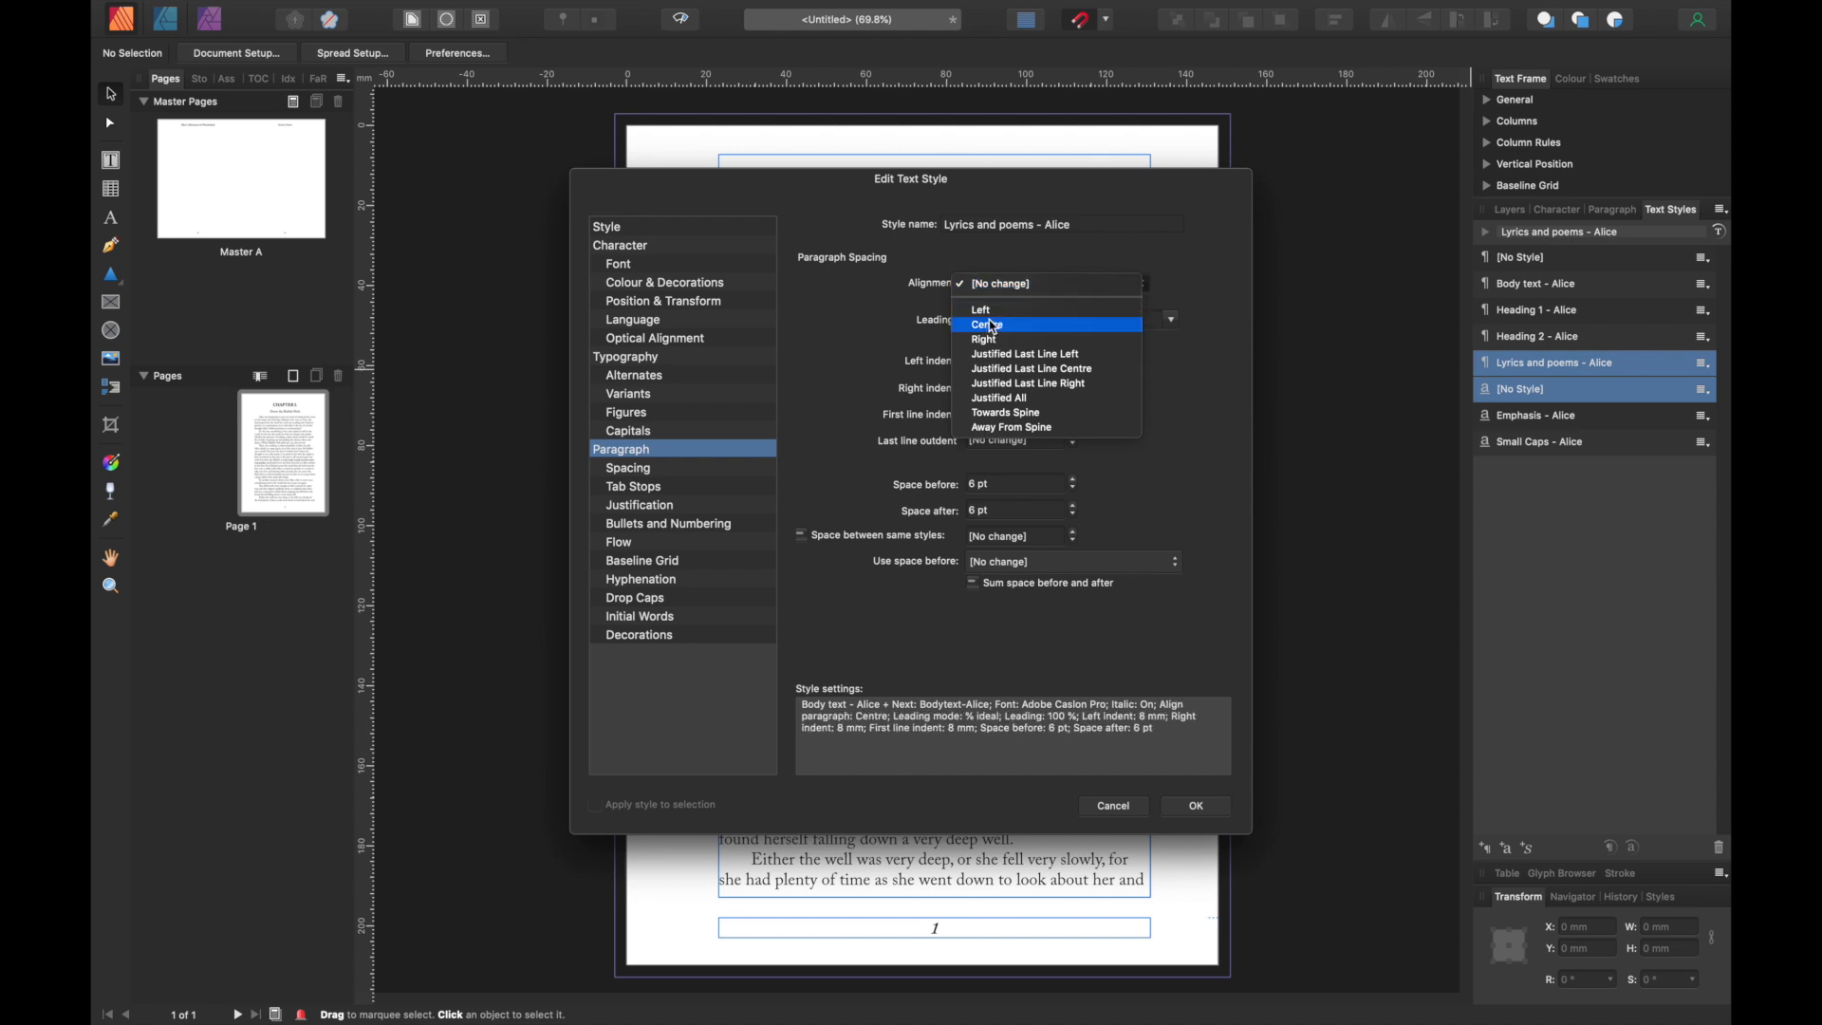
click(984, 325)
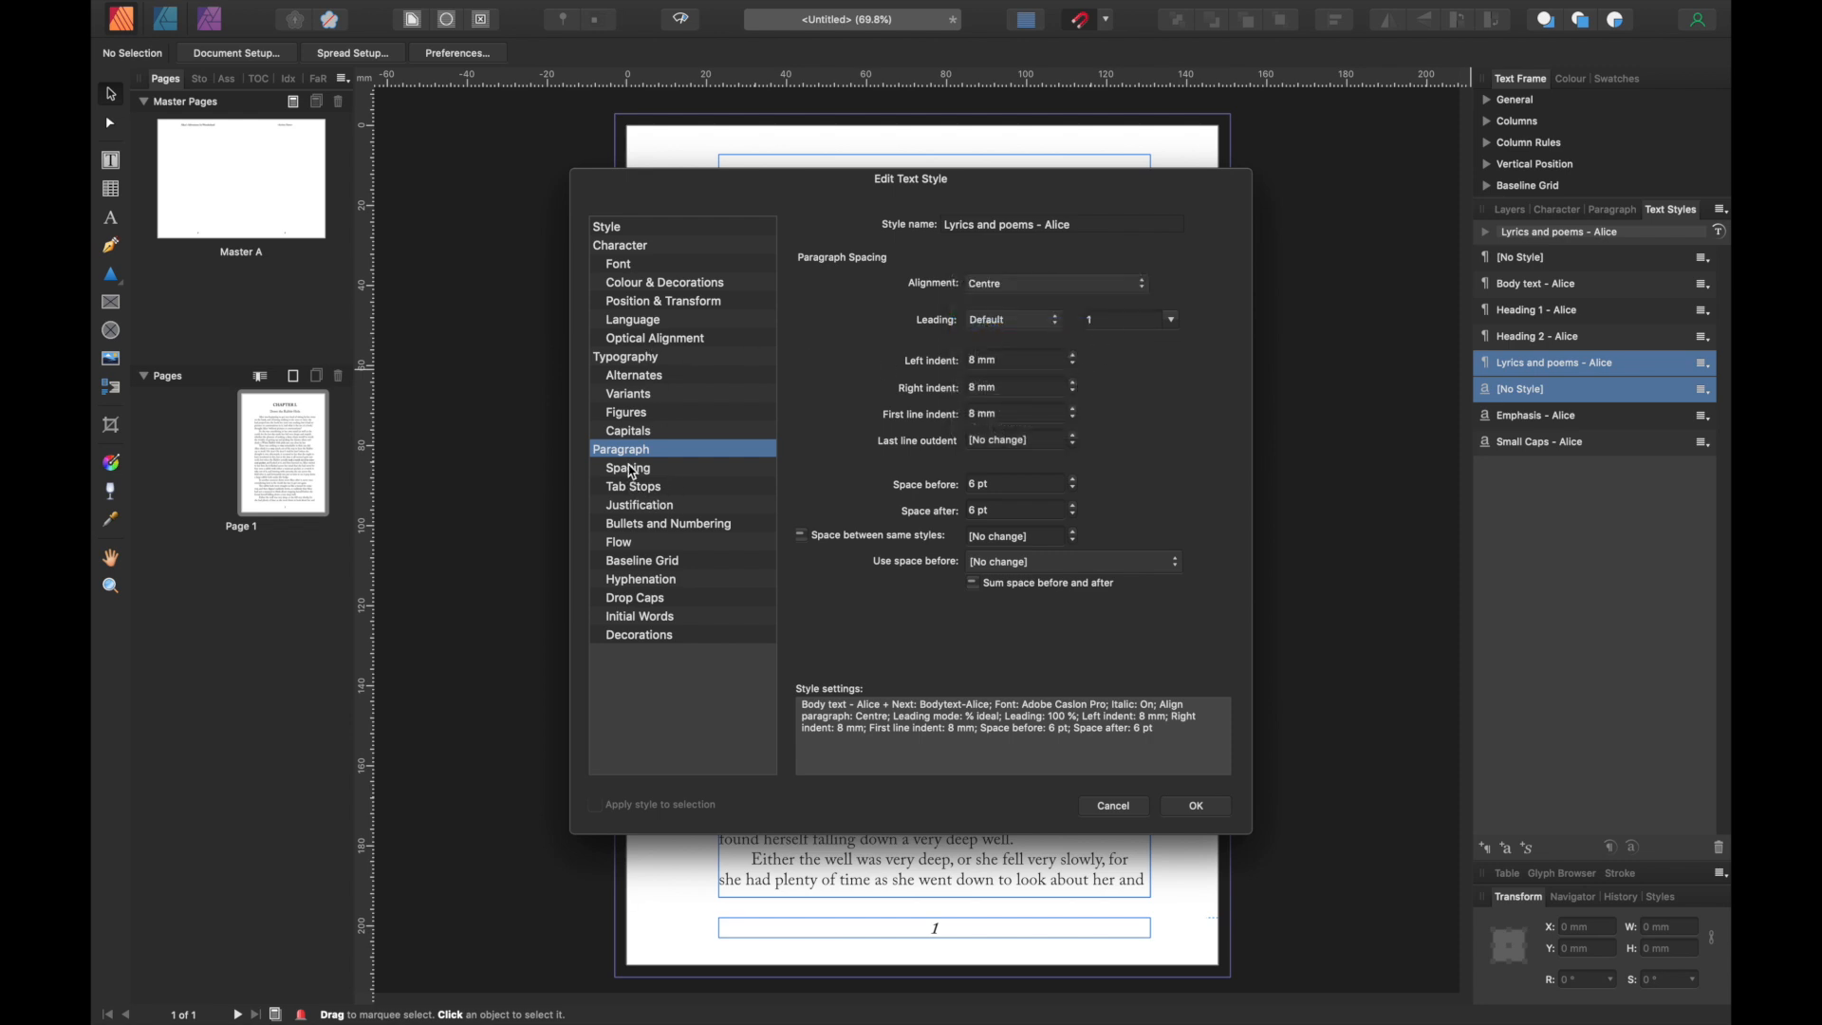
- Reduce the style's first-line indent to 0 mm and apply the changes
click(627, 467)
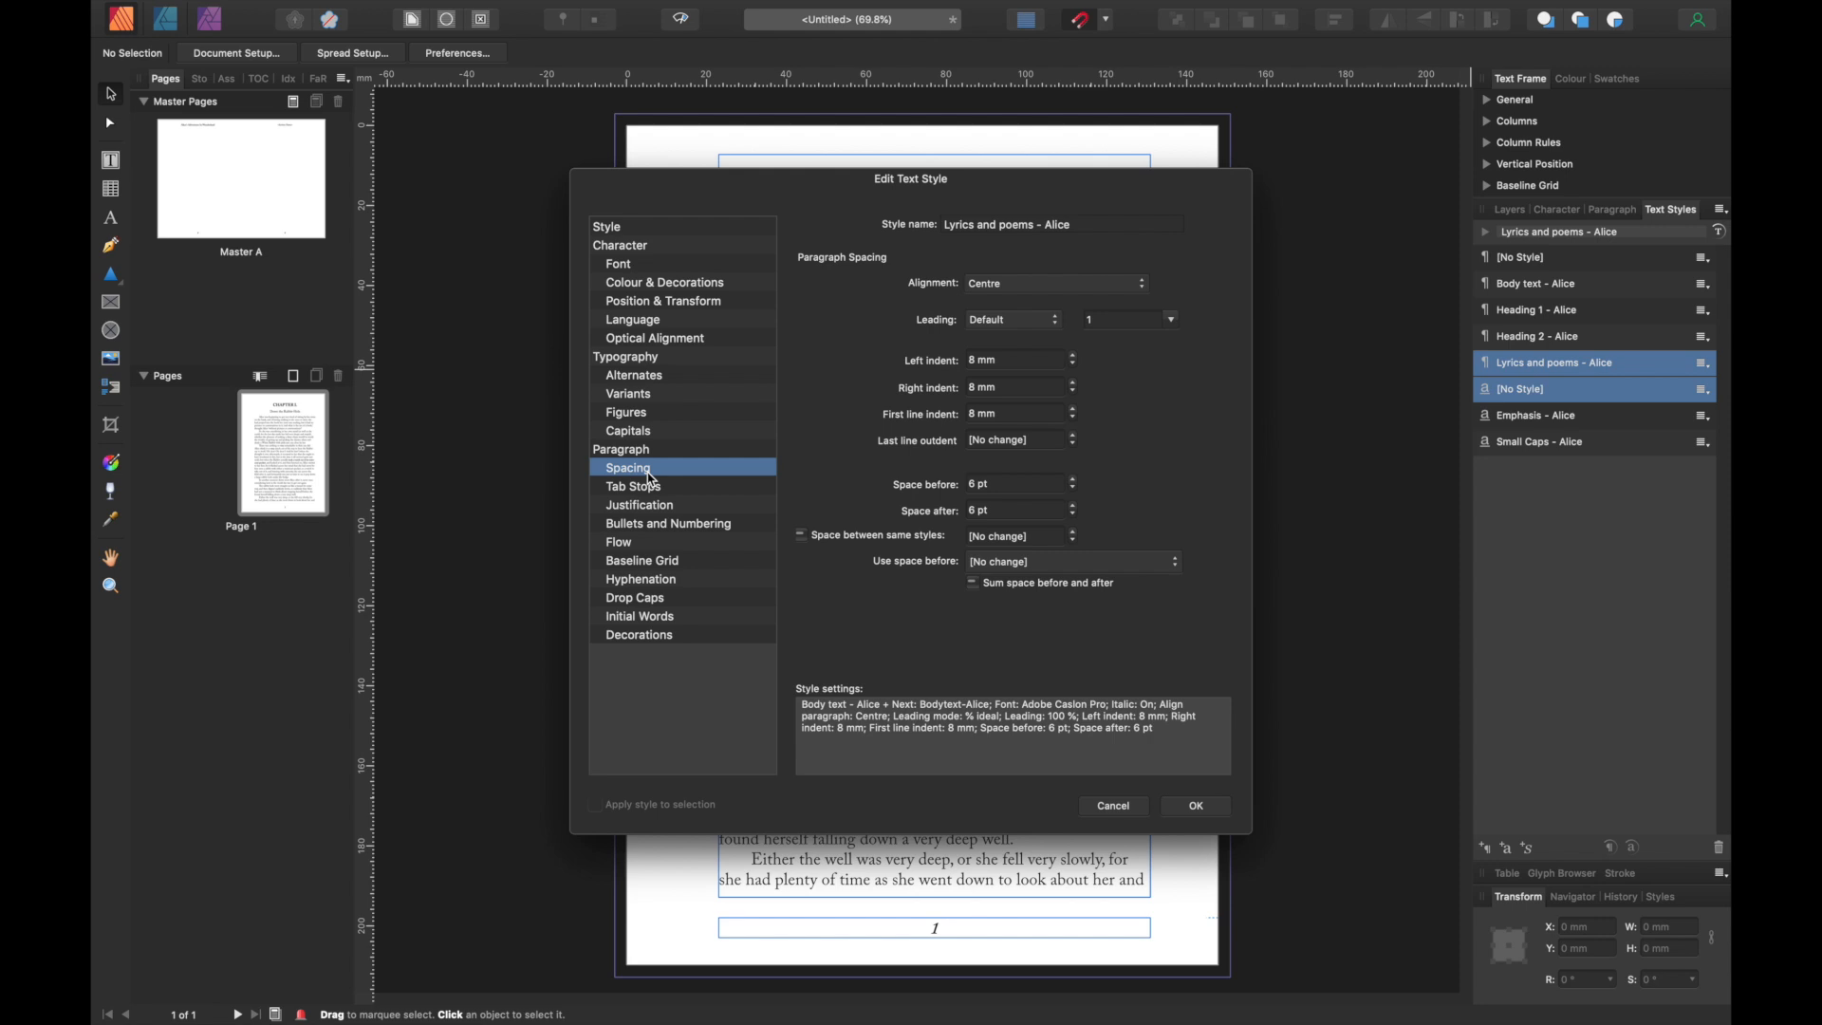
mouse_move(985, 367)
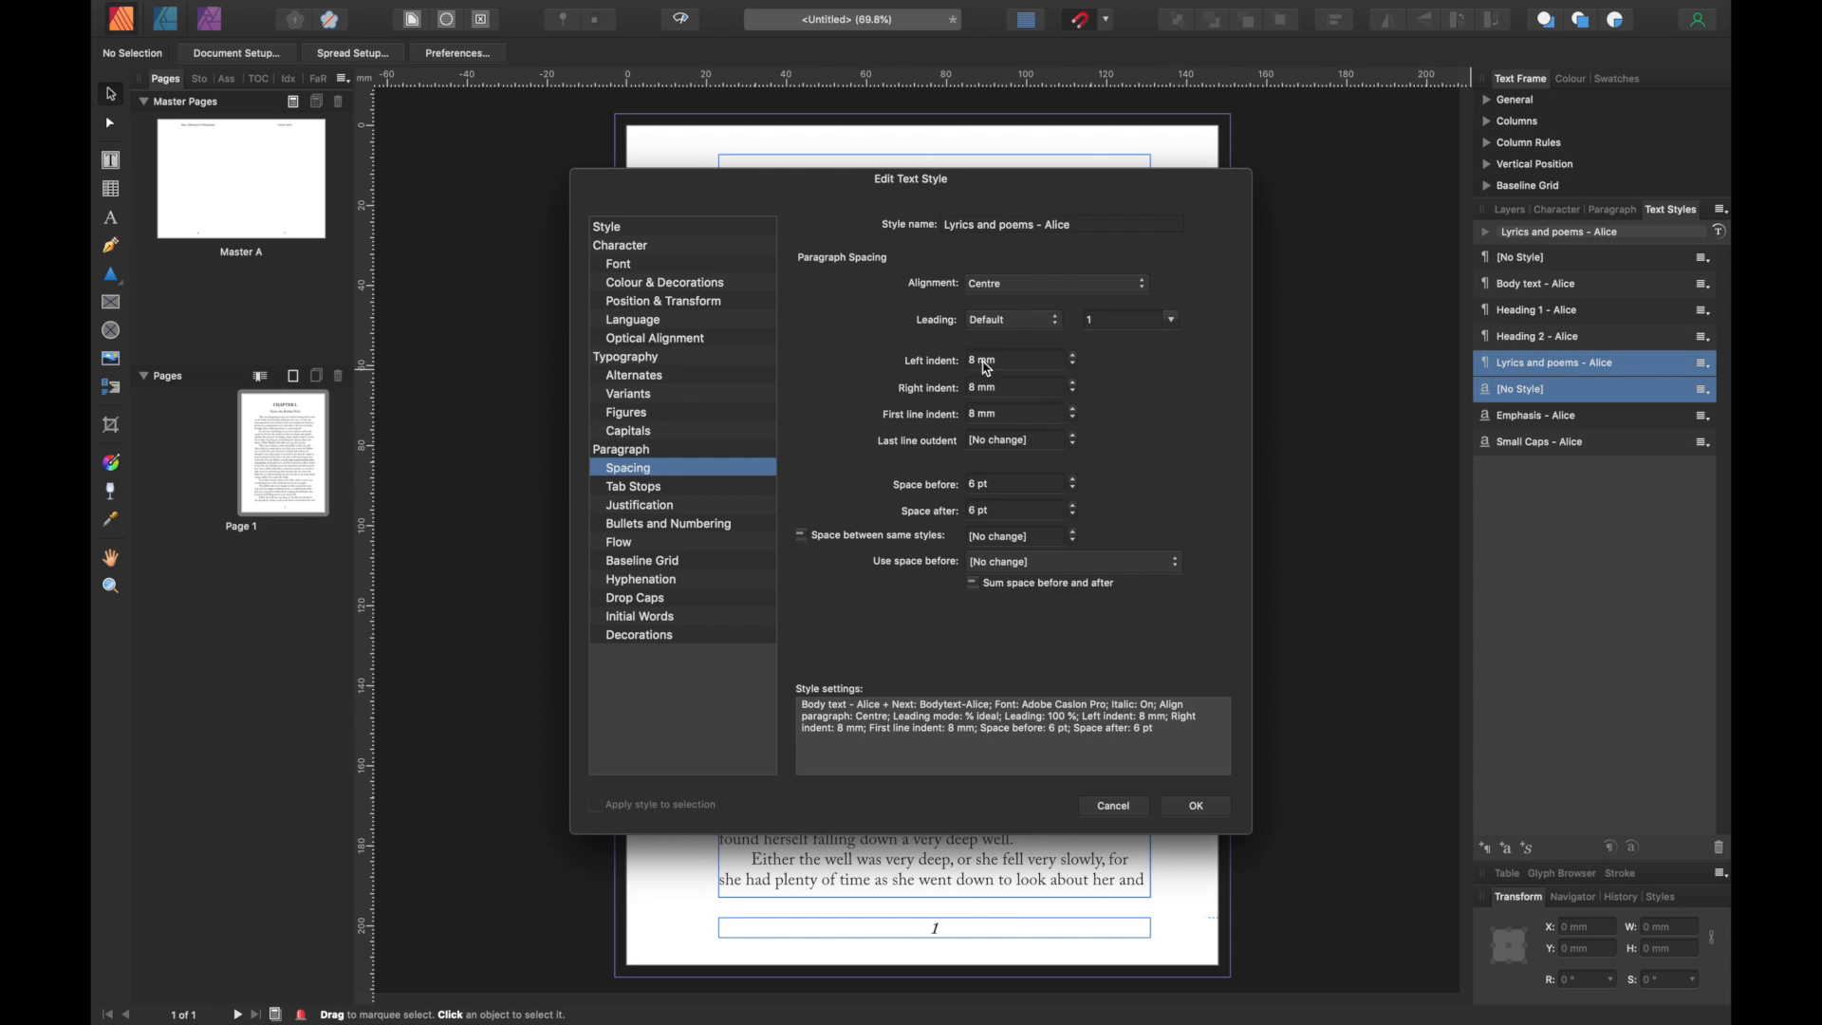
mouse_move(909, 399)
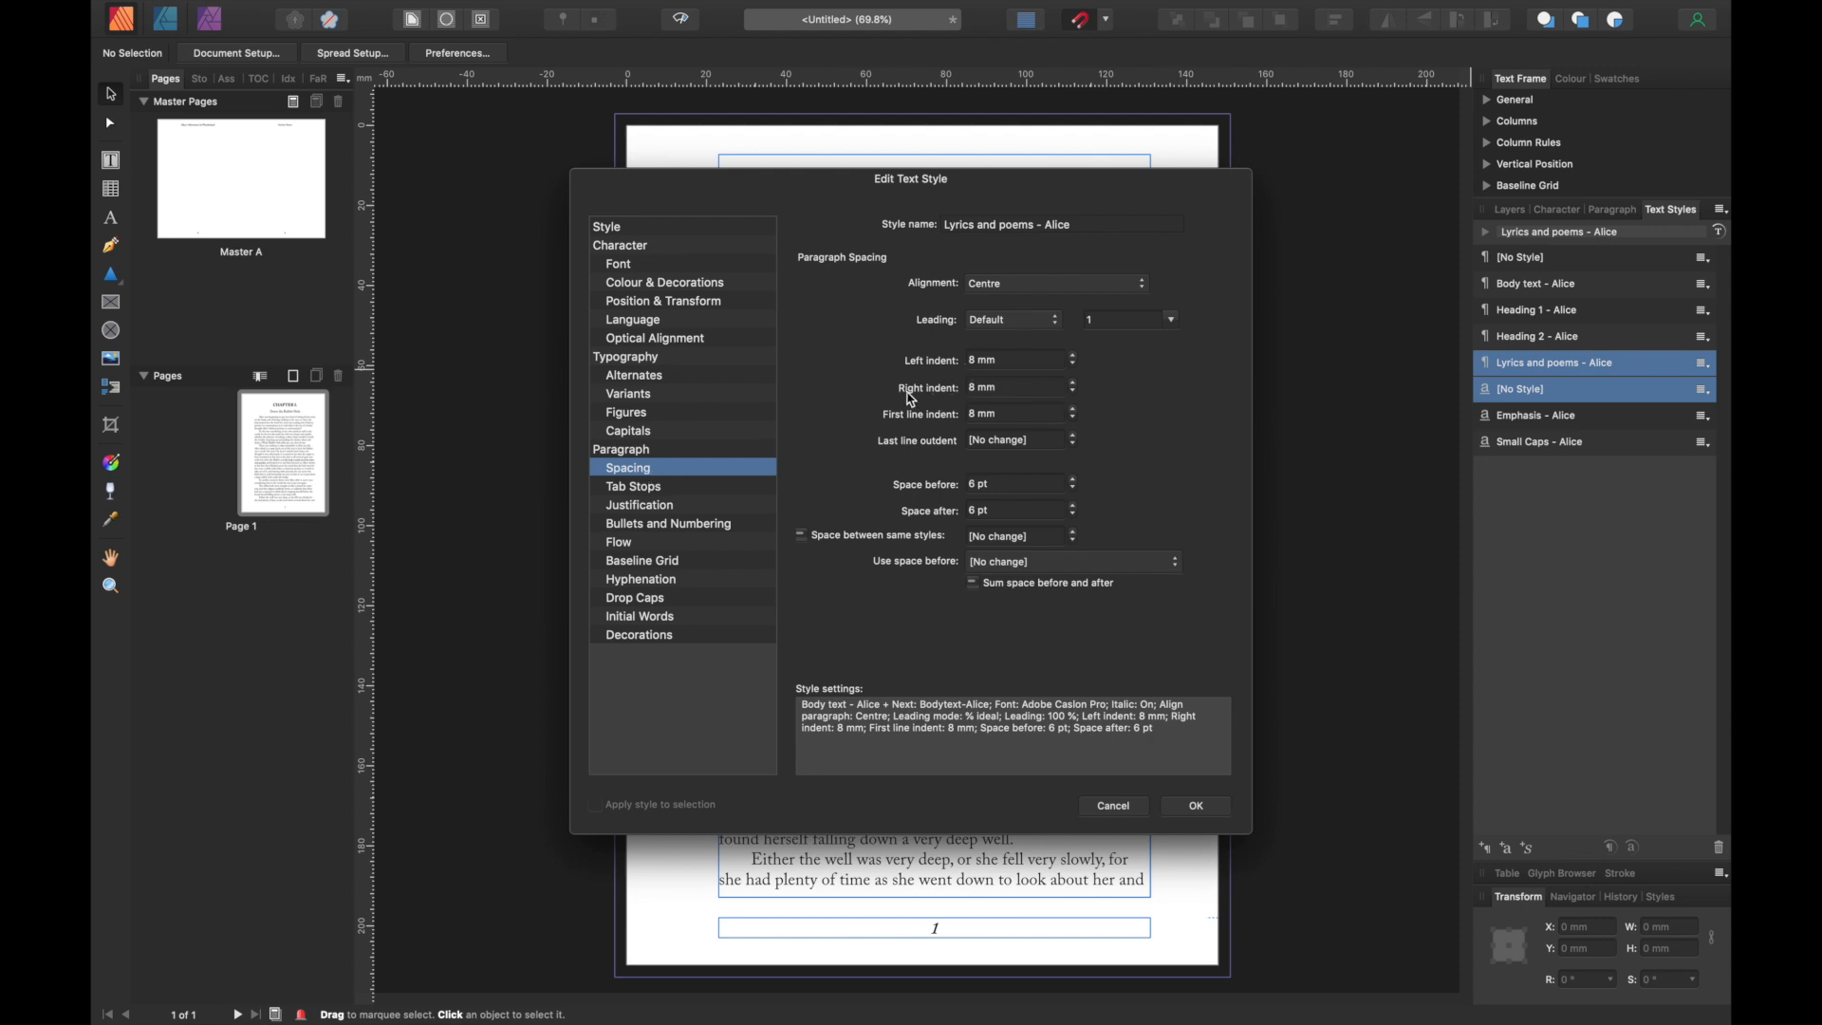
mouse_move(886, 421)
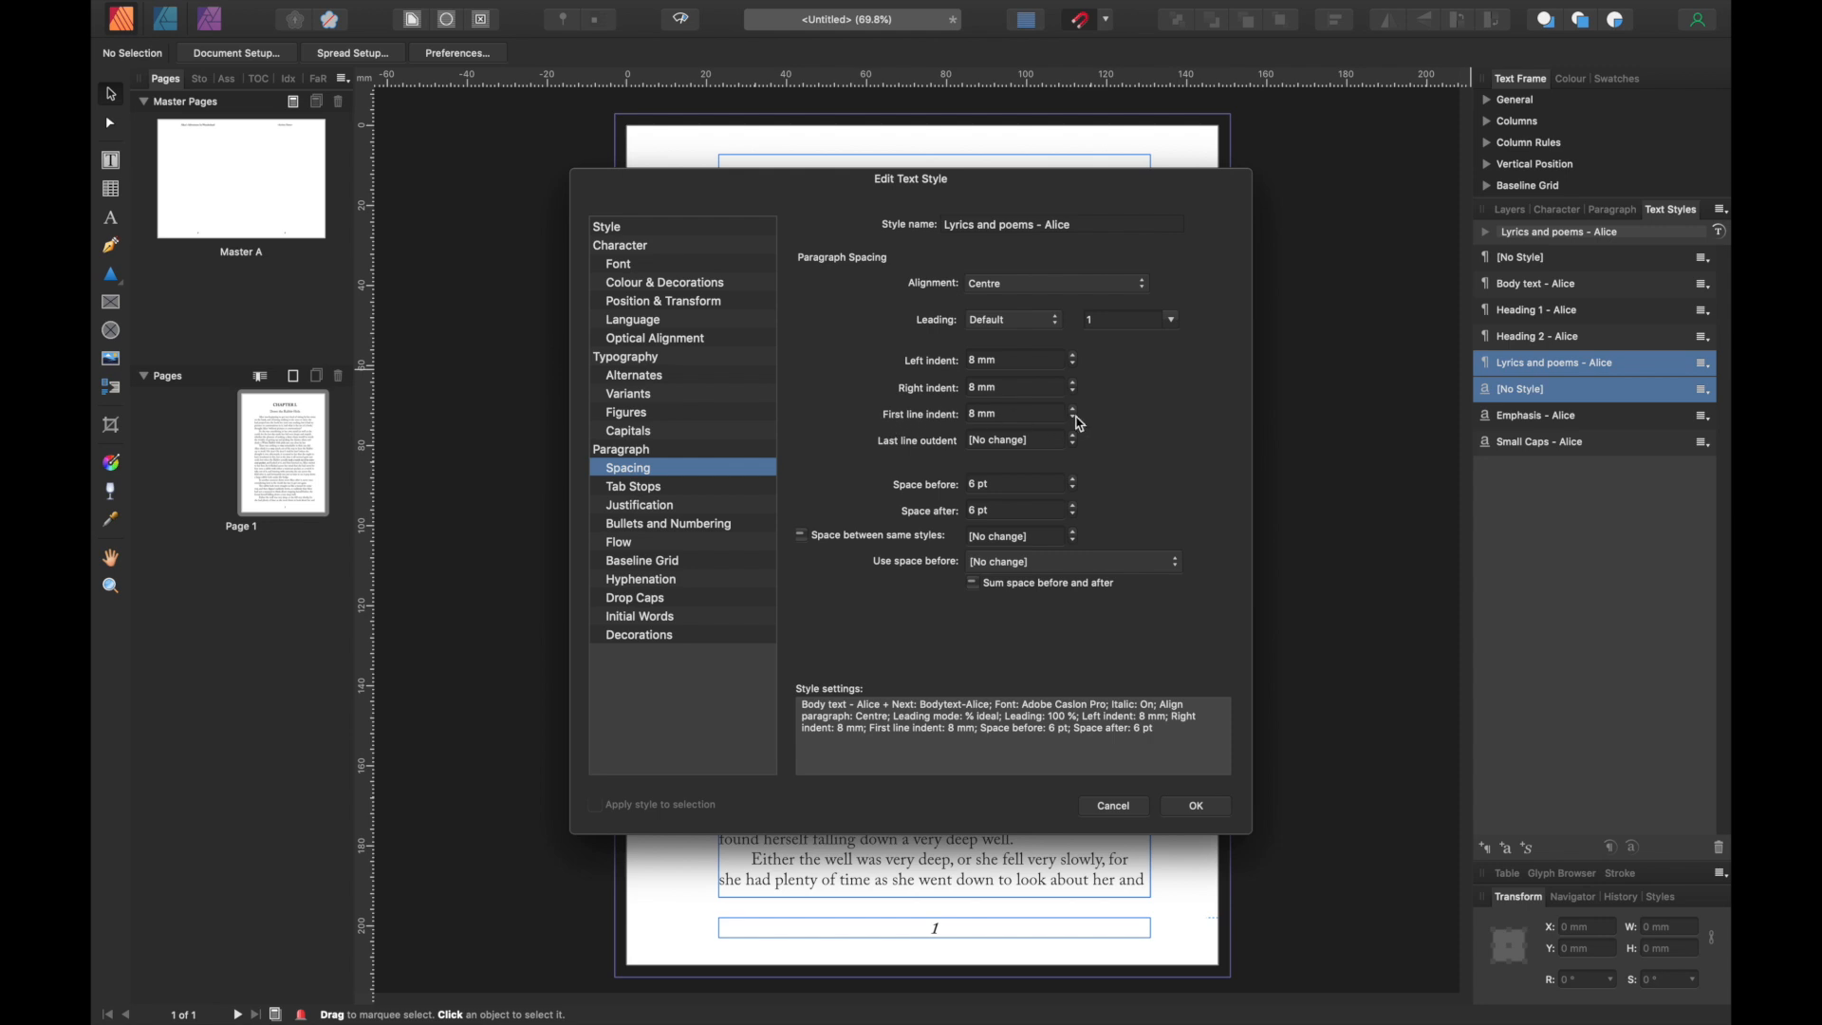
click(1071, 419)
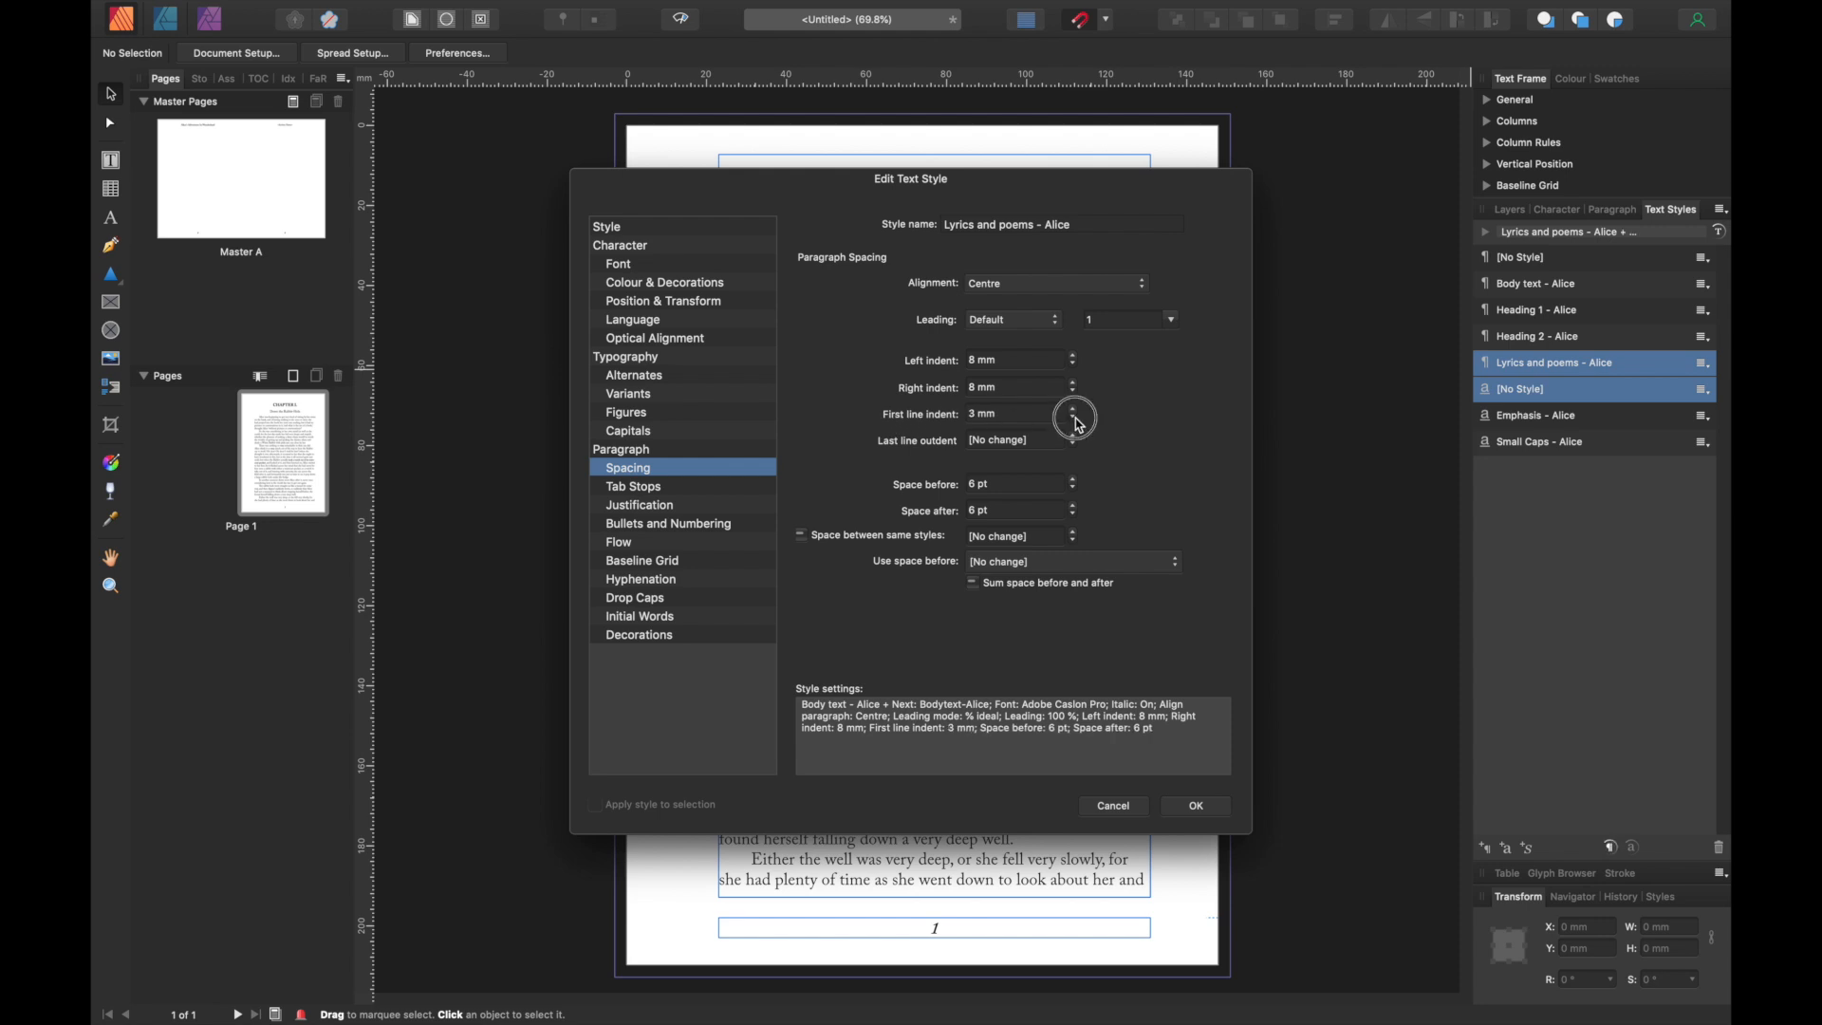
click(1071, 419)
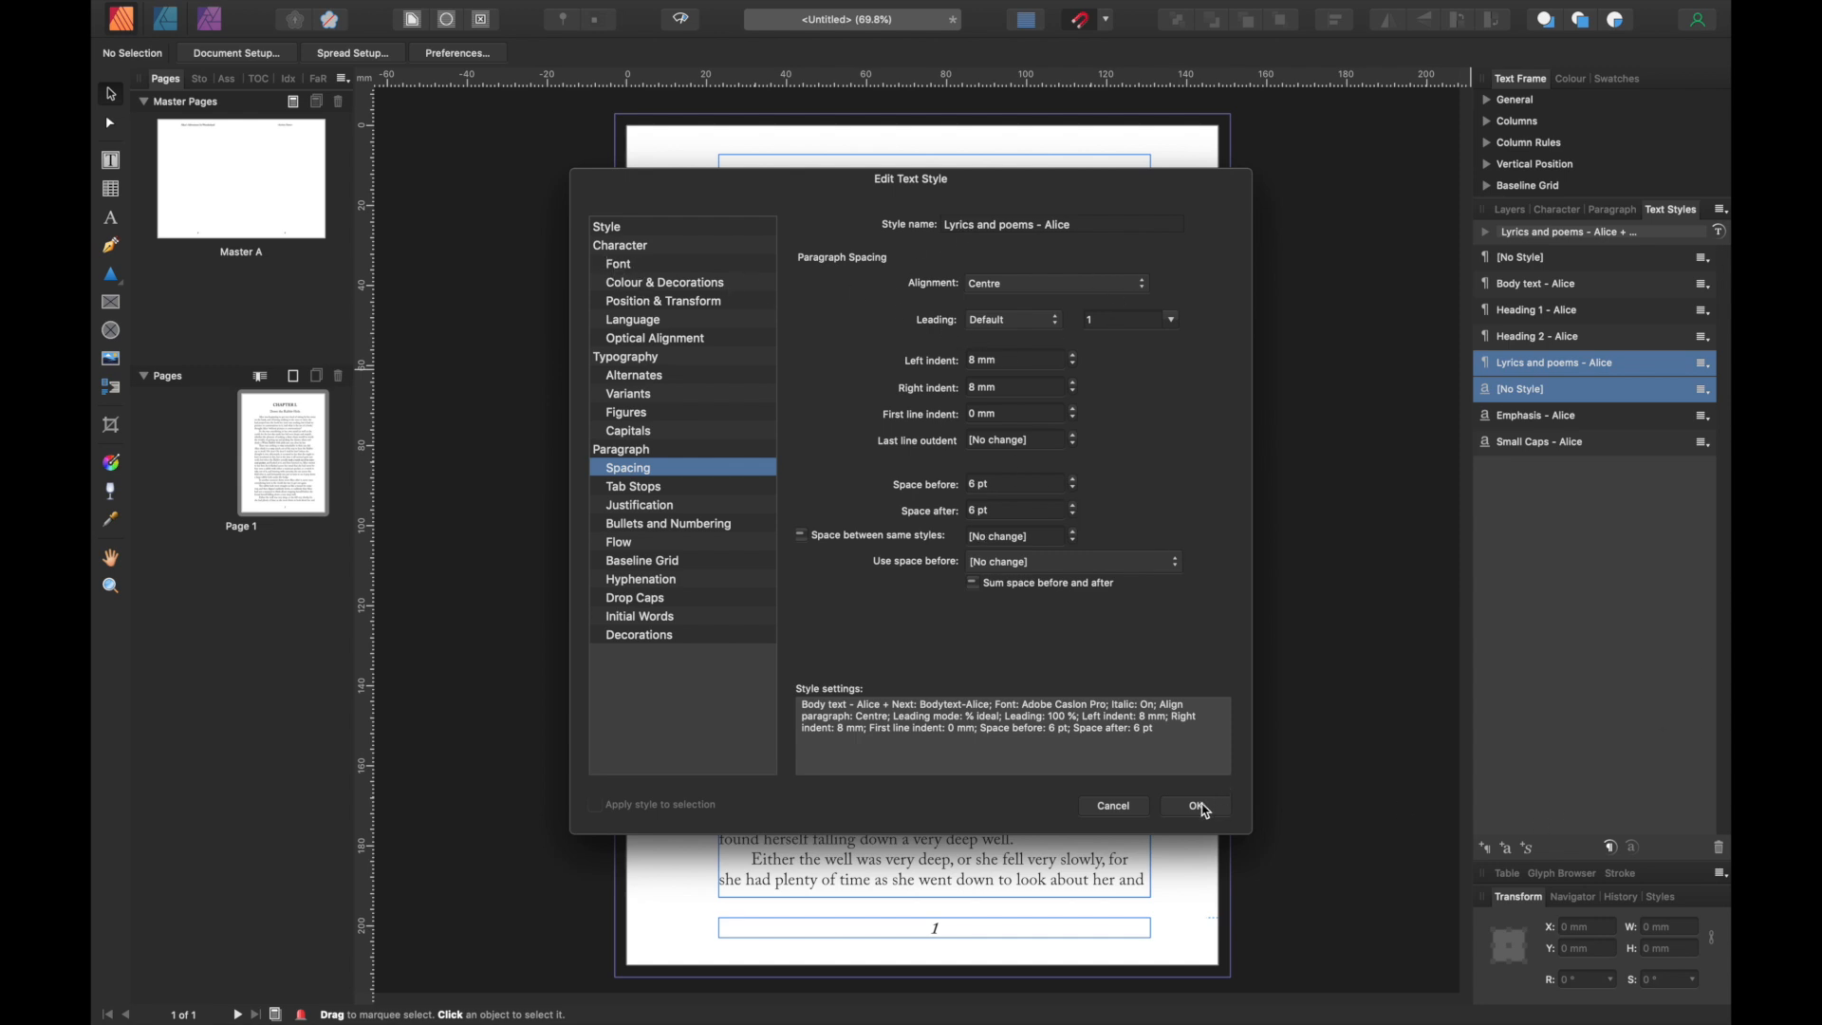
click(1191, 806)
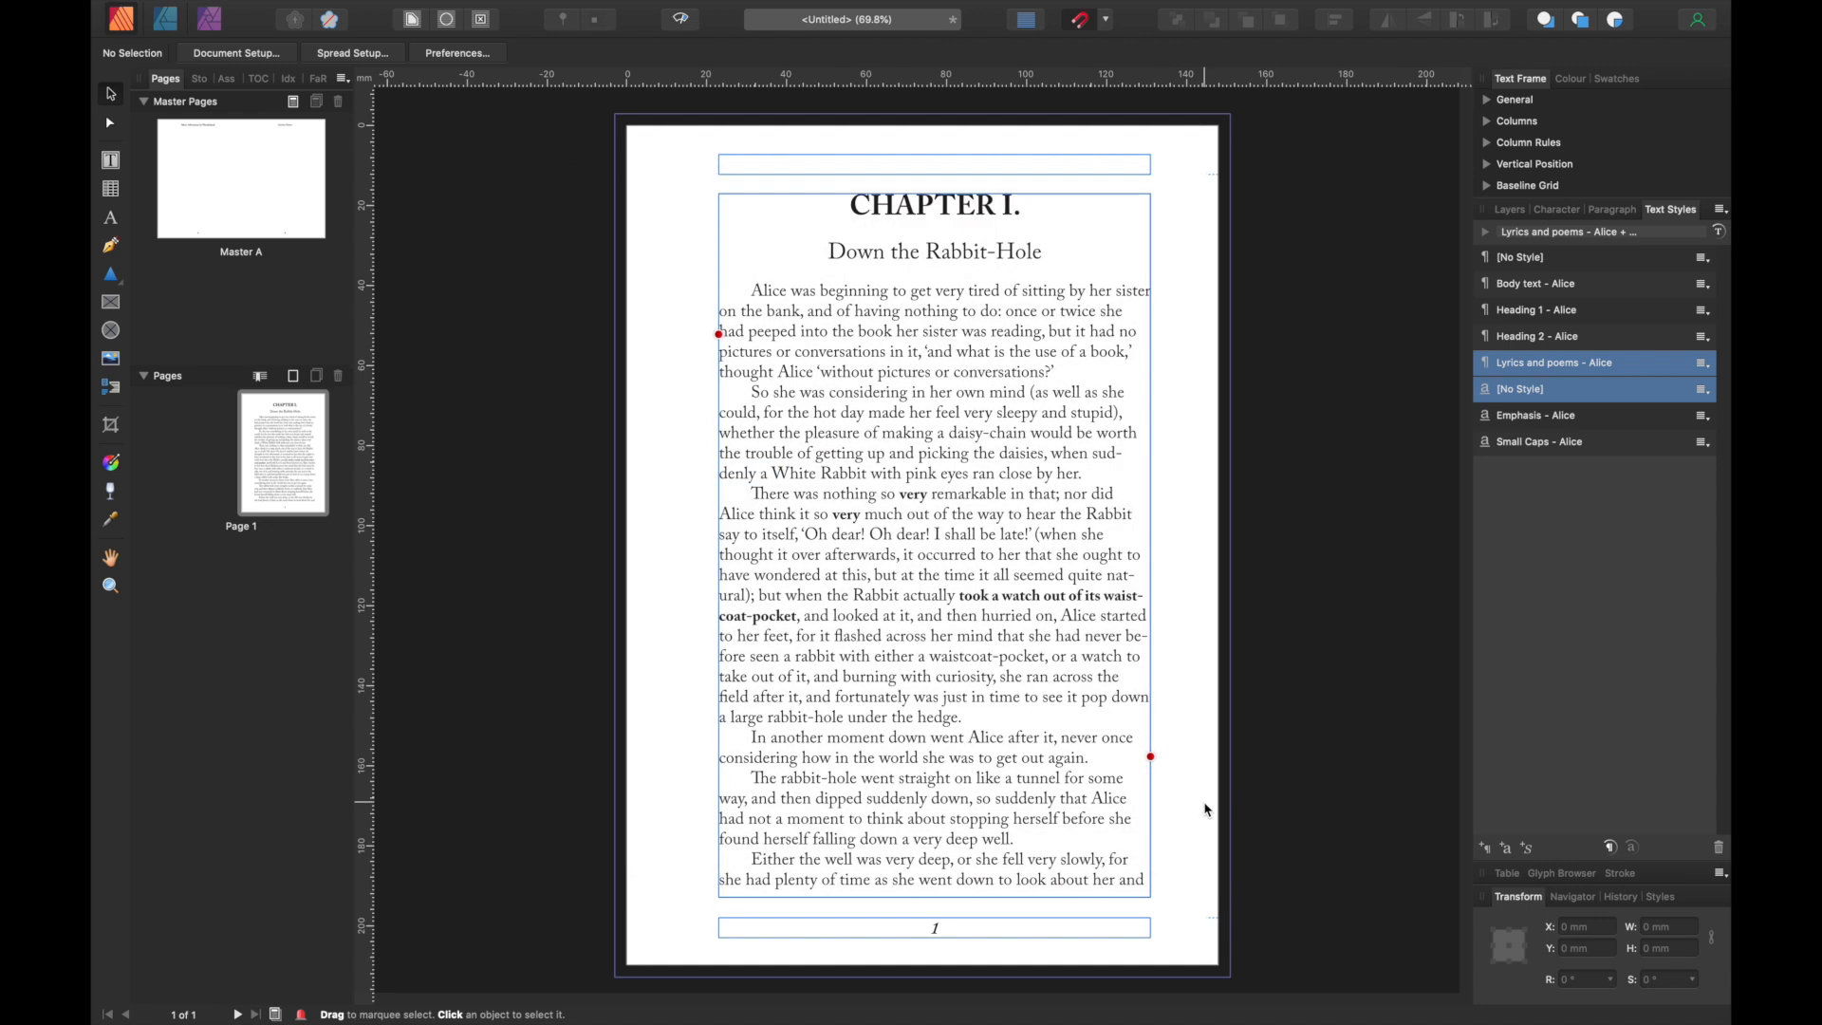
mouse_move(1299, 321)
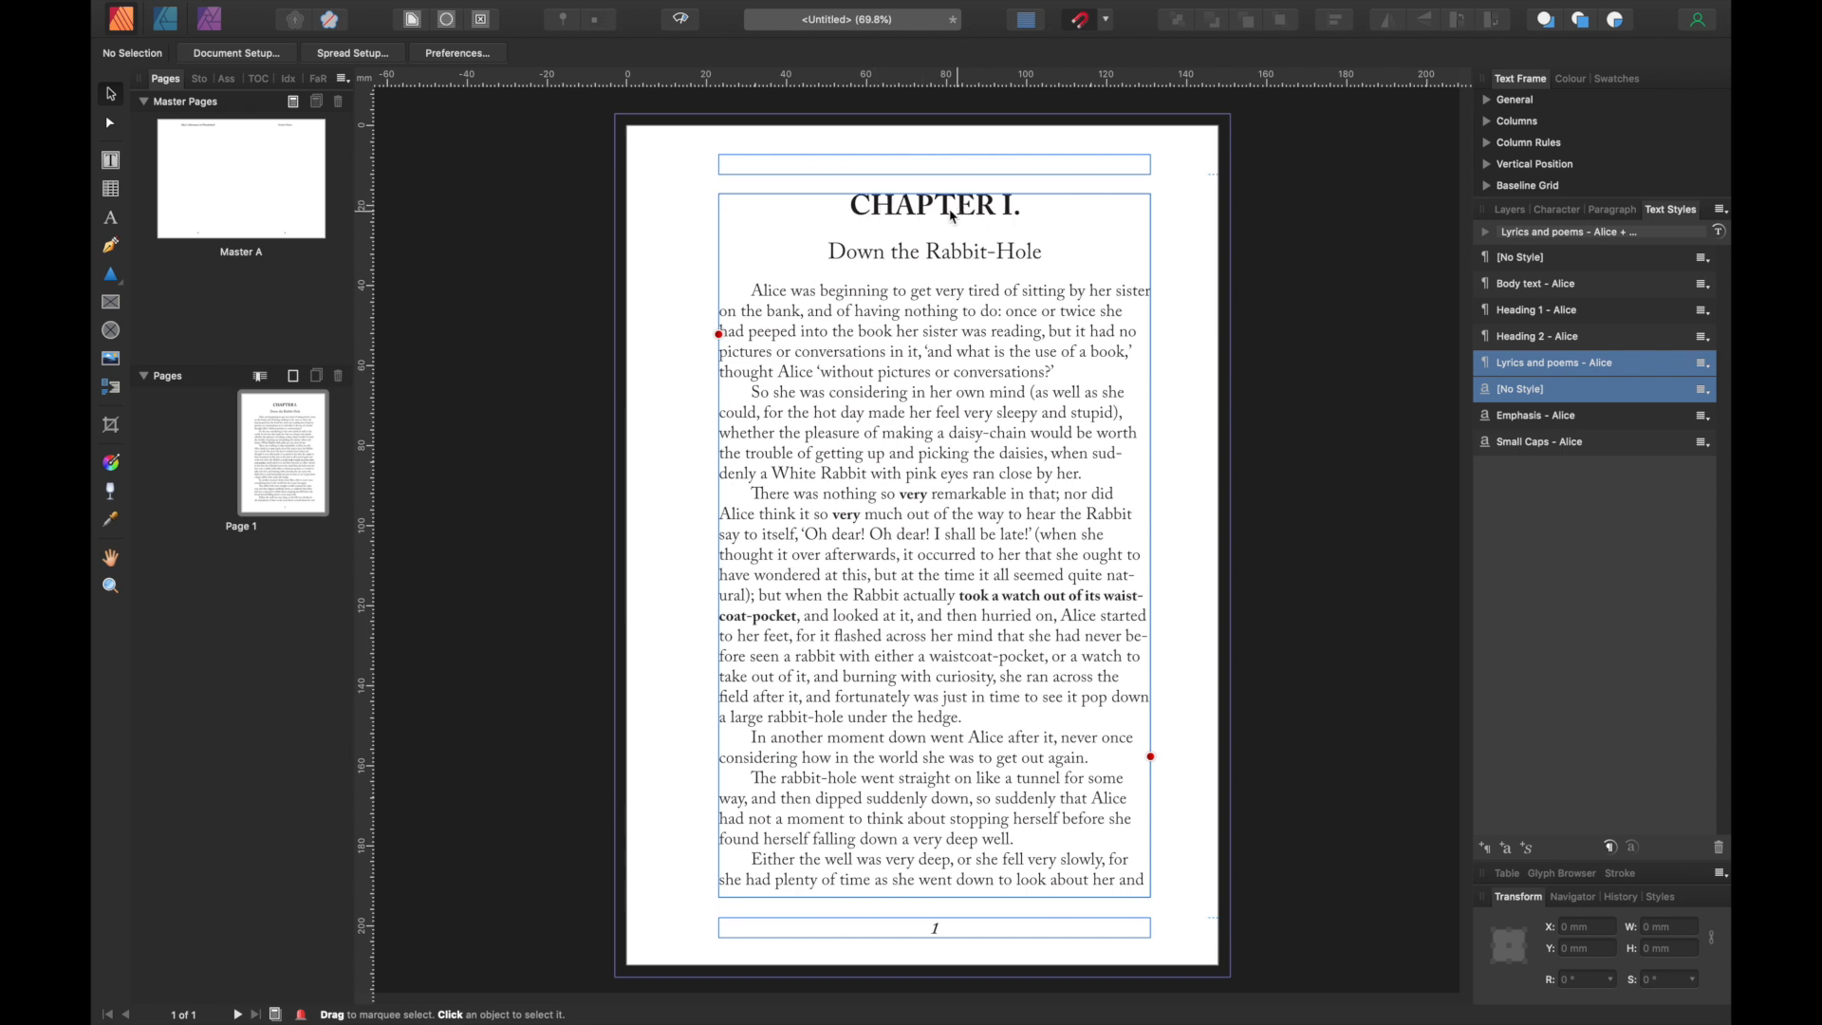
mouse_move(1563, 314)
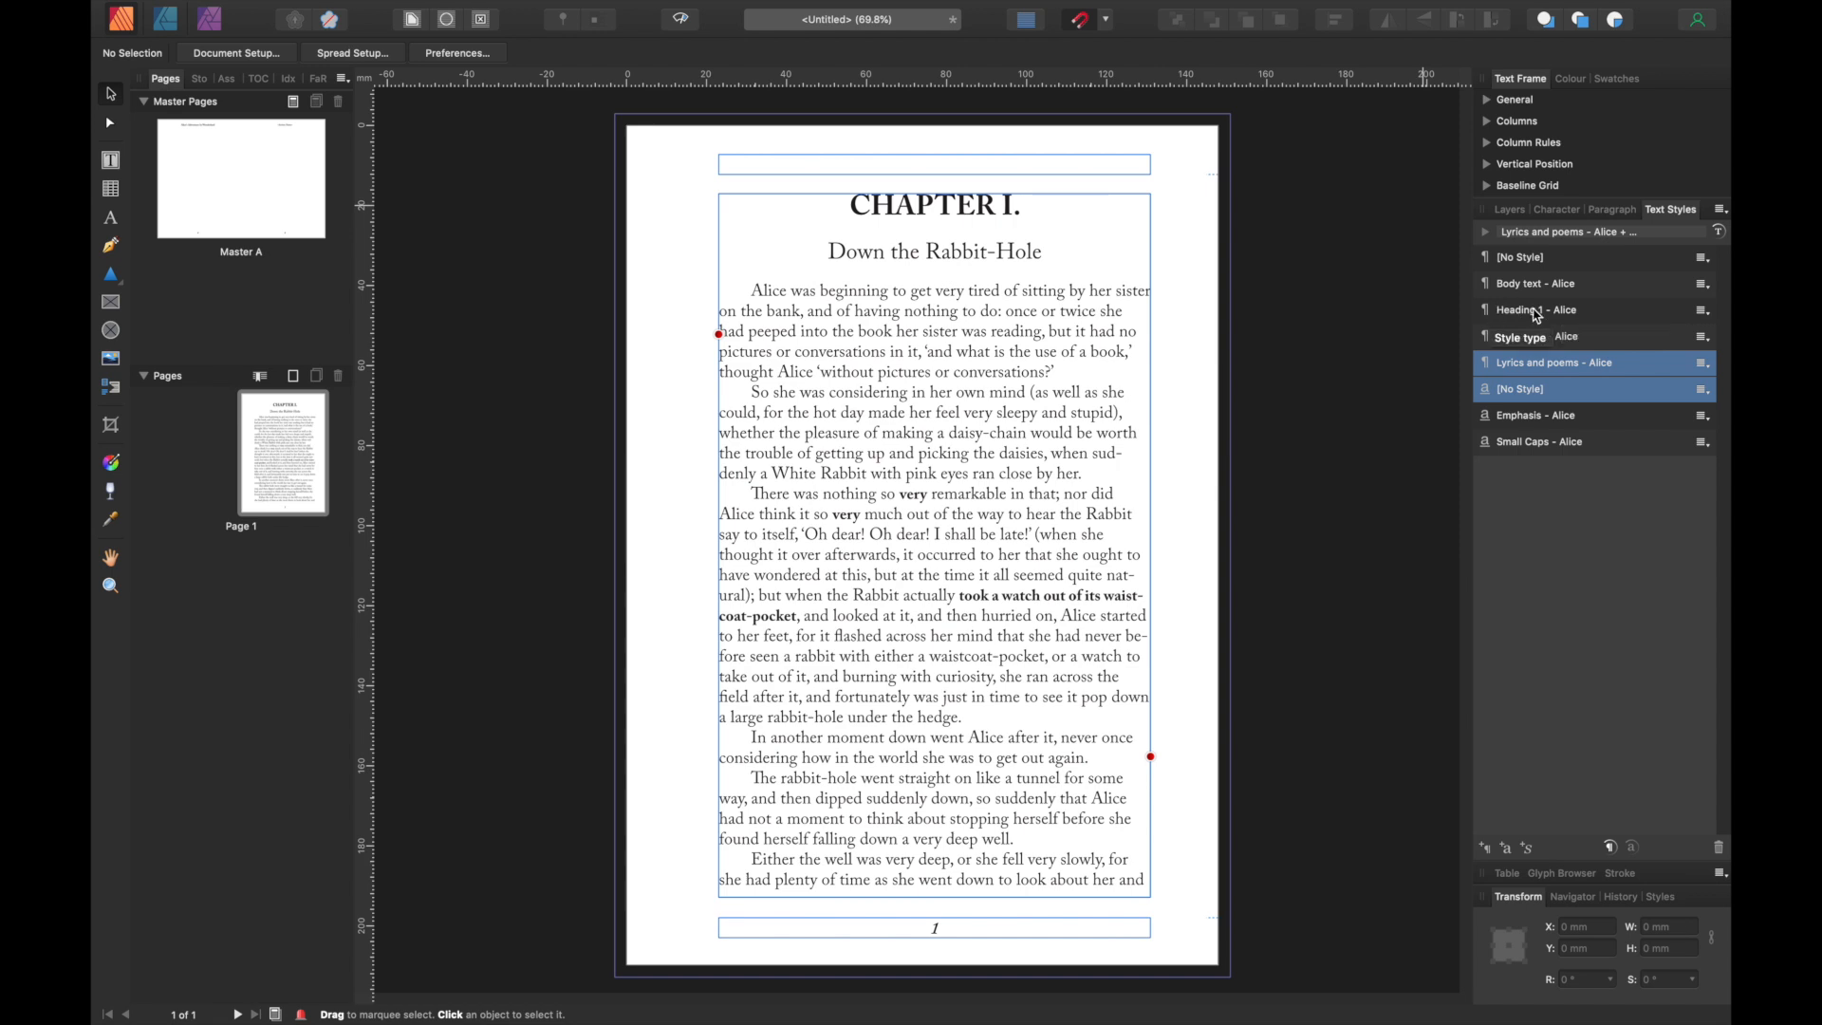
mouse_move(1563, 316)
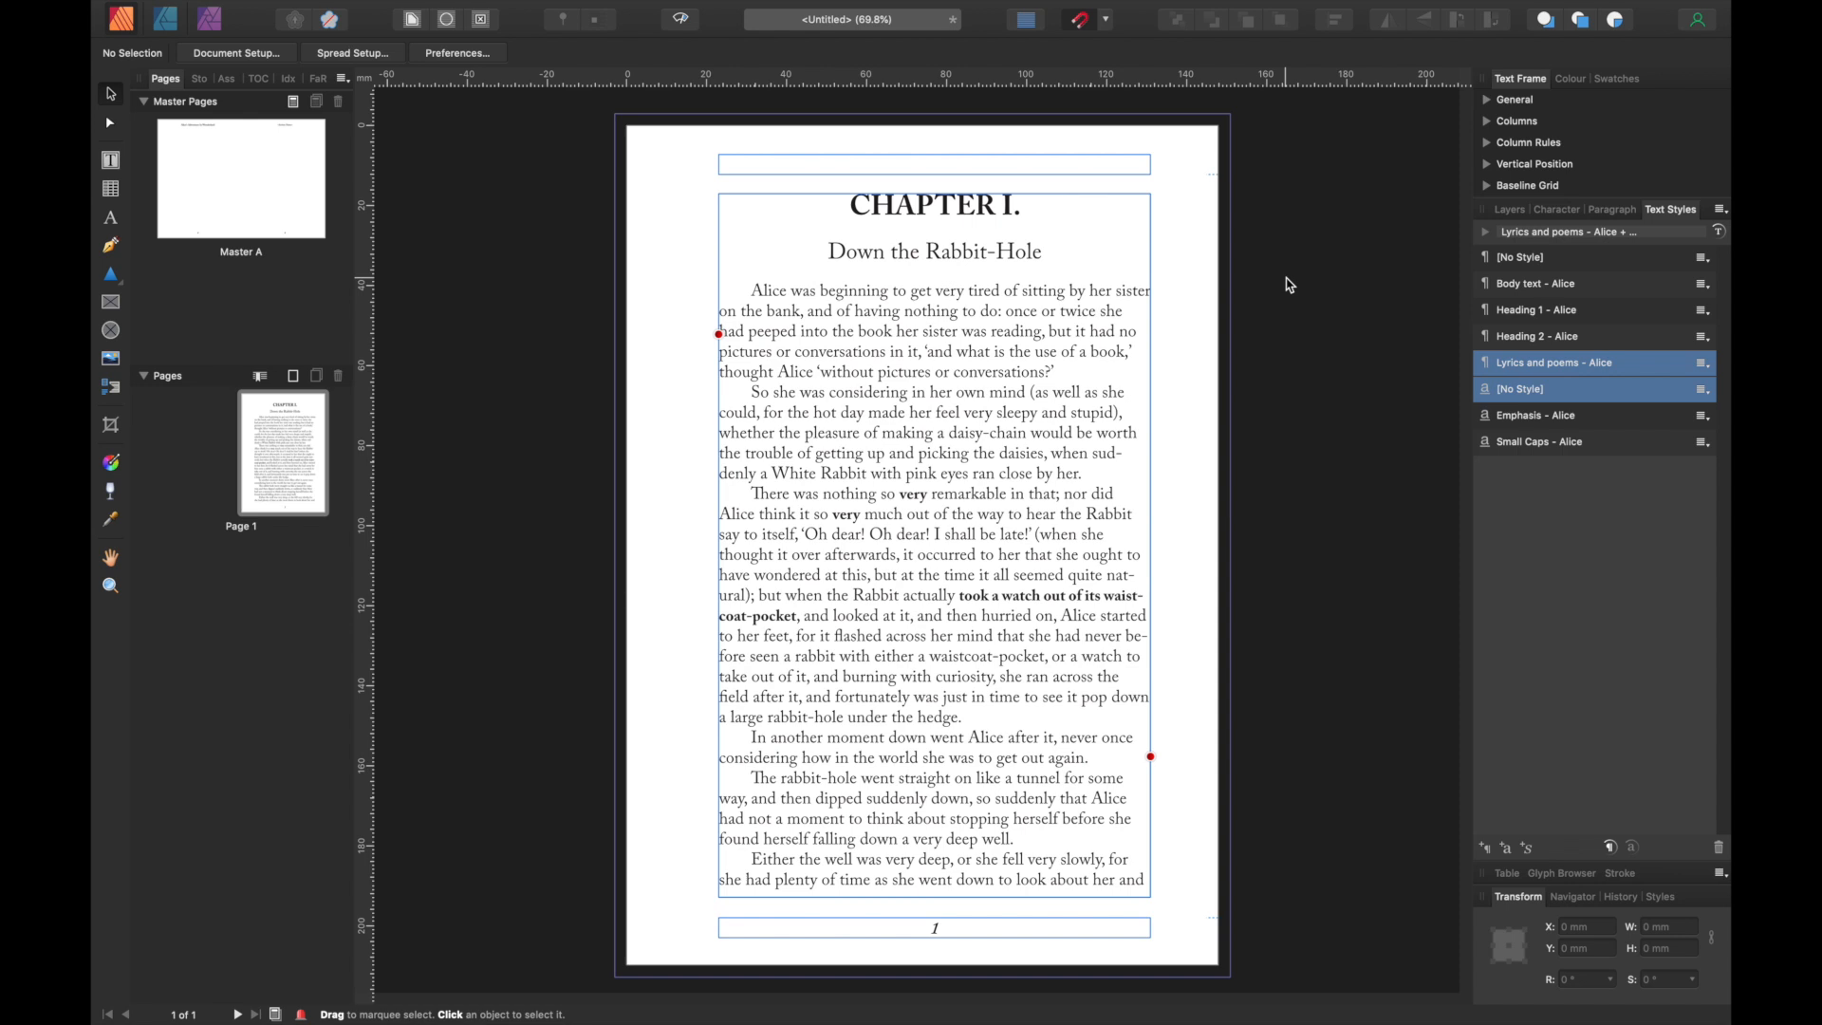
mouse_move(1262, 245)
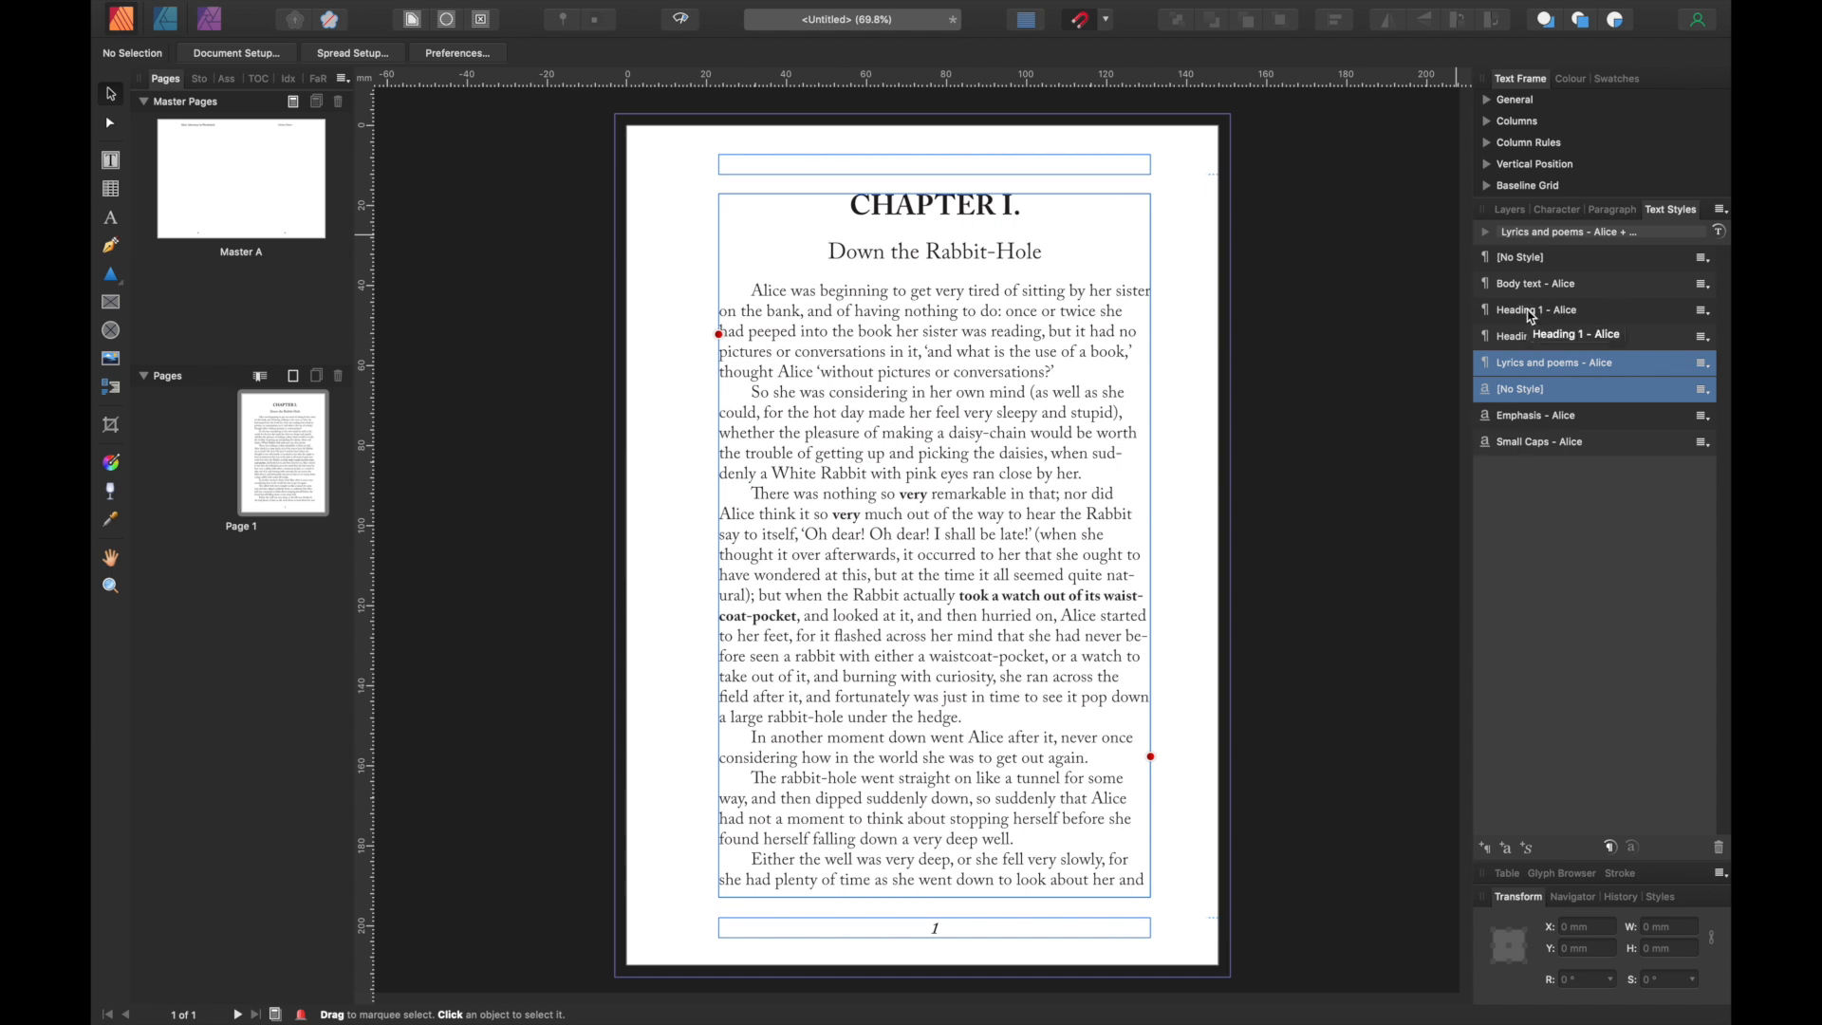
- Give Heading 1 - Alice 260 pt space before (always used) and 8 pt after
double_click(1536, 309)
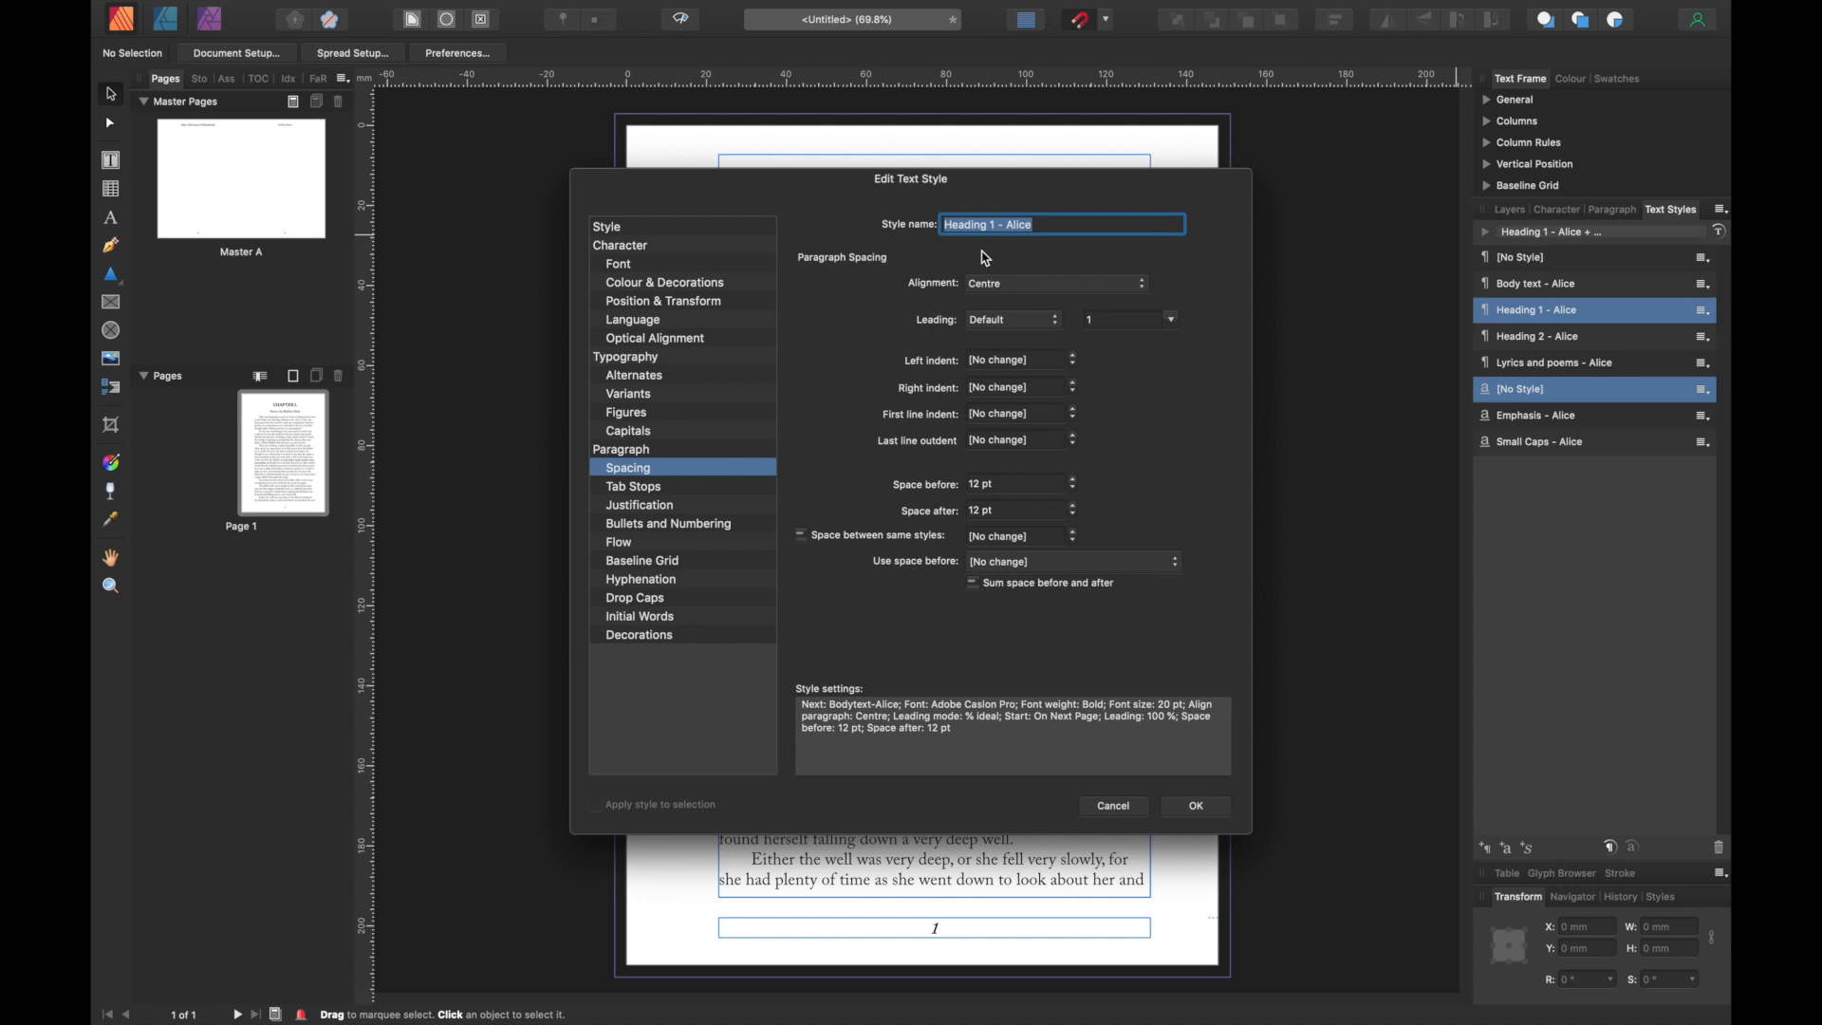
click(618, 264)
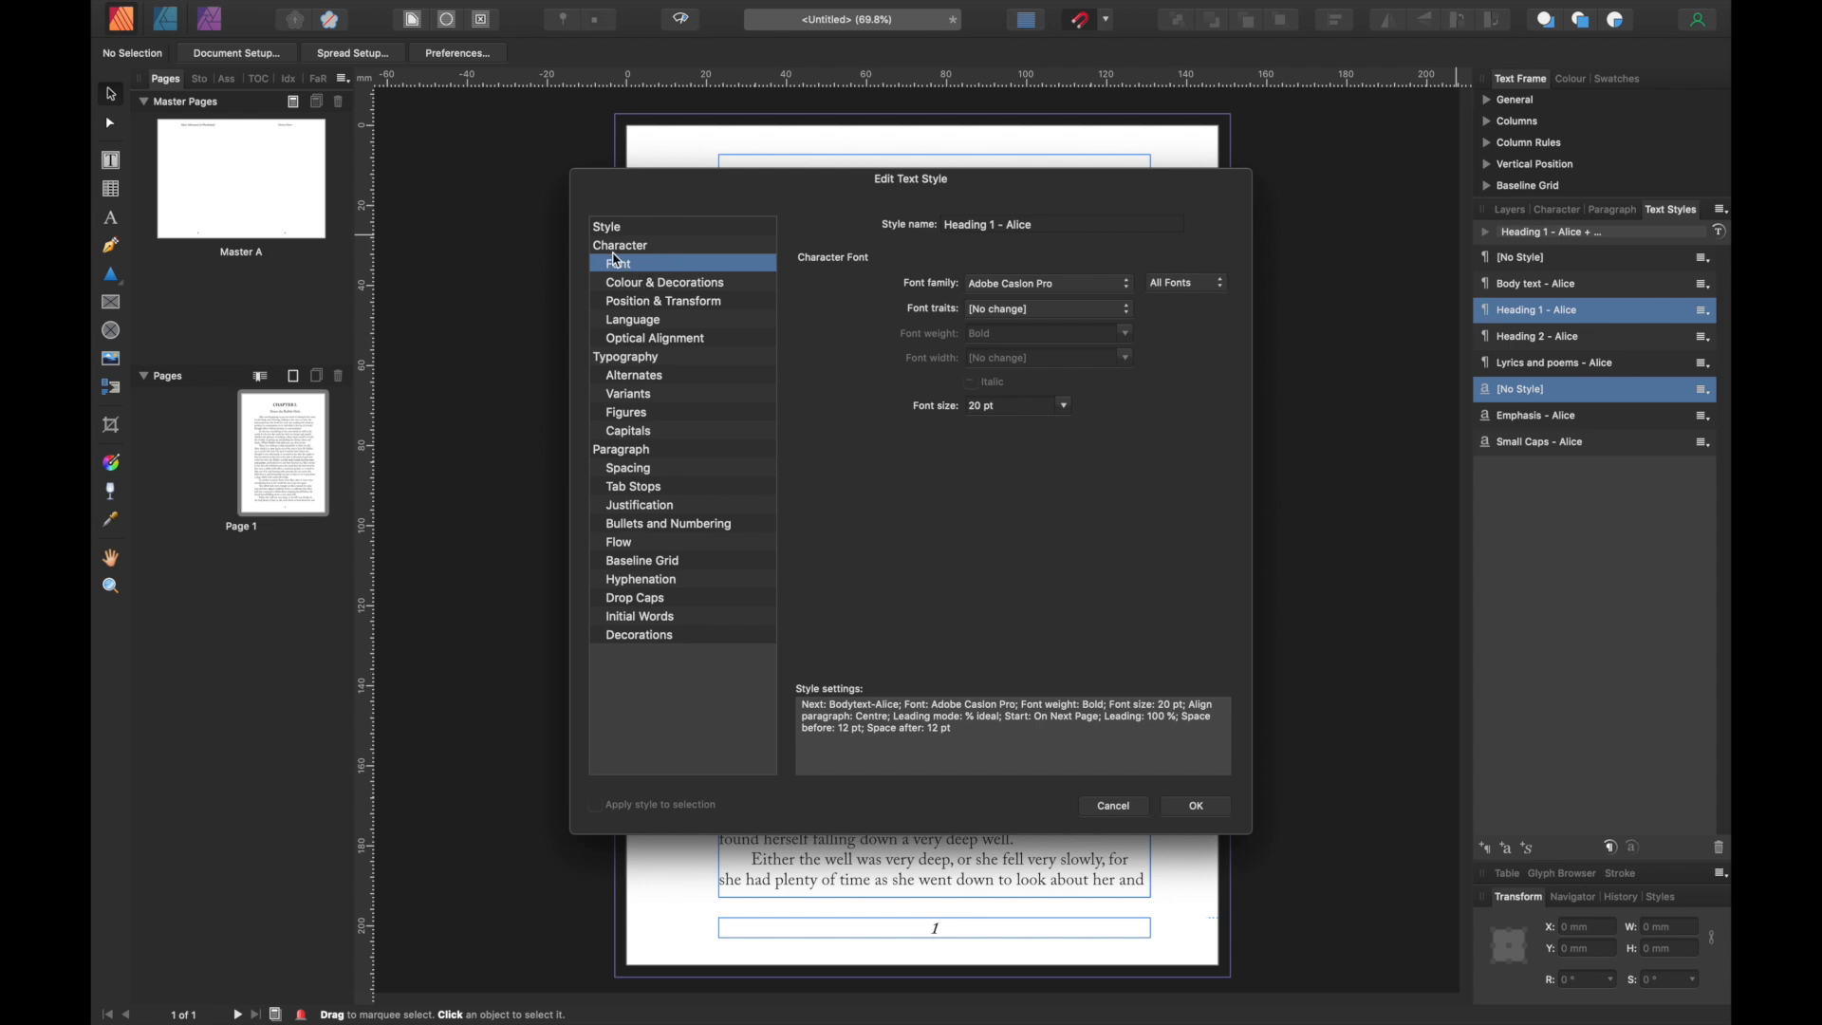
mouse_move(626, 469)
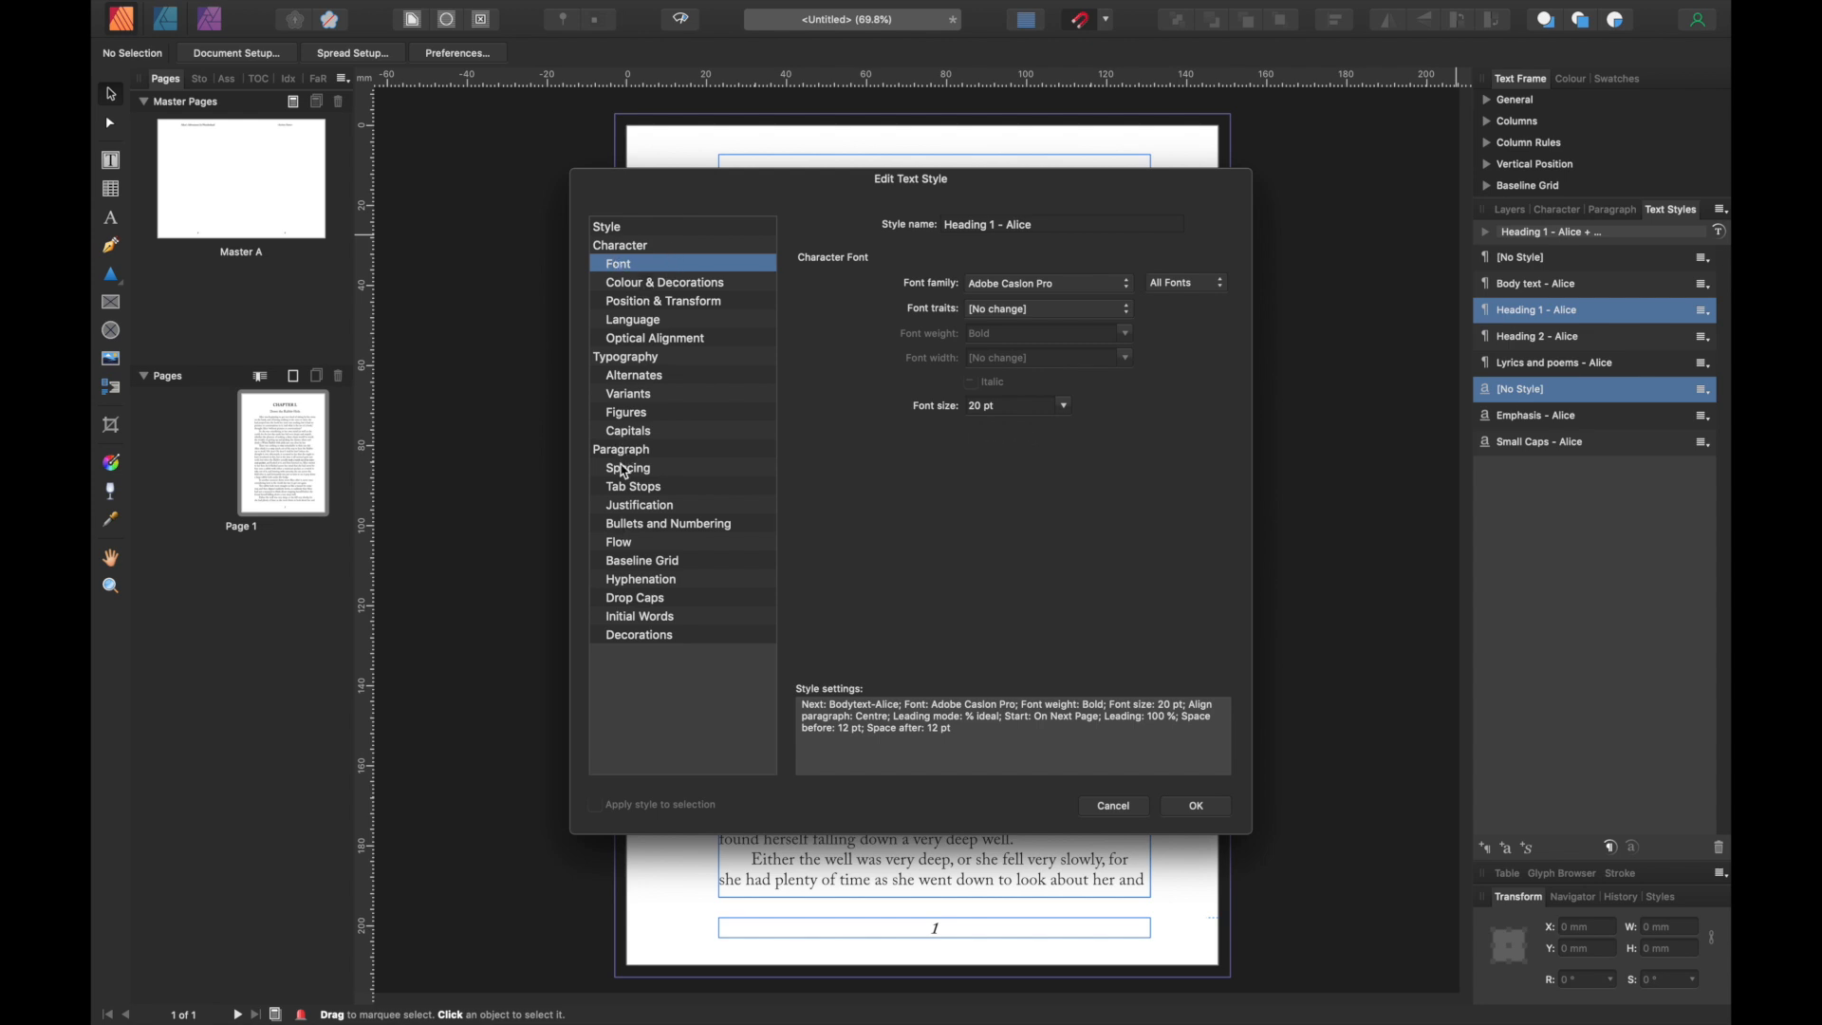
click(621, 449)
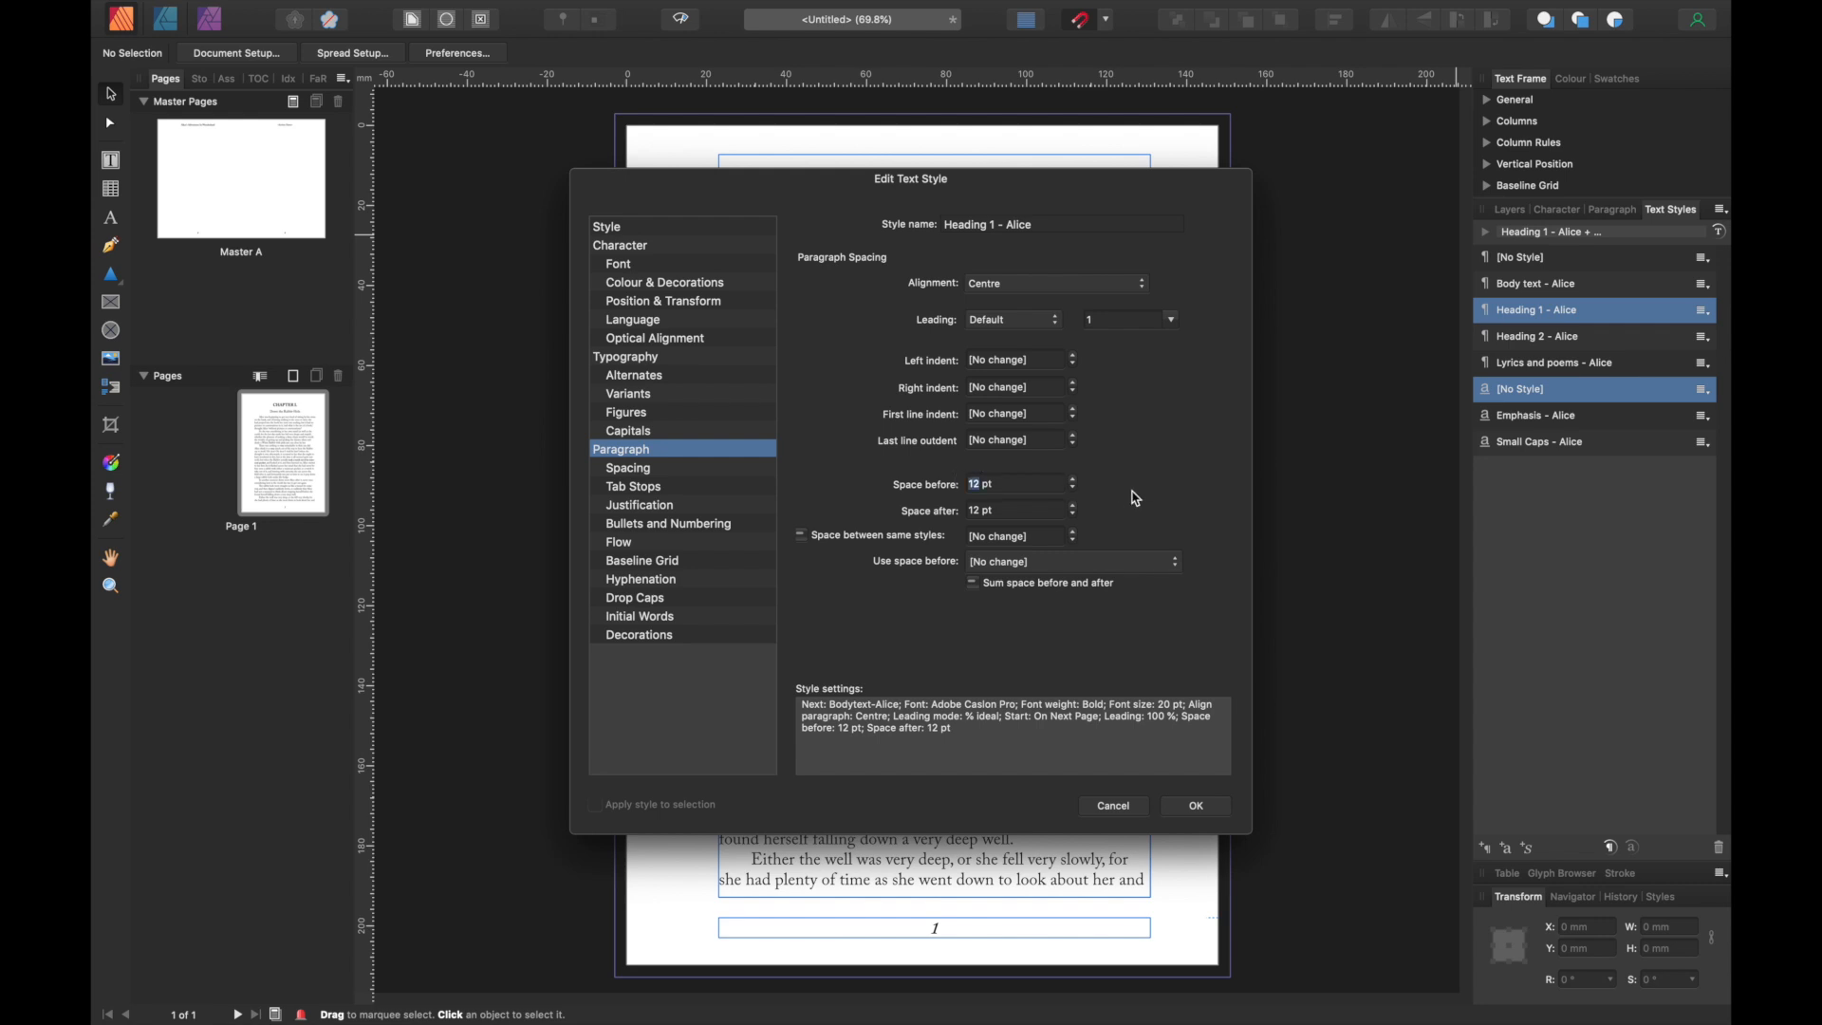
mouse_move(1160, 486)
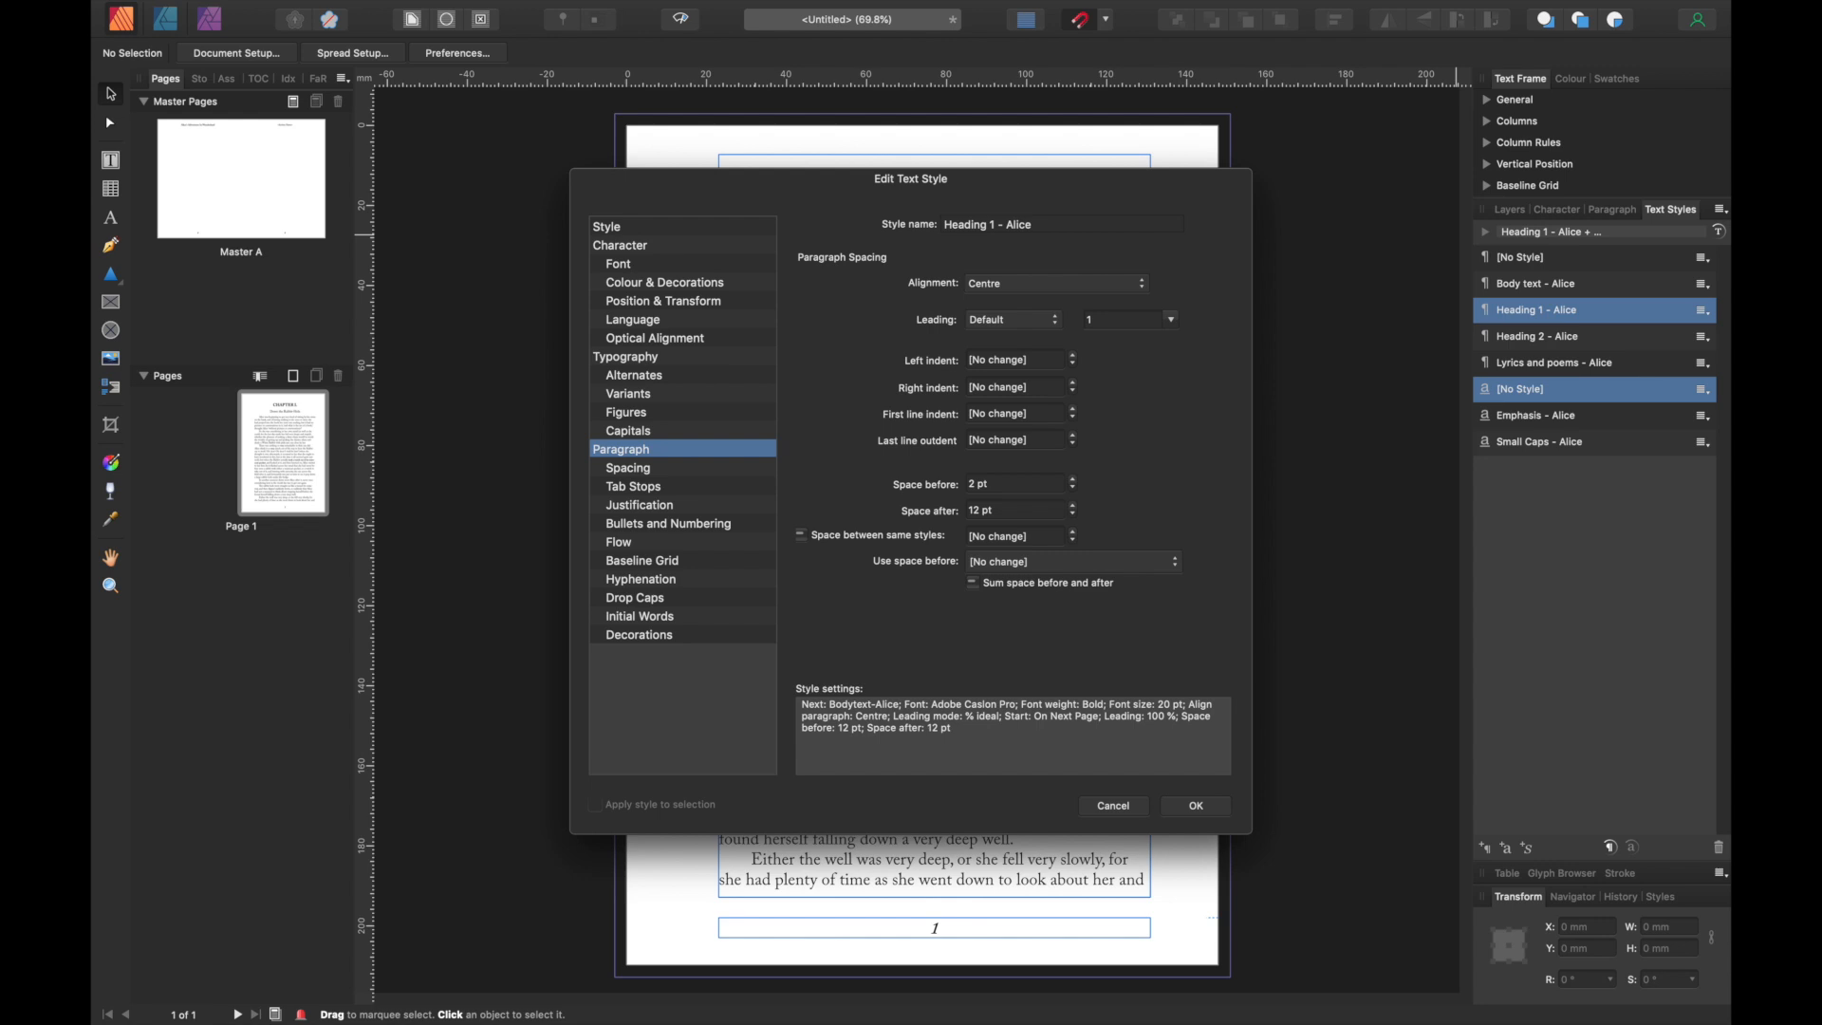
text(260 pt)
text(10)
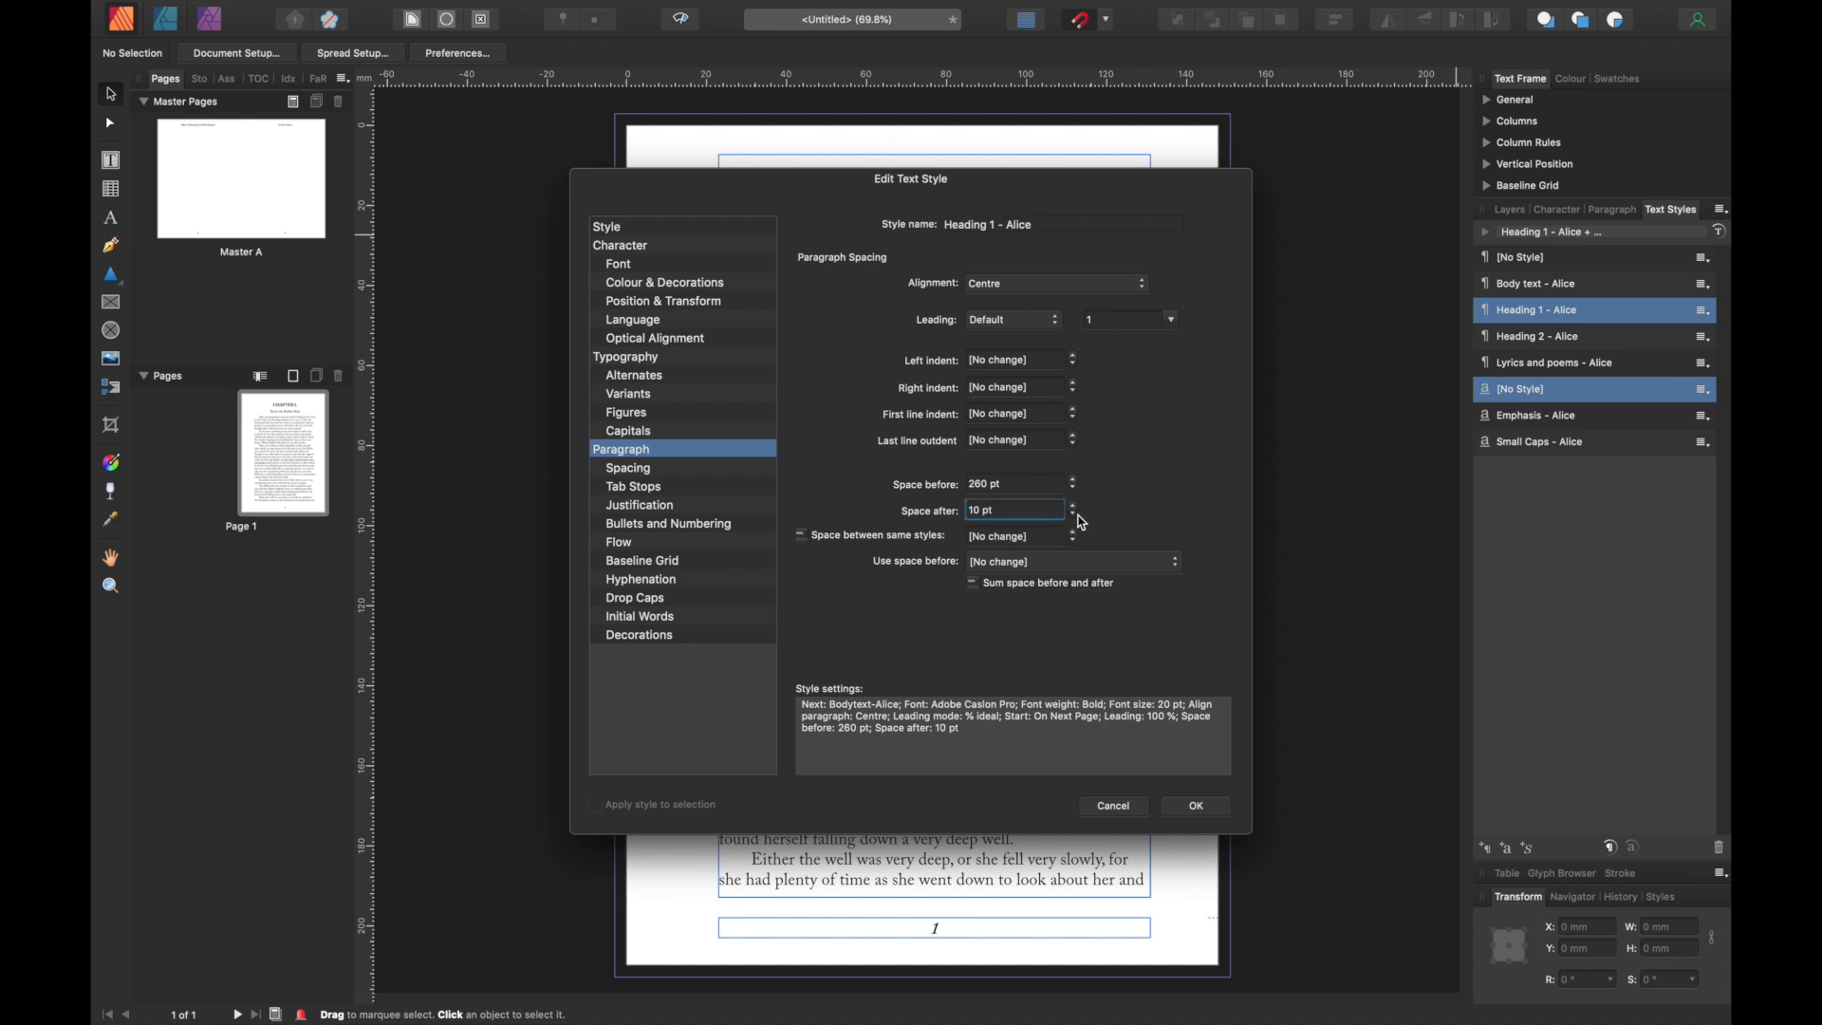
click(1071, 513)
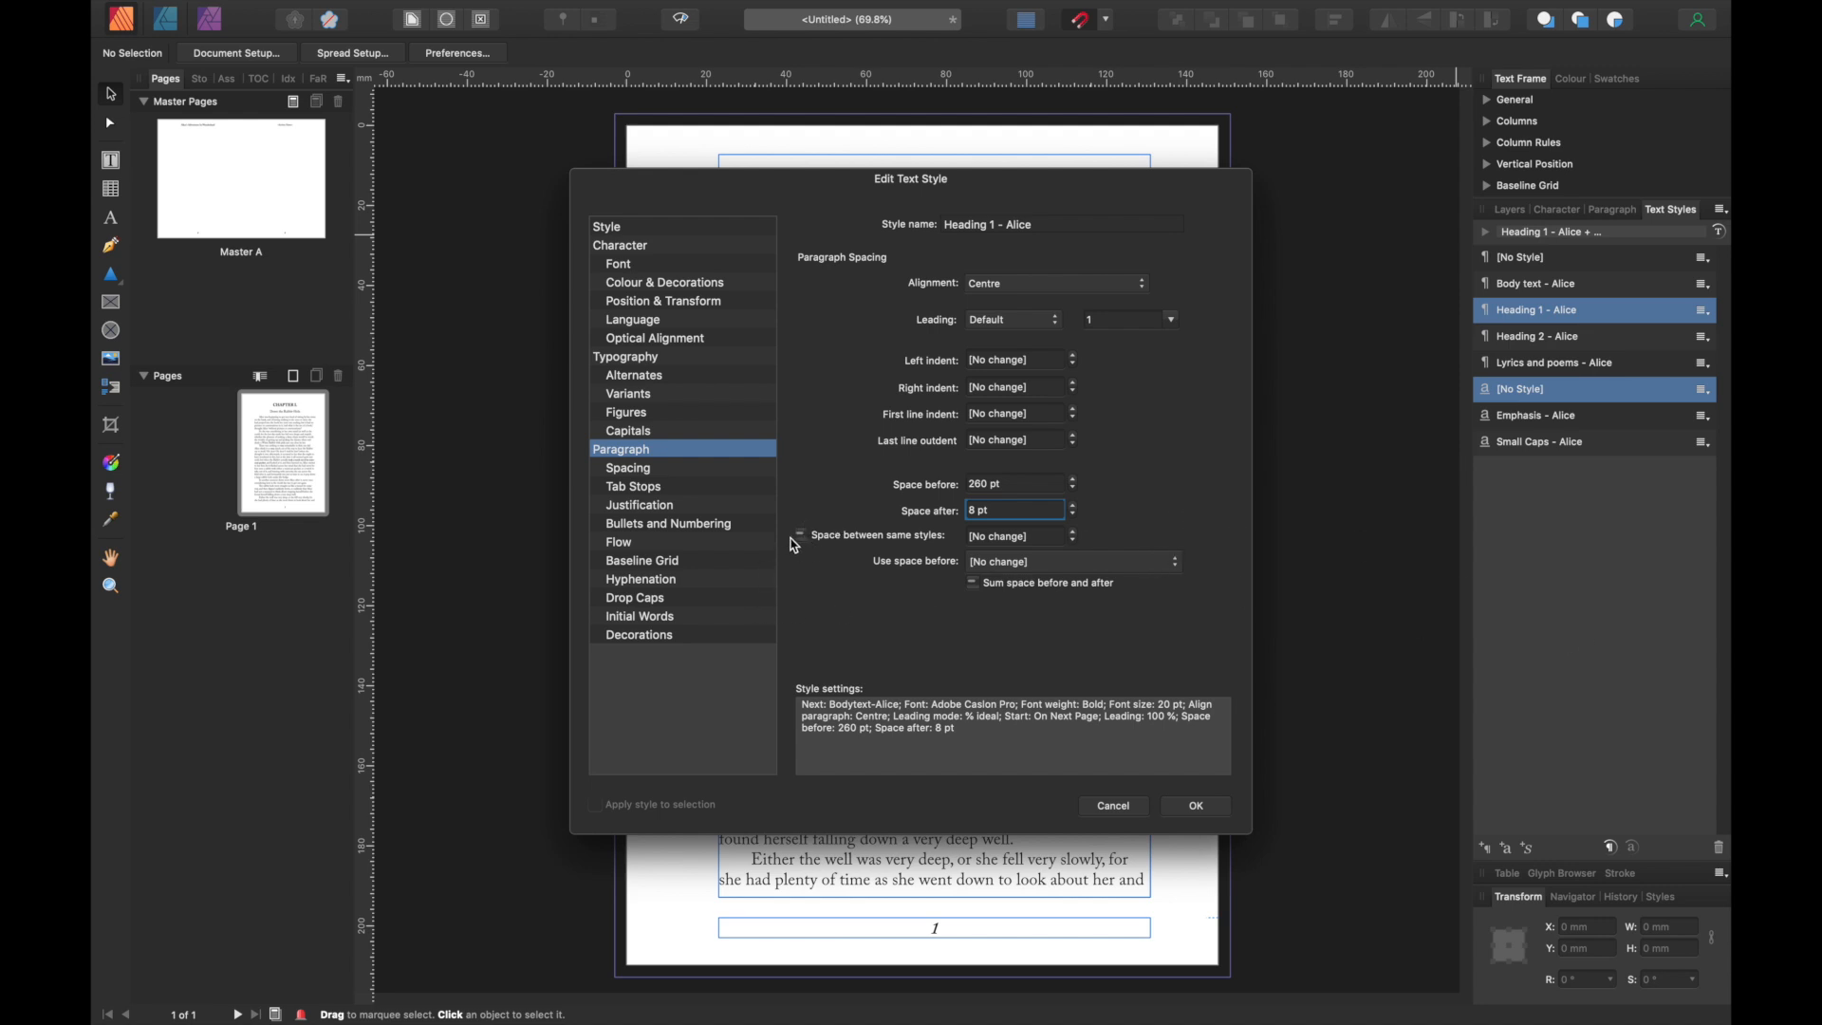
mouse_move(879, 570)
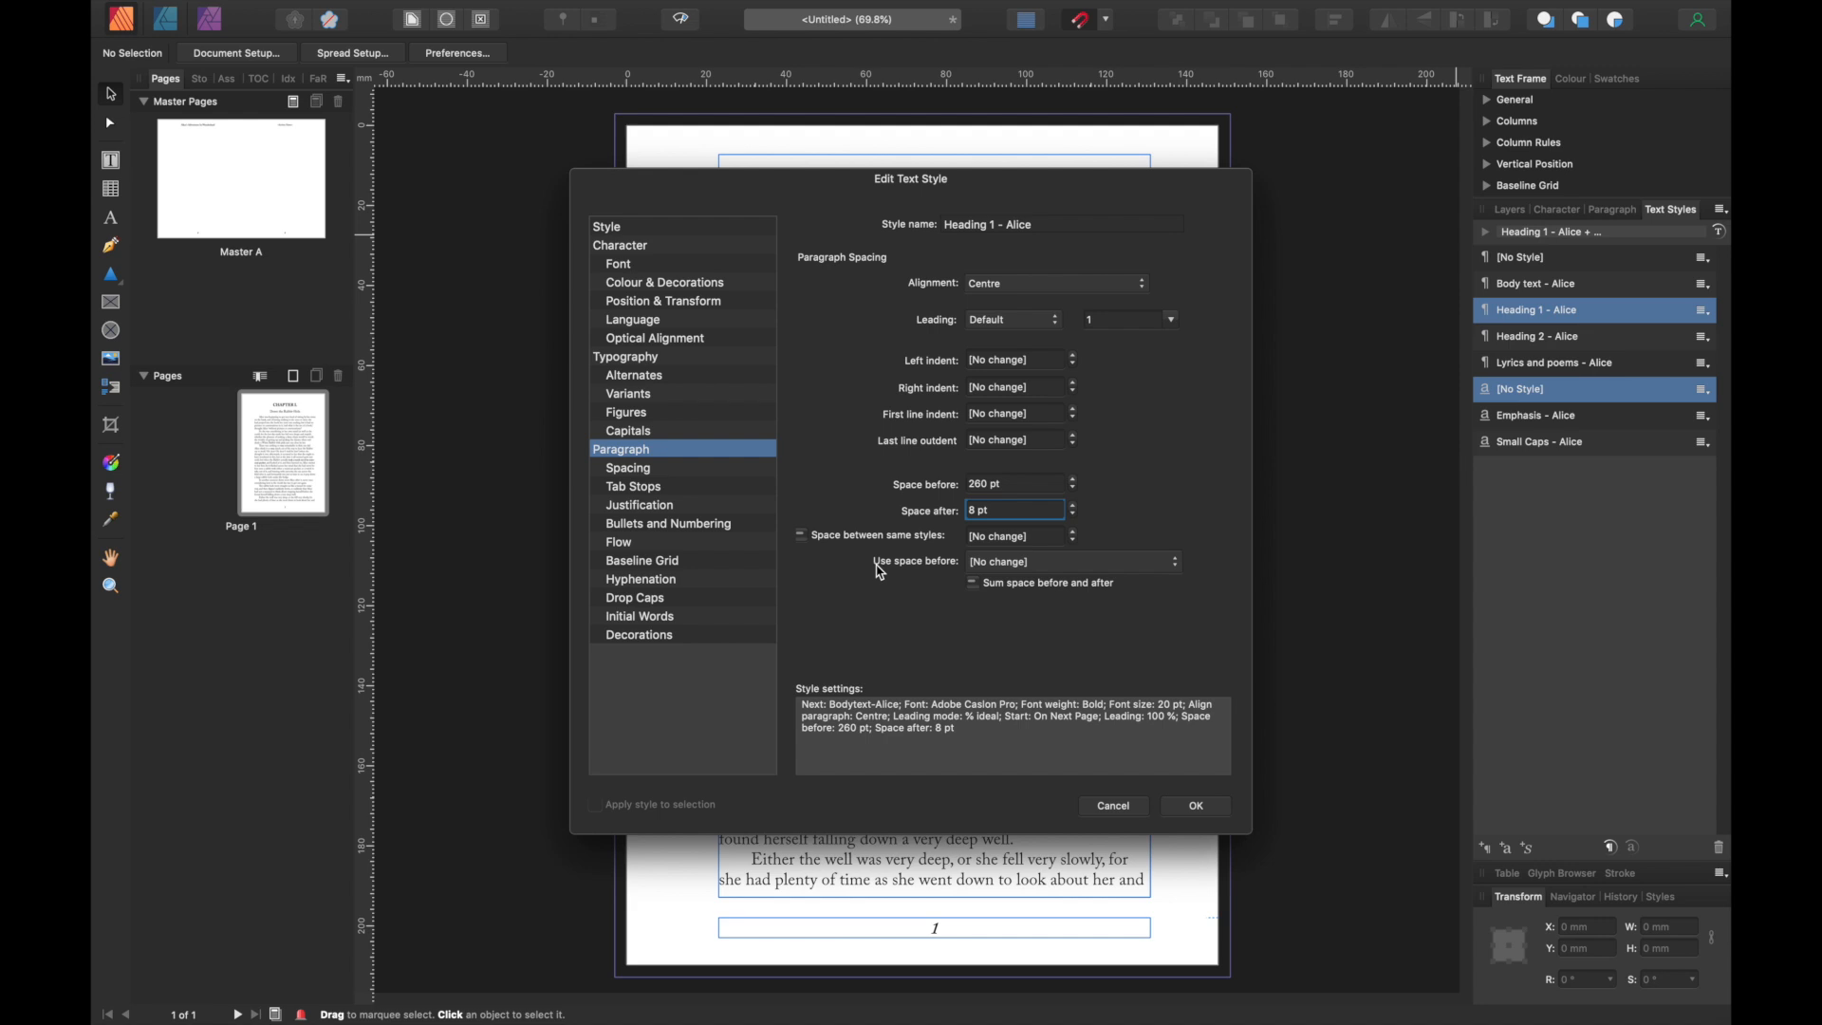
mouse_move(1189, 578)
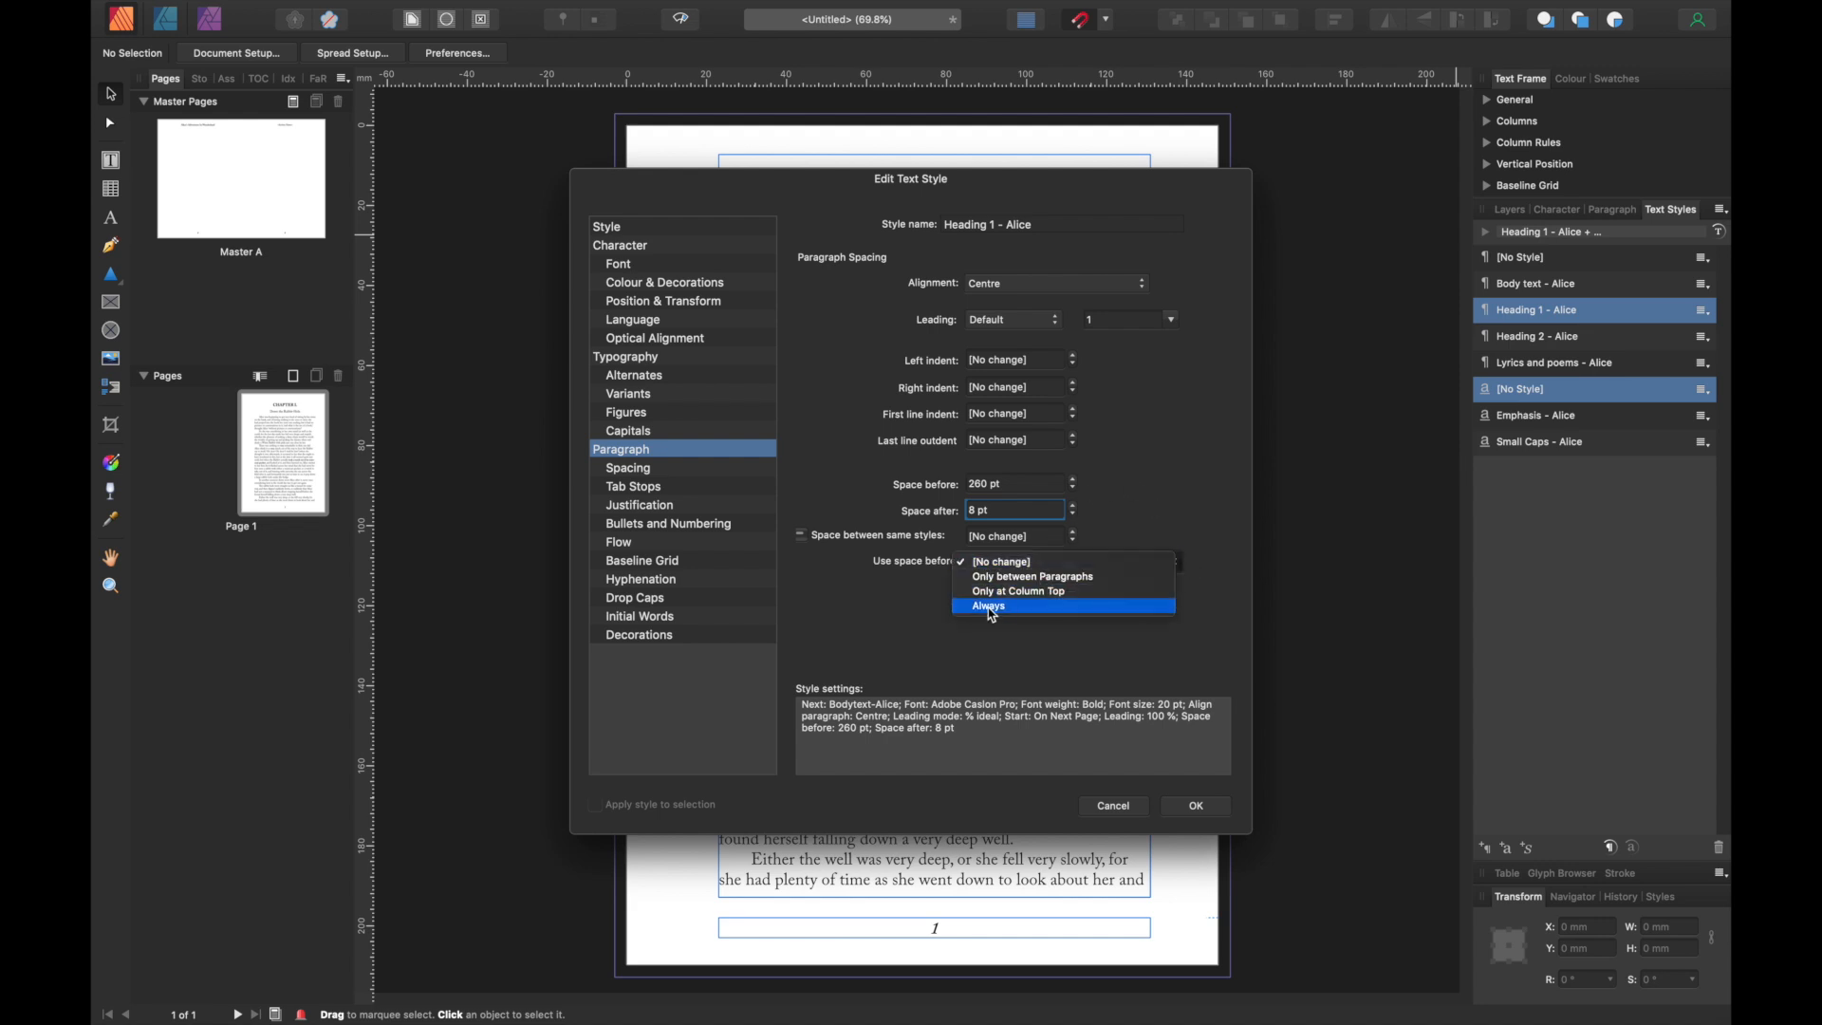
click(989, 605)
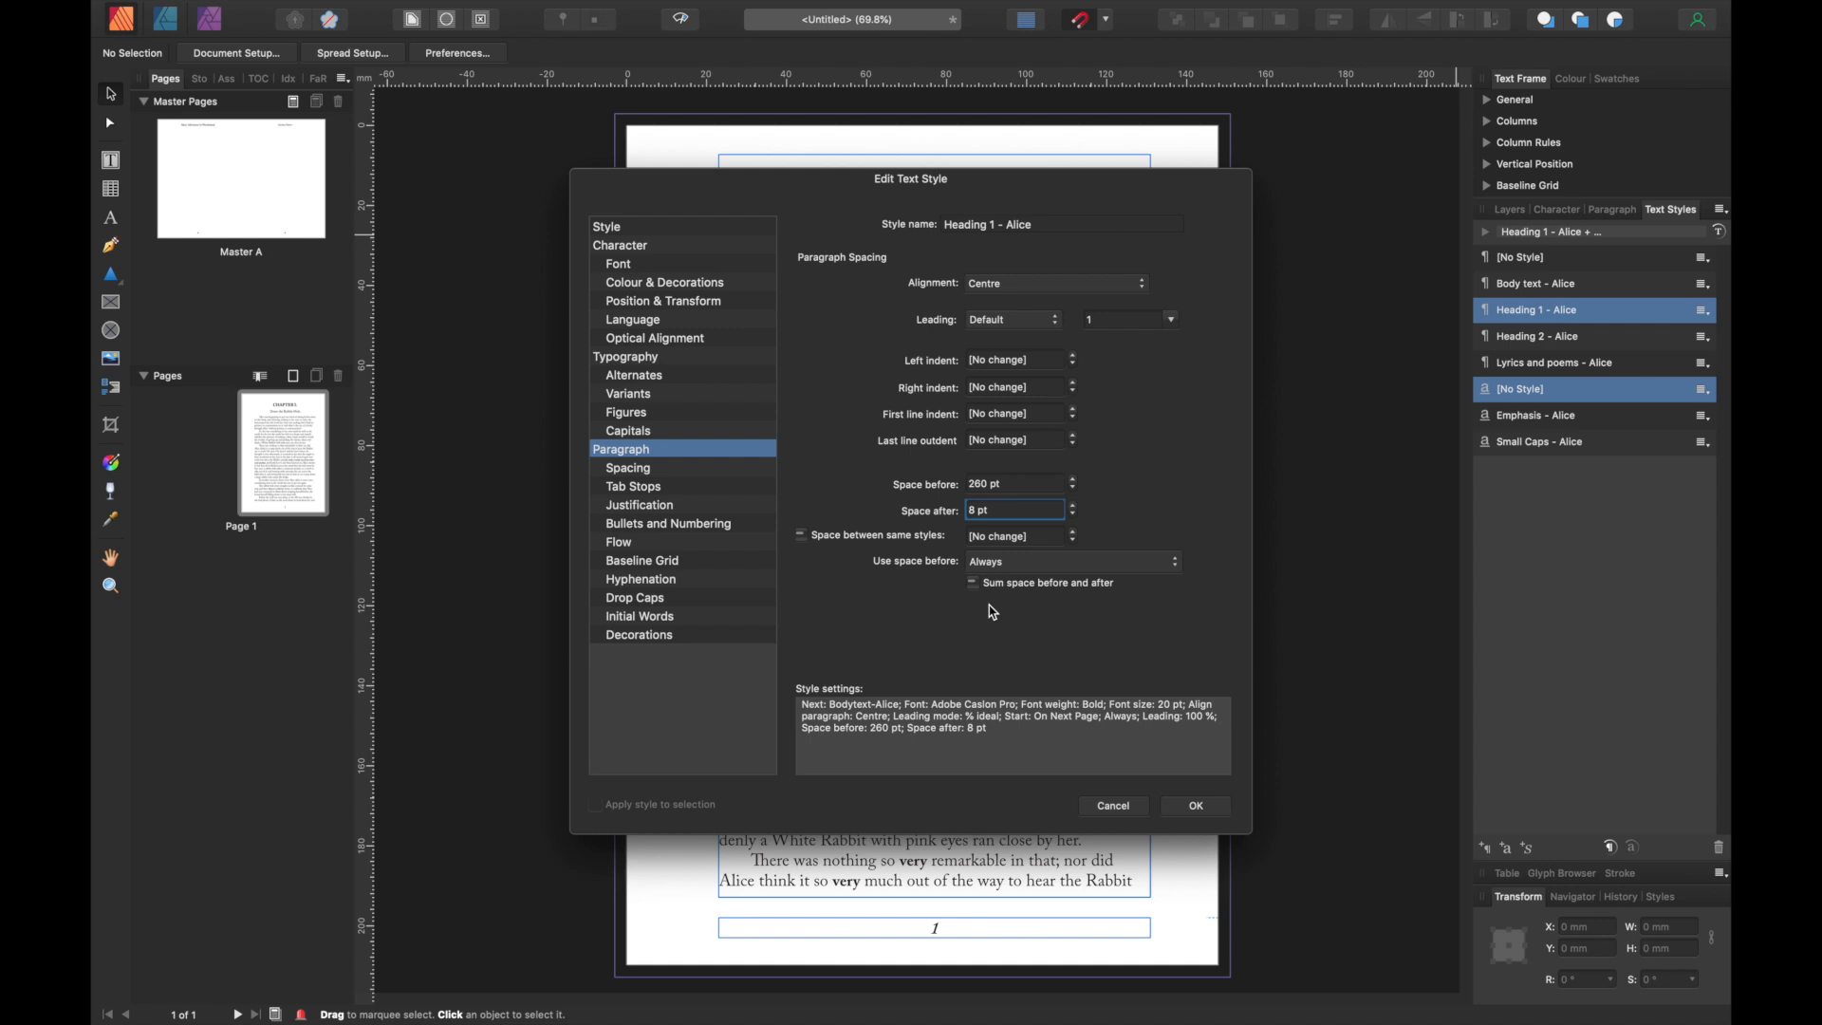
mouse_move(799, 222)
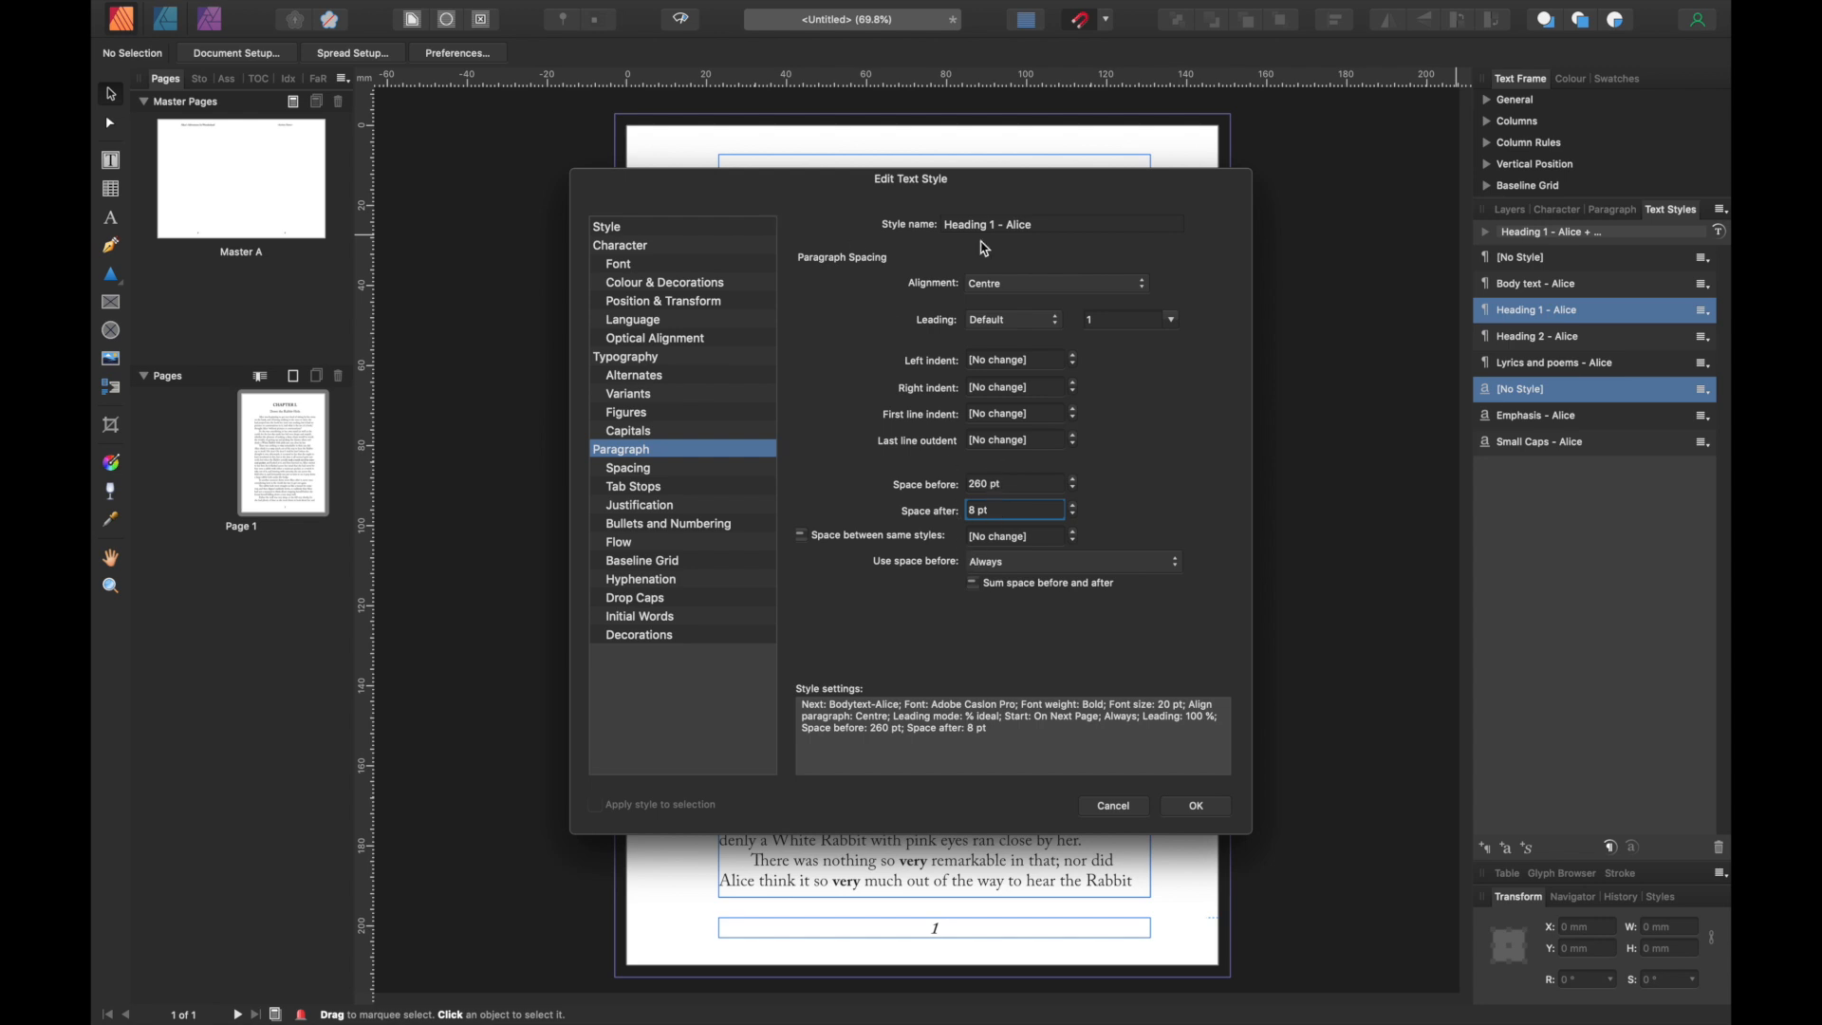
mouse_move(994, 160)
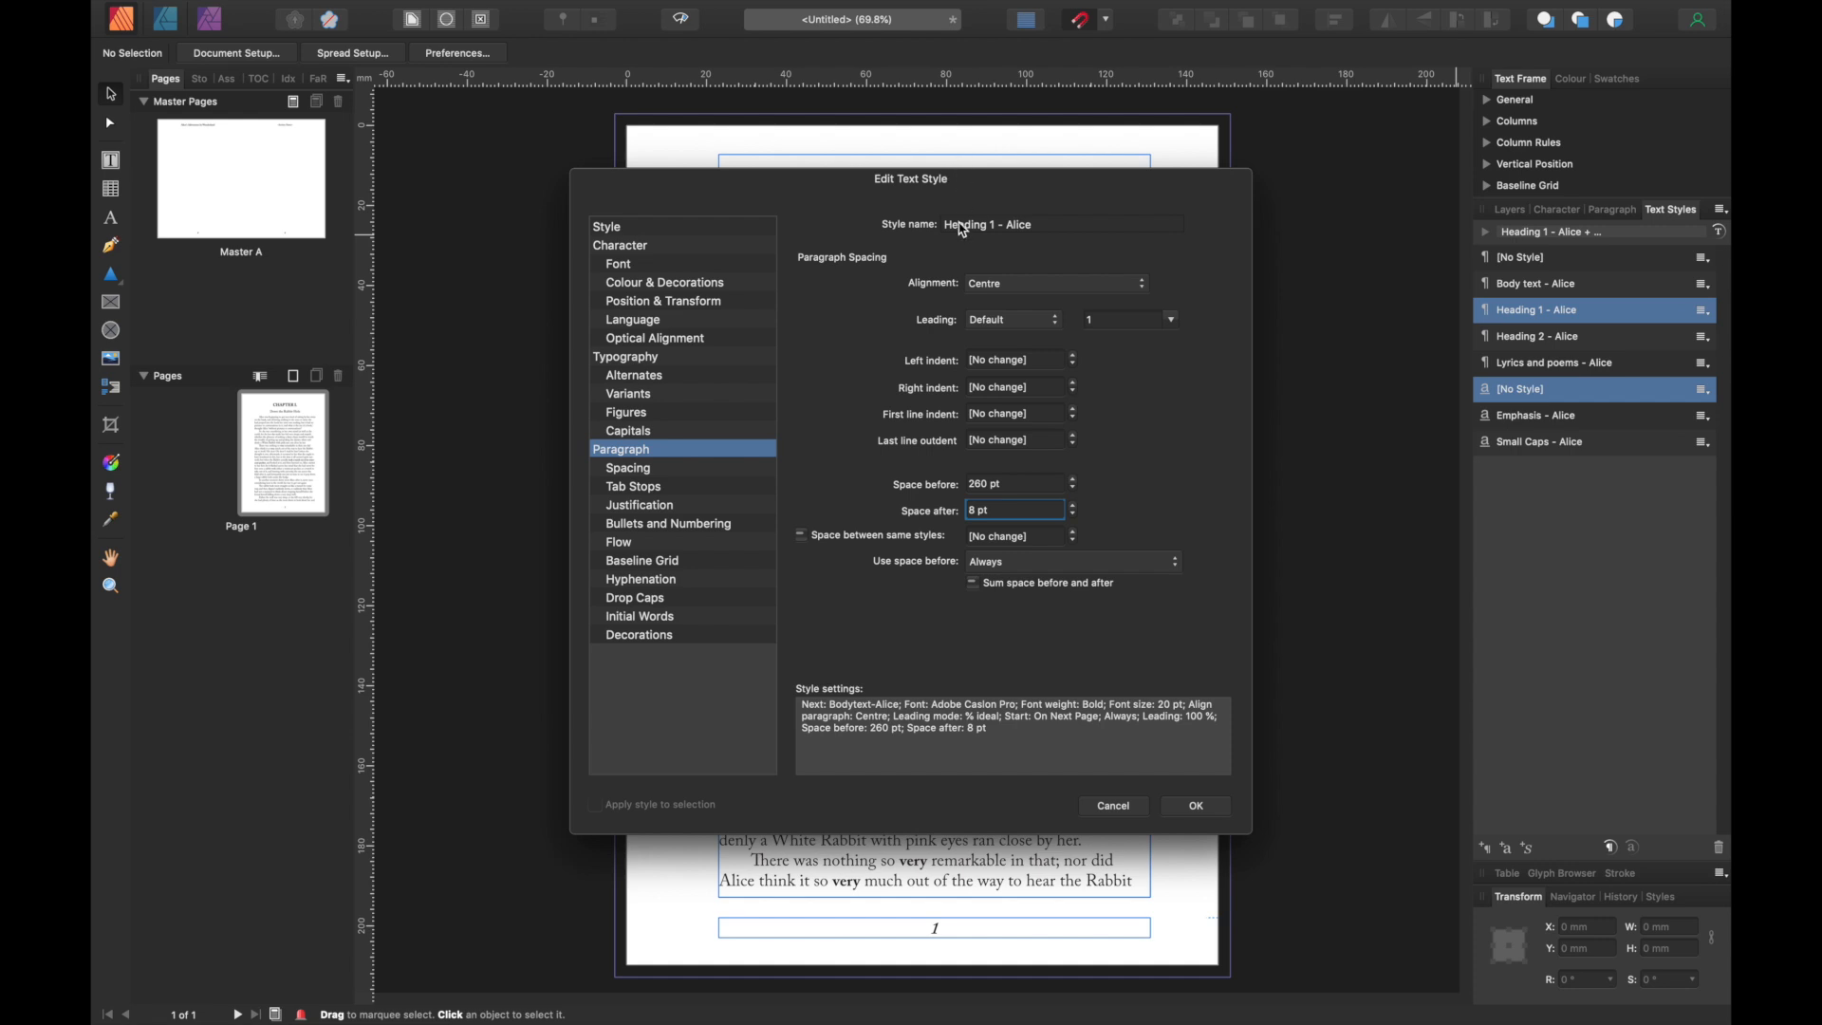
mouse_move(923, 604)
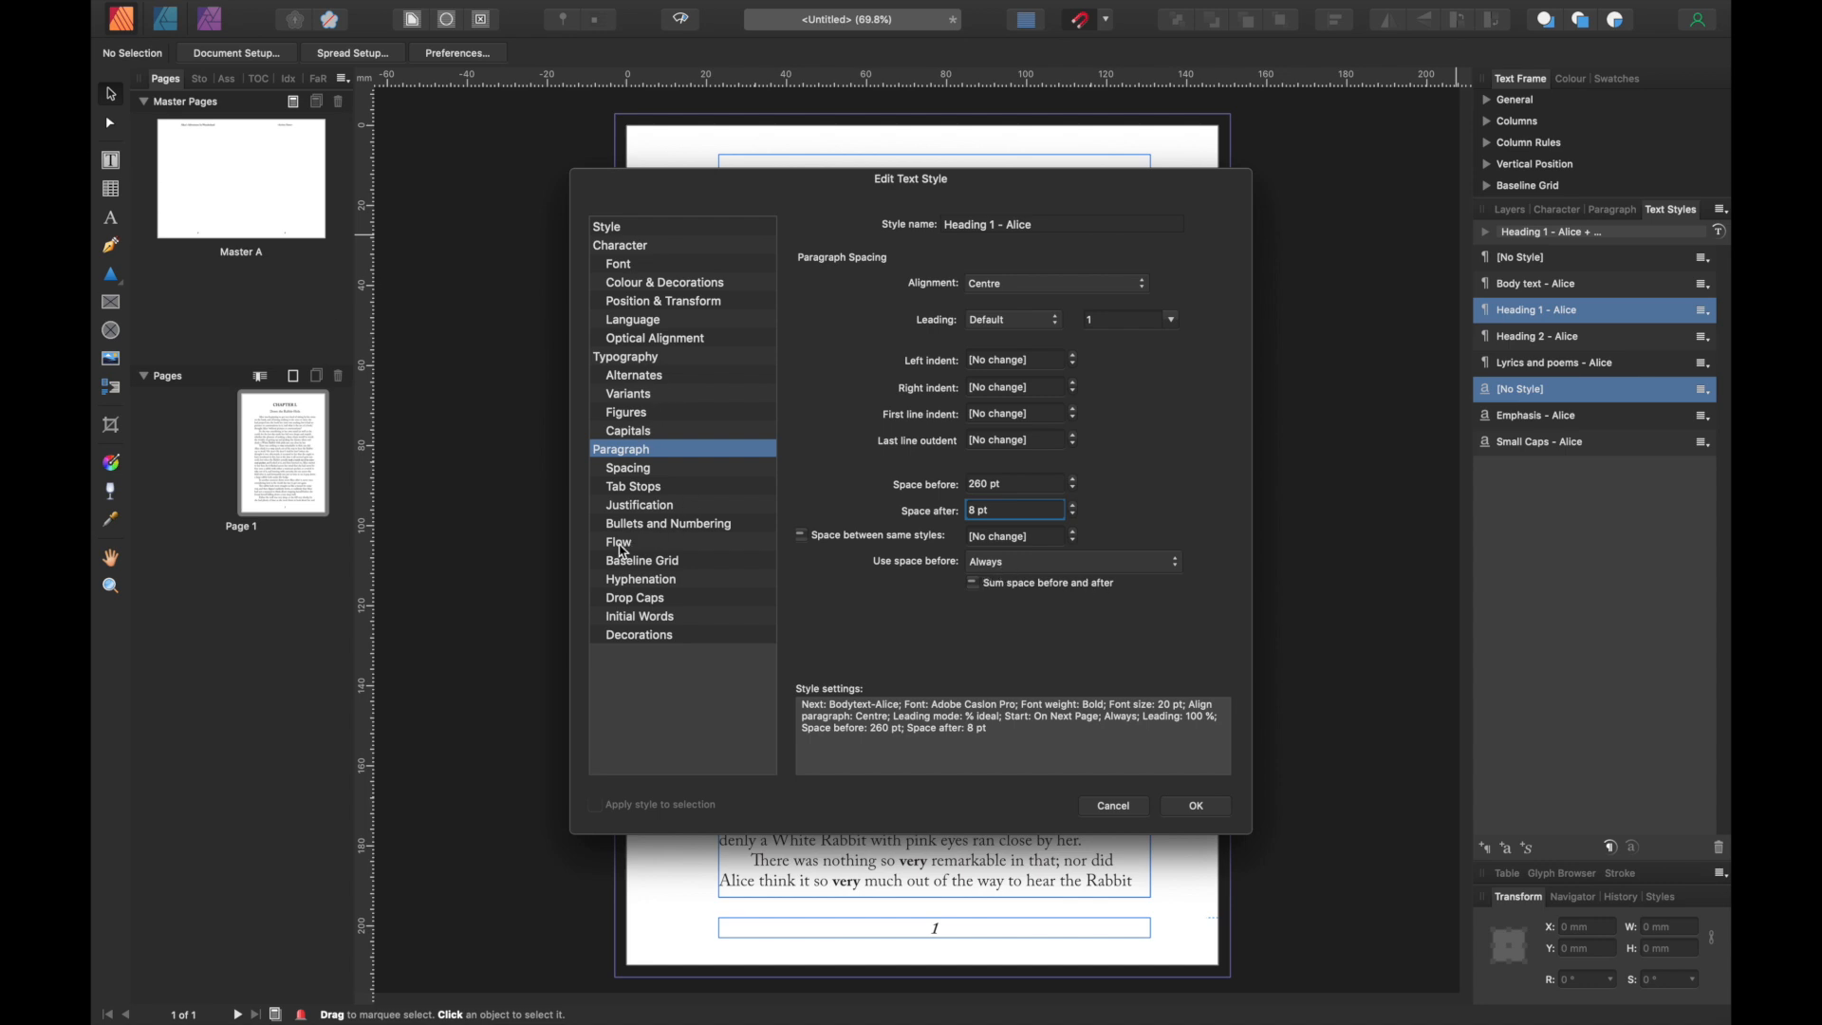
- Set Heading 1 - Alice to start on next odd page, preventing orphans and widows
click(620, 542)
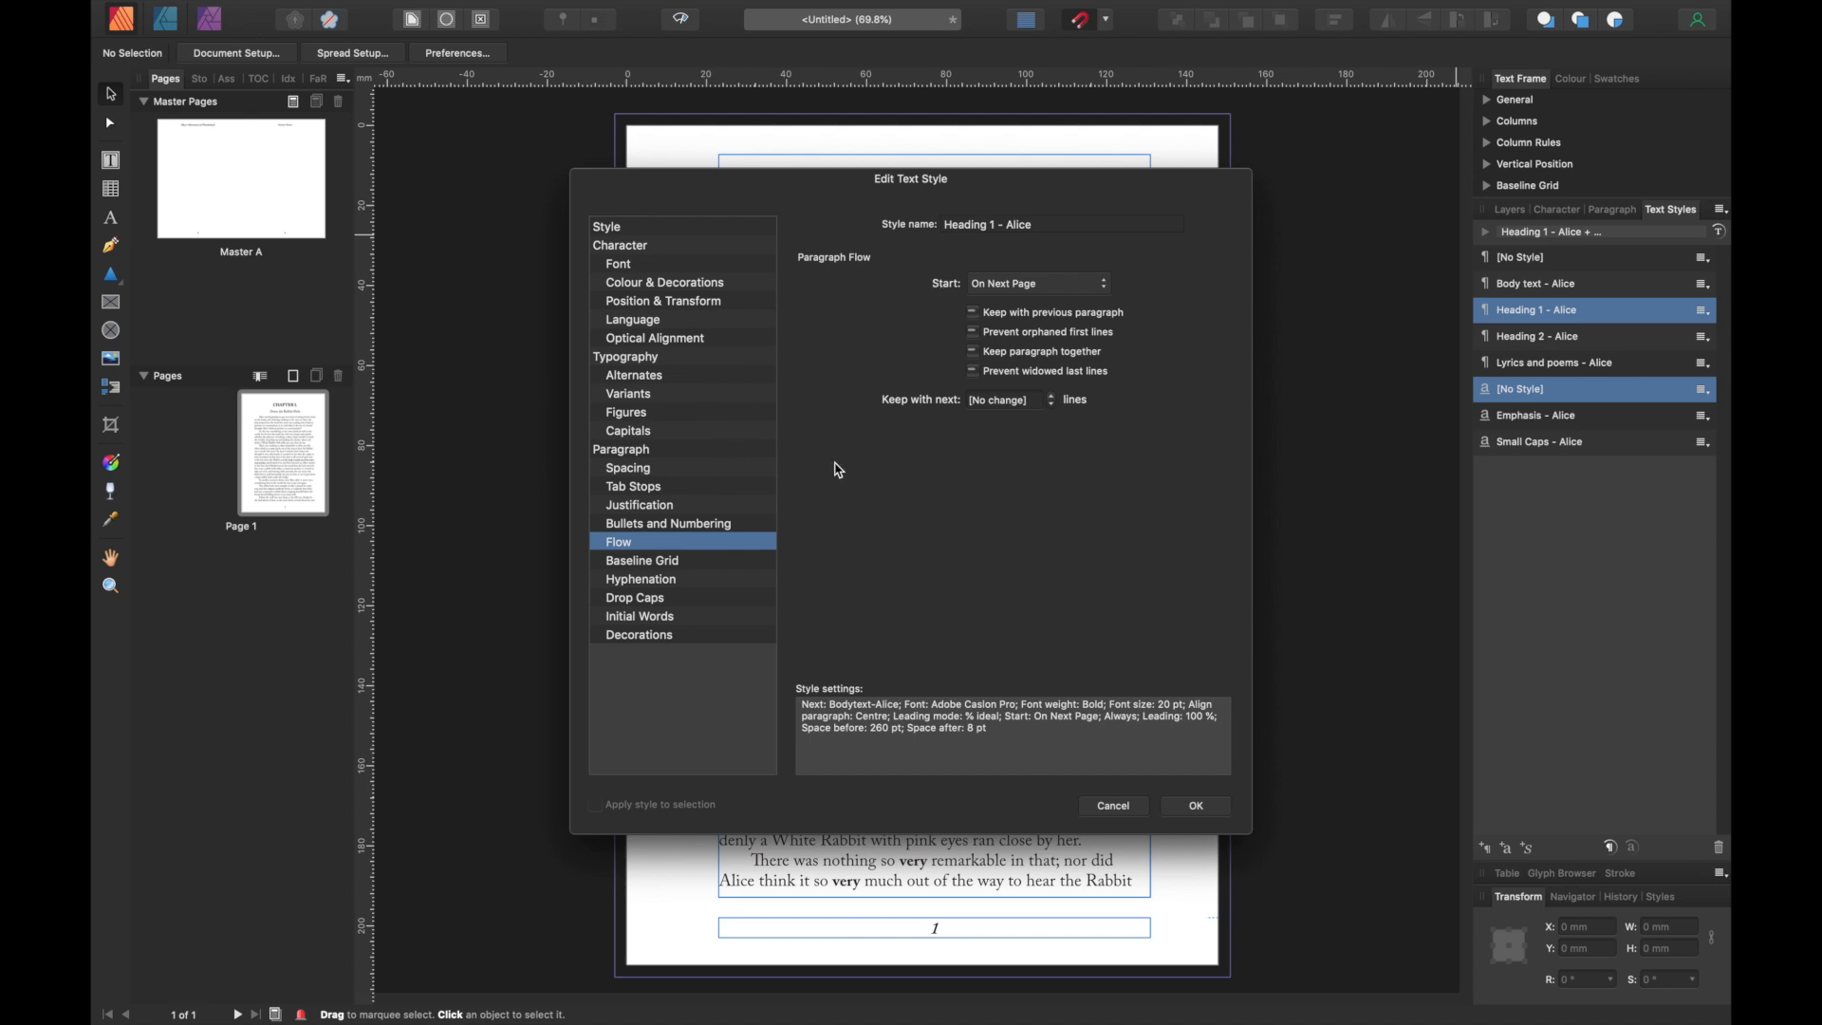
mouse_move(977, 280)
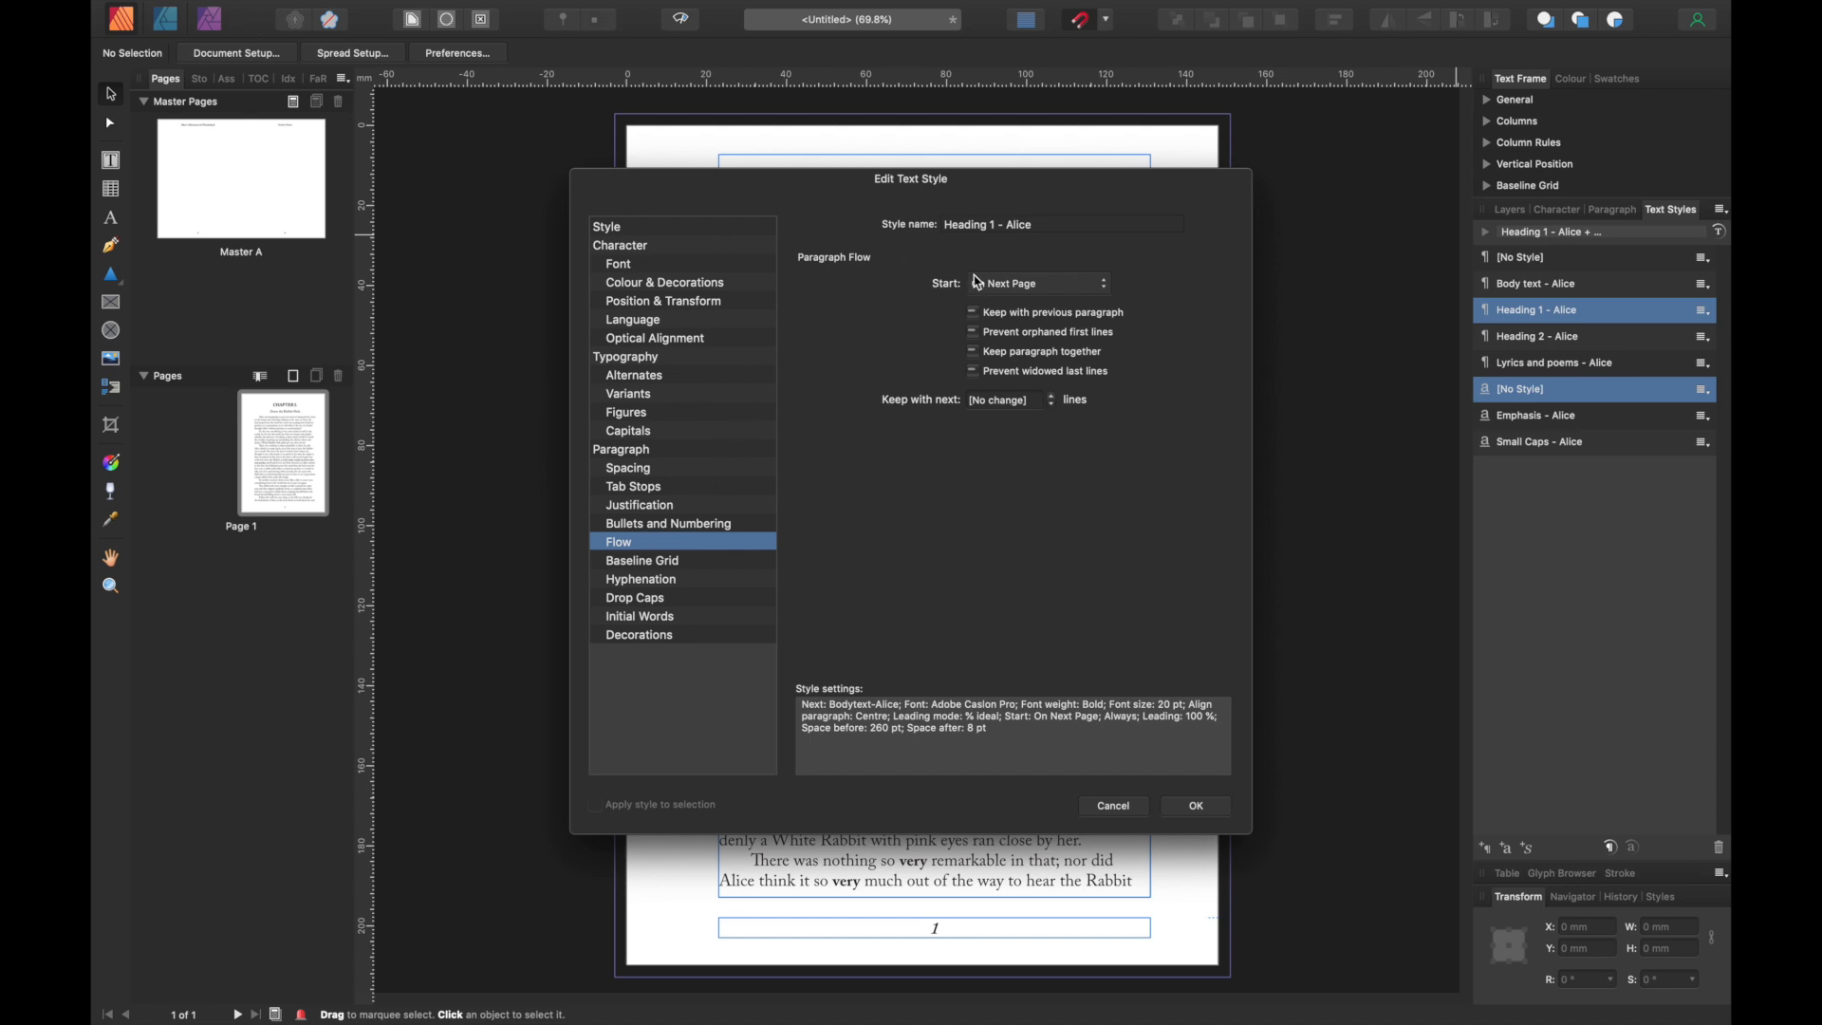
click(1040, 283)
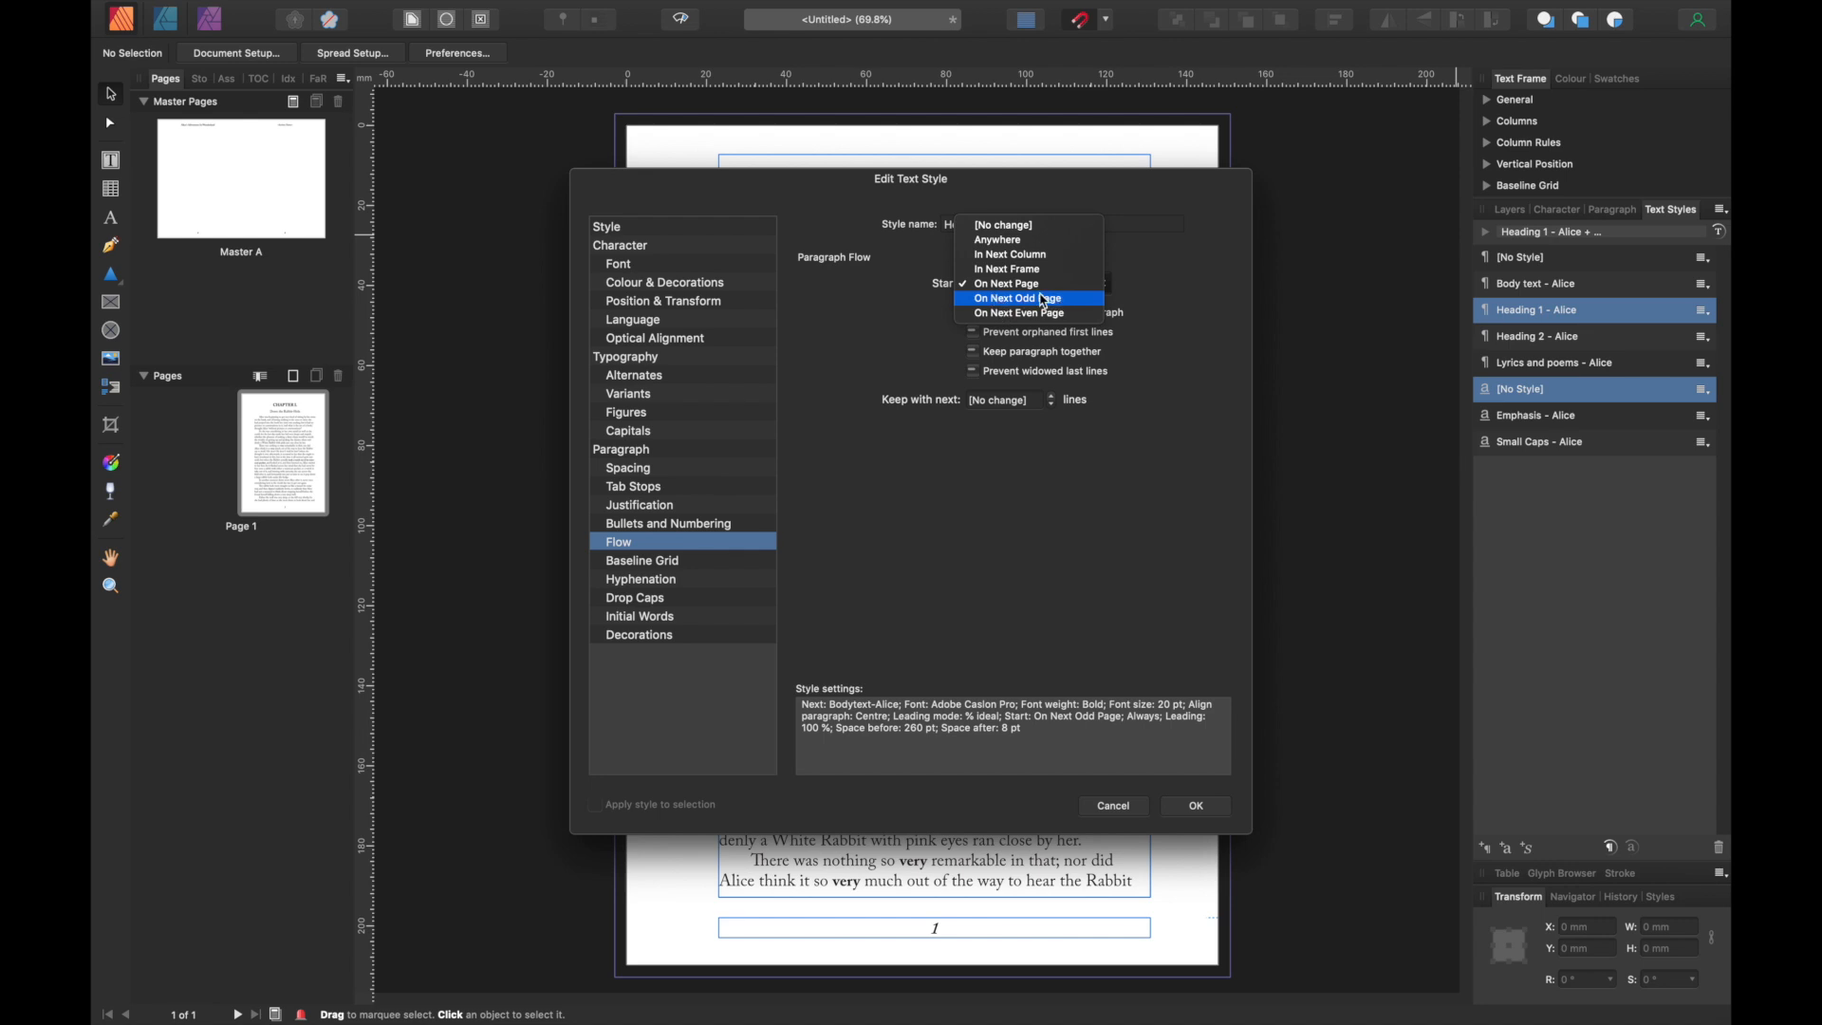
click(1021, 297)
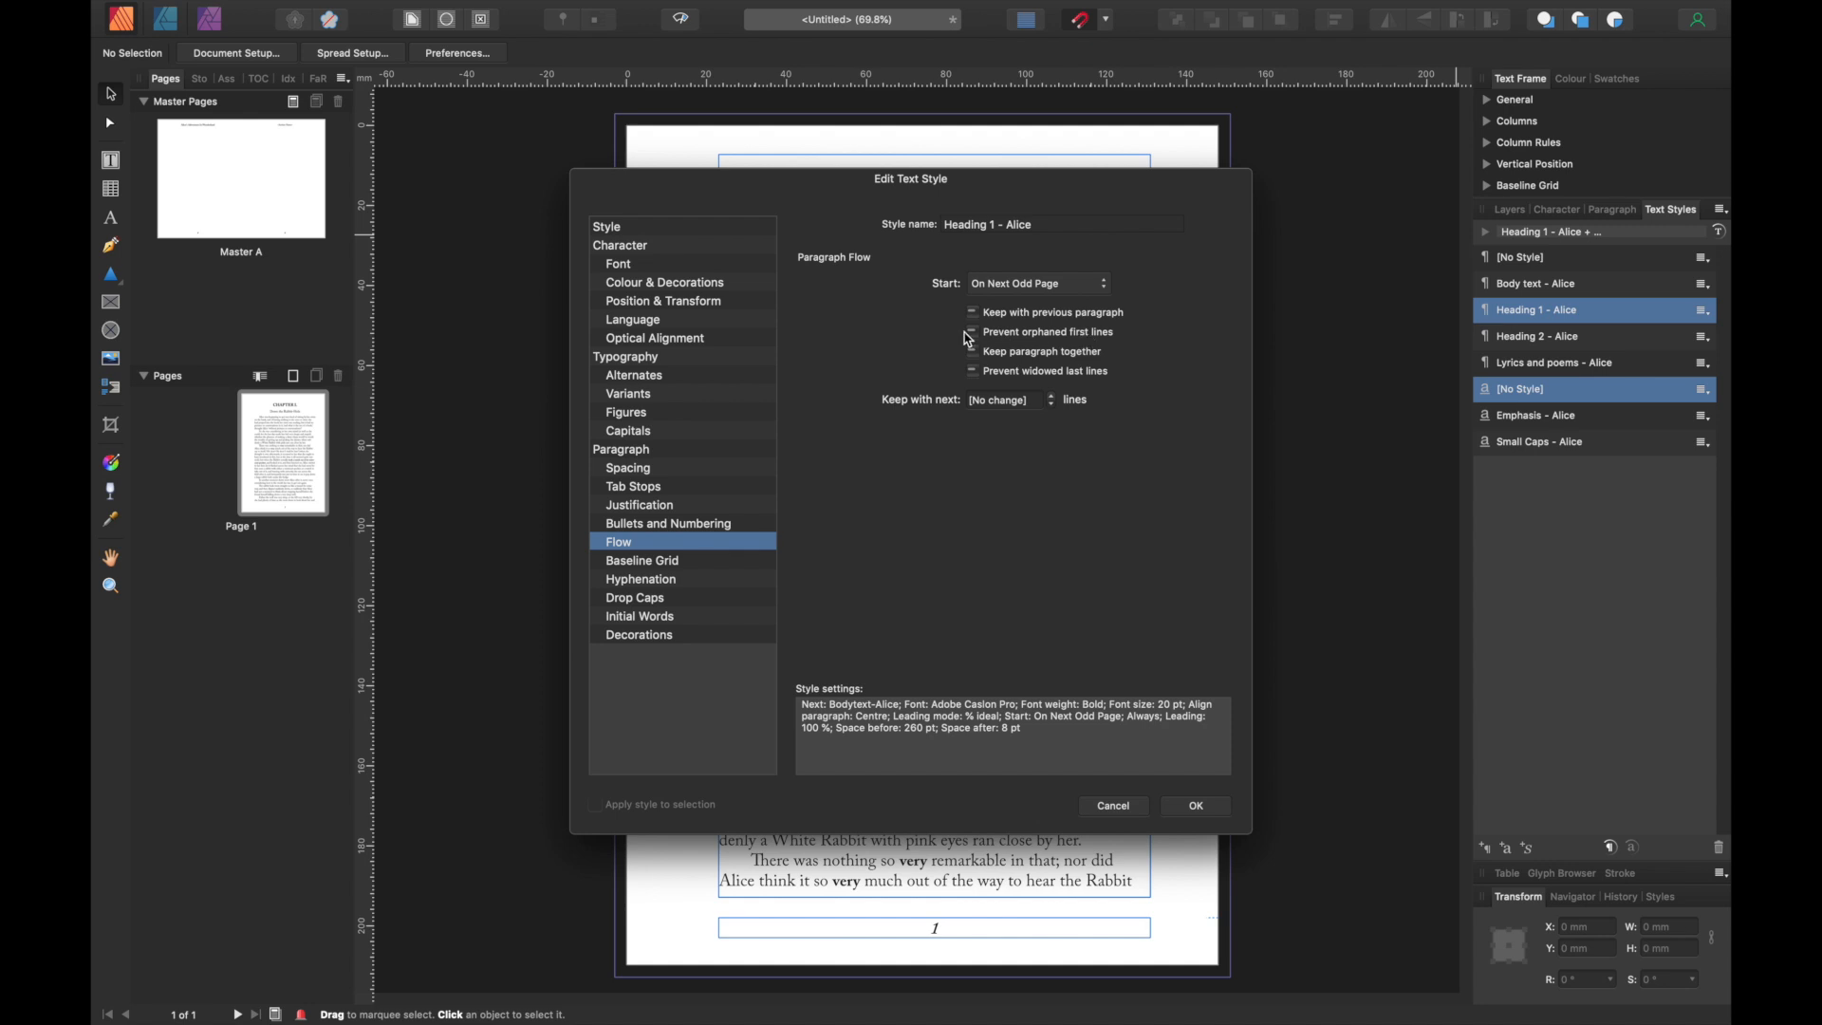
click(972, 331)
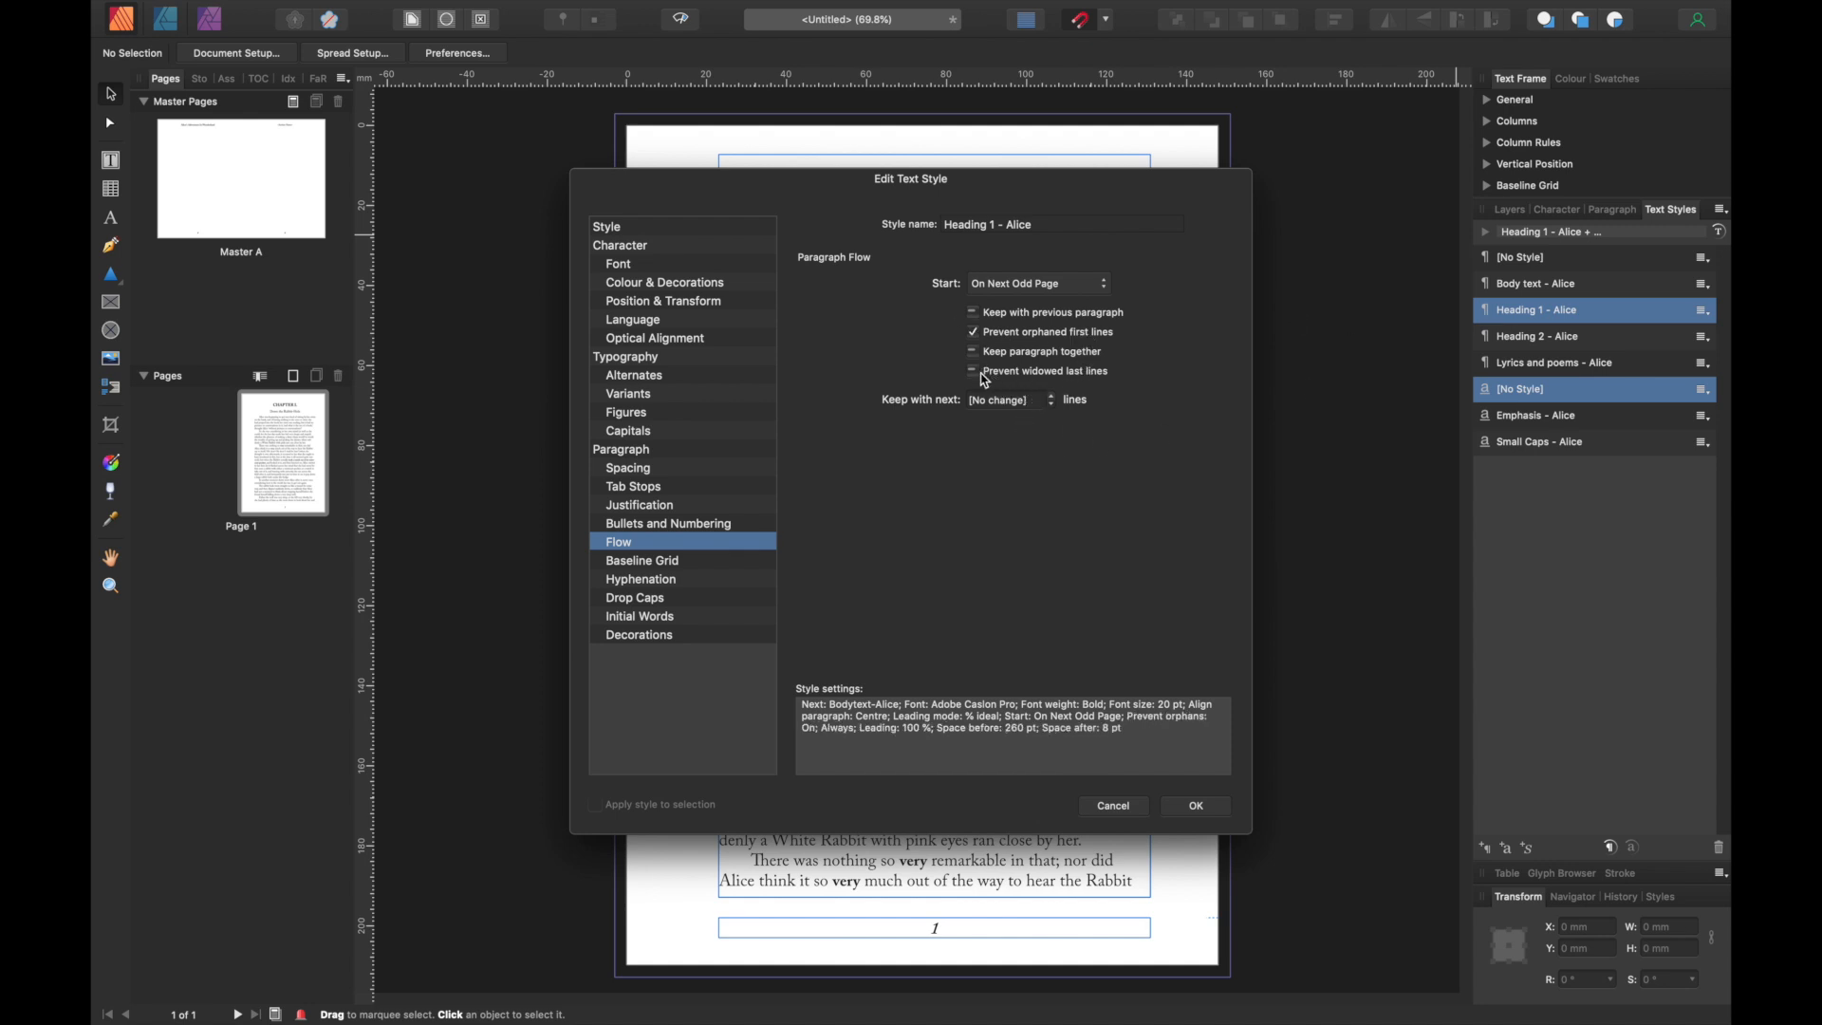
click(973, 371)
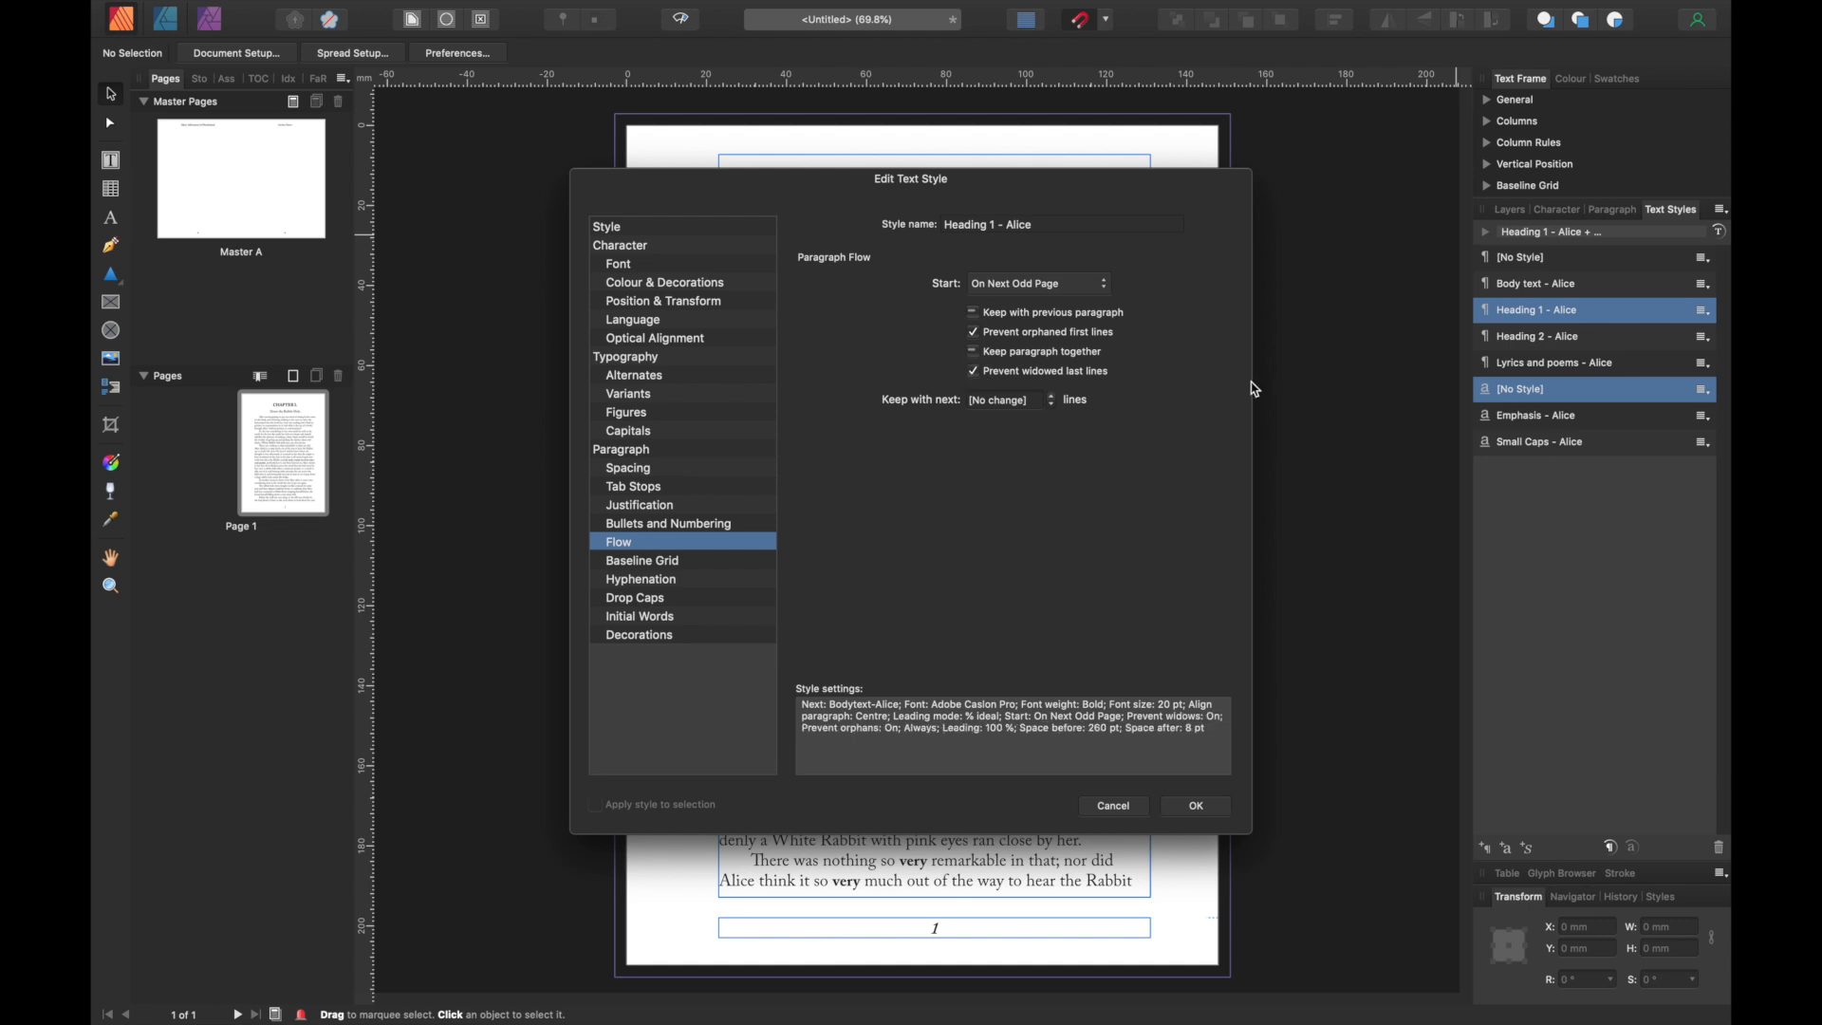
mouse_move(624, 579)
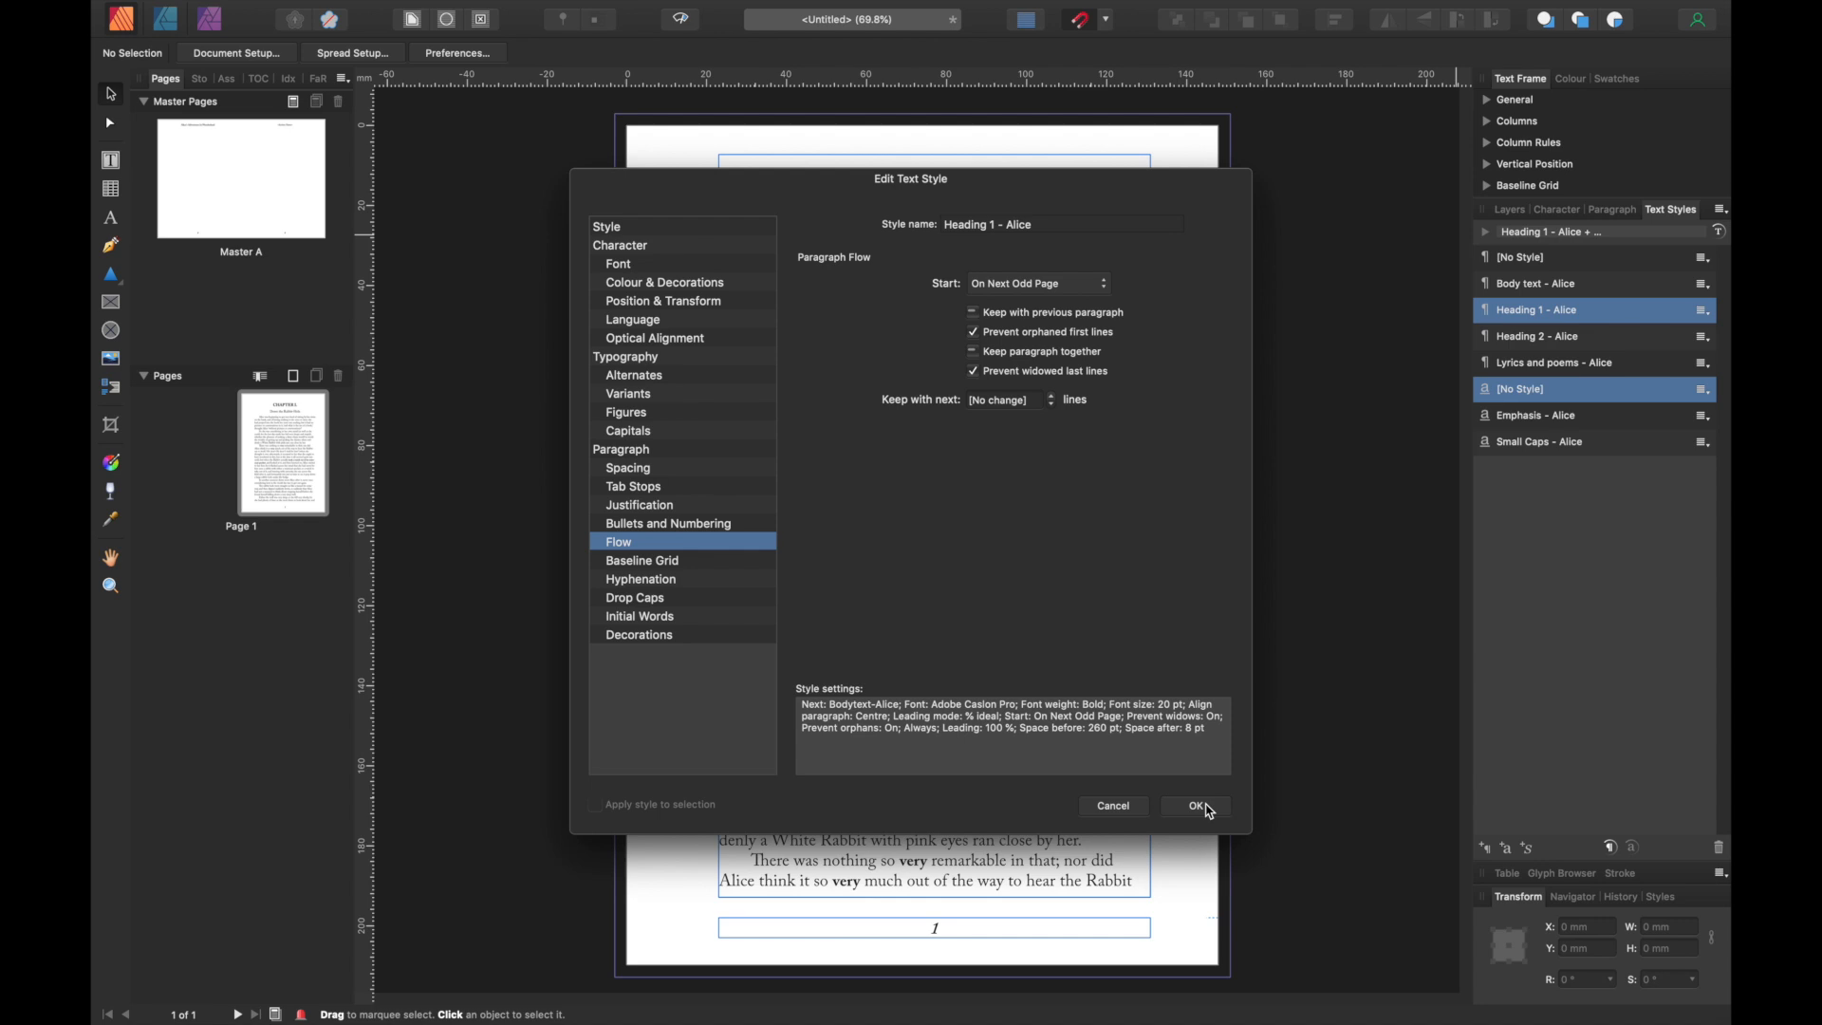
click(1194, 806)
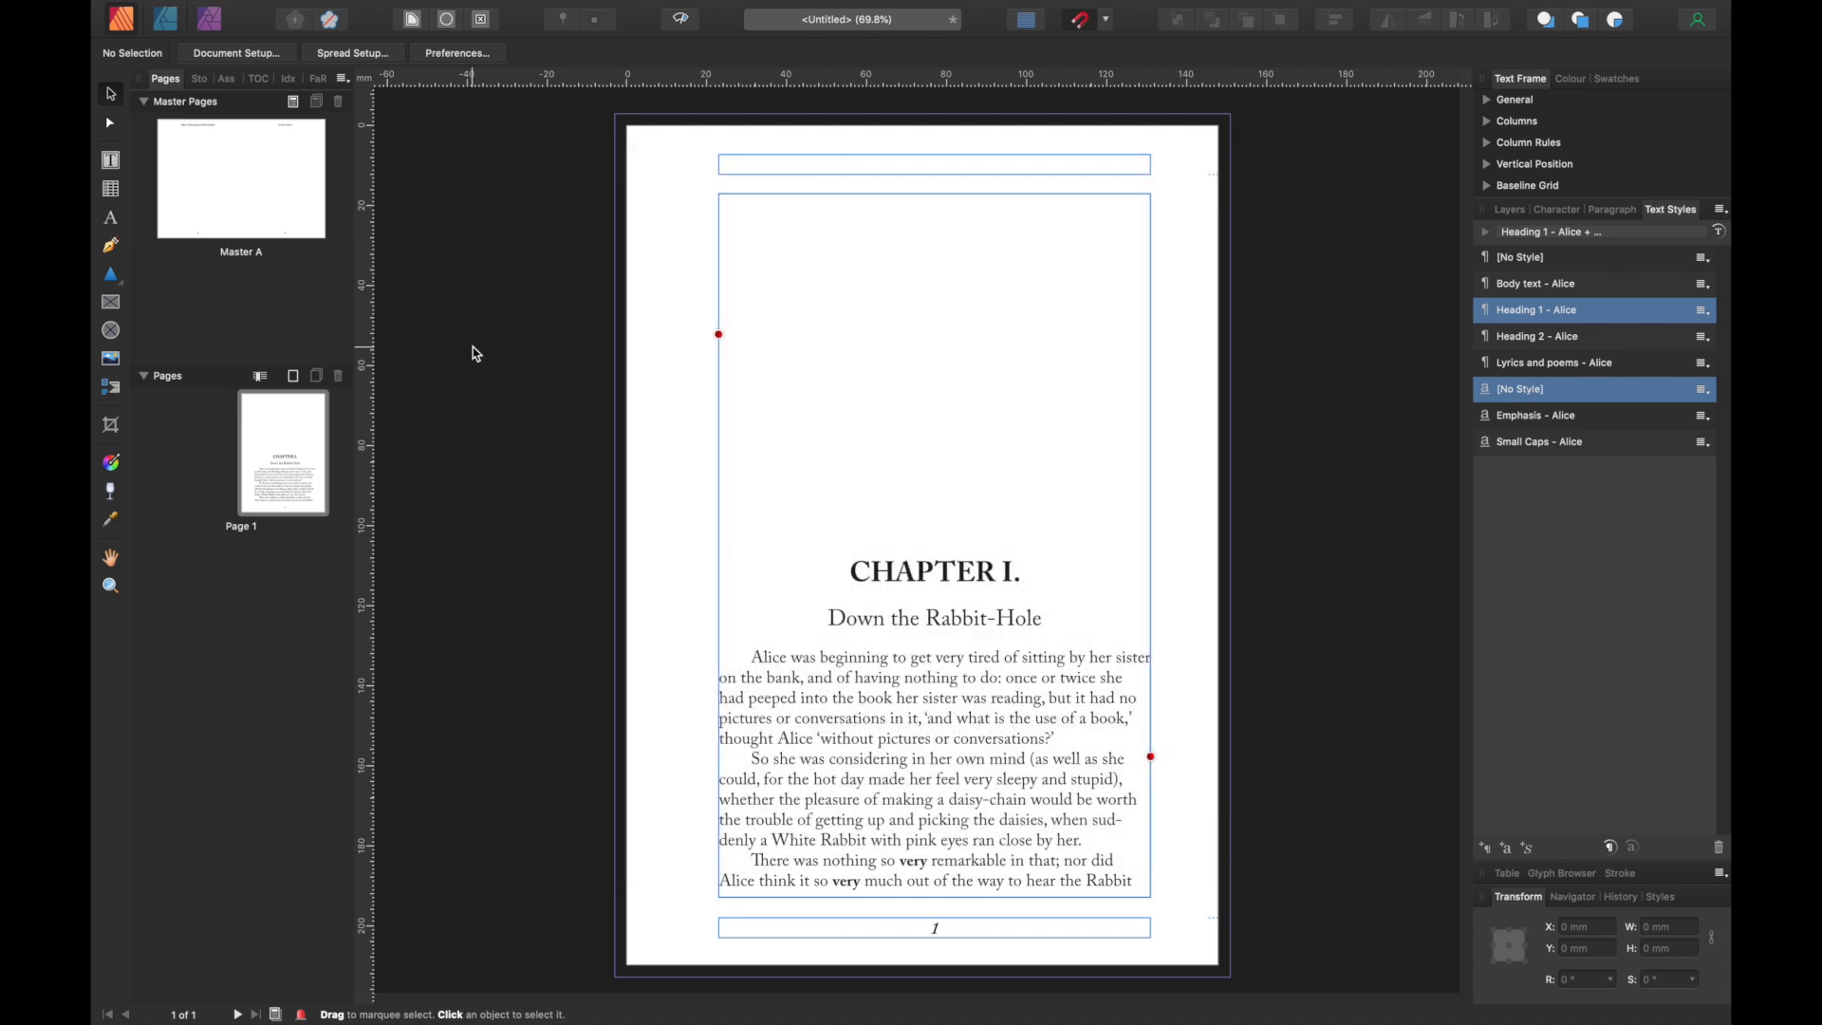
mouse_move(895, 354)
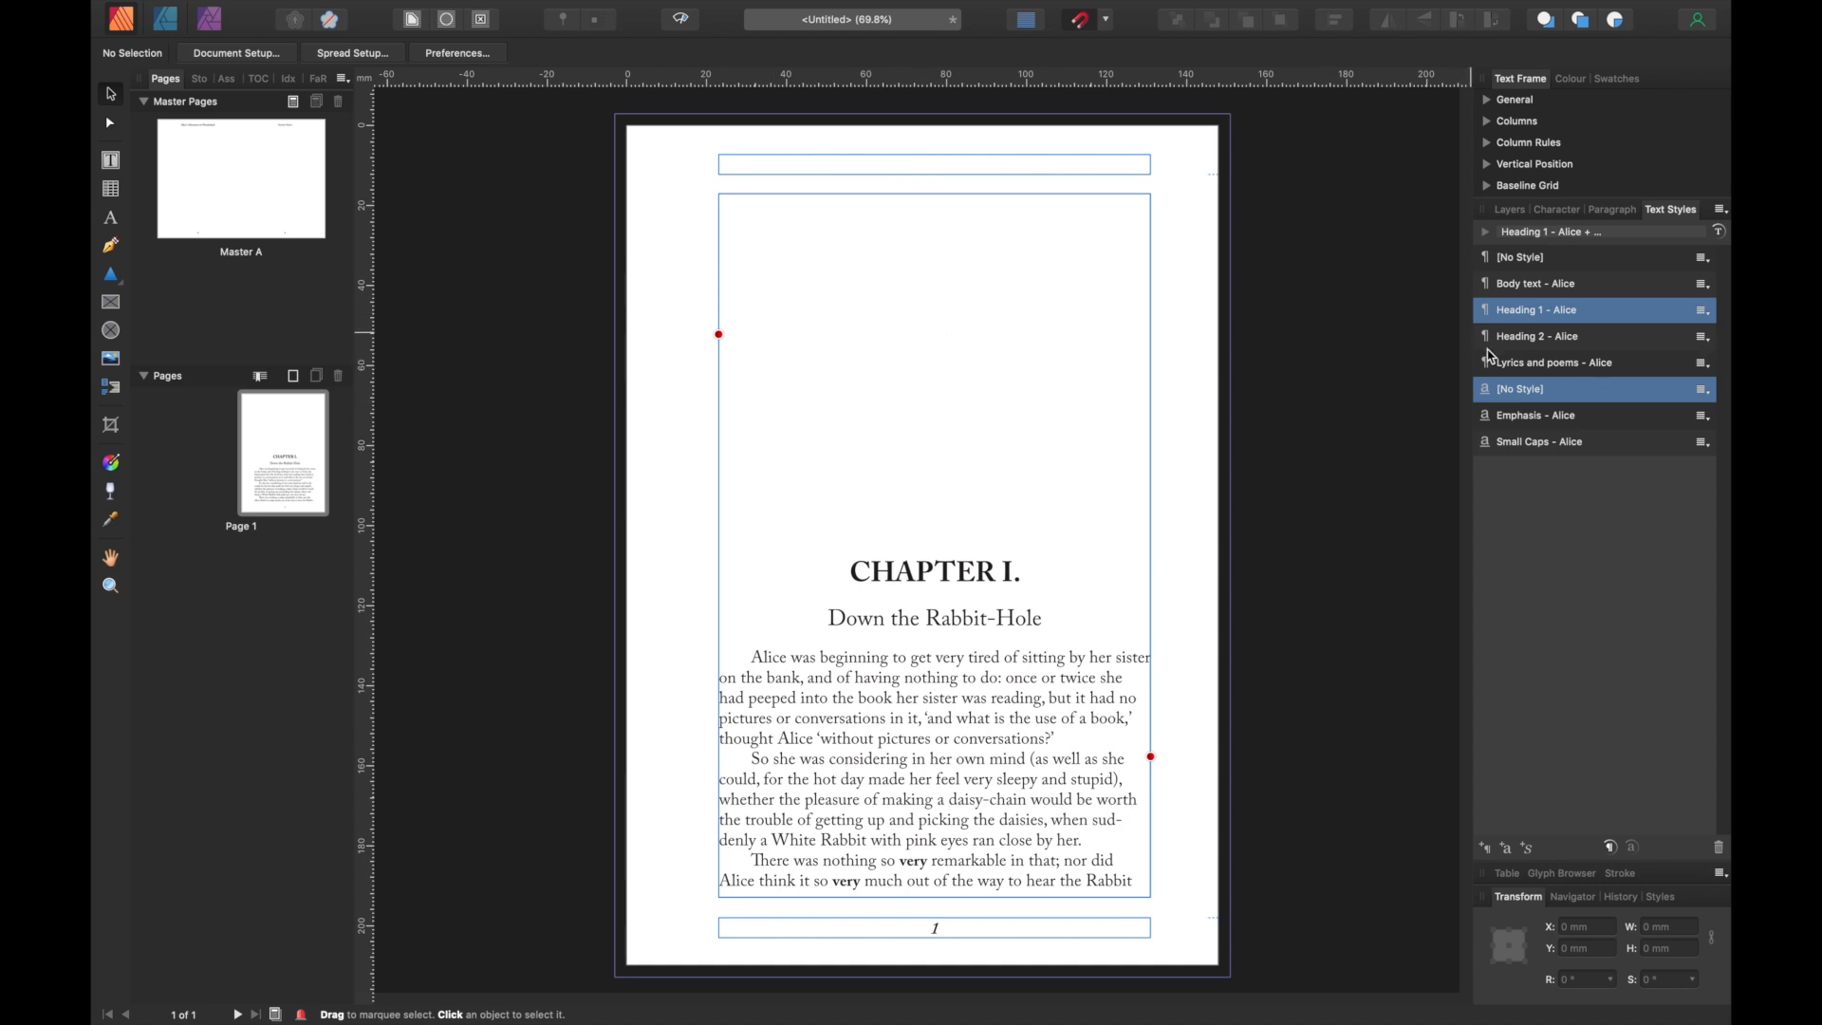
- Select the Heading 2 - Alice style in the Text Styles panel
click(1537, 336)
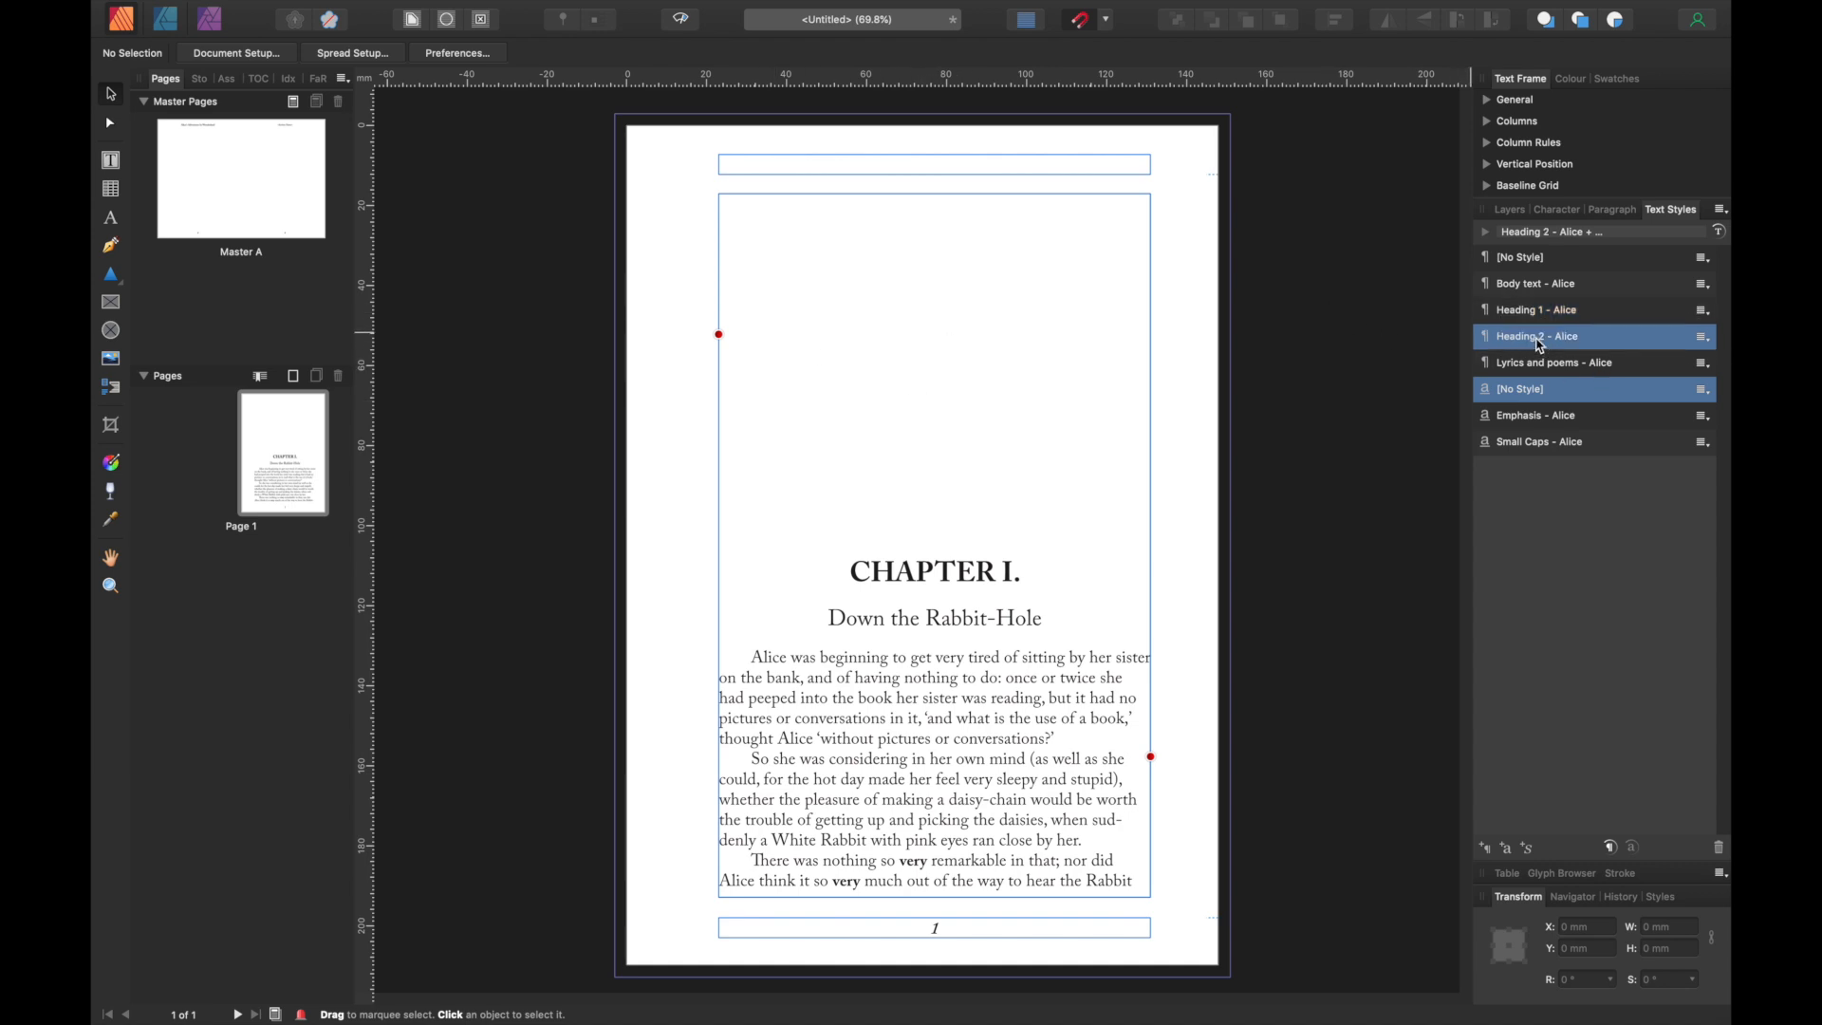
- Edit Heading 2 - Alice to use 0 pt space before and 10 pt space after
double_click(1537, 336)
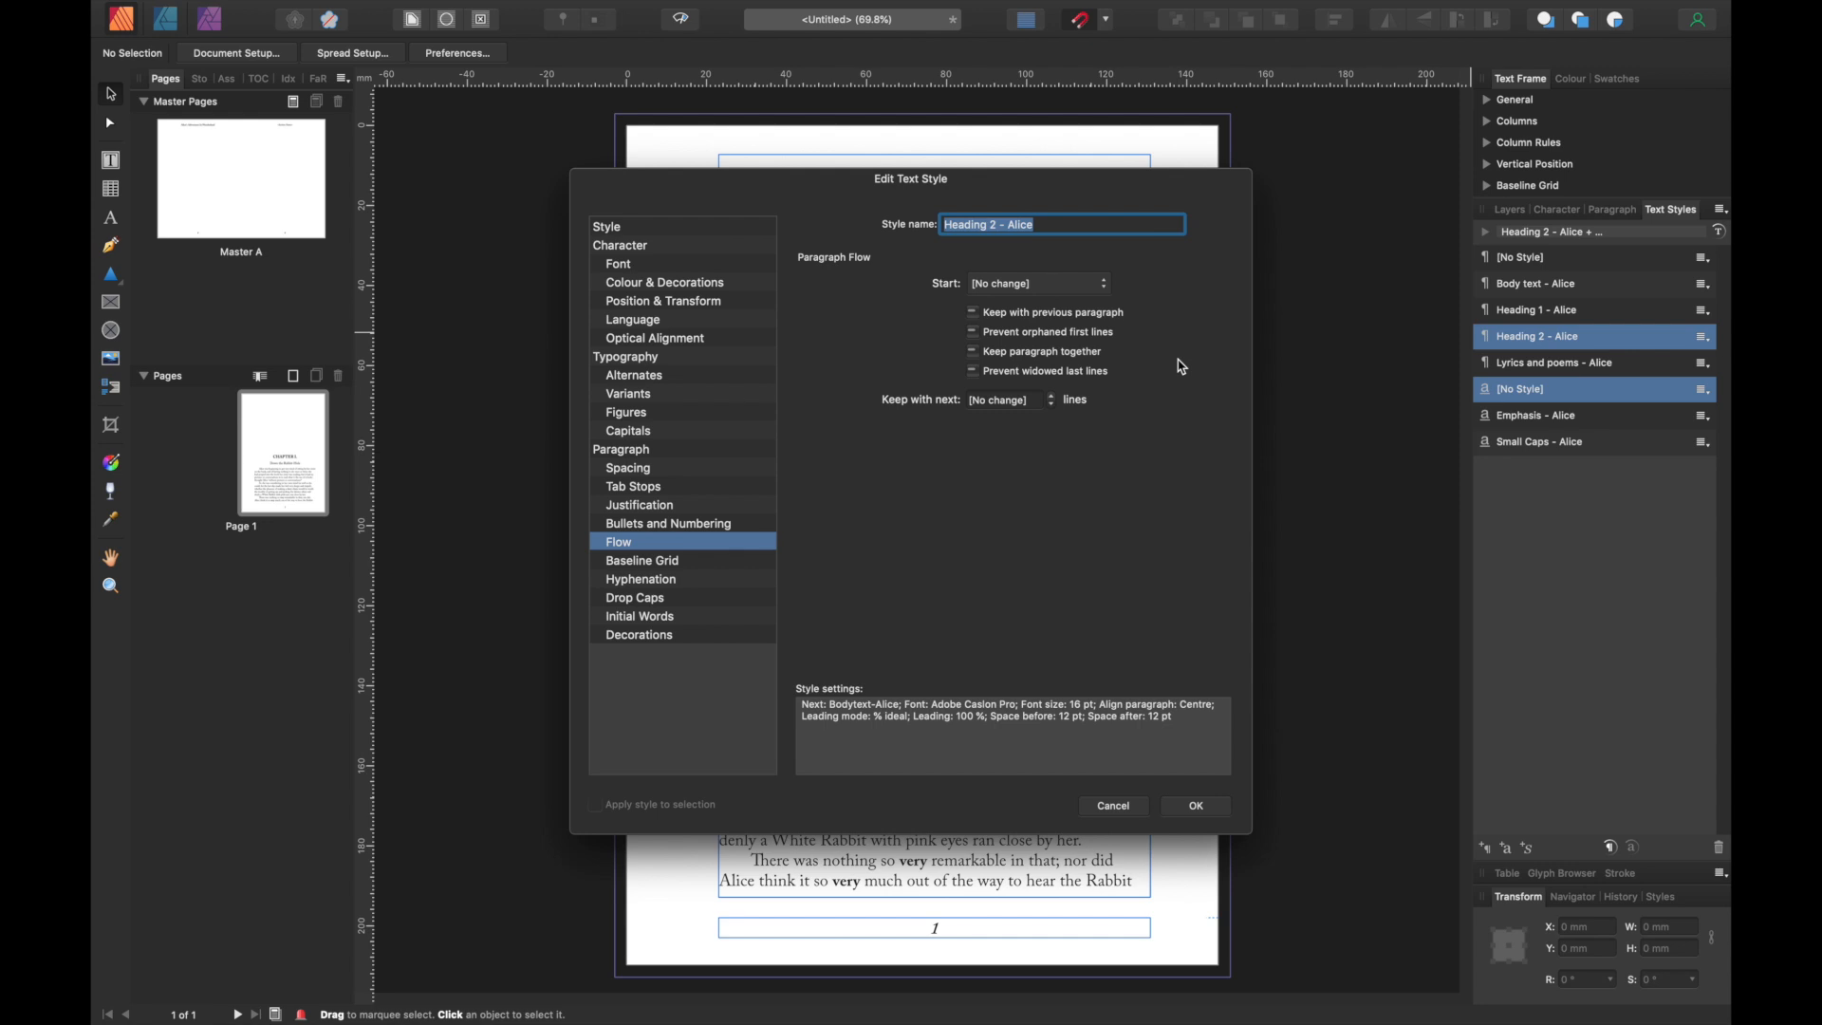
mouse_move(1166, 361)
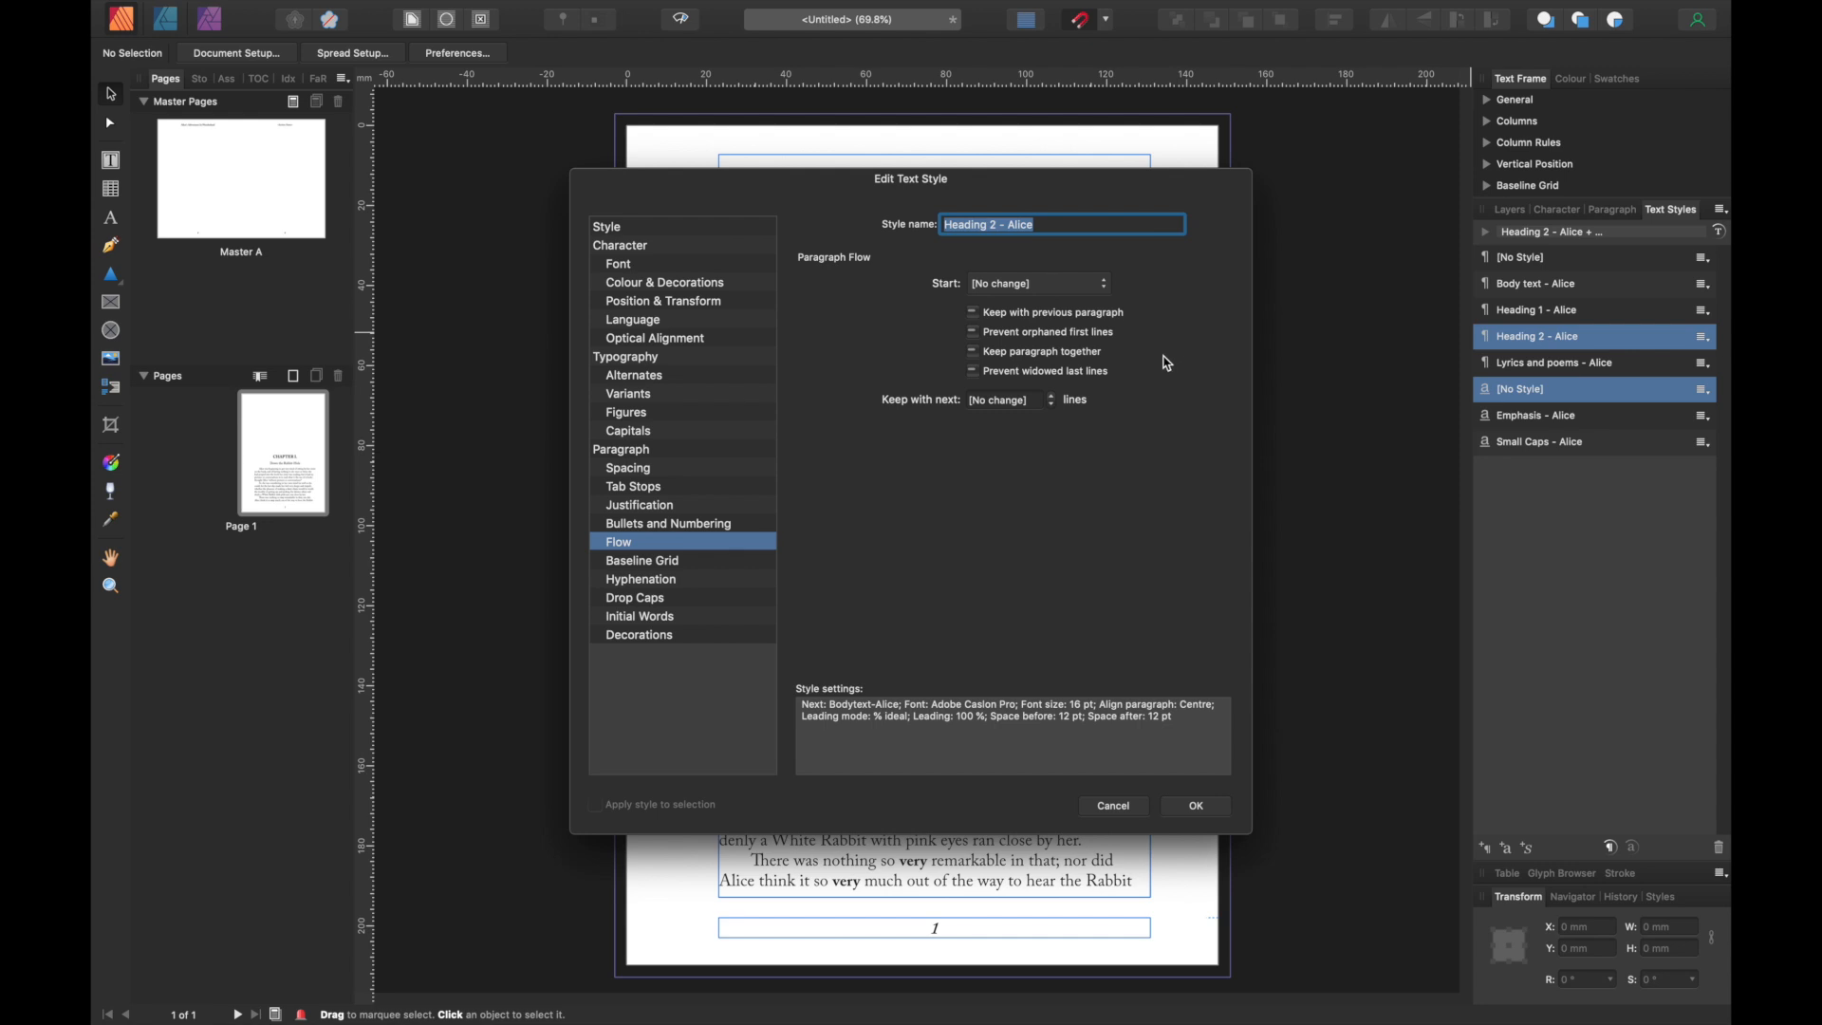
mouse_move(708, 403)
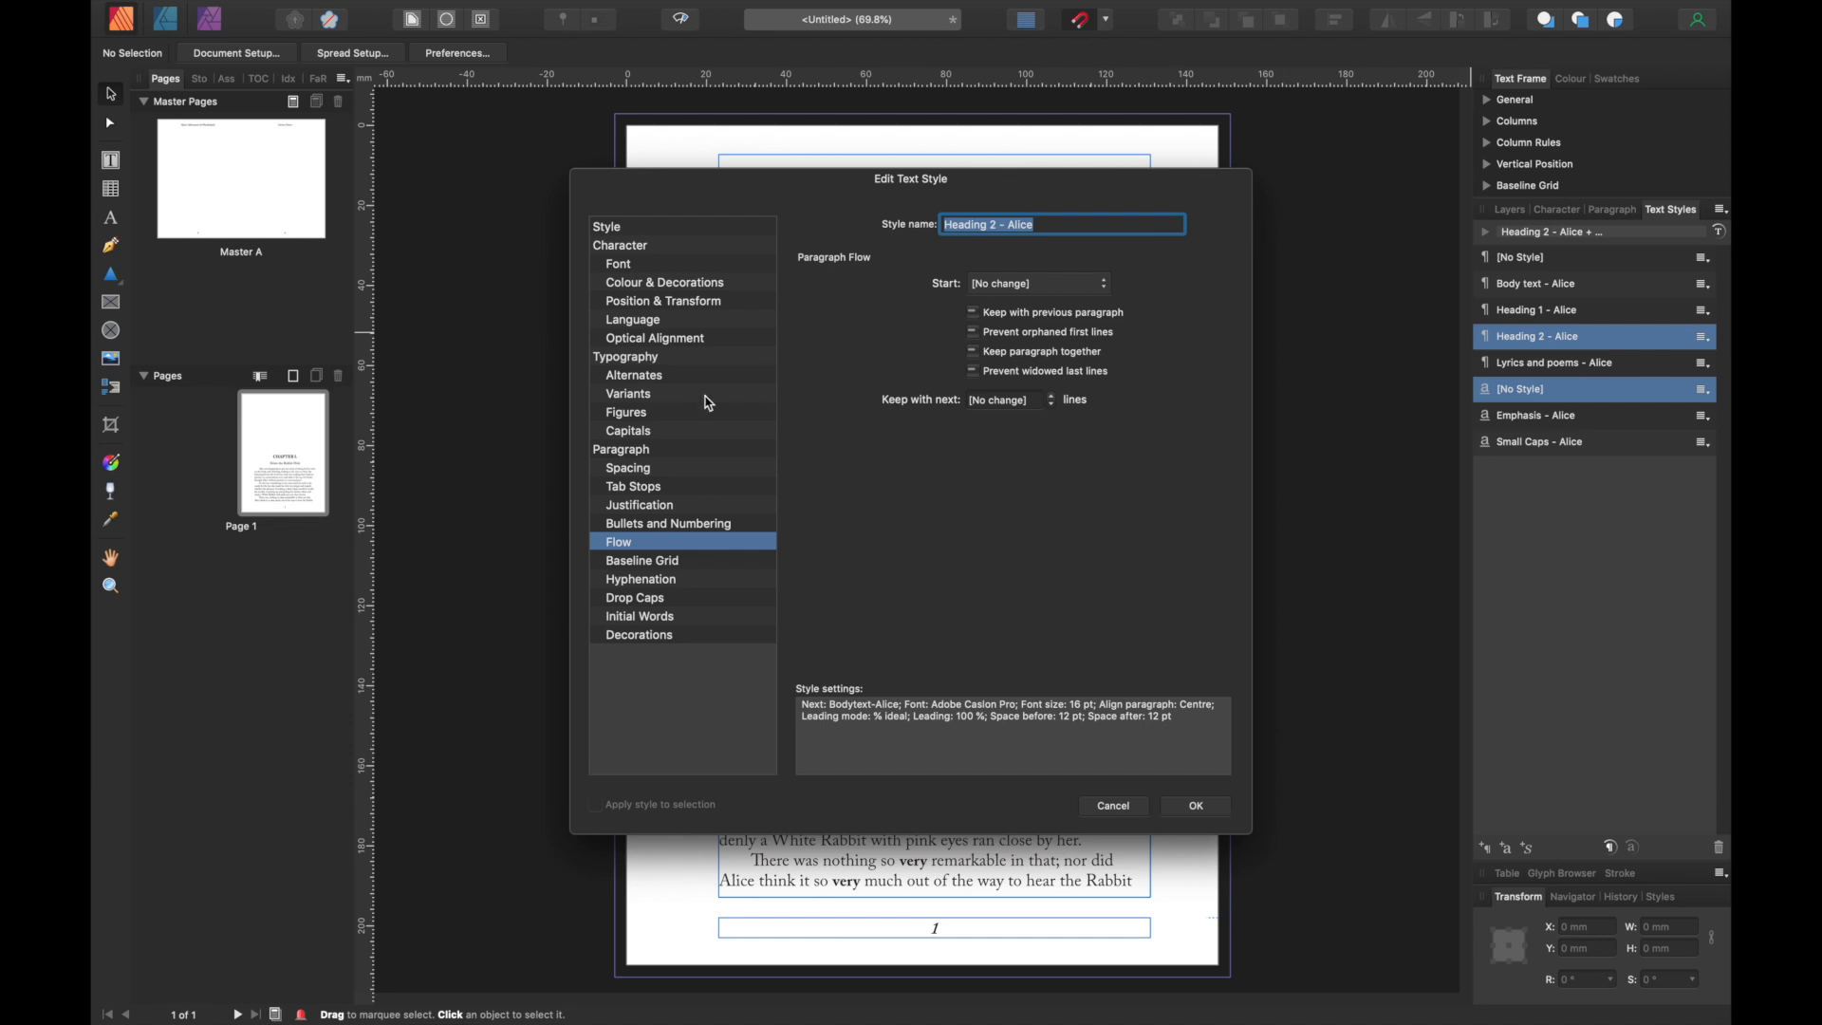
mouse_move(817, 285)
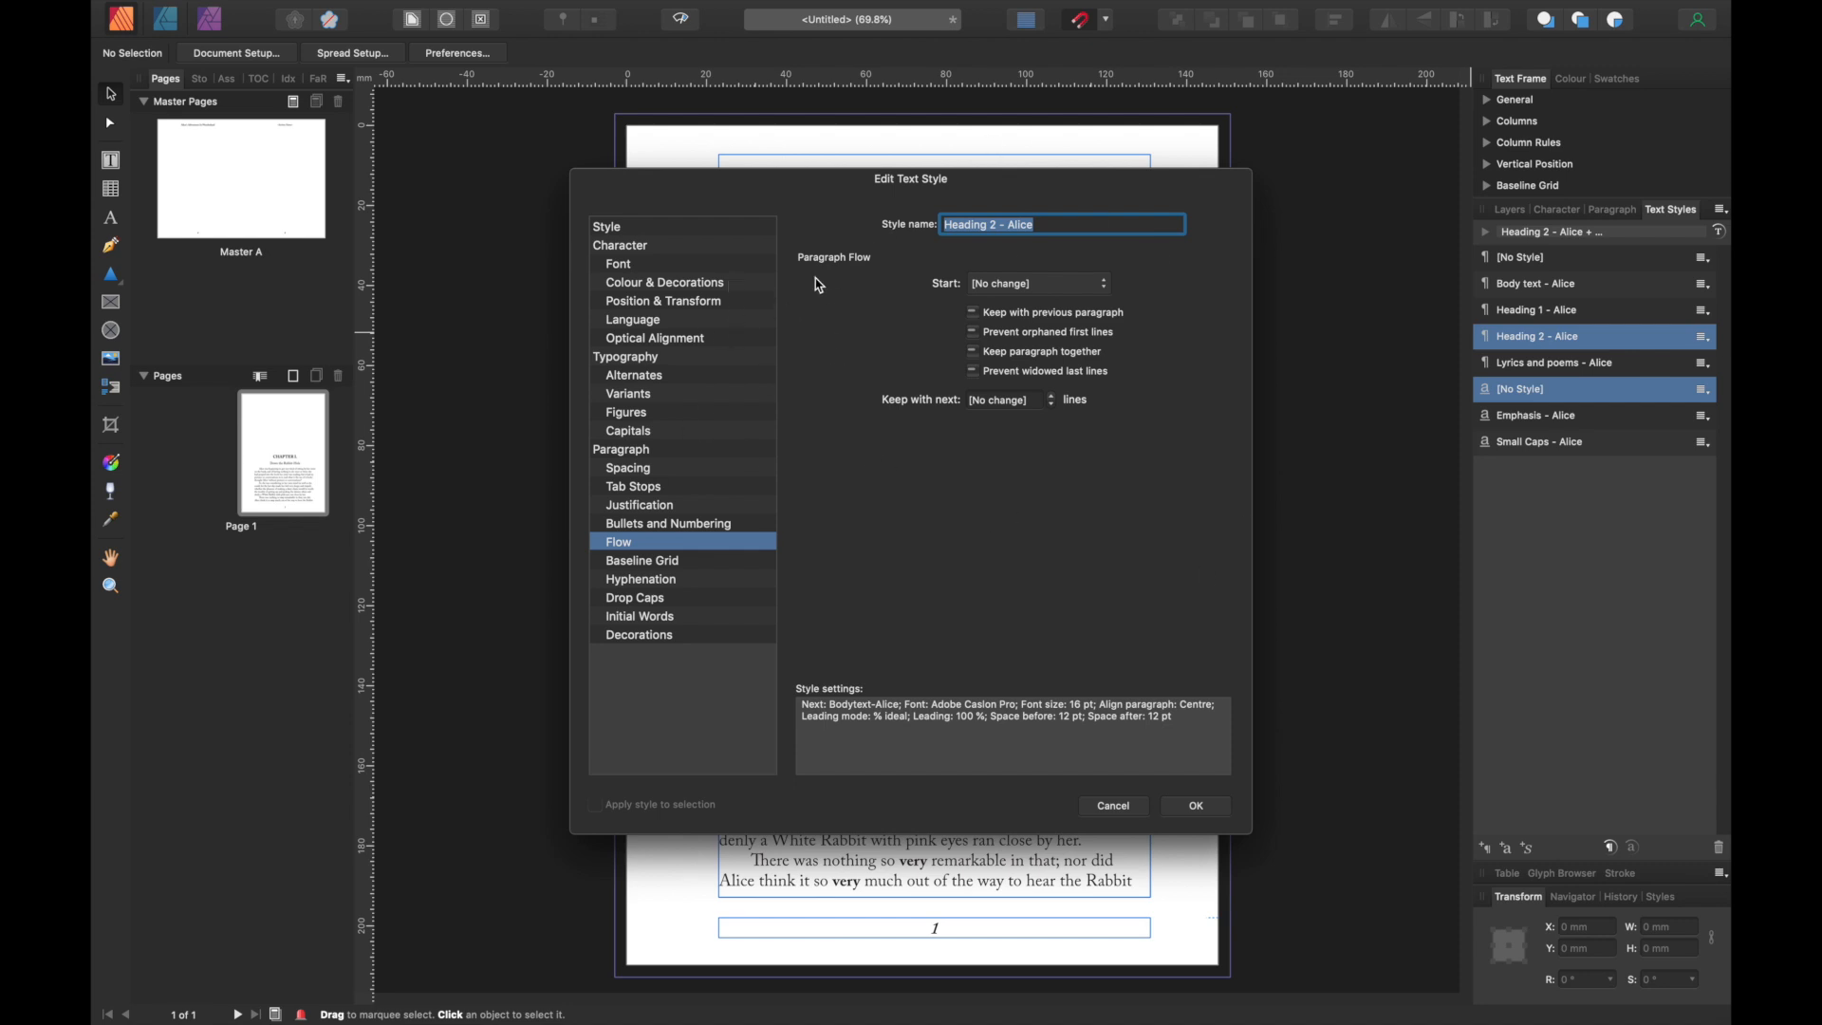
mouse_move(627, 450)
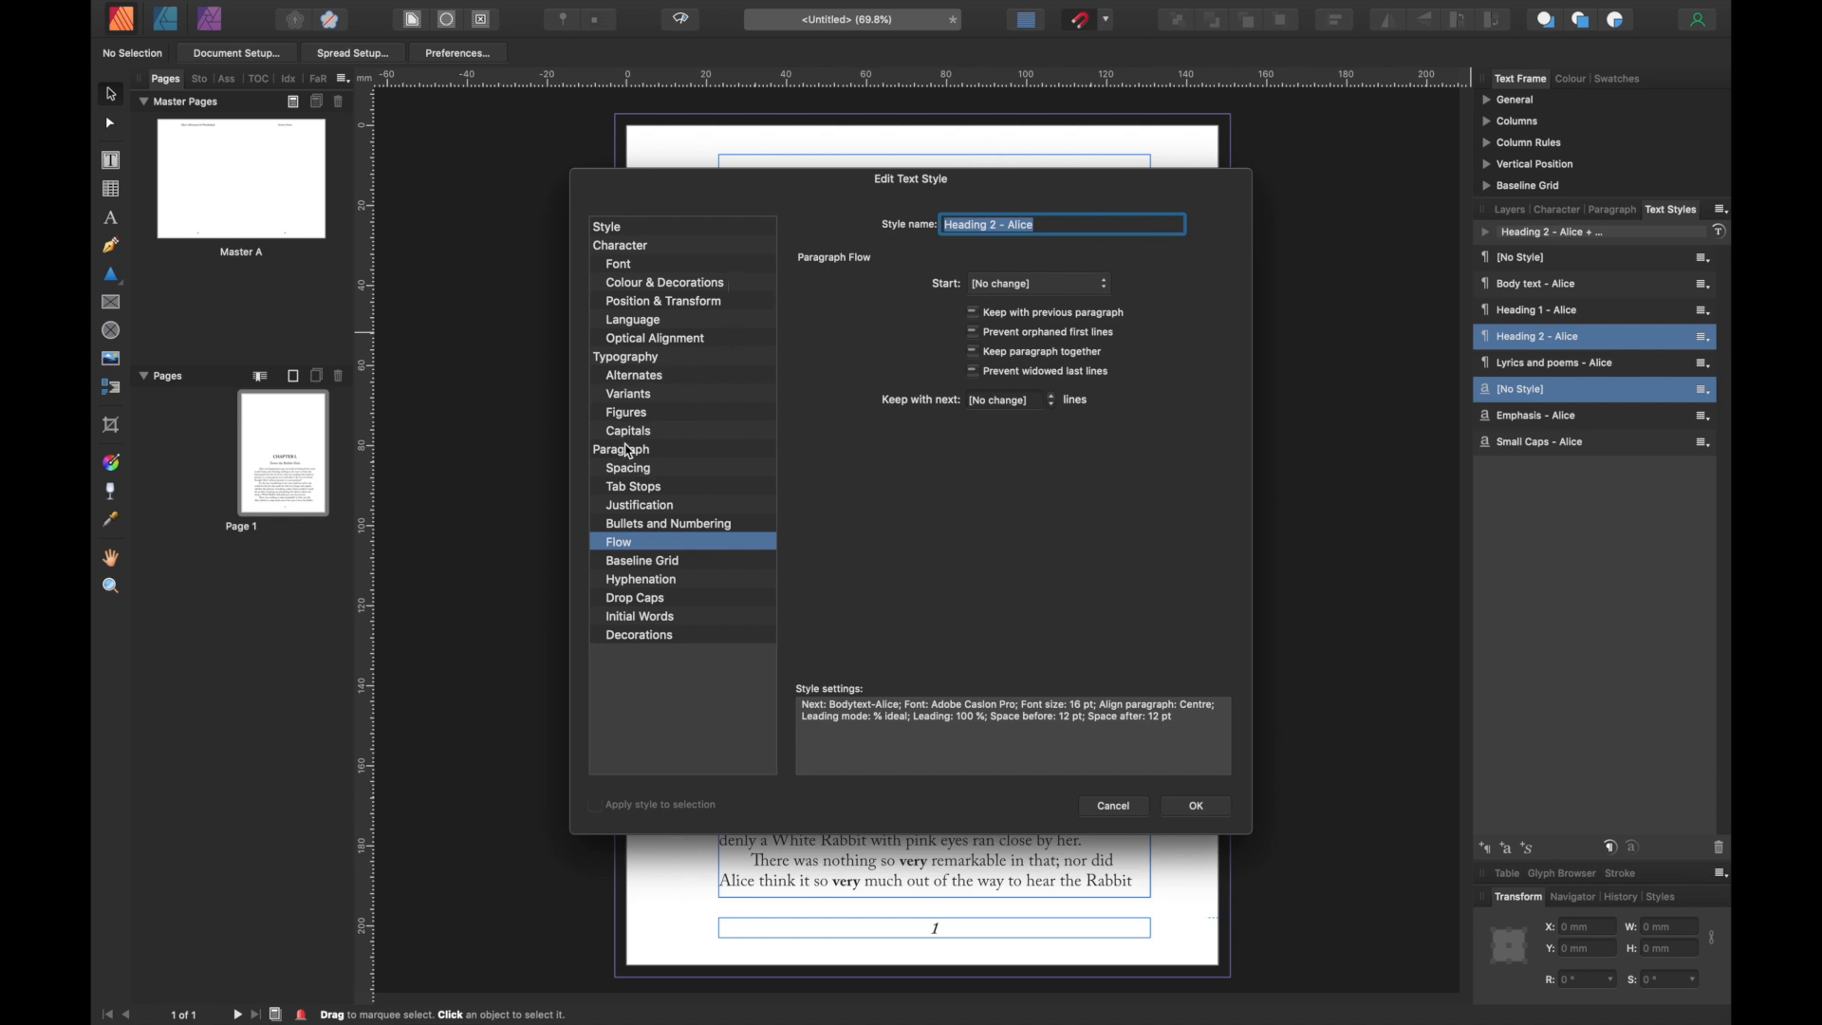
click(622, 449)
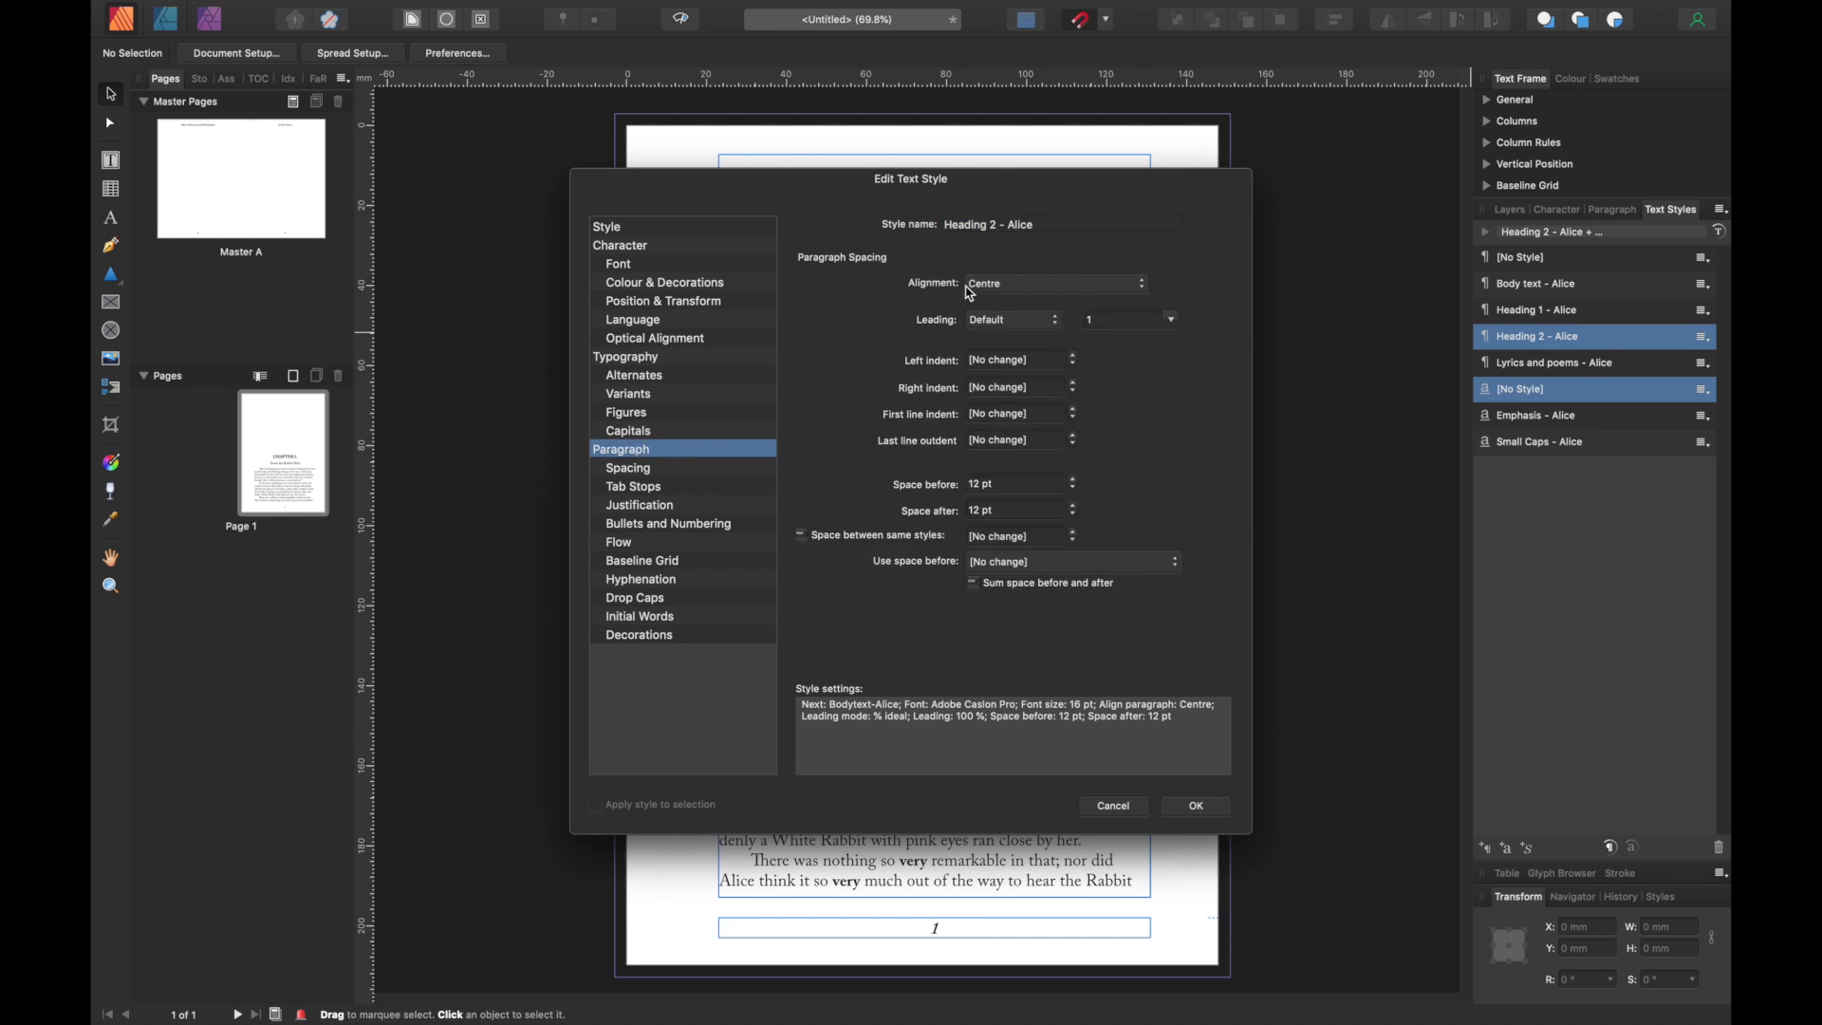
mouse_move(915, 492)
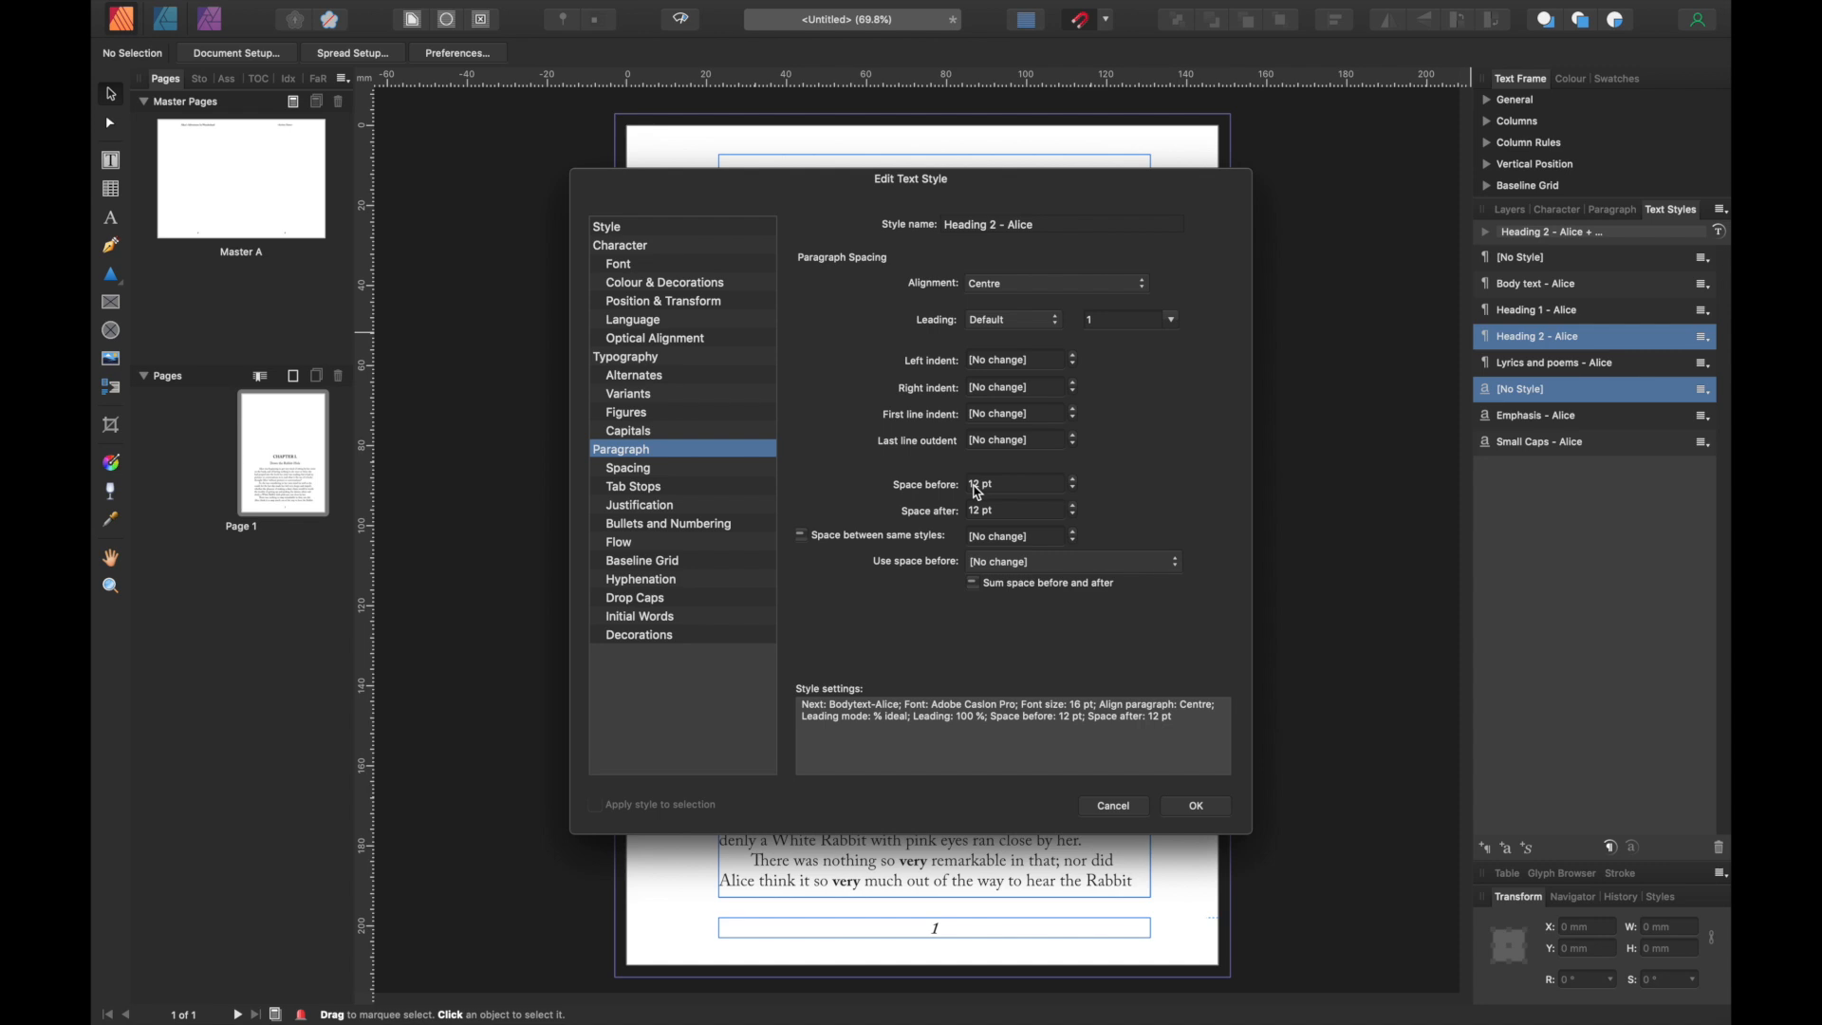
mouse_move(978, 493)
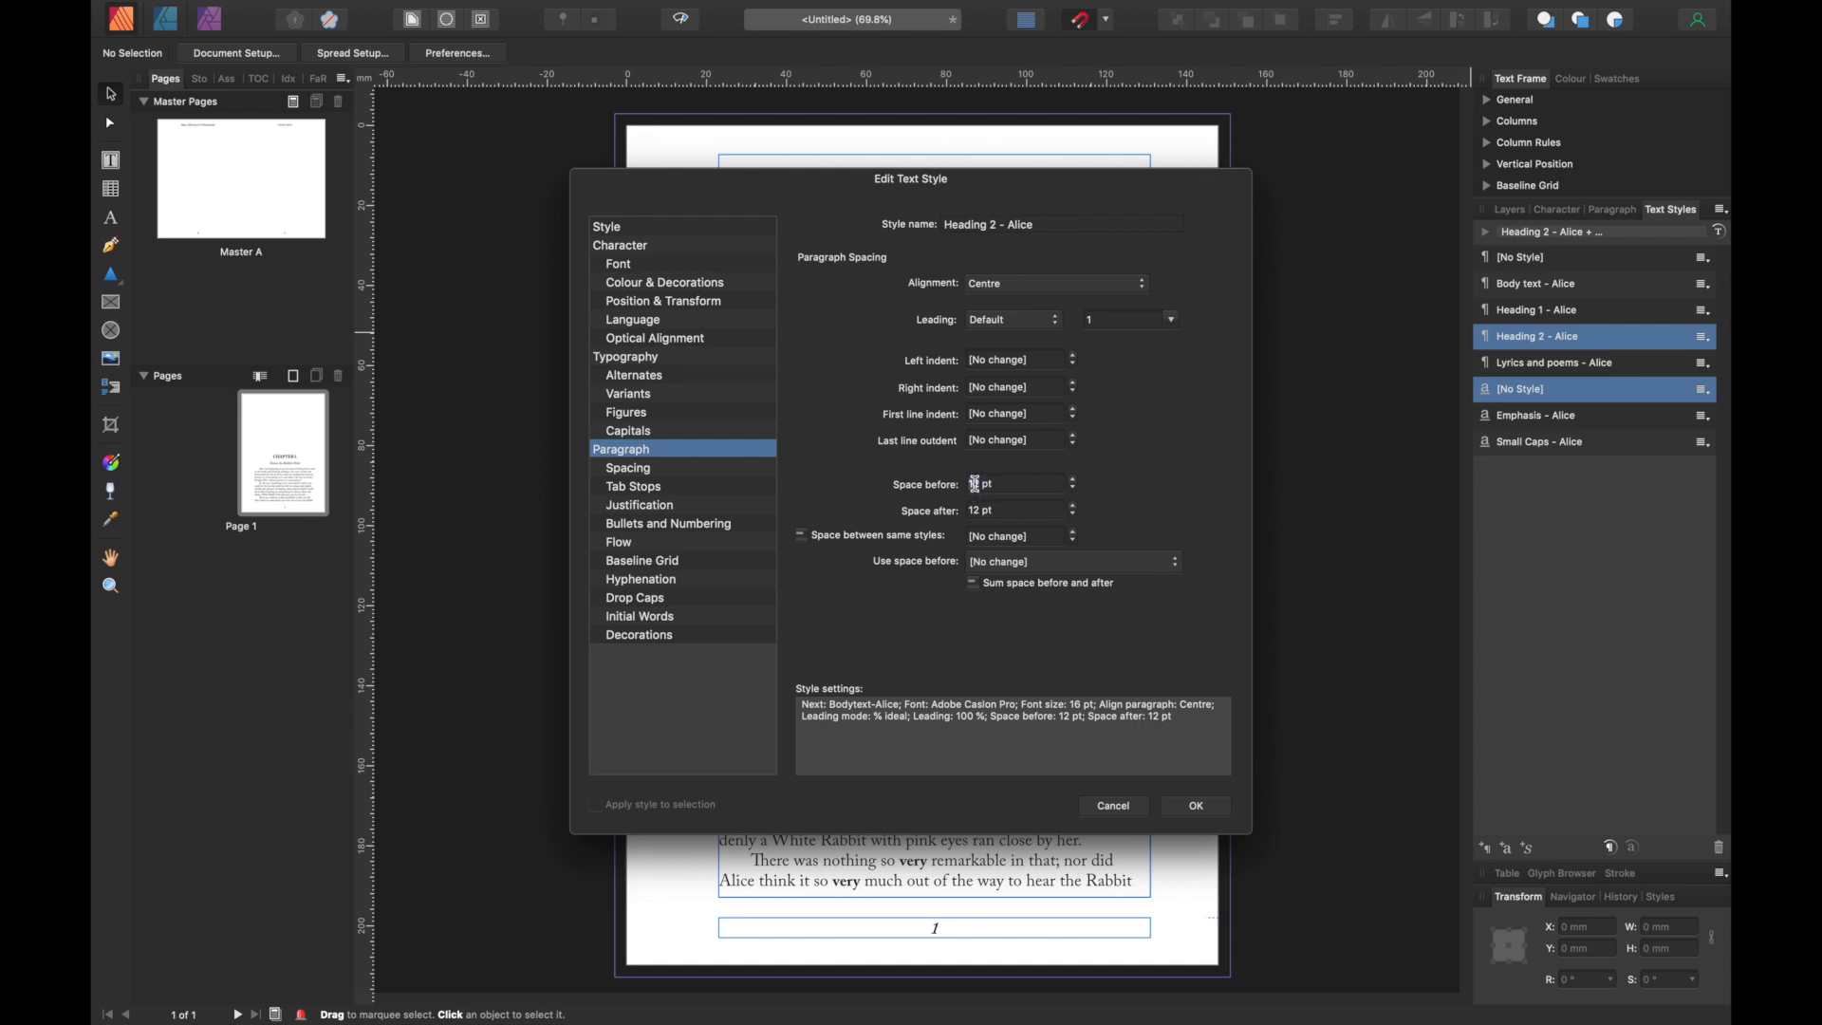
text(12 pt)
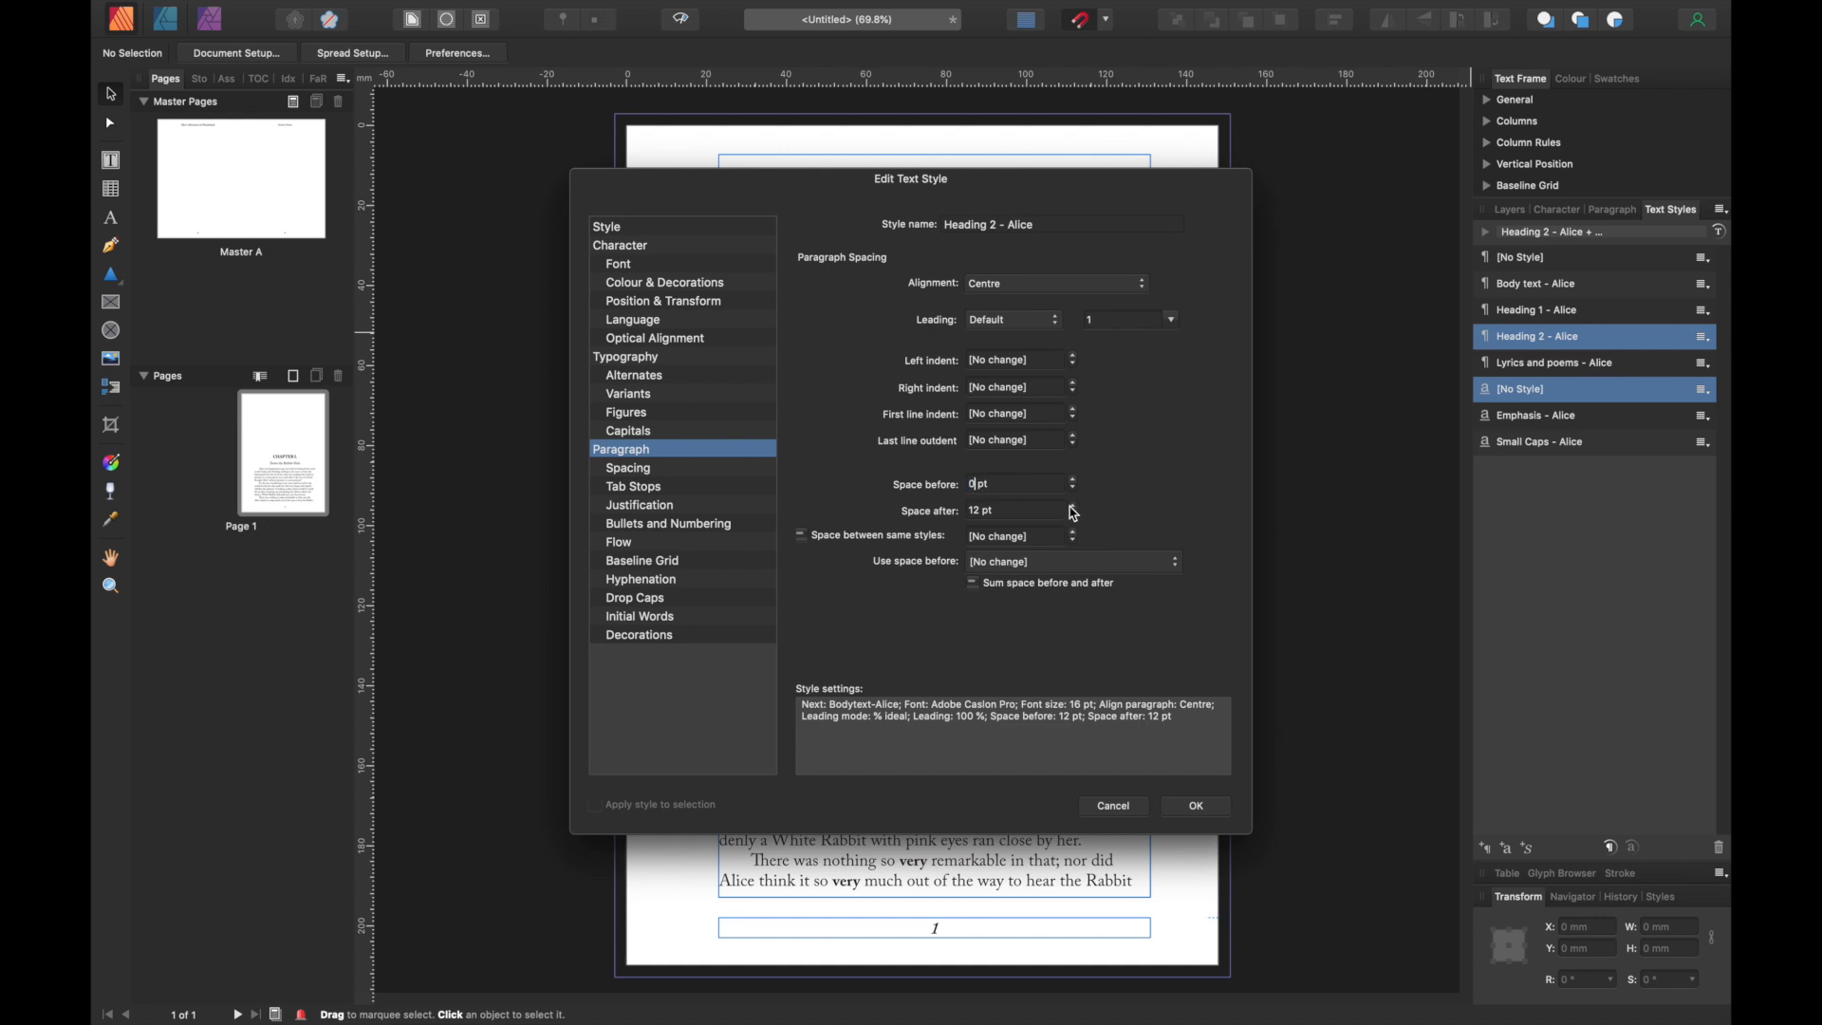
click(1071, 514)
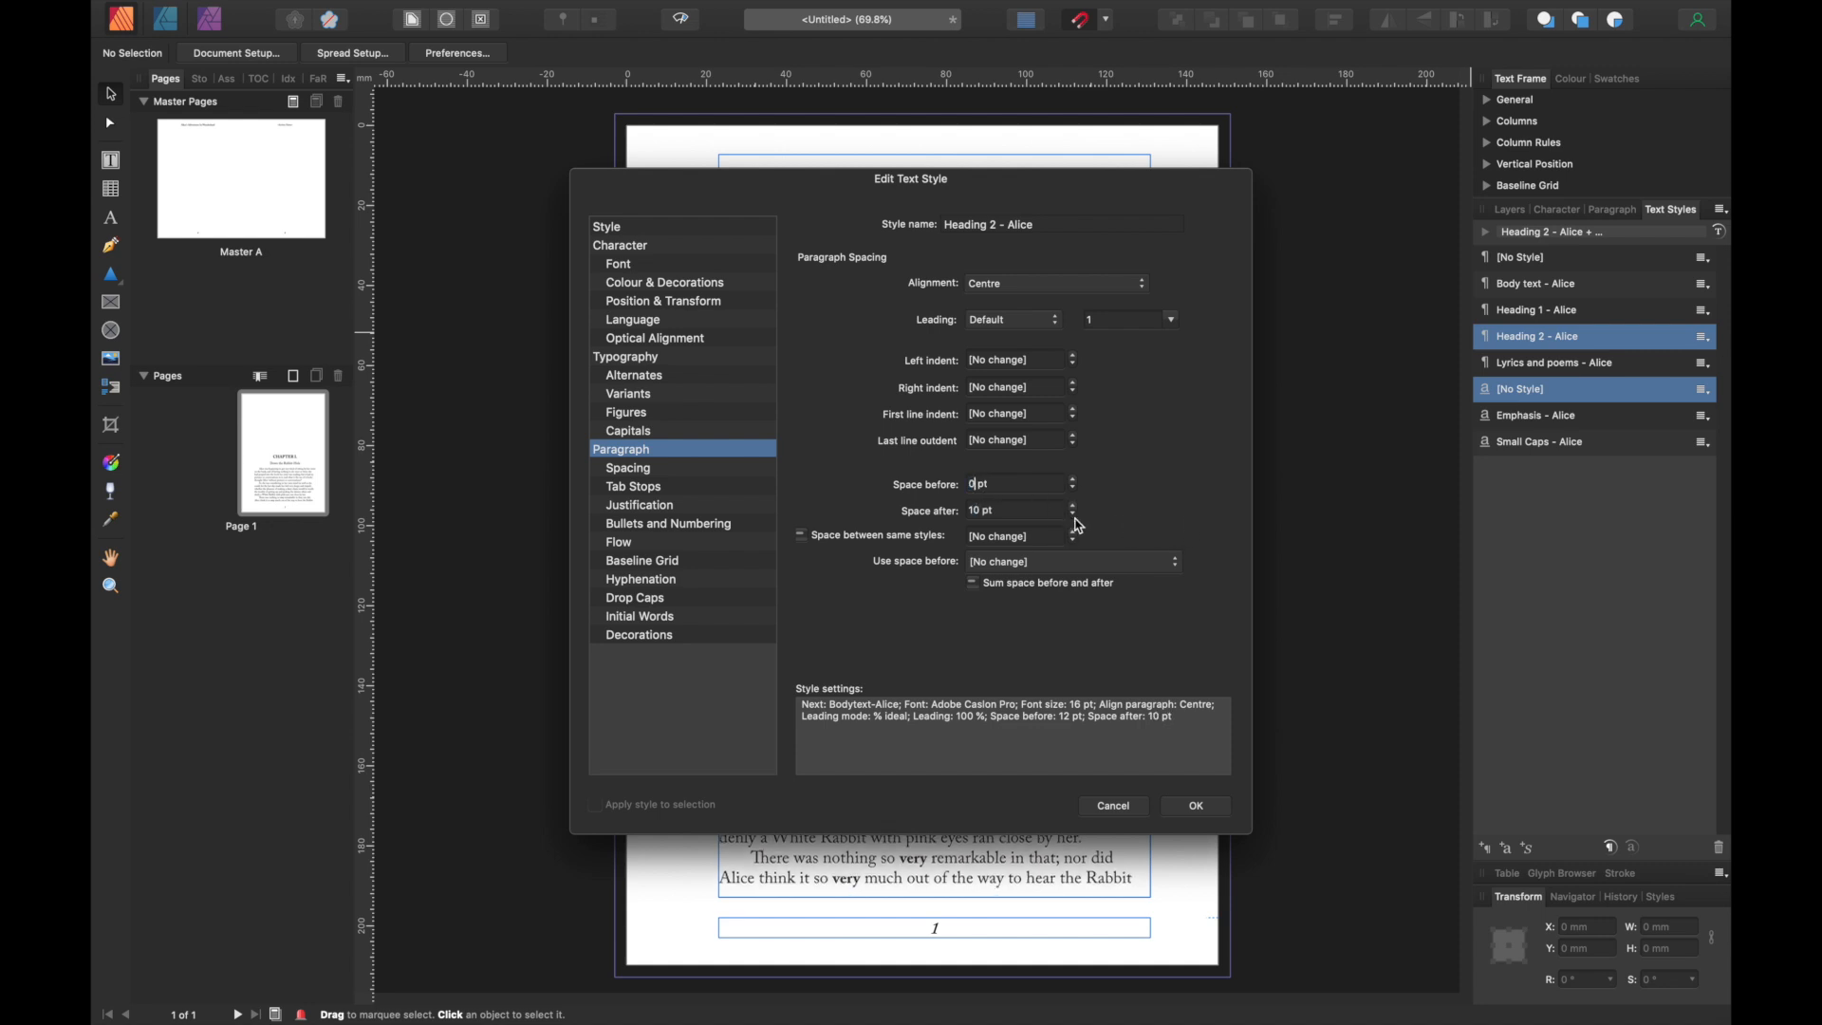
mouse_move(1076, 512)
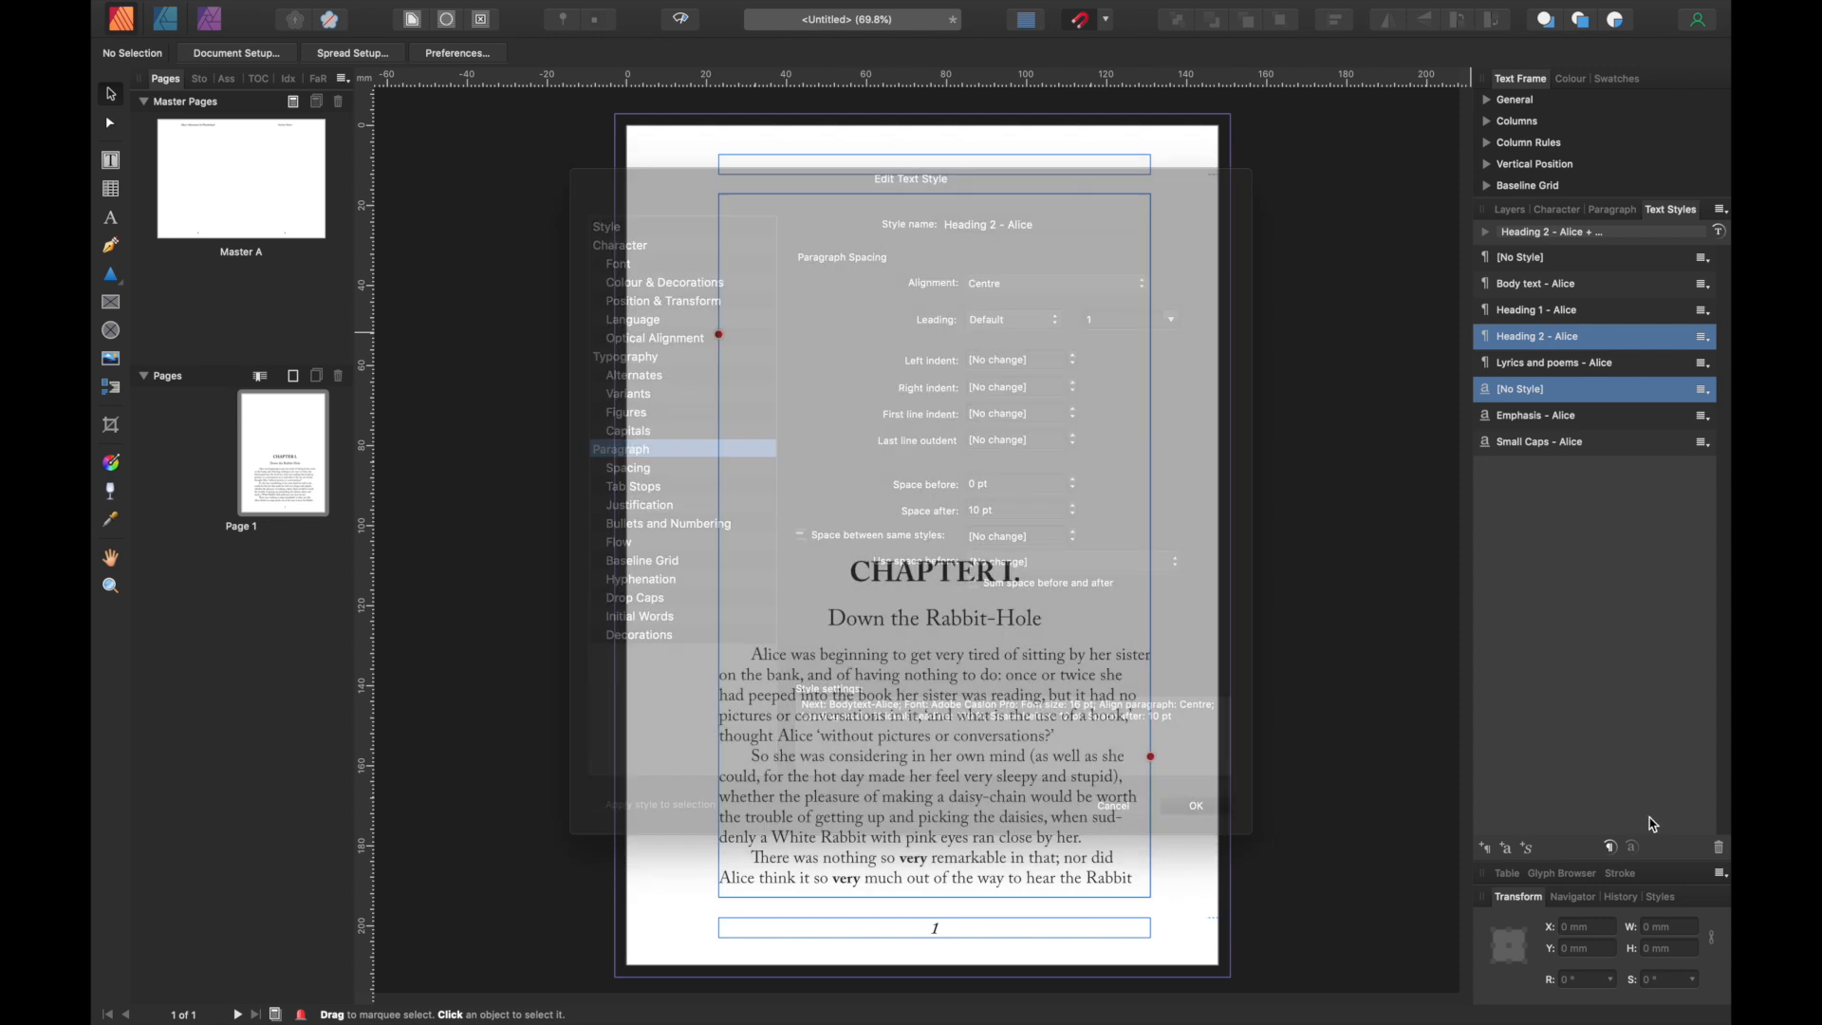
click(1195, 805)
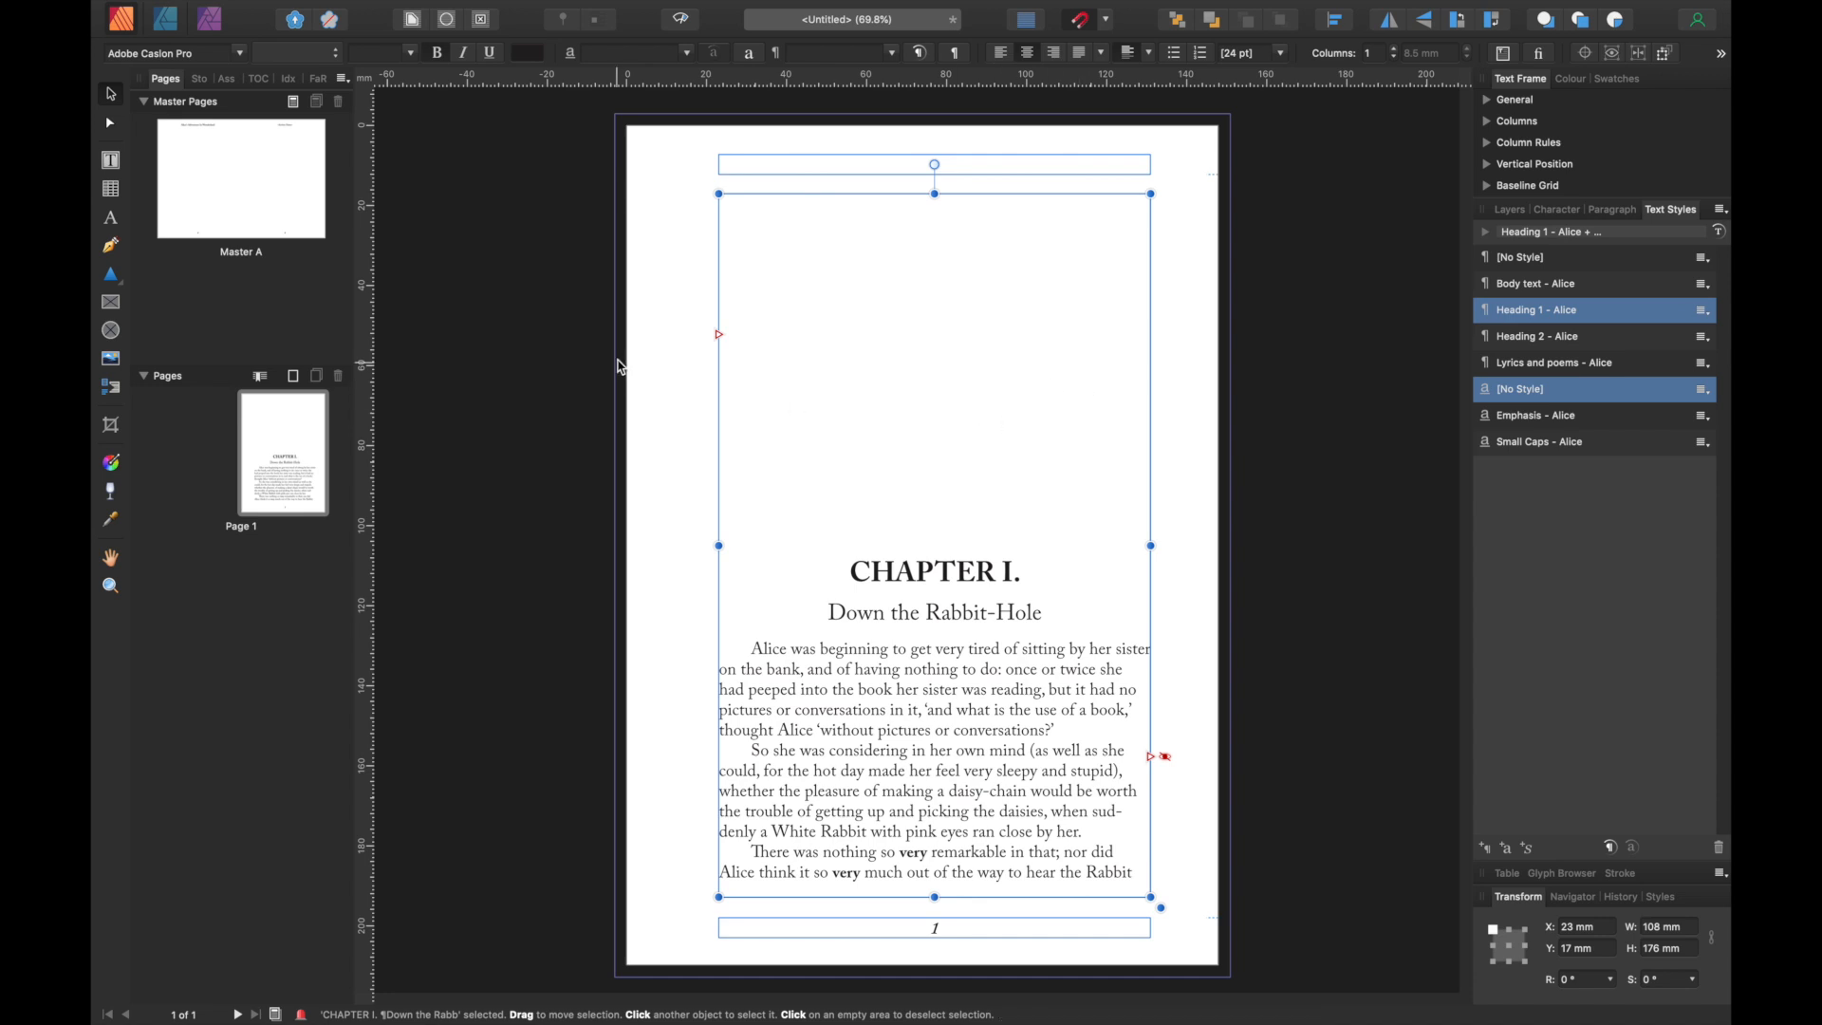
mouse_move(1154, 757)
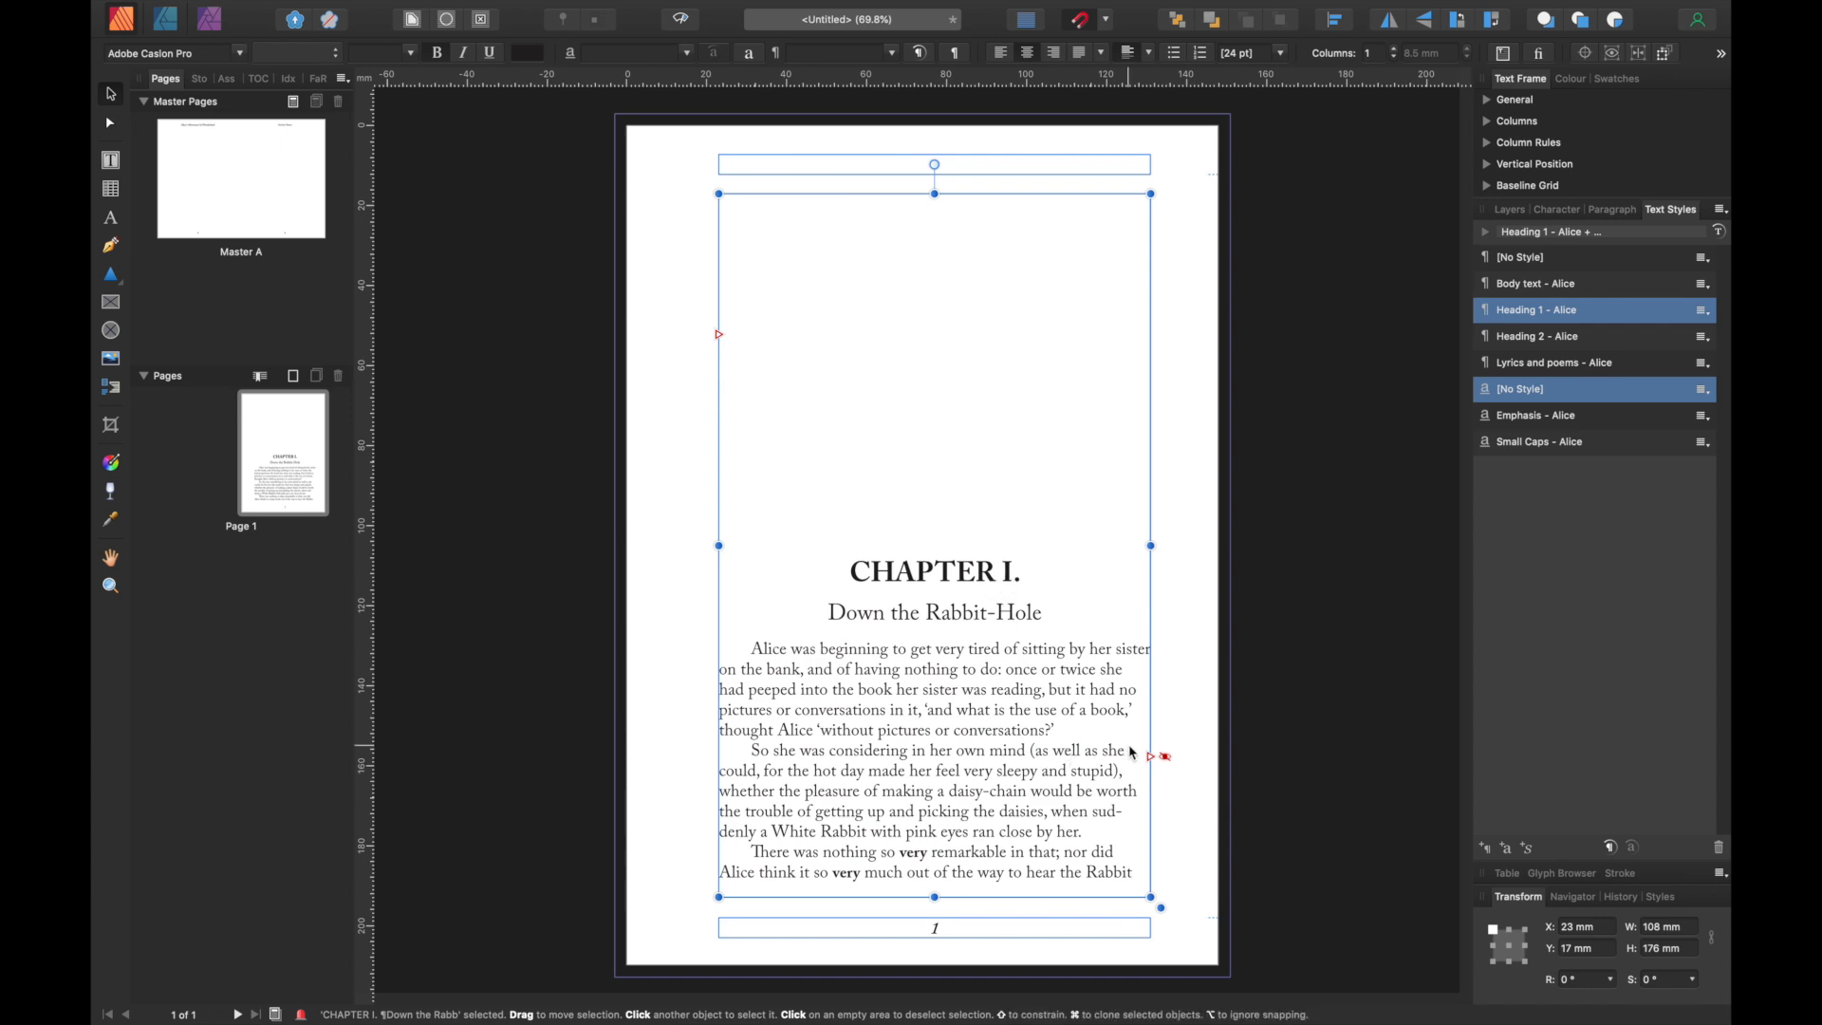
mouse_move(592, 524)
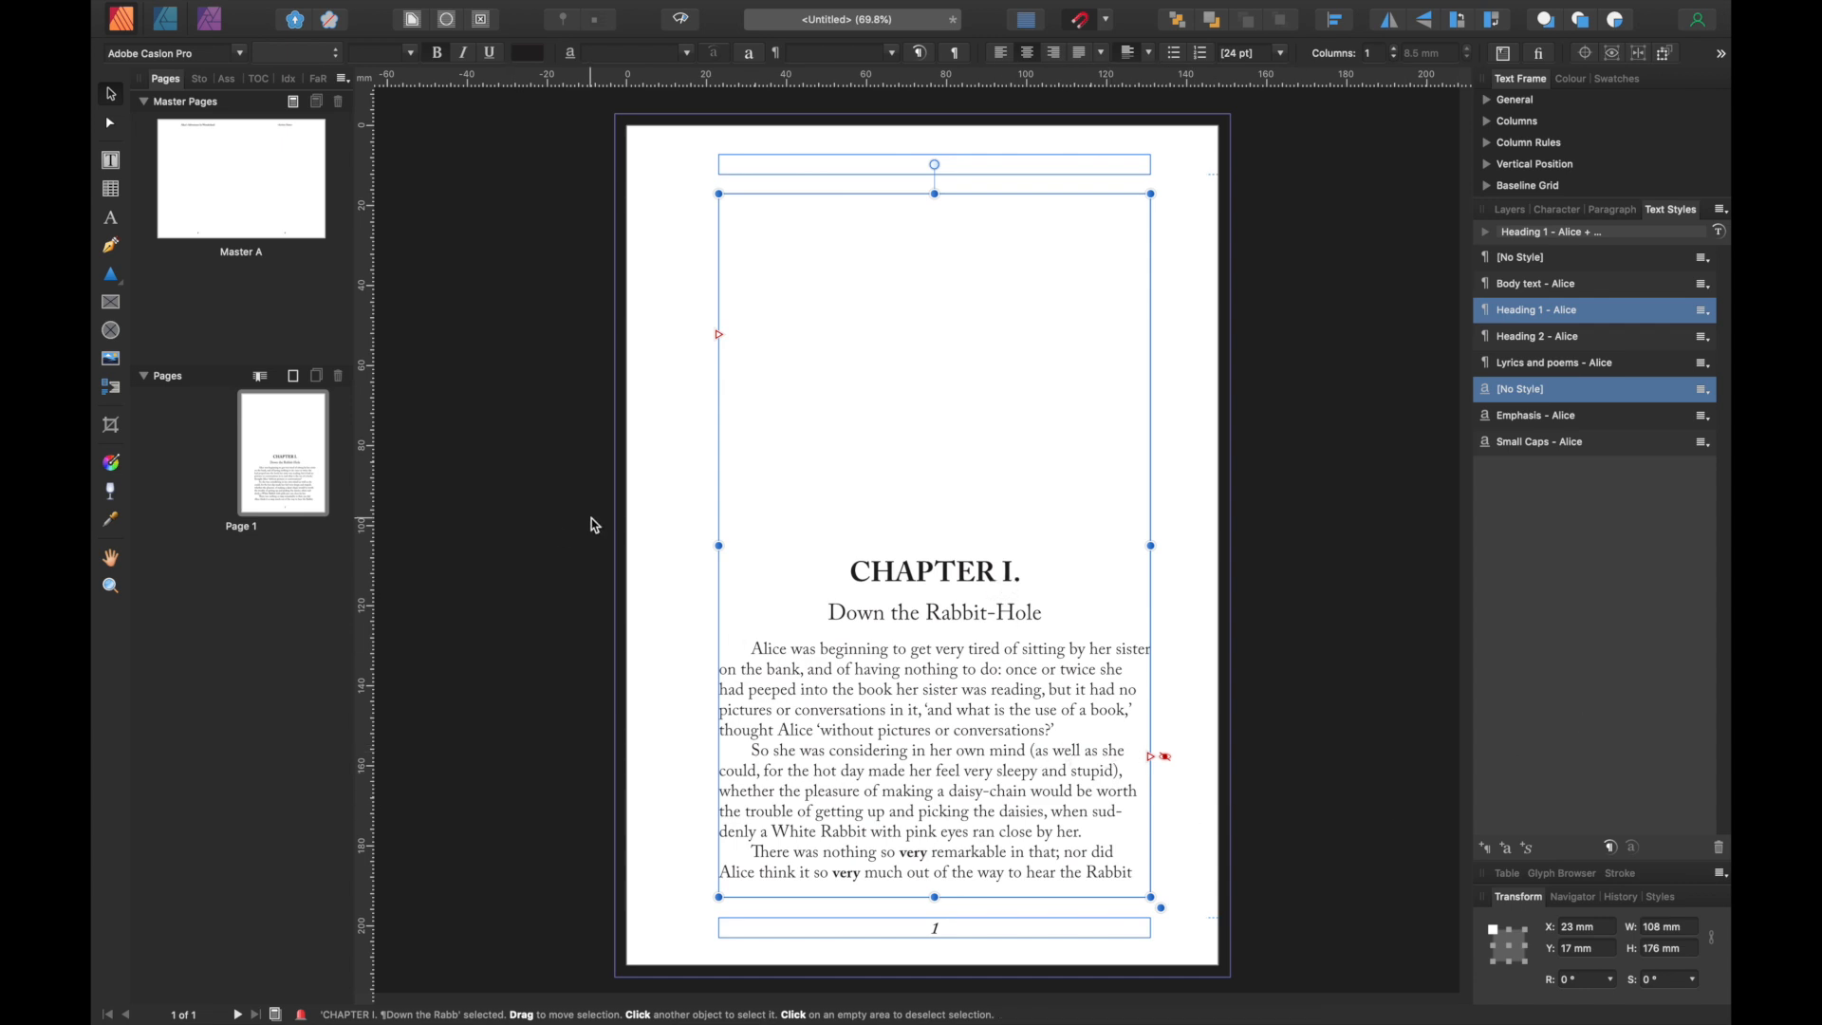
mouse_move(1186, 765)
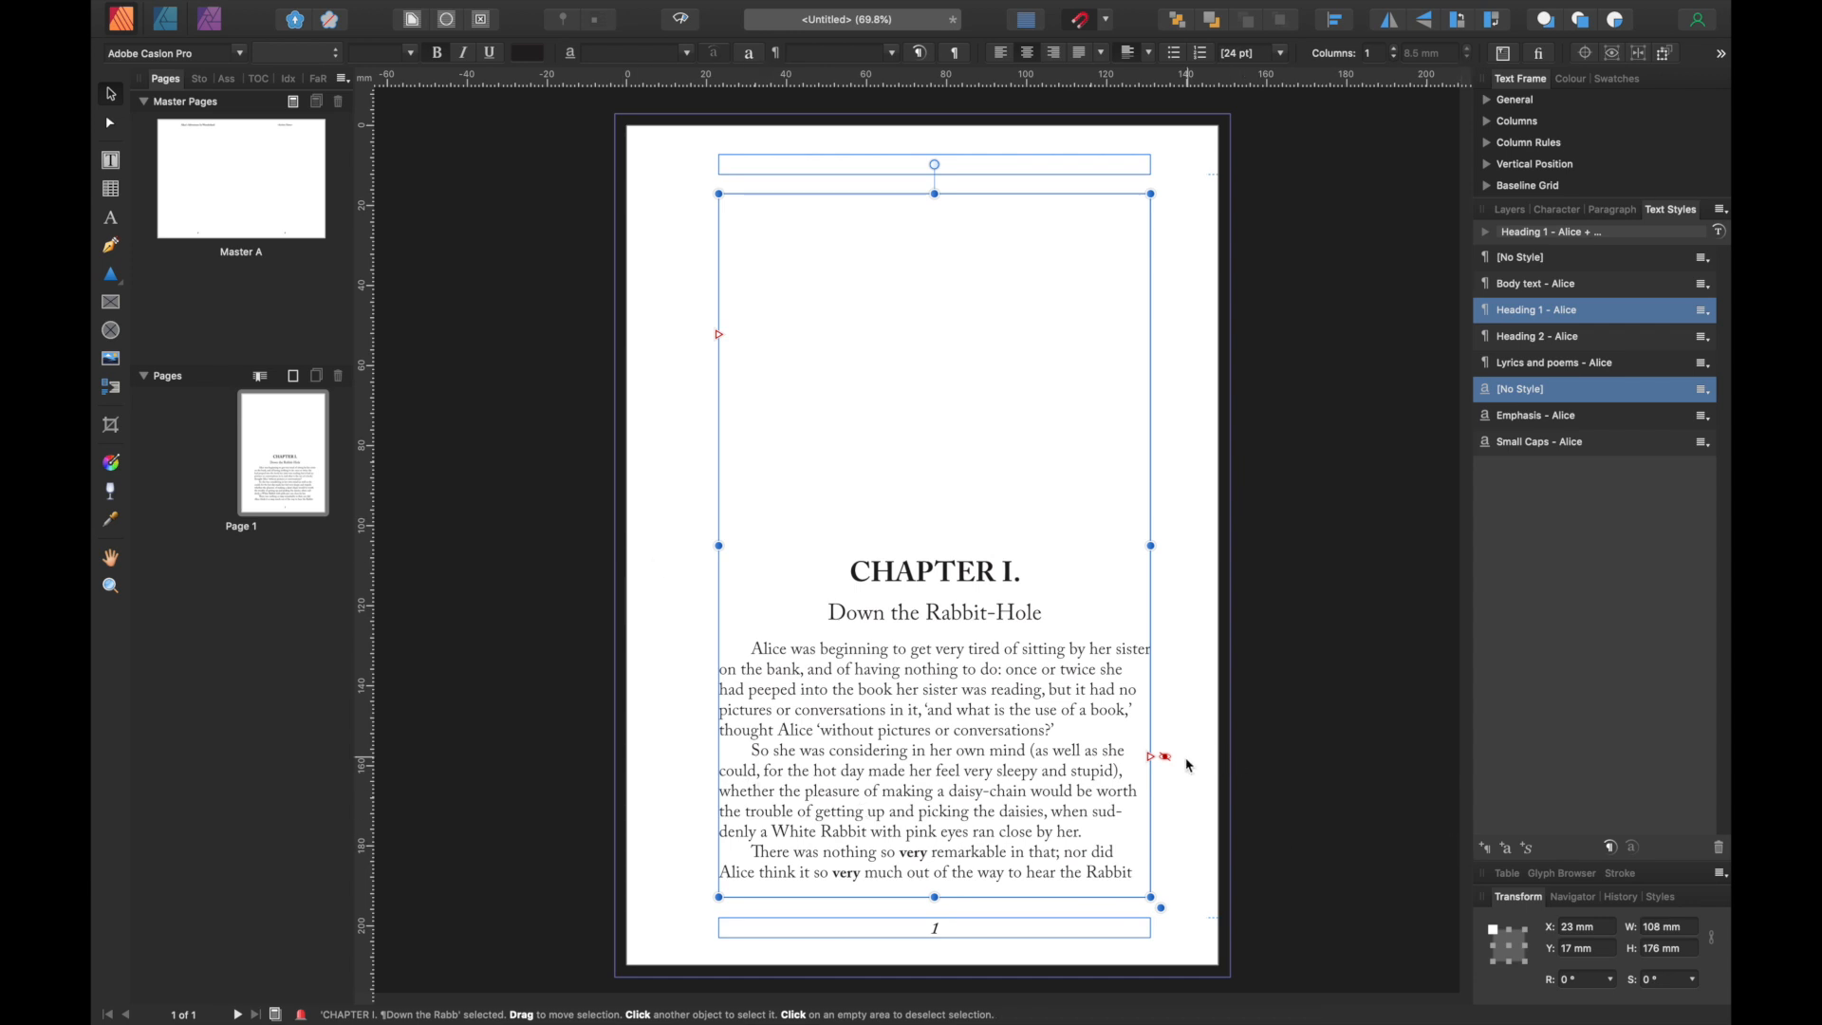
mouse_move(1154, 756)
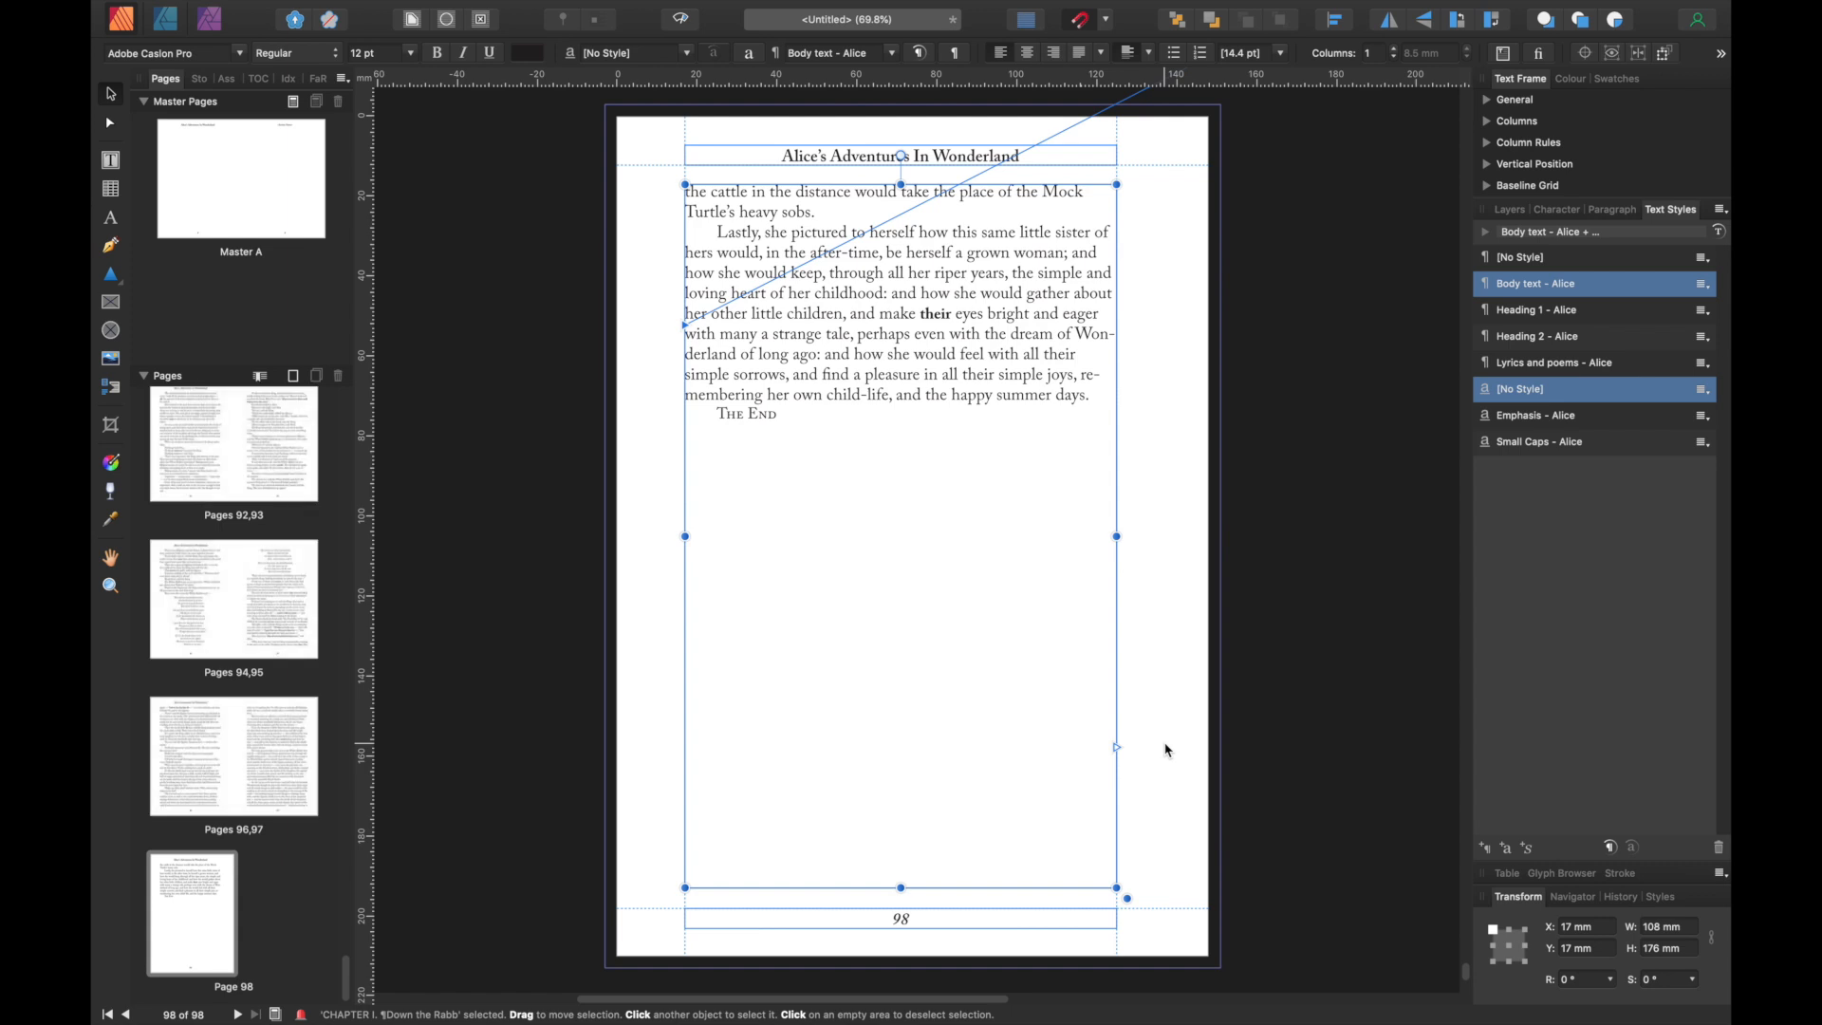
mouse_move(694, 879)
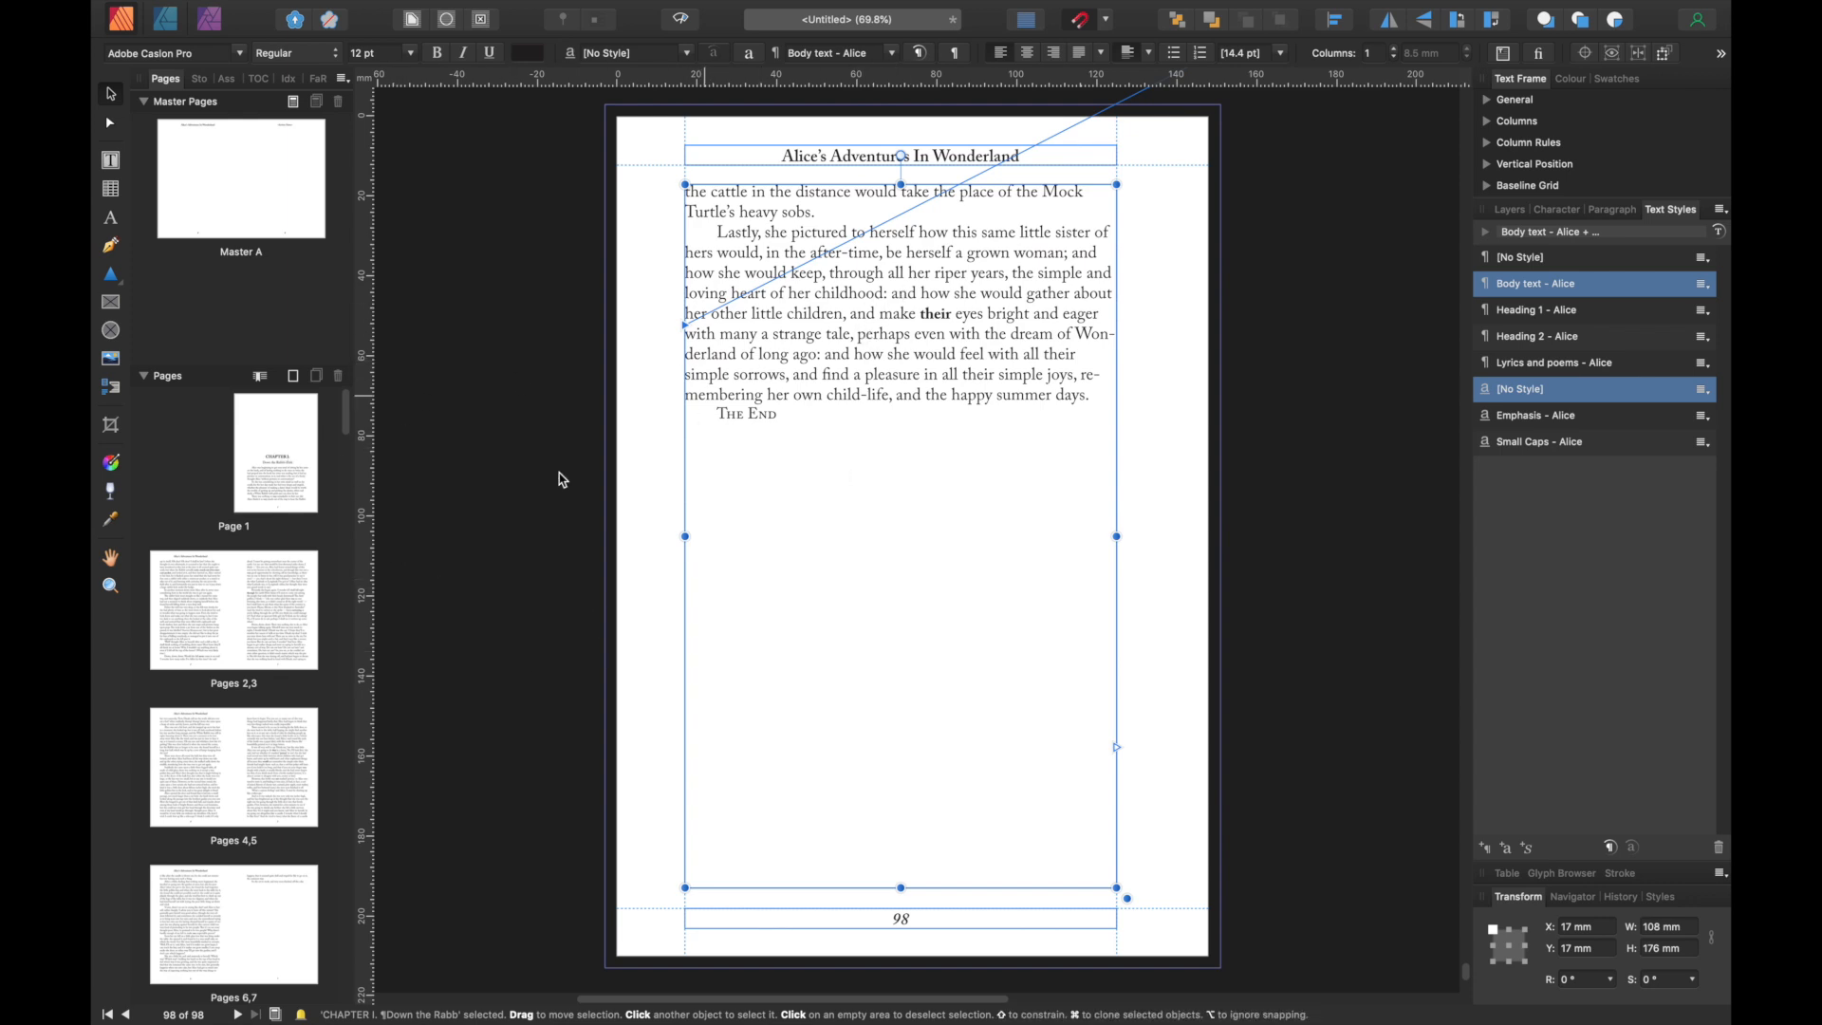
mouse_move(780, 476)
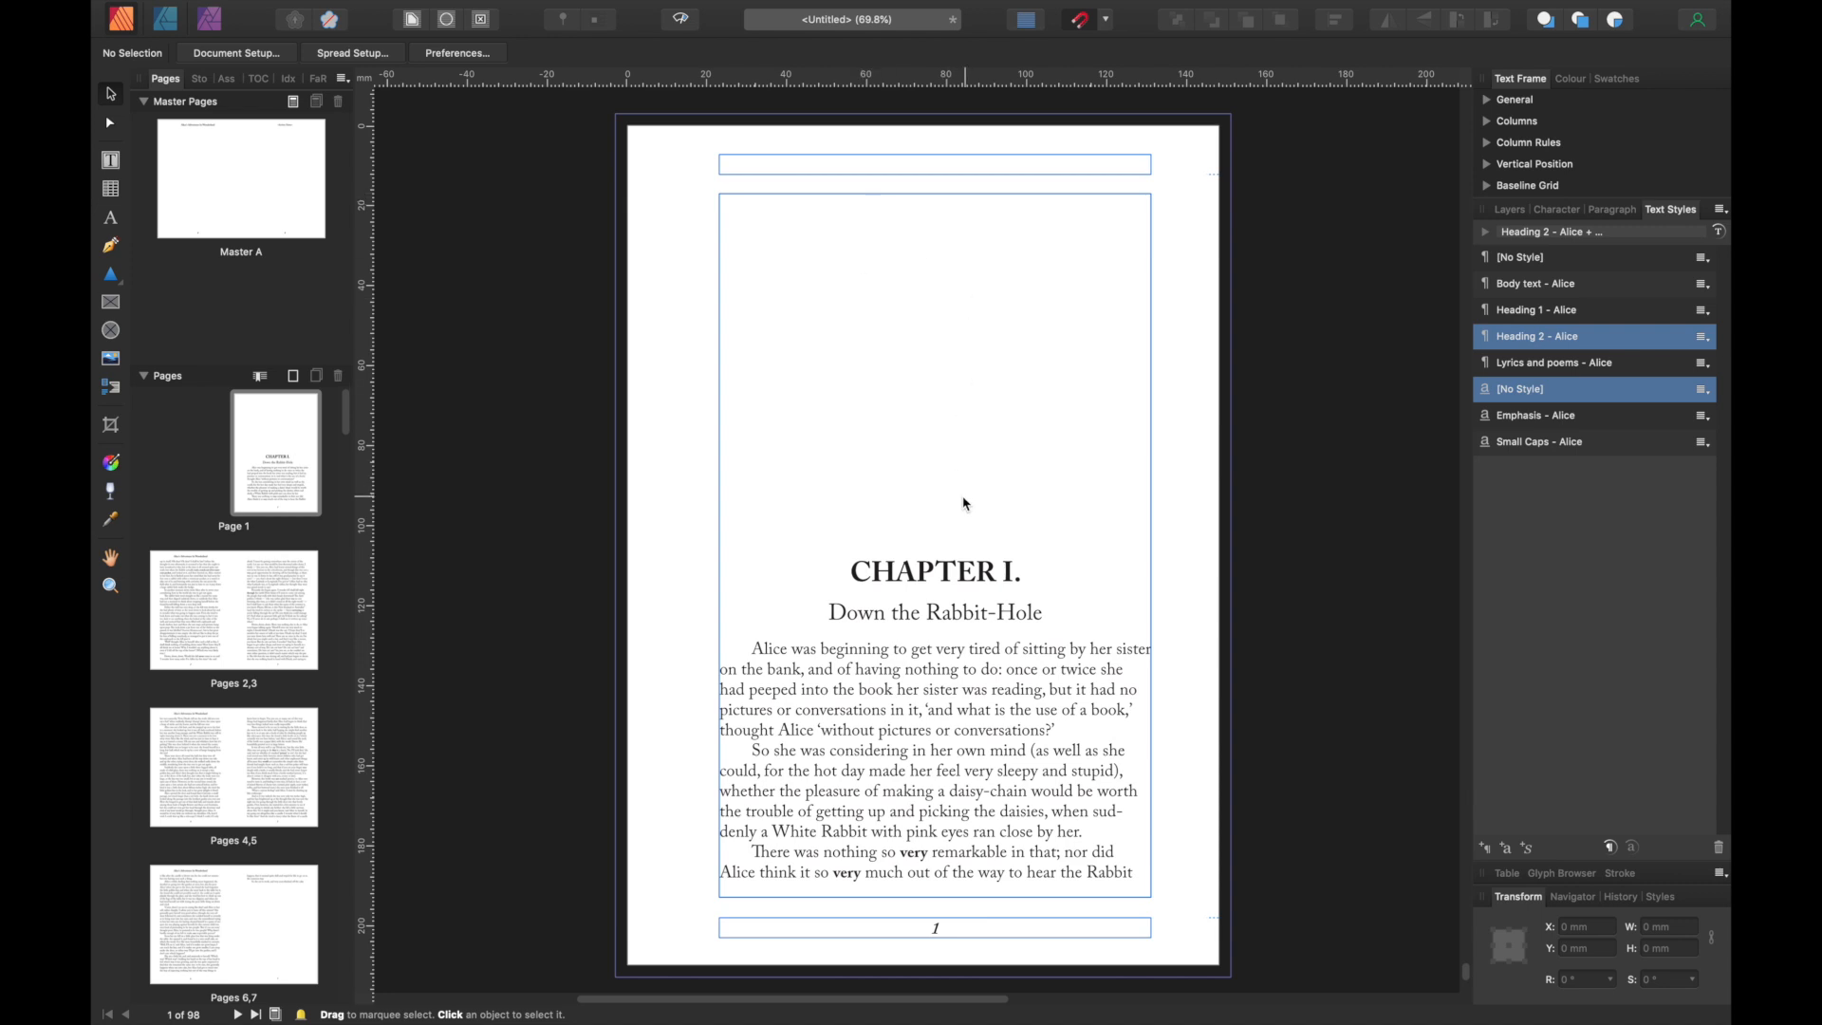
mouse_move(227, 564)
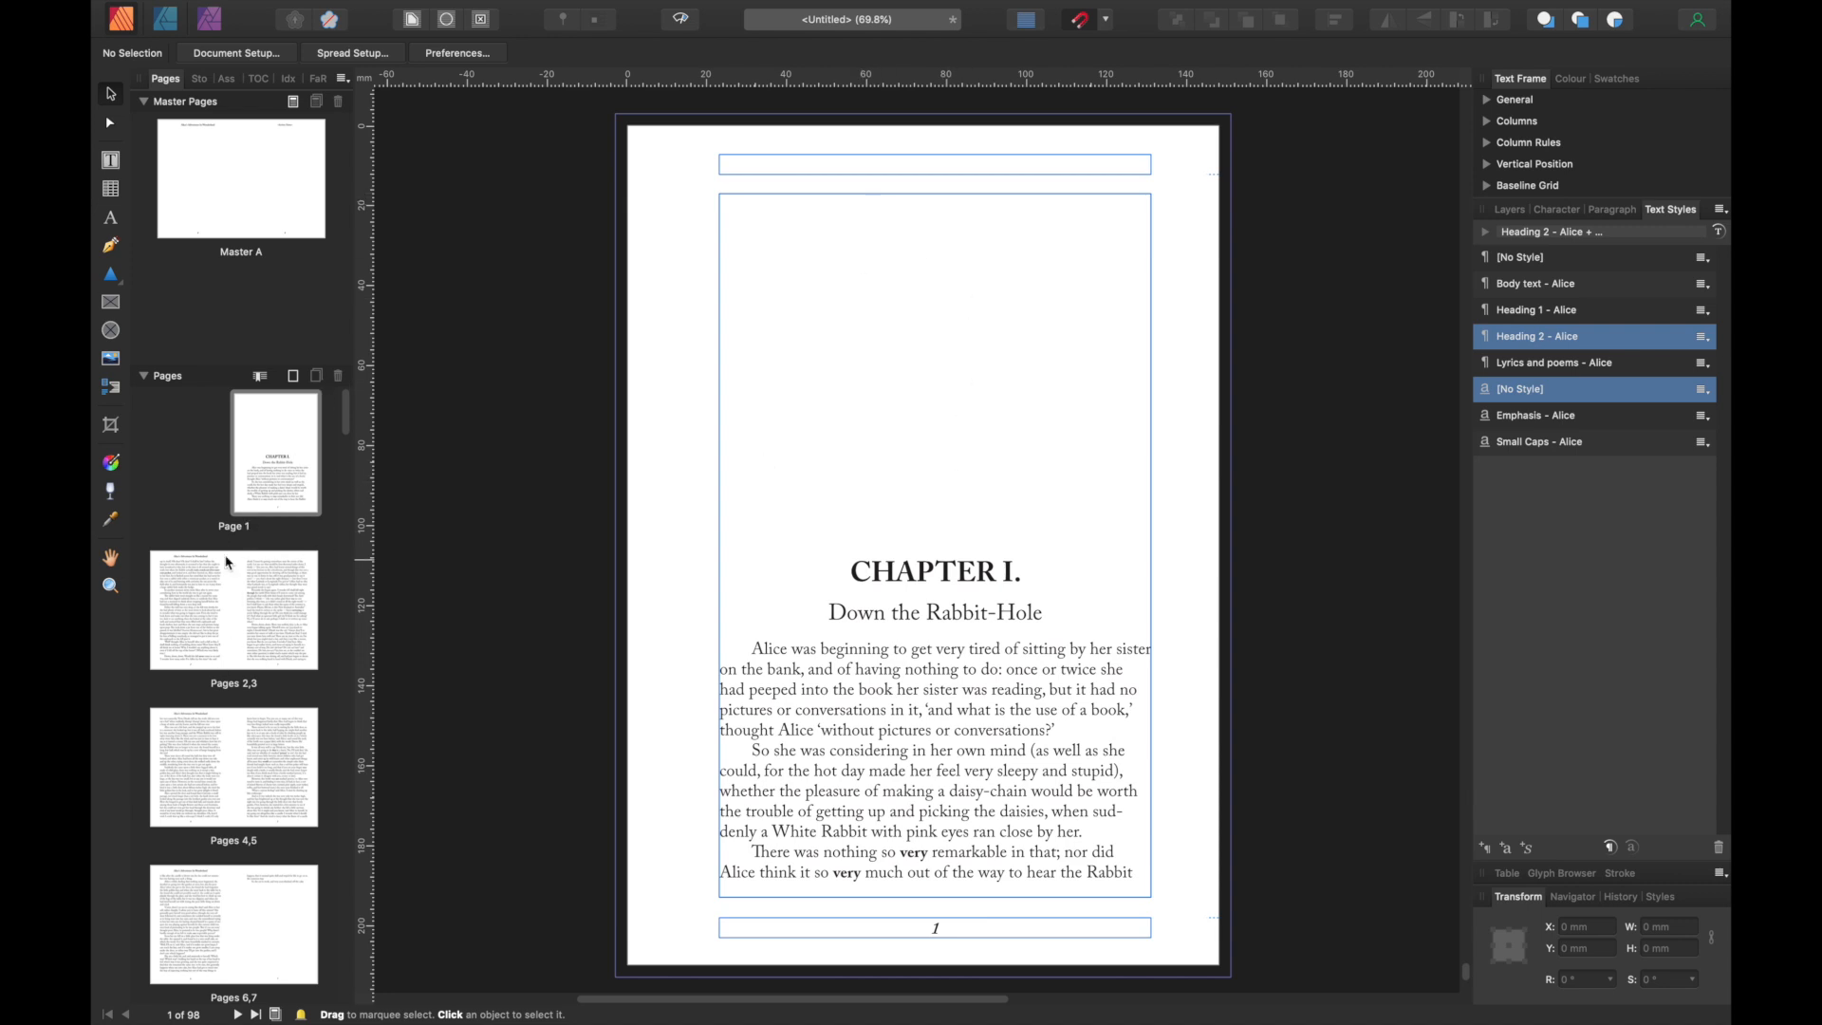
mouse_move(265, 490)
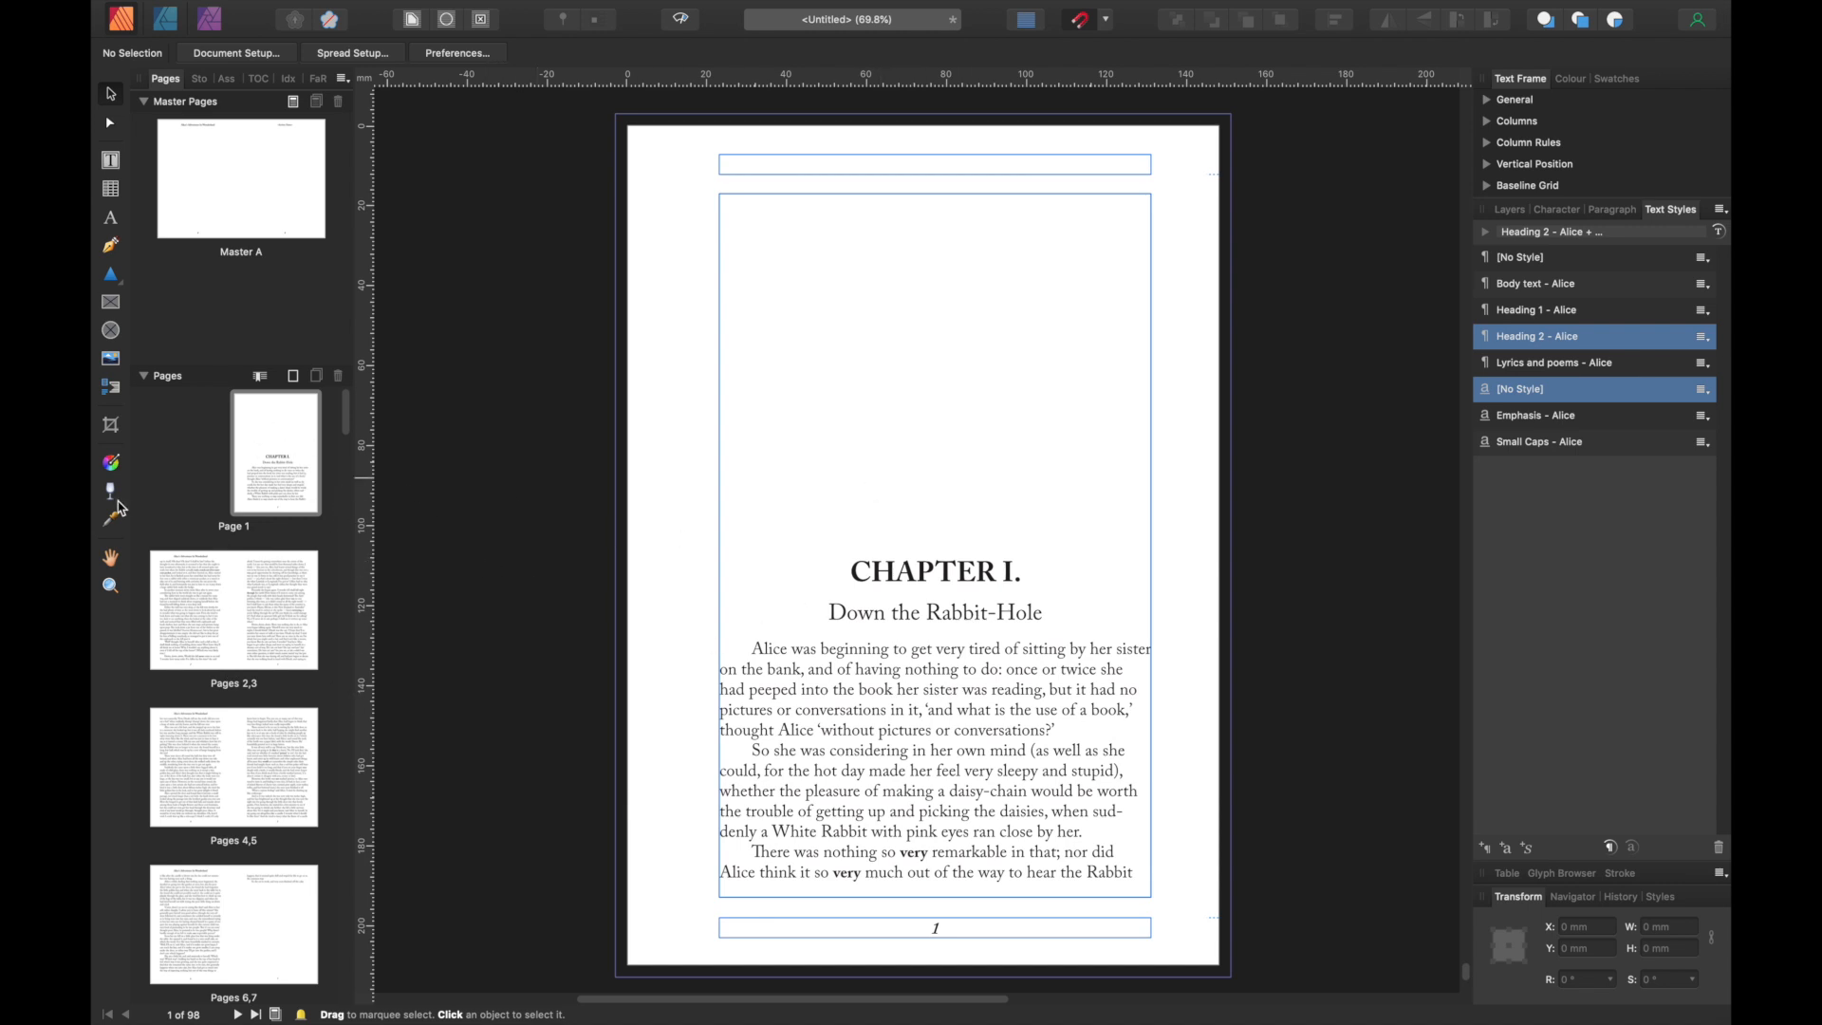
mouse_move(307, 441)
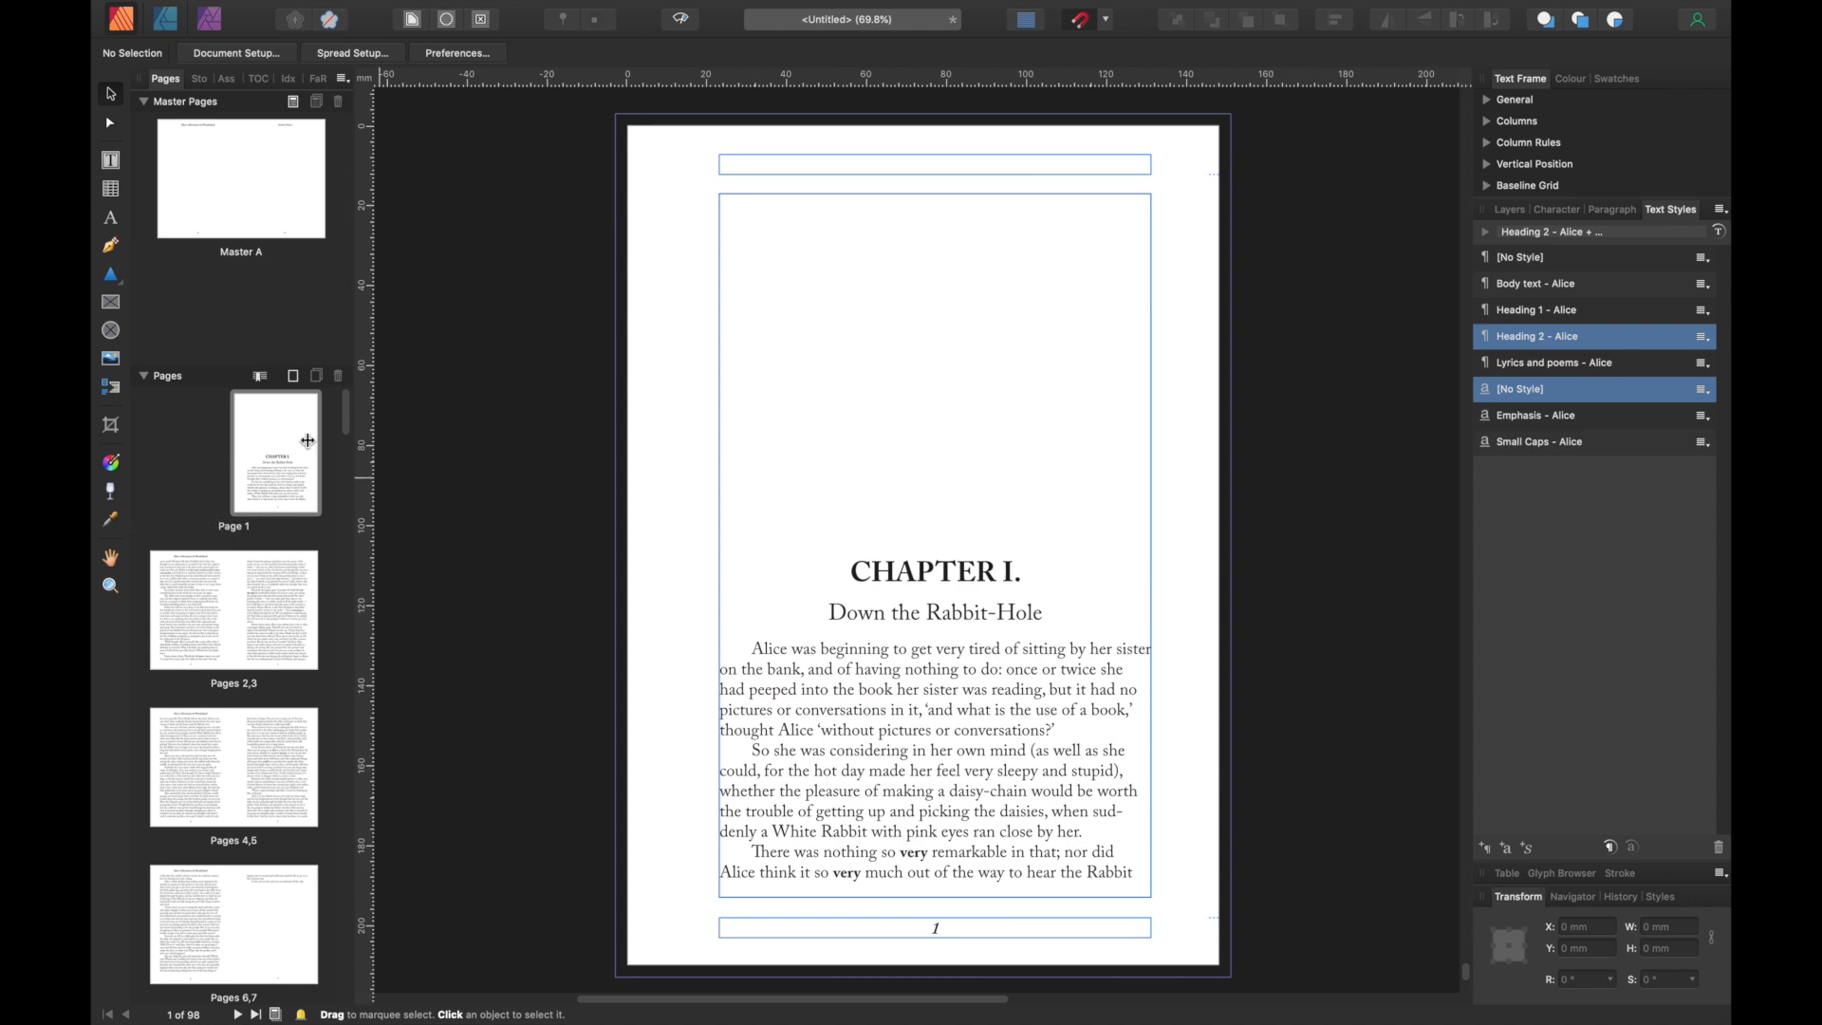
- Select page 1 in the Pages panel
click(275, 451)
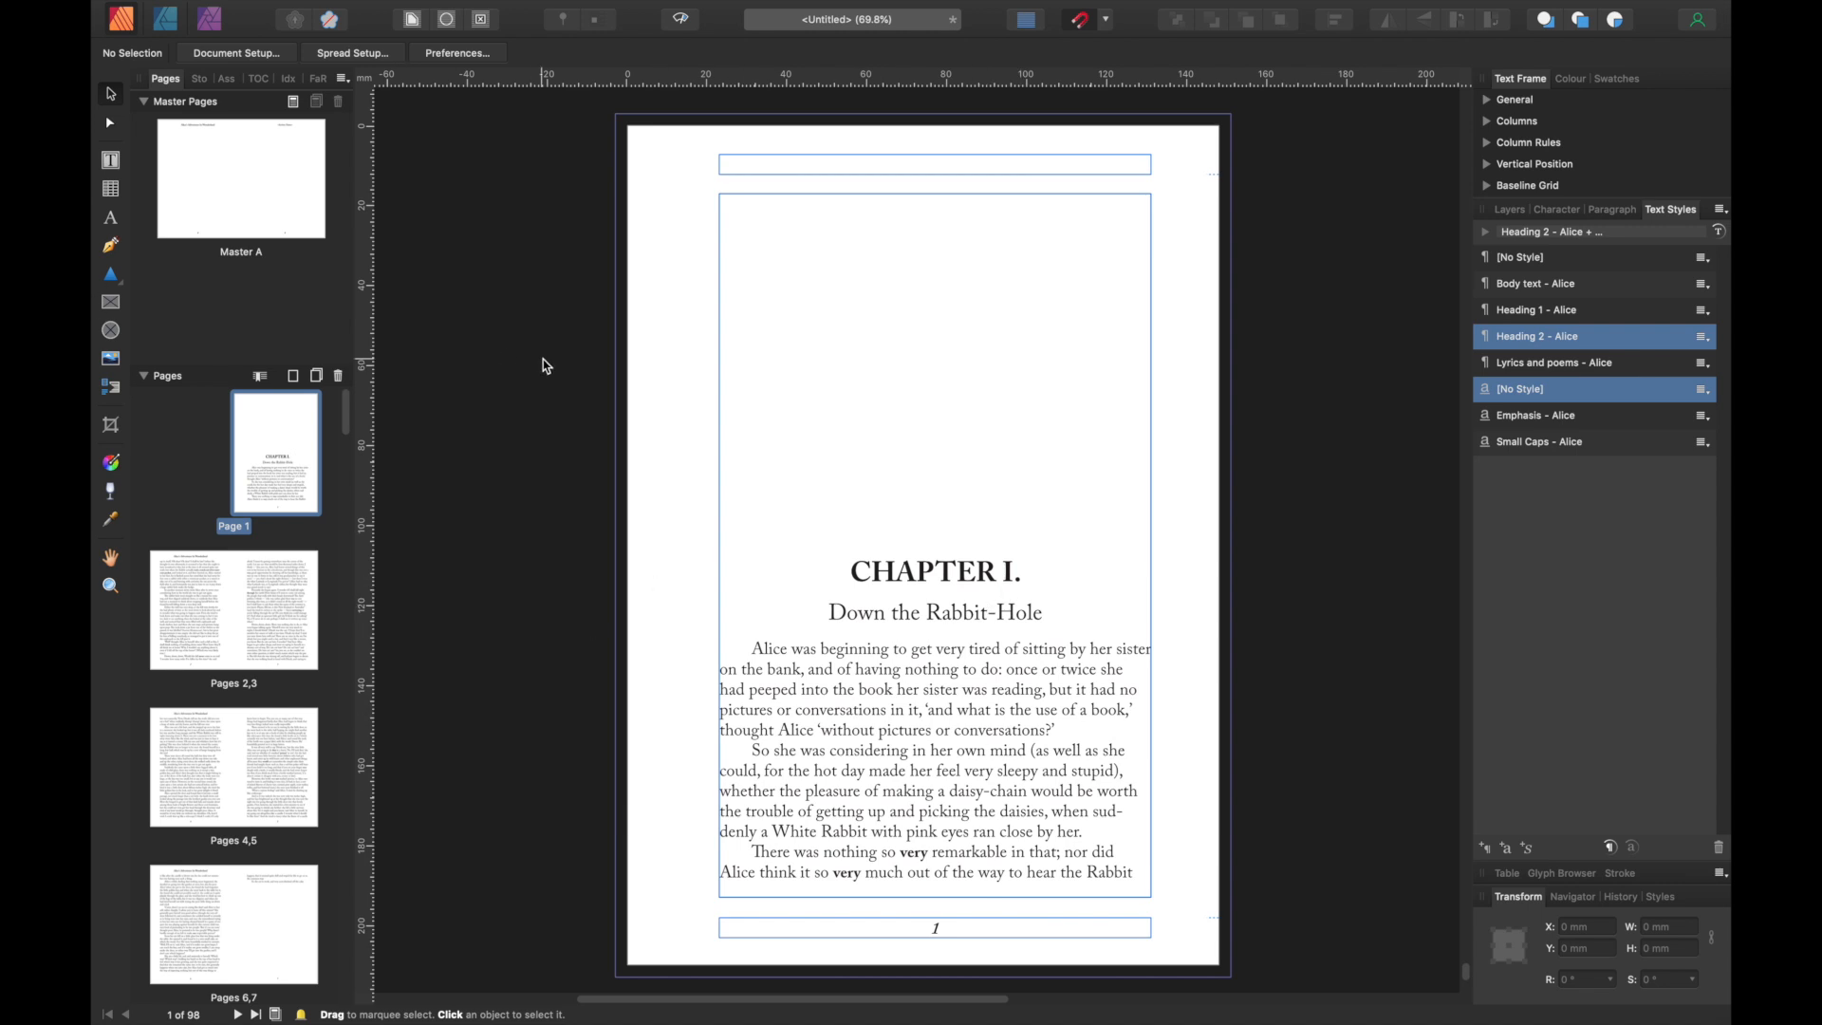
mouse_move(275, 454)
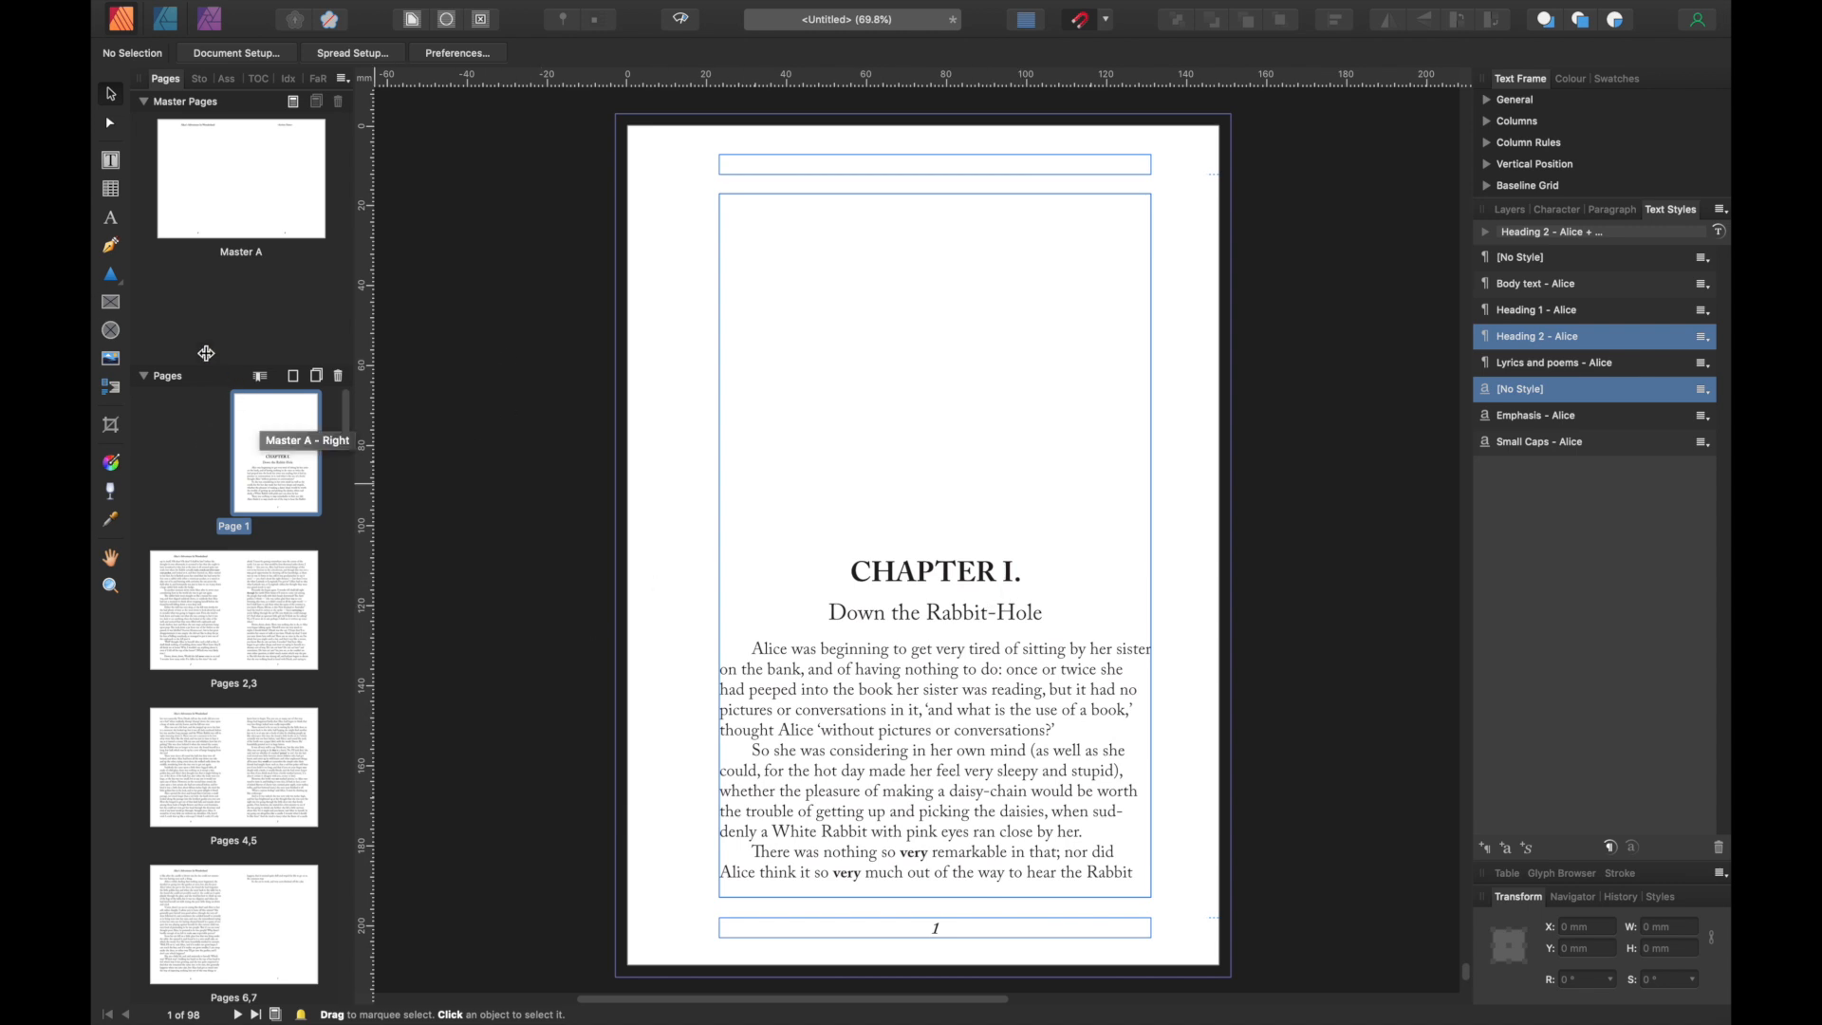
mouse_move(317, 337)
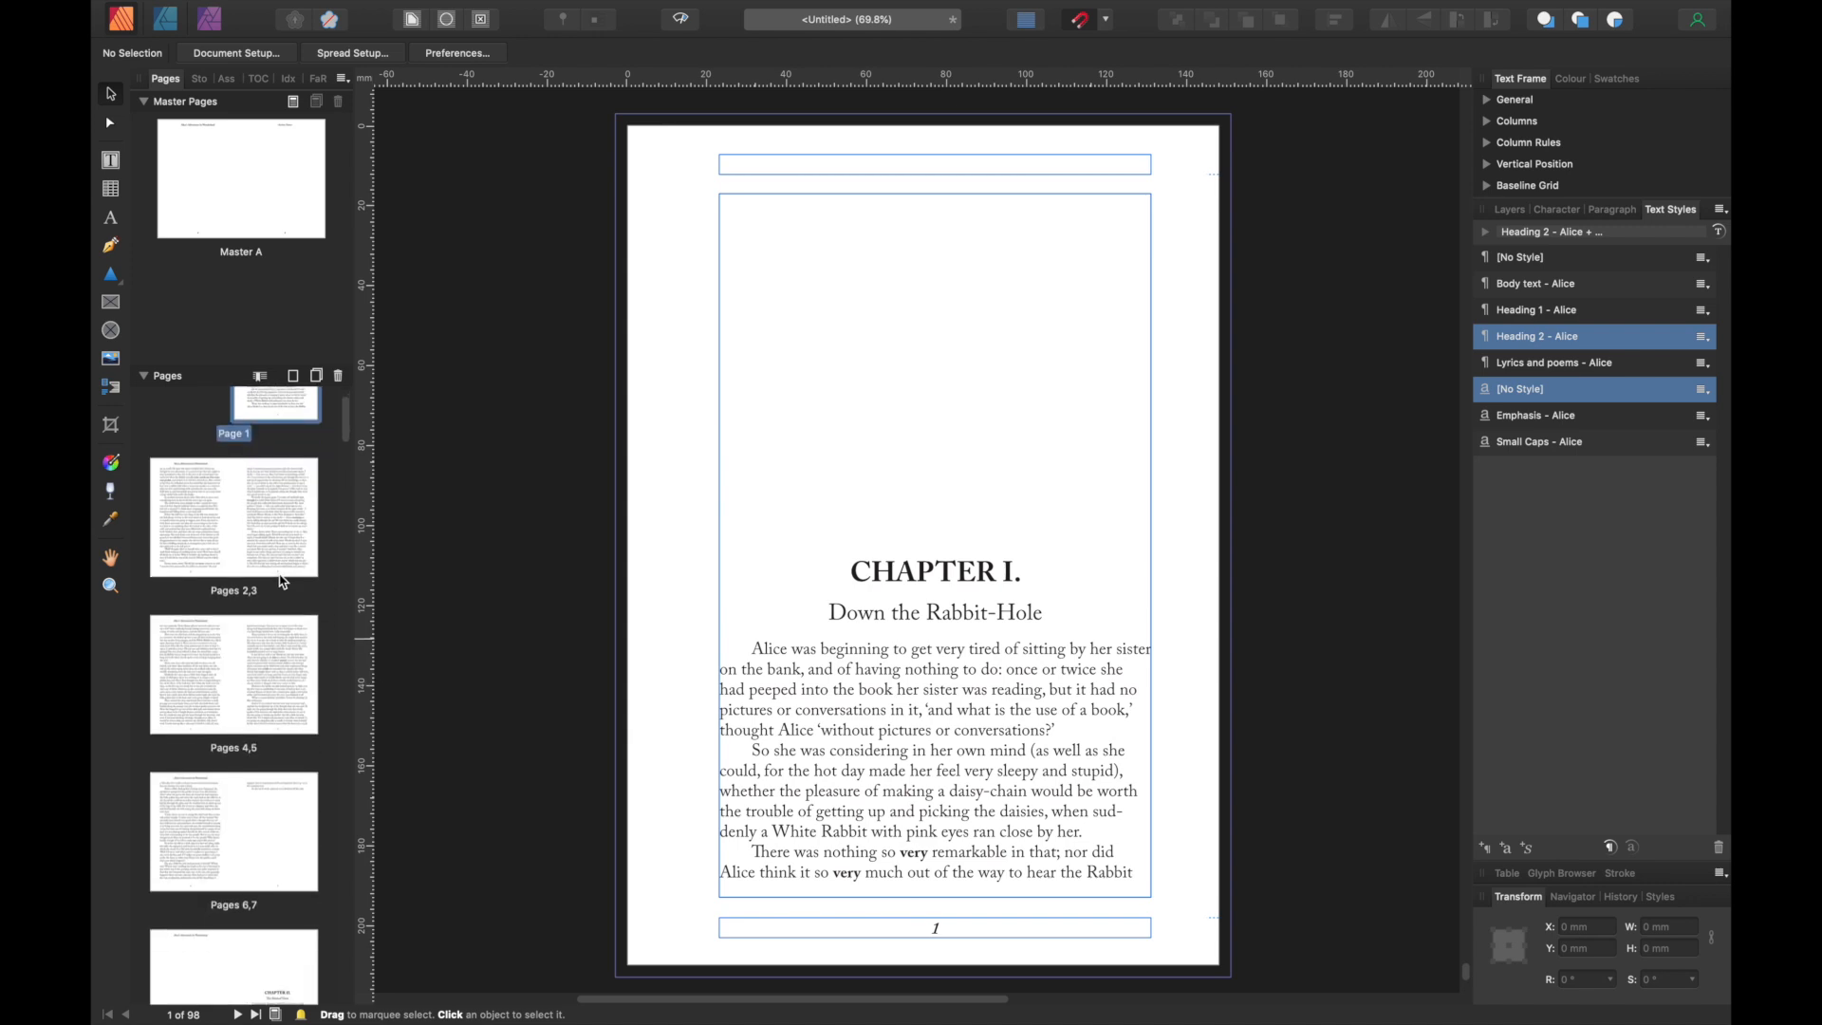
mouse_move(276, 507)
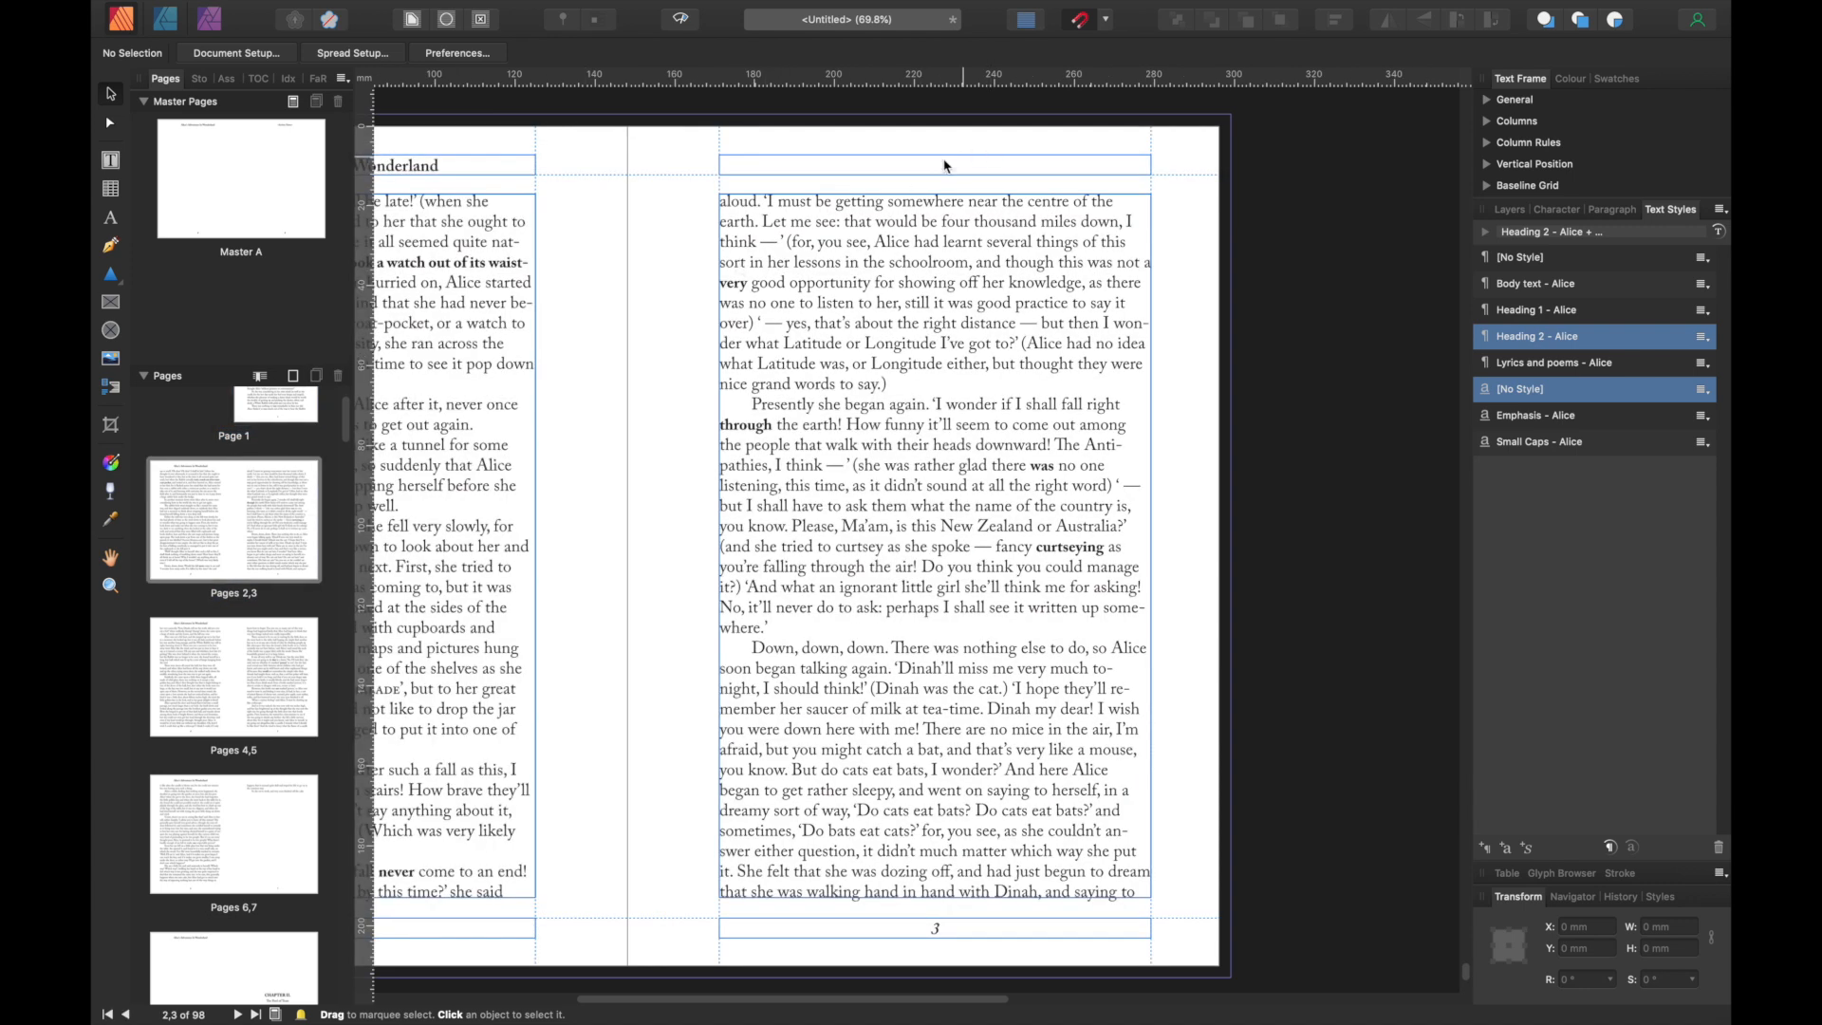
mouse_move(842, 172)
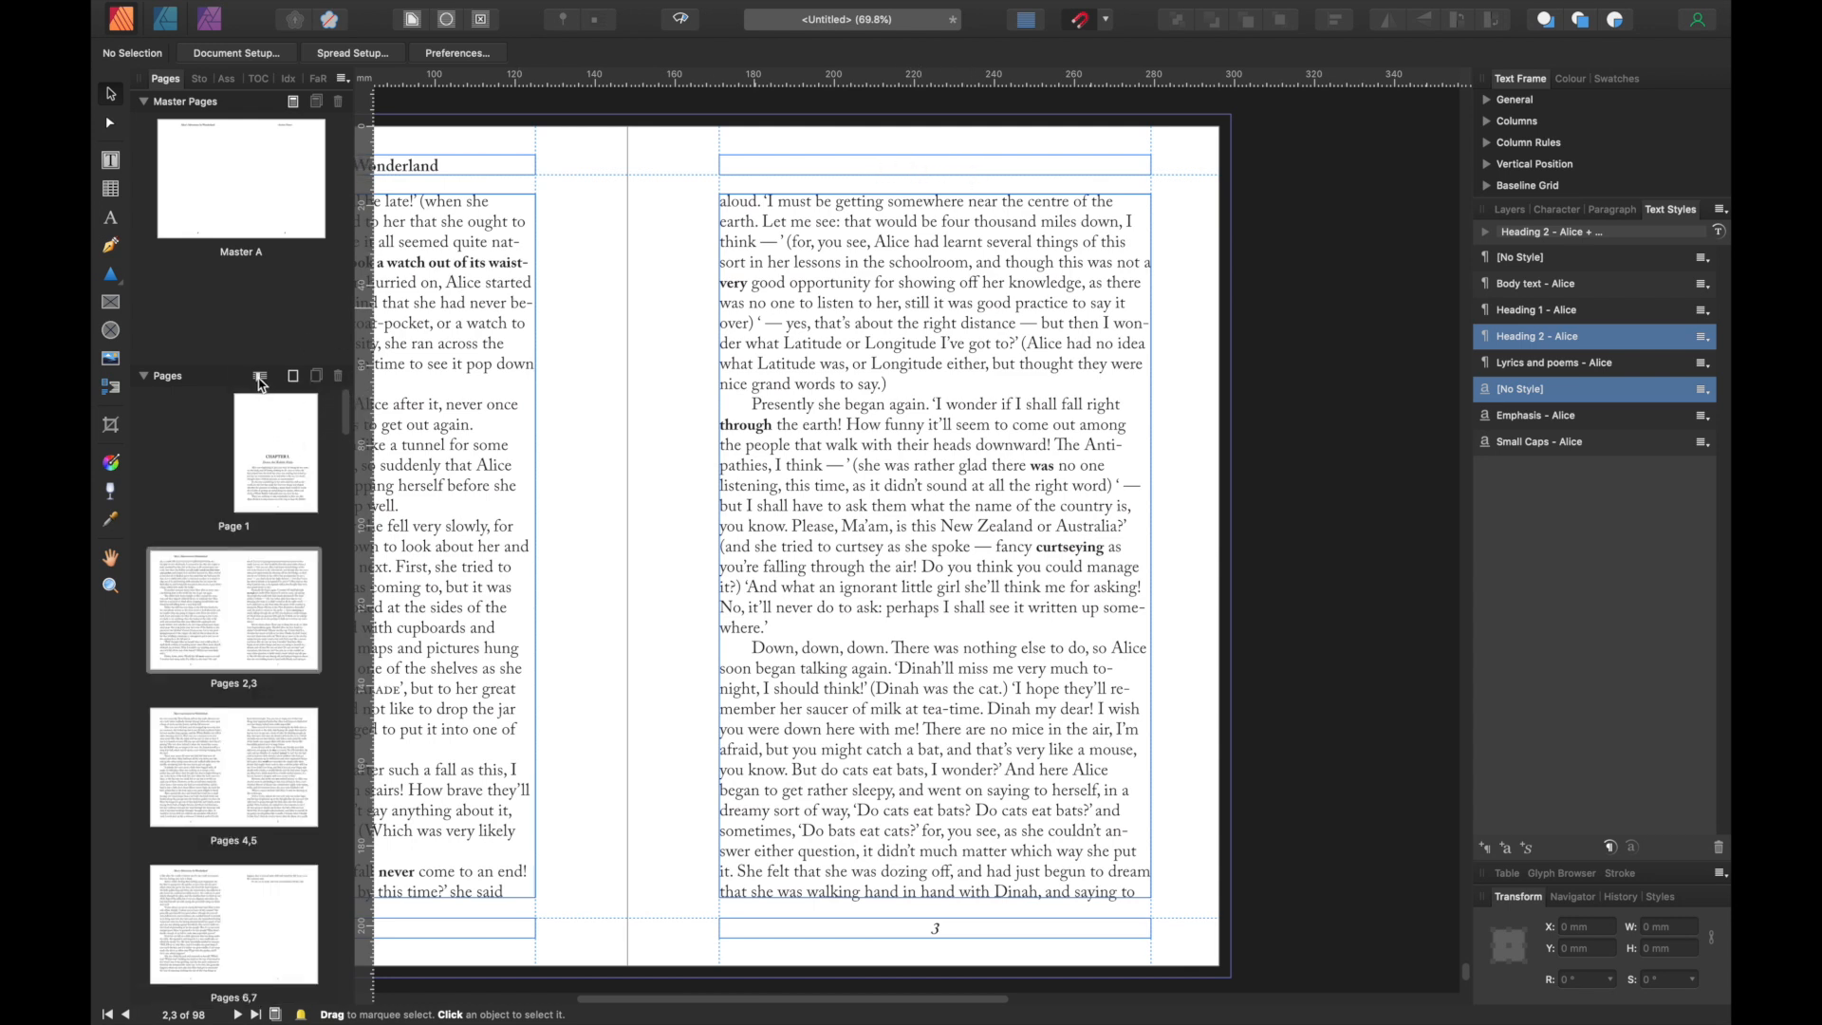
mouse_move(260, 376)
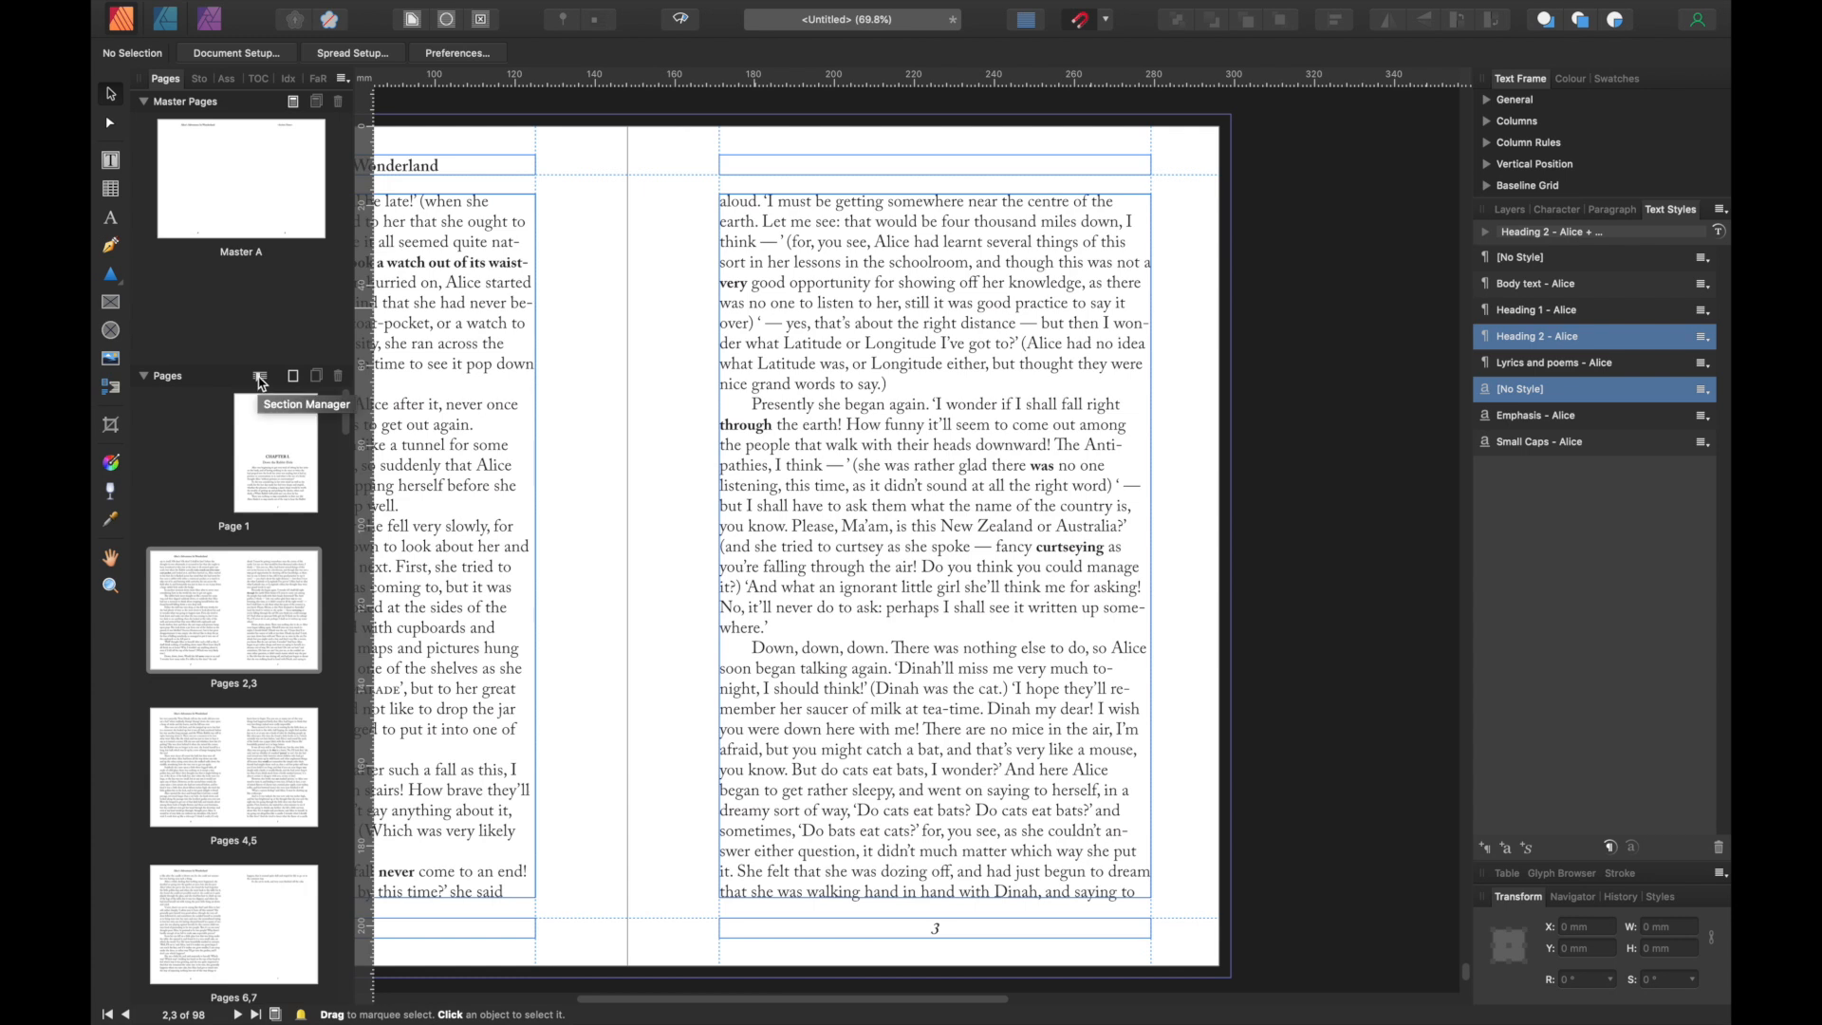
mouse_move(828, 169)
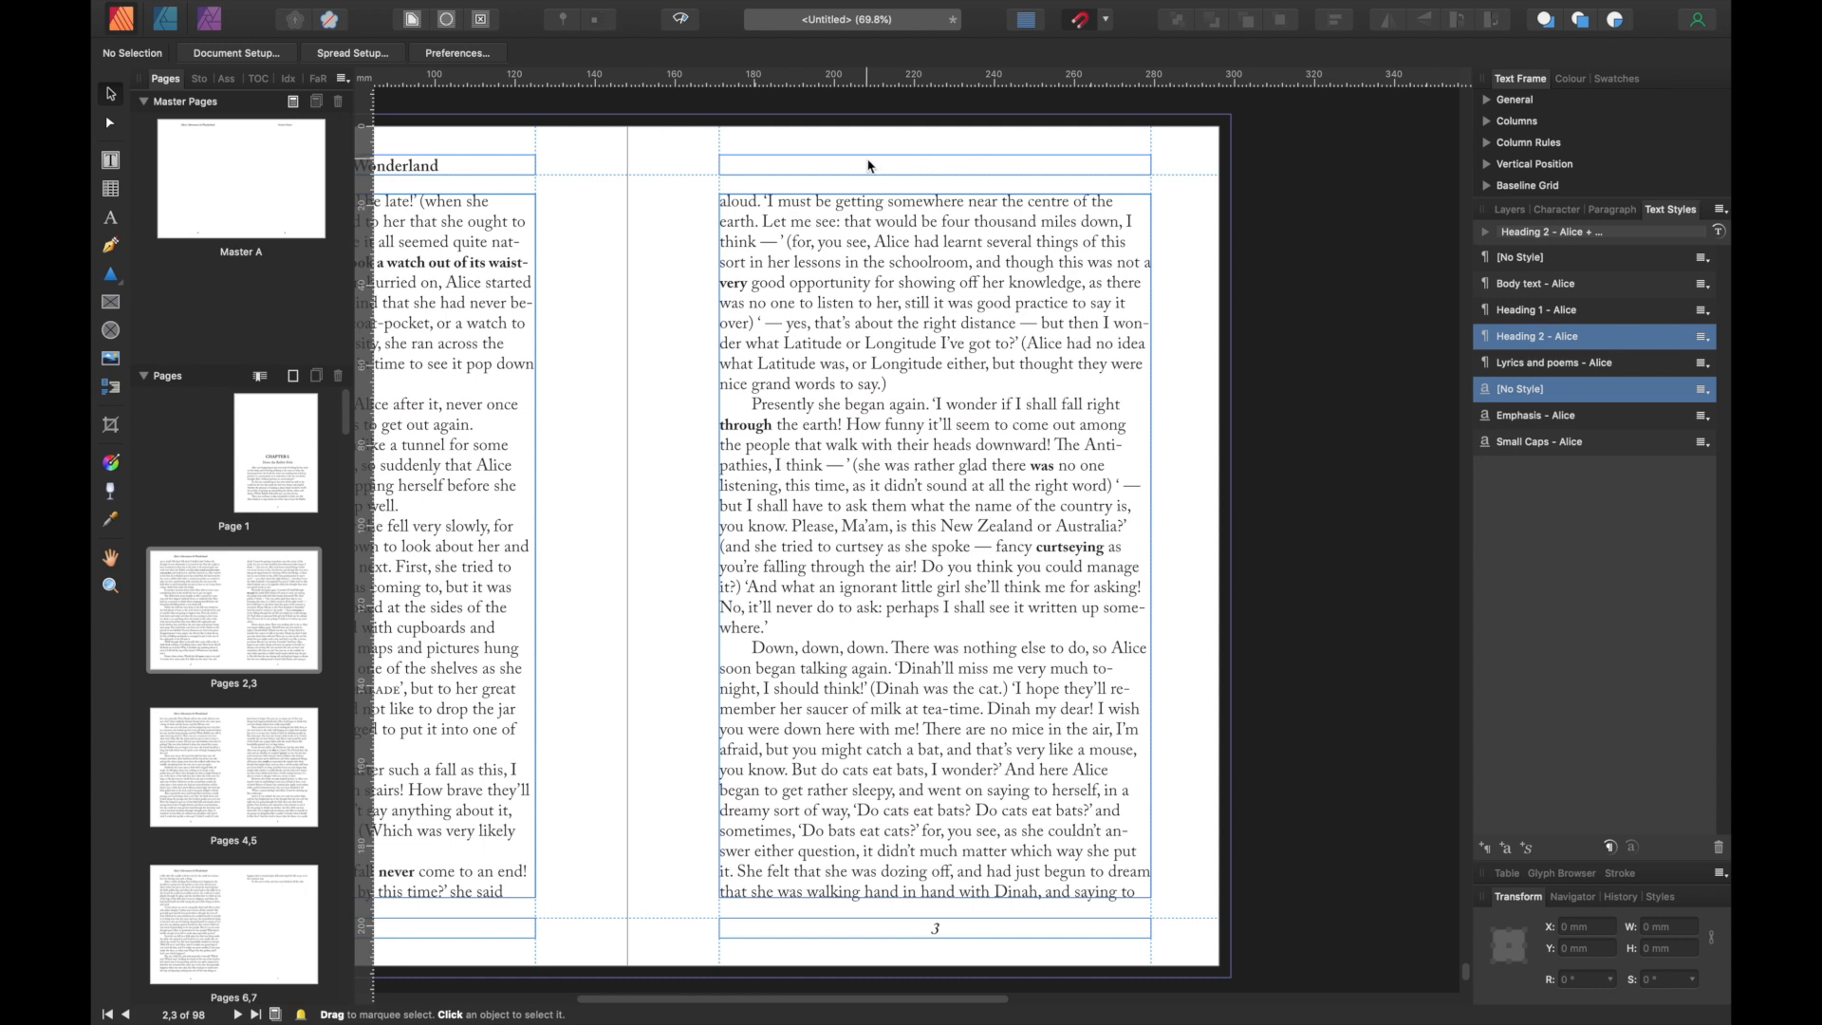
mouse_move(668, 674)
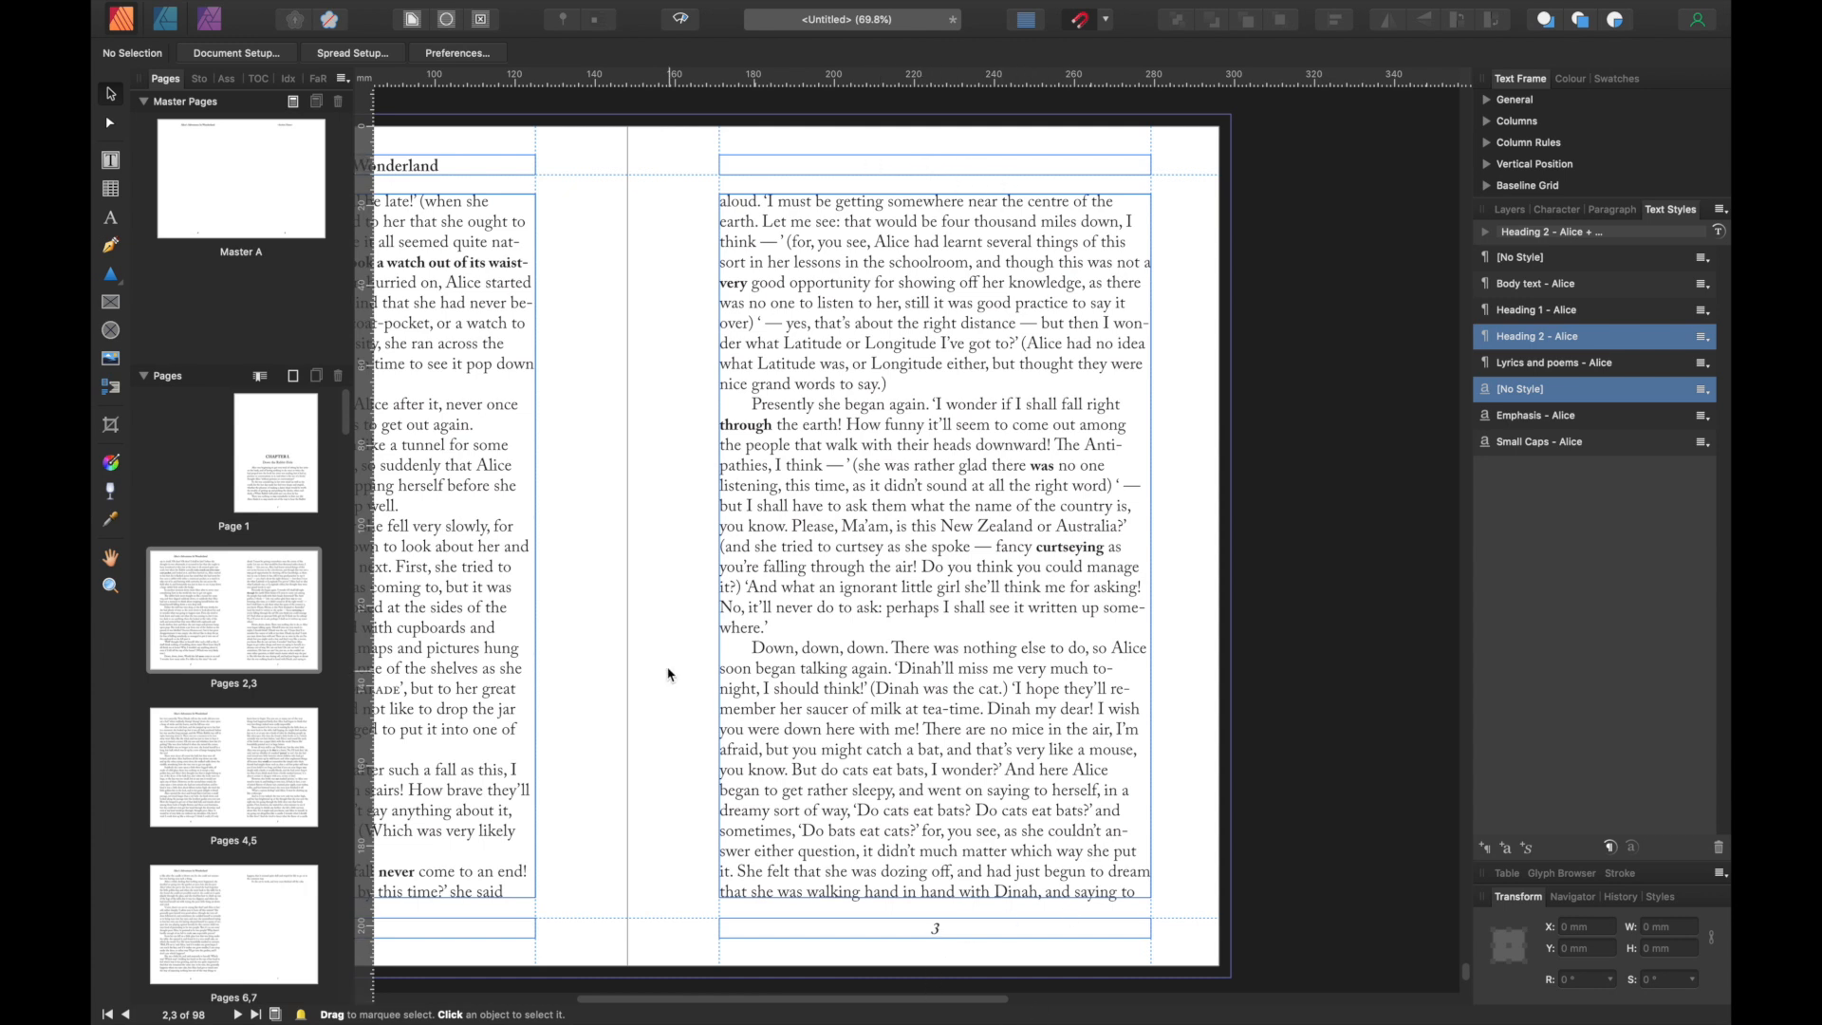
- Open page 1's context menu in the Pages panel to reach Clear Masters
click(274, 451)
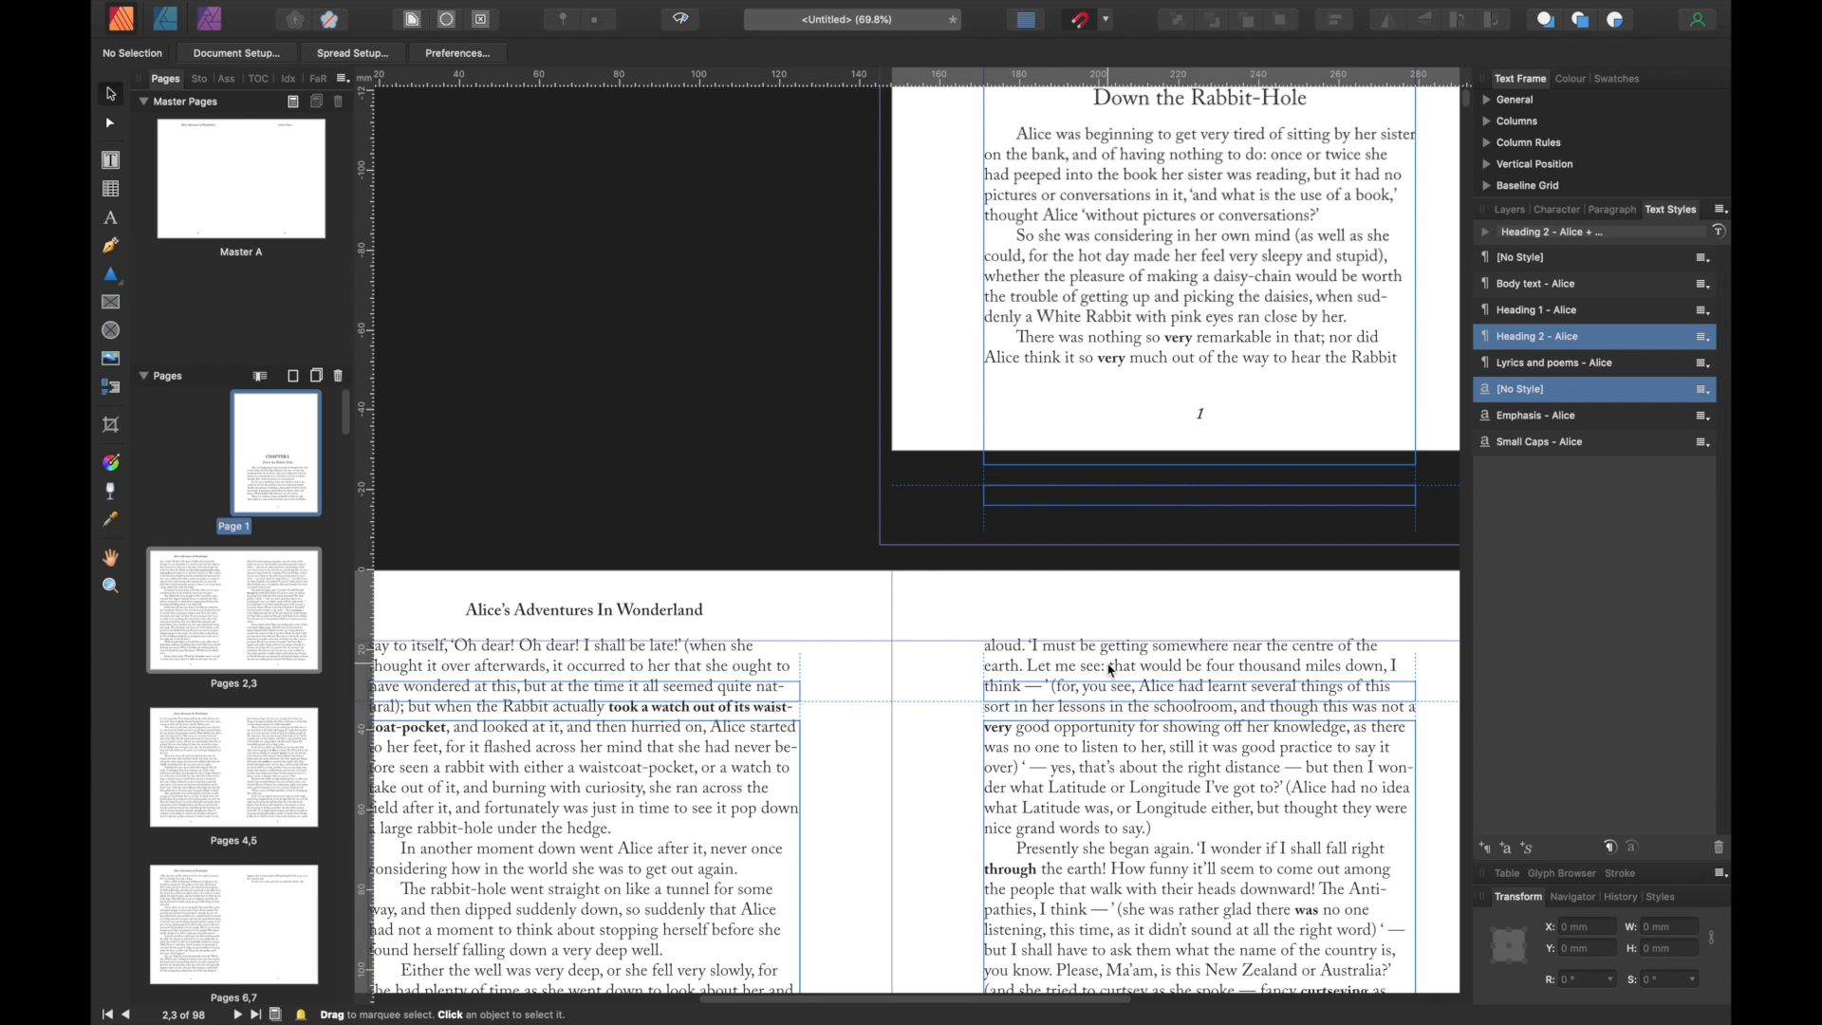
right_click(275, 451)
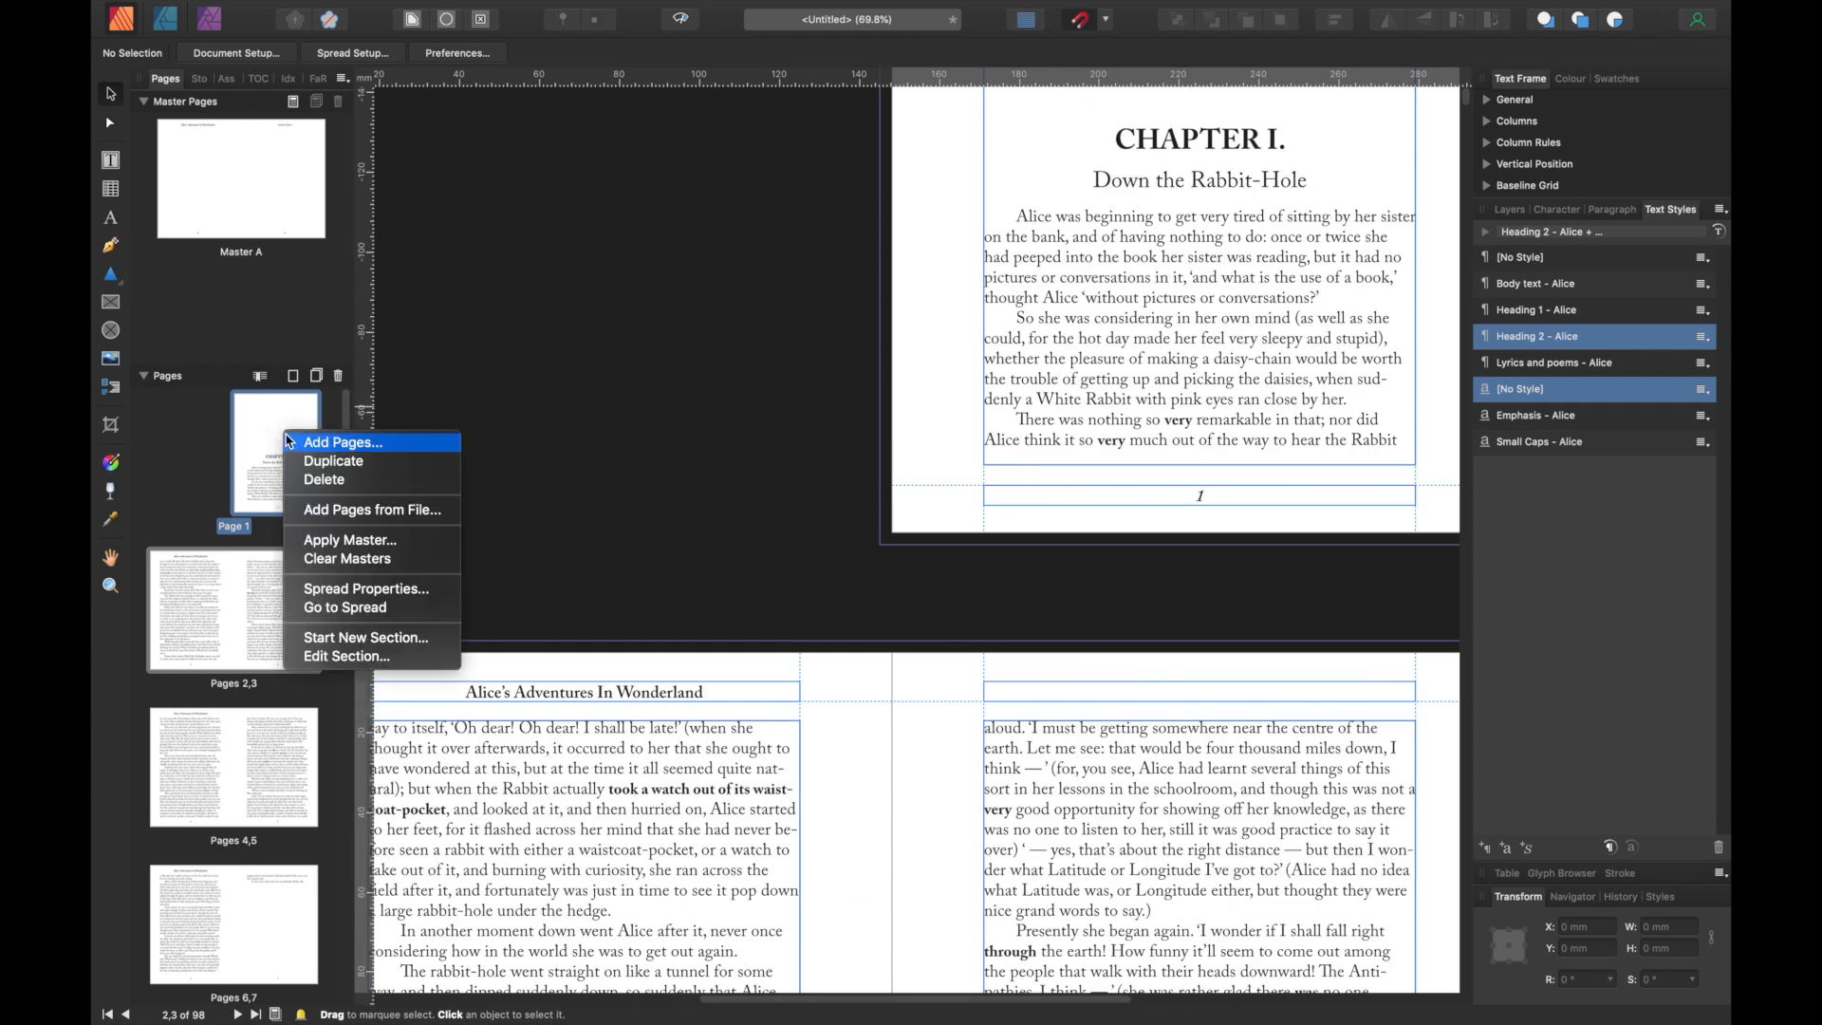
mouse_move(354, 492)
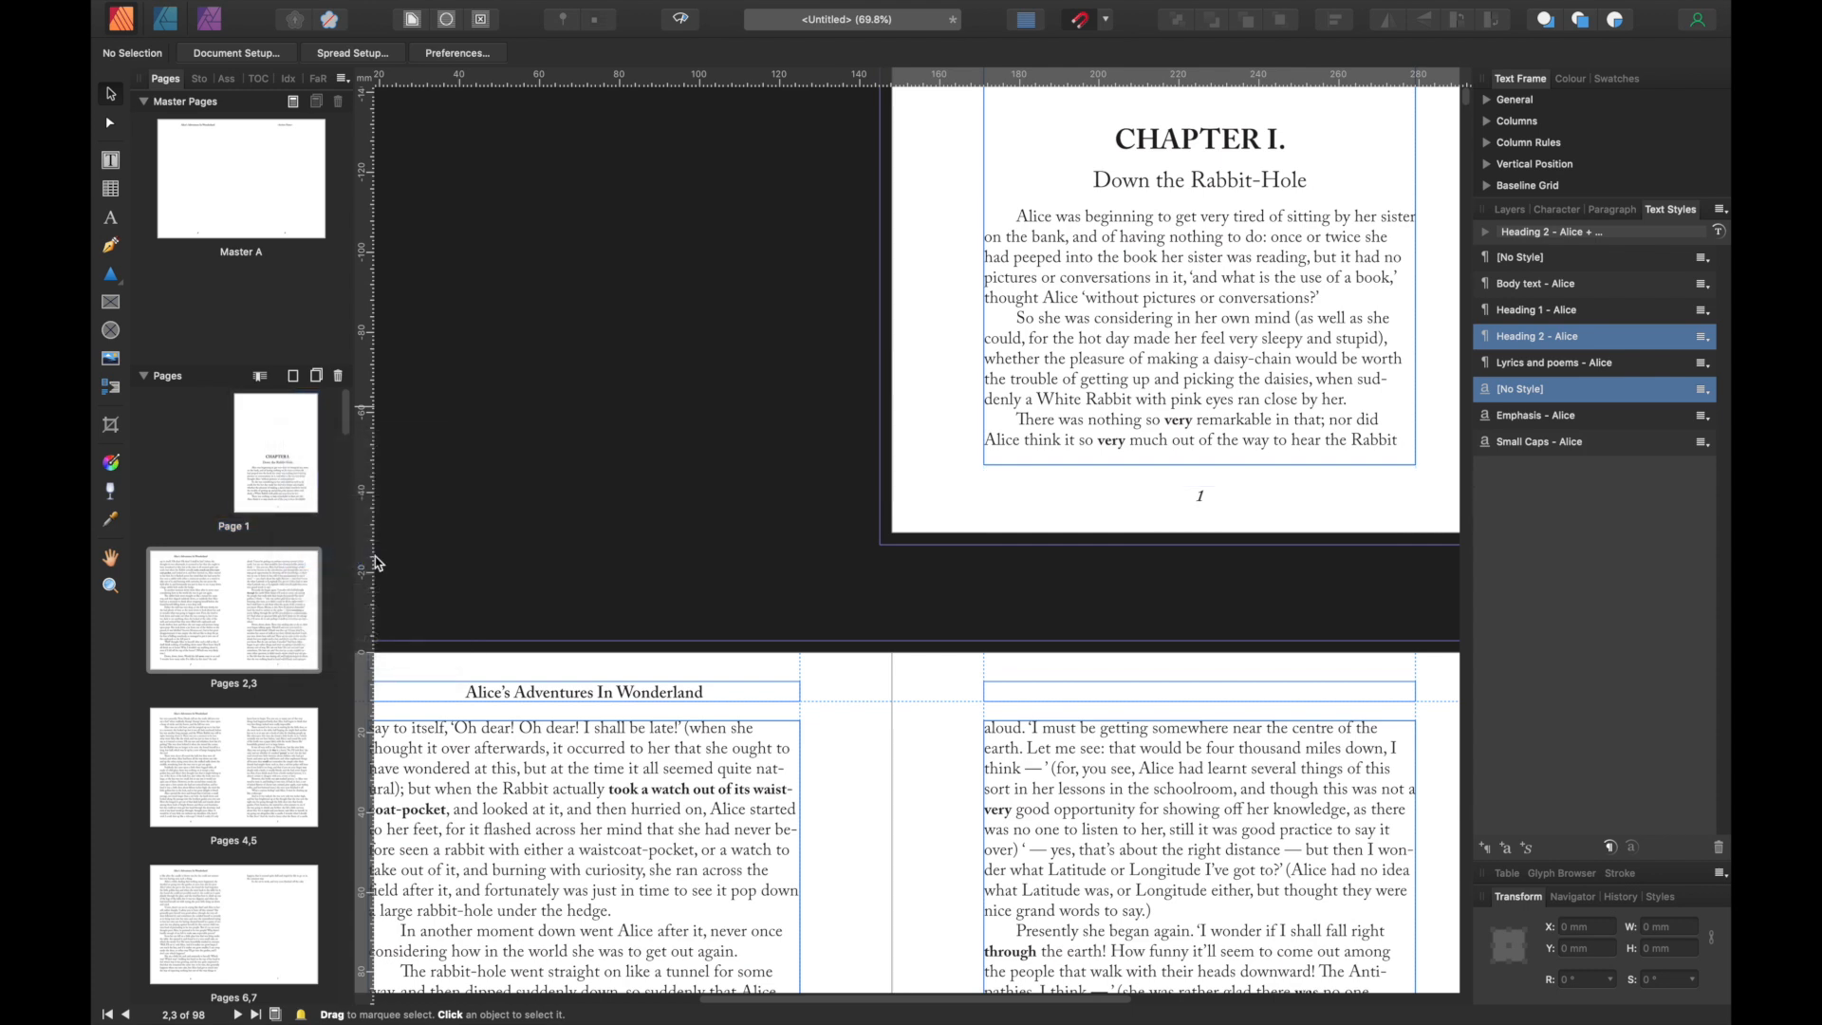
scroll(down, 3)
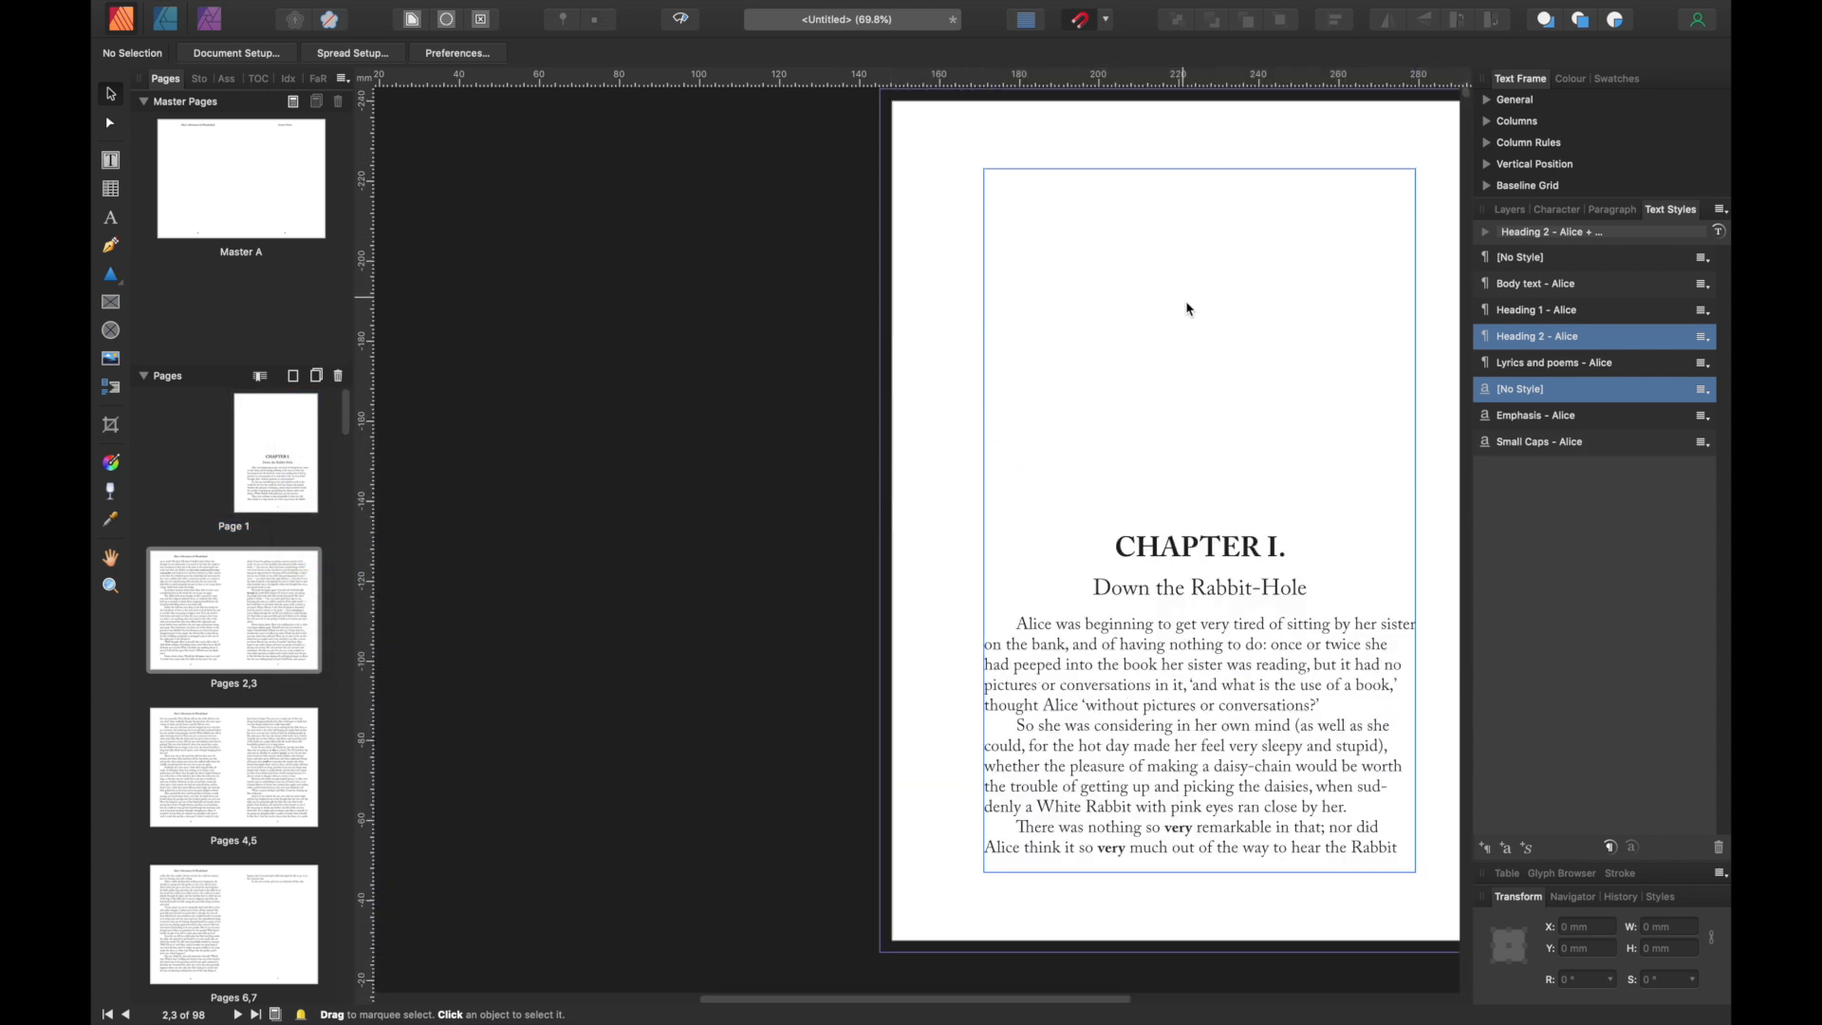
scroll(down, 3)
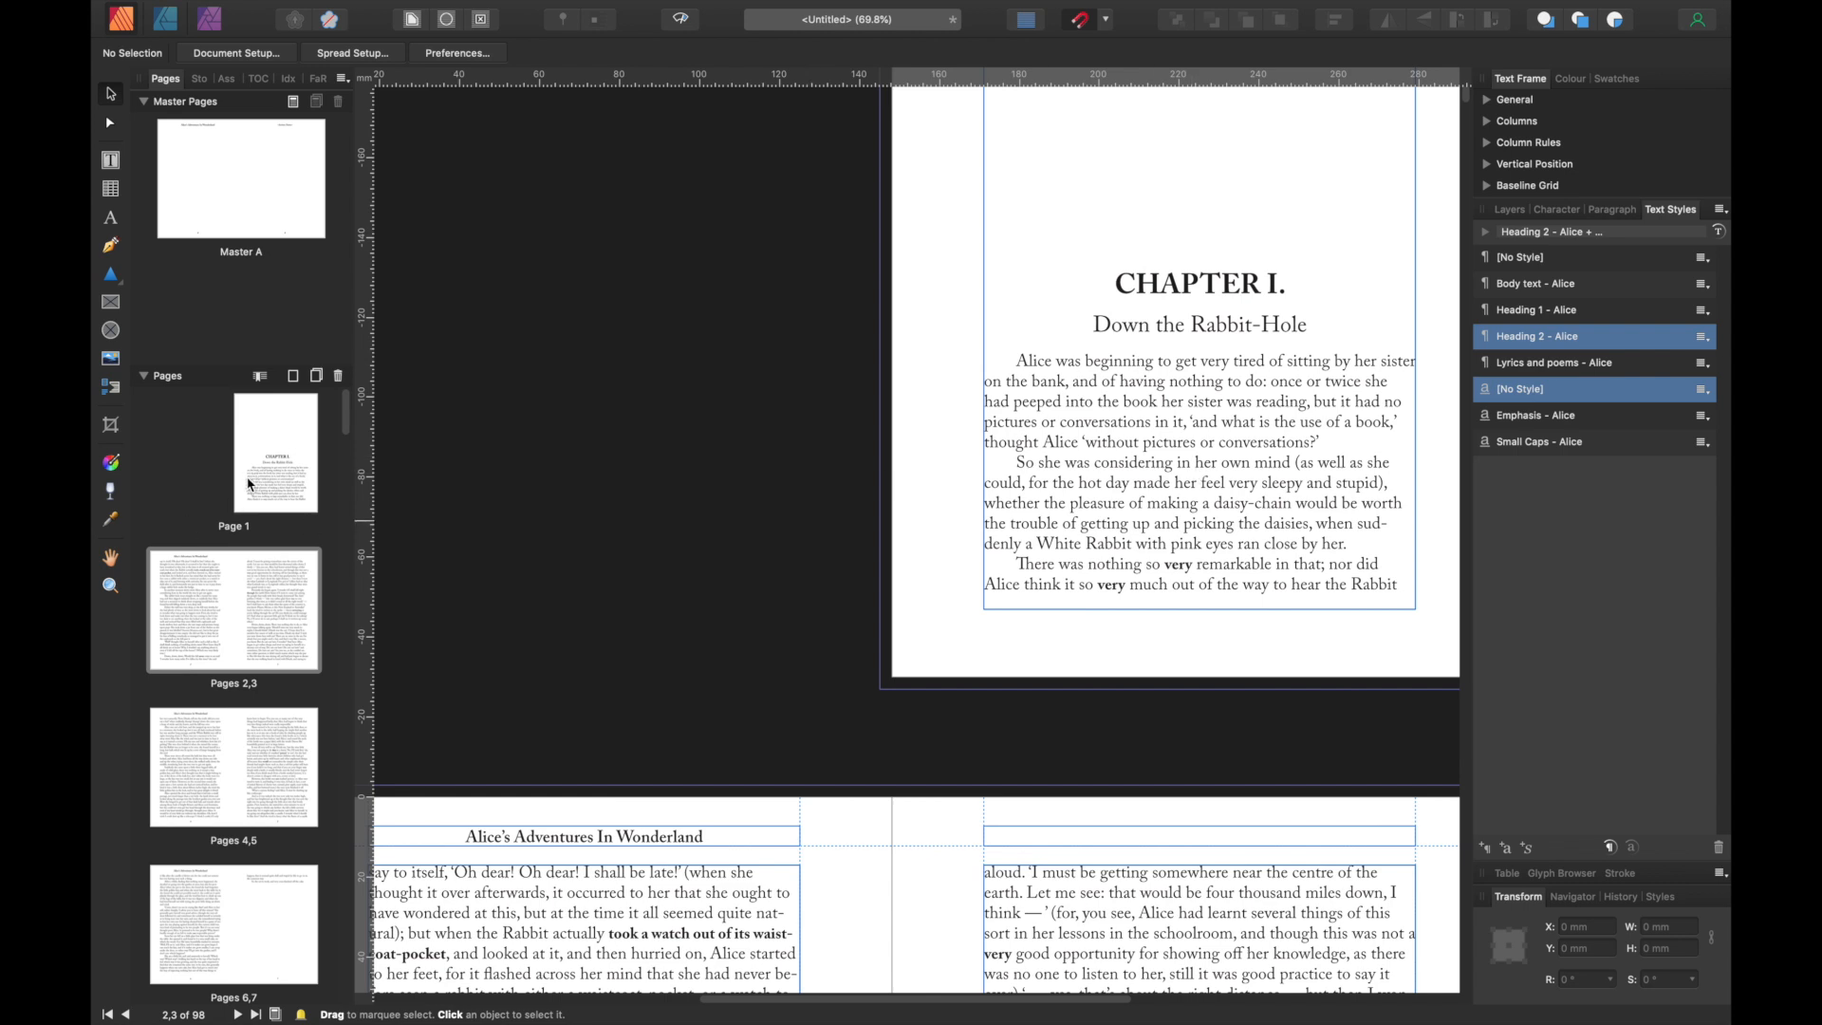
scroll(down, 3)
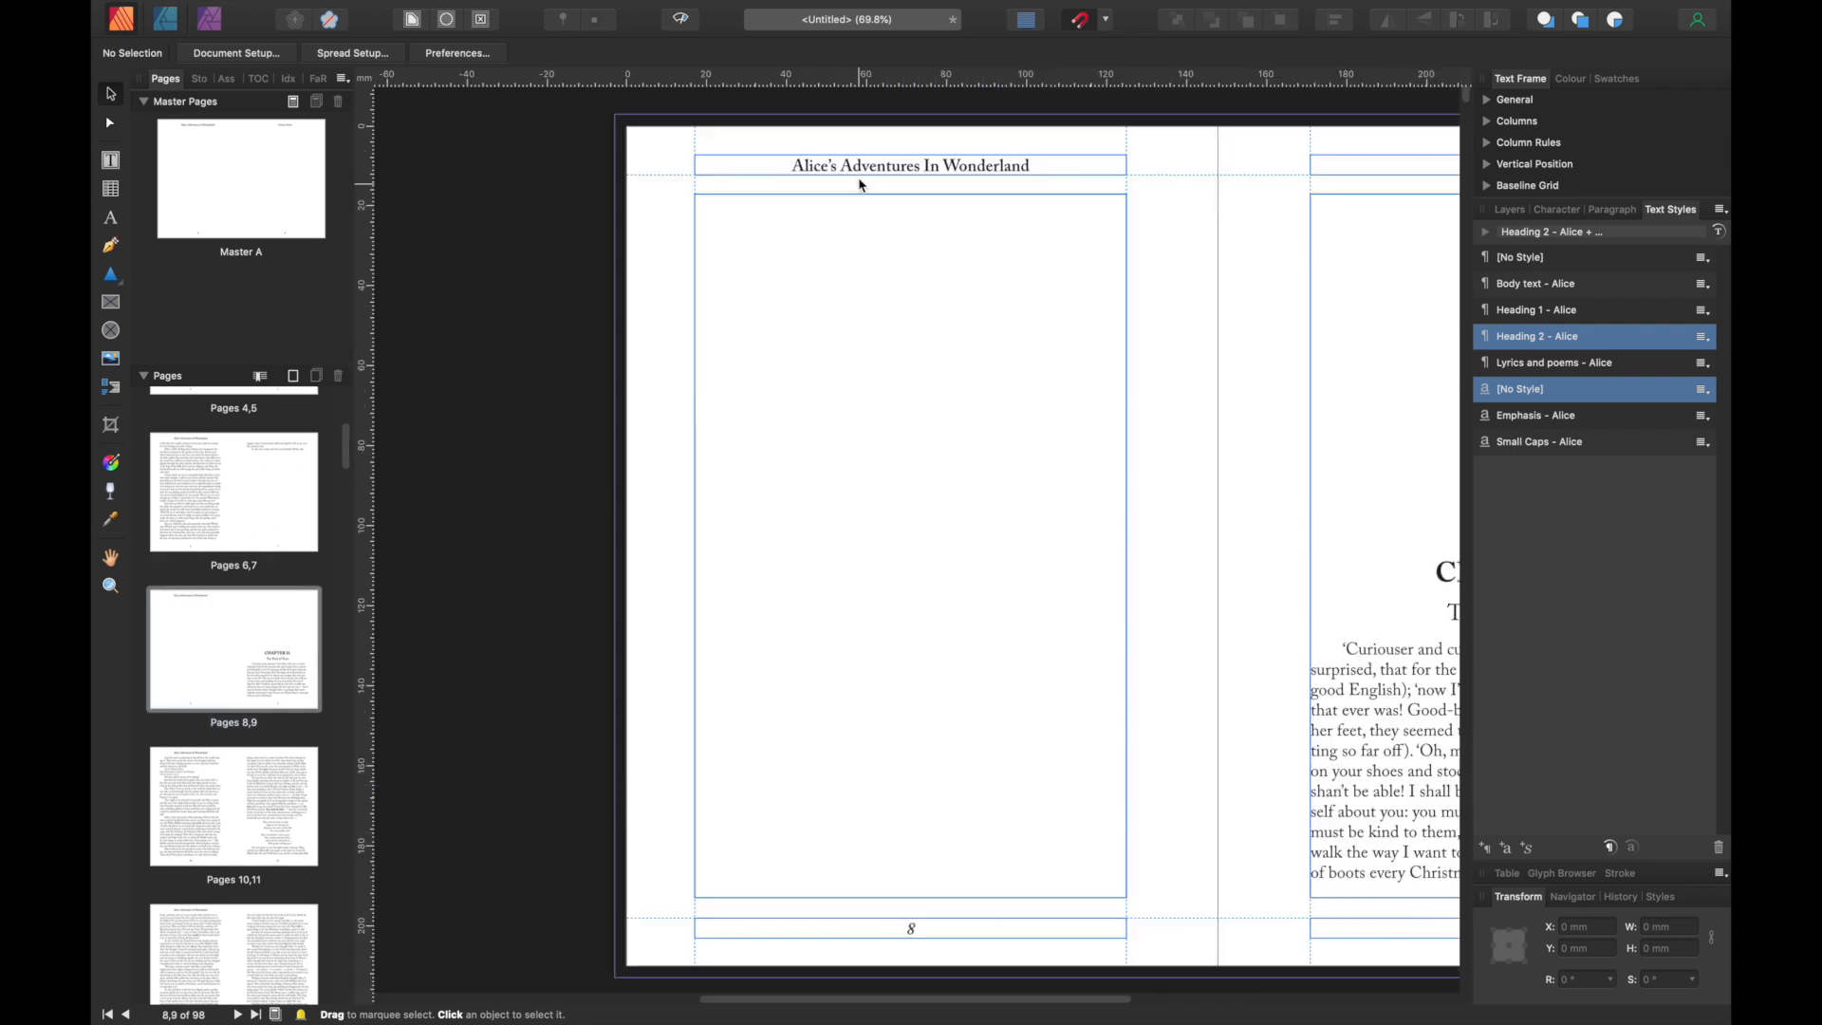
mouse_move(431, 819)
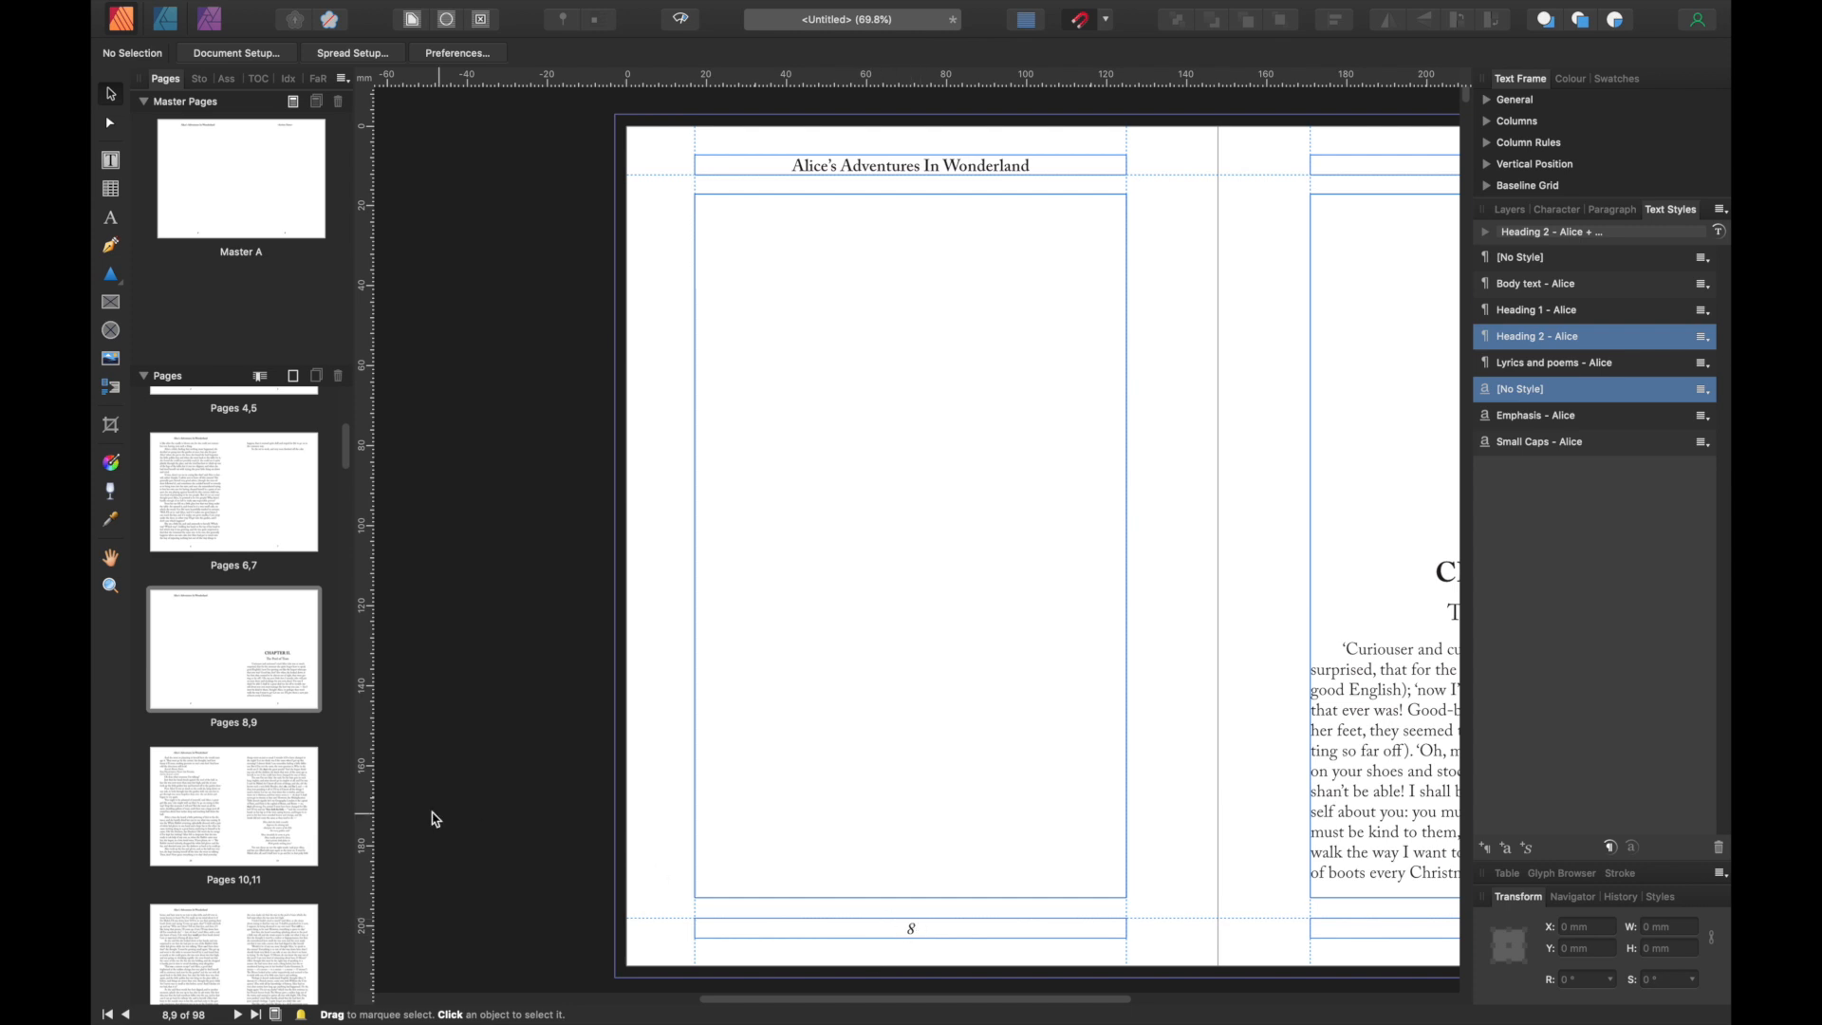
mouse_move(186, 605)
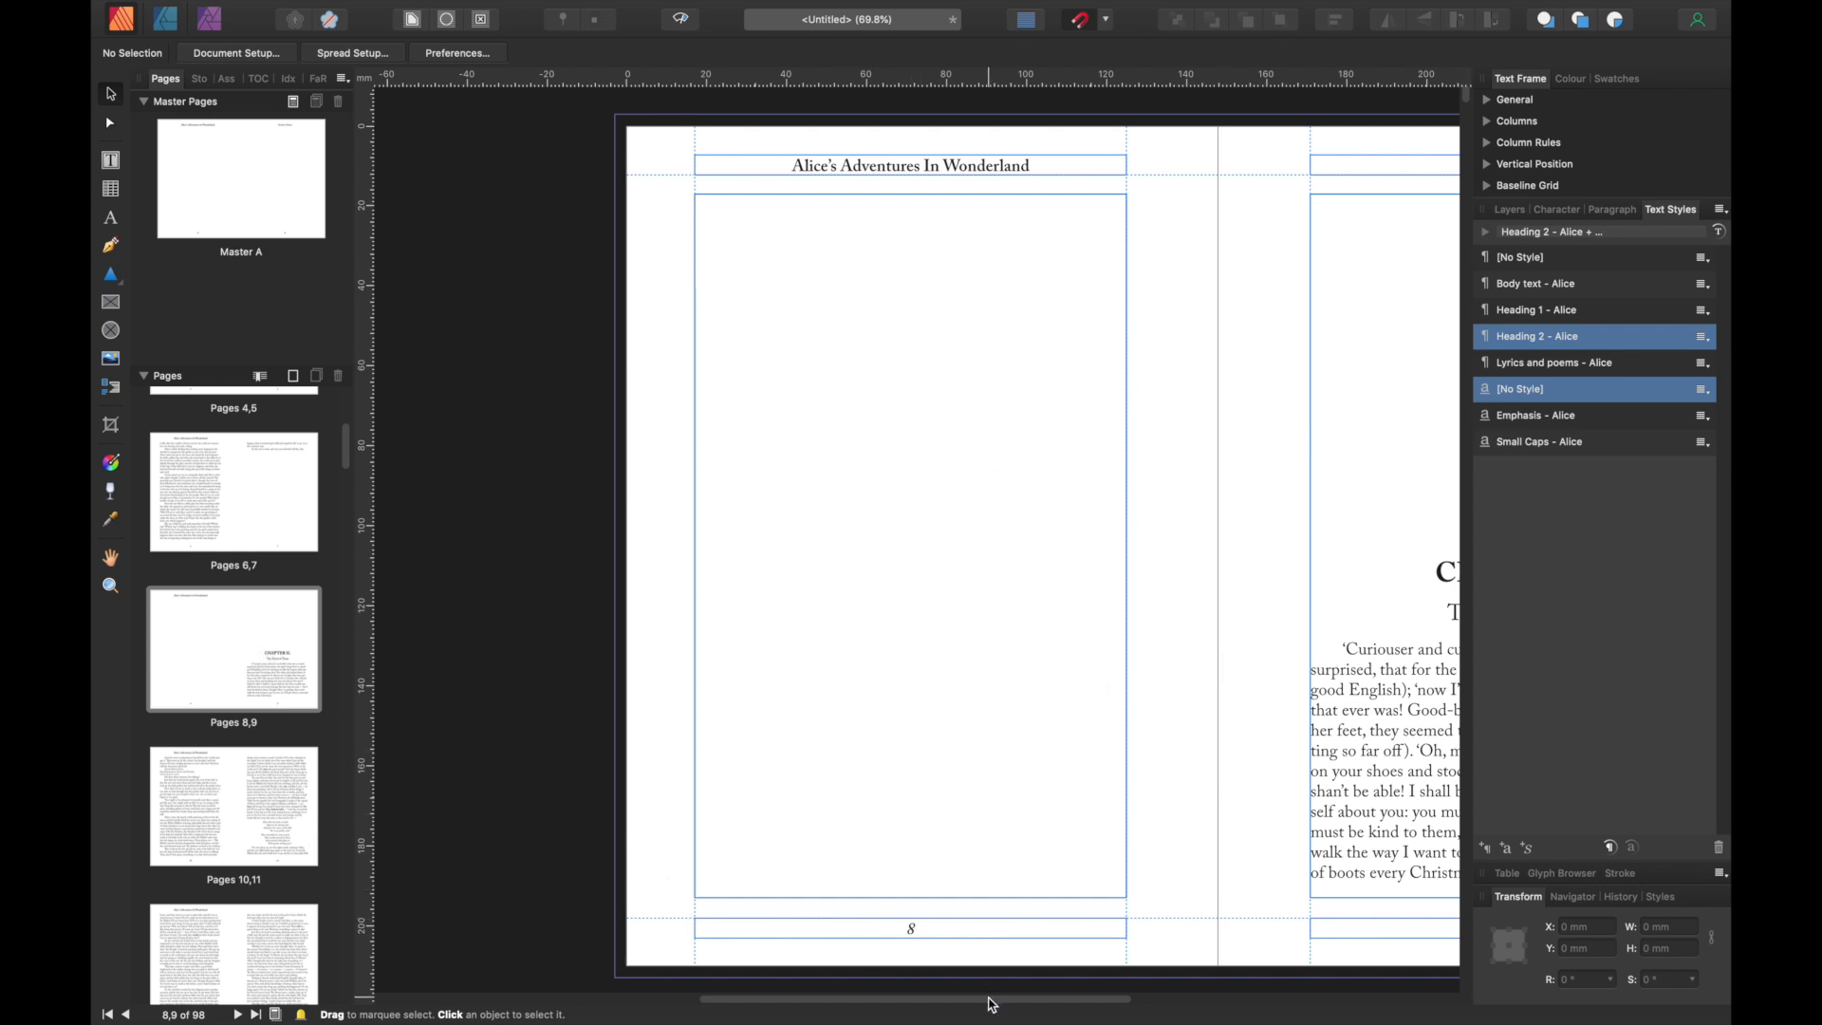
scroll(right, 3)
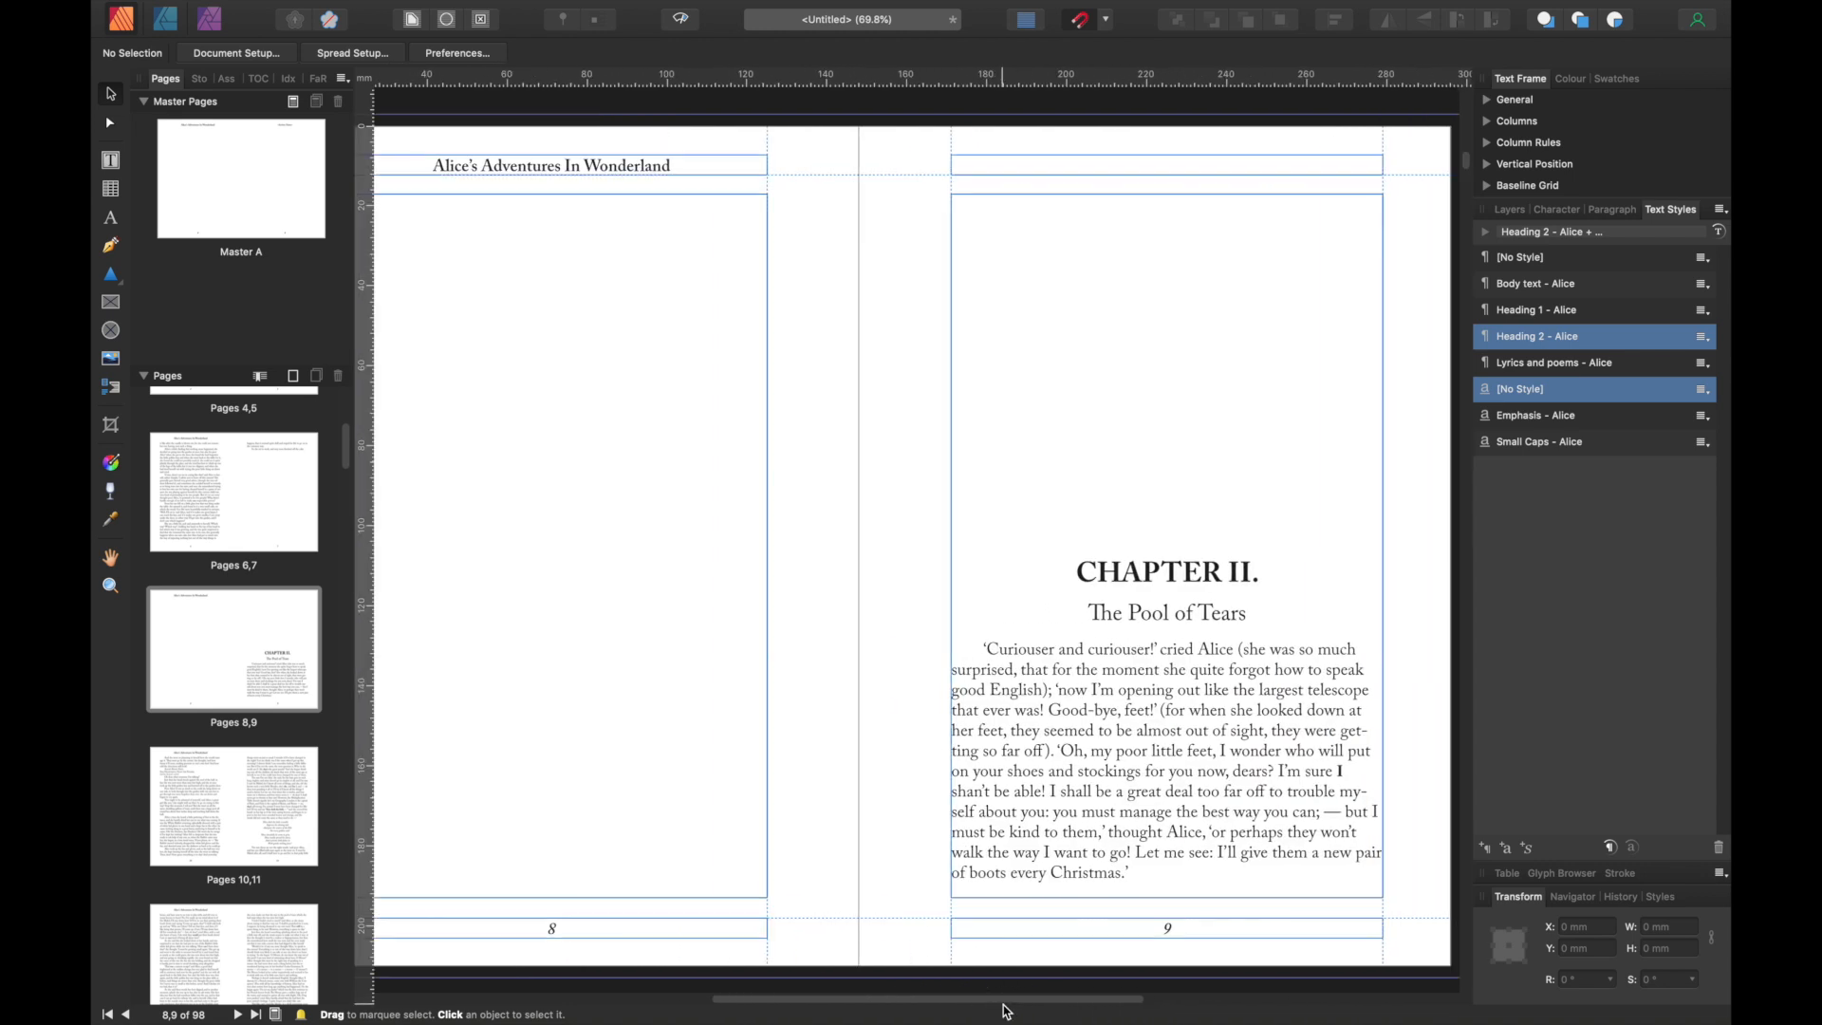
mouse_move(635, 271)
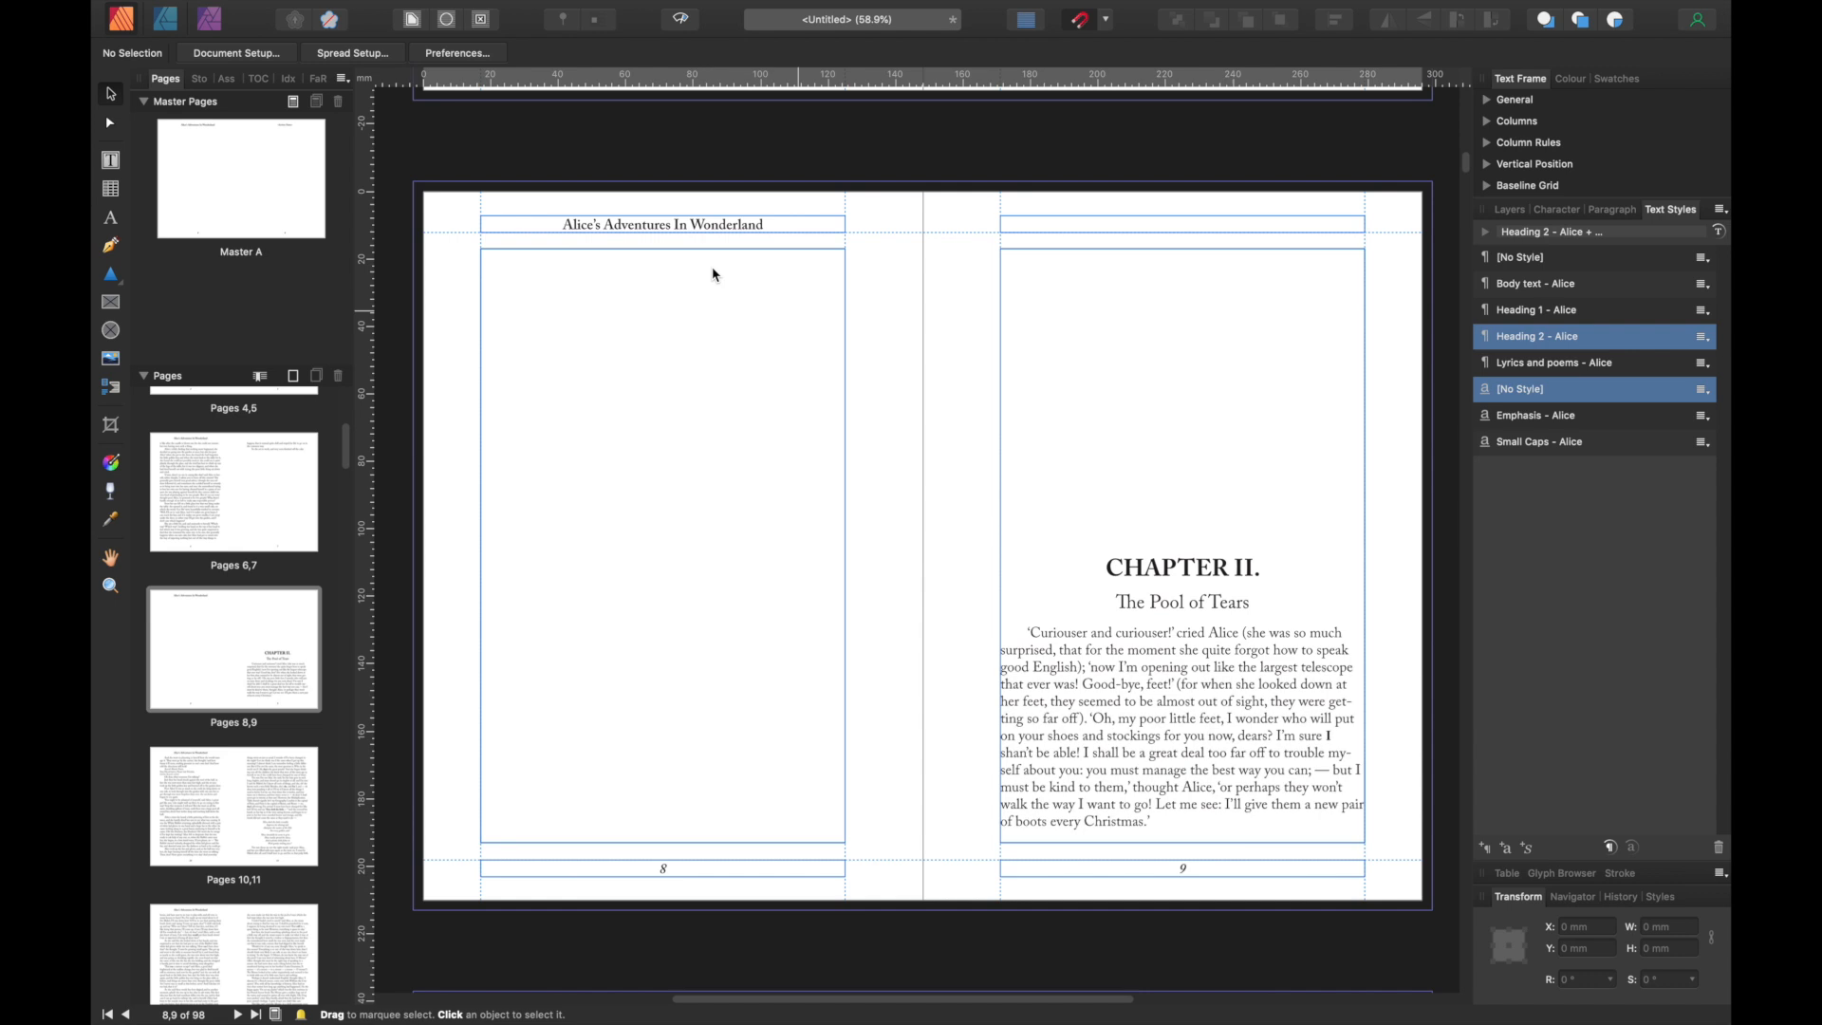
mouse_move(195, 643)
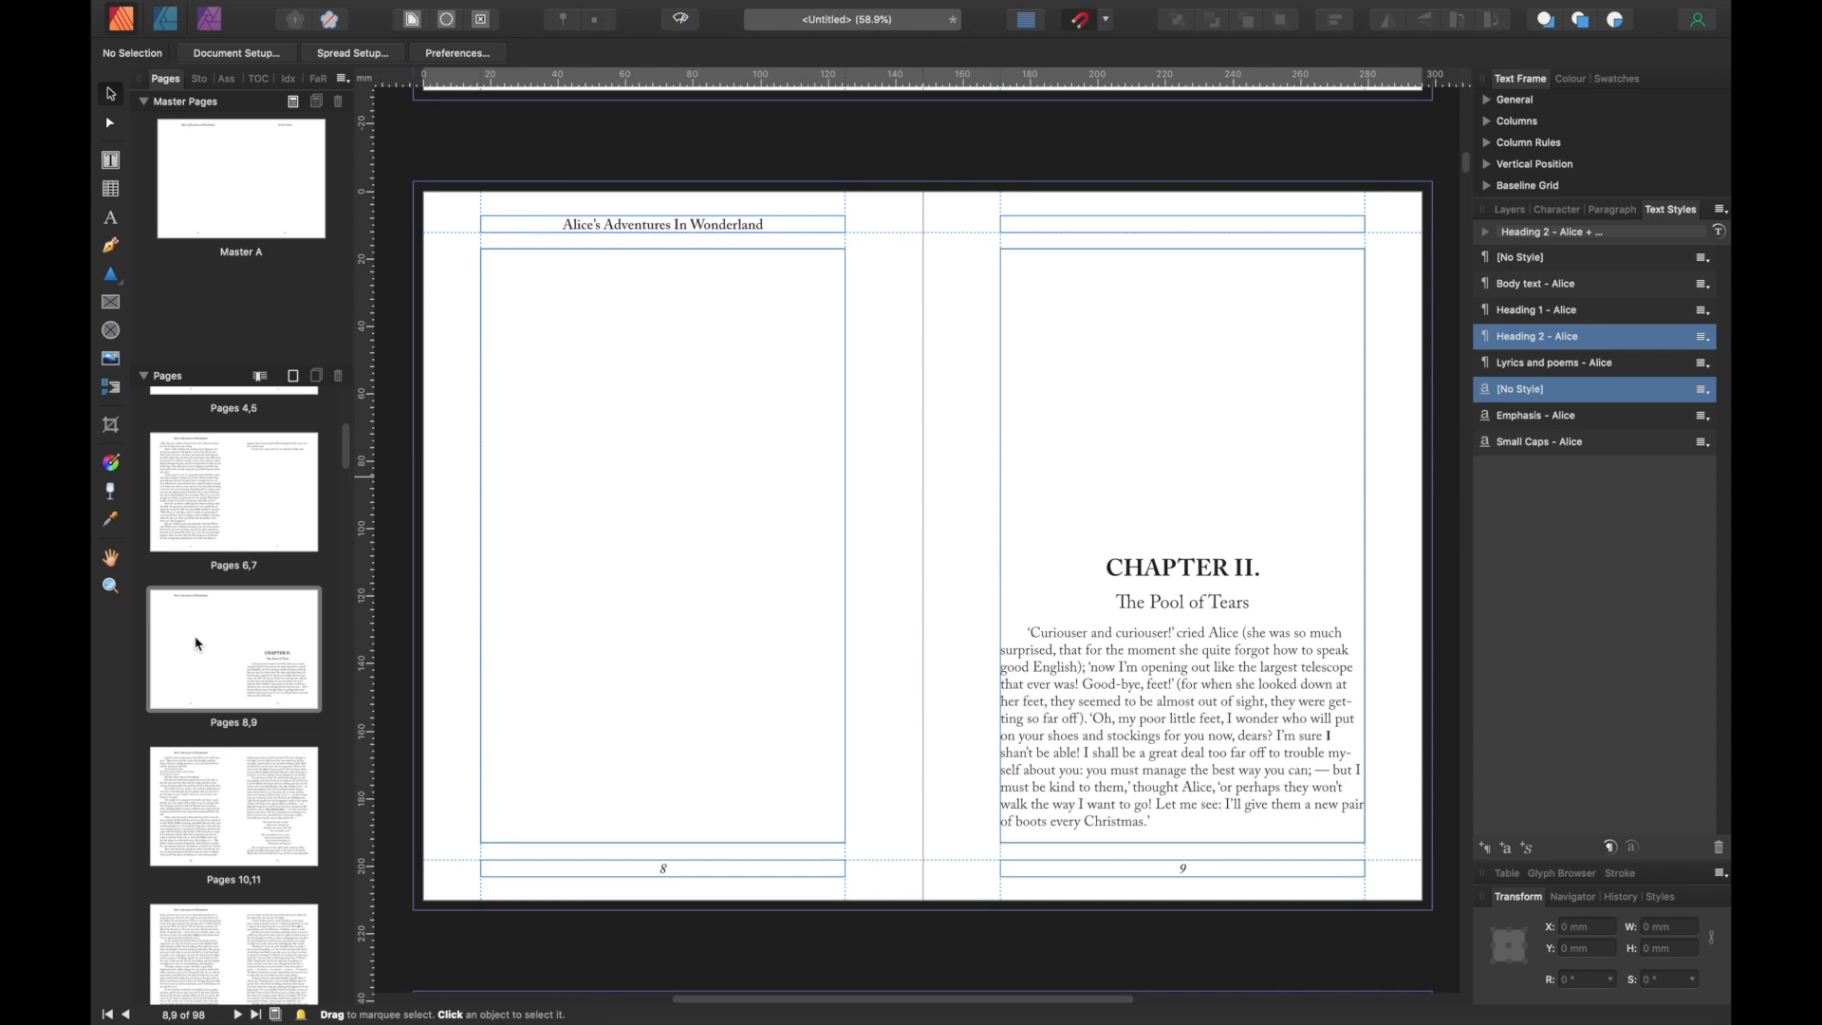
mouse_move(196, 637)
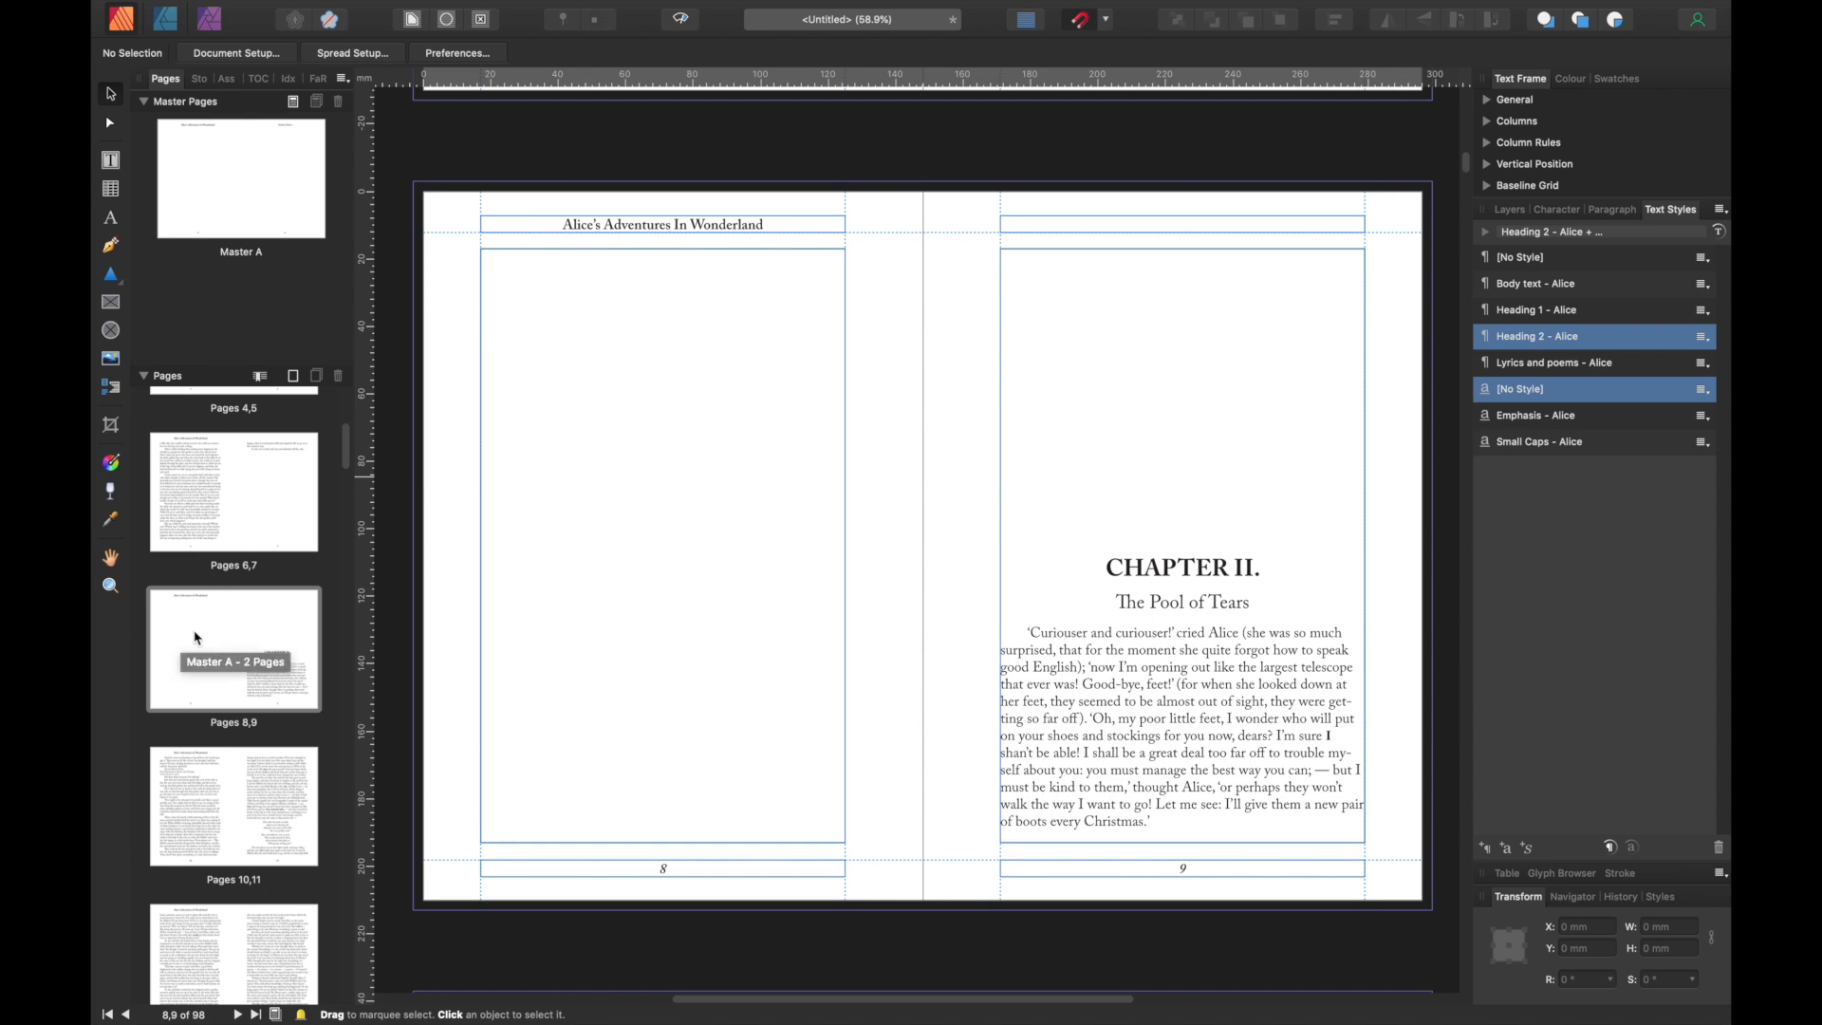
mouse_move(192, 628)
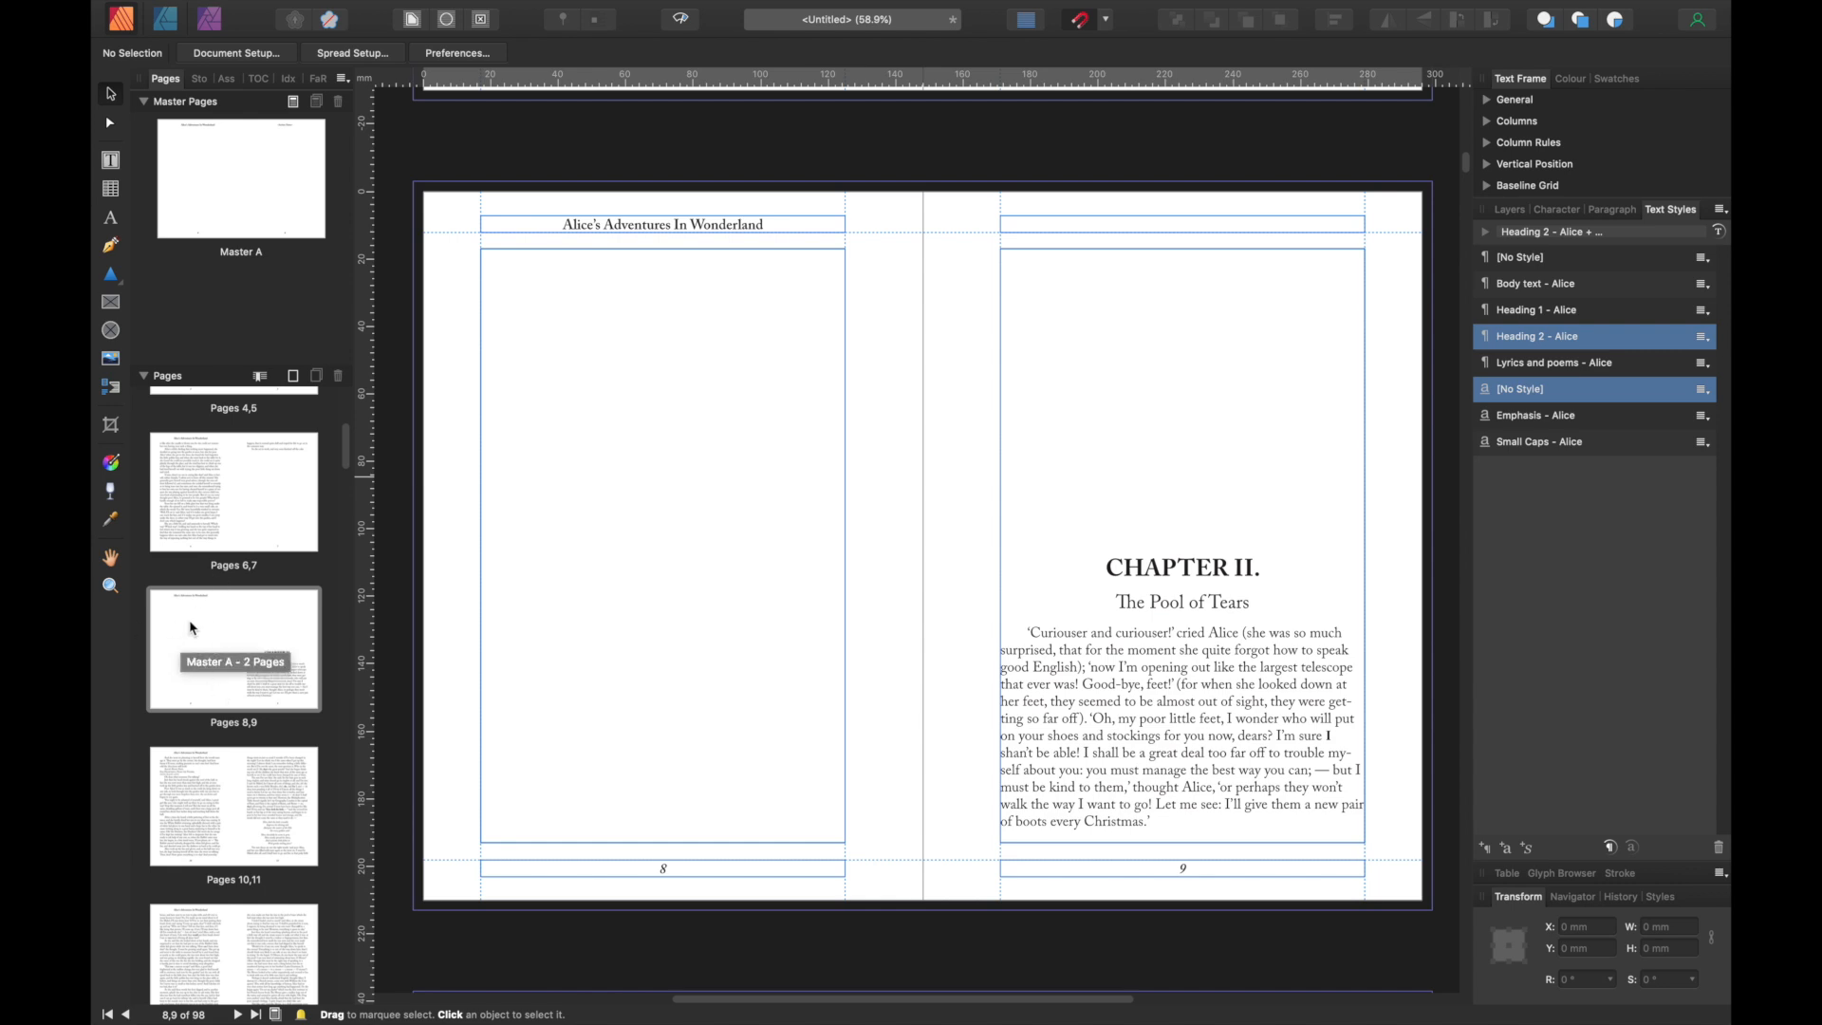
- Clear masters from the pages 8–9 Chapter II opening spread
right_click(232, 647)
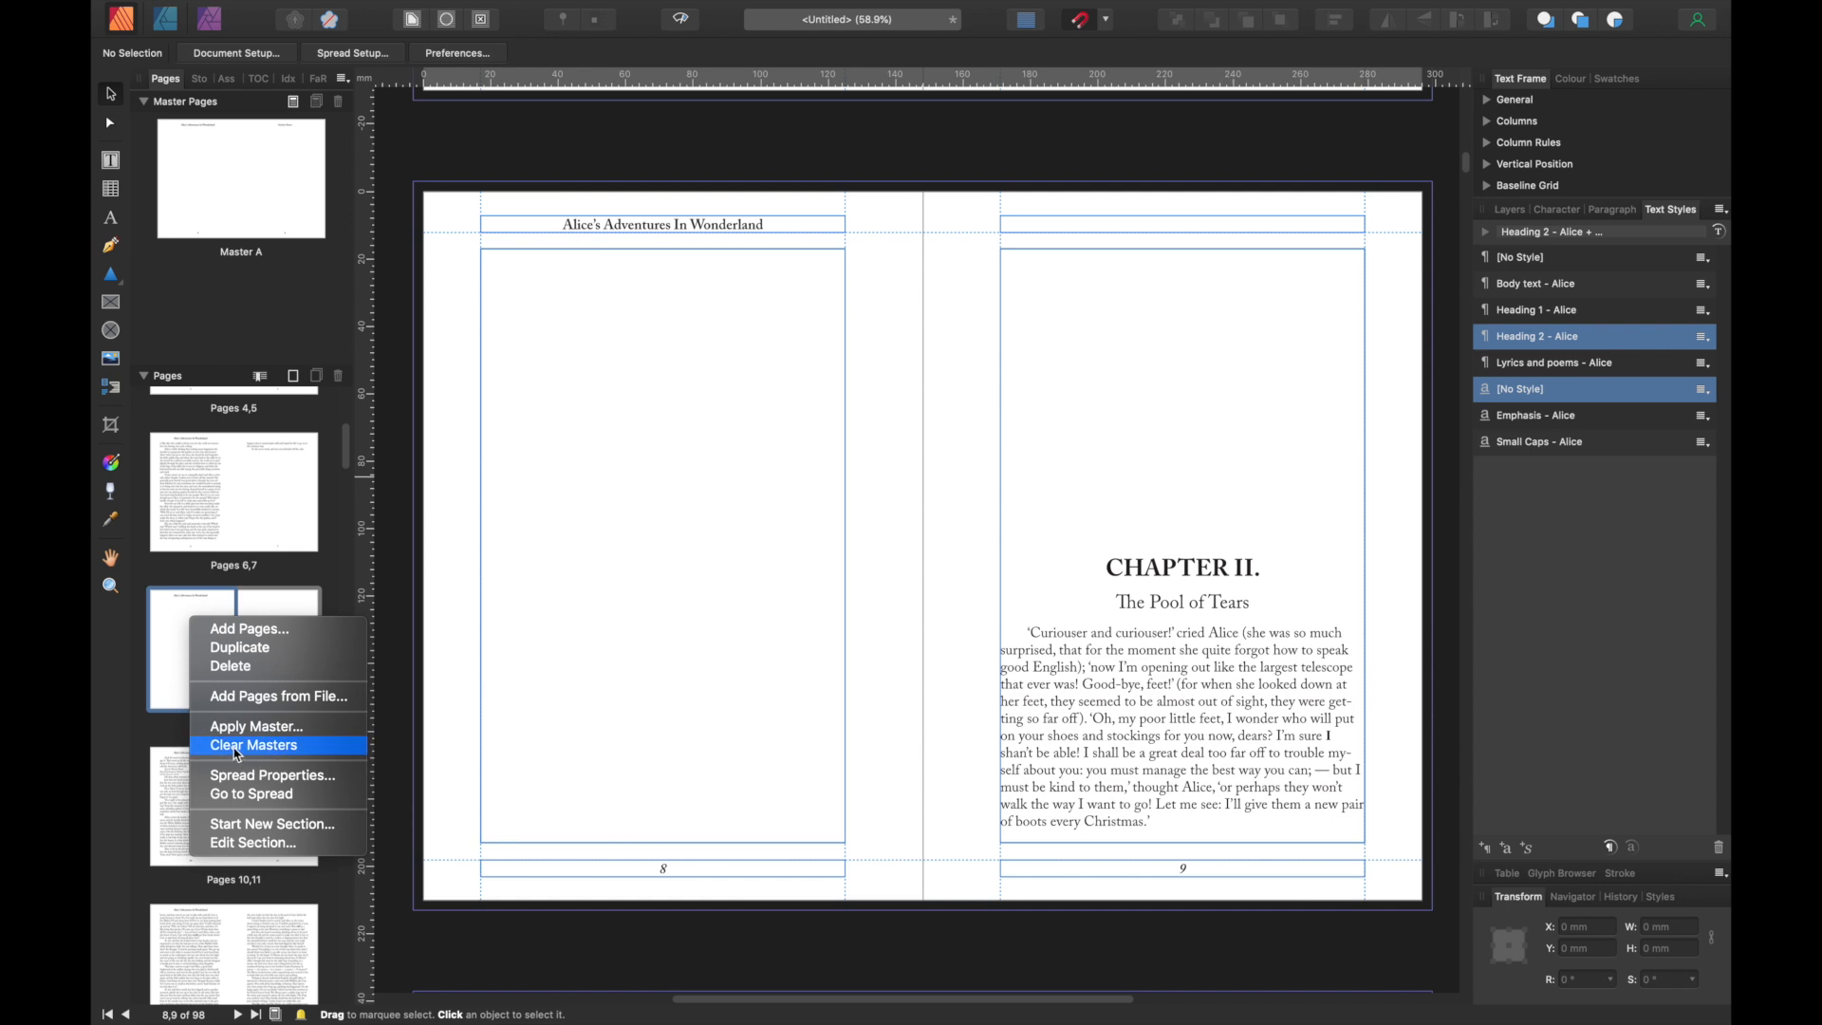
click(254, 745)
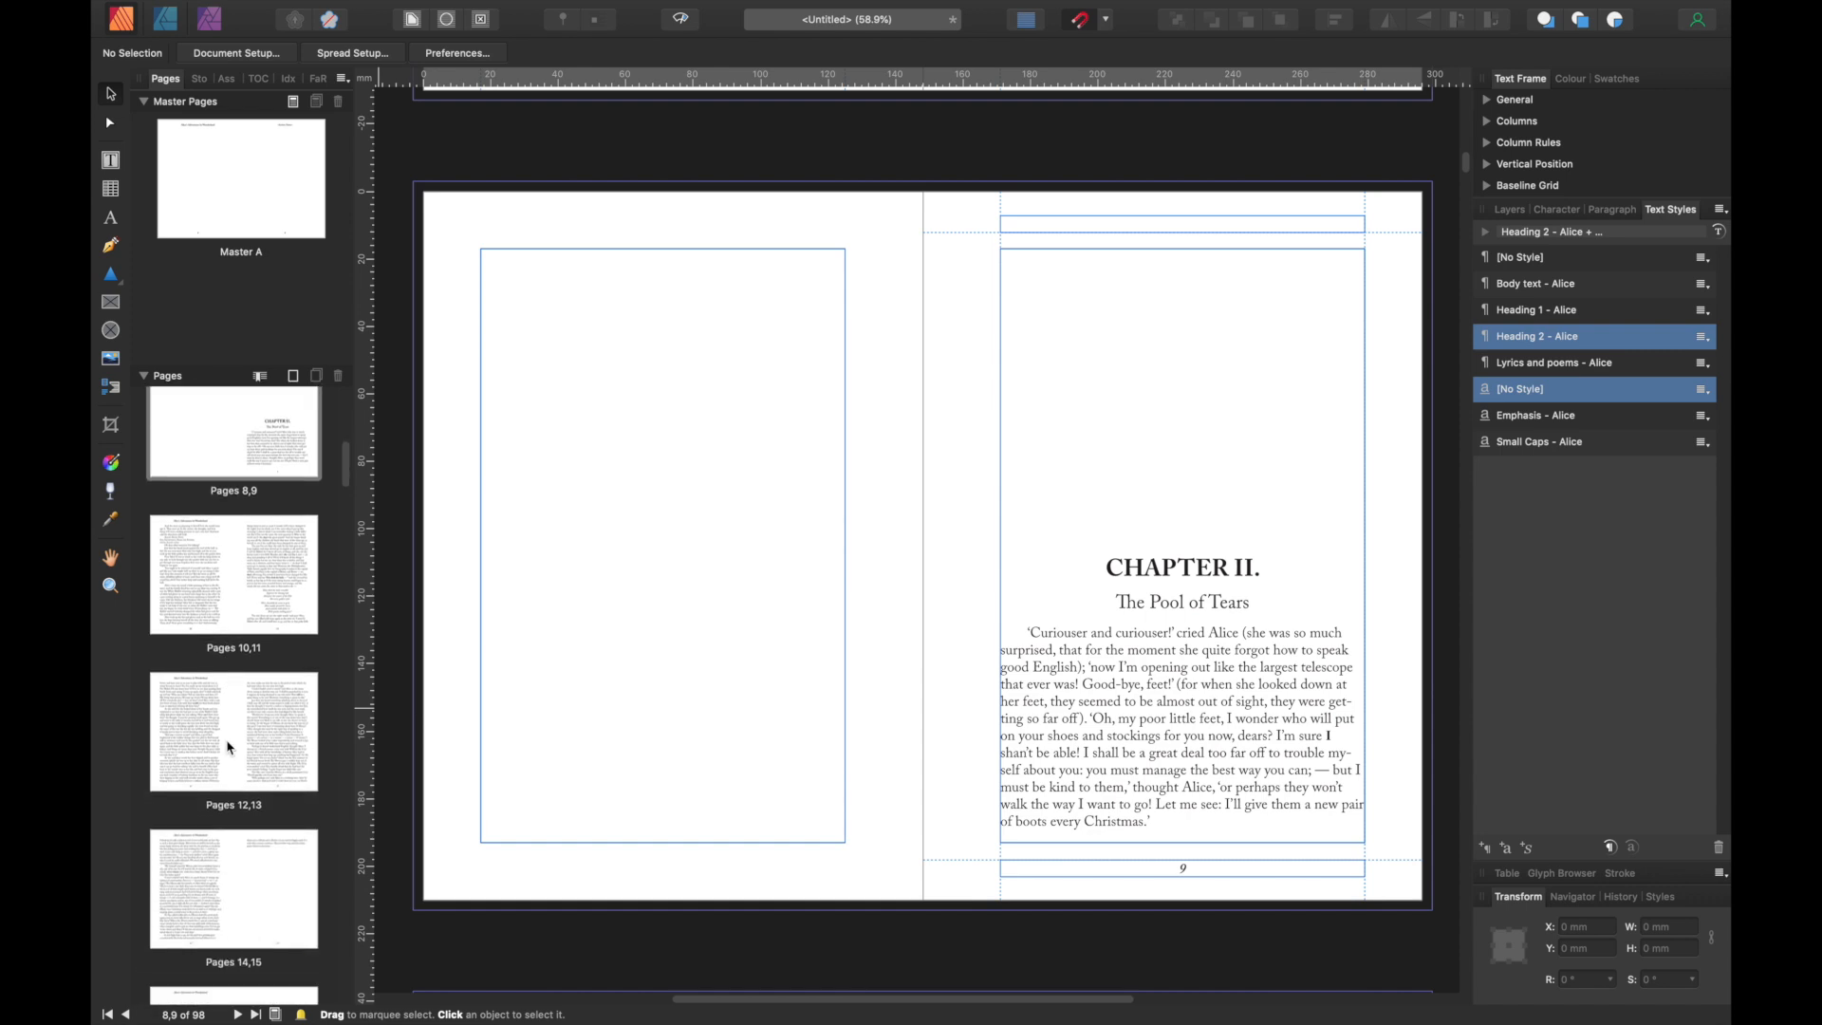
scroll(down, 3)
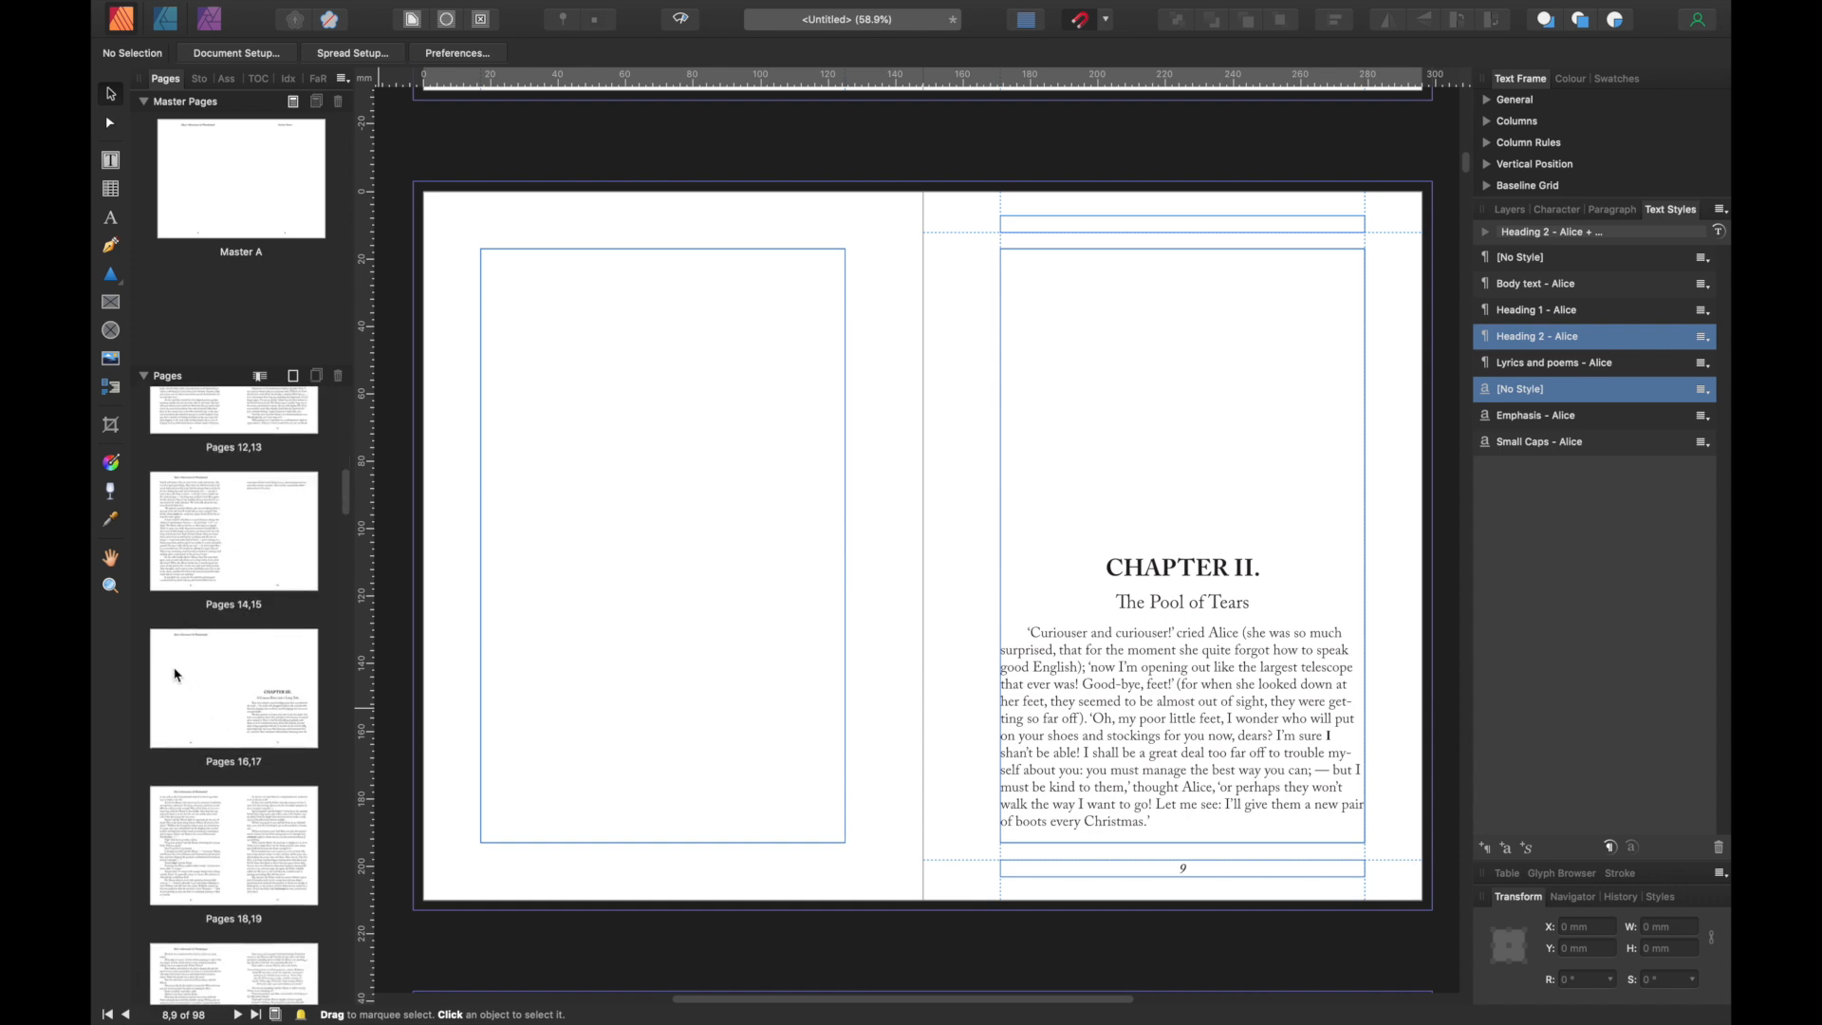
- Clear masters from the pages 16–17 spread and scroll down to page 49
right_click(234, 687)
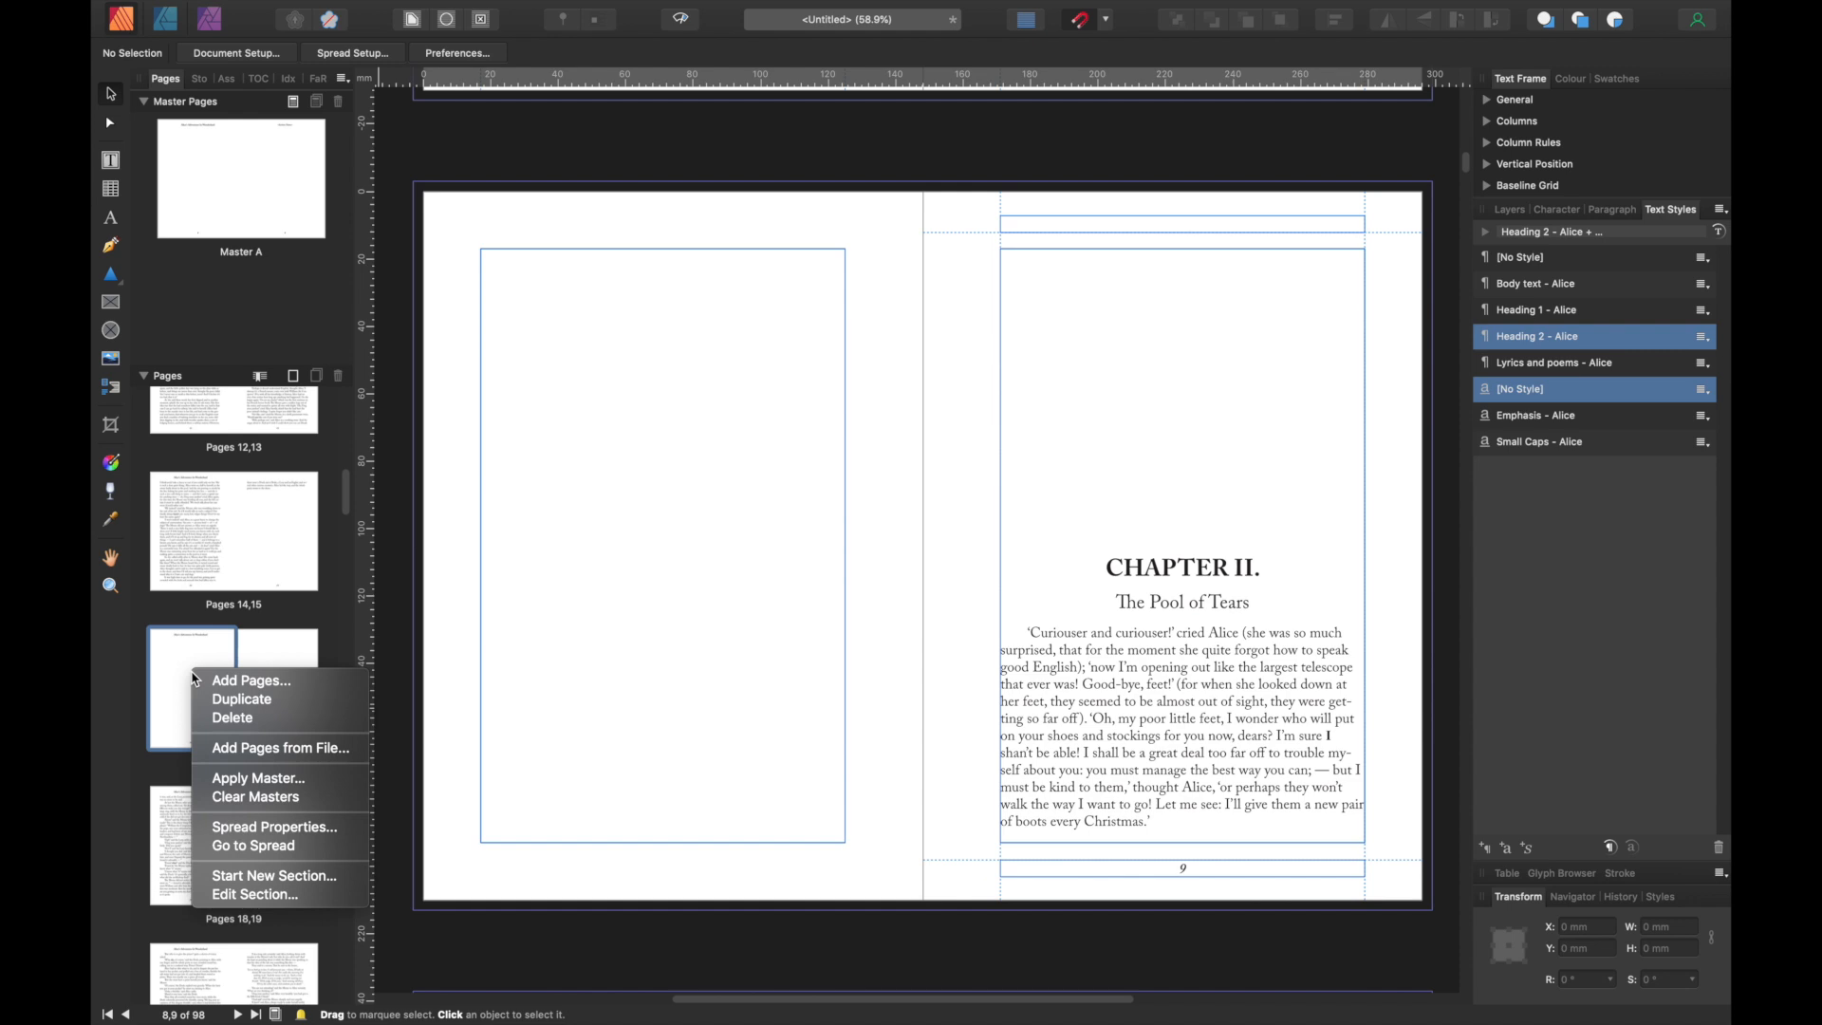
mouse_move(257, 777)
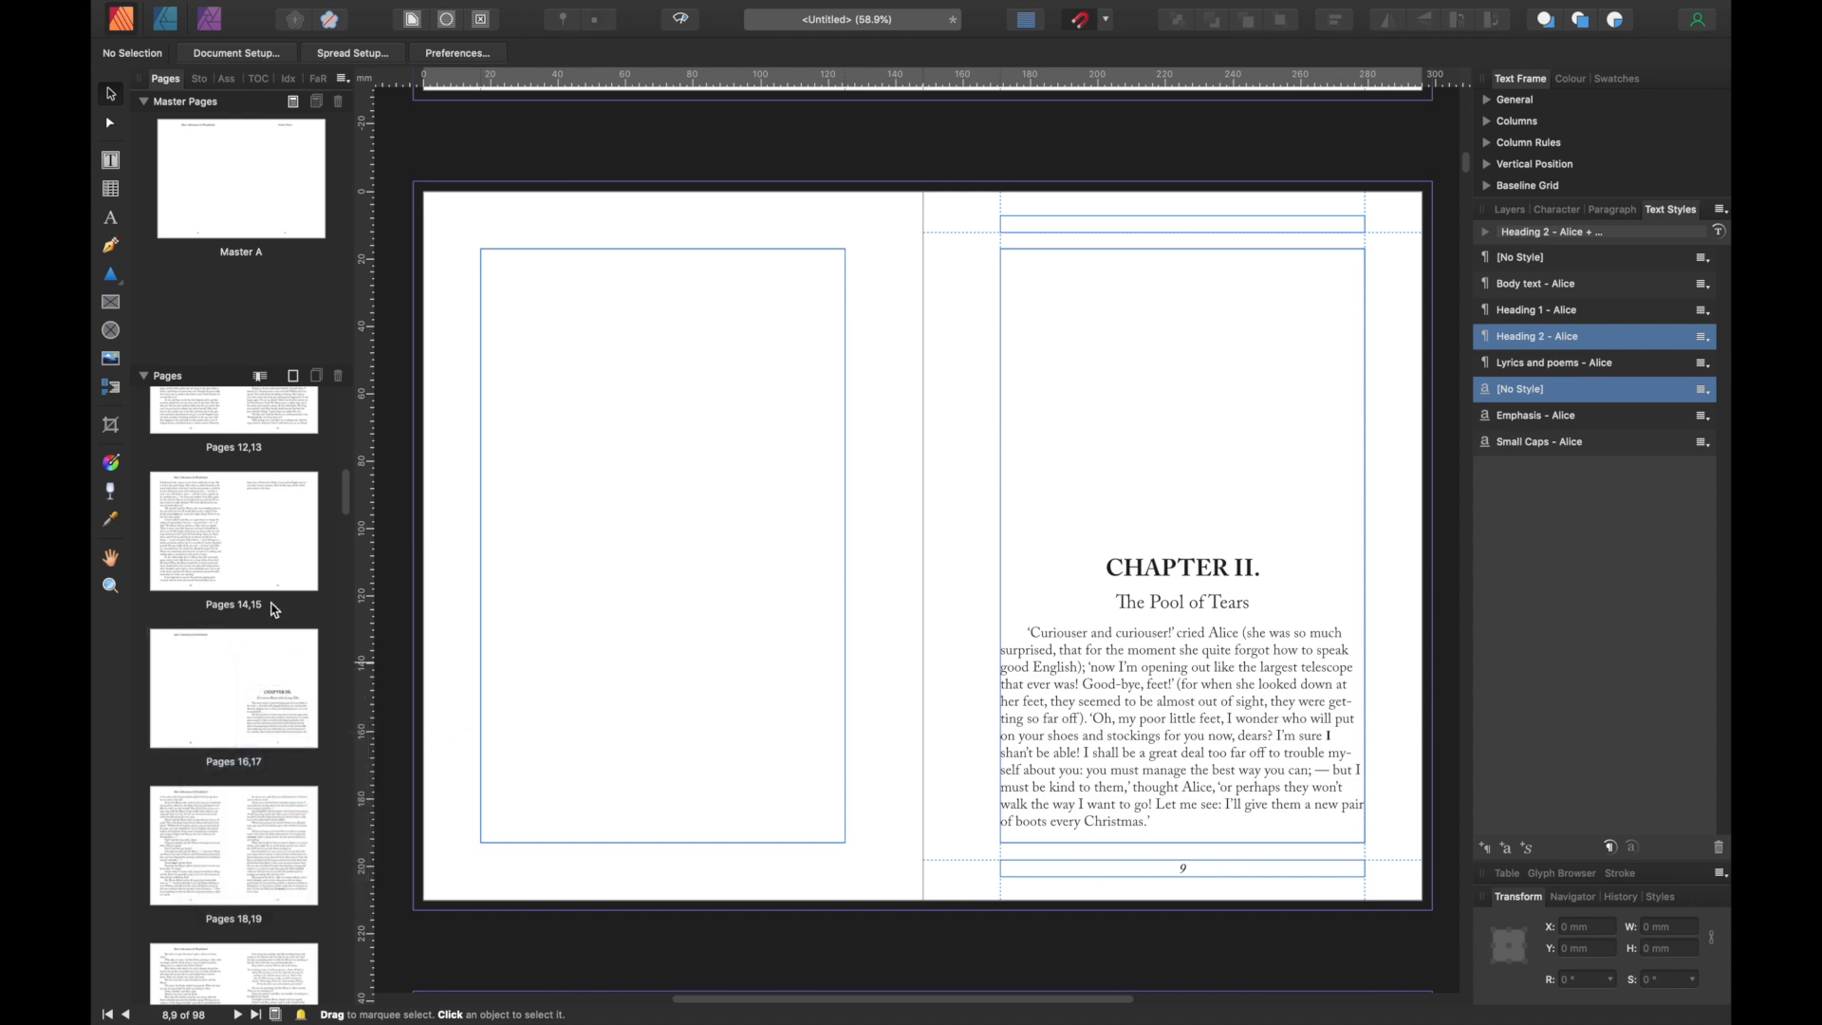
scroll(down, 3)
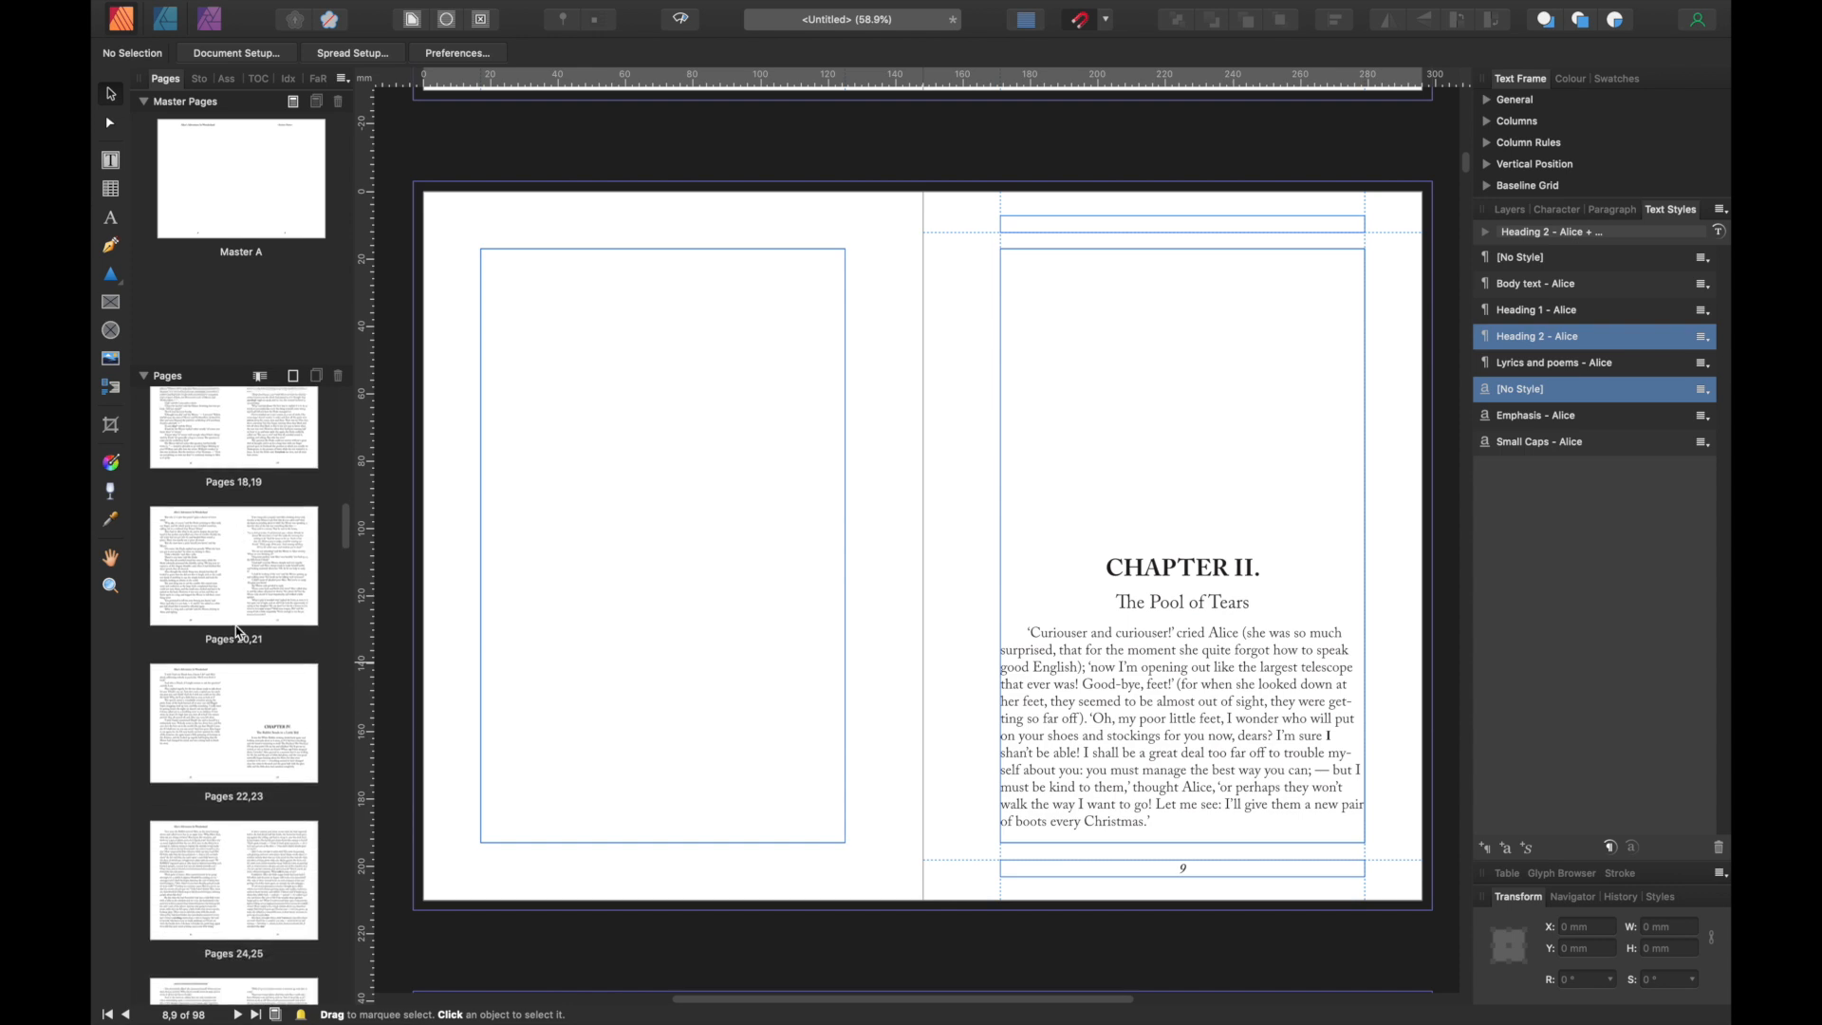
scroll(down, 3)
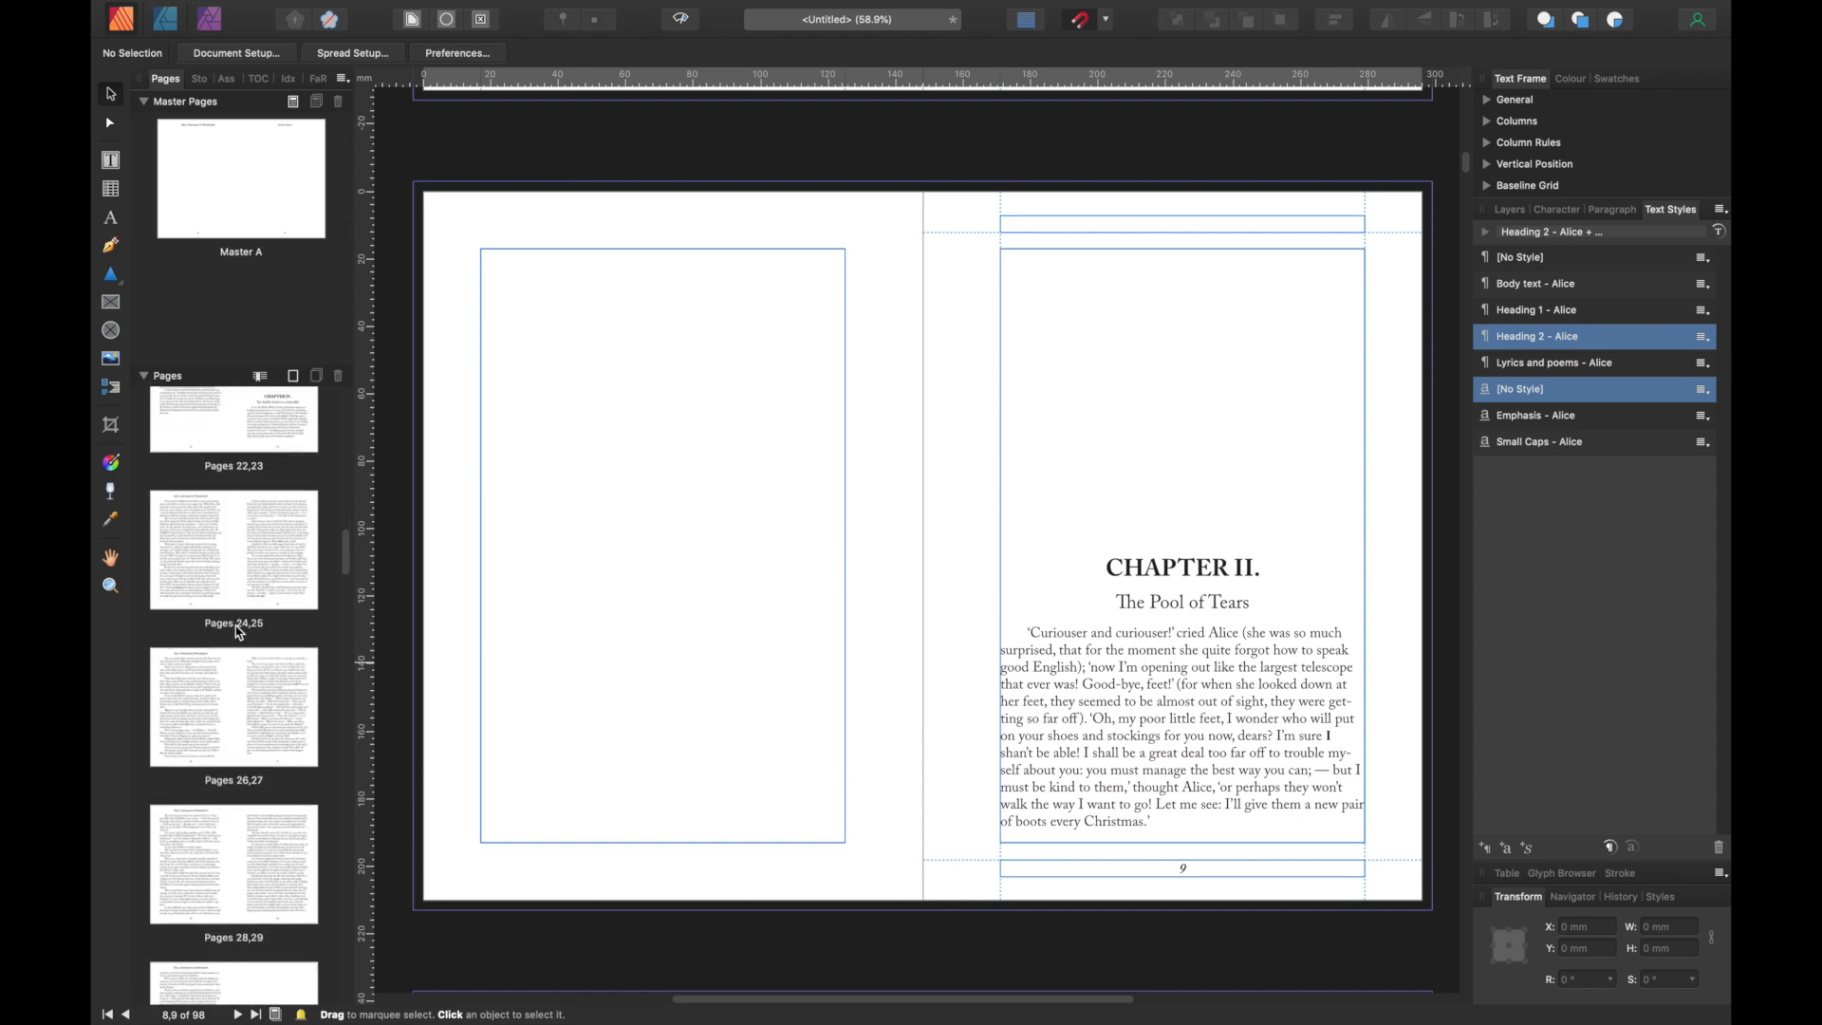
scroll(down, 3)
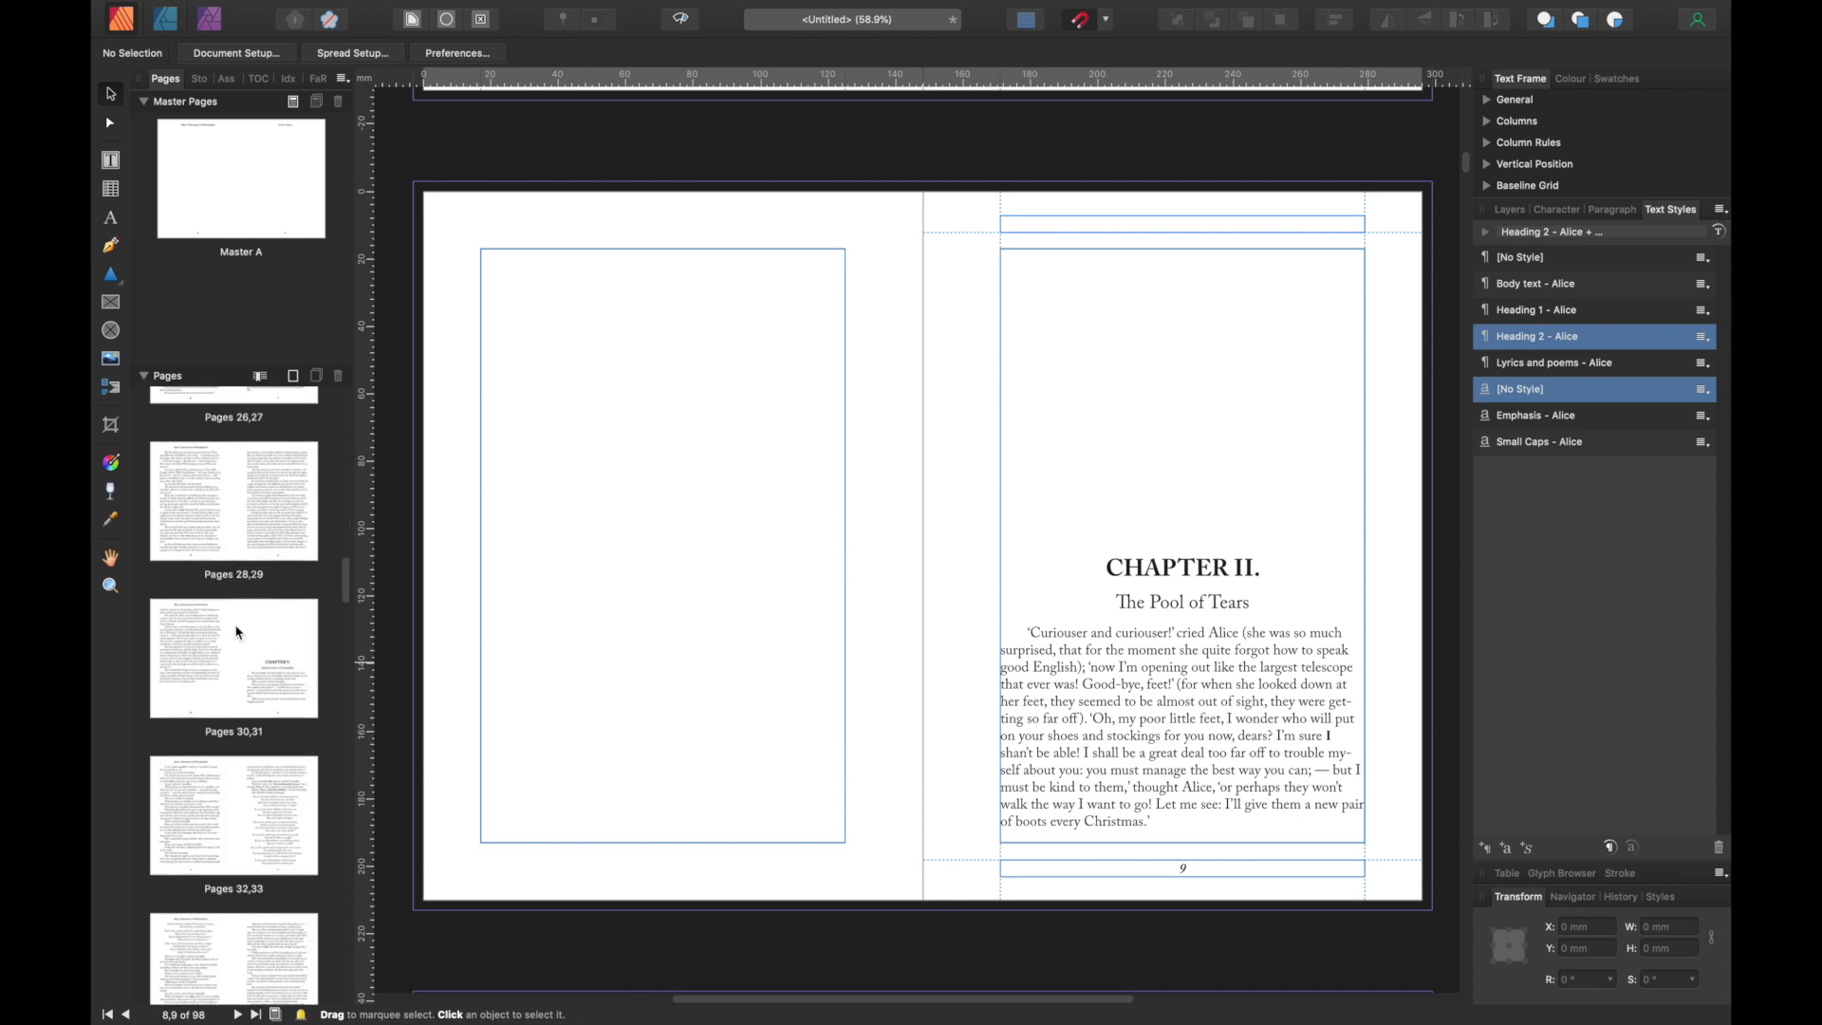
scroll(down, 3)
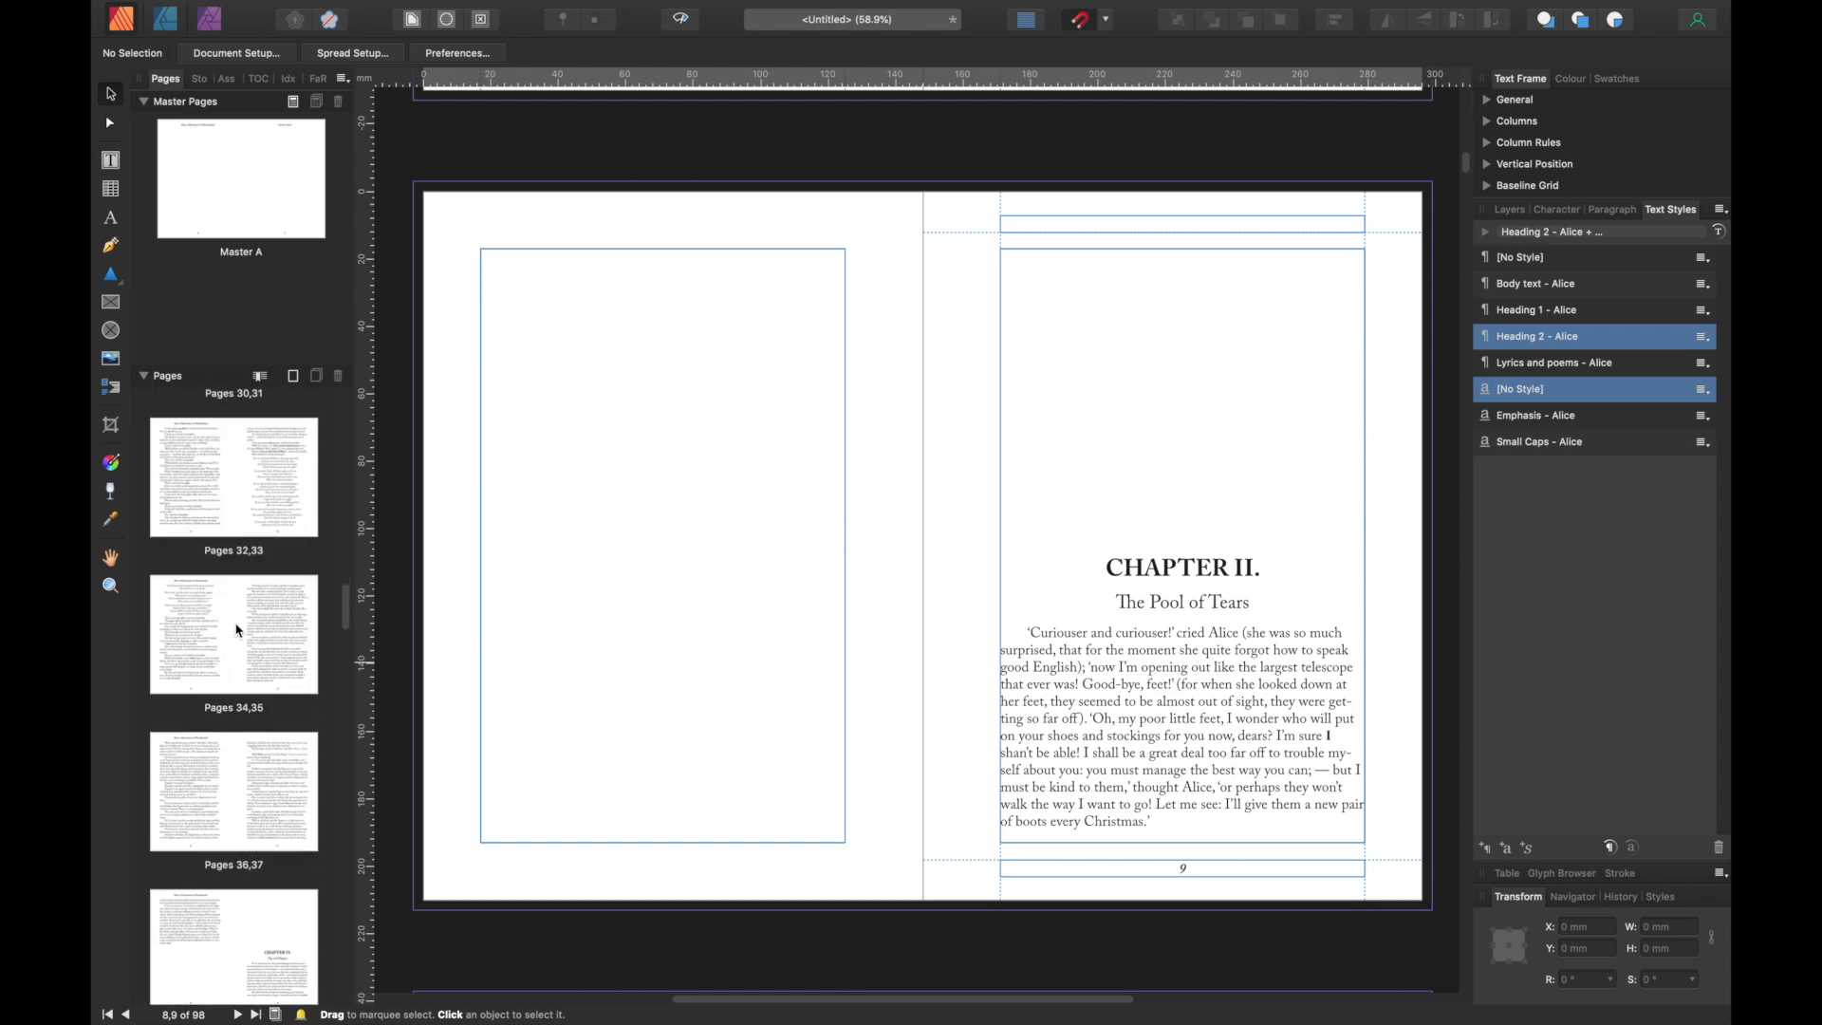
scroll(down, 3)
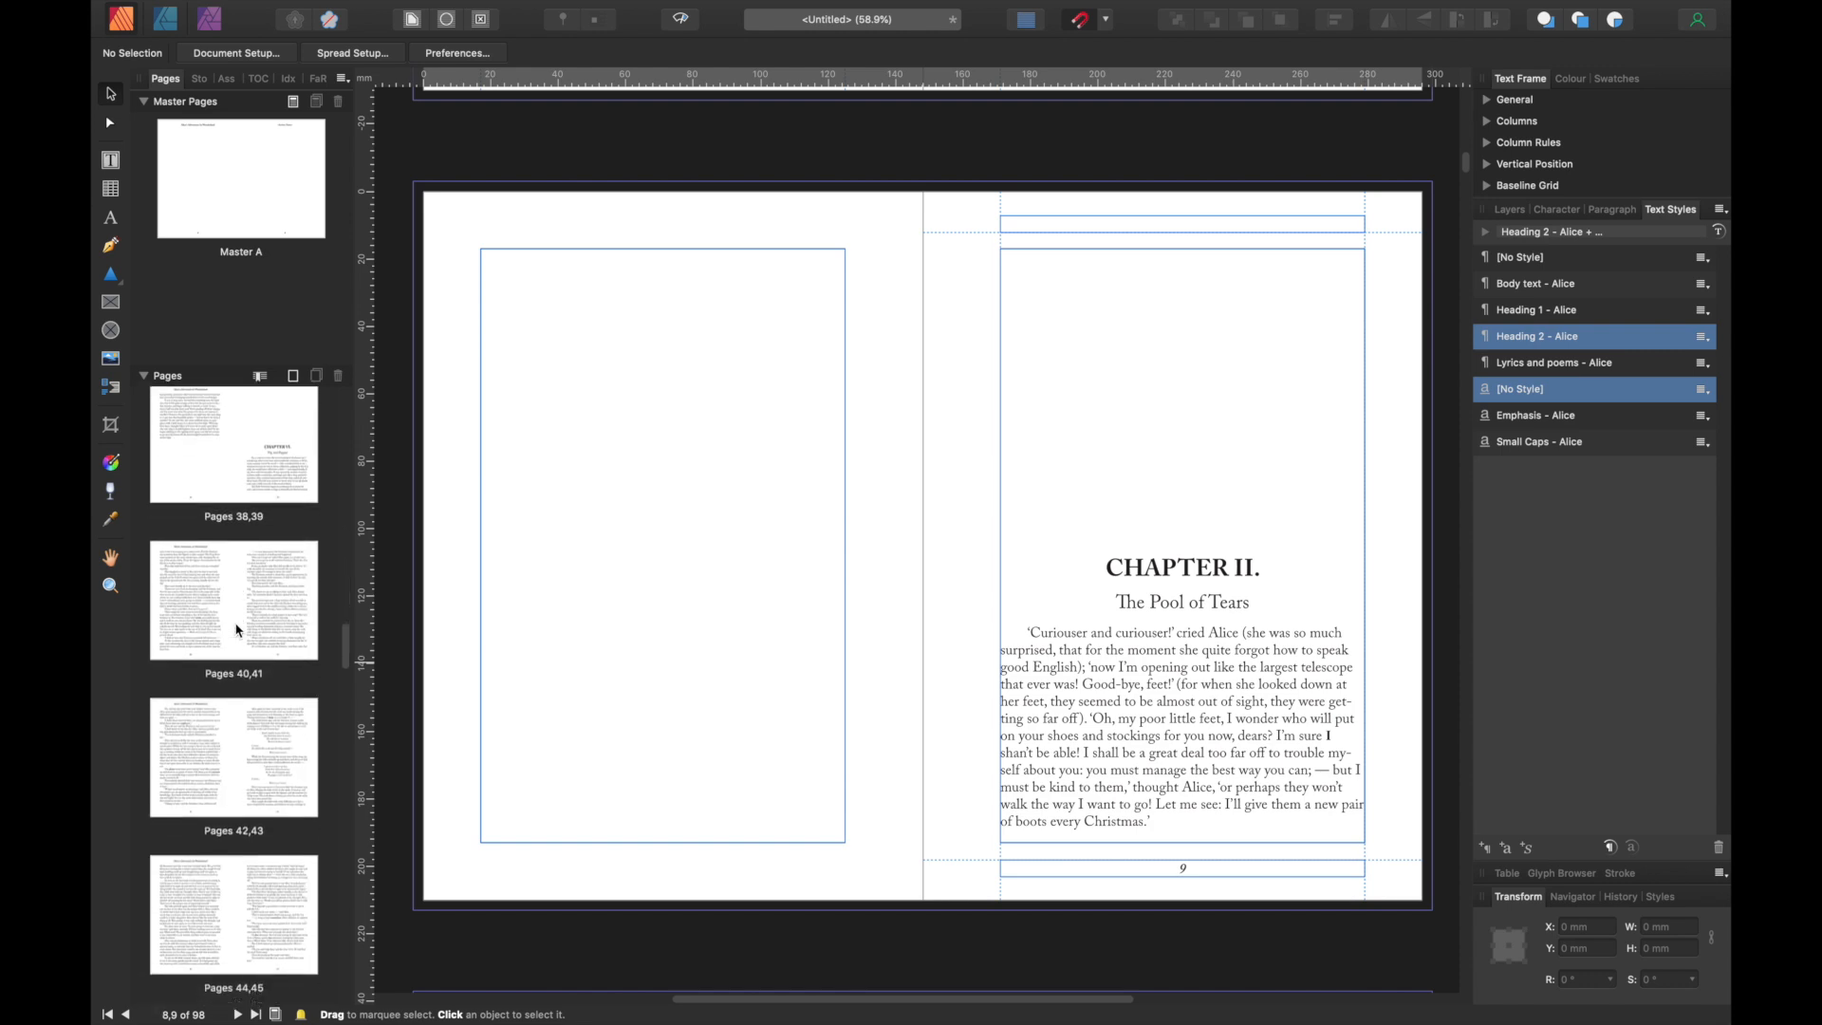
scroll(down, 3)
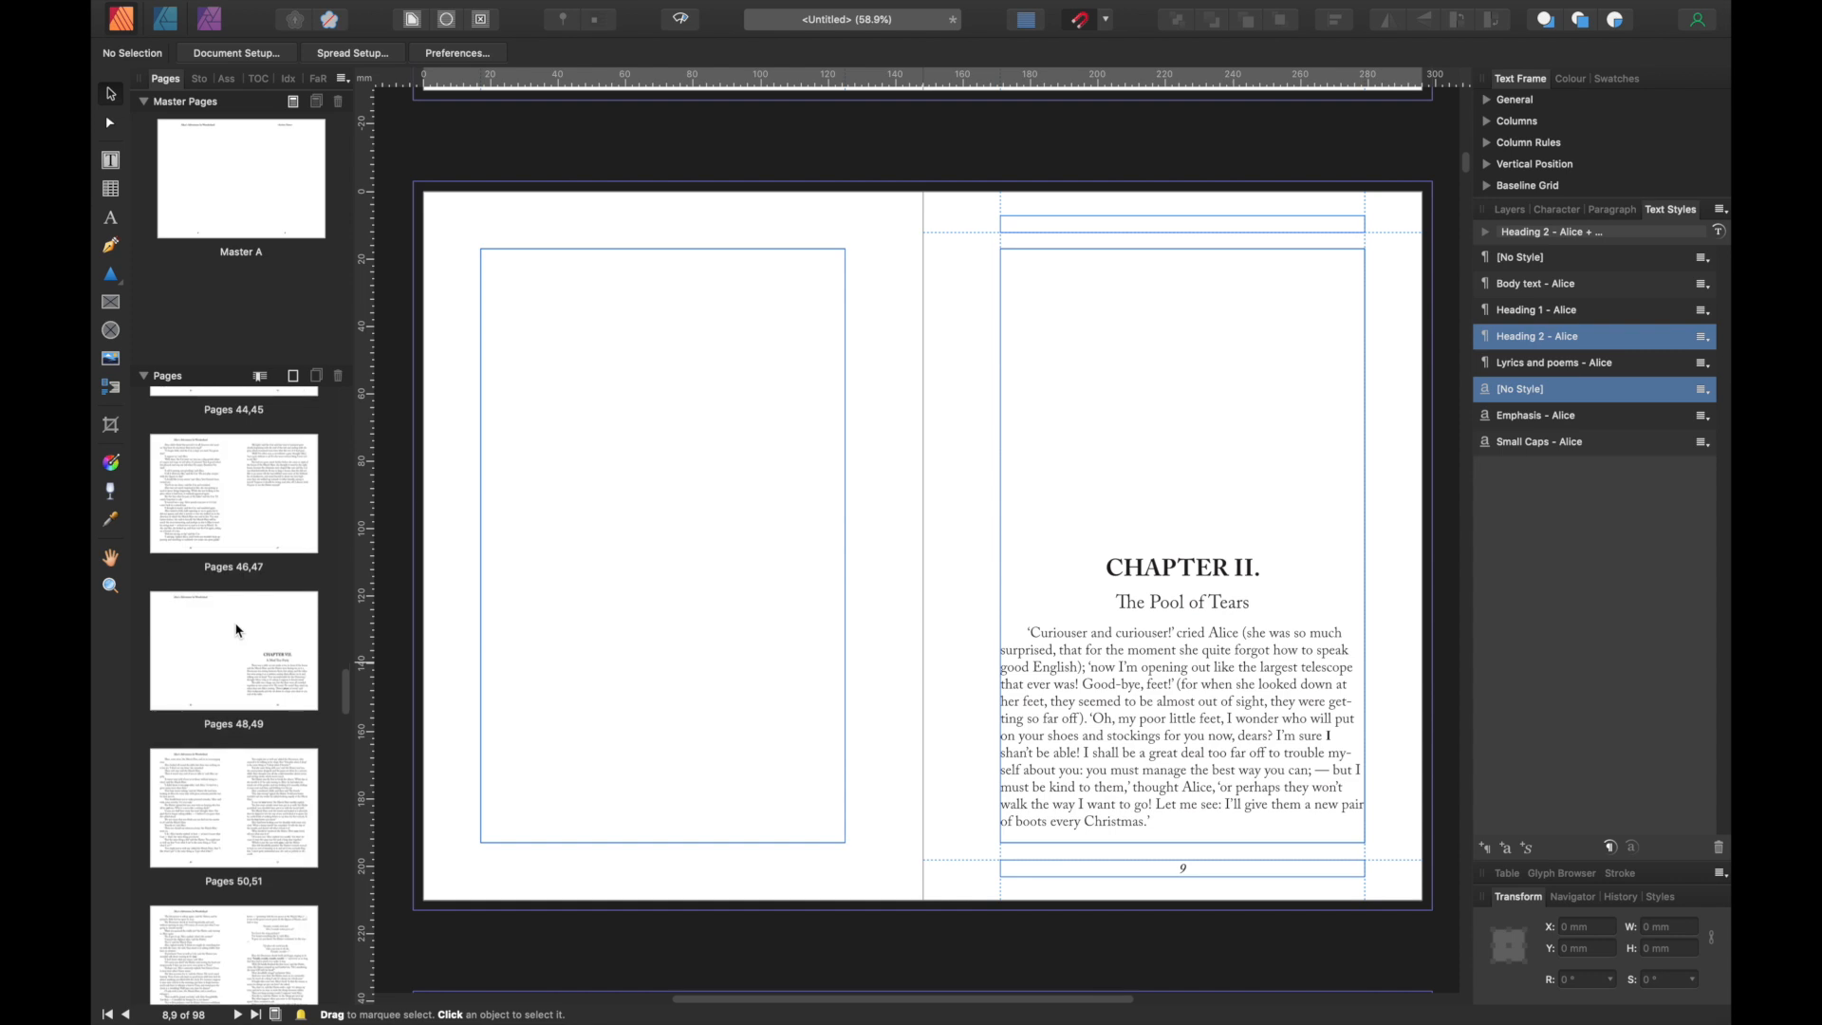
- Clear masters from the pages 48–49 chapter-opening spread
right_click(233, 648)
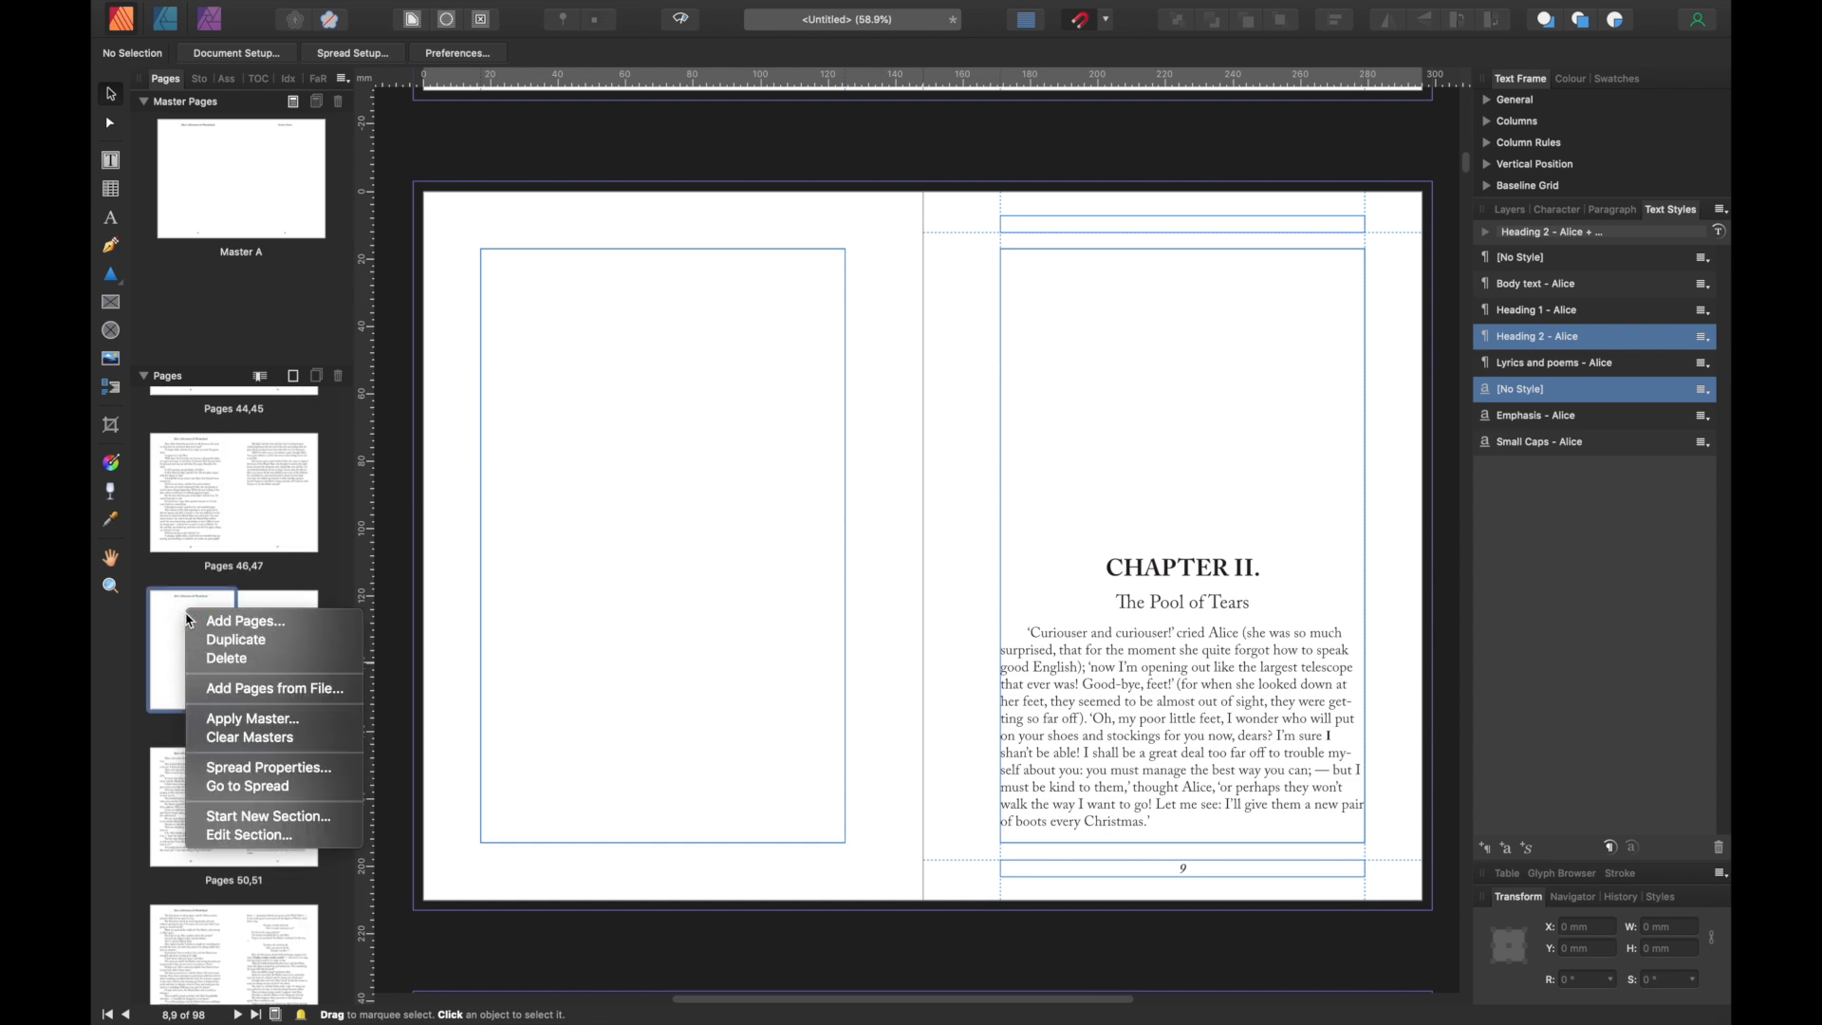
mouse_move(248, 787)
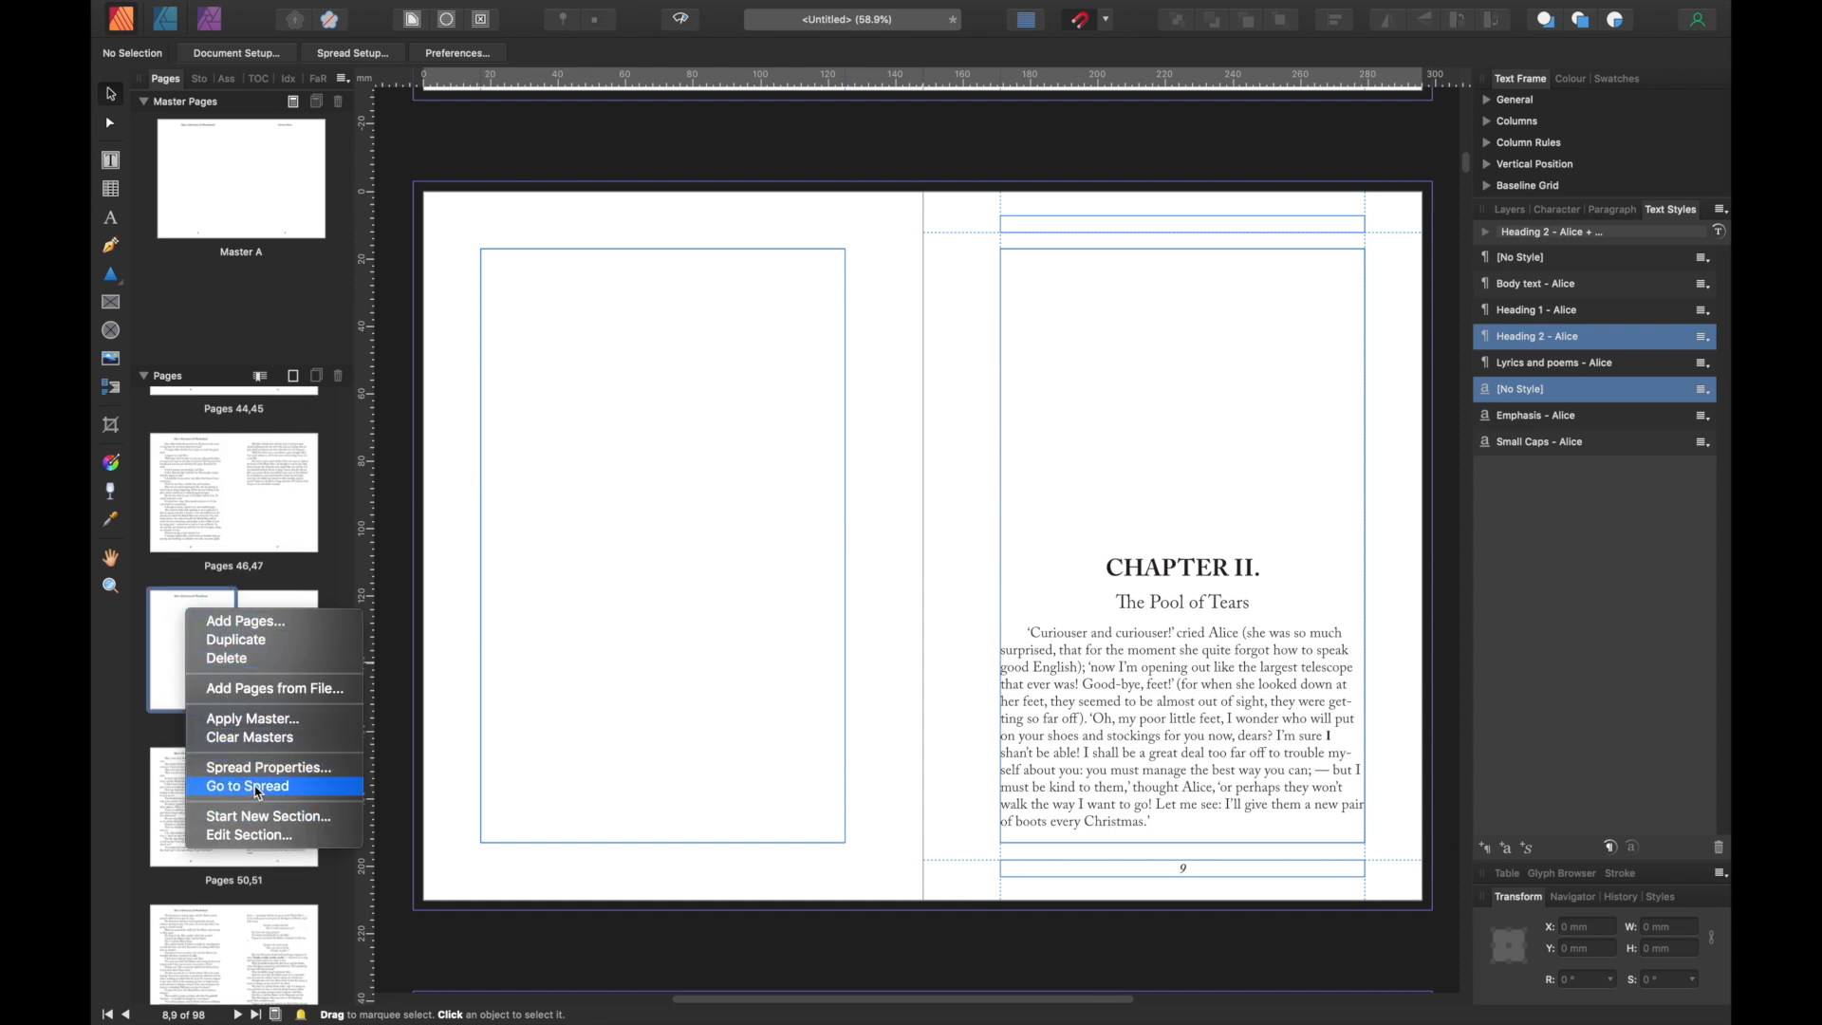
click(247, 786)
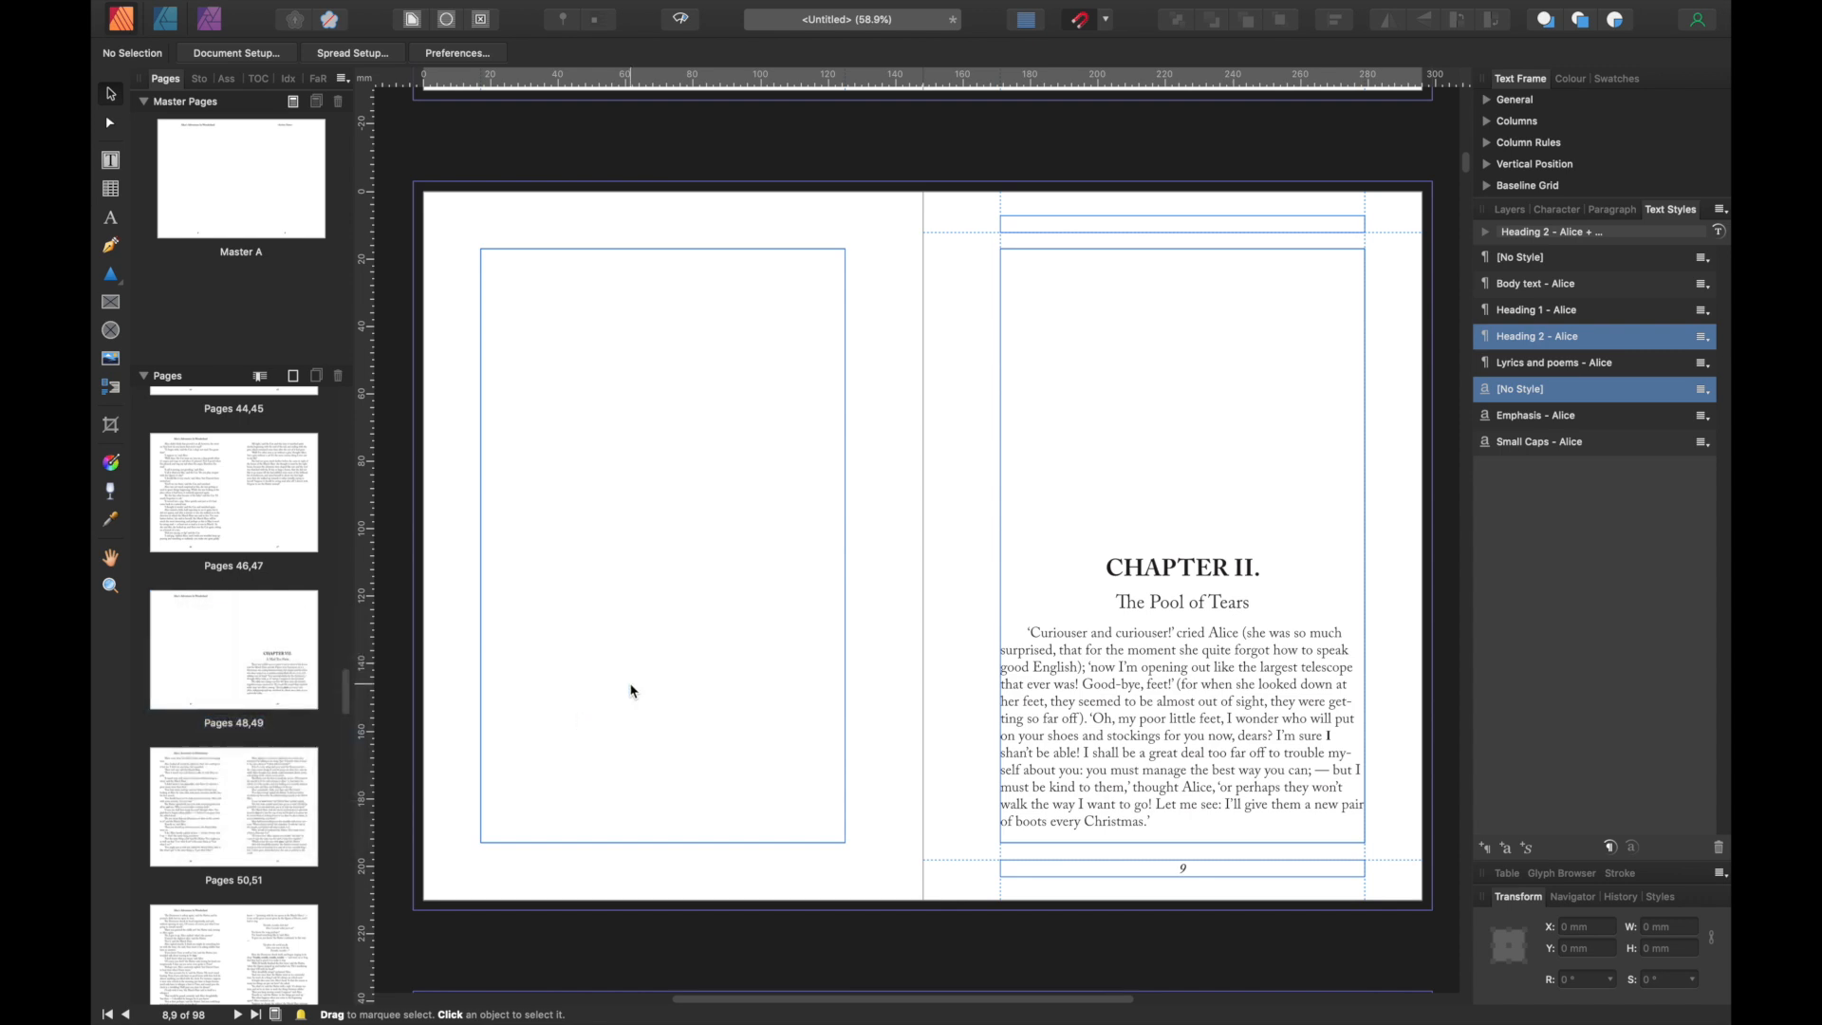
scroll(down, 3)
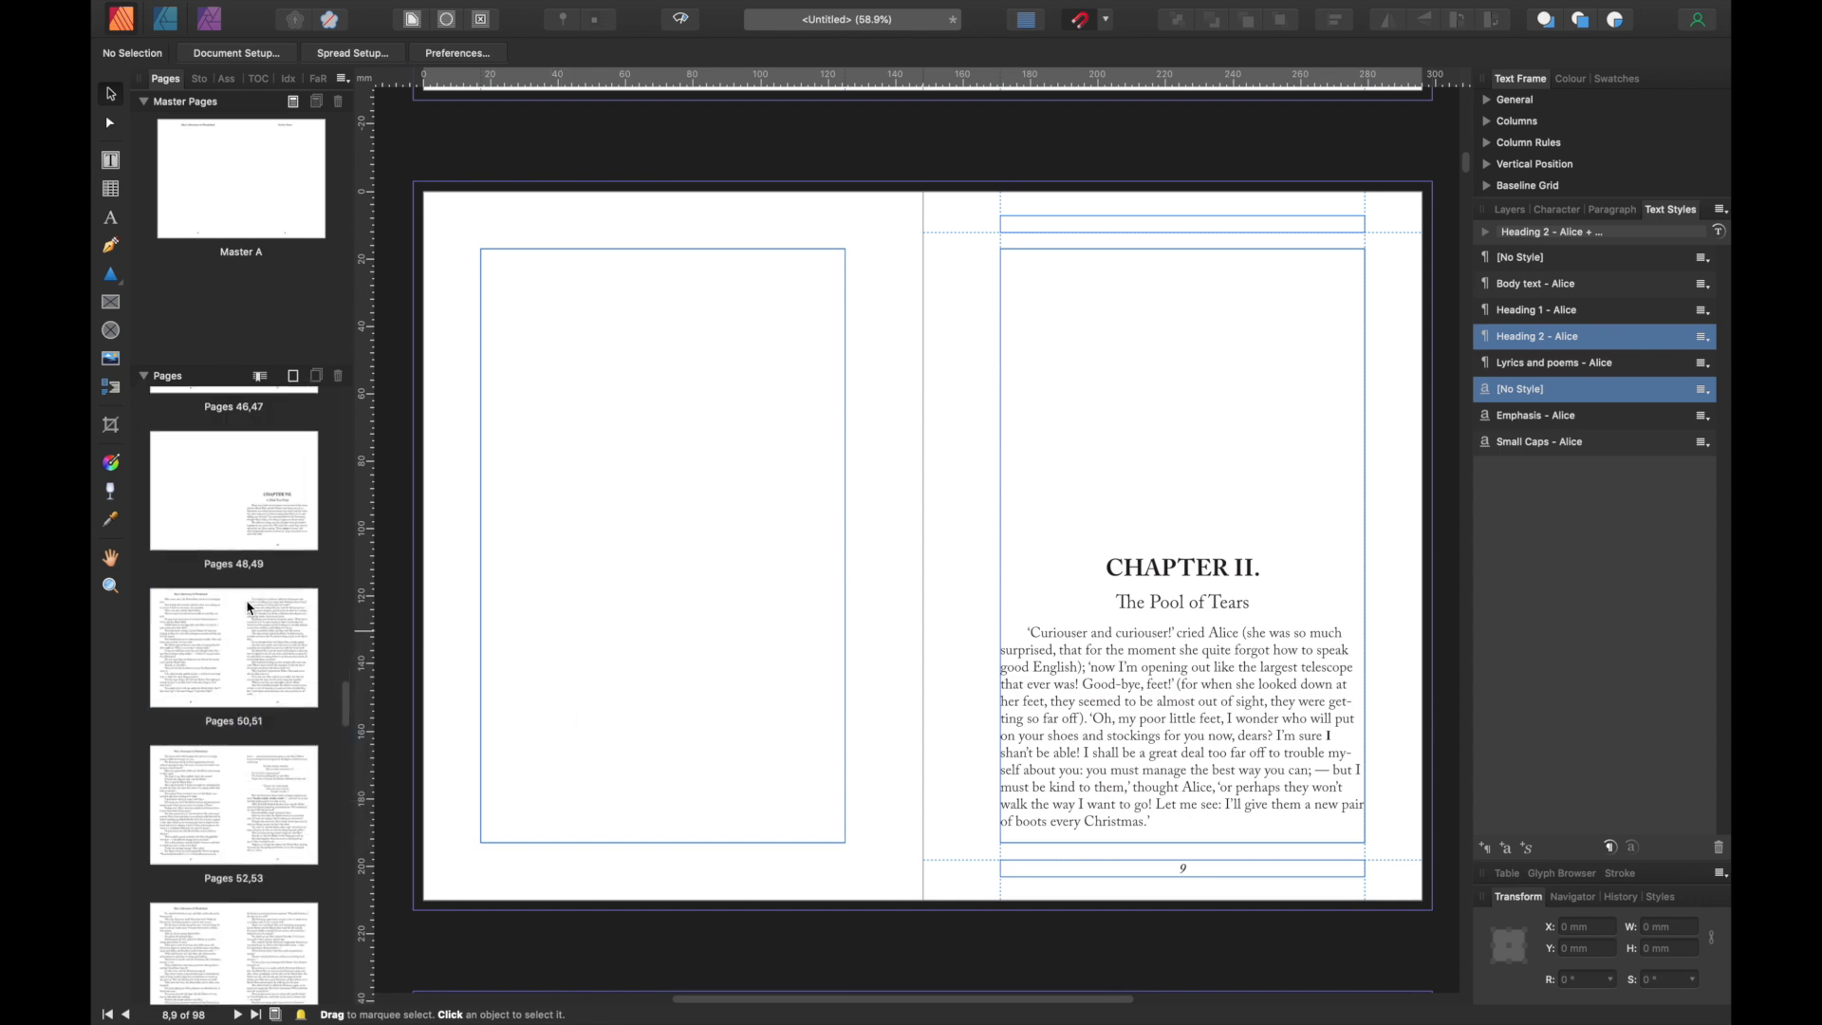
scroll(down, 3)
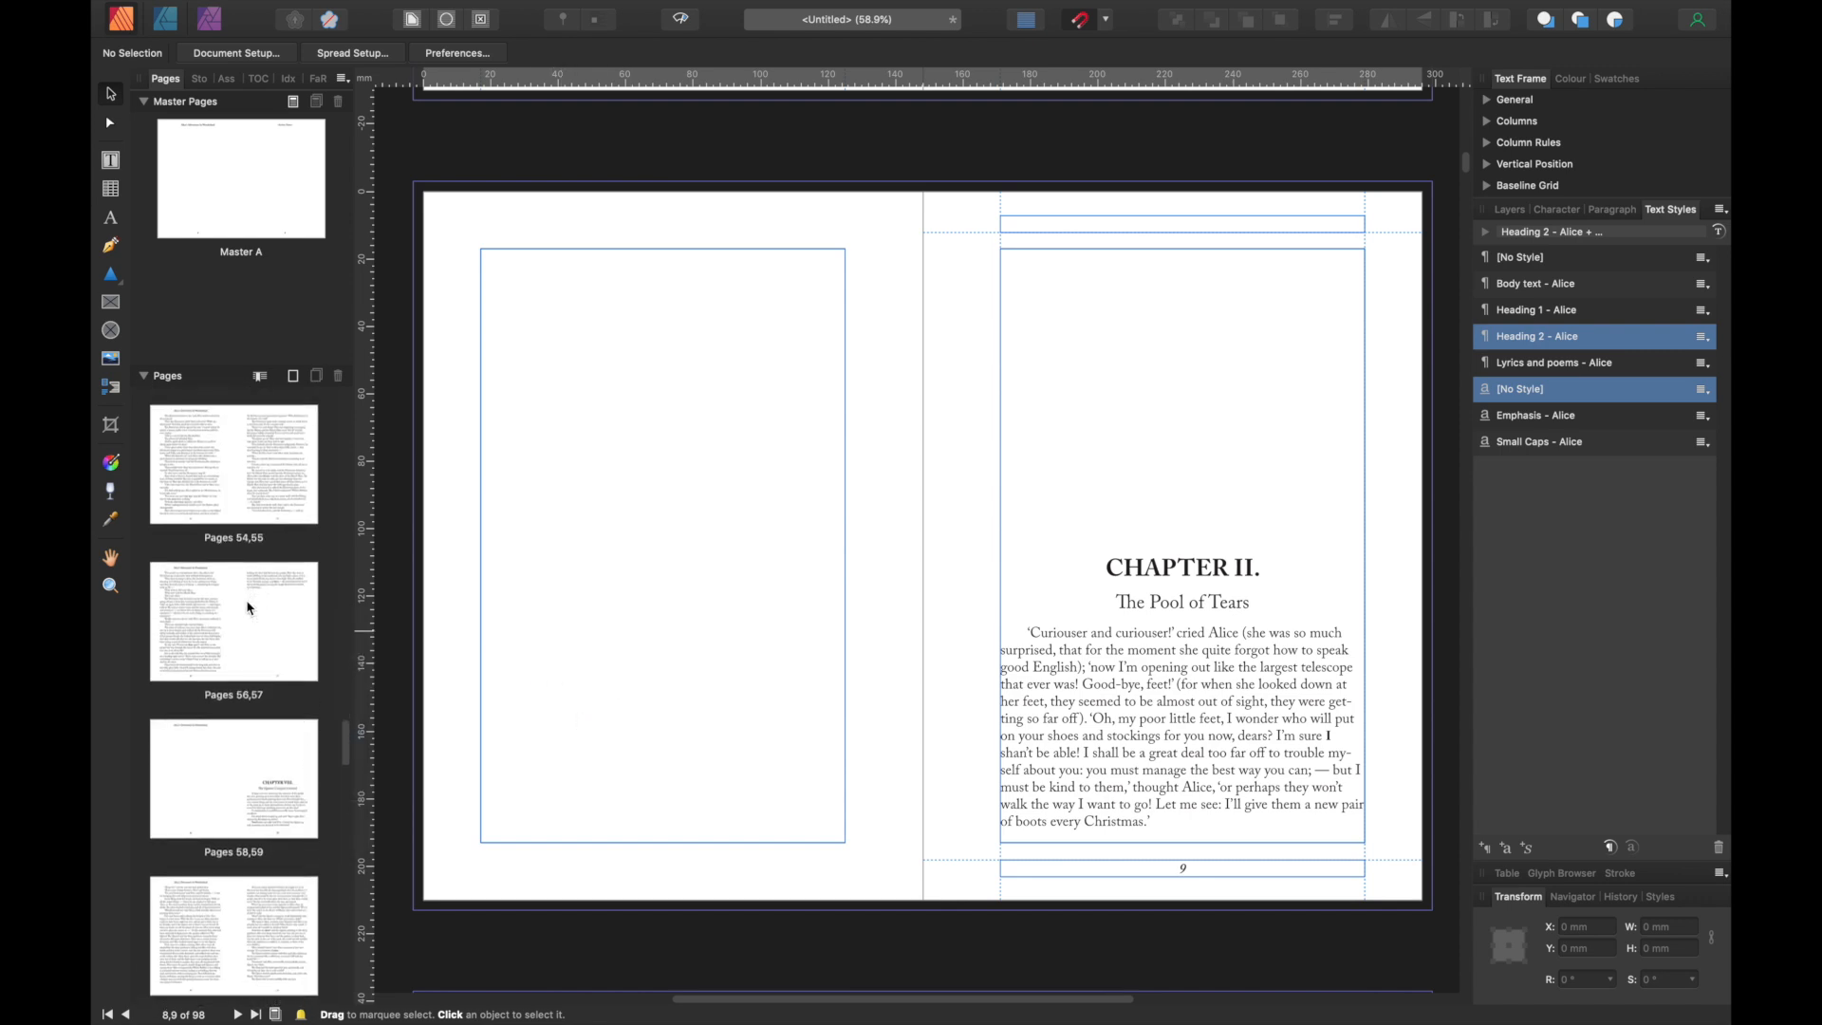
- Clear masters from pages 58–59, then open options for the pages 90–91 spread
right_click(192, 621)
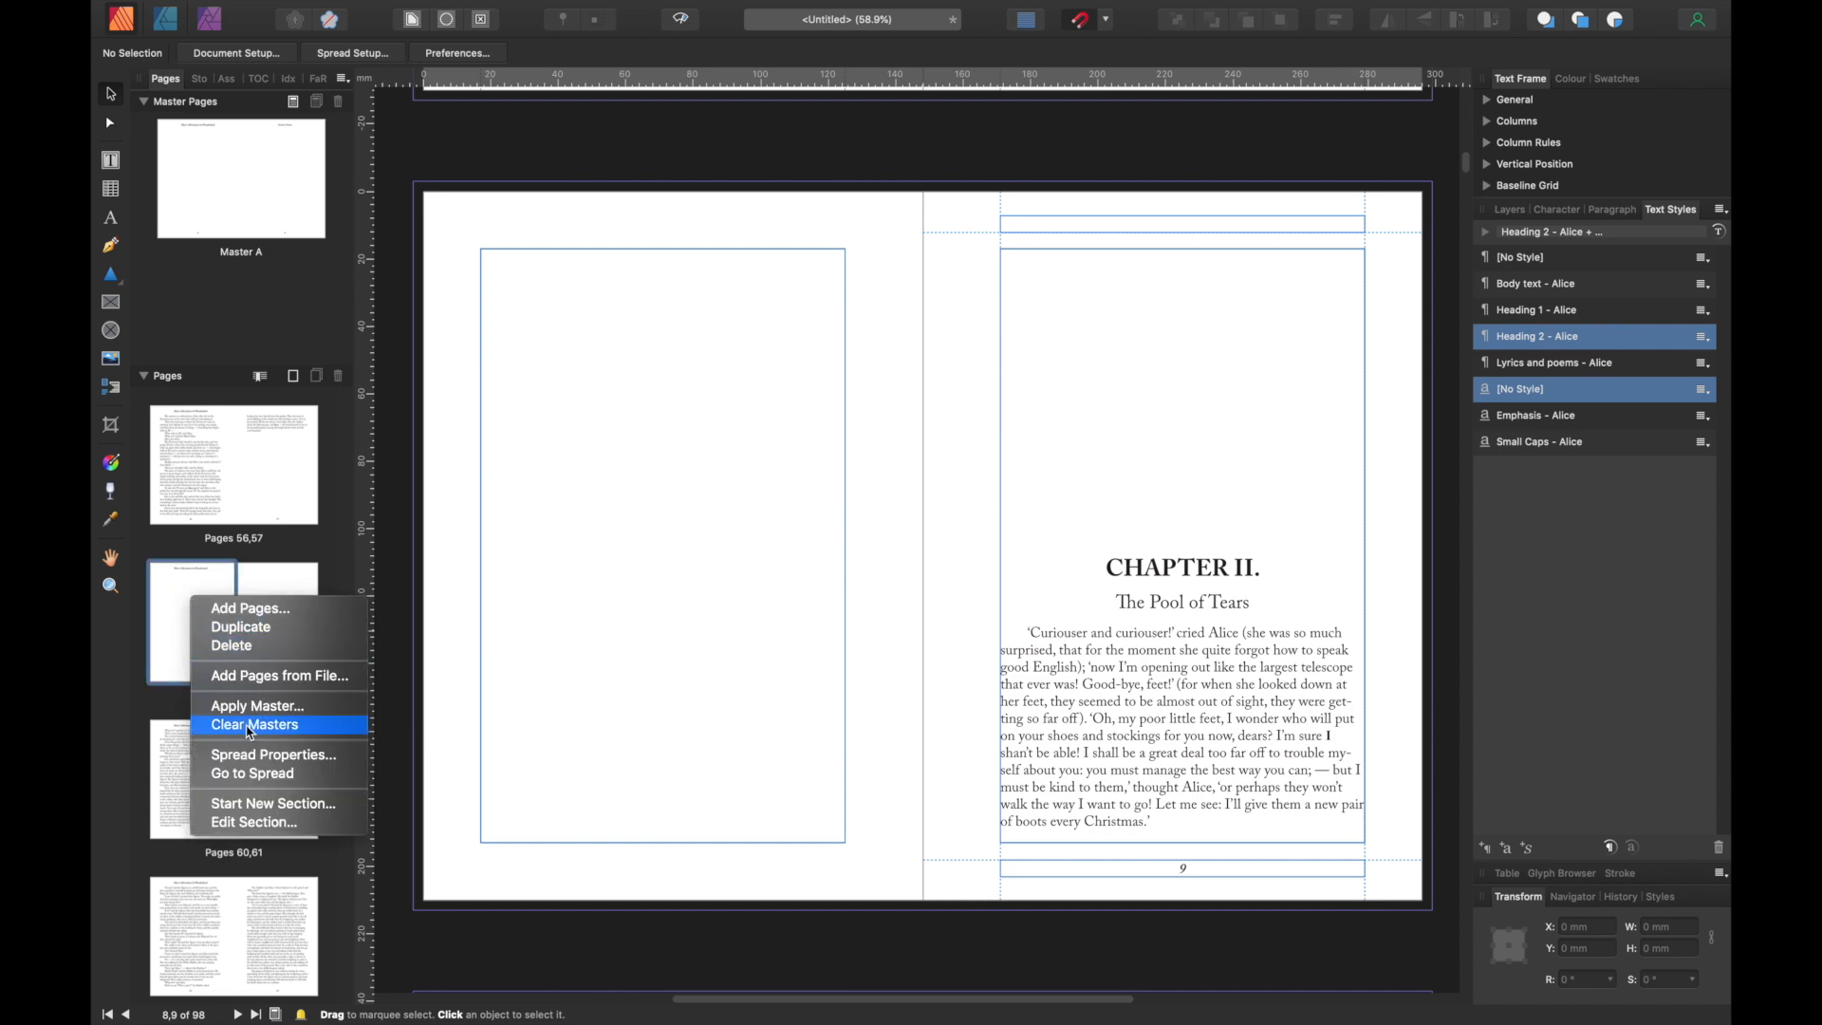
click(253, 724)
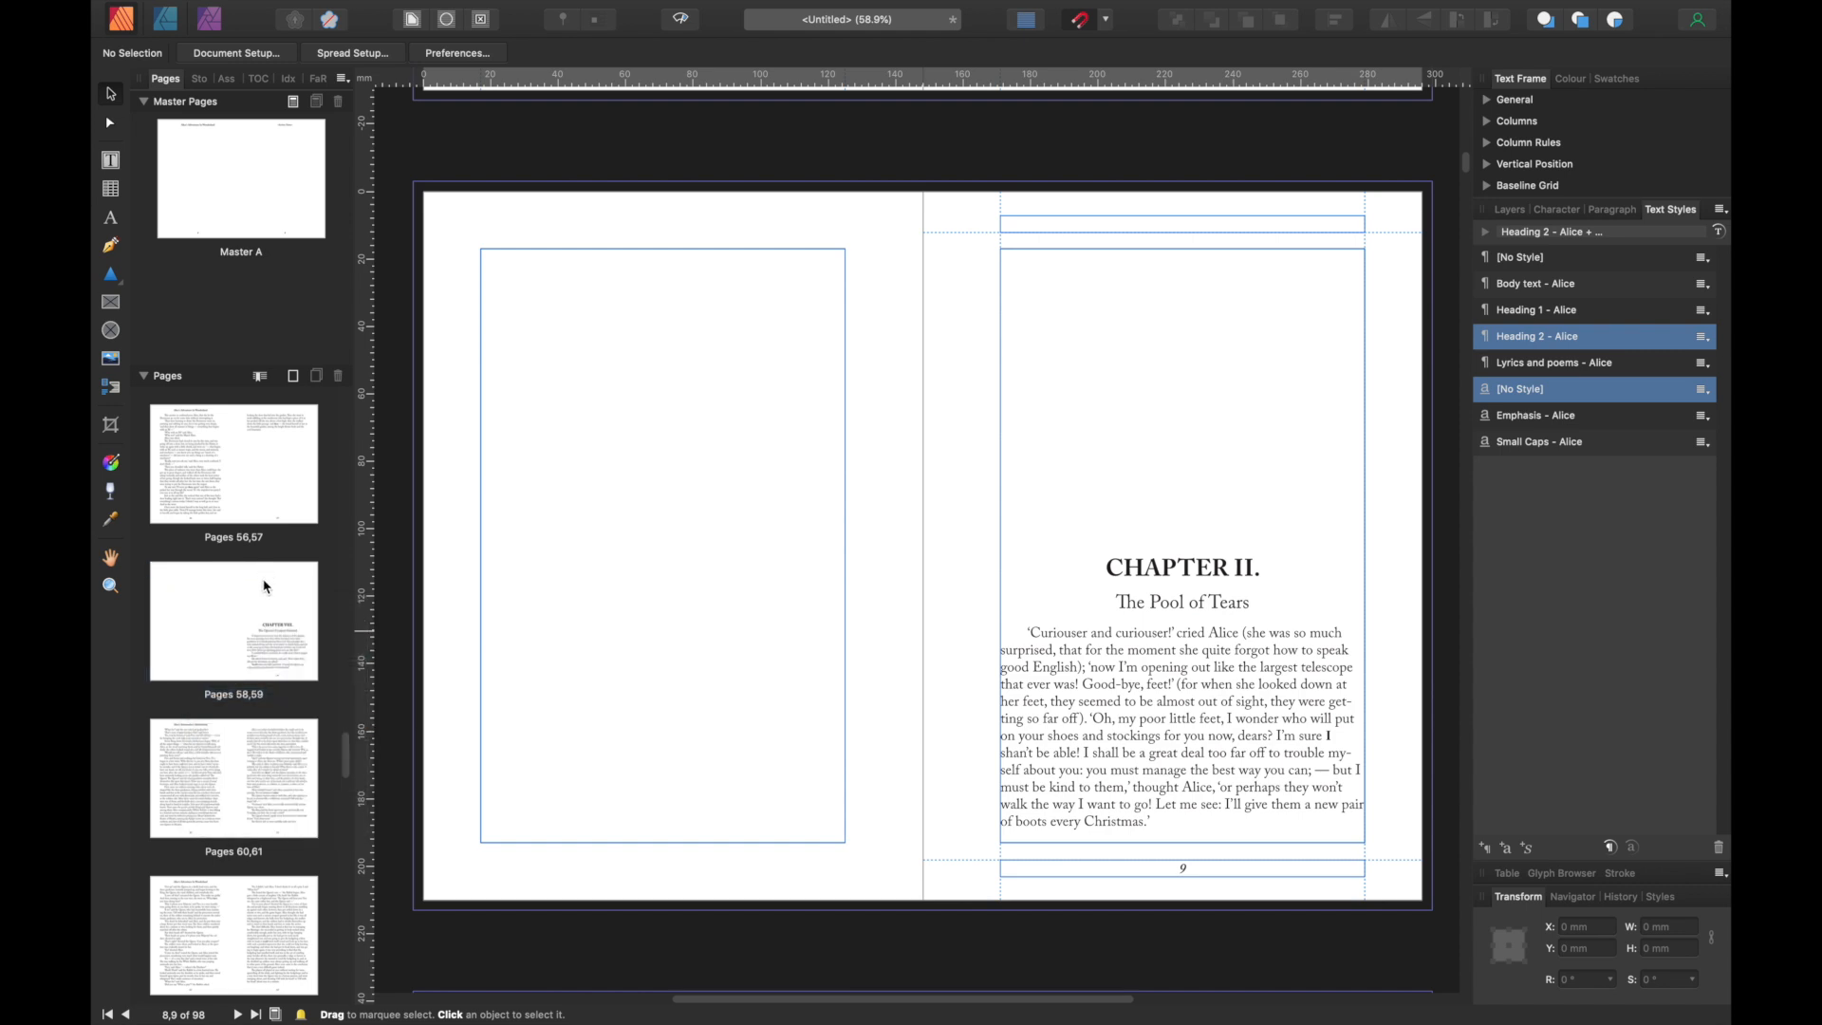
scroll(down, 3)
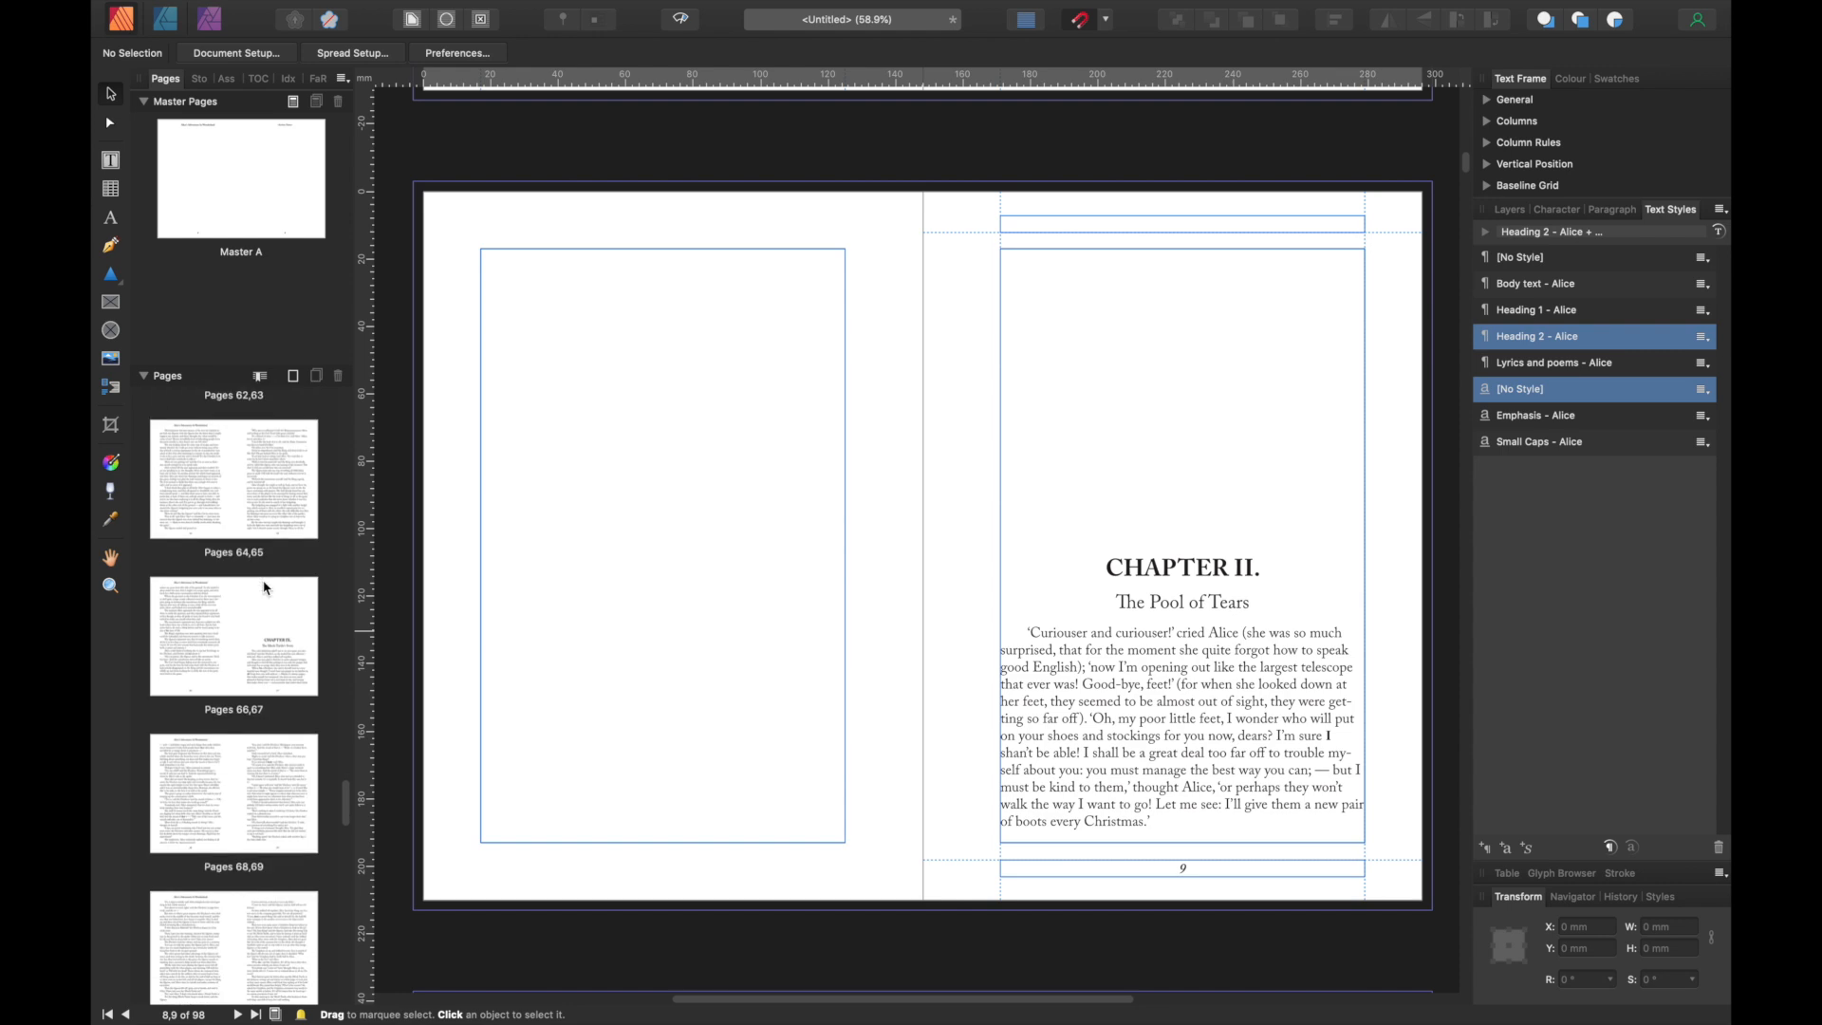
scroll(down, 3)
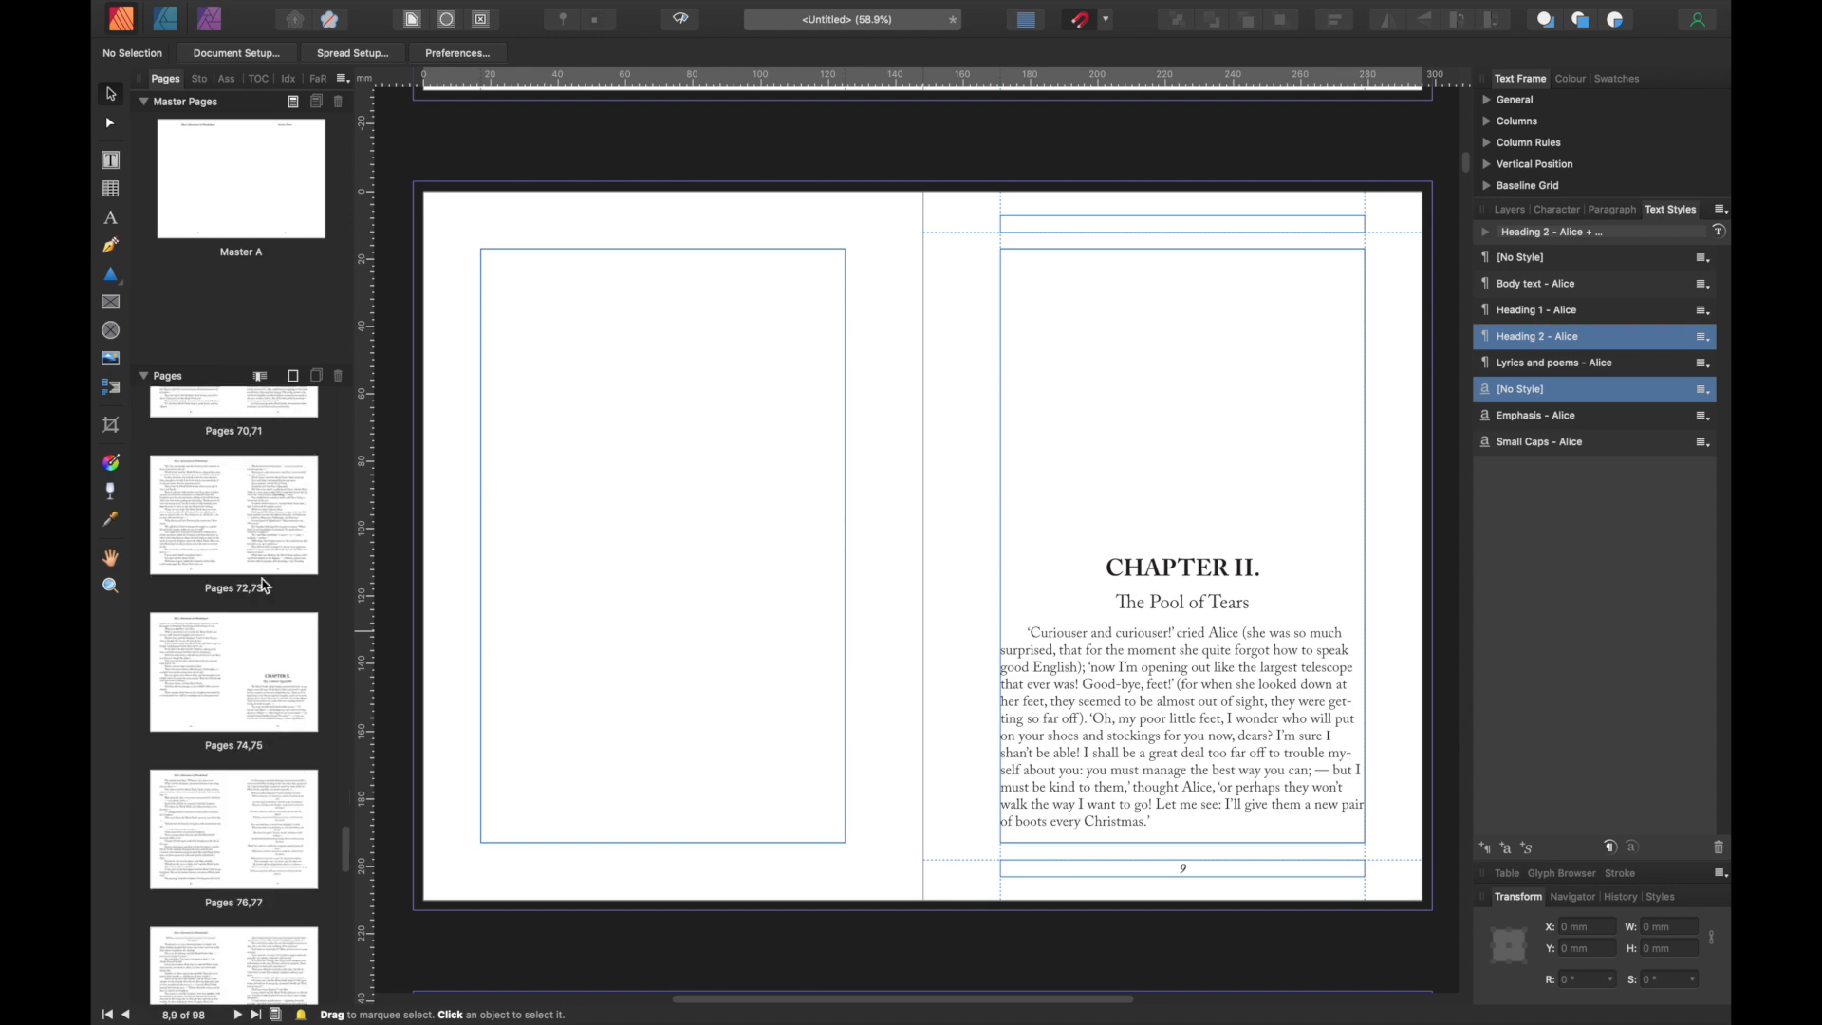
scroll(down, 3)
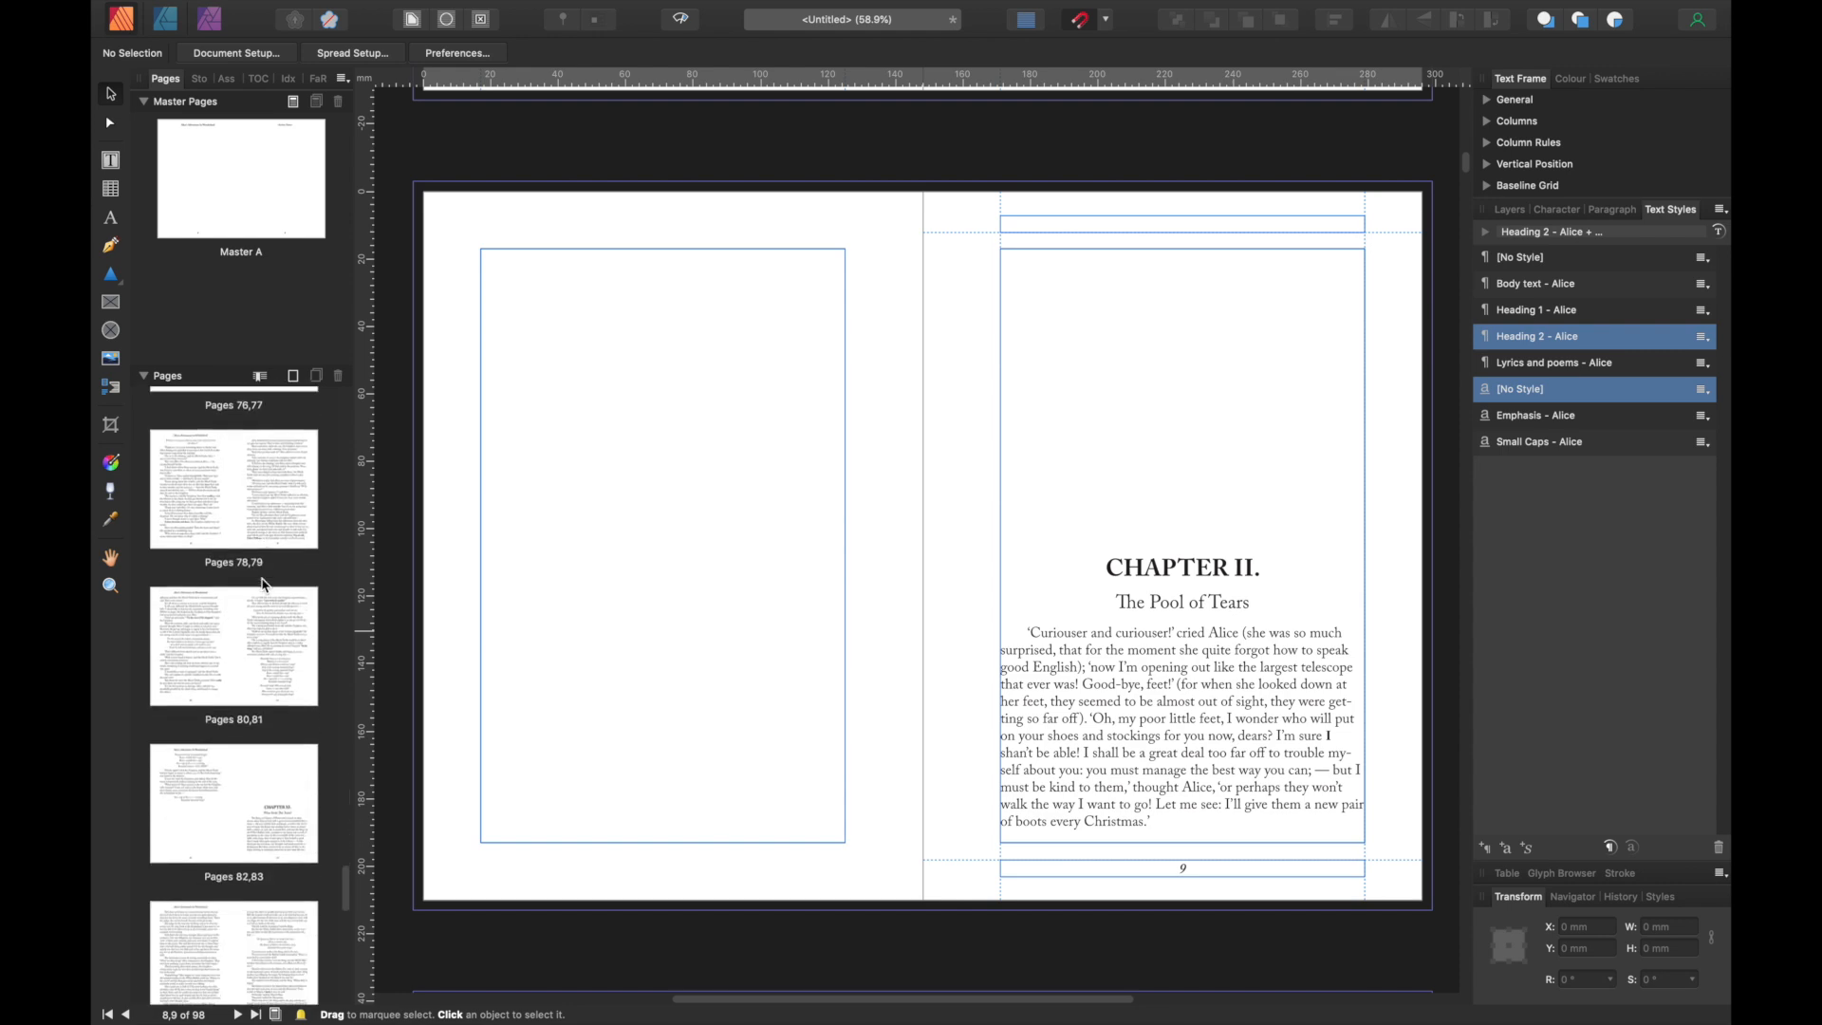
scroll(down, 3)
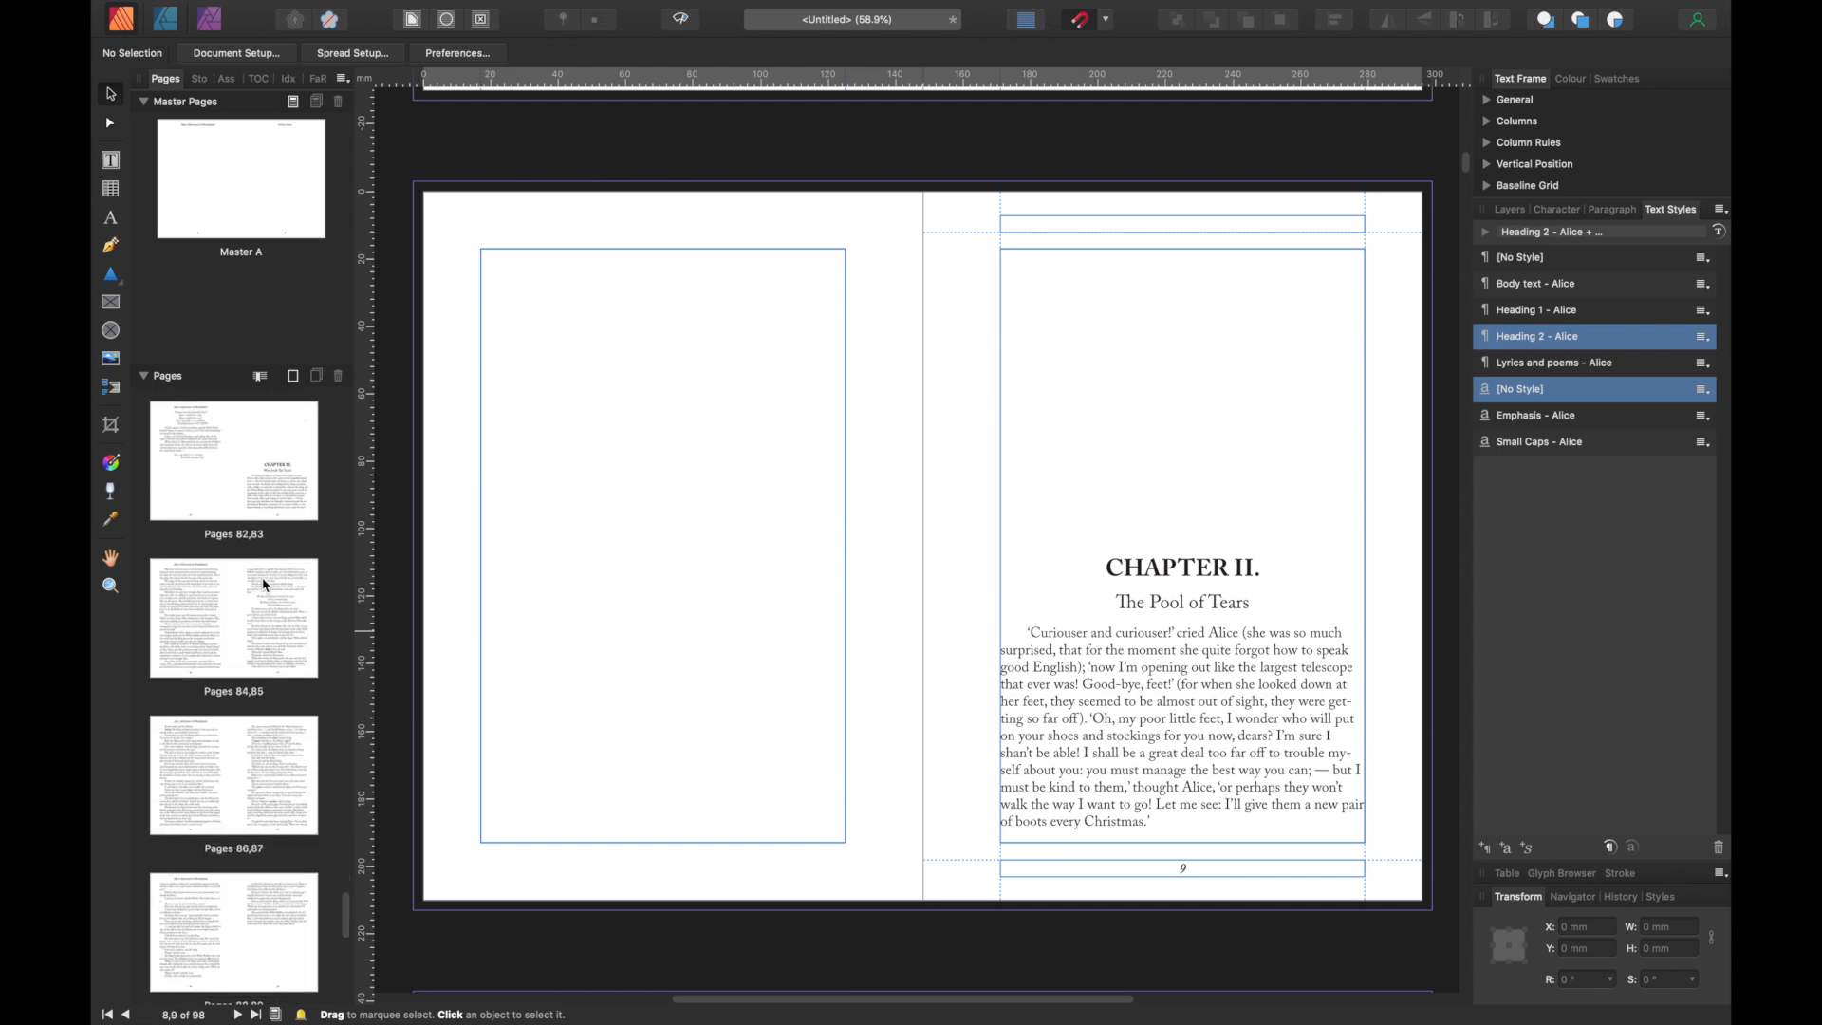
scroll(down, 3)
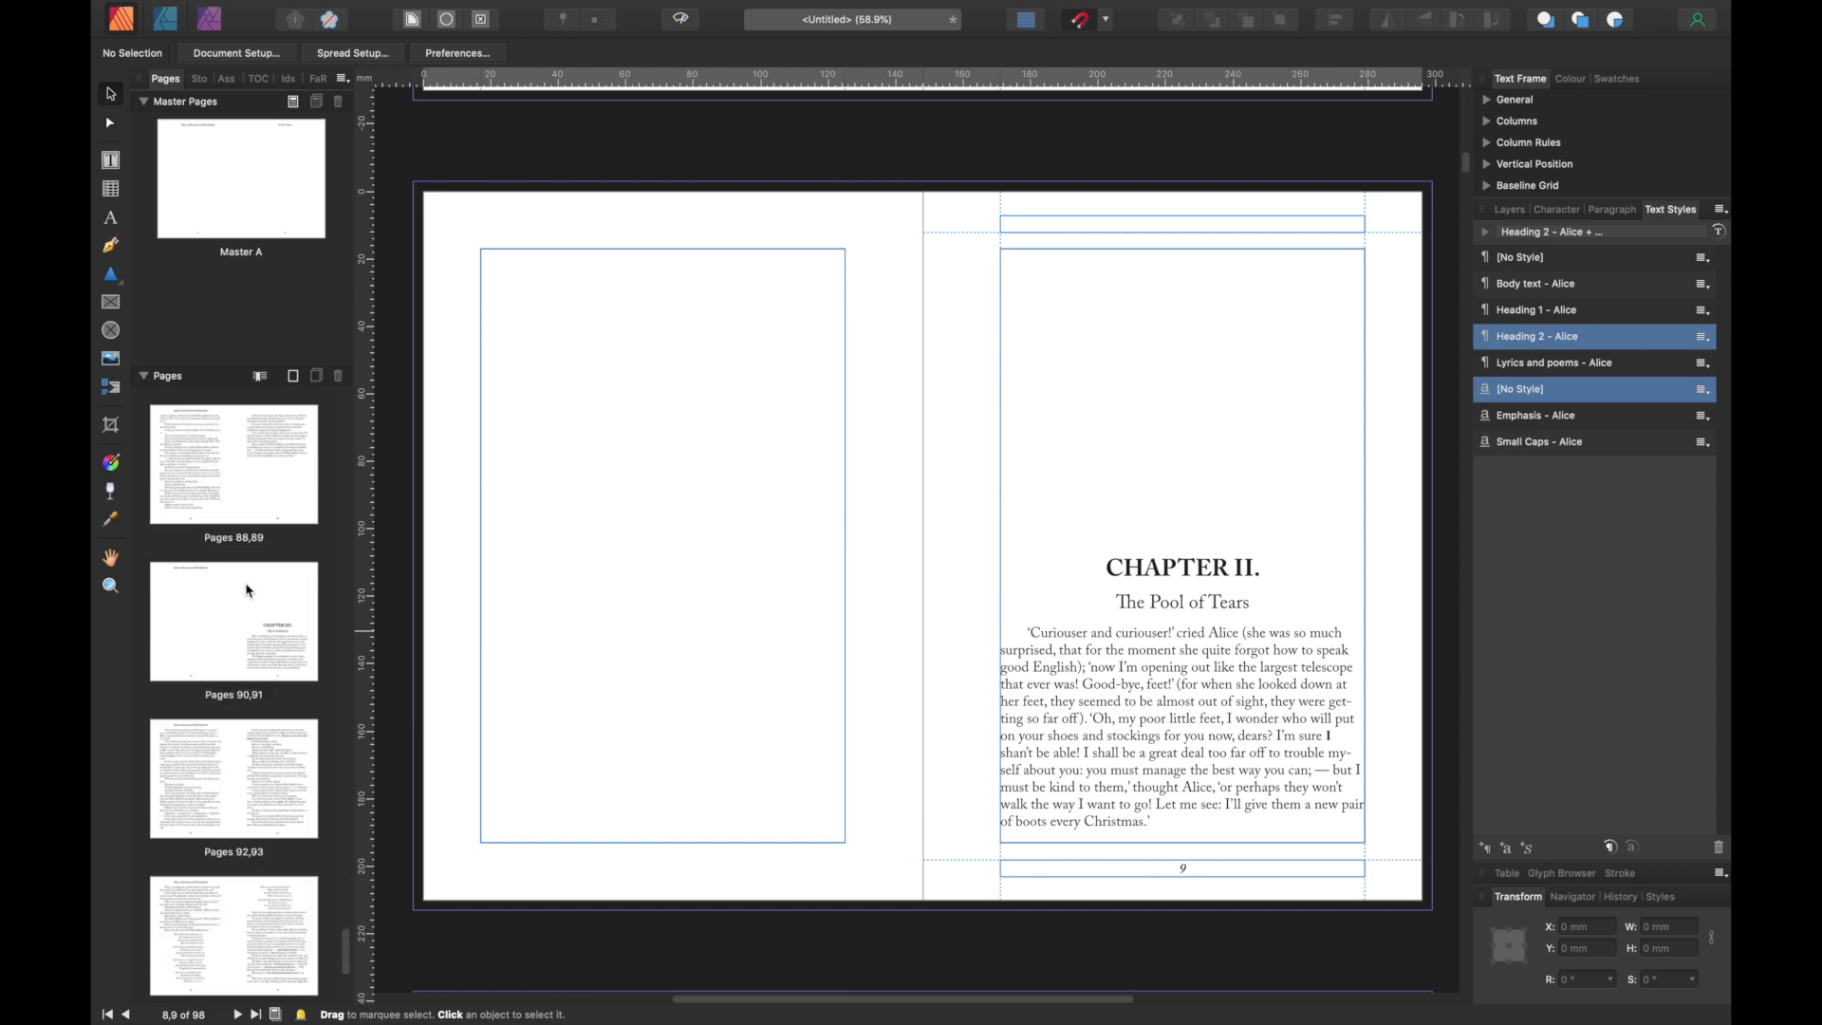
right_click(233, 619)
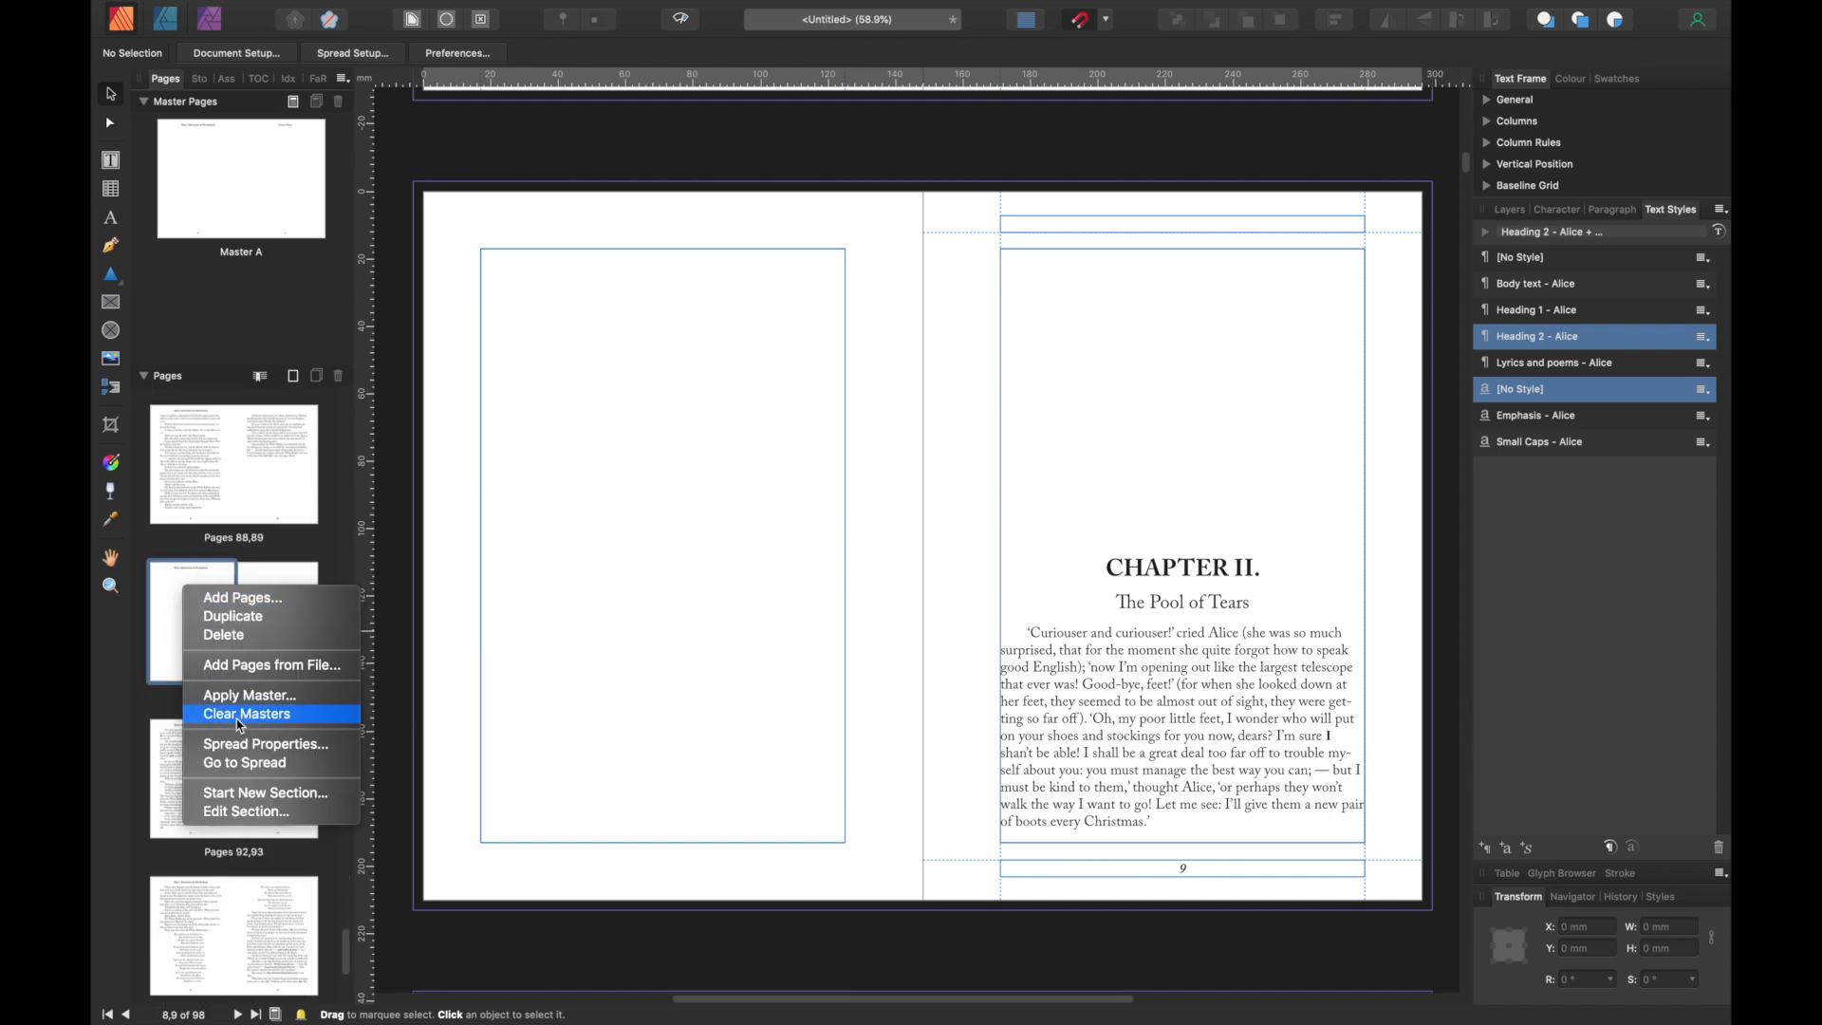